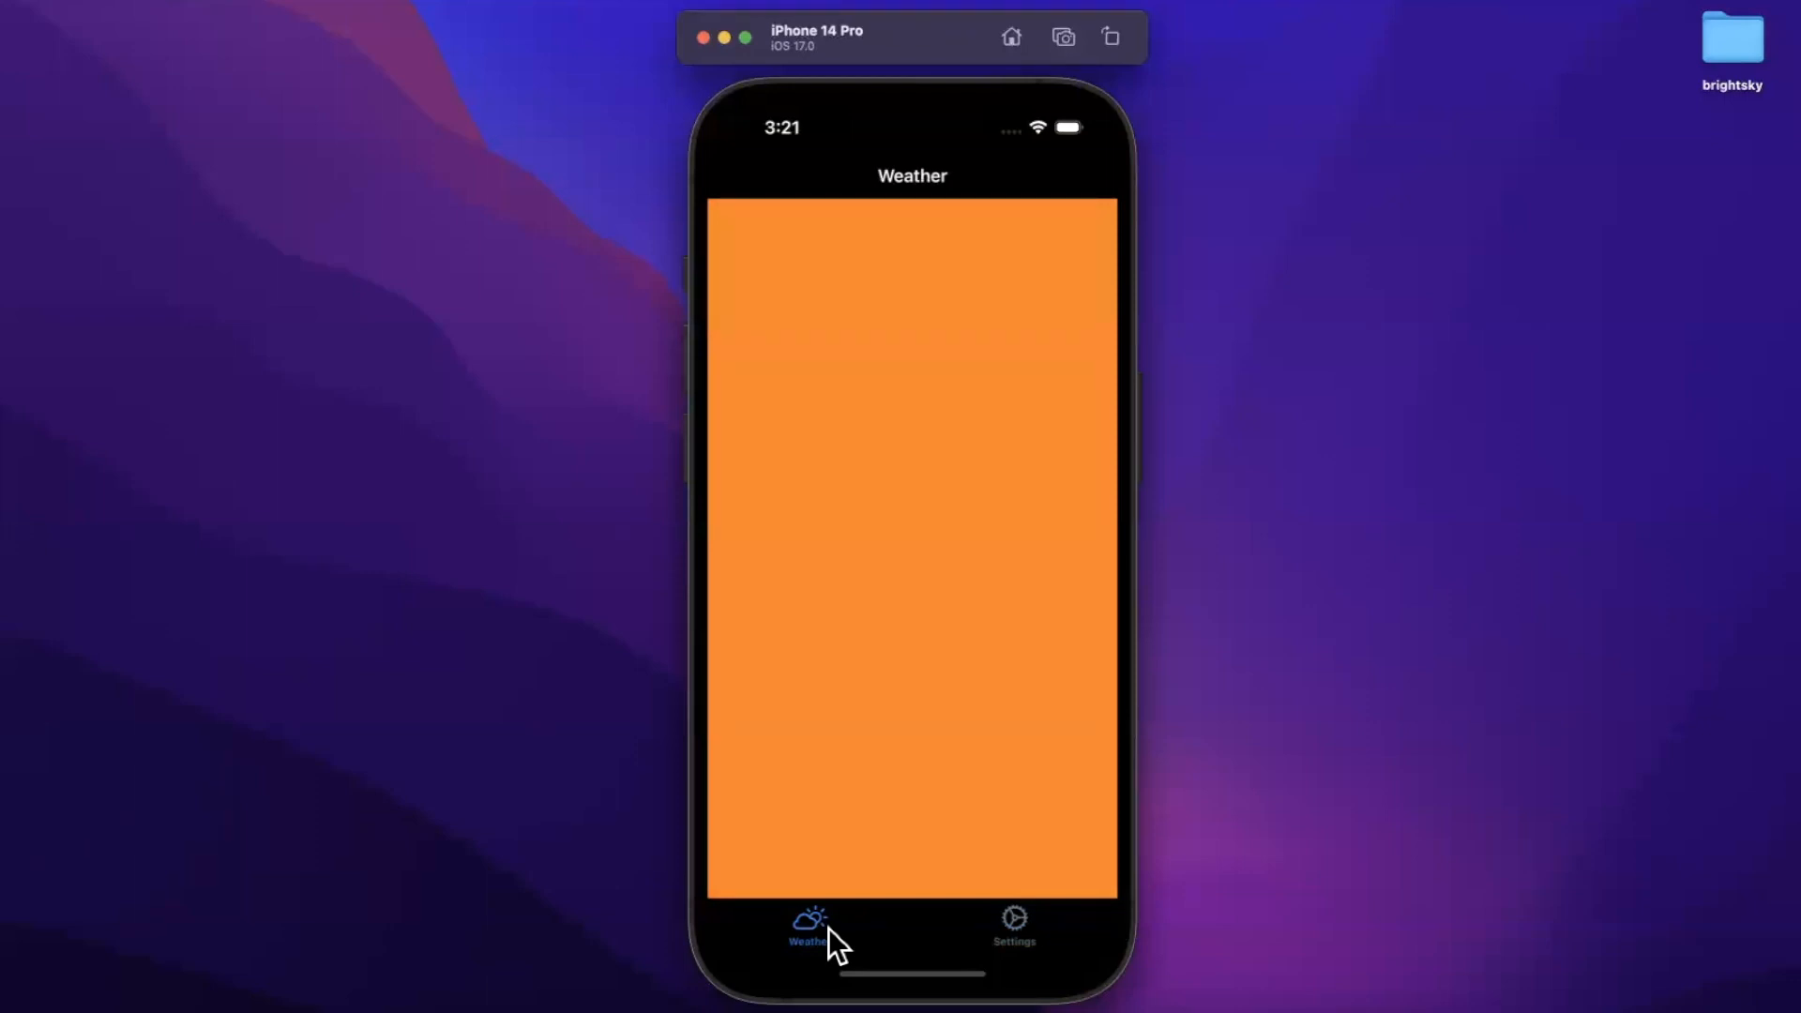
{"action": "mouse_move", "coordinate": [1152, 575]}
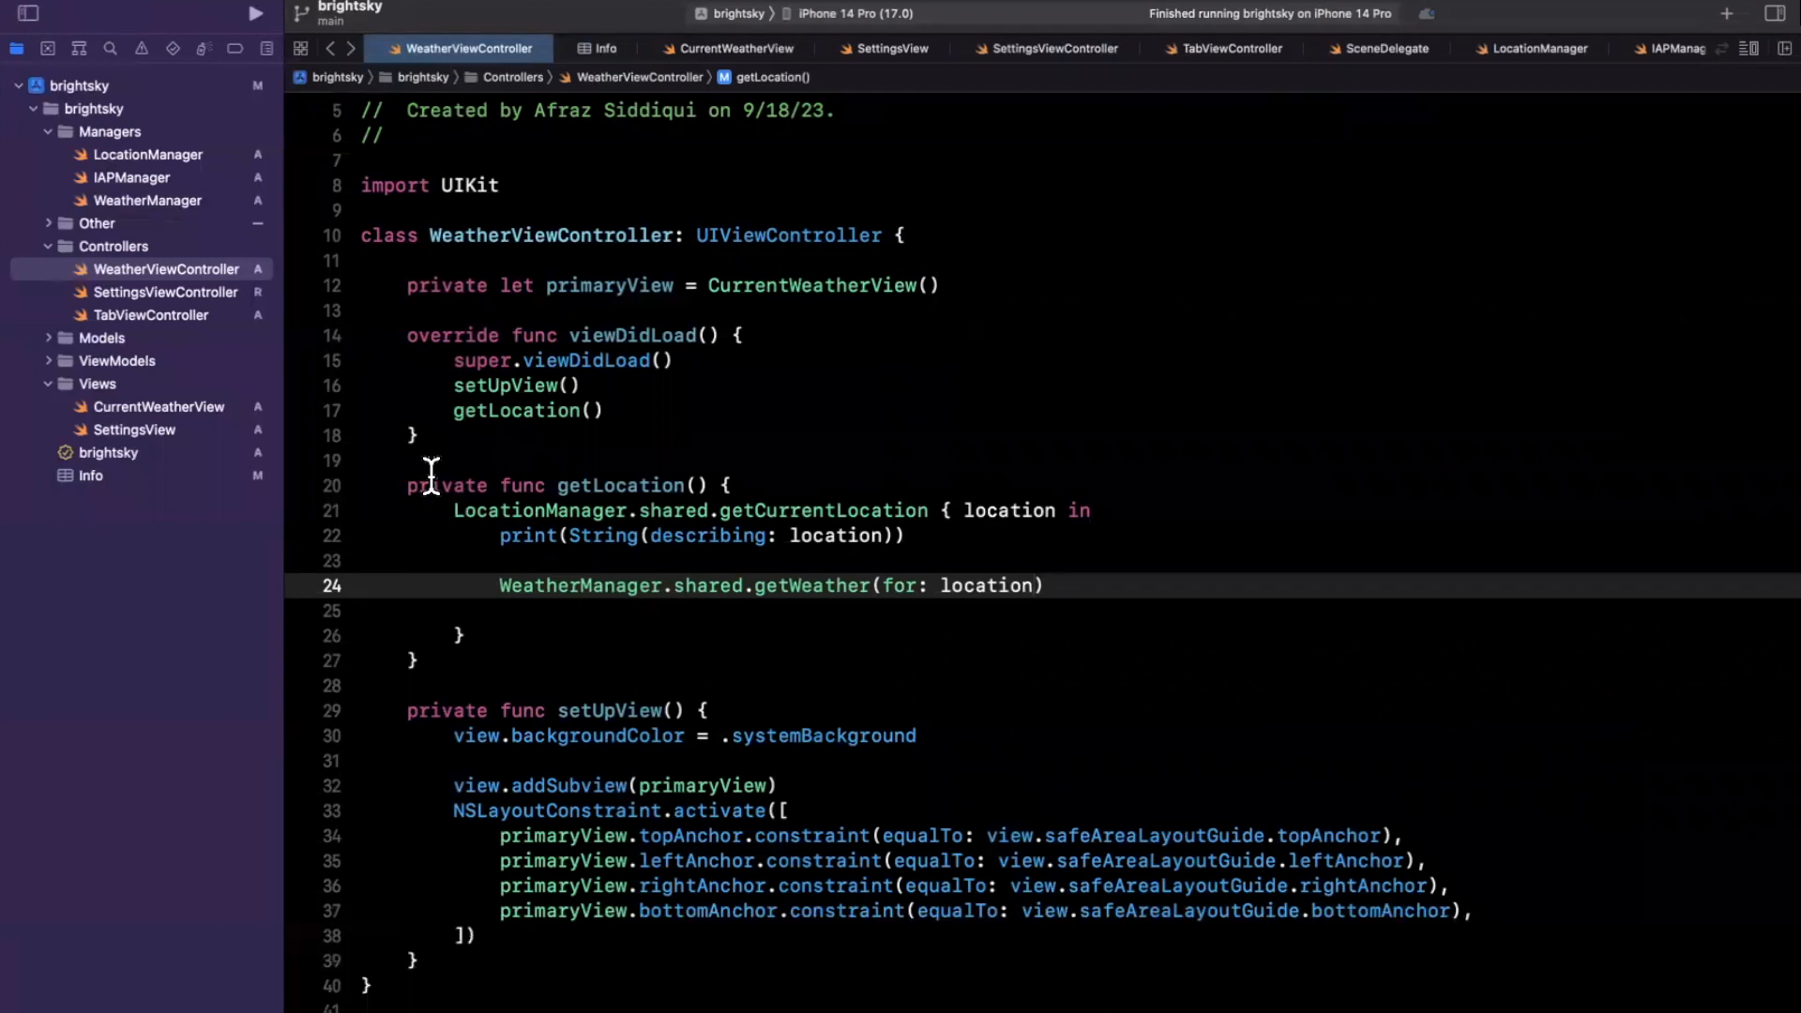
Step: Select the location argument in getWeather(for: location) to add a trailing closure
{"action": "double_click", "coordinate": [579, 584]}
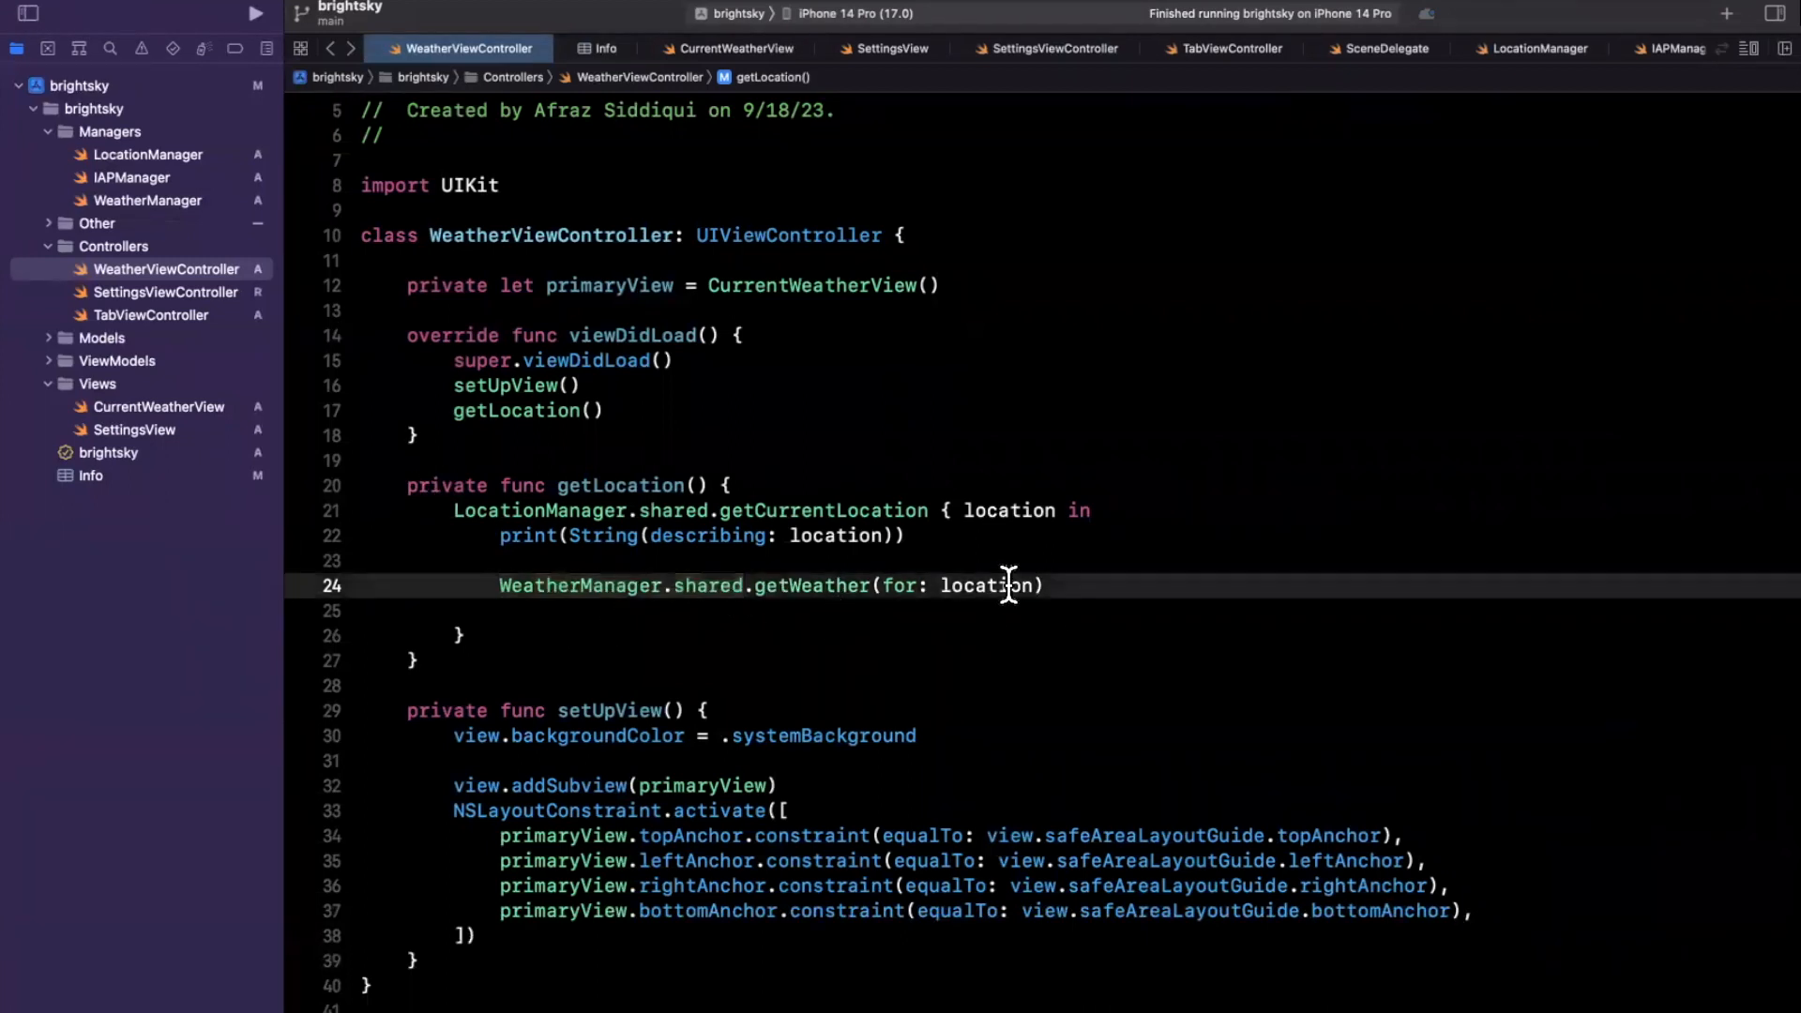
{"action": "double_click", "coordinate": [990, 585]}
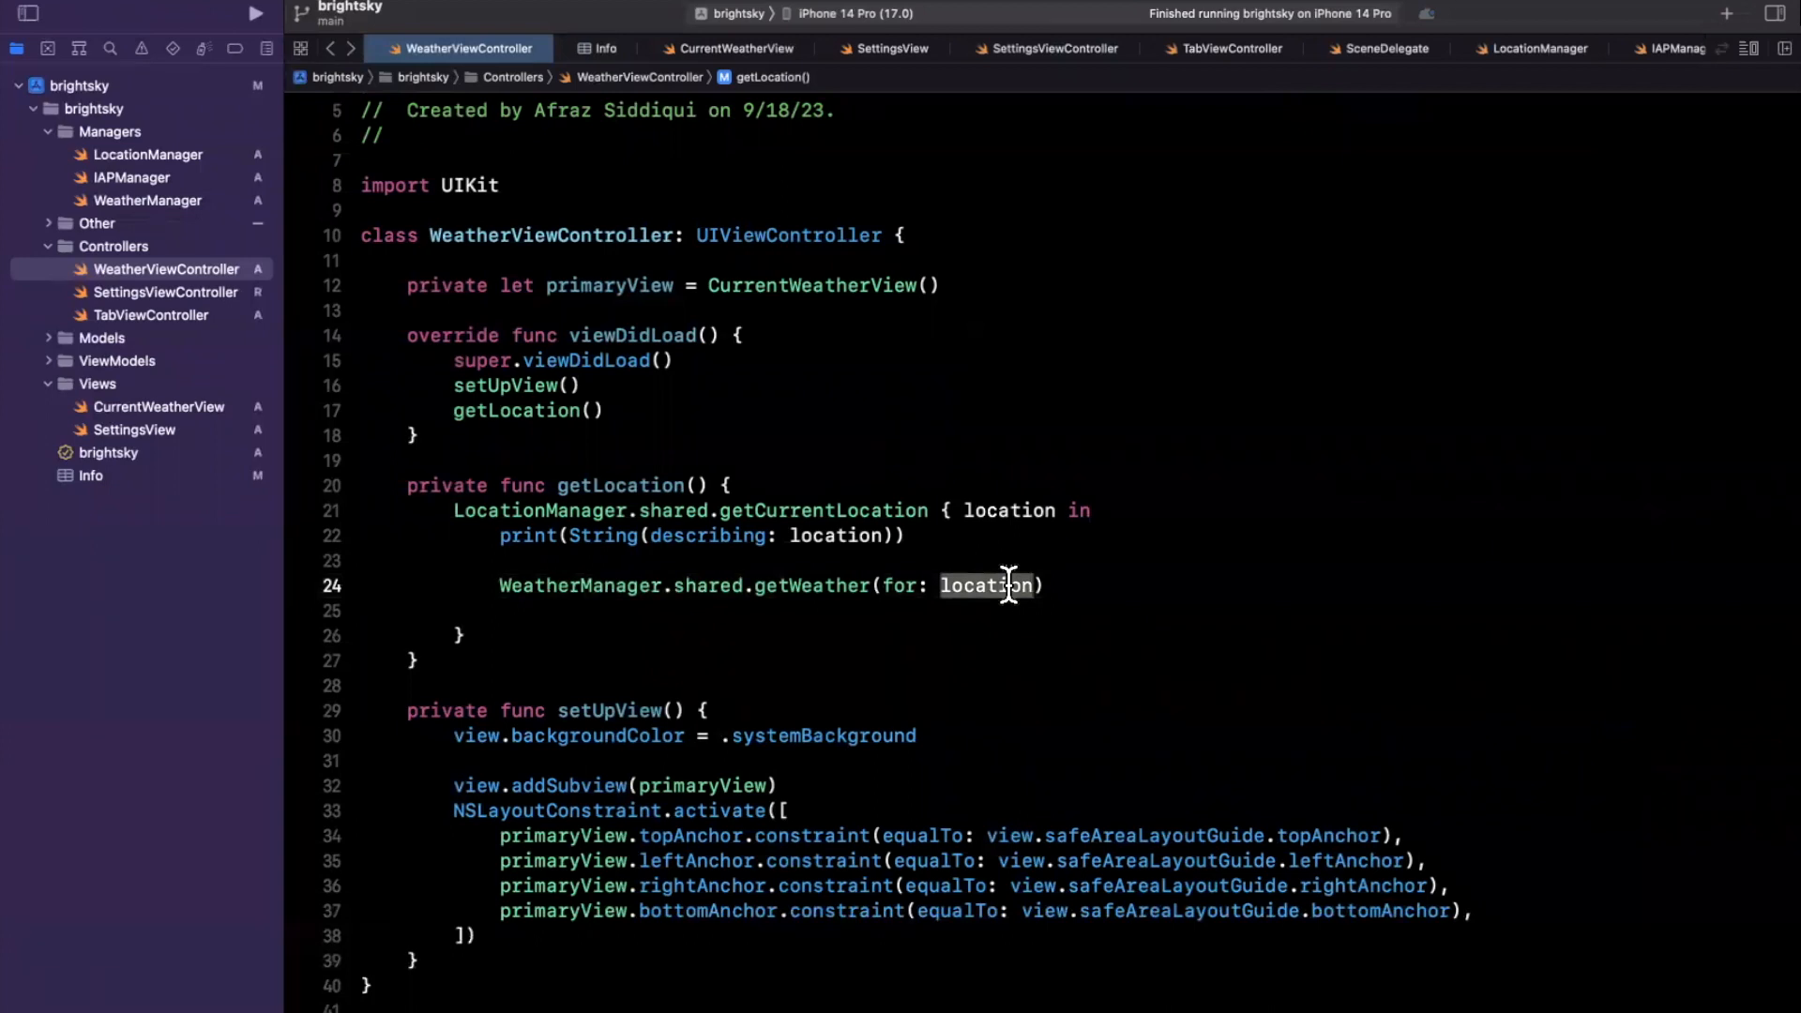
{"action": "mouse_move", "coordinate": [769, 571]}
{"action": "type", "text": " {"}
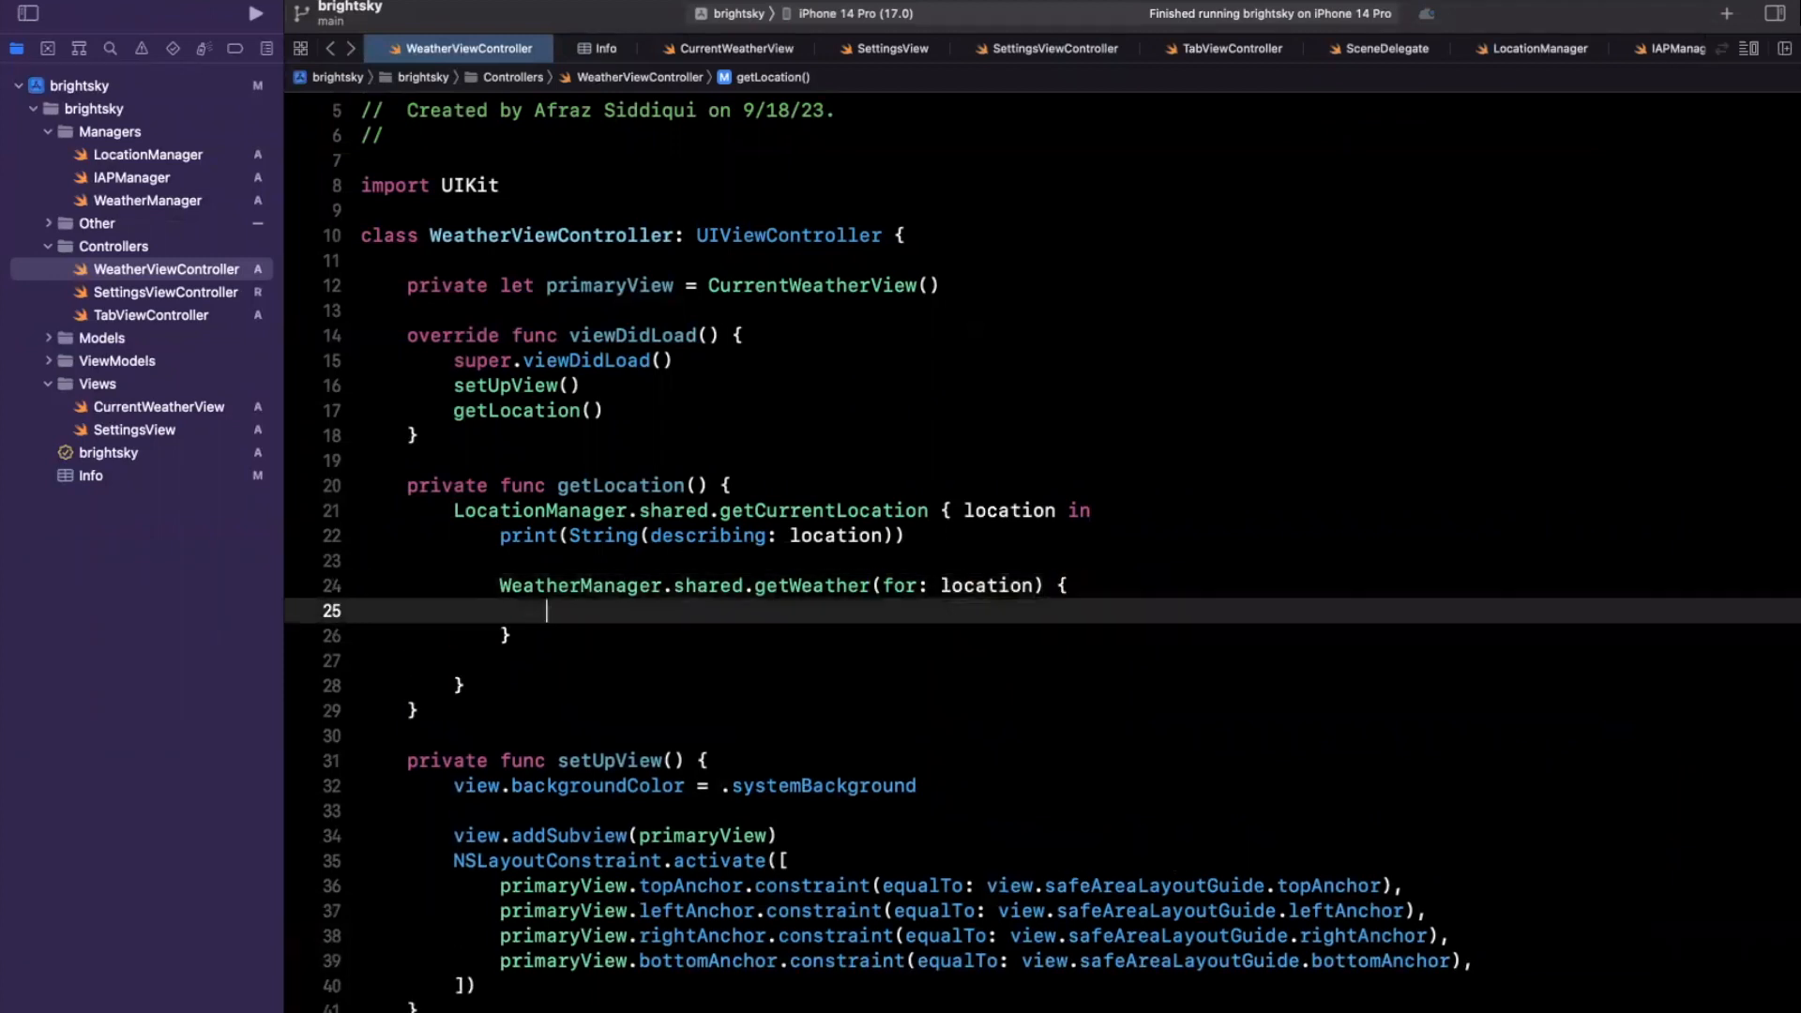
{"action": "mouse_move", "coordinate": [17, 333]}
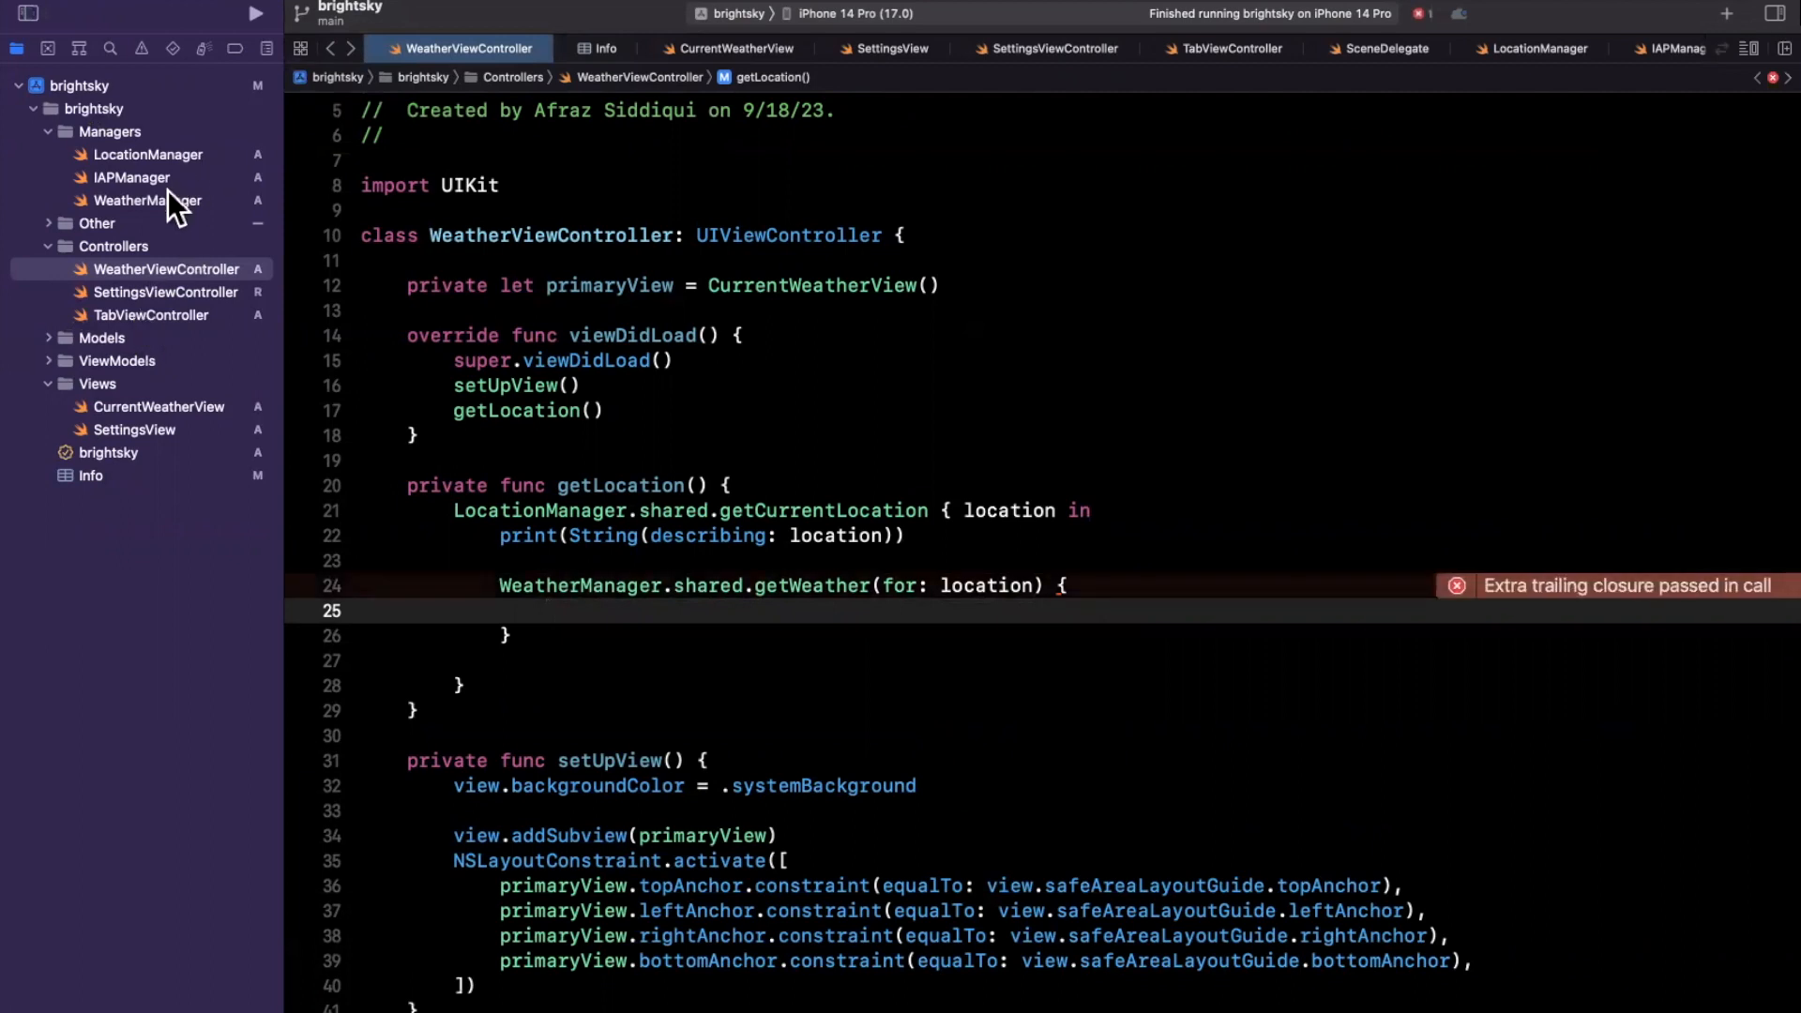
{"action": "left_click", "coordinate": [146, 200]}
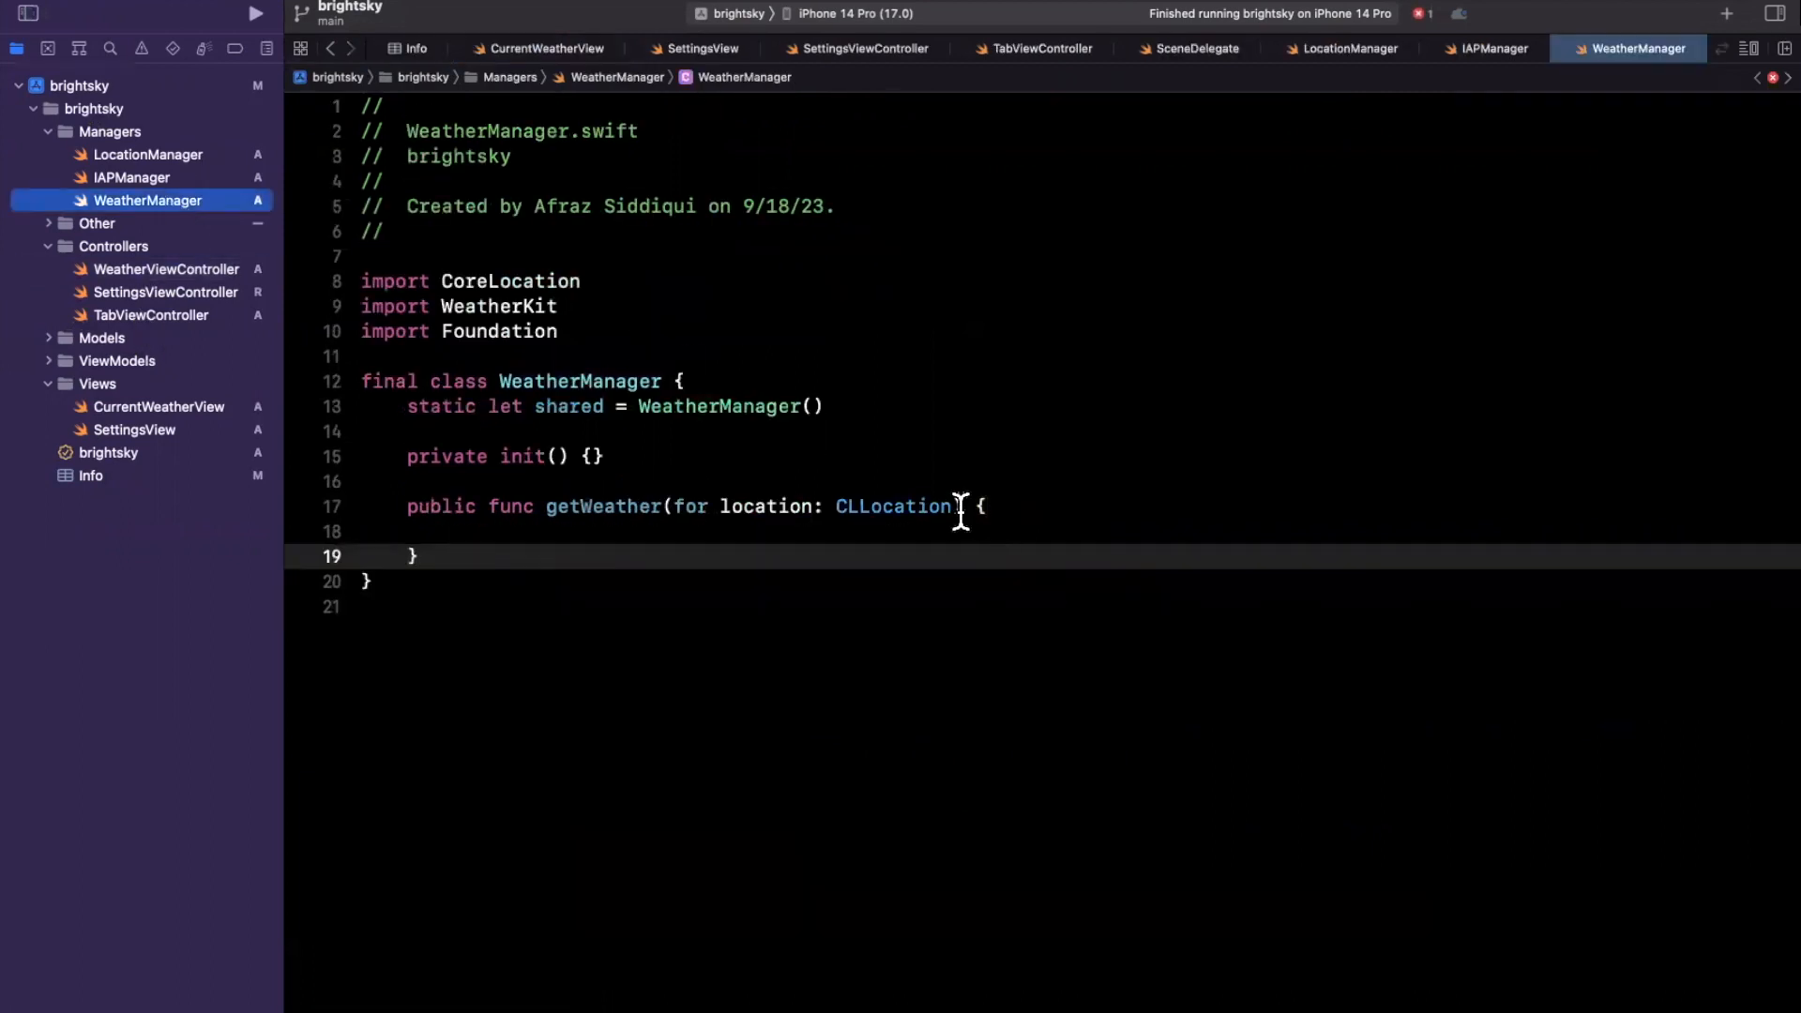
{"action": "type", "text": ", comp"}
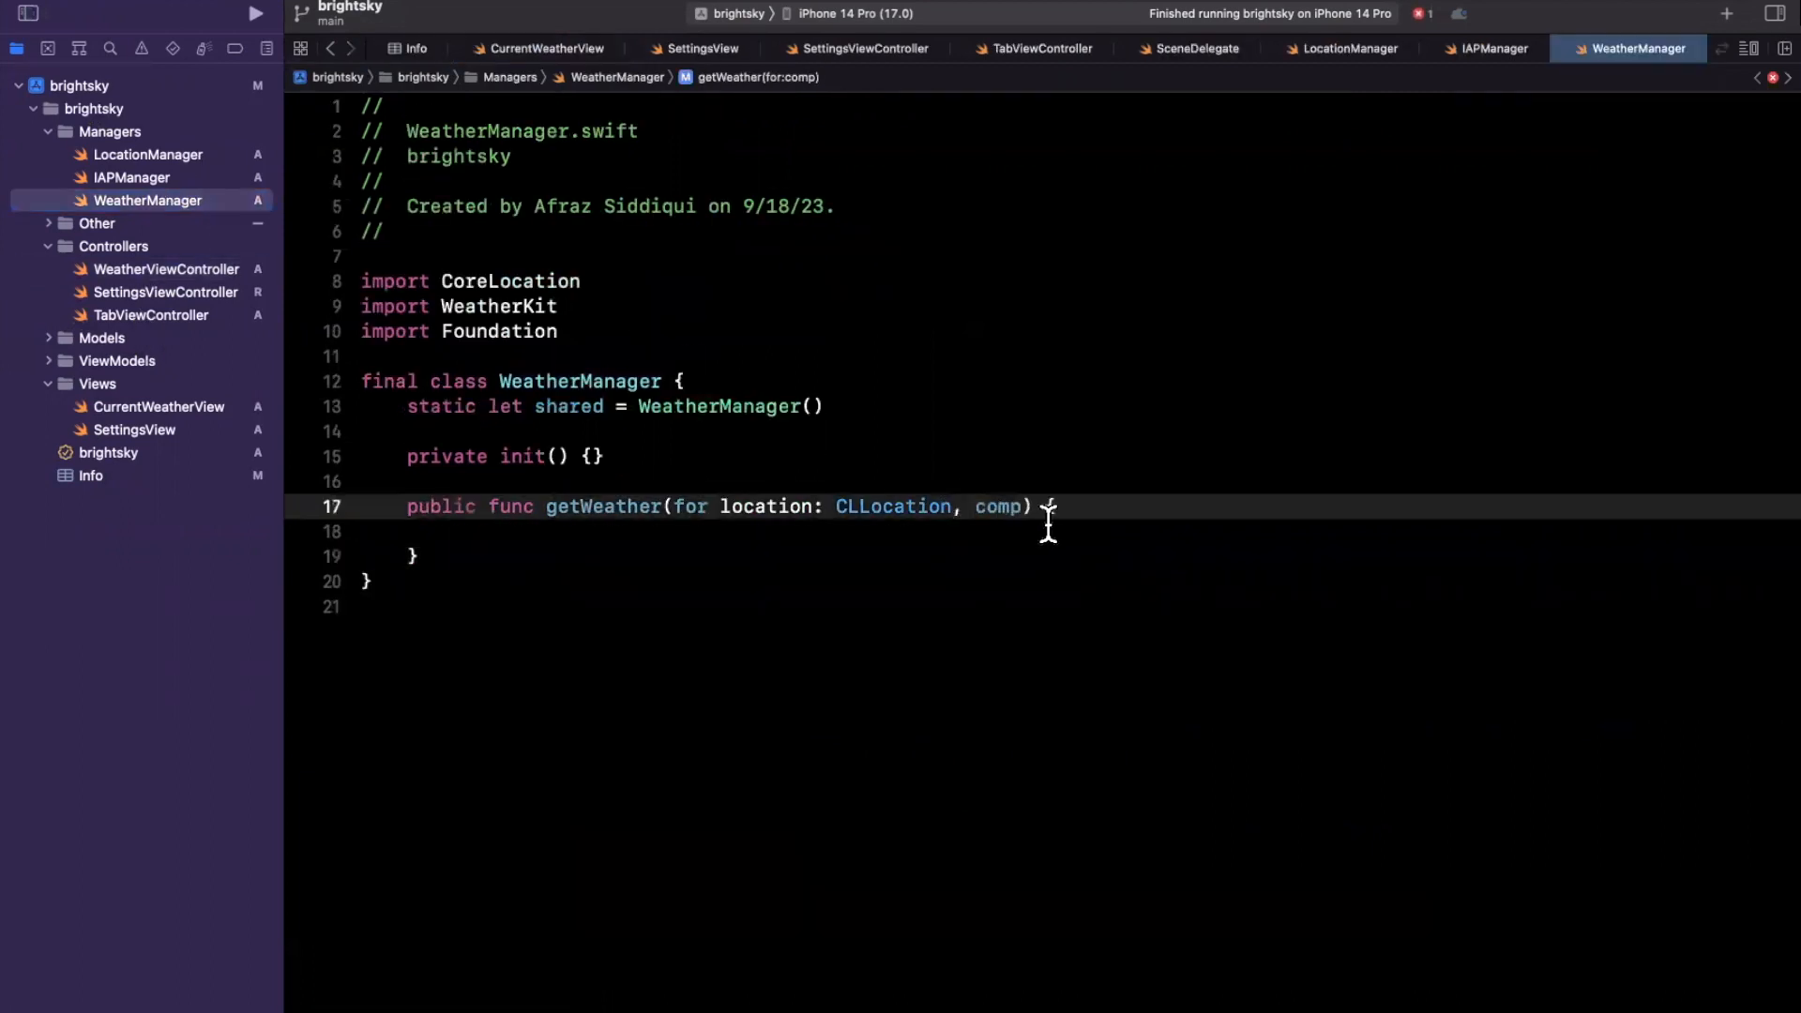
{"action": "type", "text": "completion: @escaping ("}
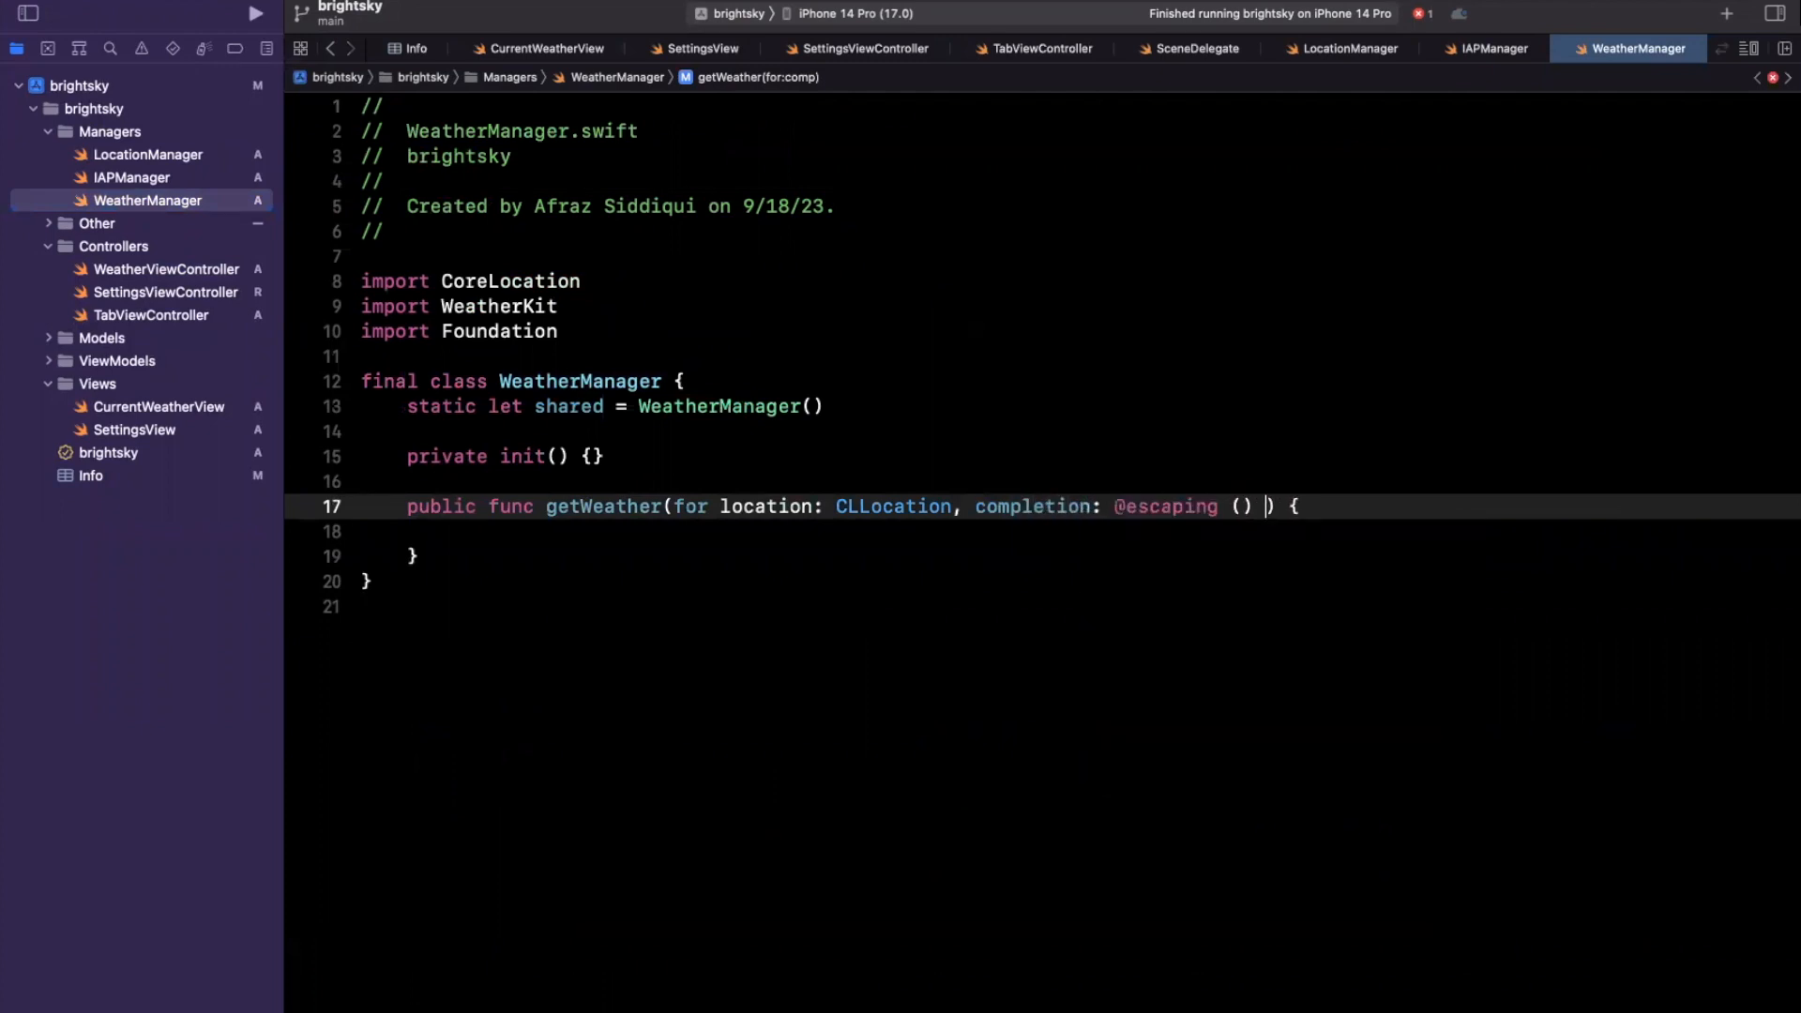
{"action": "type", "text": "-> Void"}
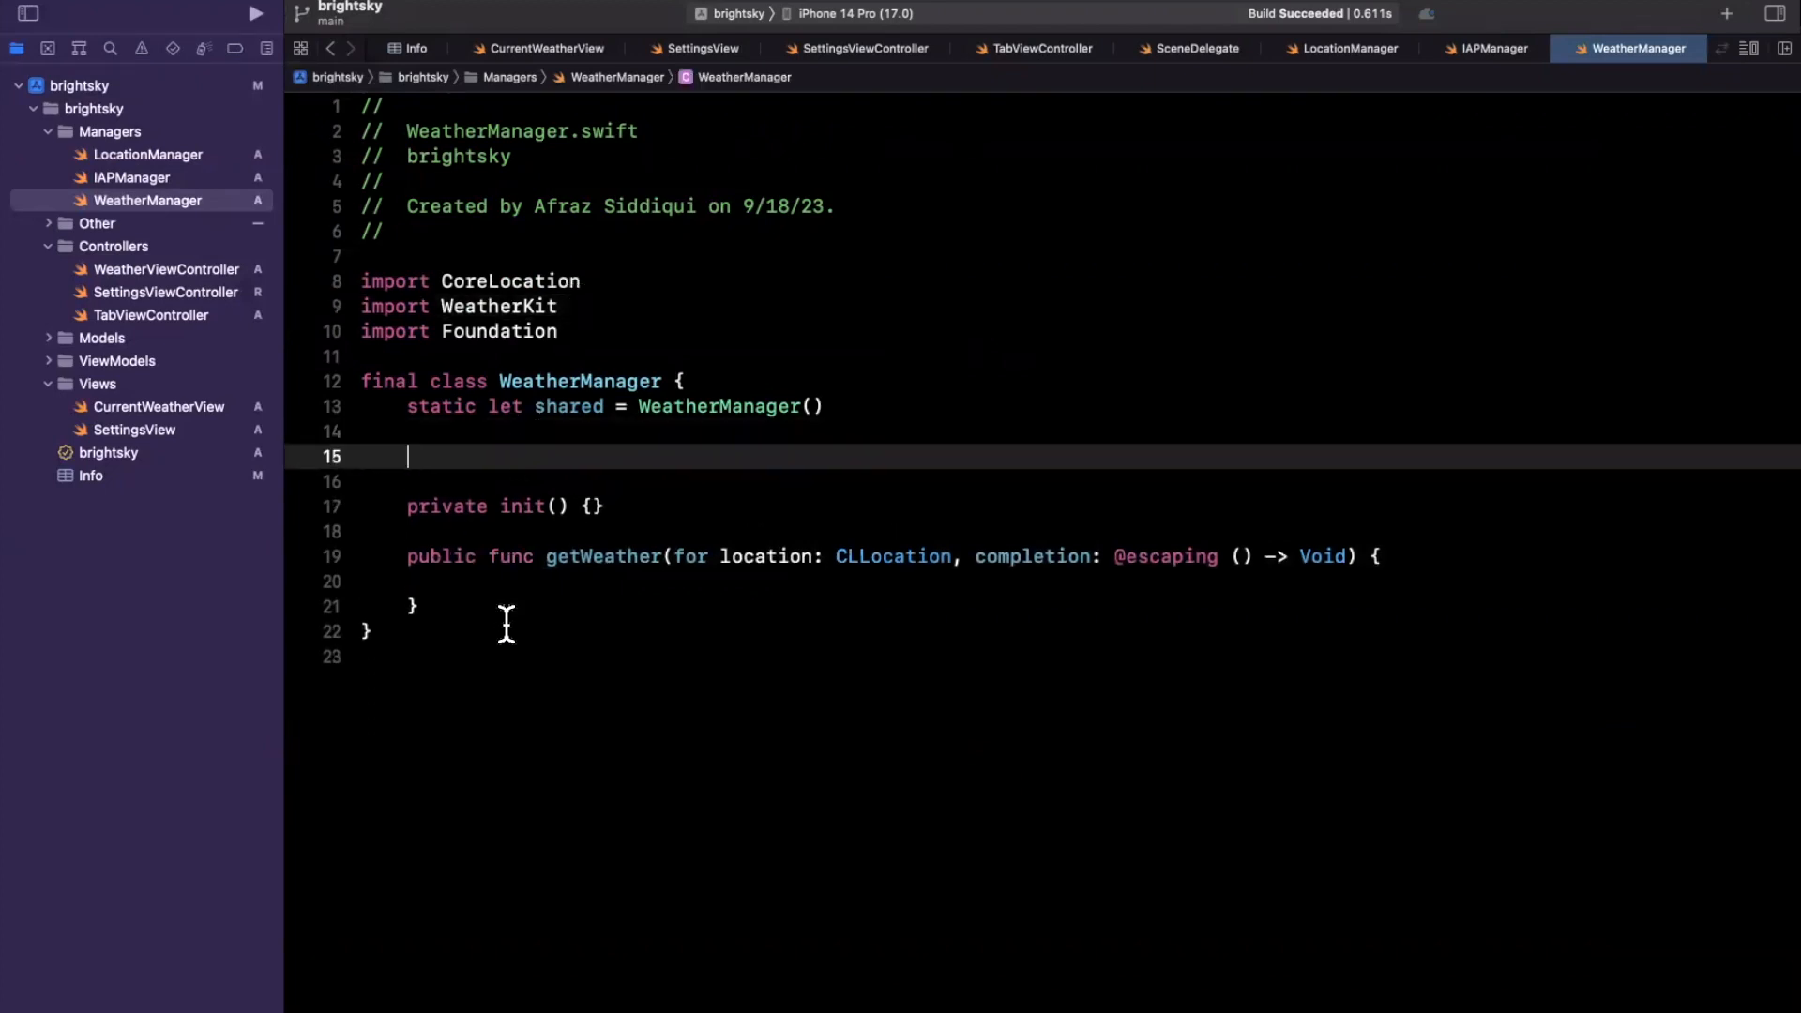
Step: Add let service = WeatherService.shared and begin a service.weather call in getWeather
{"action": "type", "text": "let service ="}
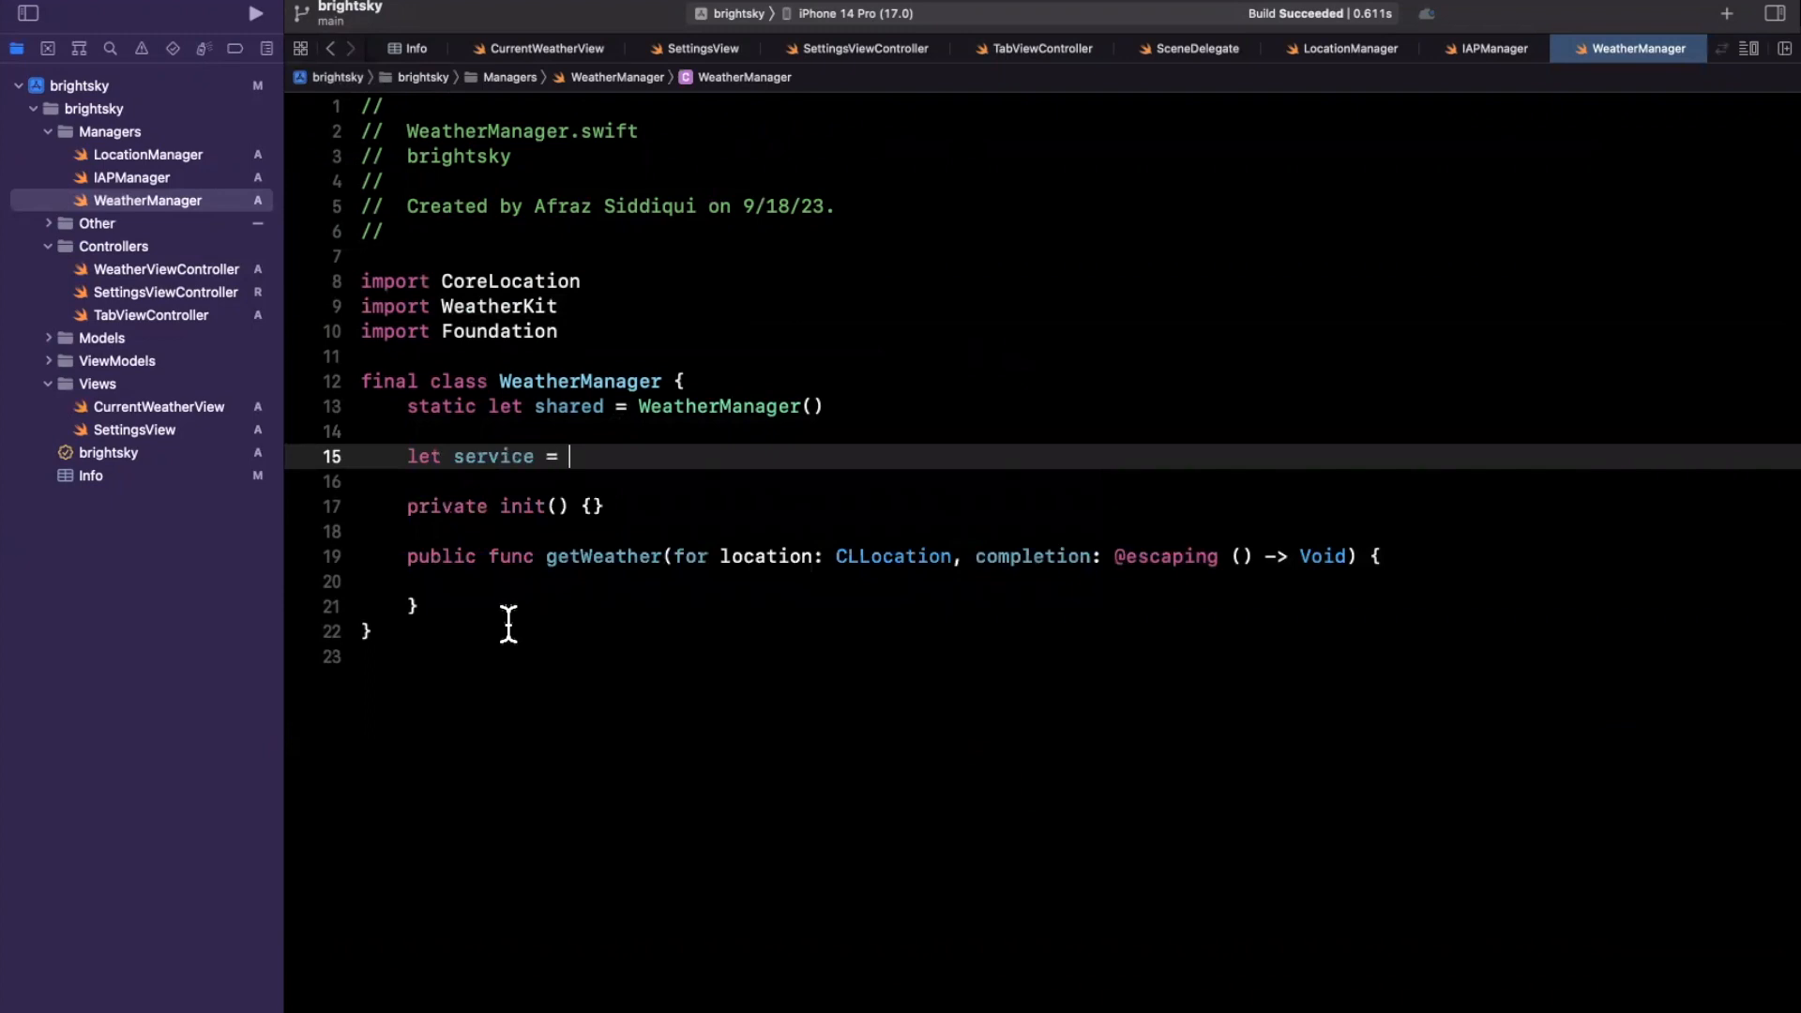
{"action": "type", "text": "WeatherService."}
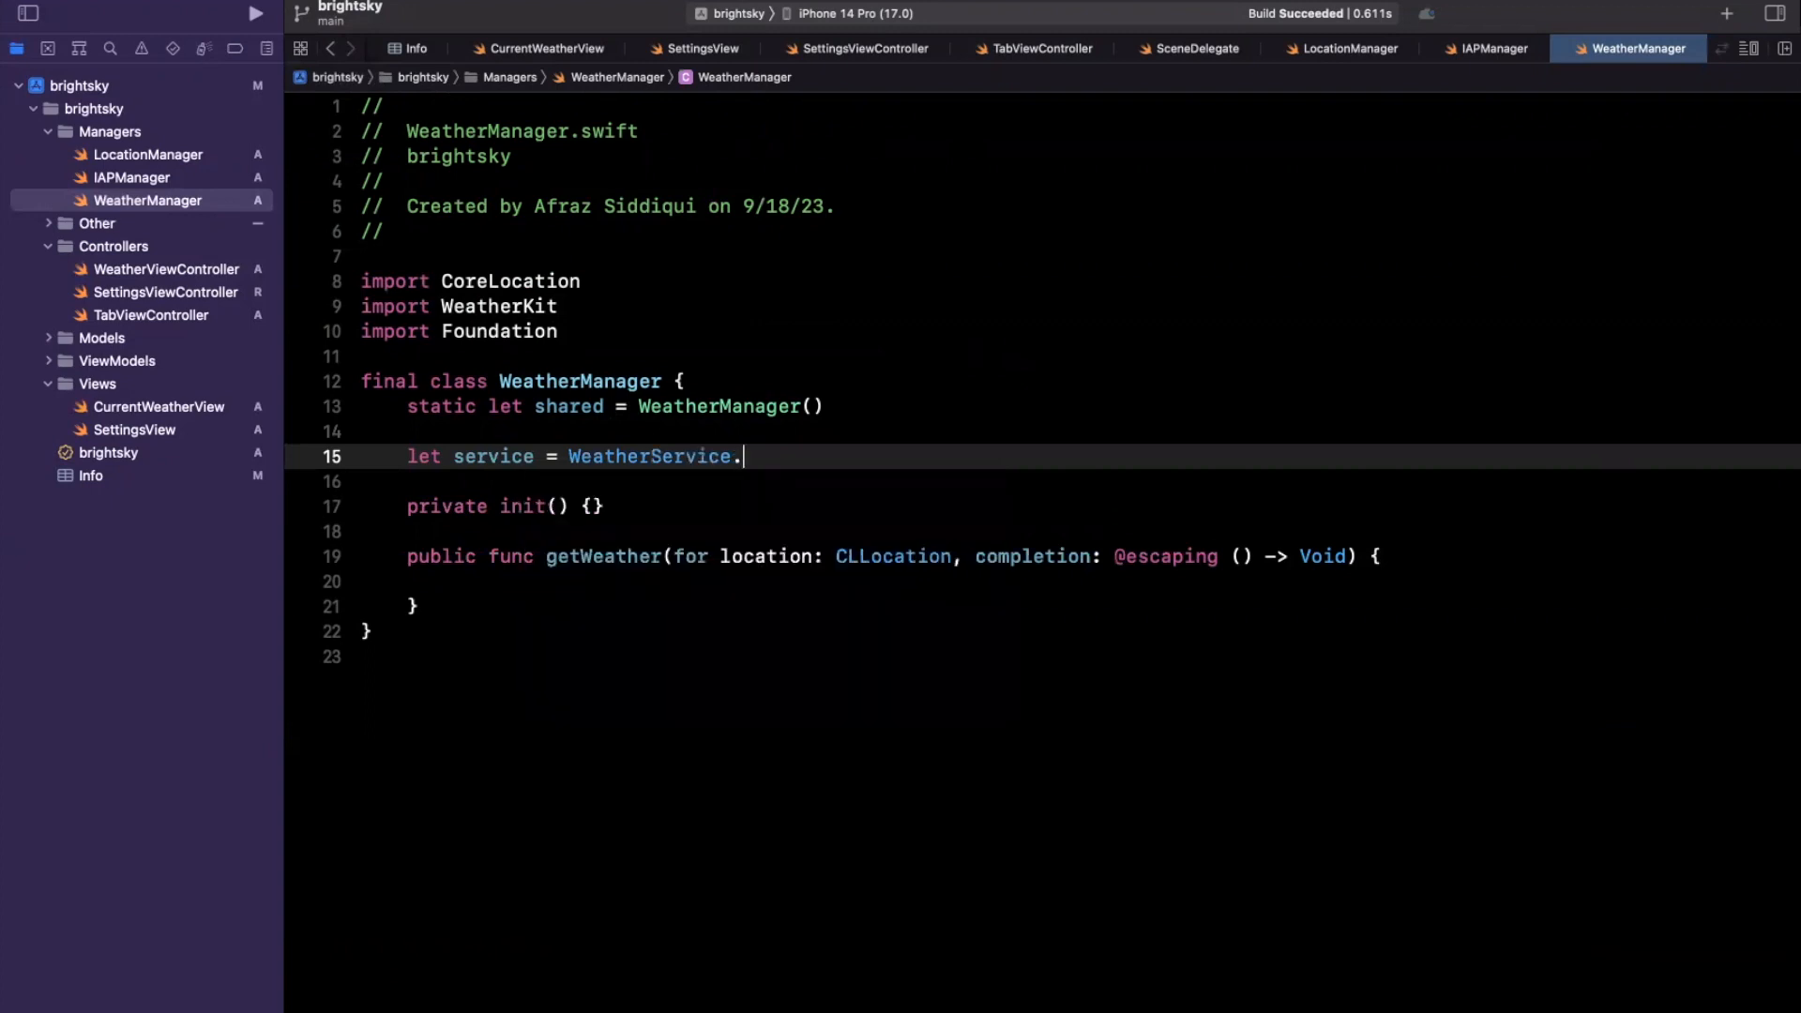
{"action": "type", "text": "shared"}
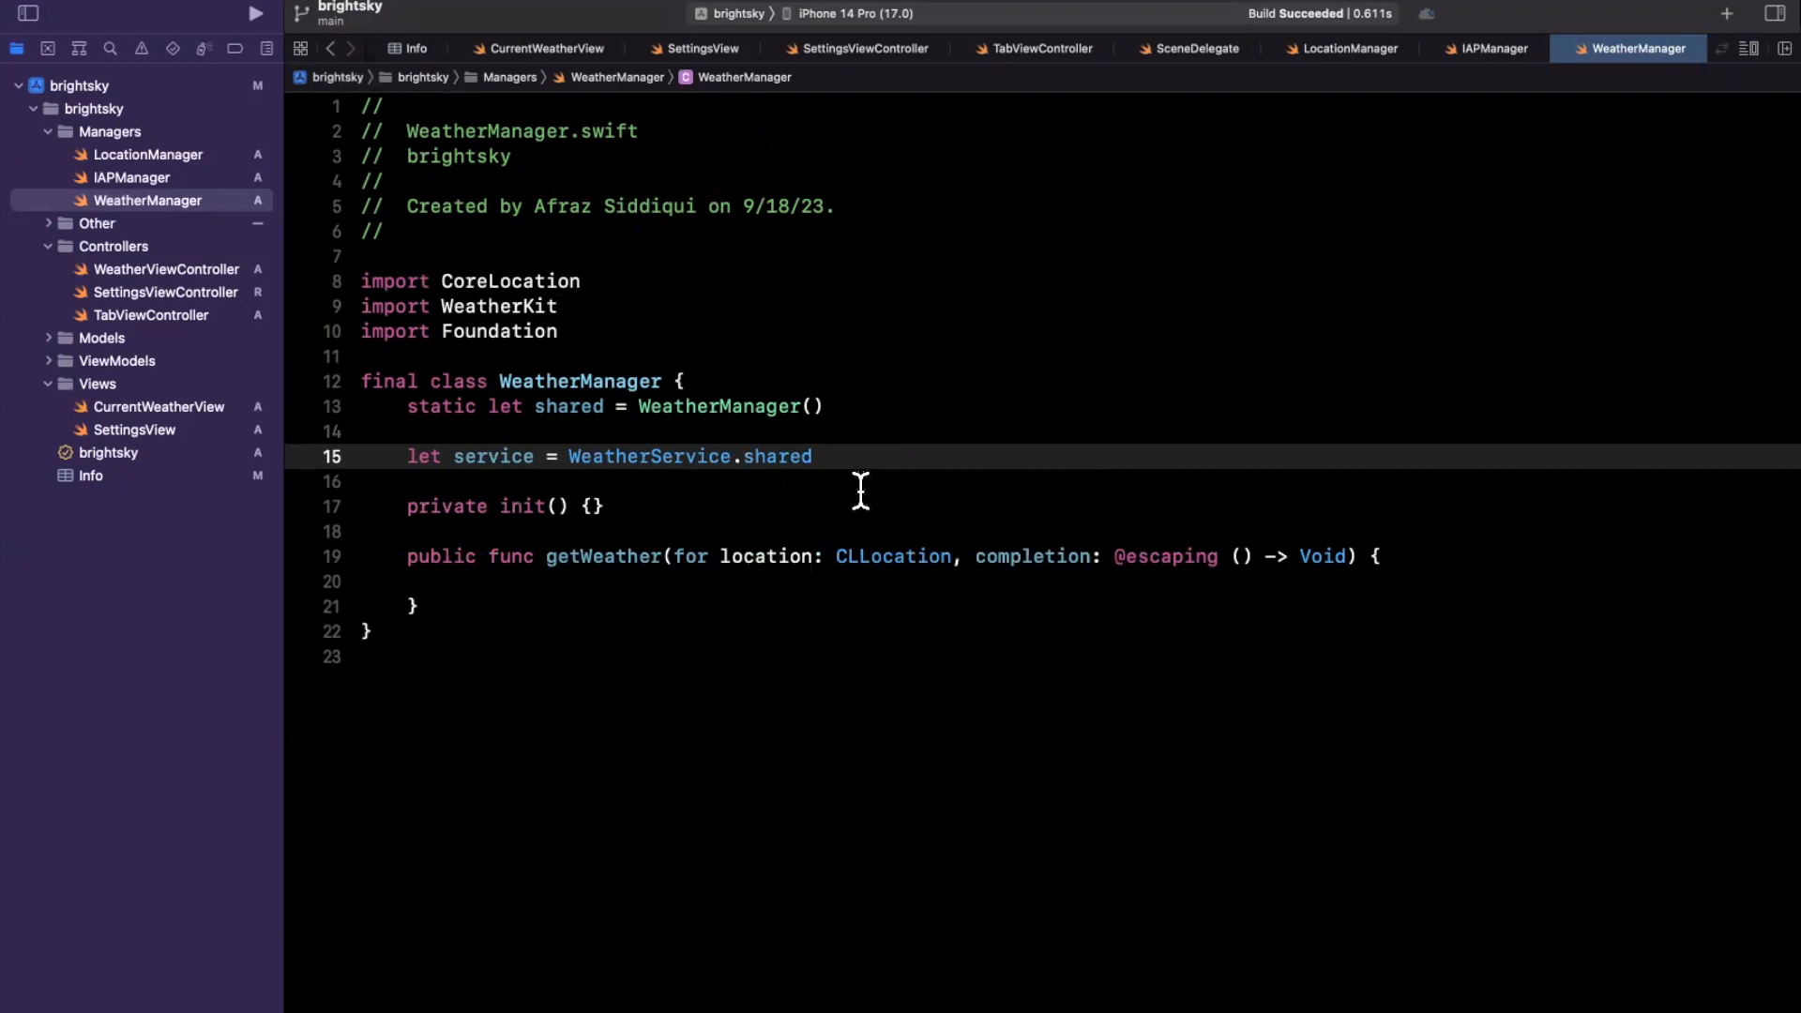
{"action": "left_click", "coordinate": [813, 456]}
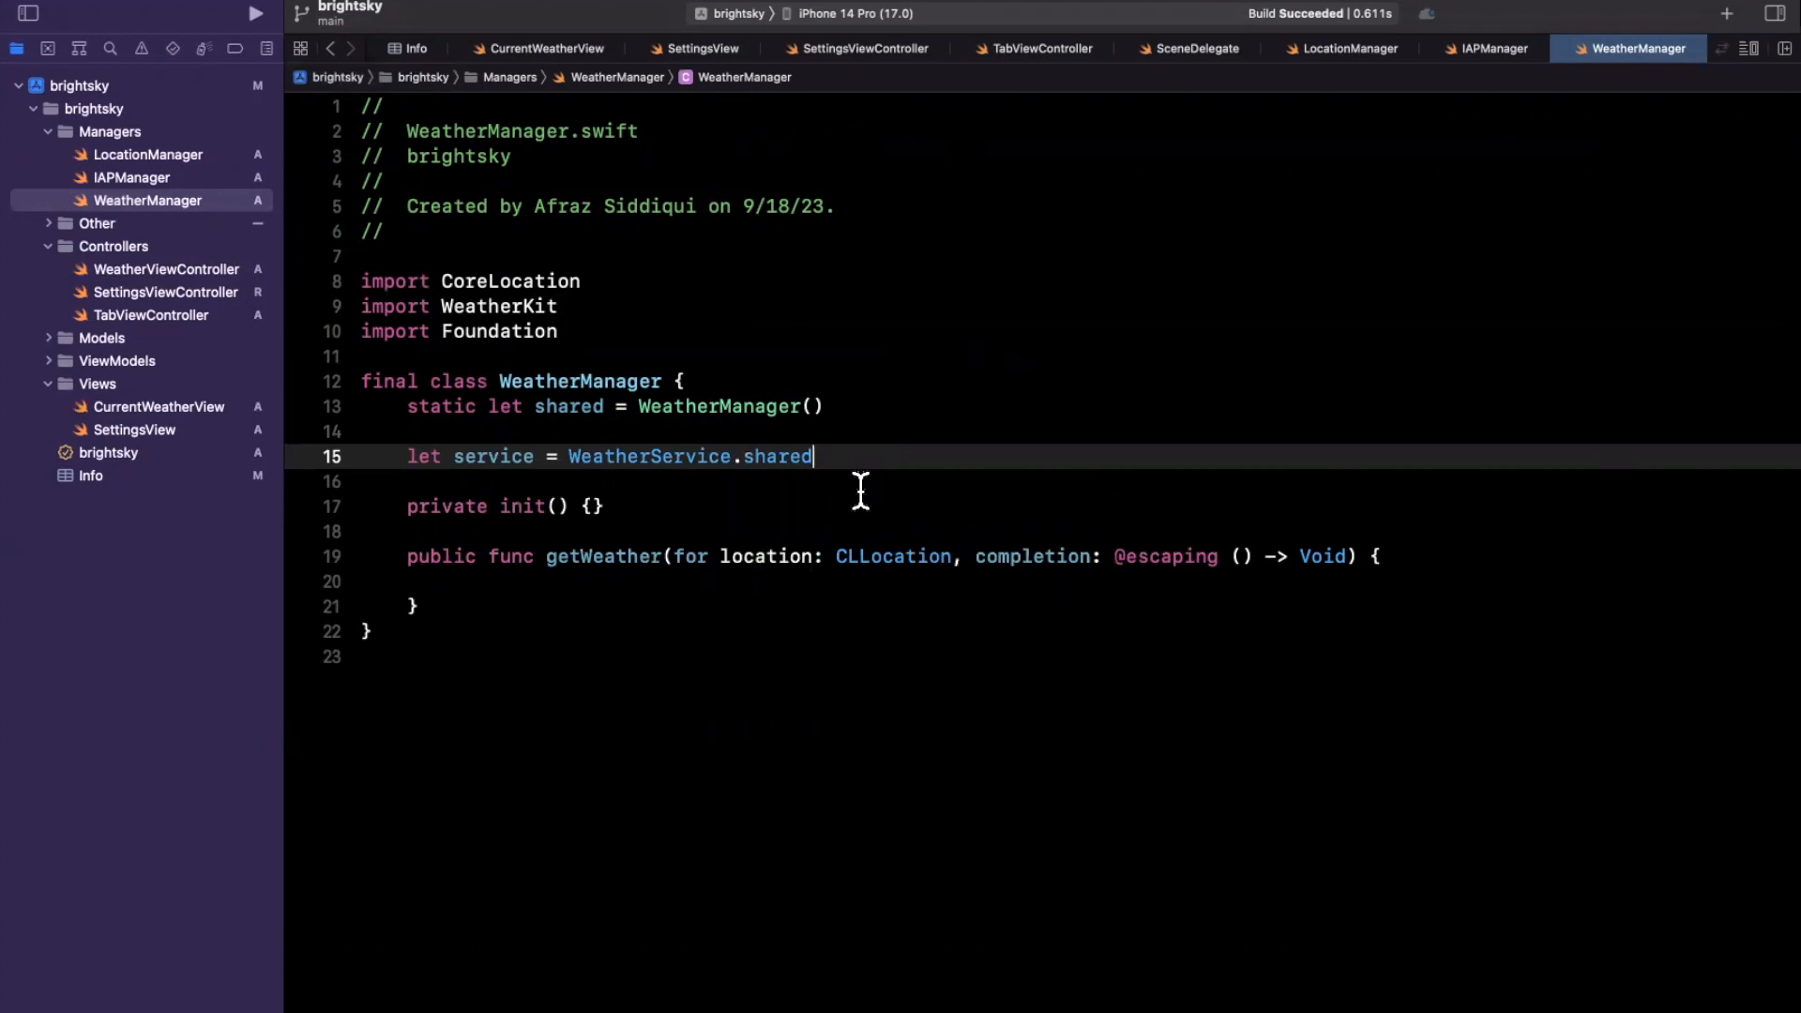
{"action": "mouse_move", "coordinate": [741, 456]}
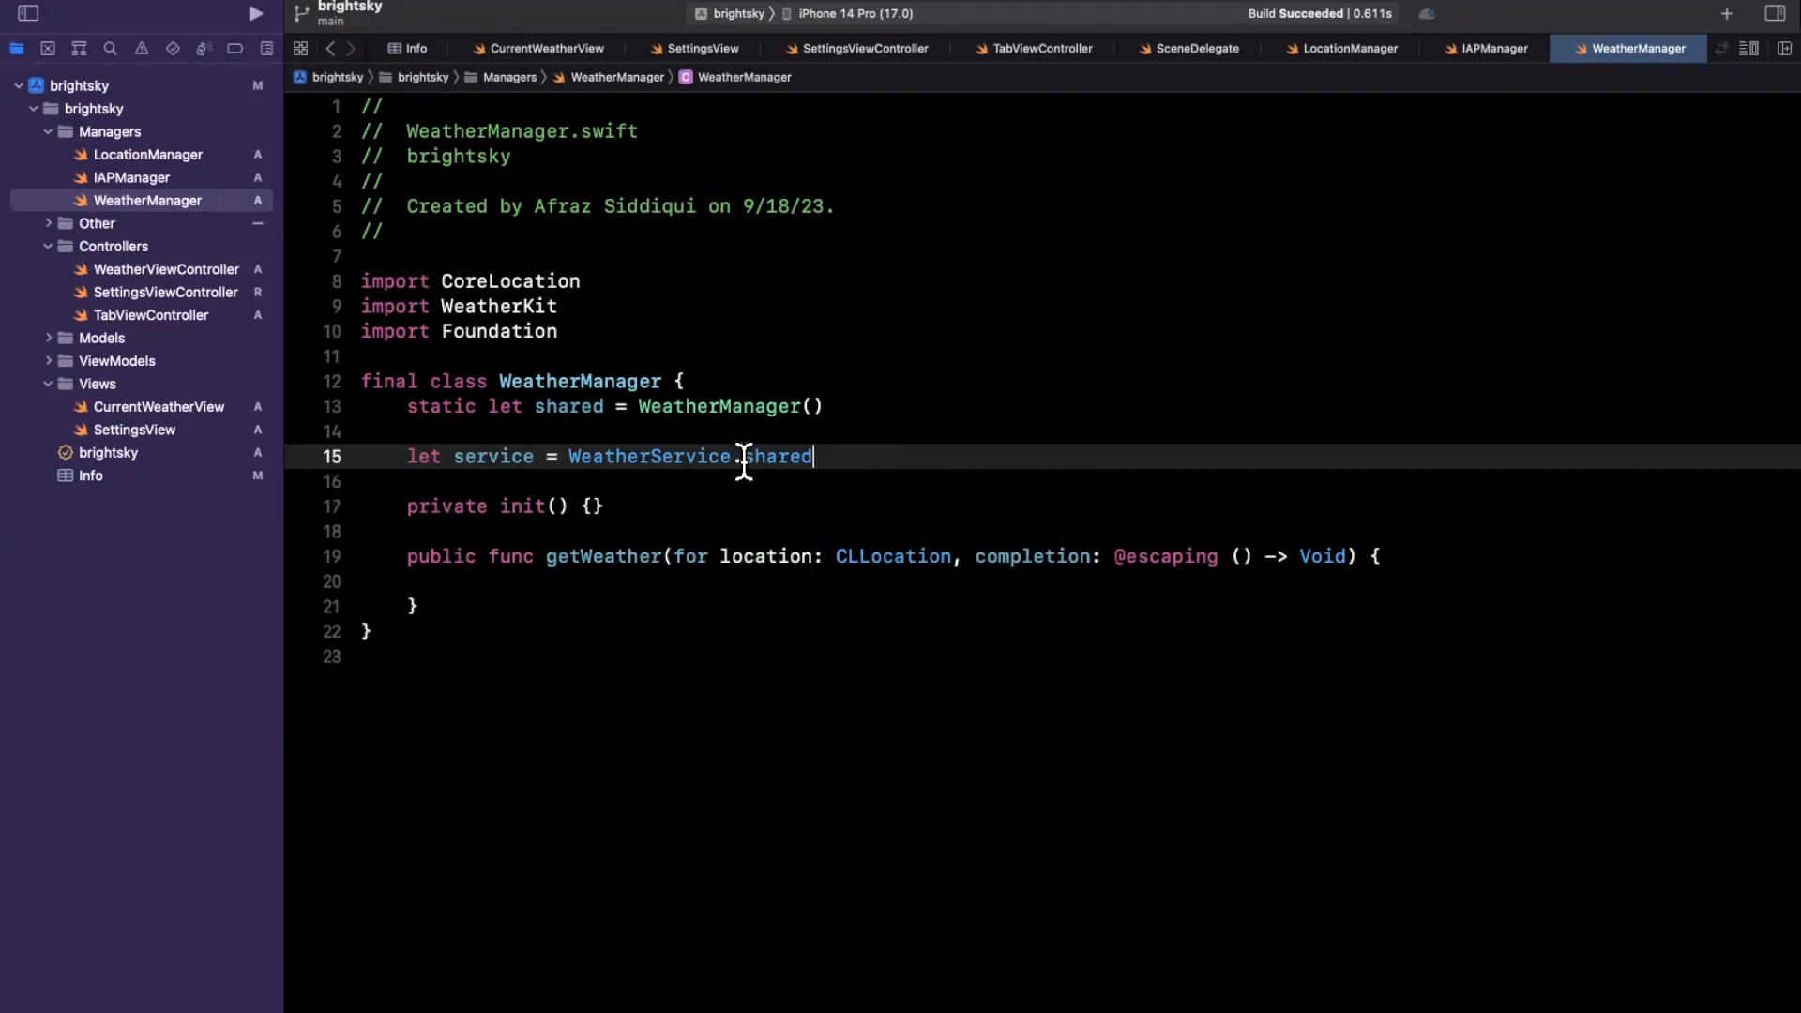
{"action": "type", "text": "()"}
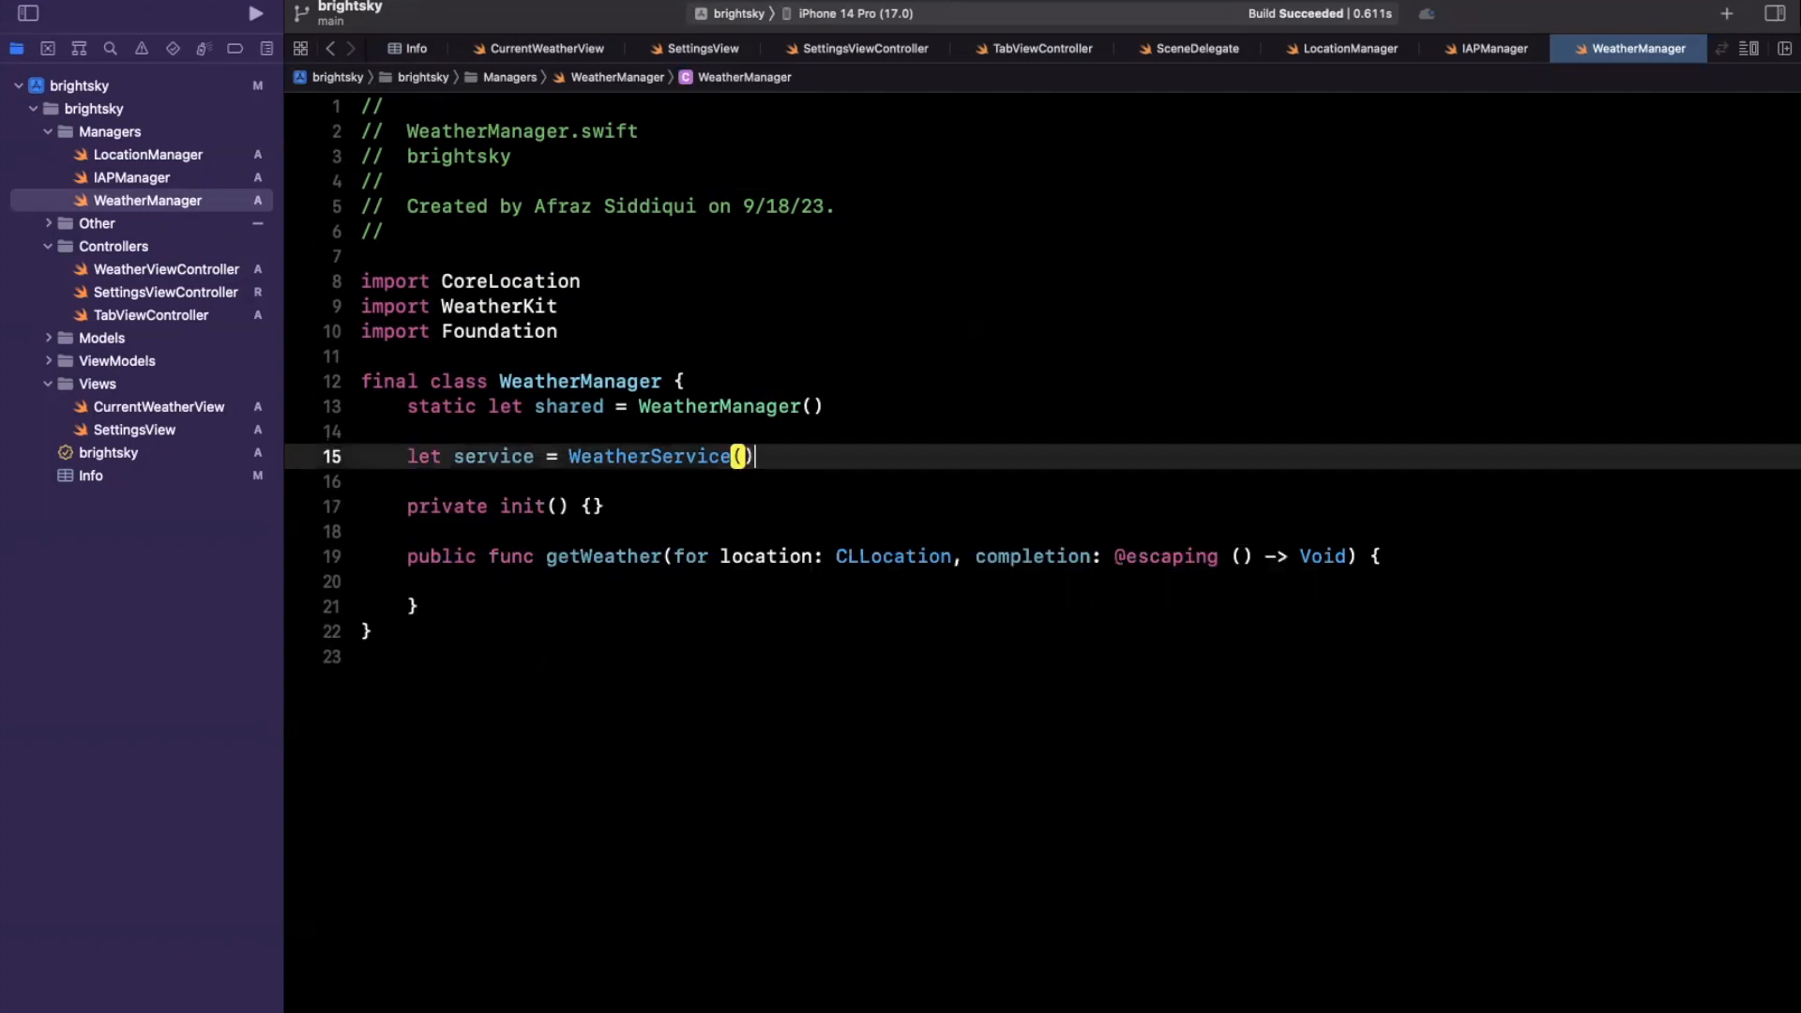
{"action": "type", "text": ".shared"}
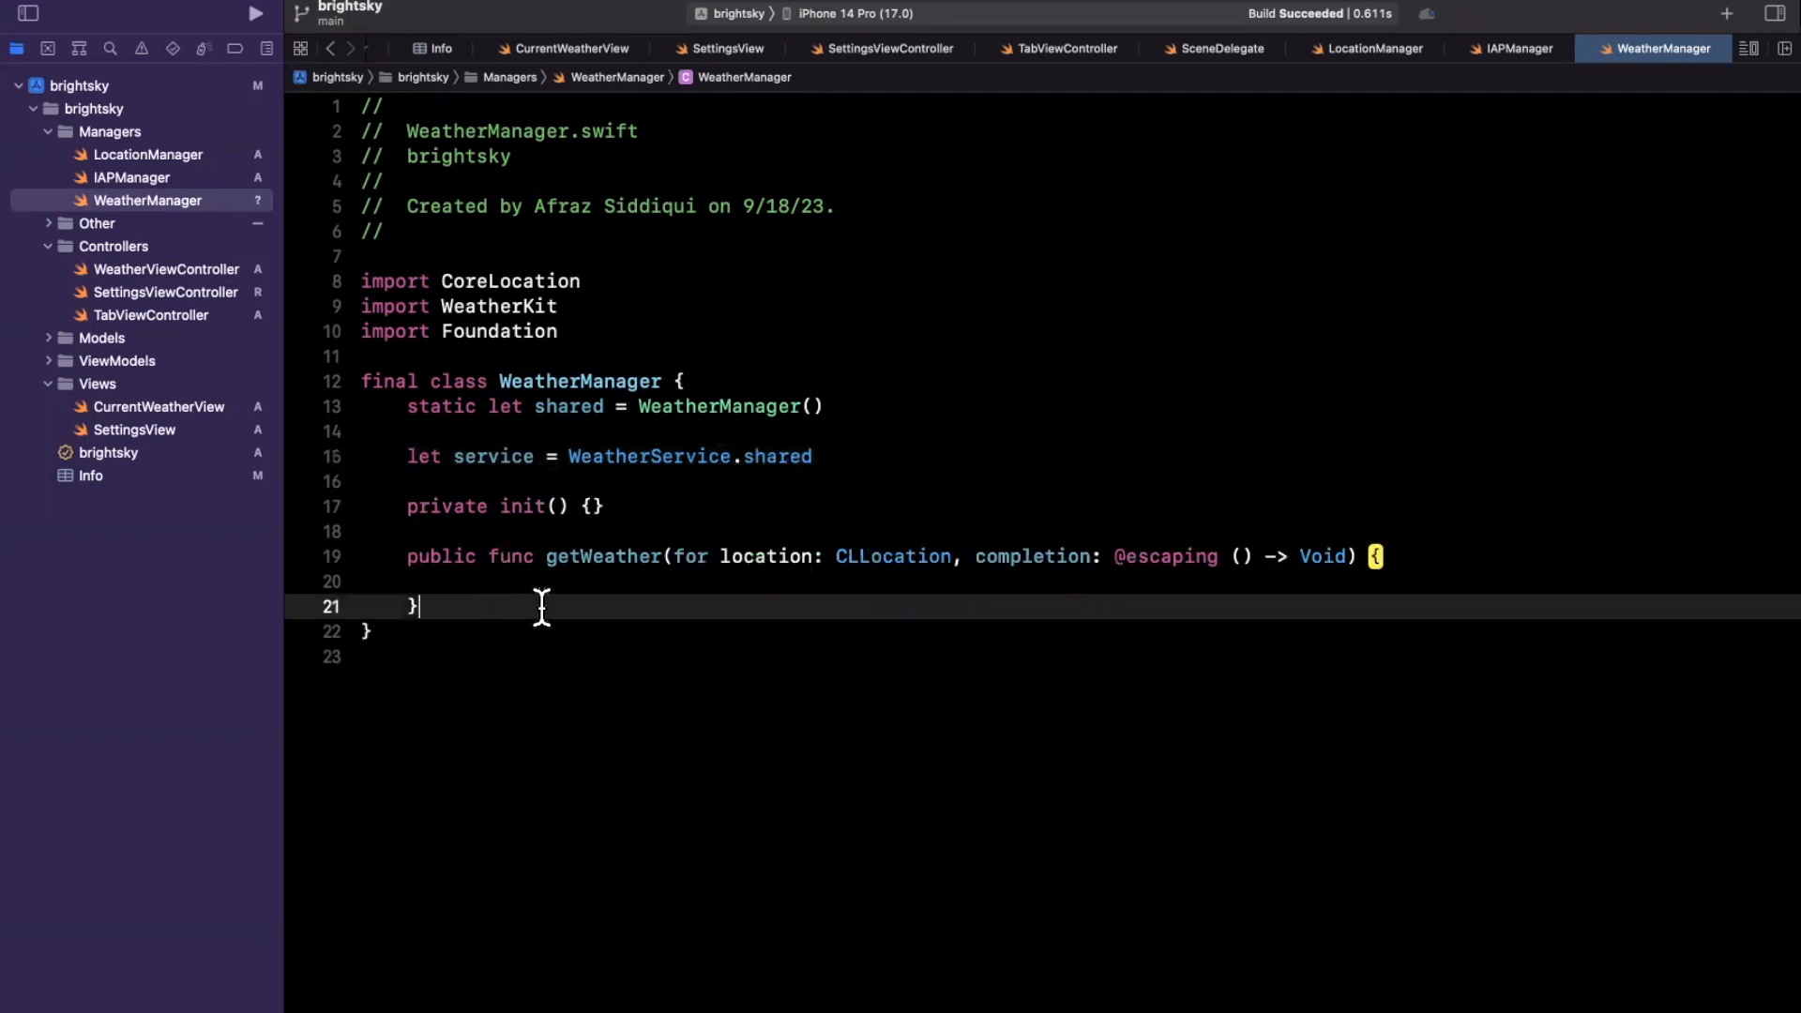
{"action": "type", "text": "ser"}
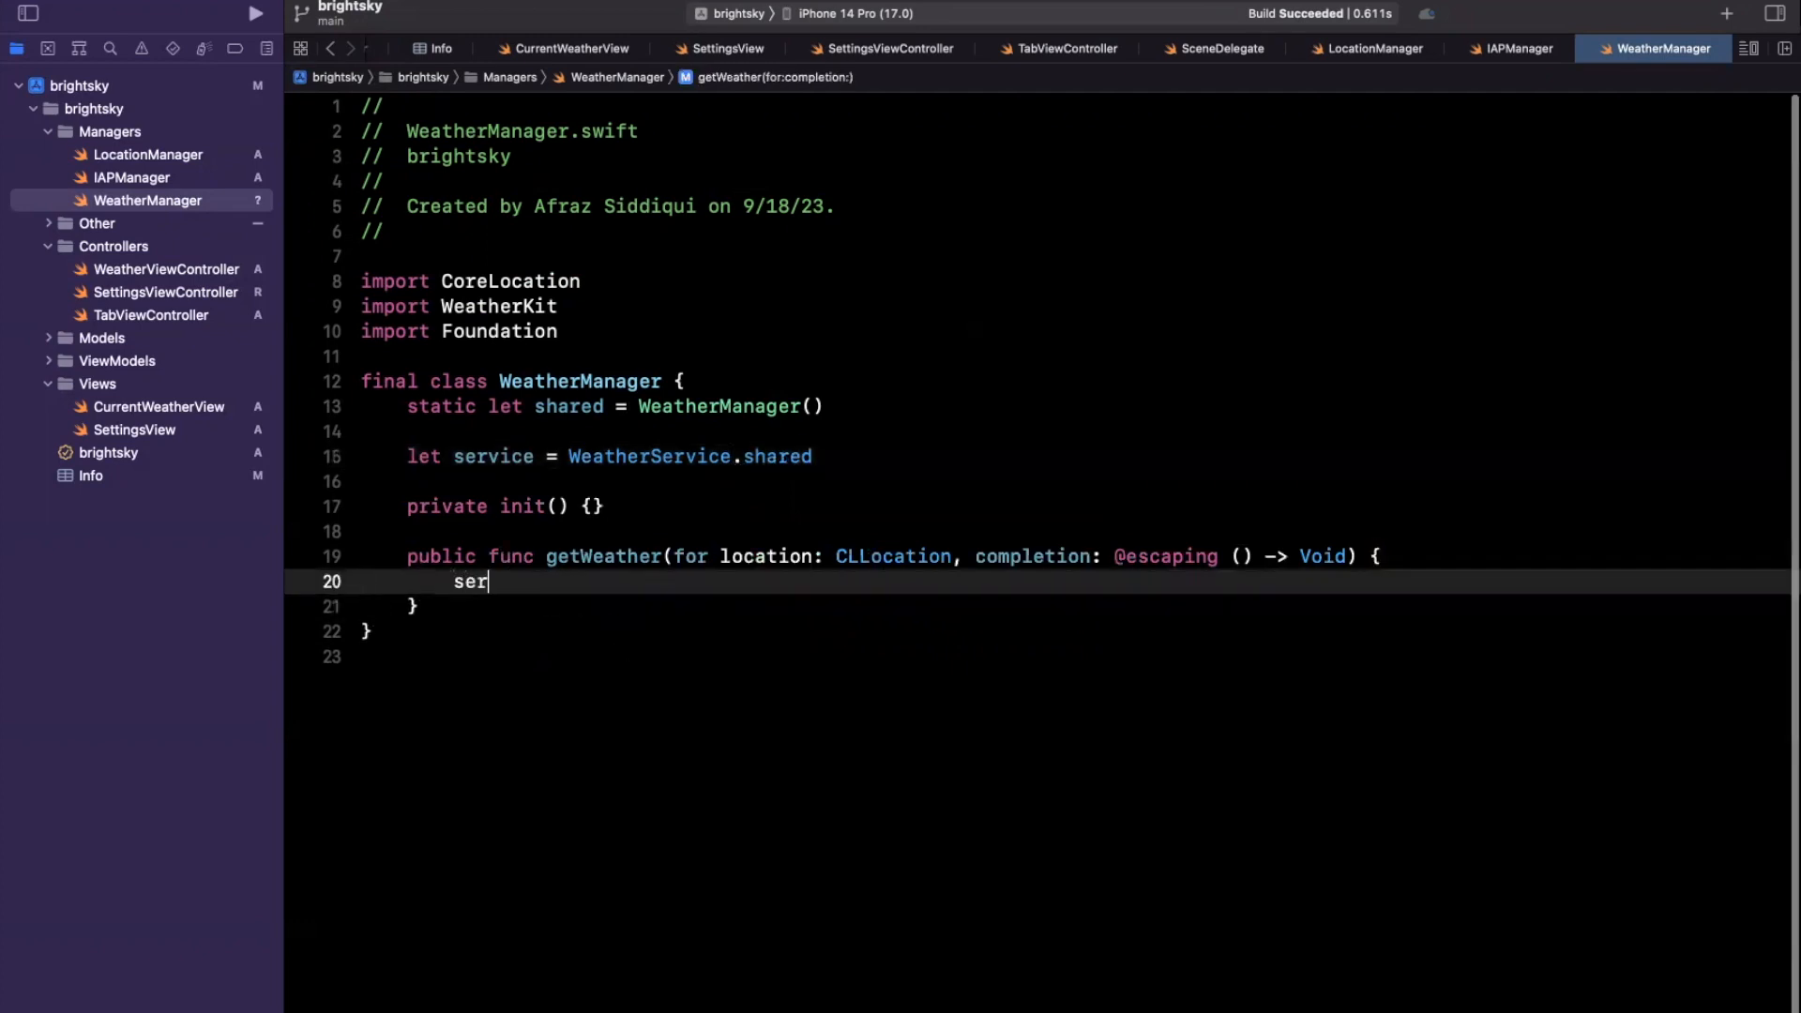
{"action": "type", "text": "vice.weather"}
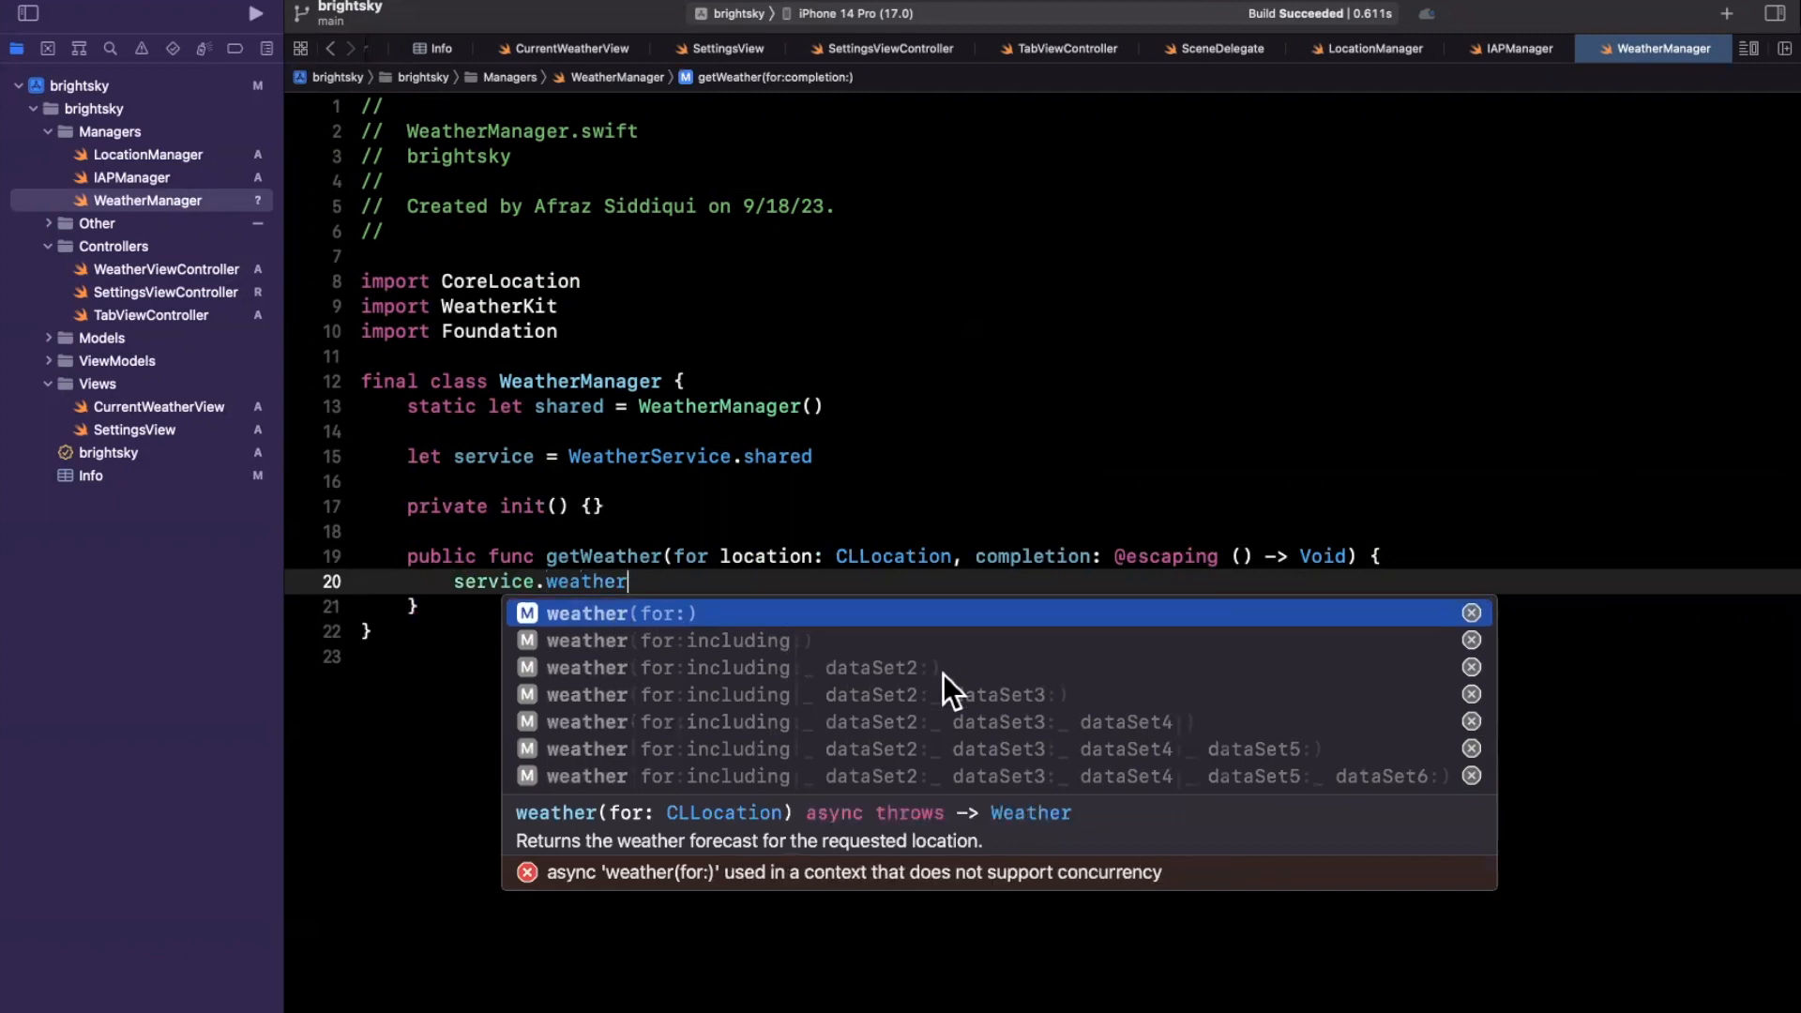
{"action": "mouse_move", "coordinate": [930, 855]}
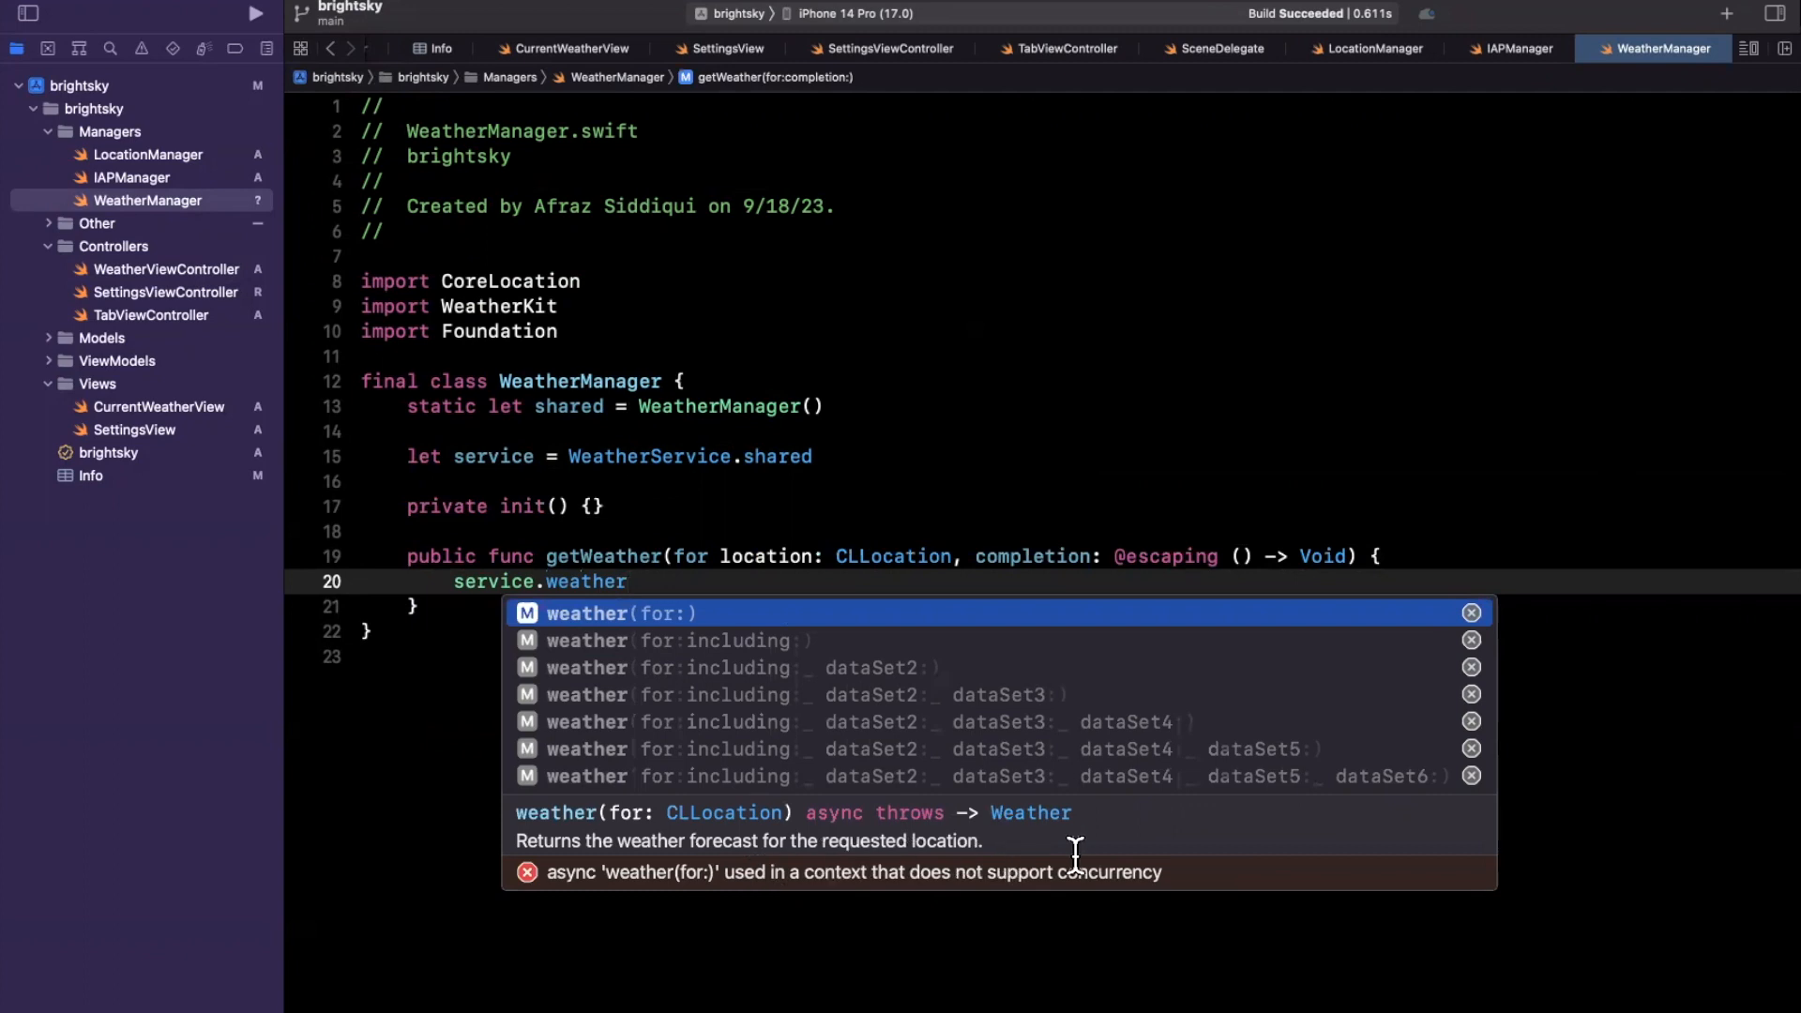
{"action": "mouse_move", "coordinate": [1114, 856]}
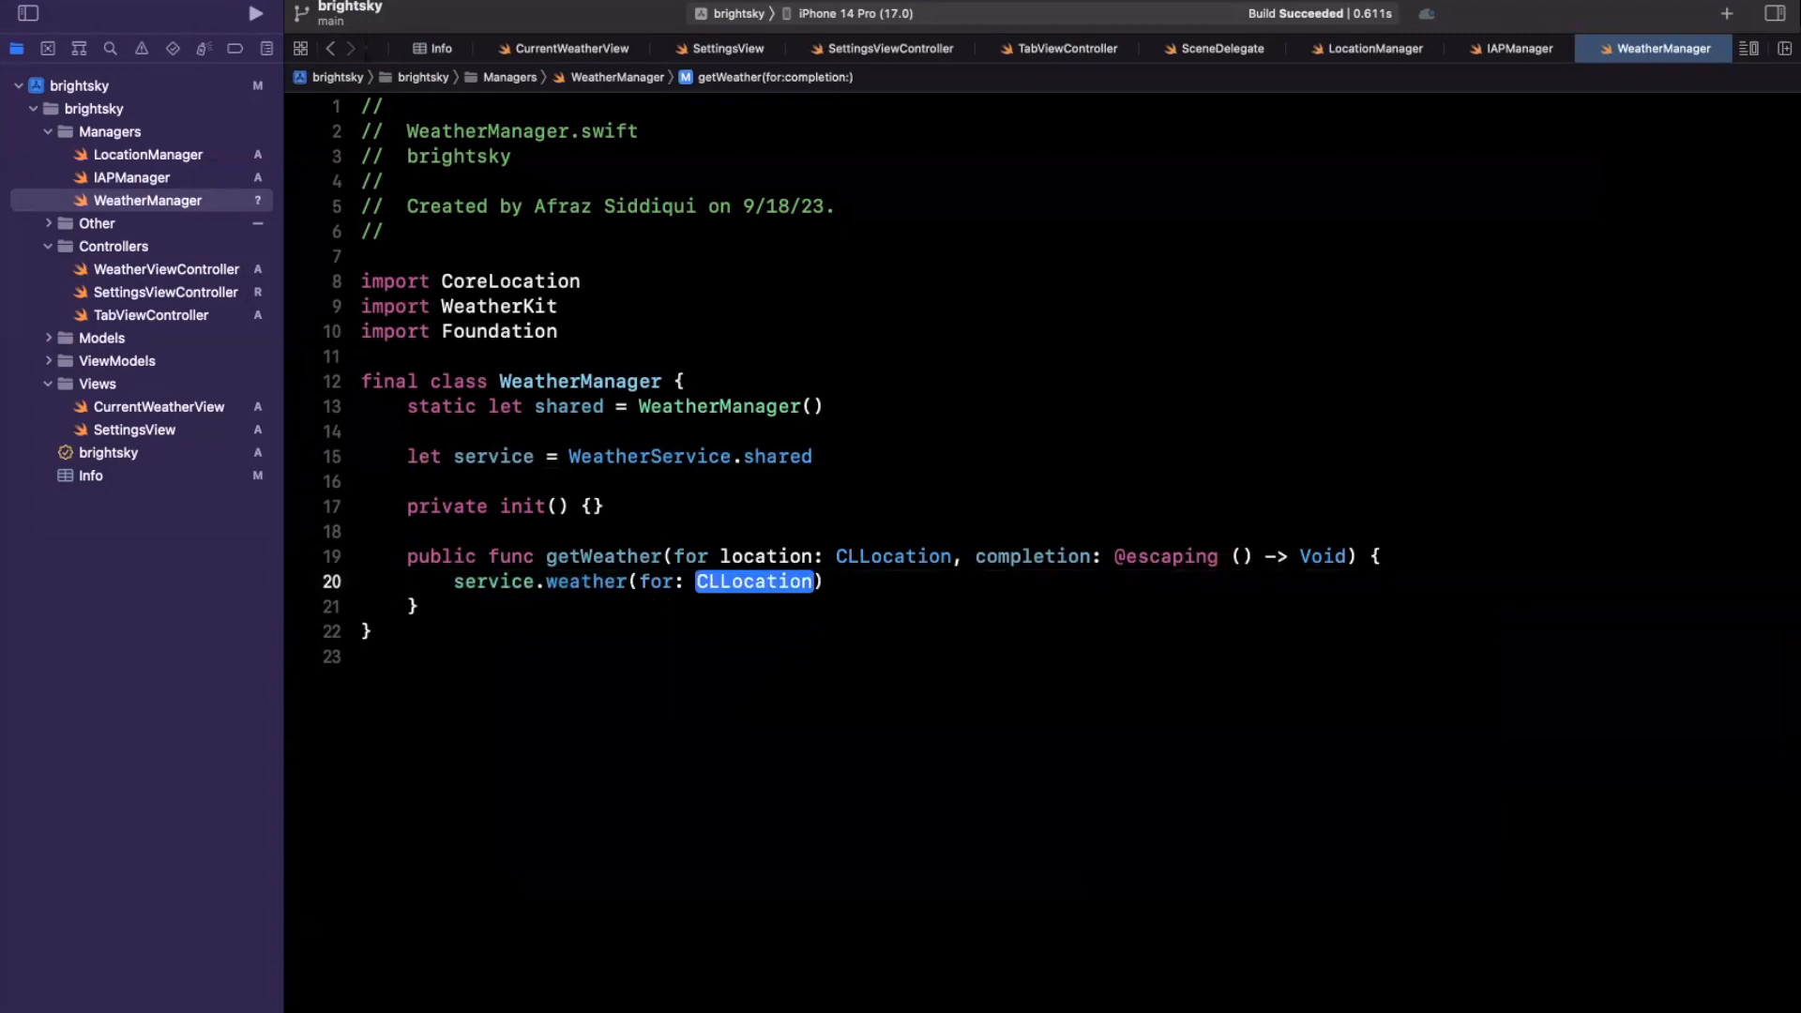
Step: Fetch the result with await try service.weather(for: location) inside the Task's do block
{"action": "type", "text": "location"}
{"action": "type", "text": "tr"}
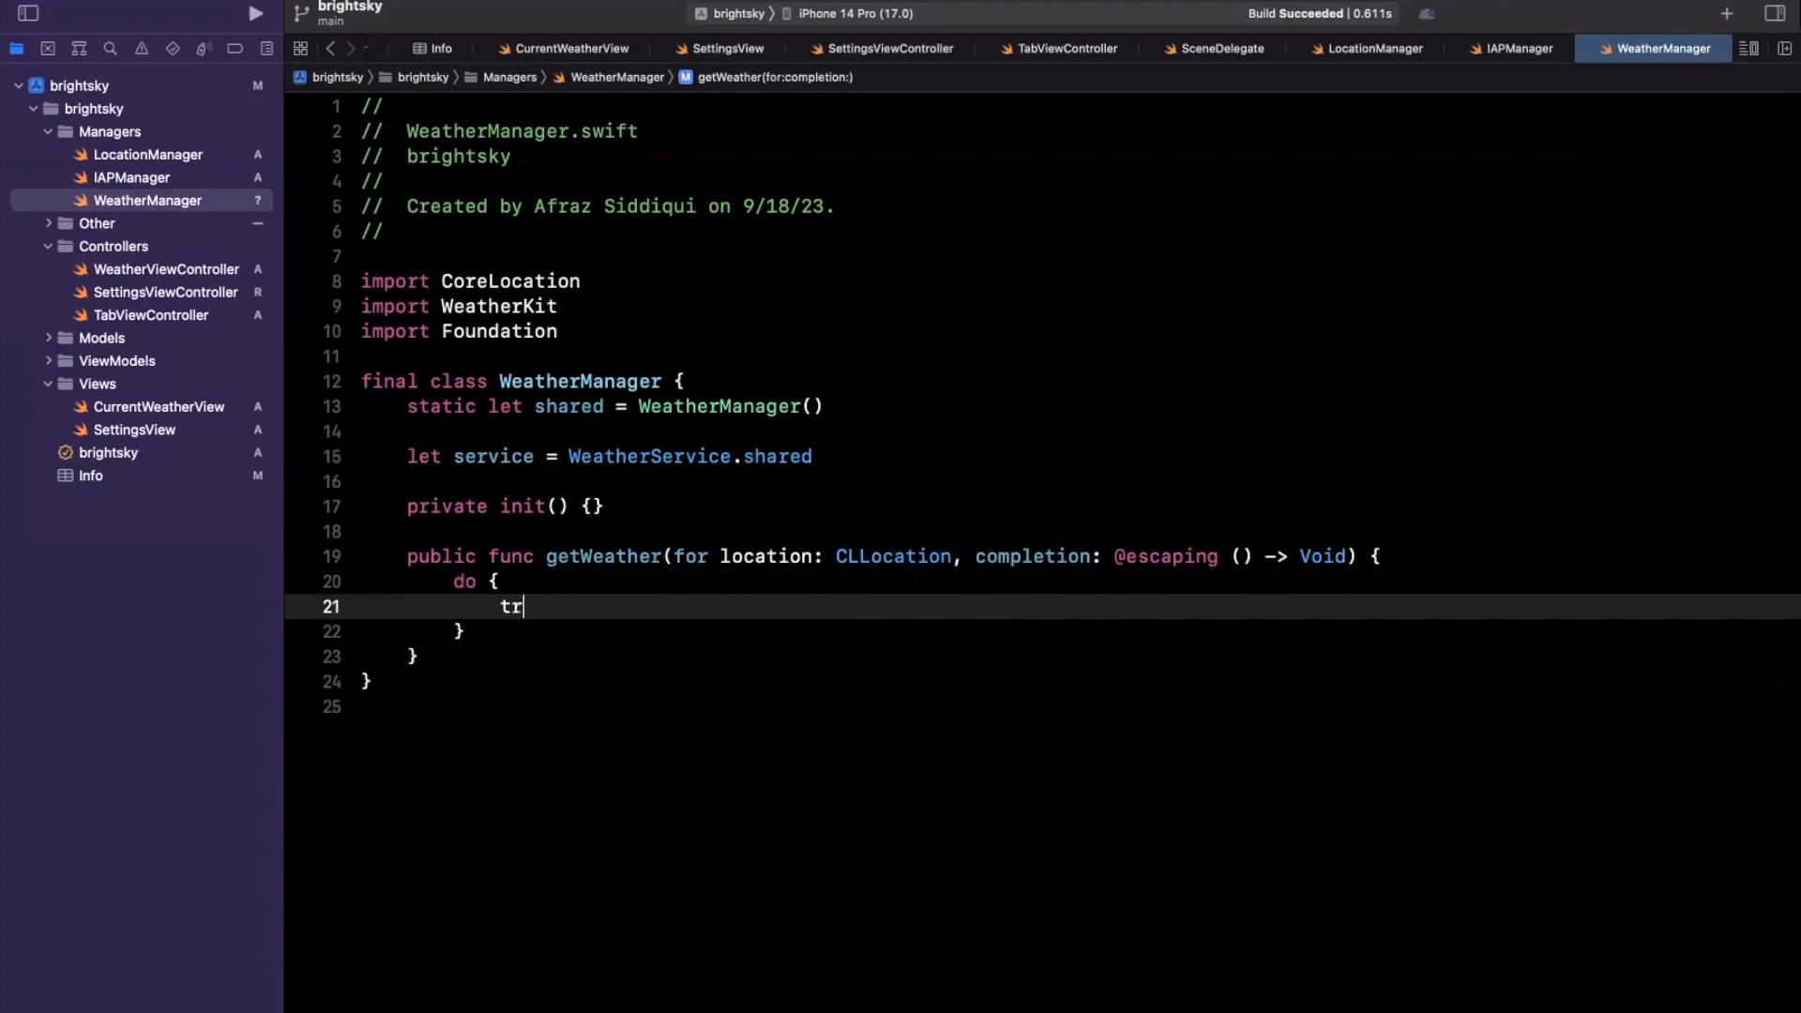
{"action": "type", "text": "let result = try service.weather(for: location"}
{"action": "left_click", "coordinate": [464, 632]}
{"action": "type", "text": " catch {"}
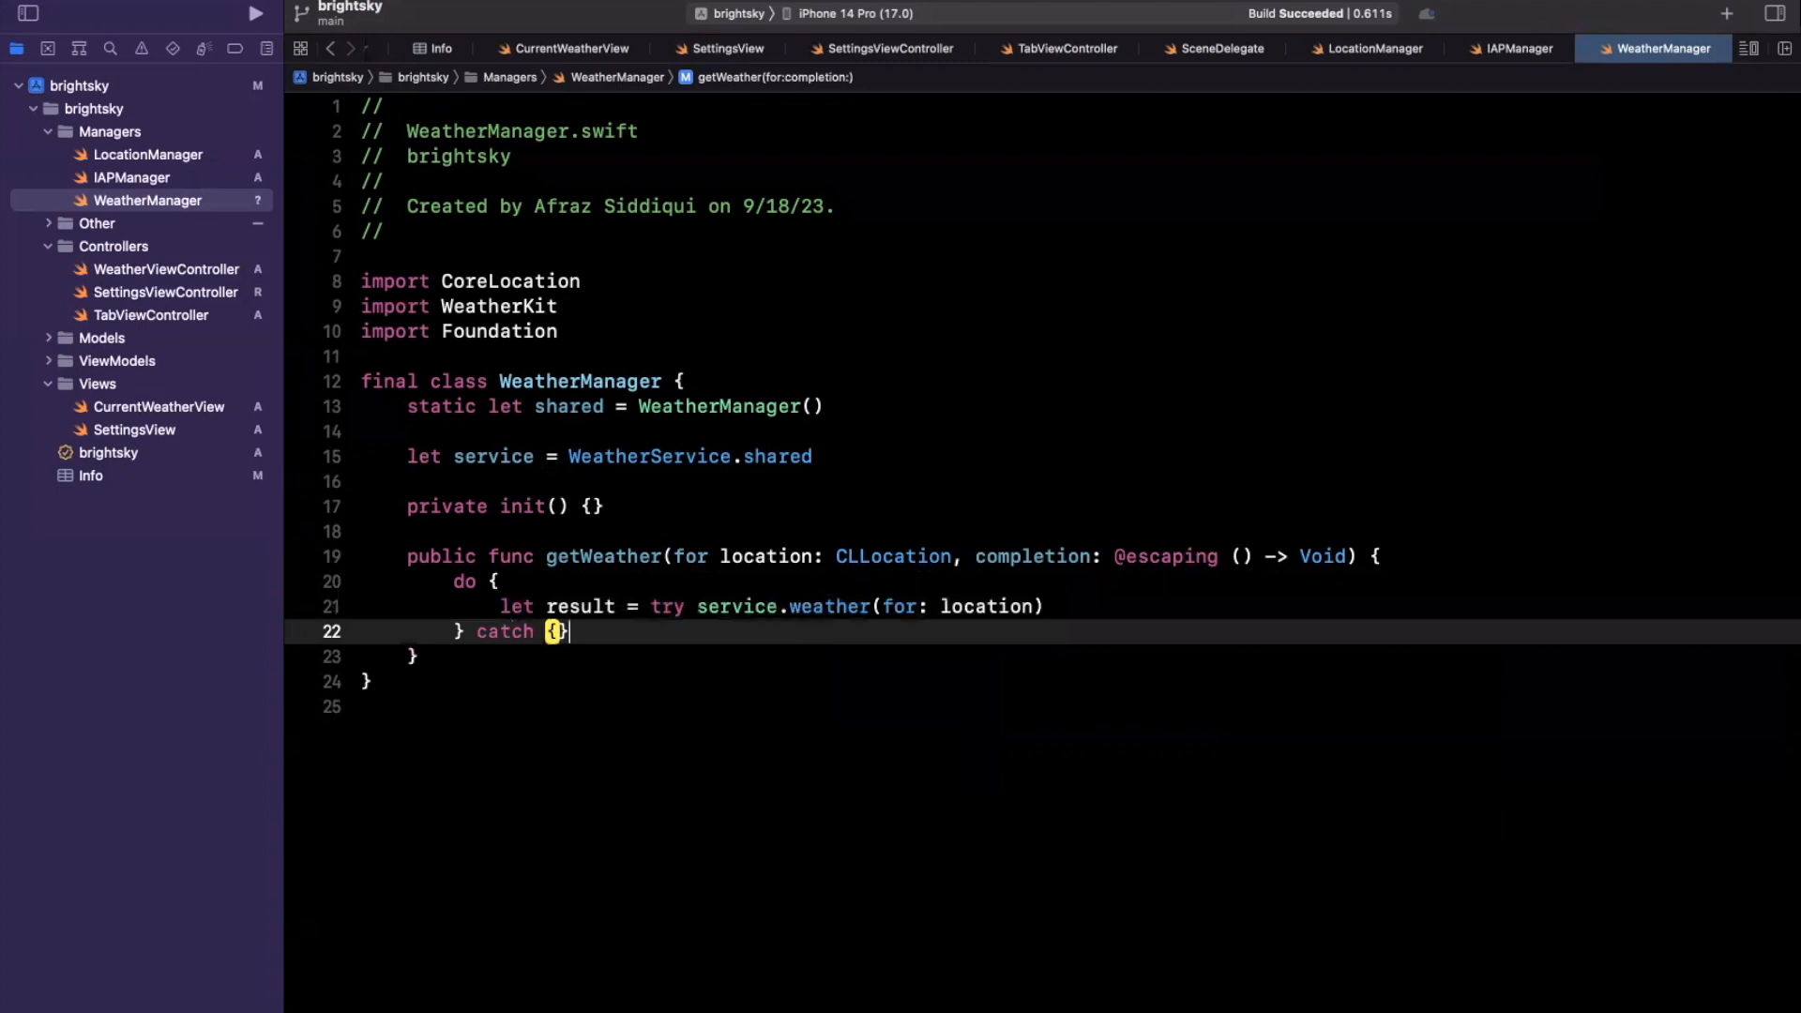
{"action": "type", "text": "await"}
{"action": "type", "text": "Task {"}
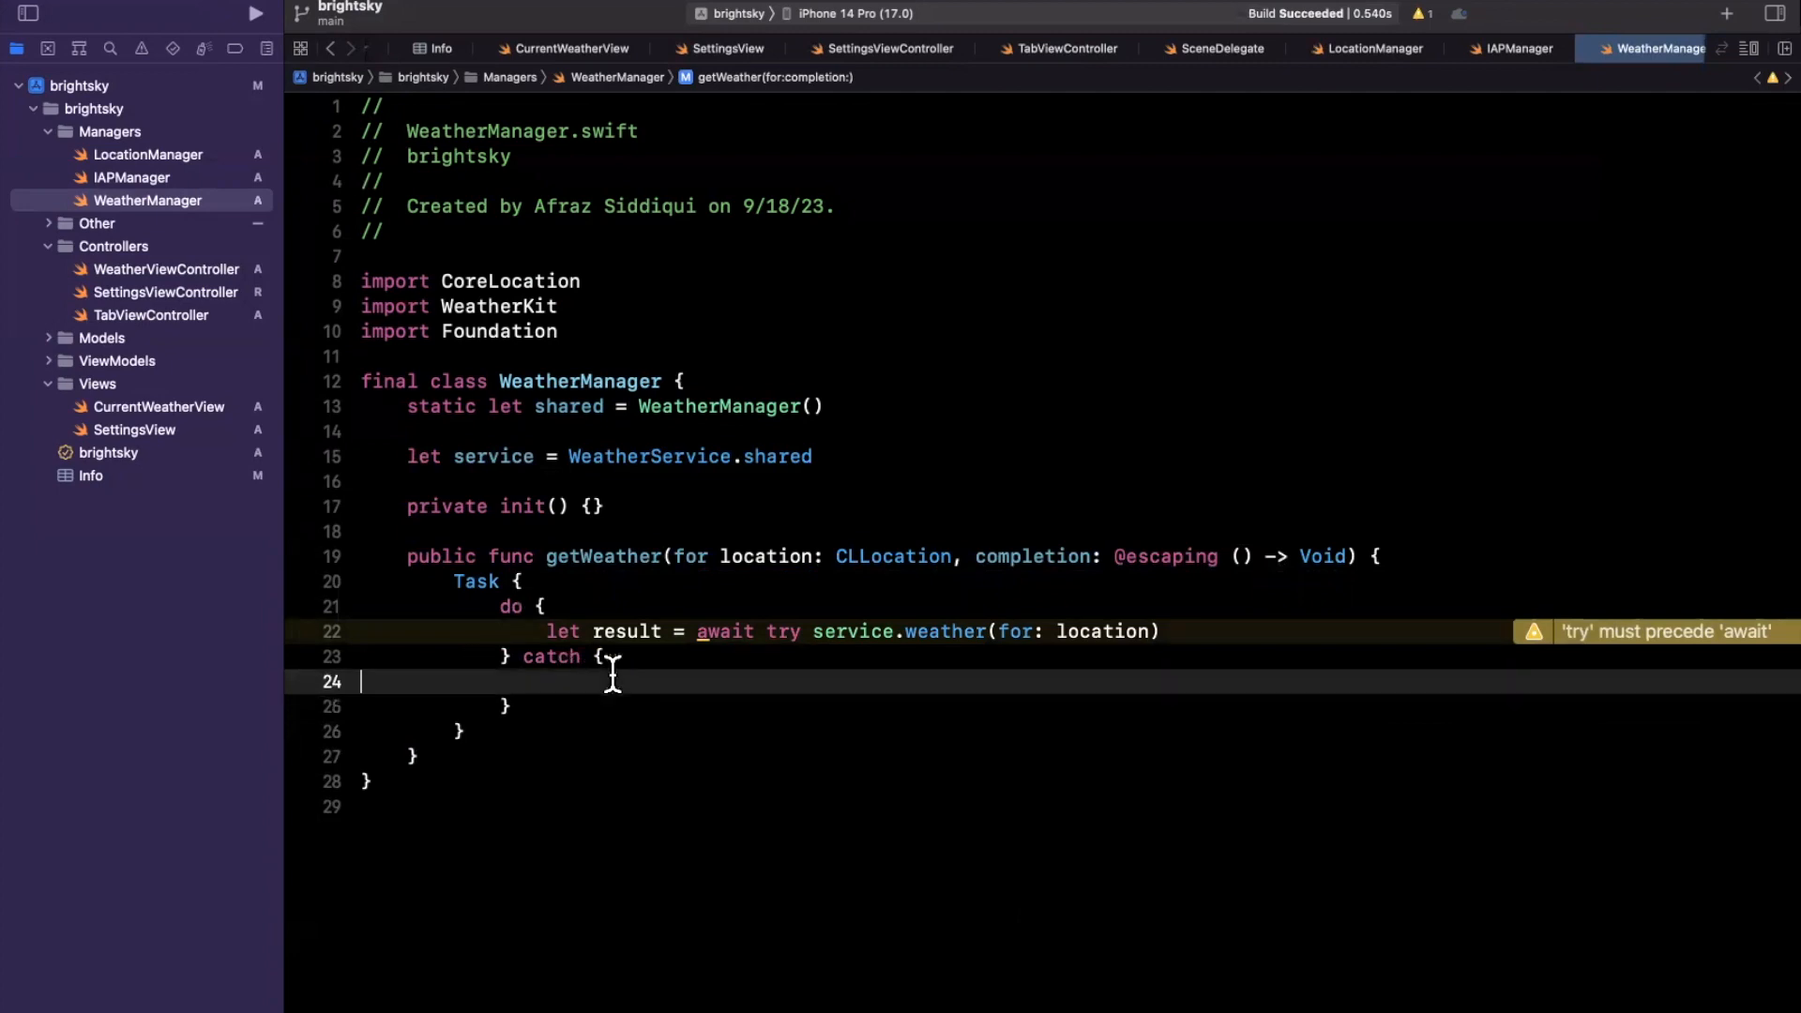
Step: Print String(describing: error) in the catch block
{"action": "type", "text": "print("}
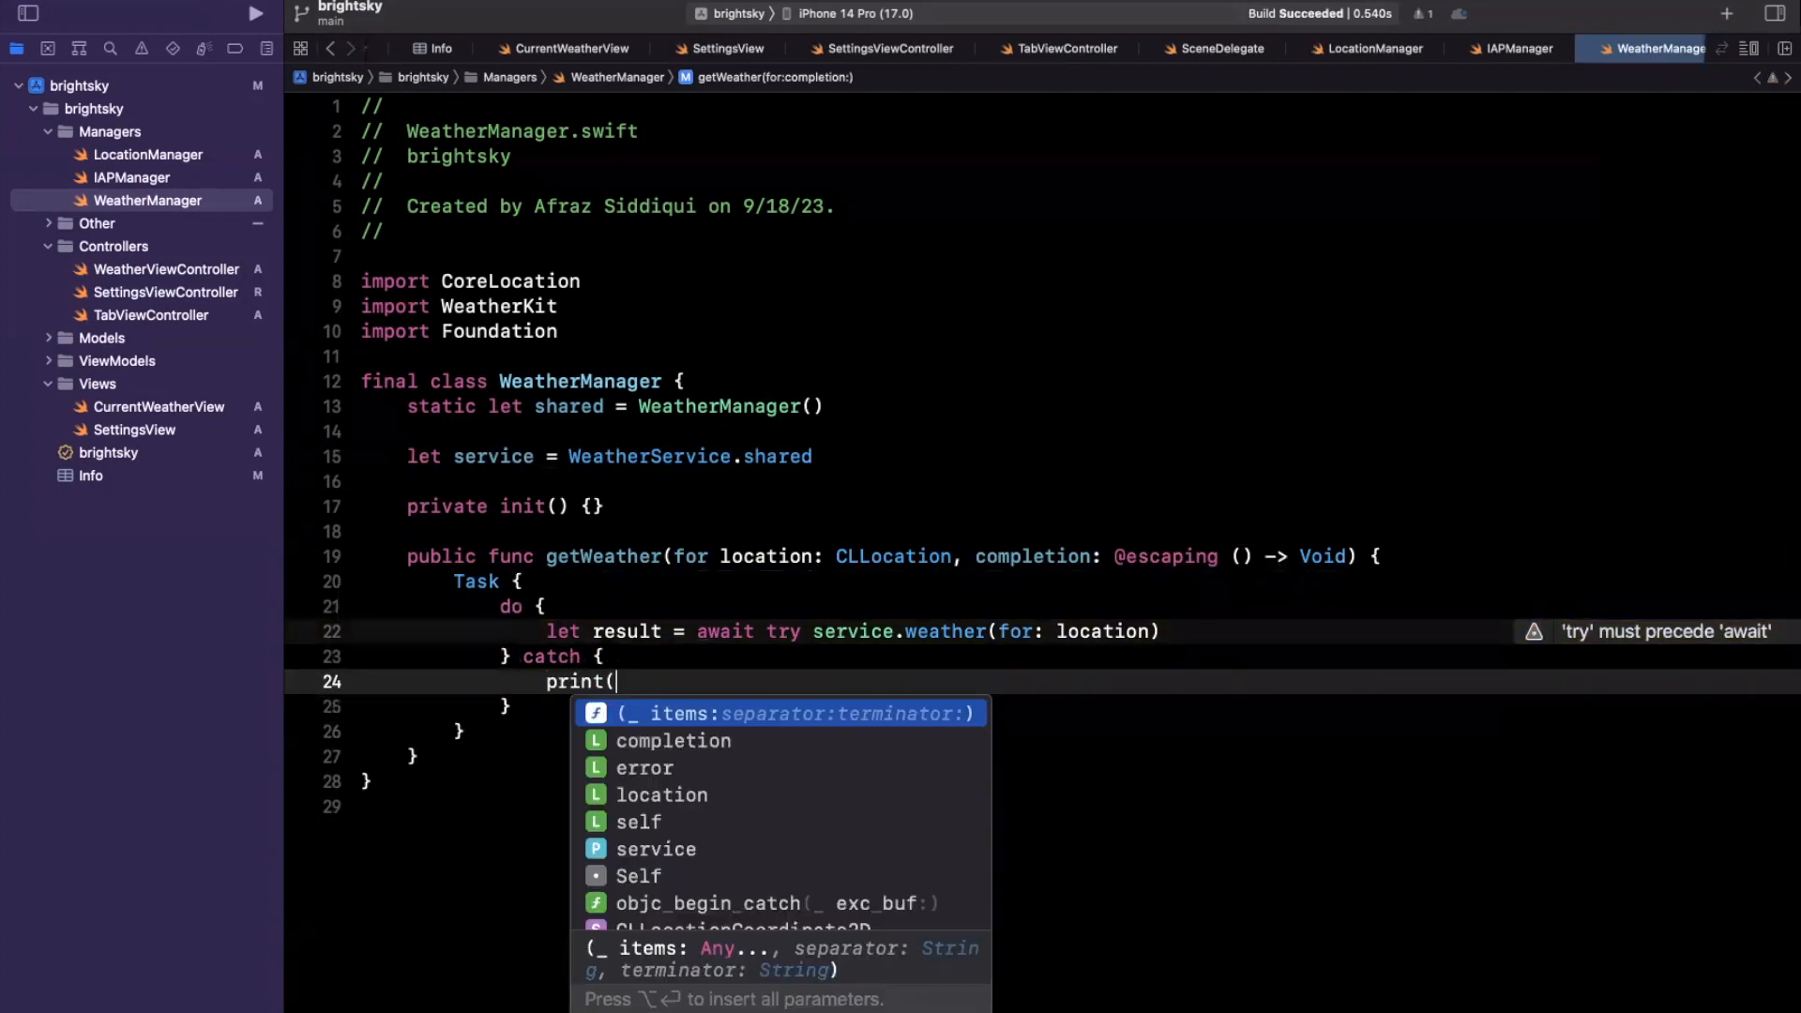
{"action": "type", "text": "St"}
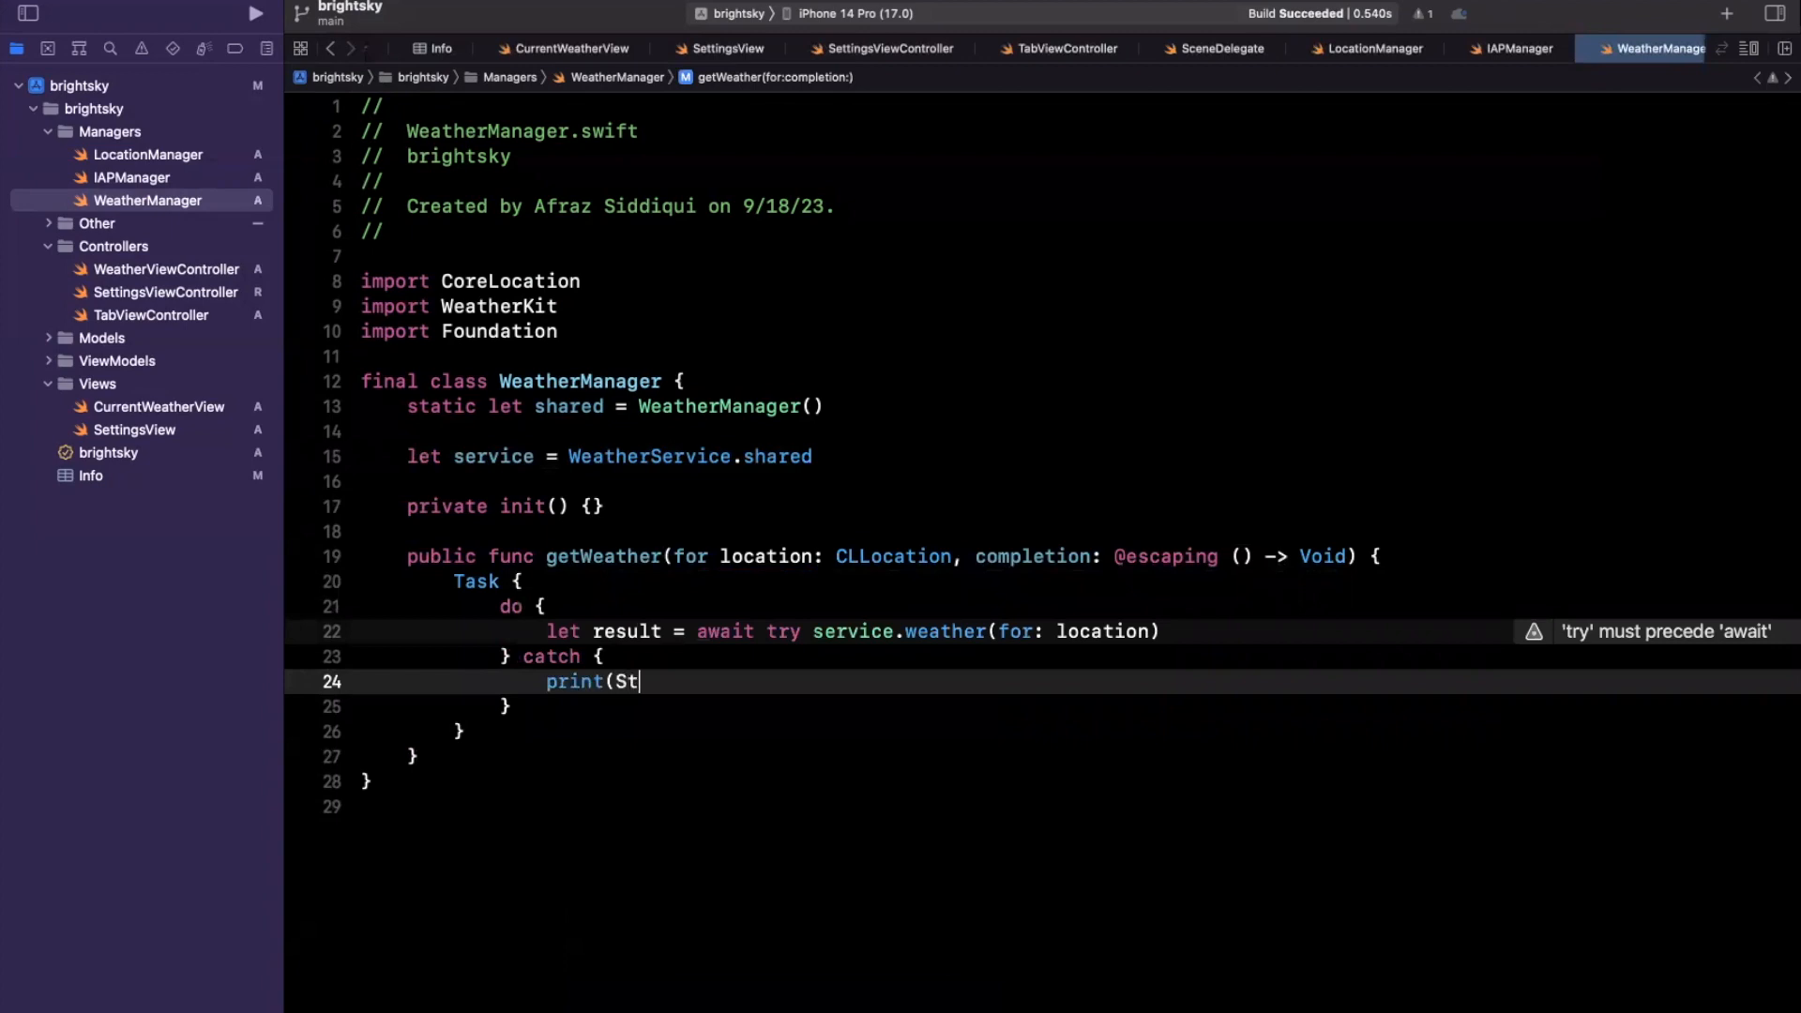
{"action": "type", "text": "ring(describing: e)"}
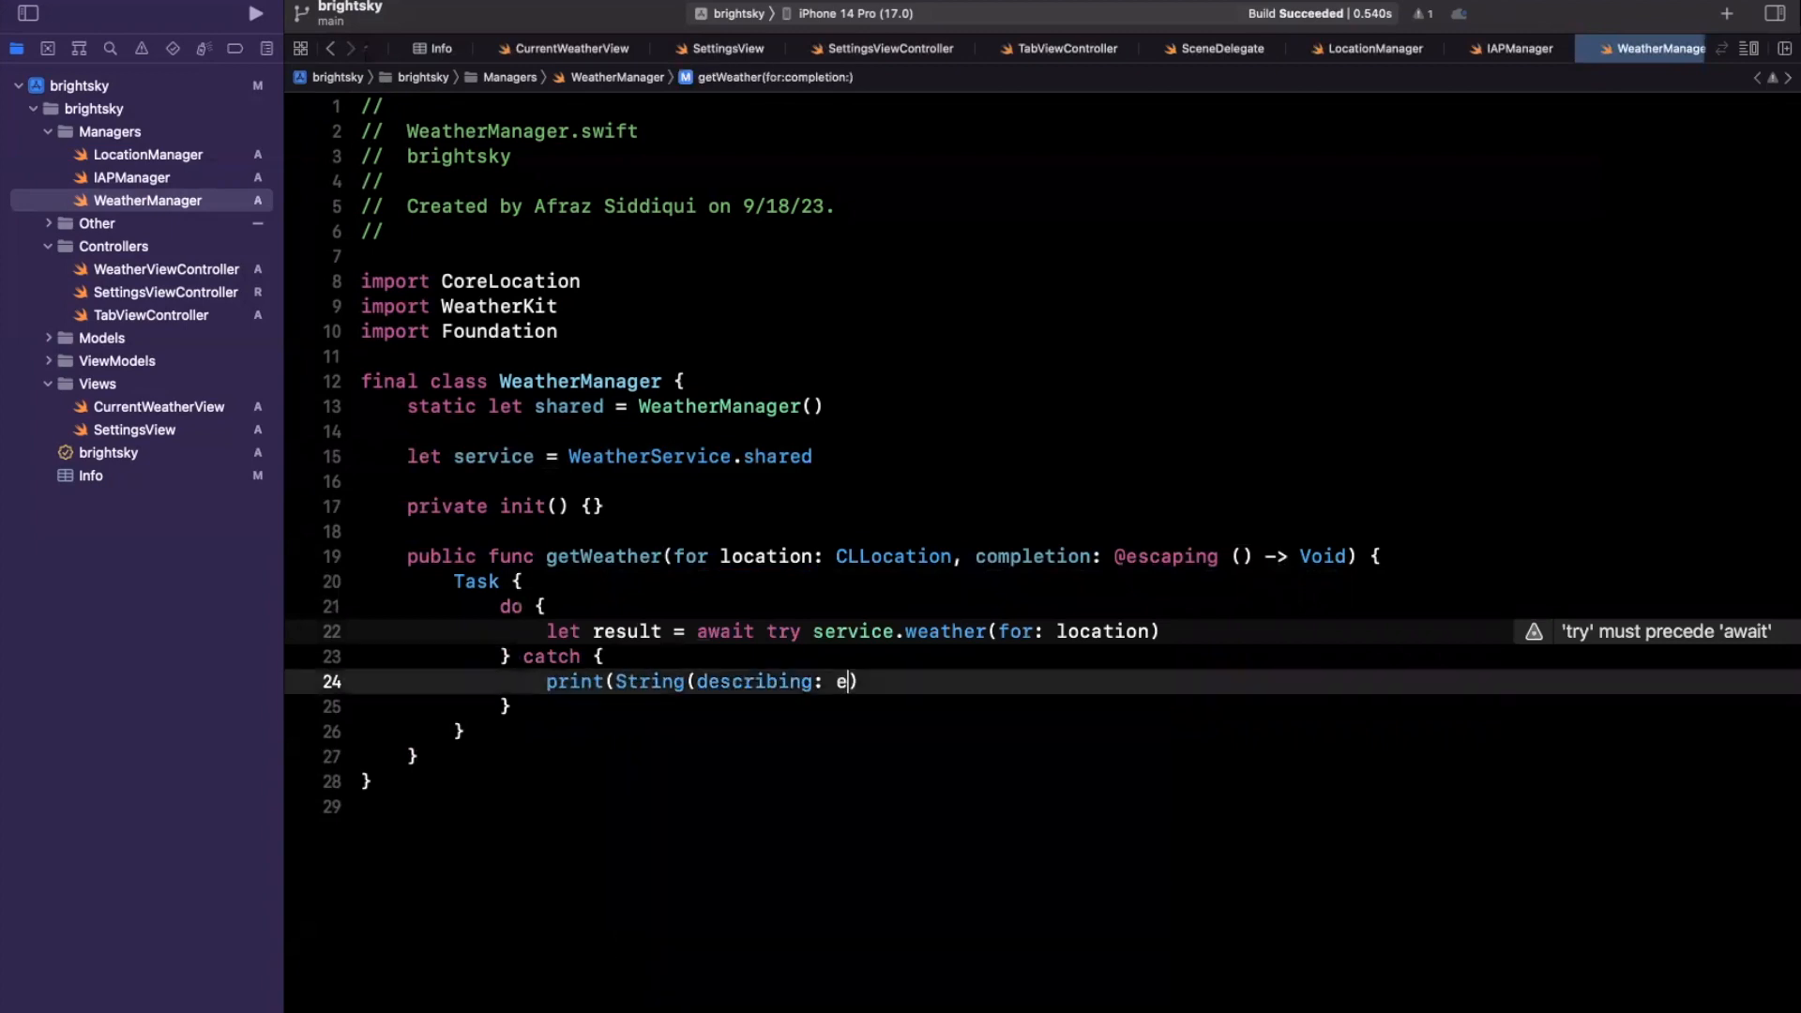
{"action": "type", "text": "rror"}
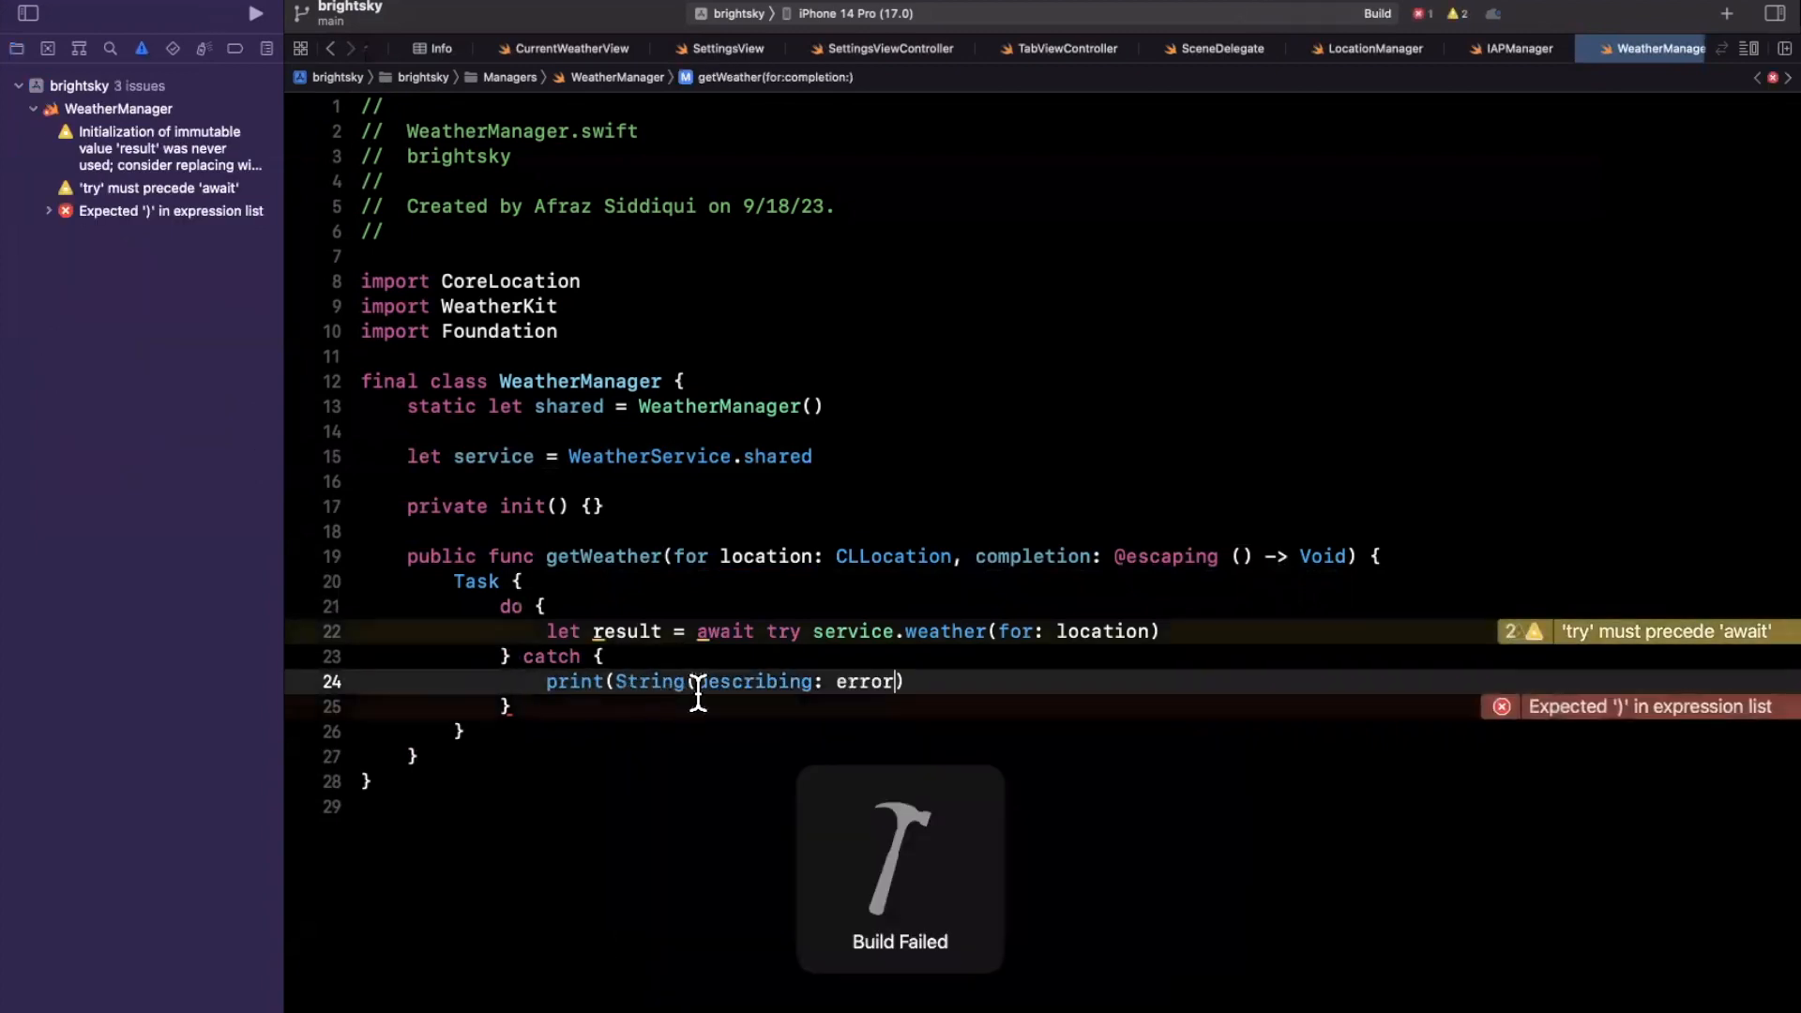
{"action": "type", "text": ")"}
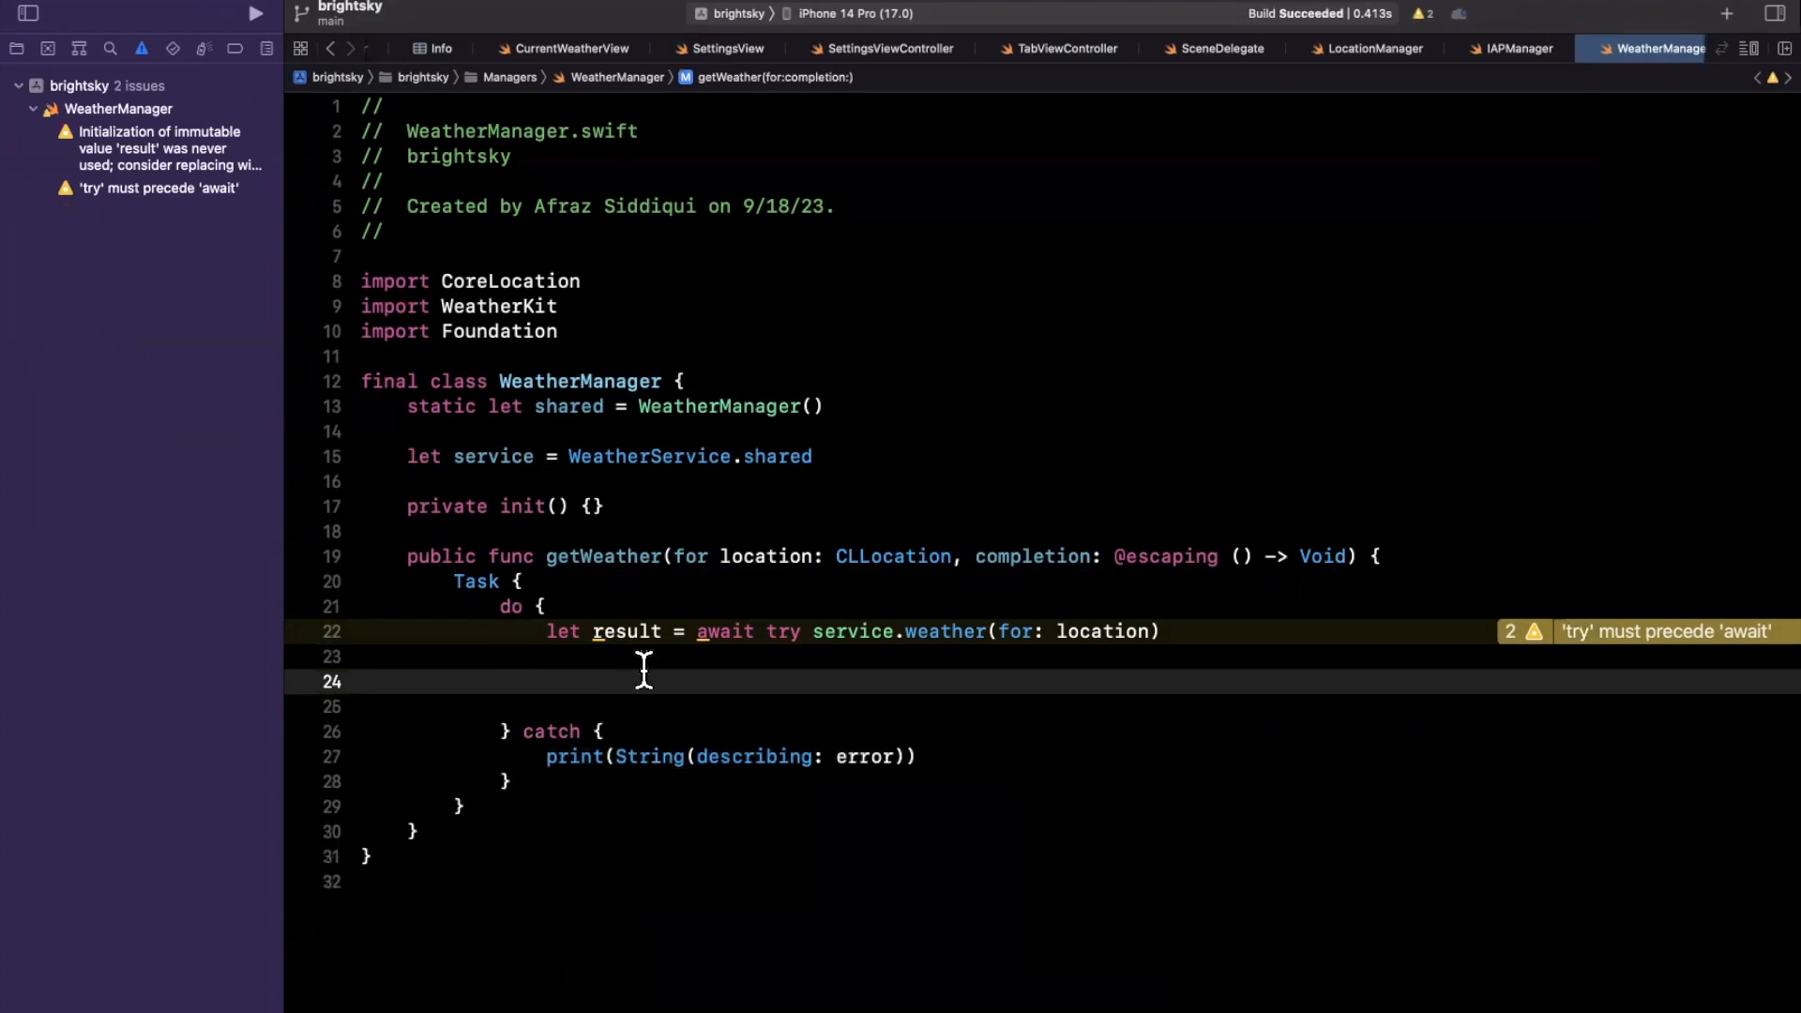
Step: Call completion() and print result.currentWeather, hourlyForecast and dailyForecast
{"action": "type", "text": "completion"}
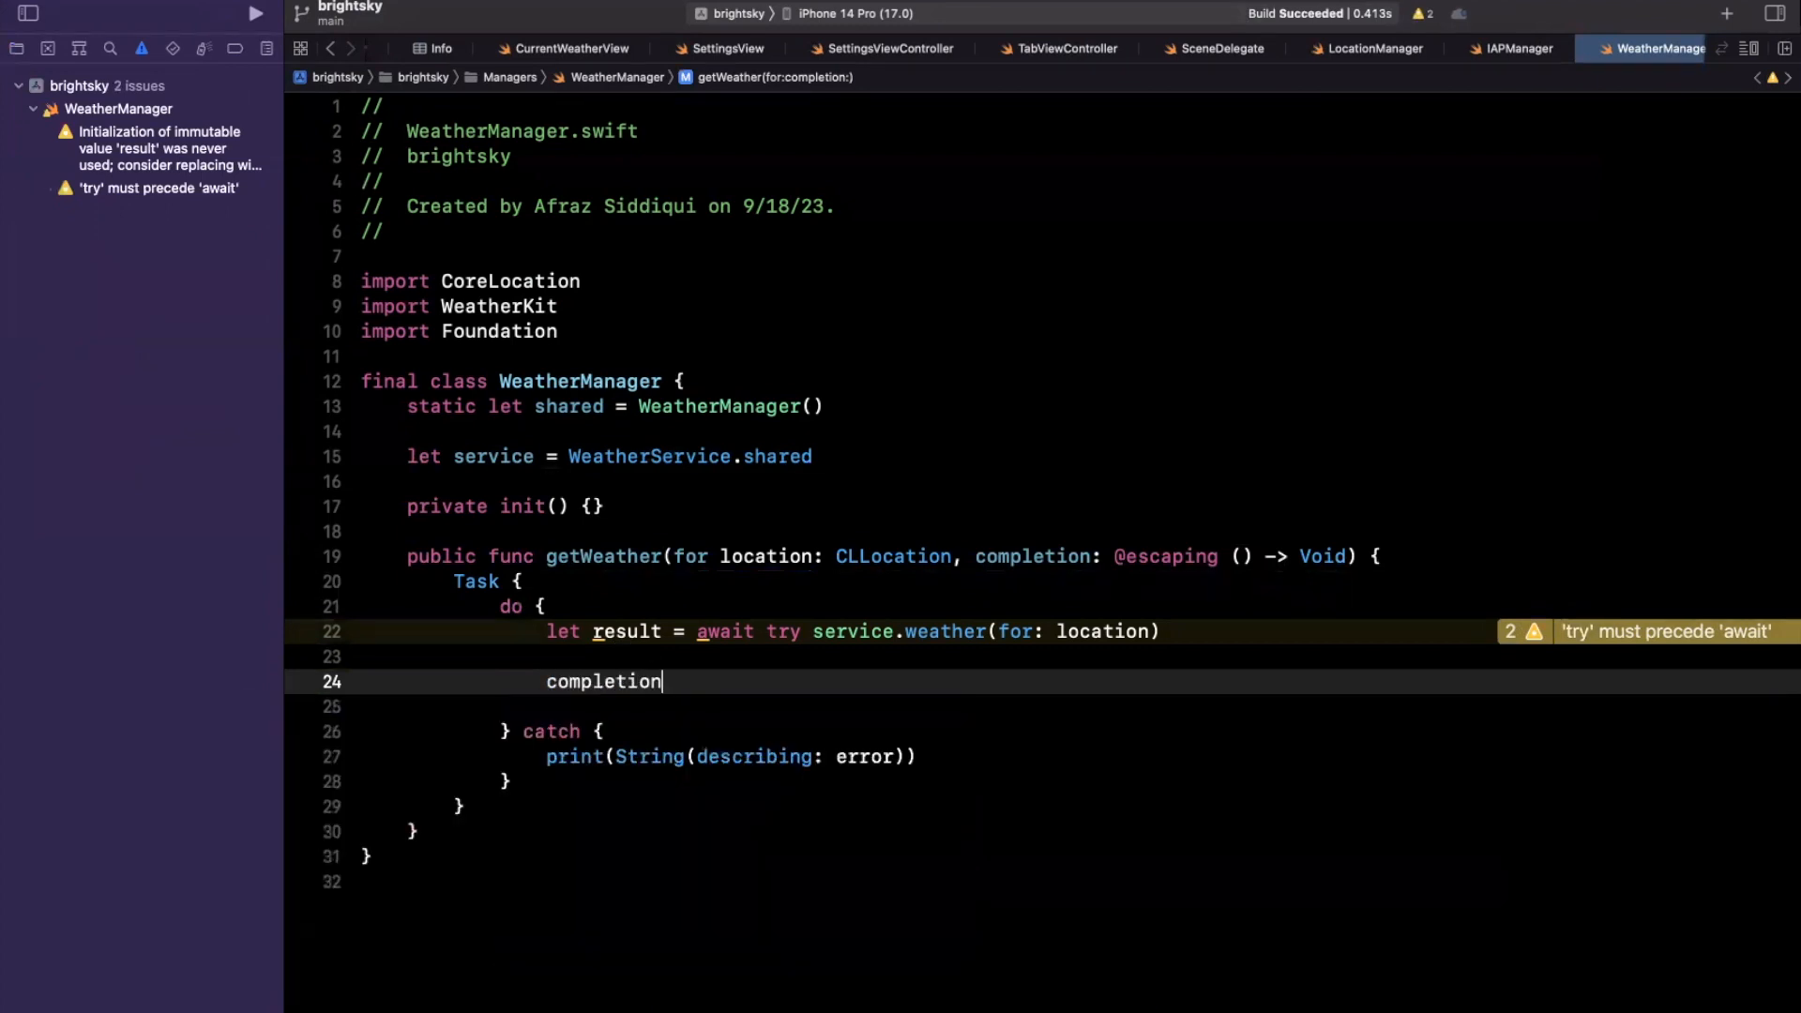
{"action": "type", "text": "()"}
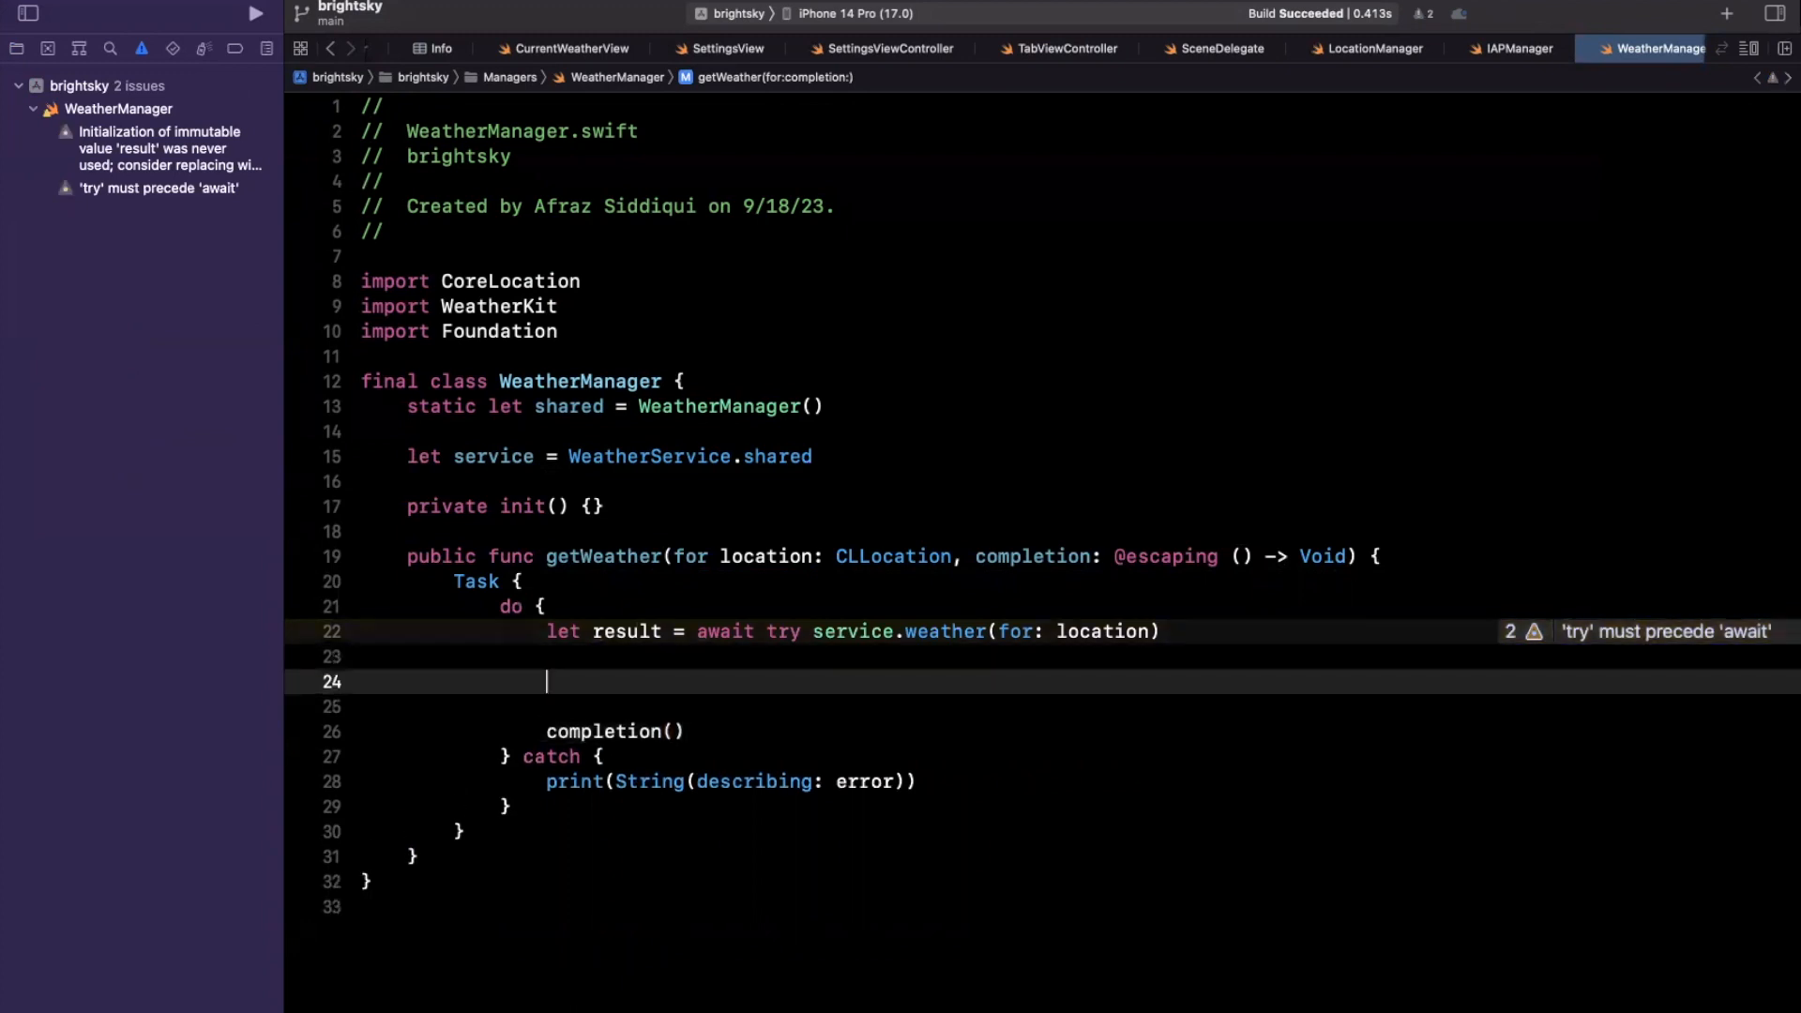
{"action": "type", "text": "re"}
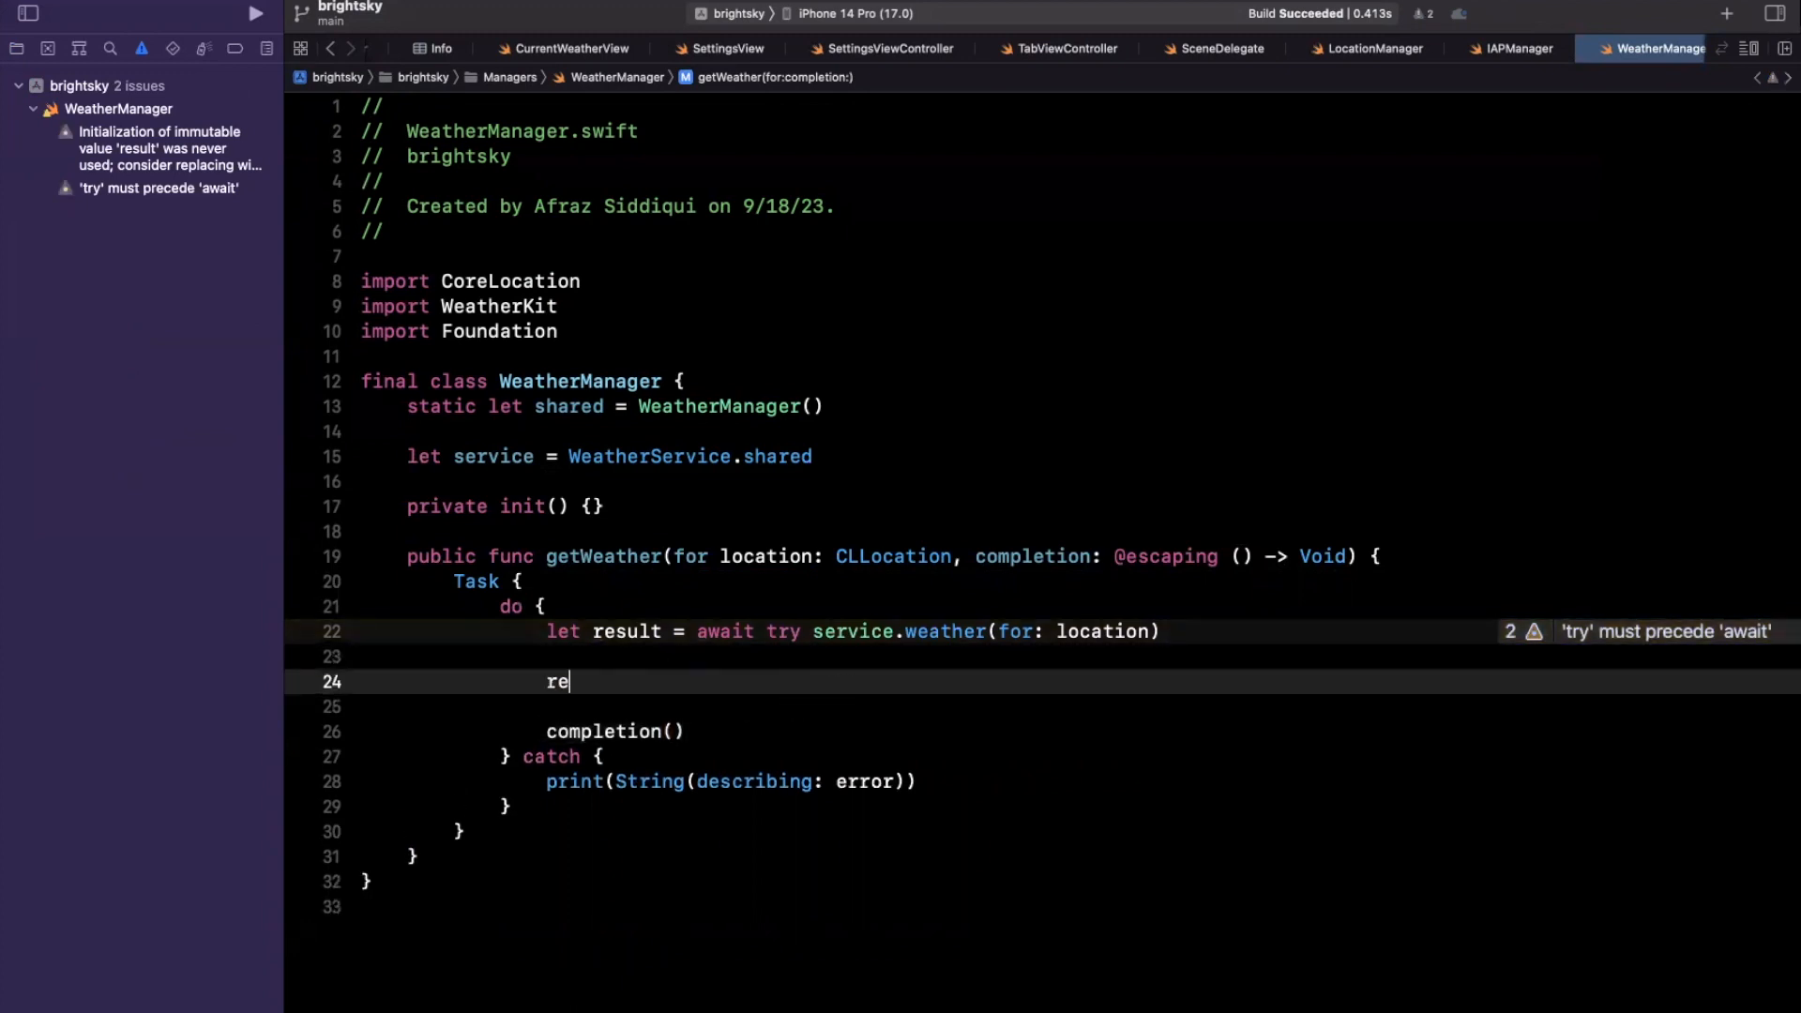
{"action": "type", "text": "sult."}
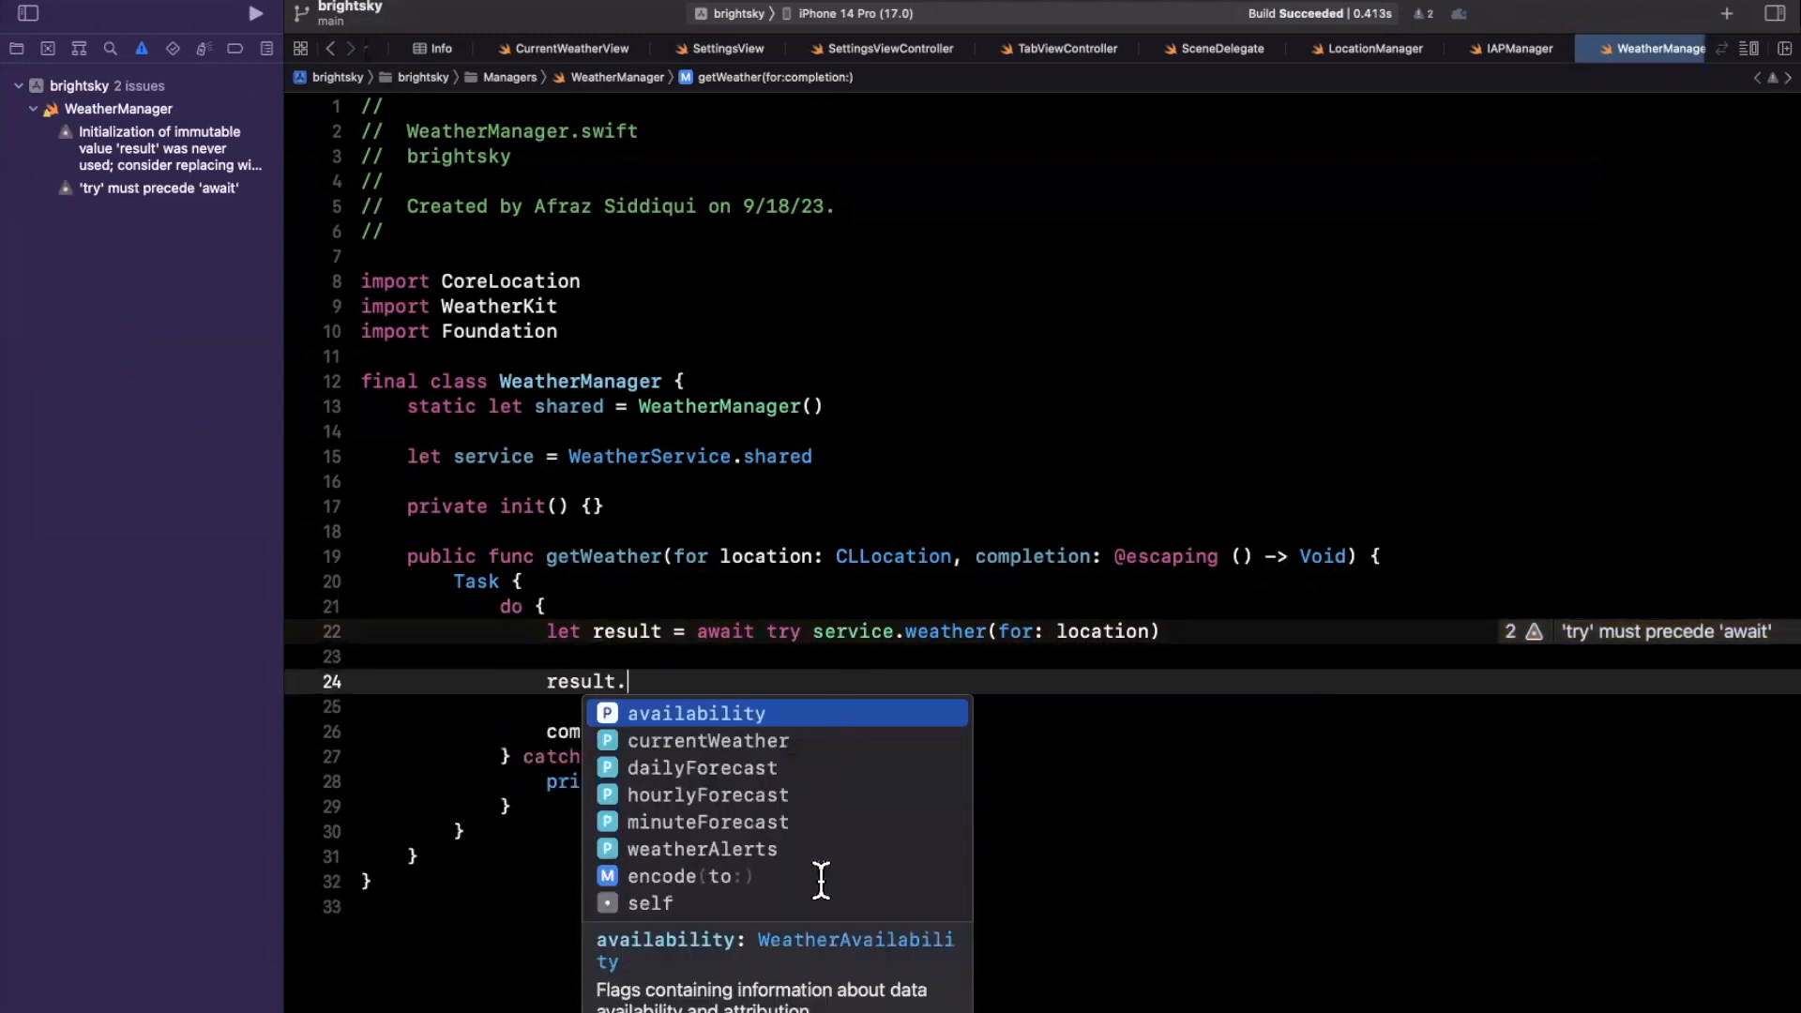
{"action": "key", "text": "Down"}
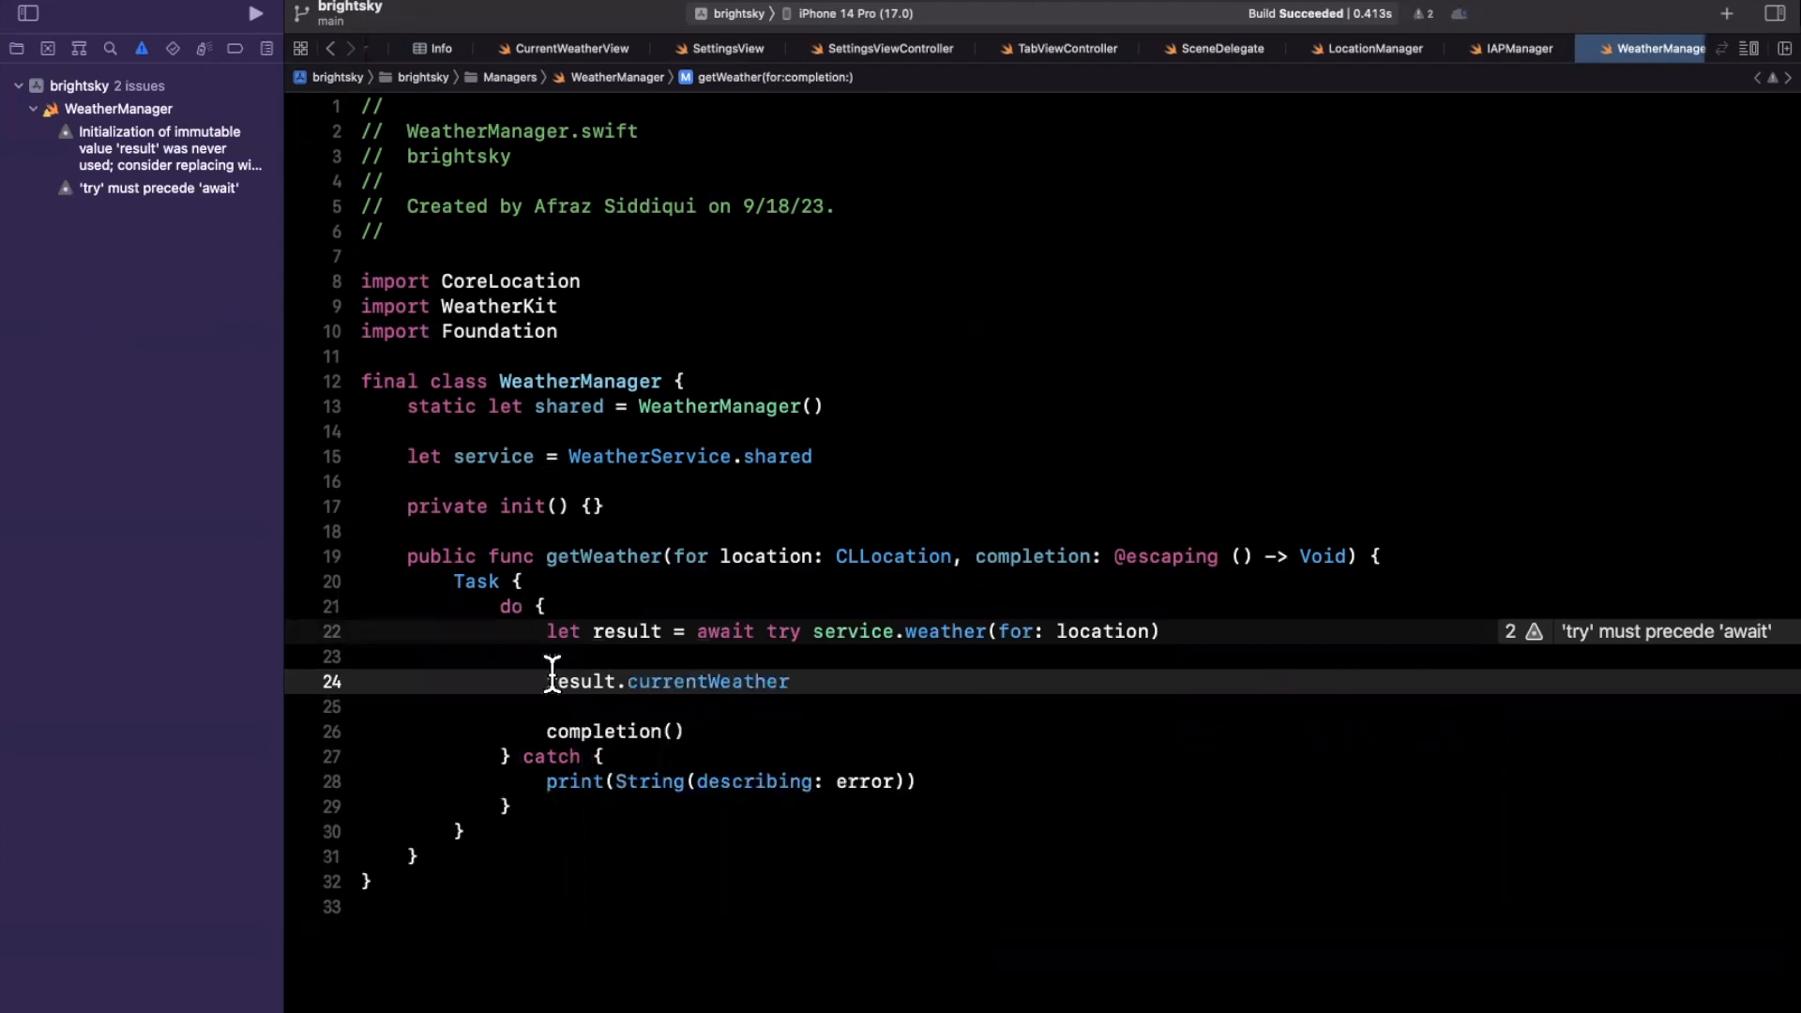
{"action": "type", "text": "print(\"\\(C"}
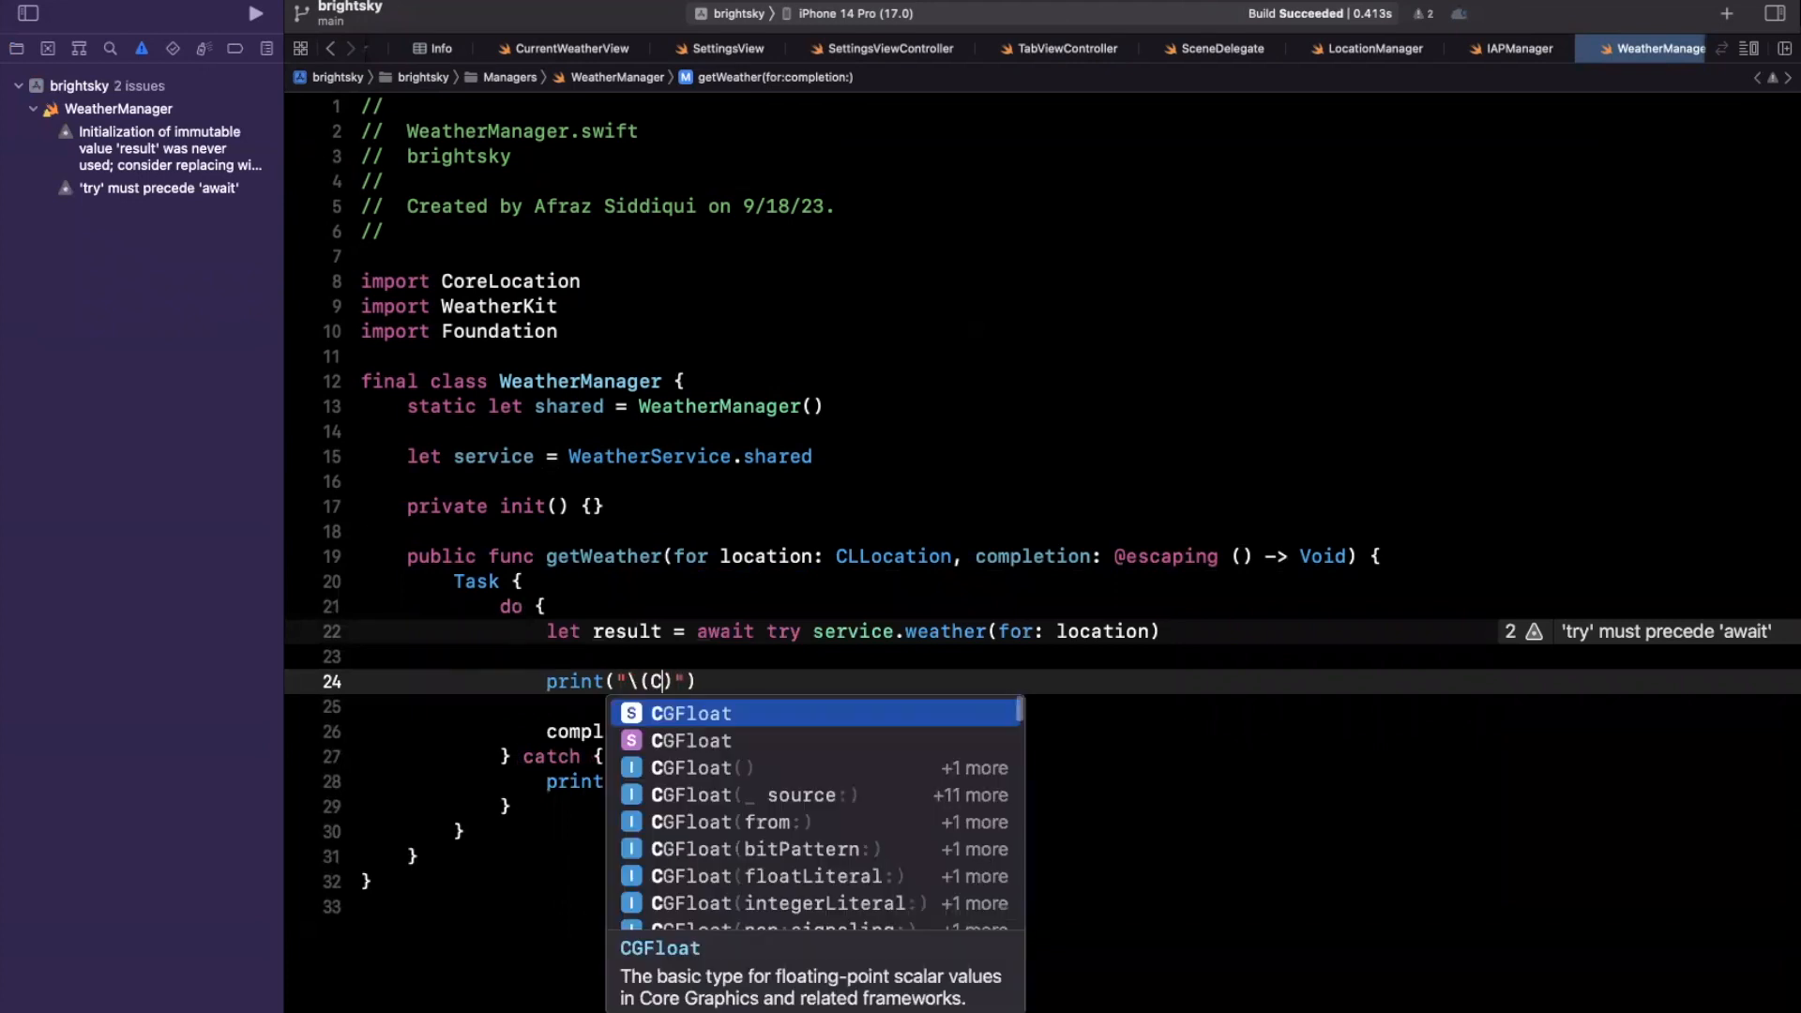
{"action": "type", "text": "urrent:"}
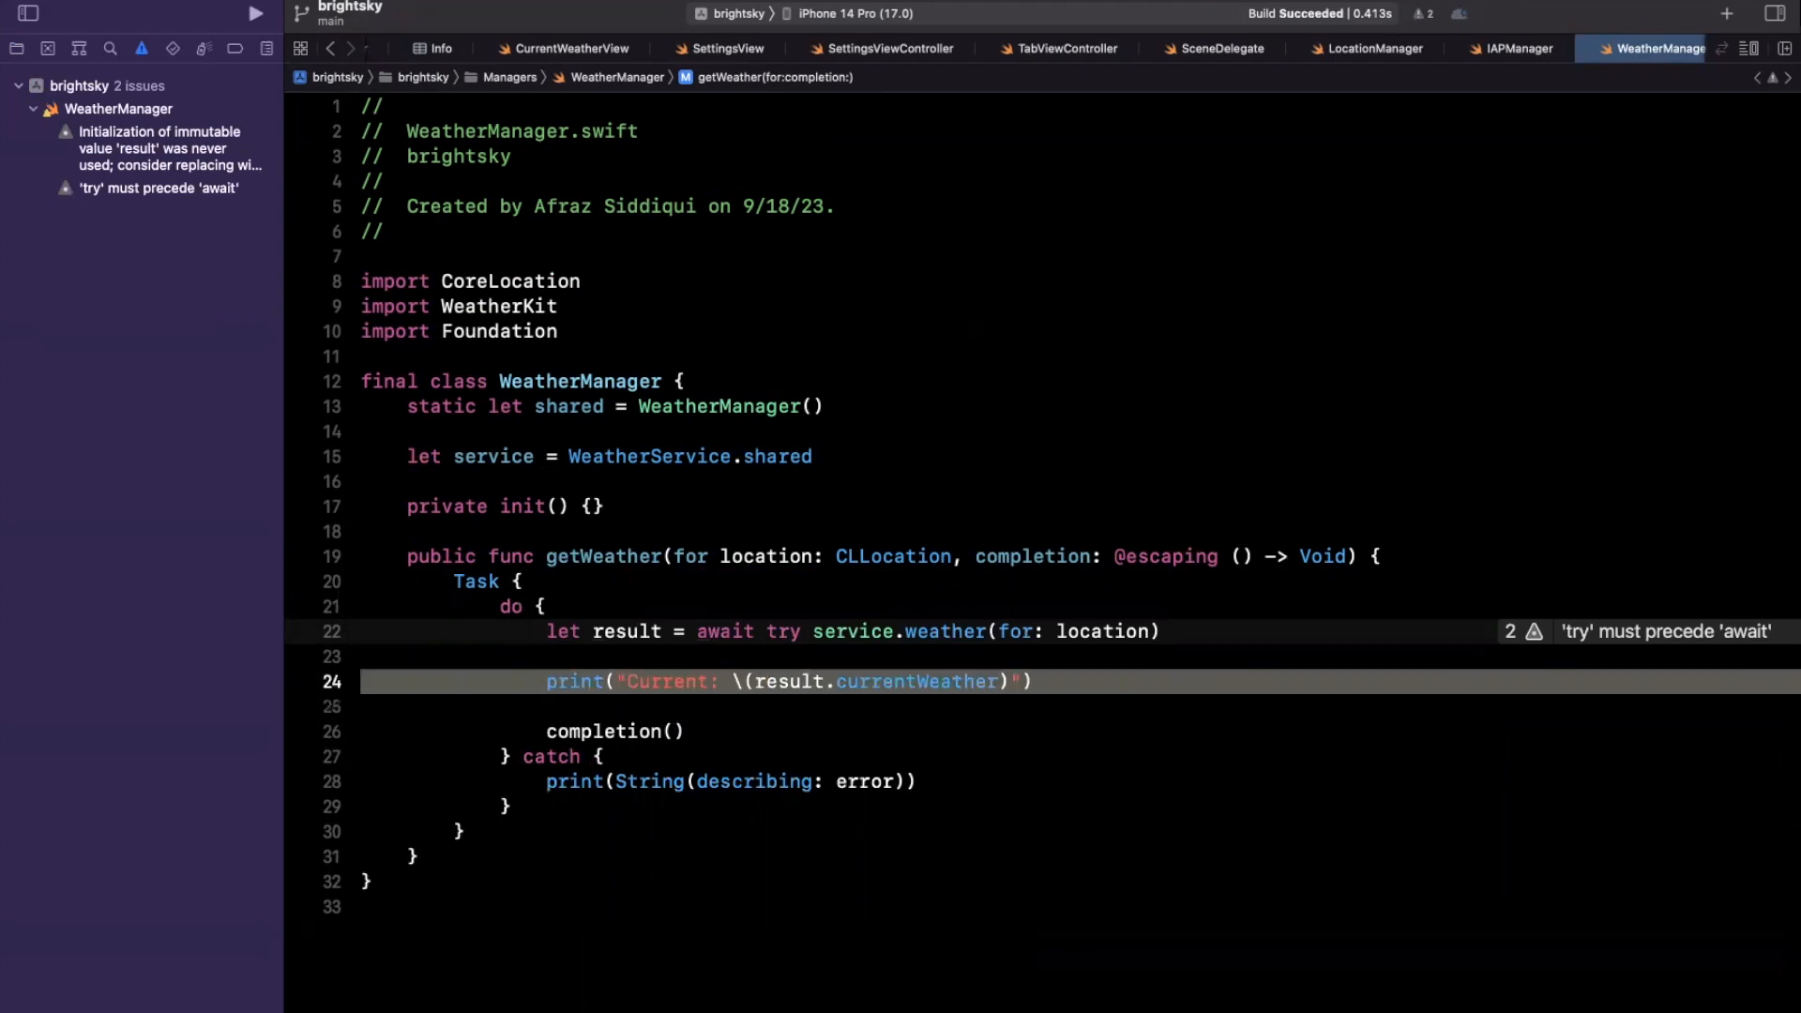
{"action": "type", "text": "print(\"Hourly: \\(result.currentWeather)\")"}
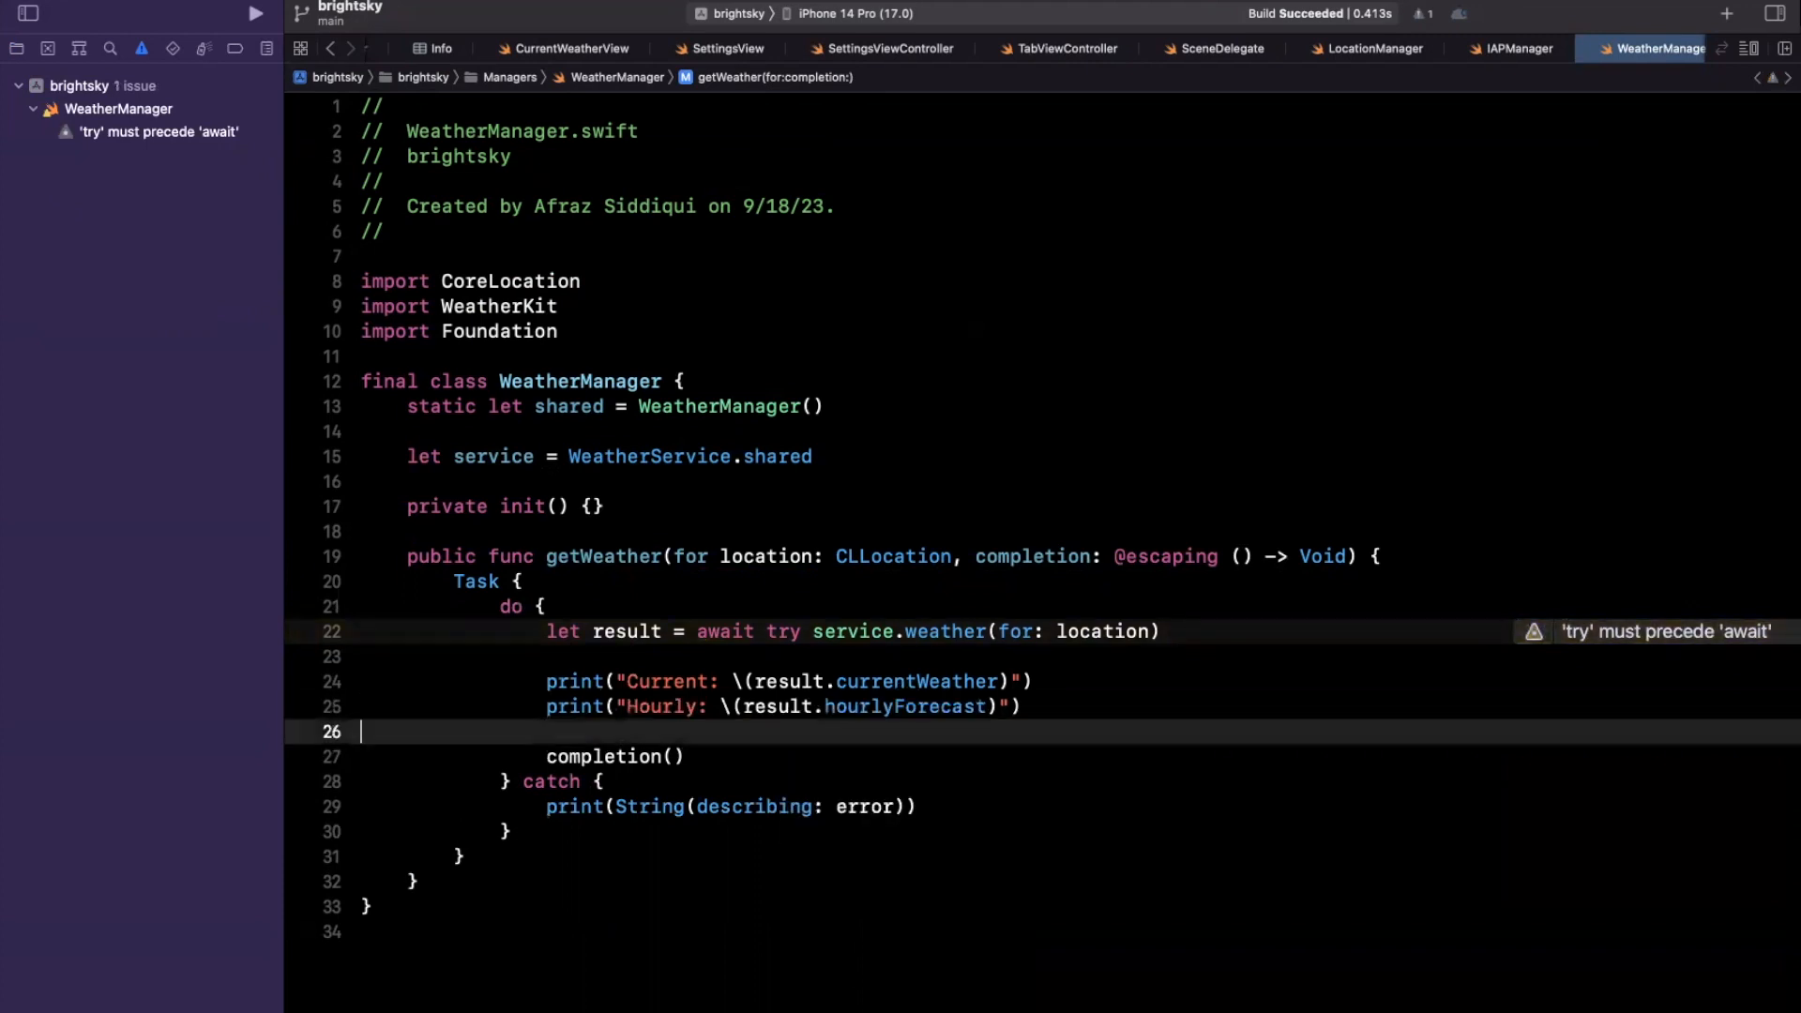
{"action": "type", "text": "print(\"Daily: \\(result.hourlyForecast)\")"}
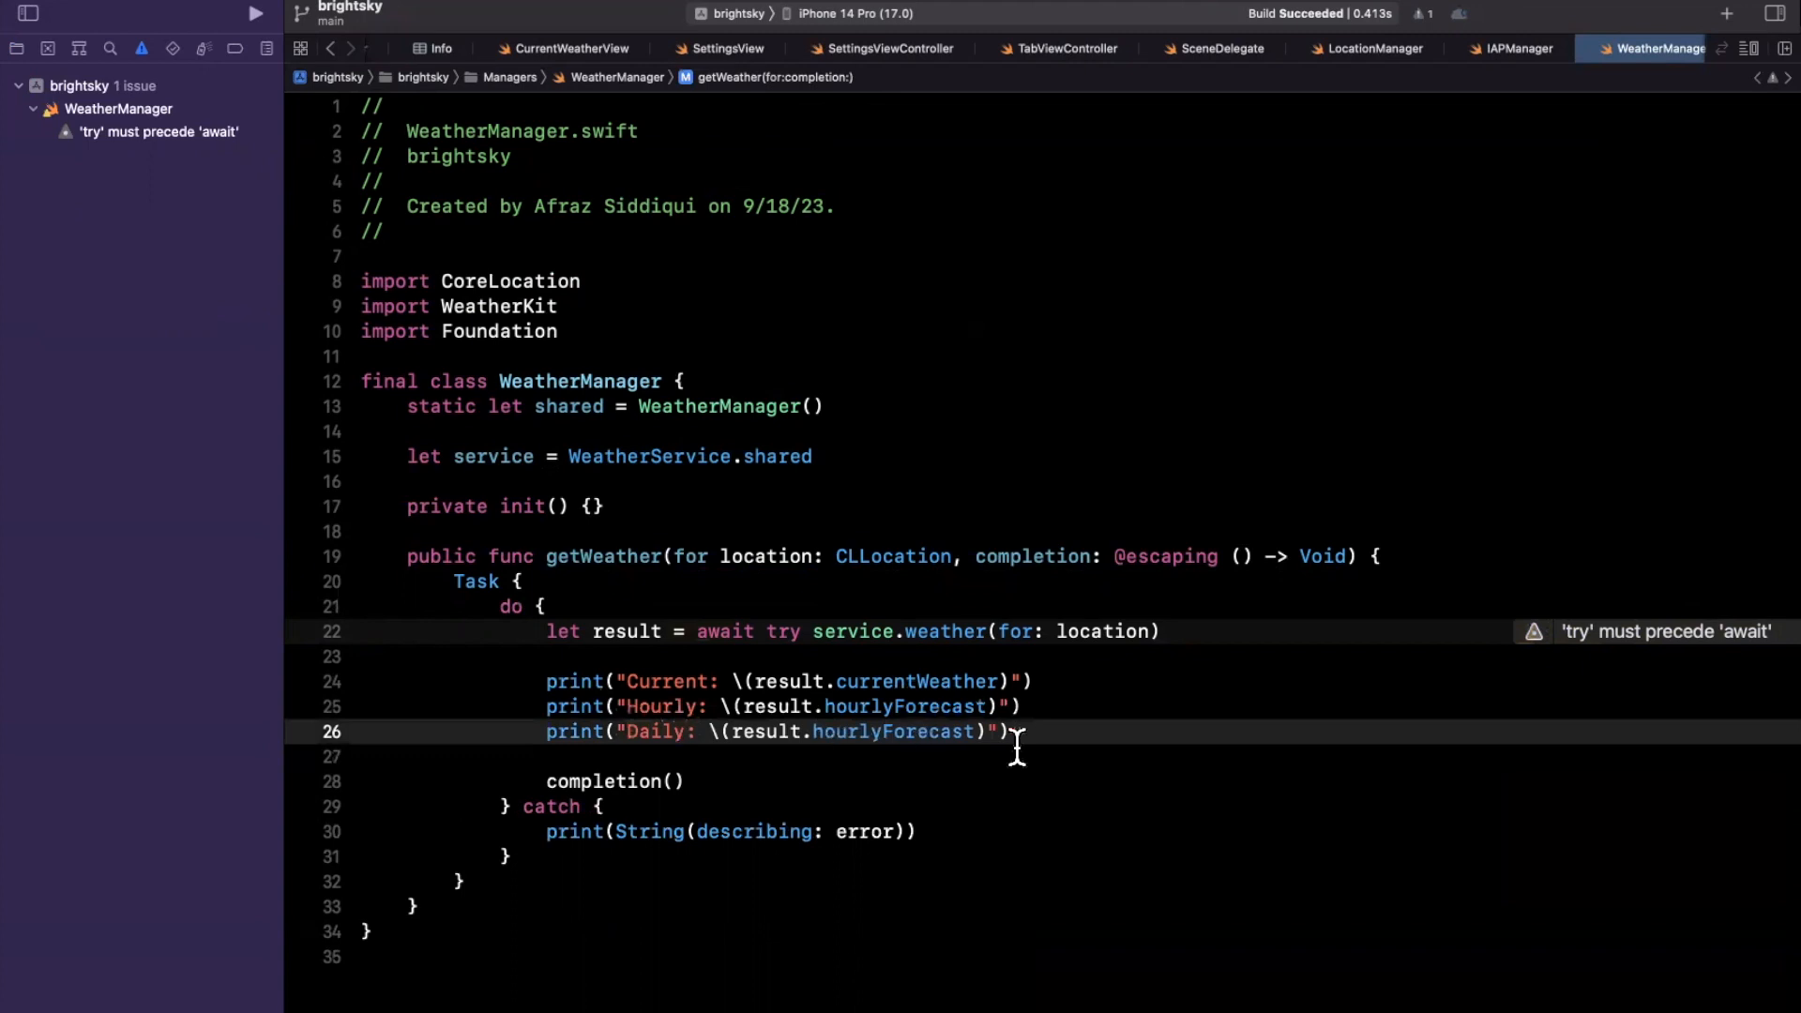
{"action": "type", "text": "dailyForecast"}
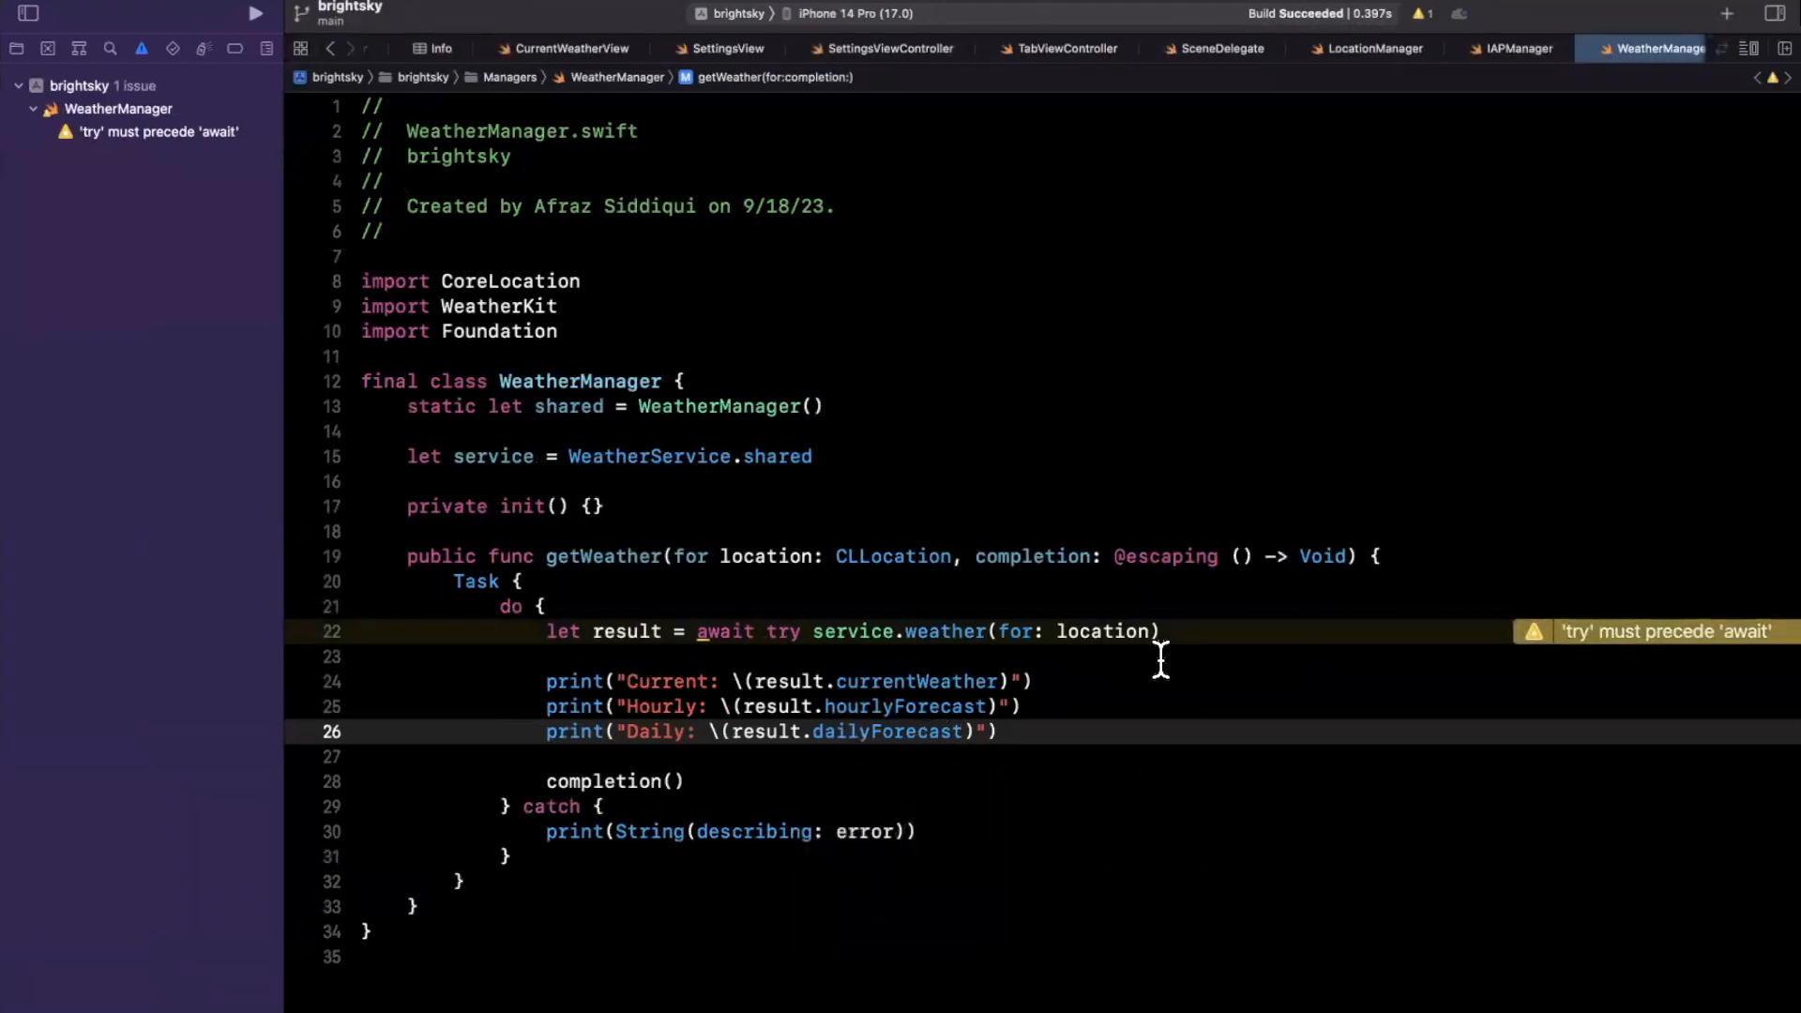
{"action": "mouse_move", "coordinate": [1761, 614]}
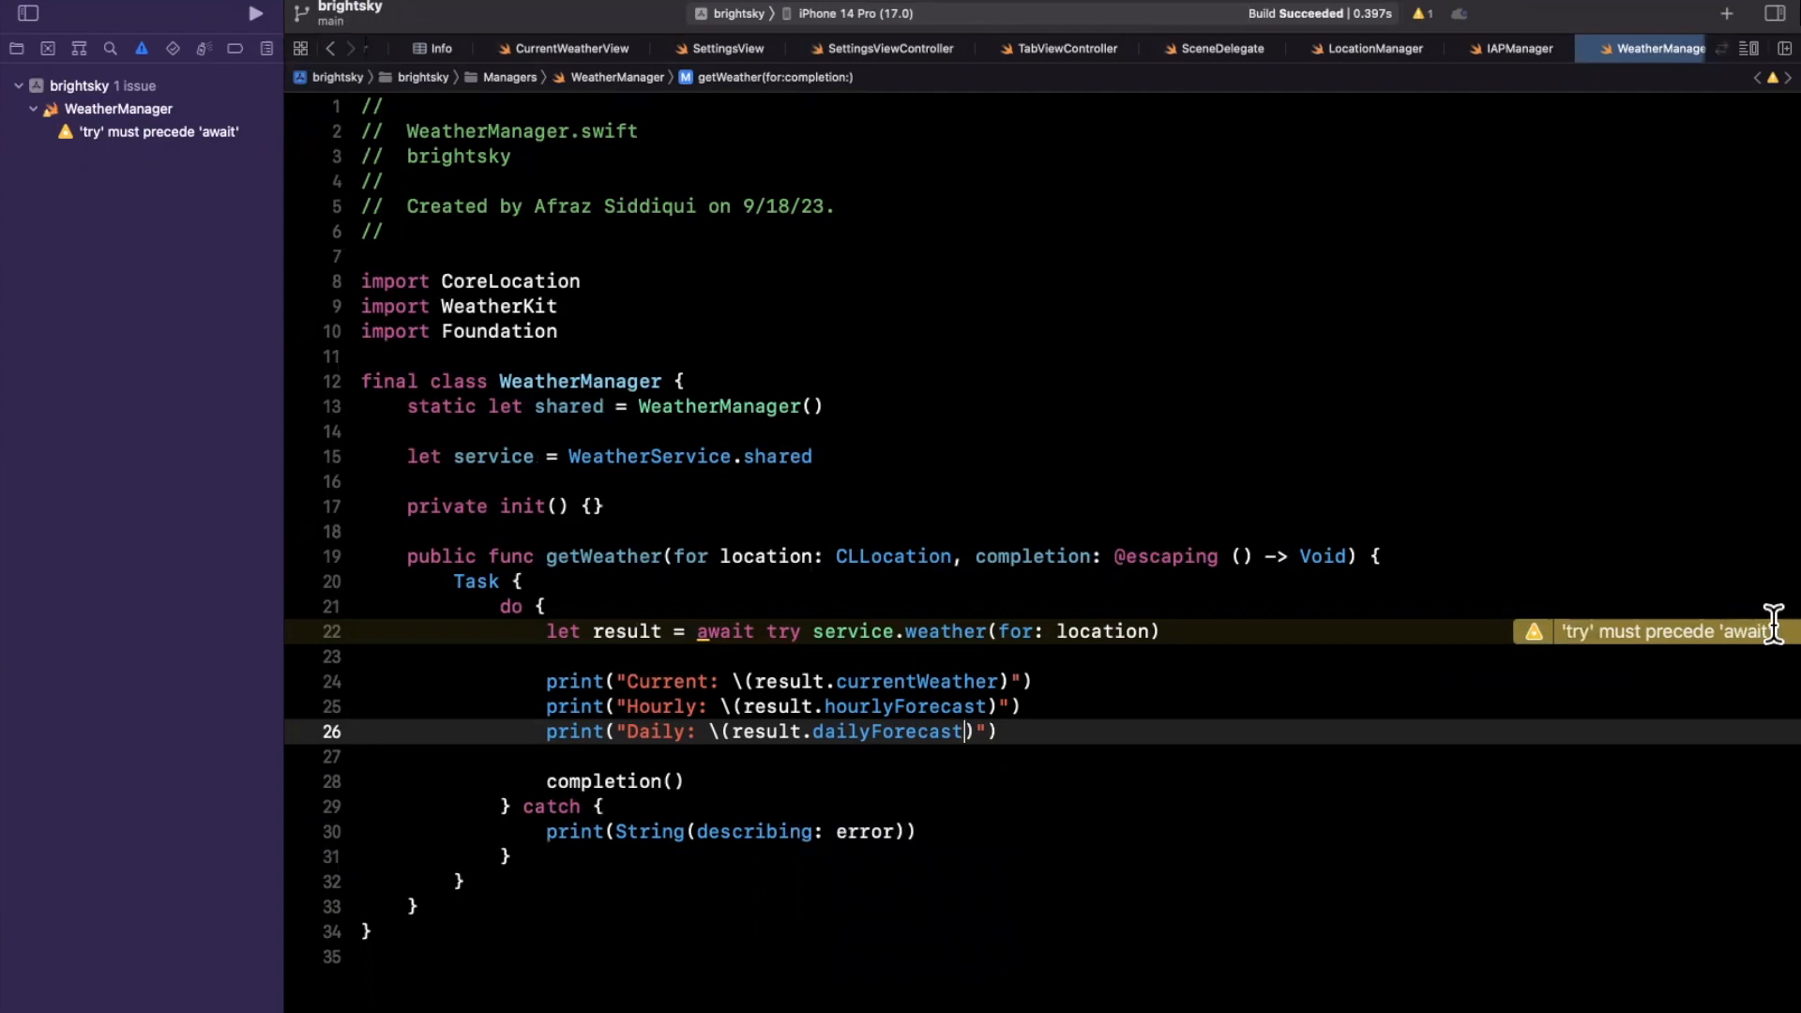
Step: Select await on line 22 to reorder it as try await
{"action": "double_click", "coordinate": [784, 630]}
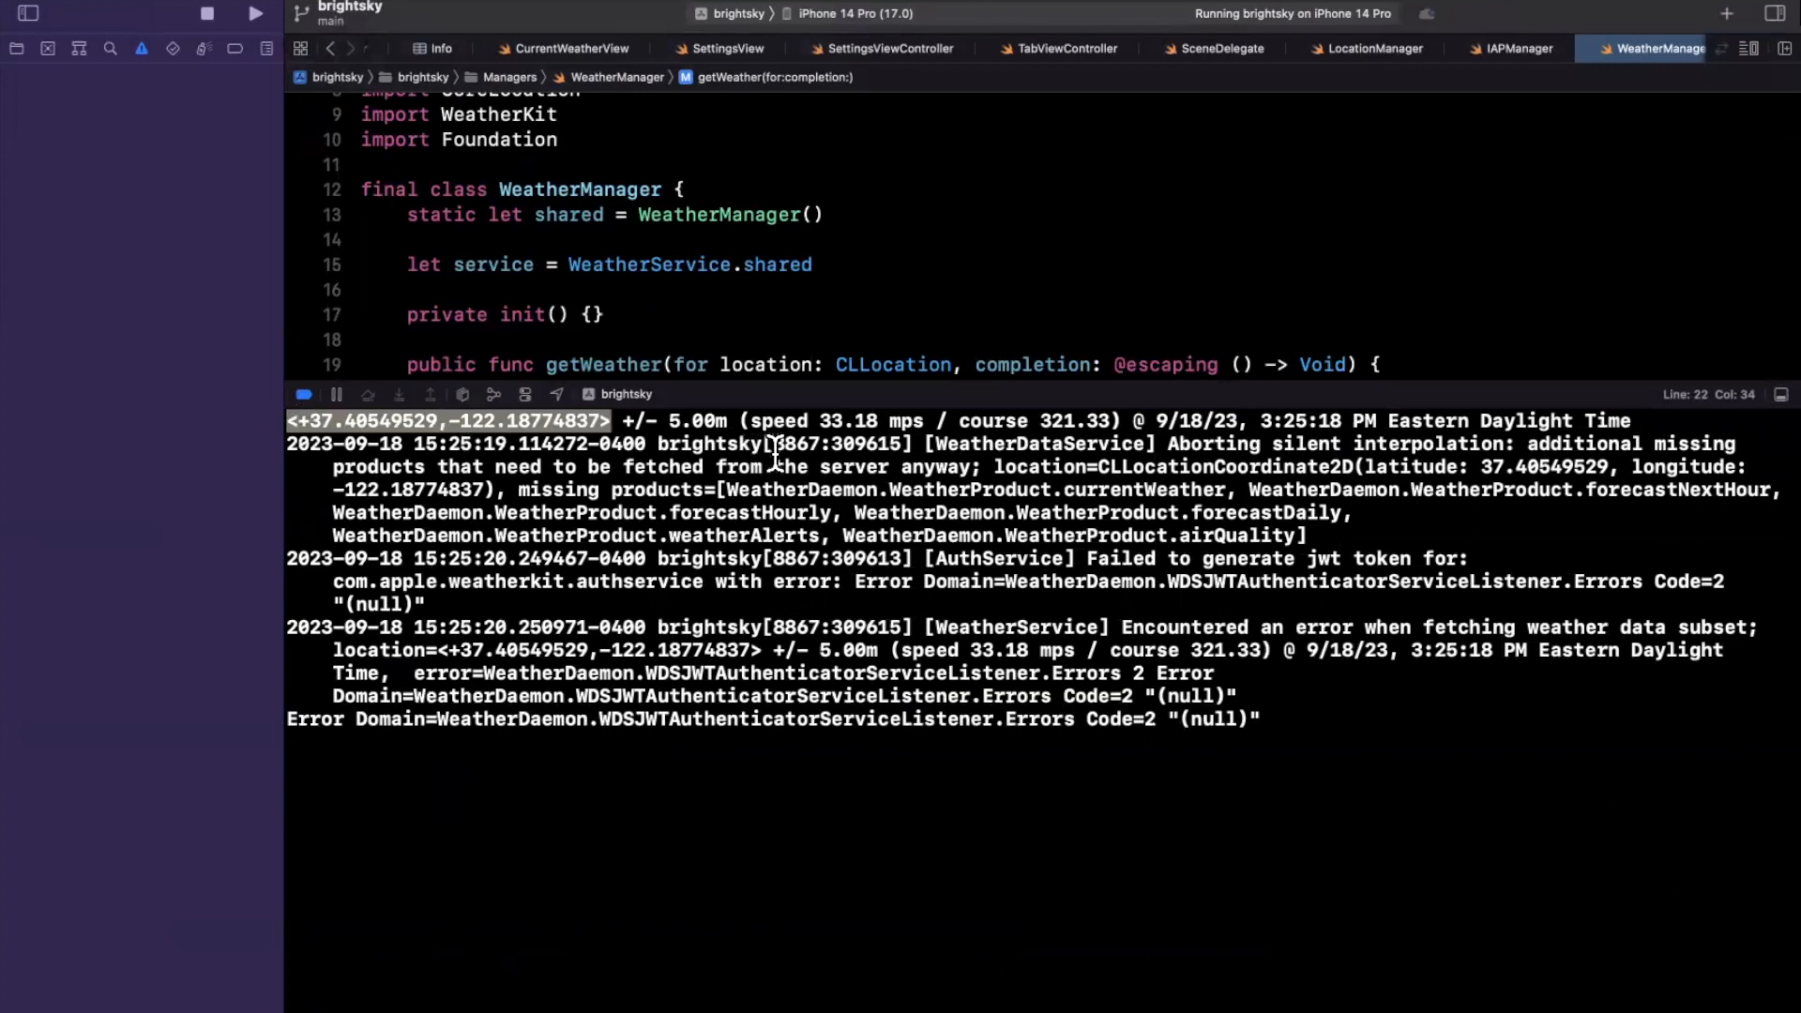
{"action": "mouse_move", "coordinate": [1310, 449]}
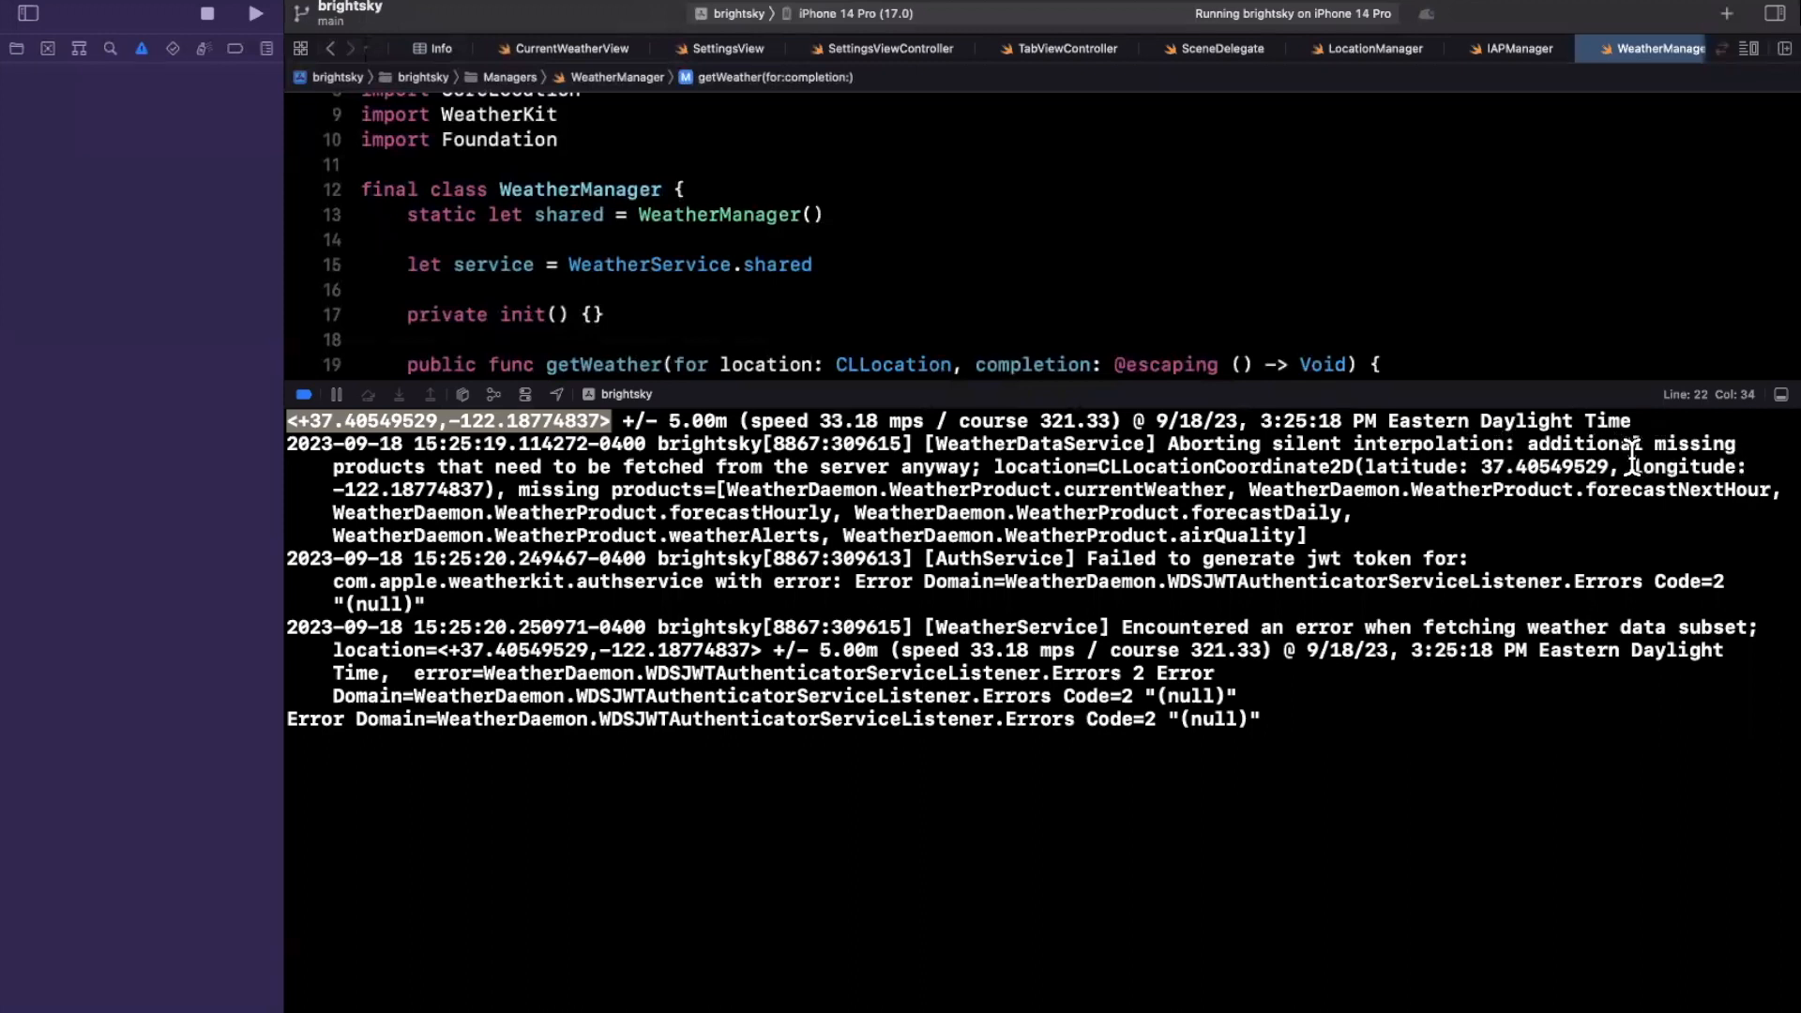
{"action": "mouse_move", "coordinate": [403, 476]}
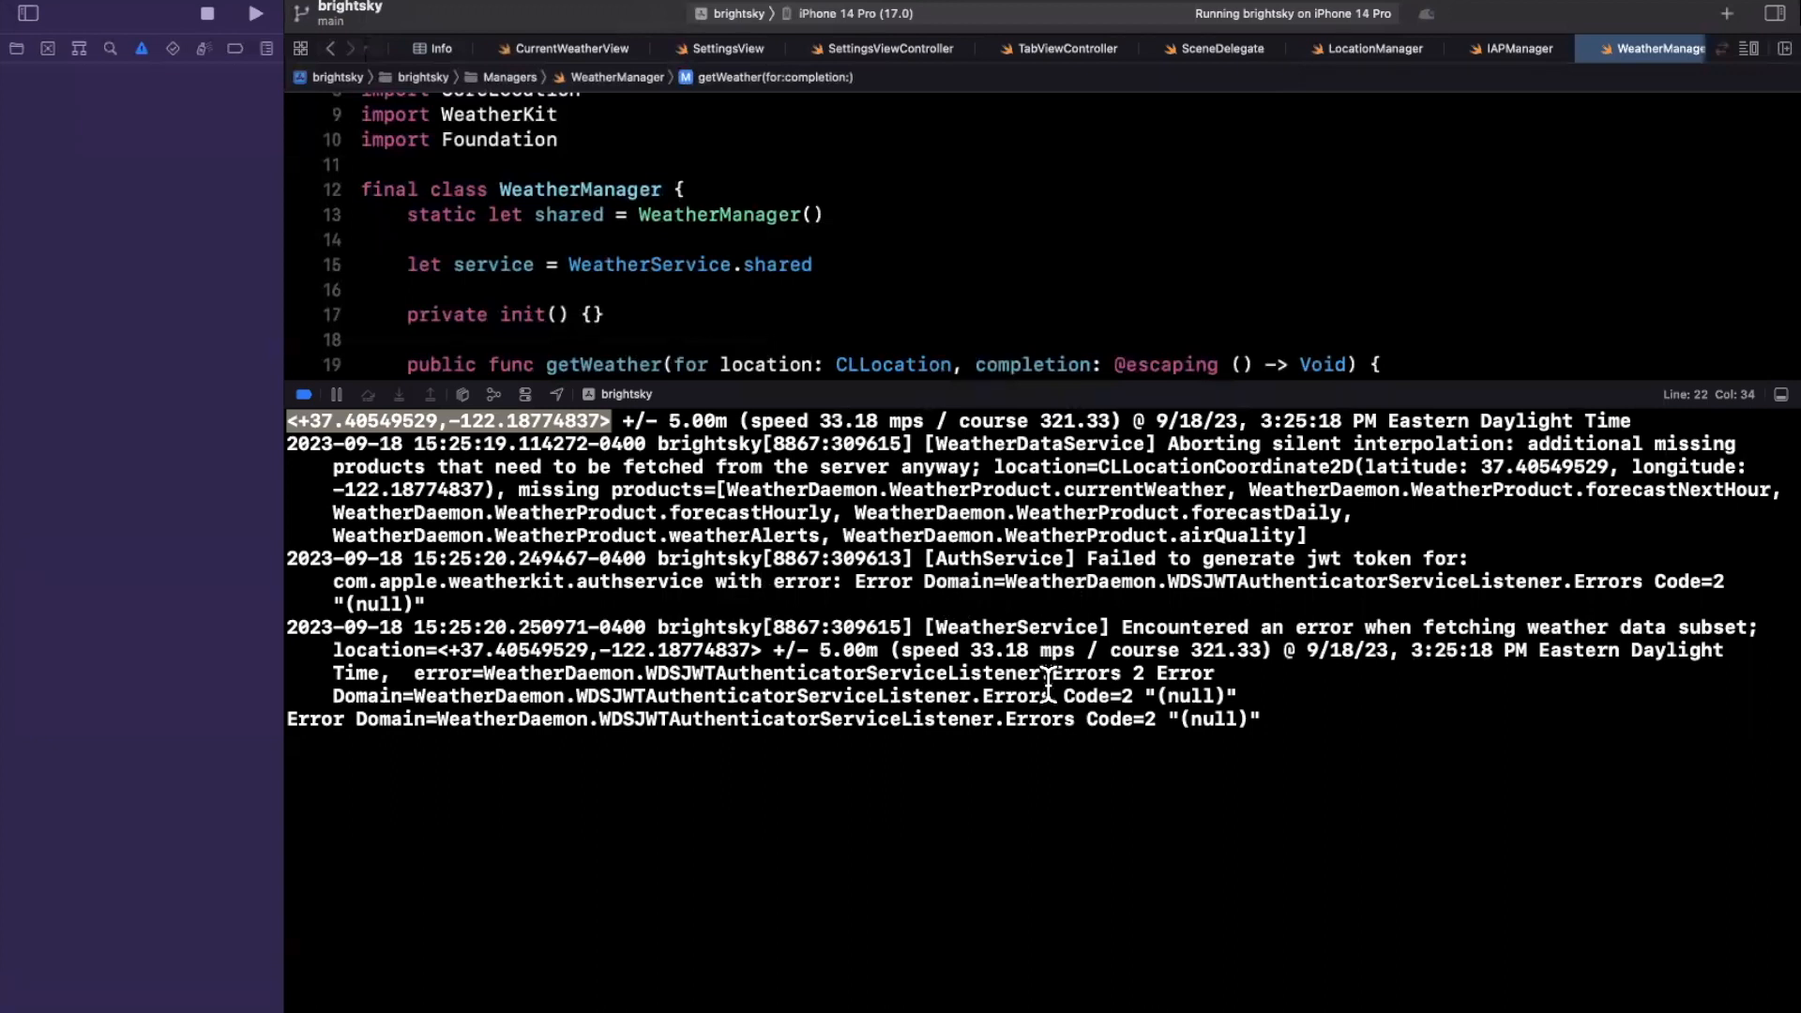
{"action": "mouse_move", "coordinate": [1269, 752]}
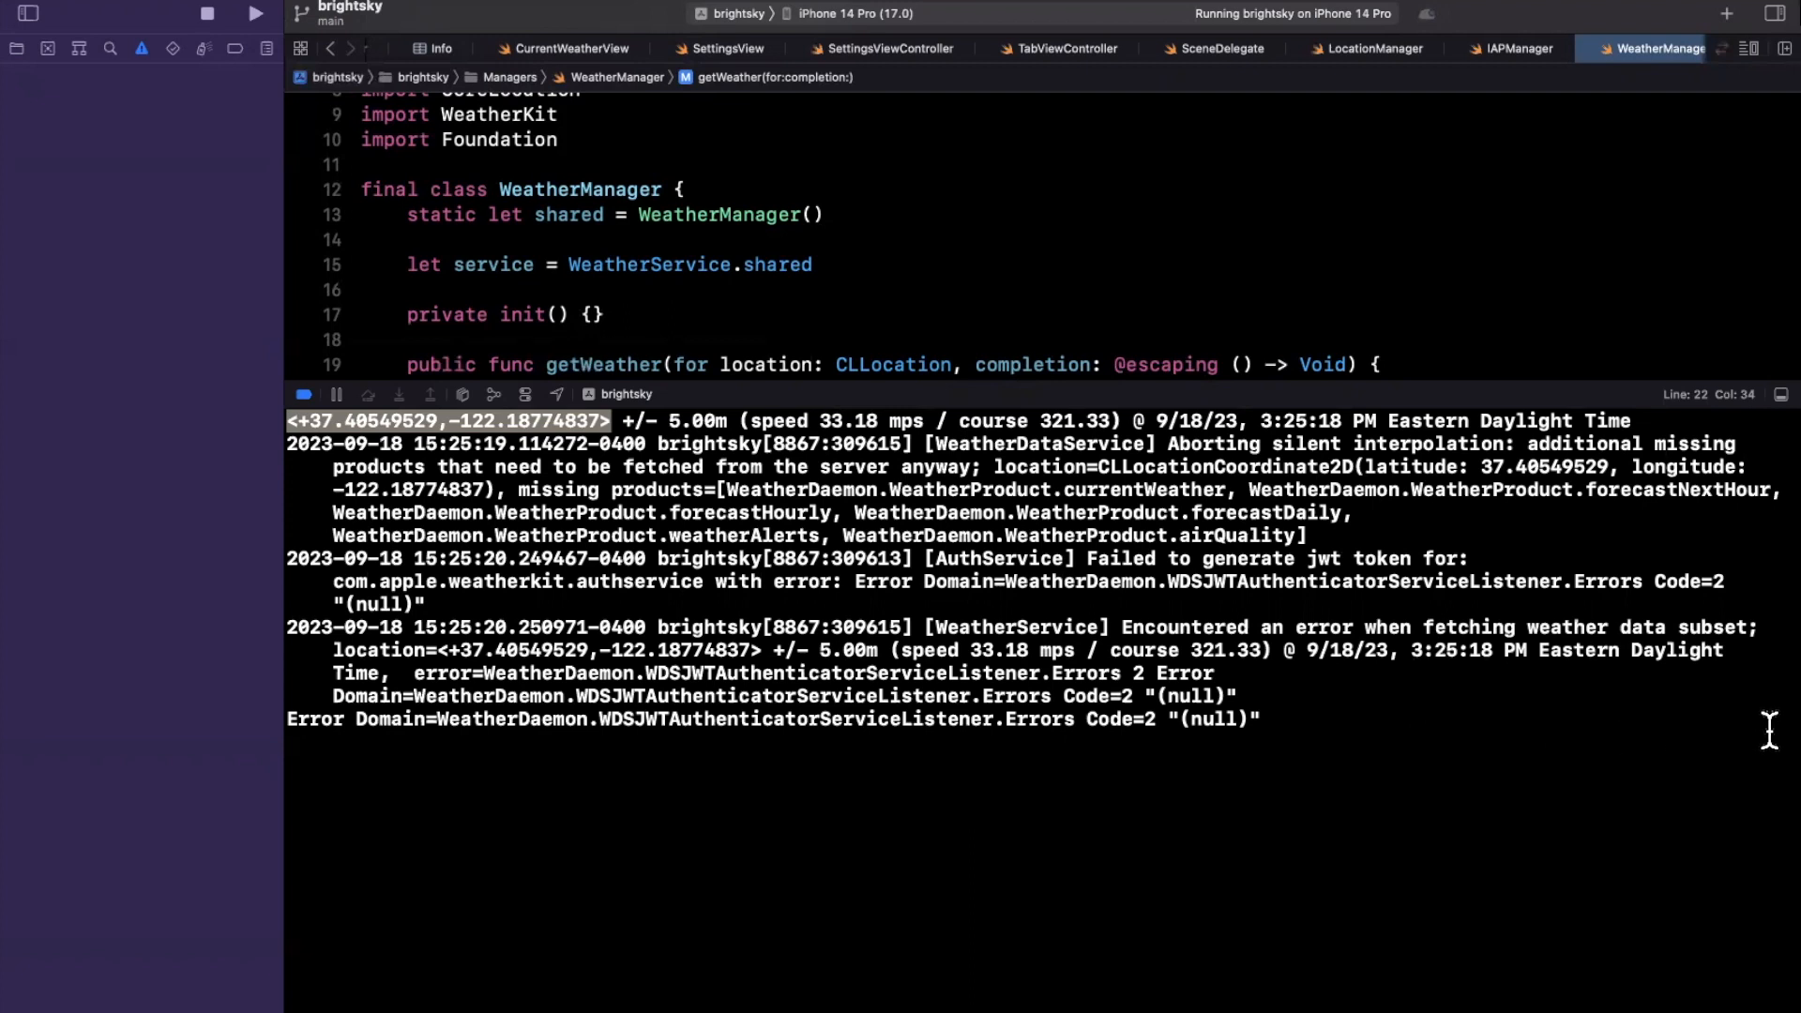
{"action": "mouse_move", "coordinate": [580, 738]}
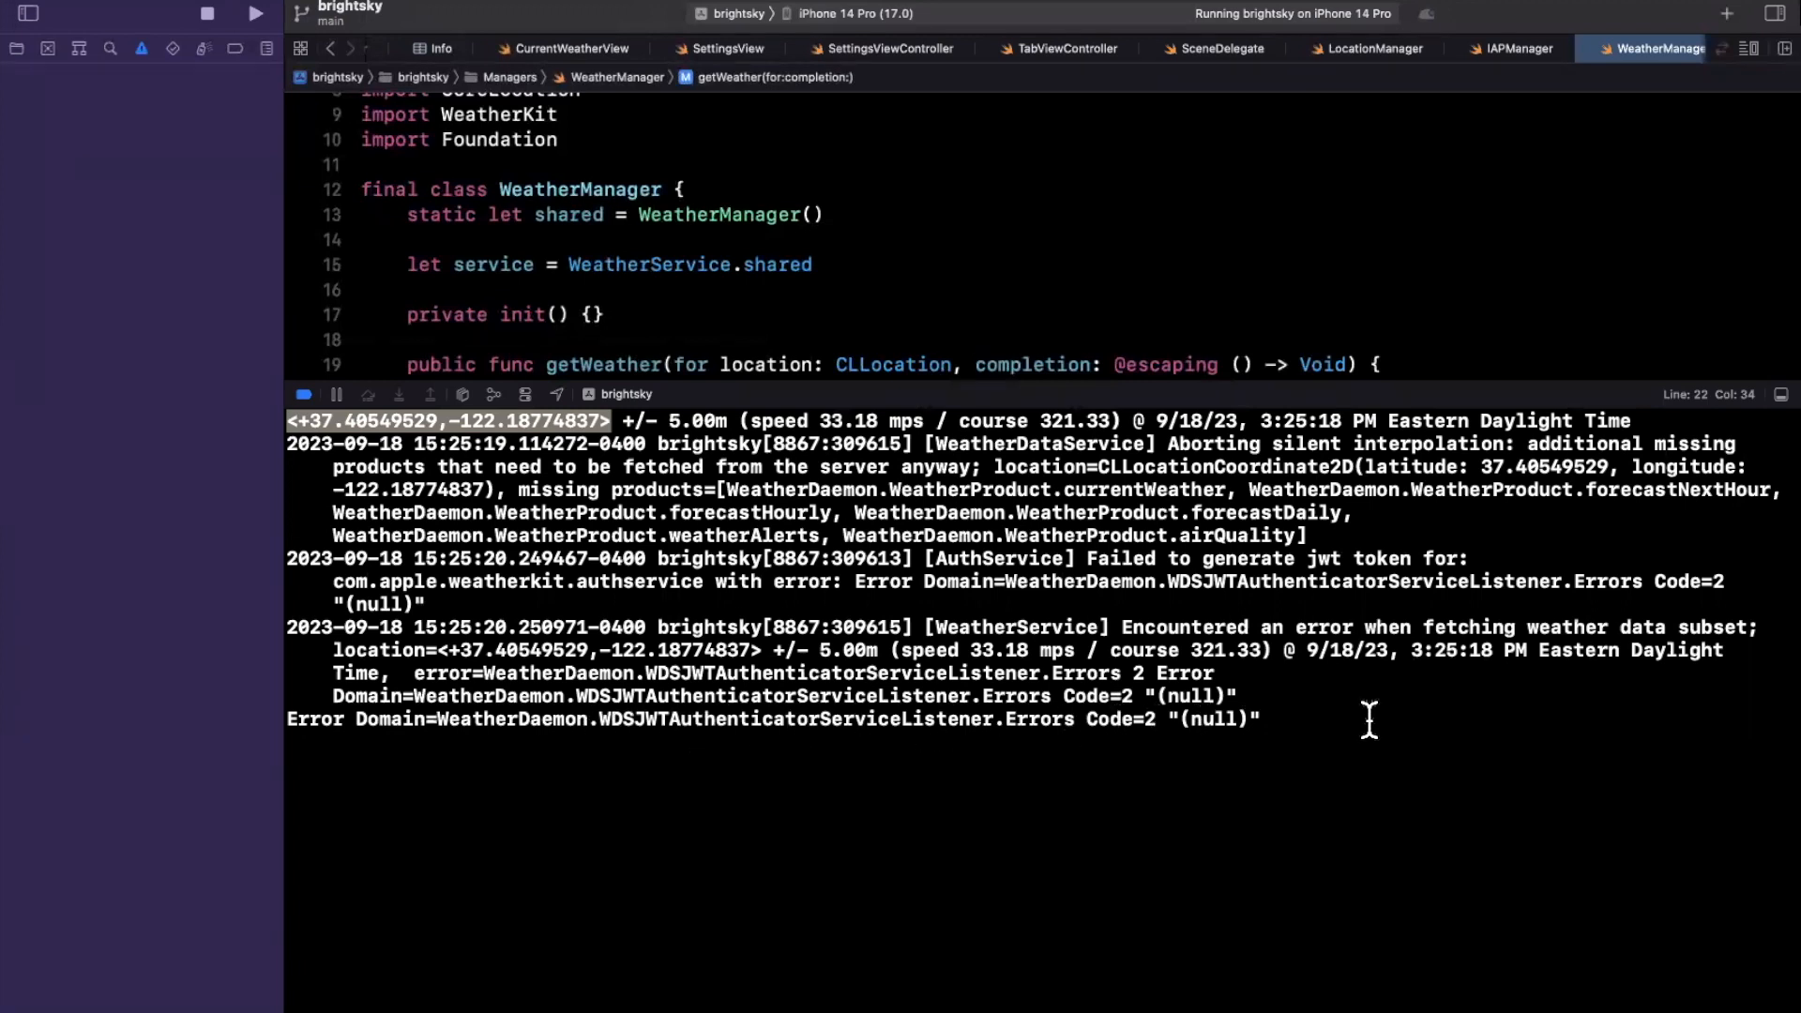
{"action": "mouse_move", "coordinate": [1331, 395]}
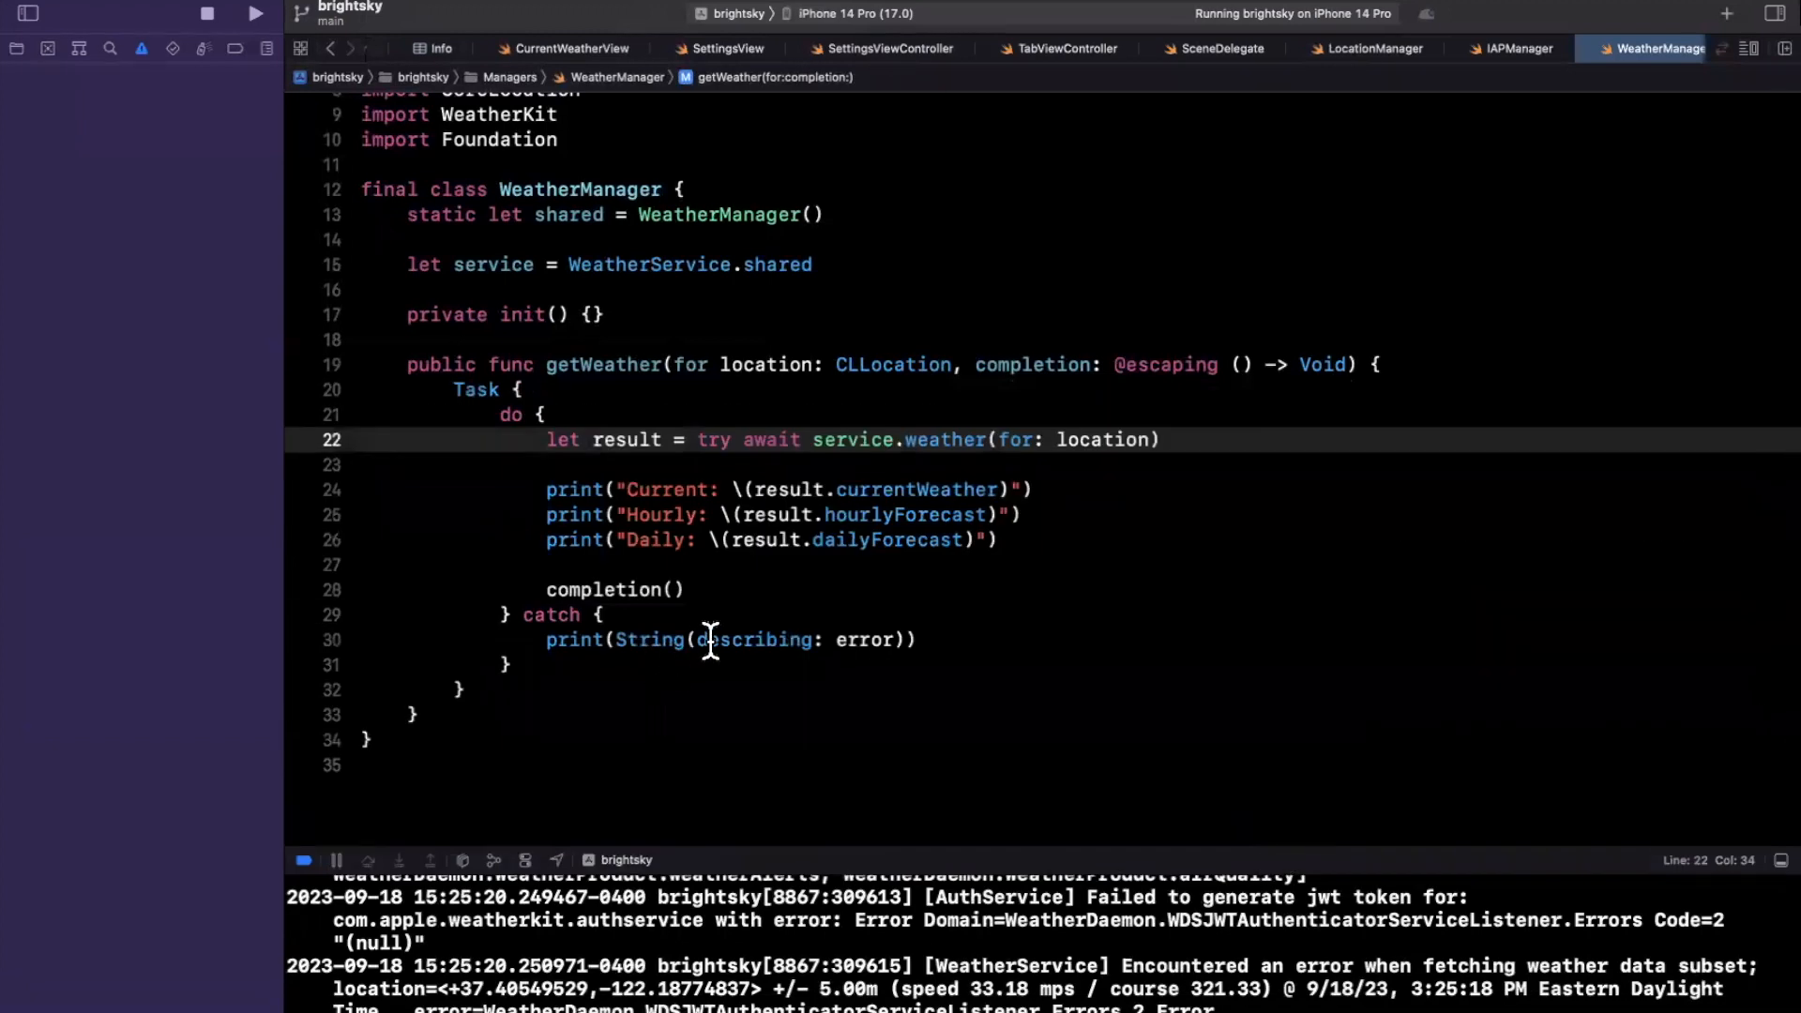
Step: Prefix the catch print with "\n\nError:", rerun the app, and select the brightsky project
{"action": "type", "text": "\"E"}
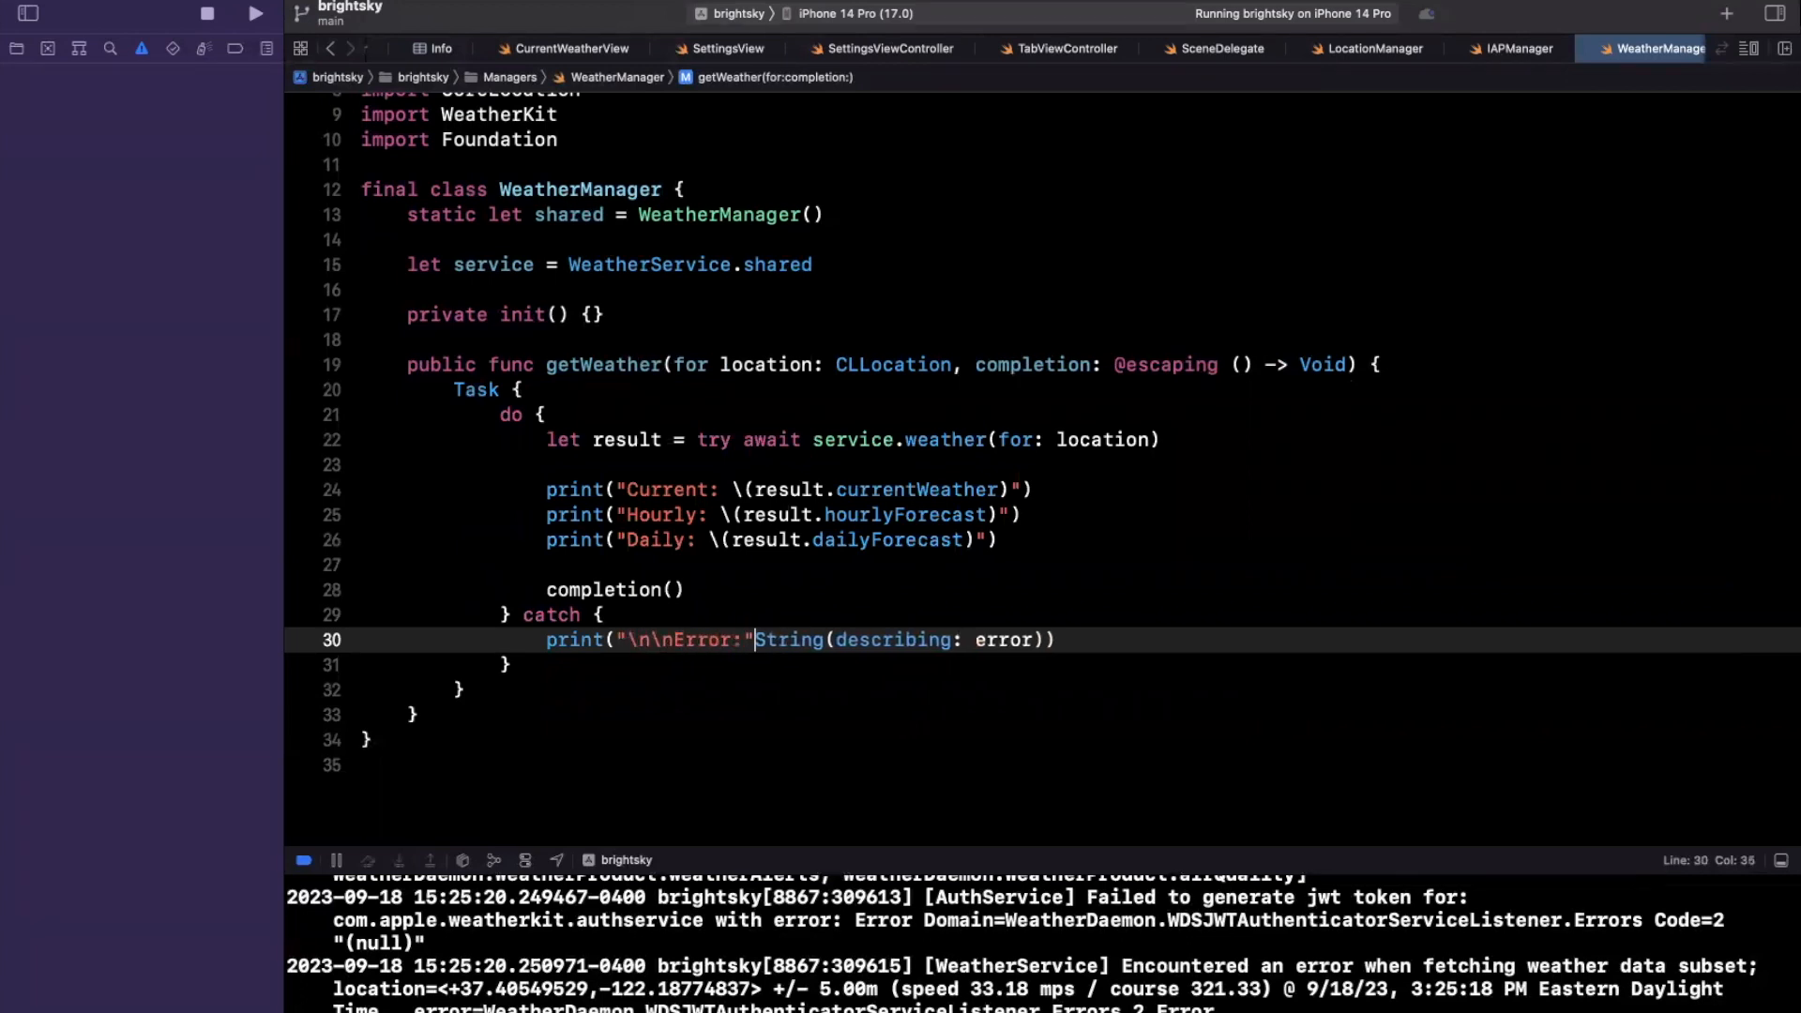
{"action": "type", "text": "+"}
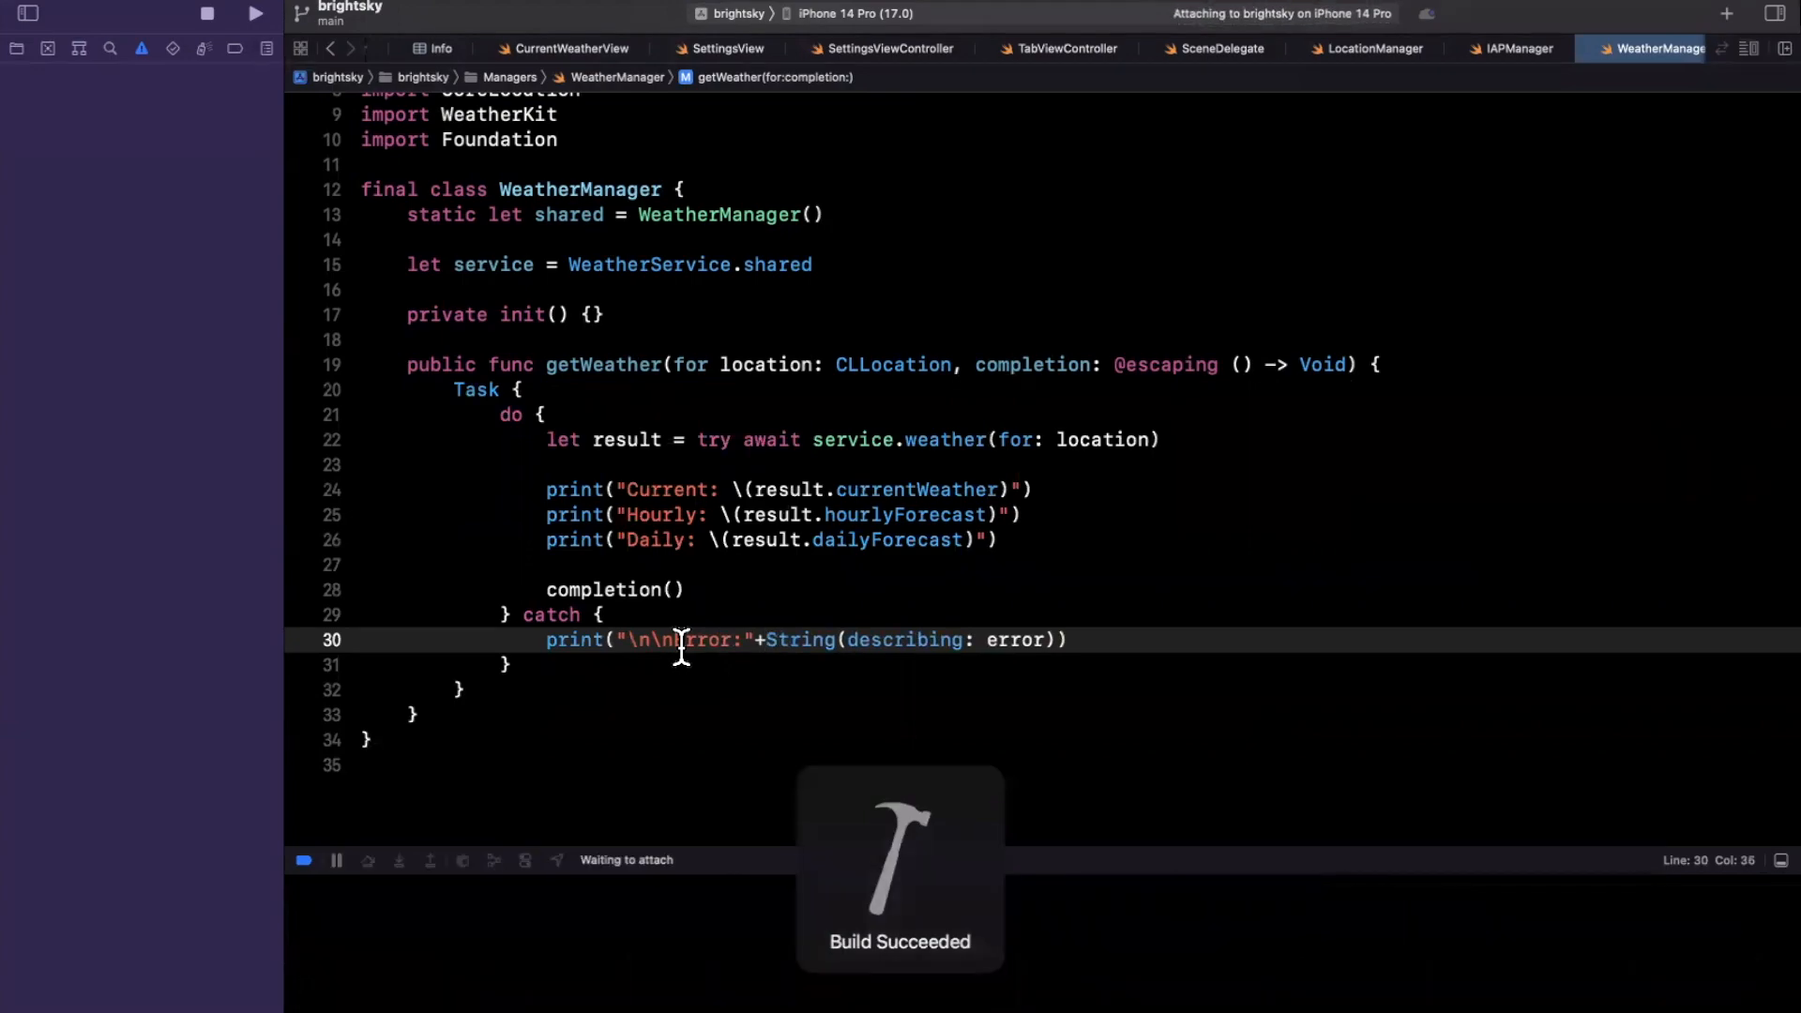
{"action": "left_click", "coordinate": [279, 12]}
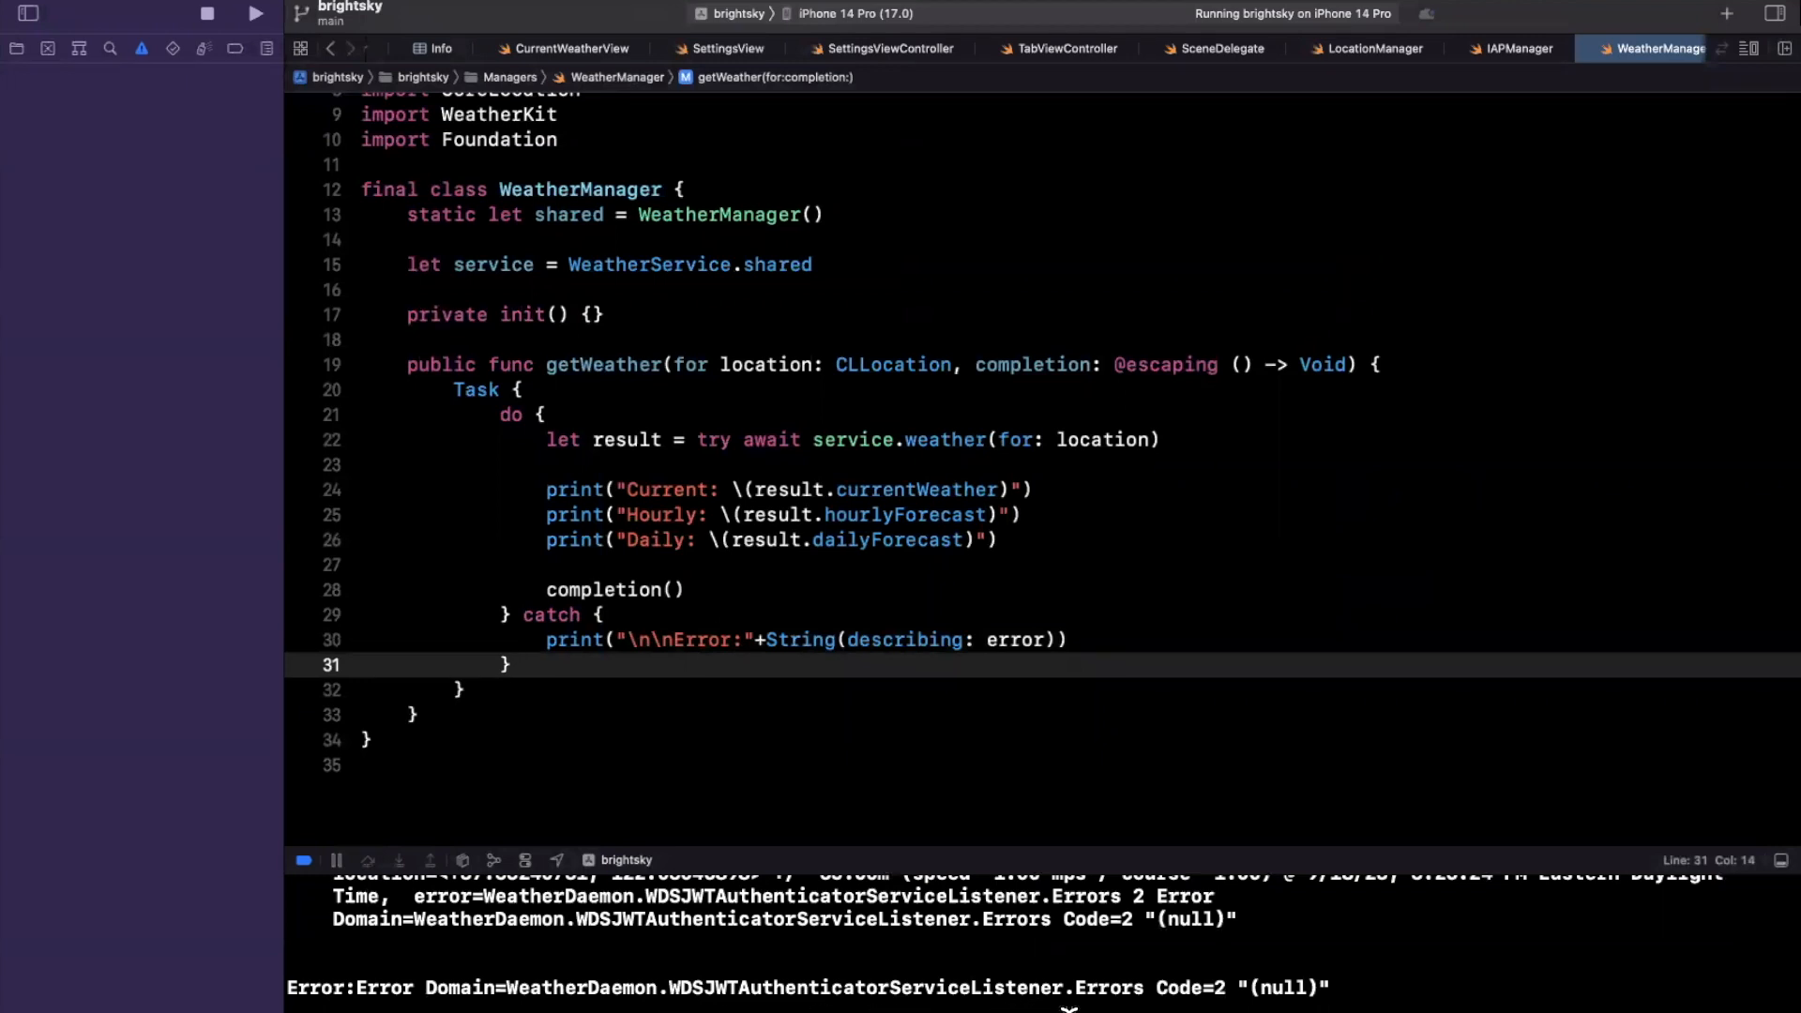
{"action": "left_click", "coordinate": [512, 665]}
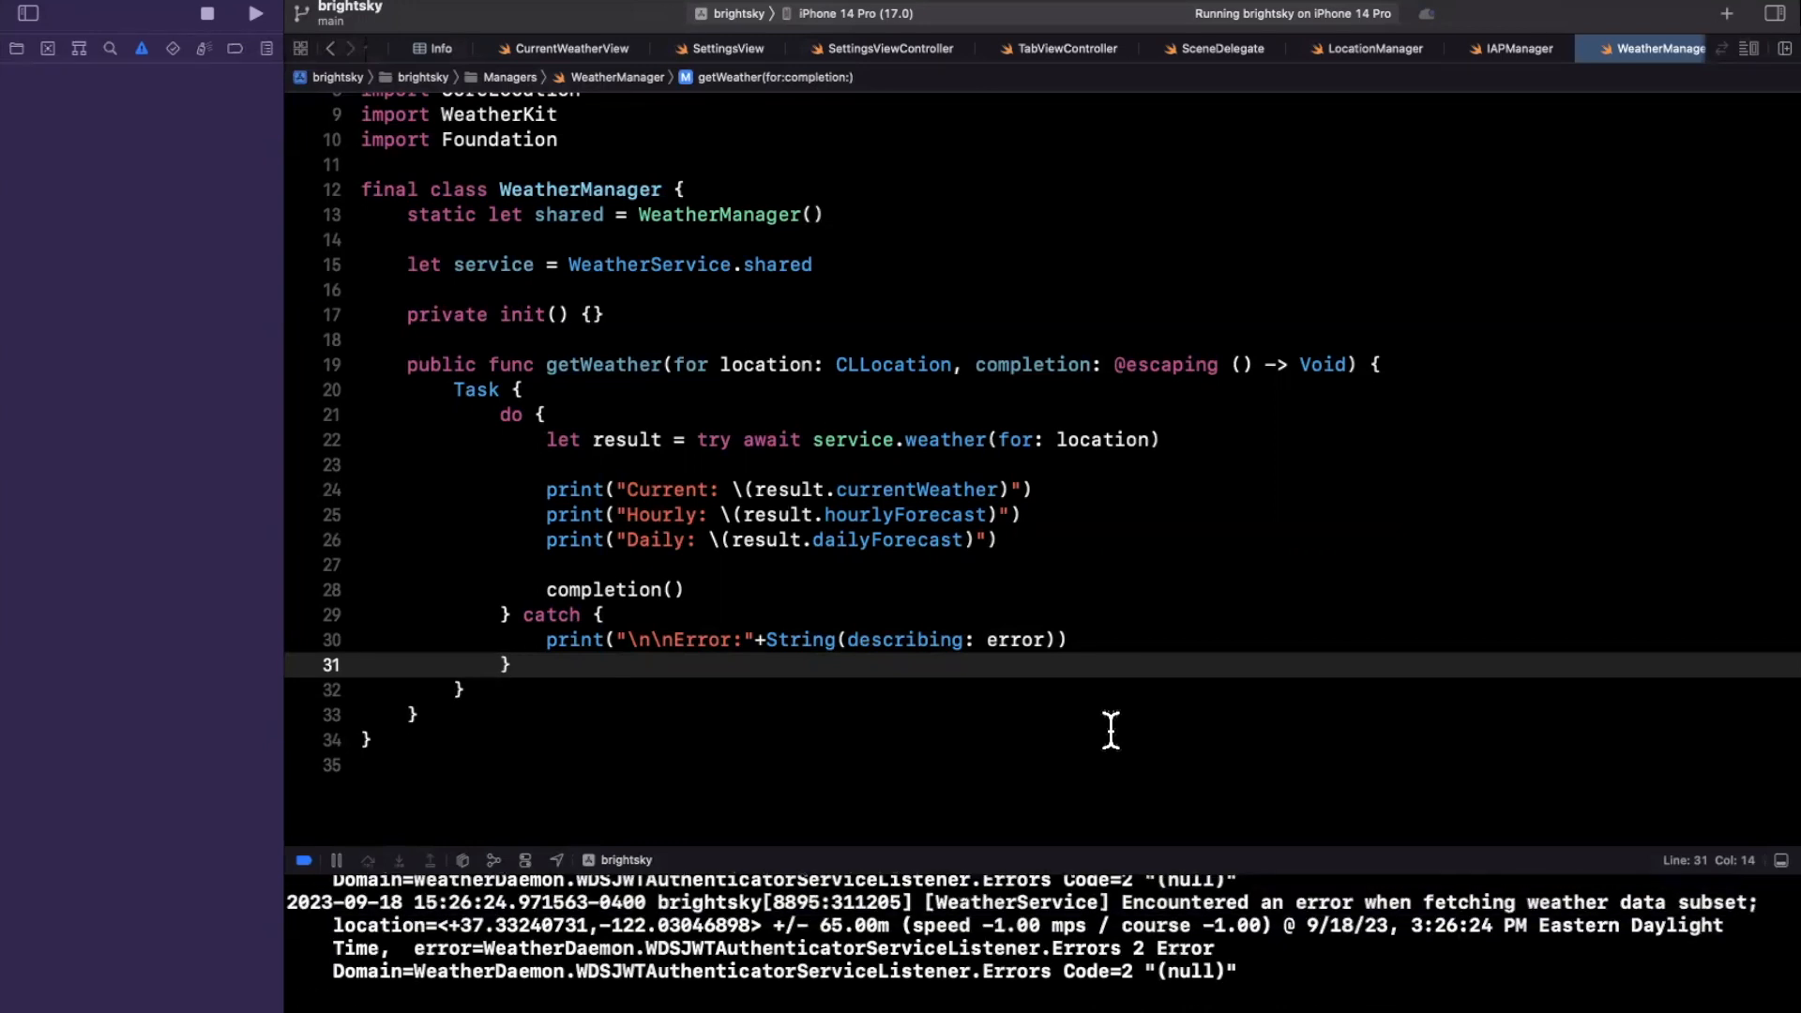
{"action": "mouse_move", "coordinate": [609, 460]}
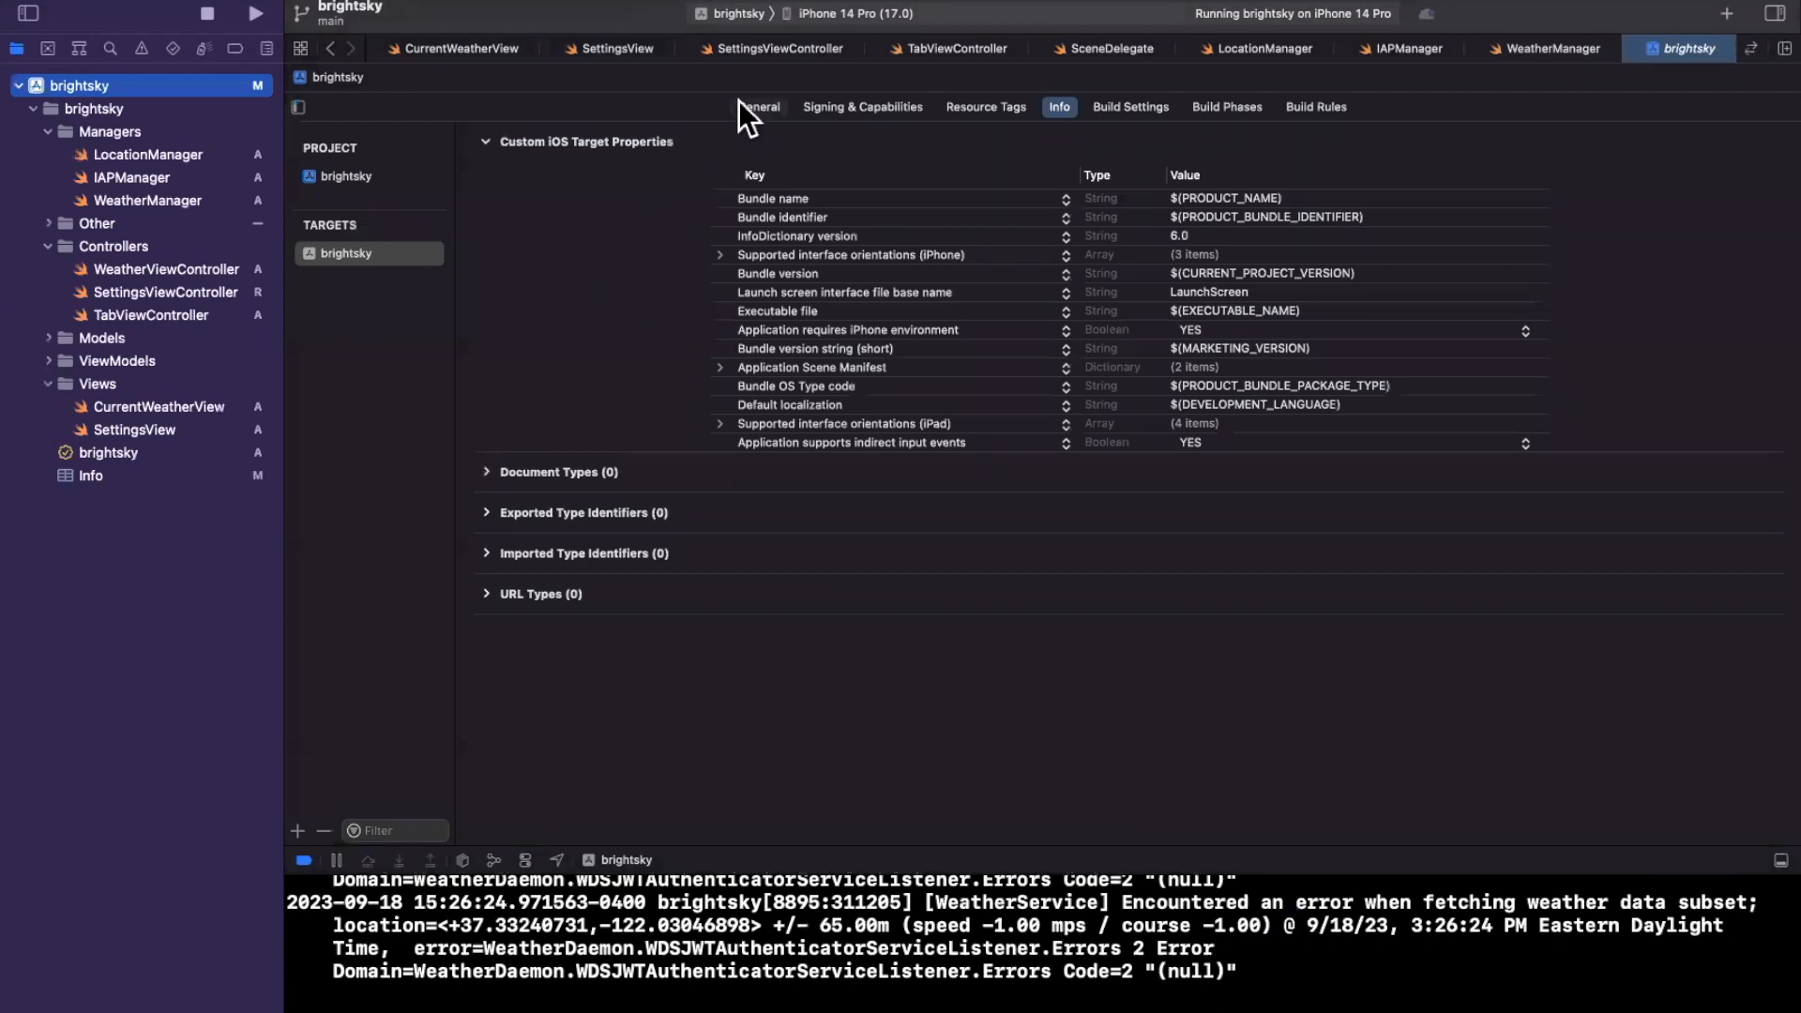
Step: View the target's General and Signing & Capabilities tabs and select the bundle identifier
{"action": "left_click", "coordinate": [758, 107]}
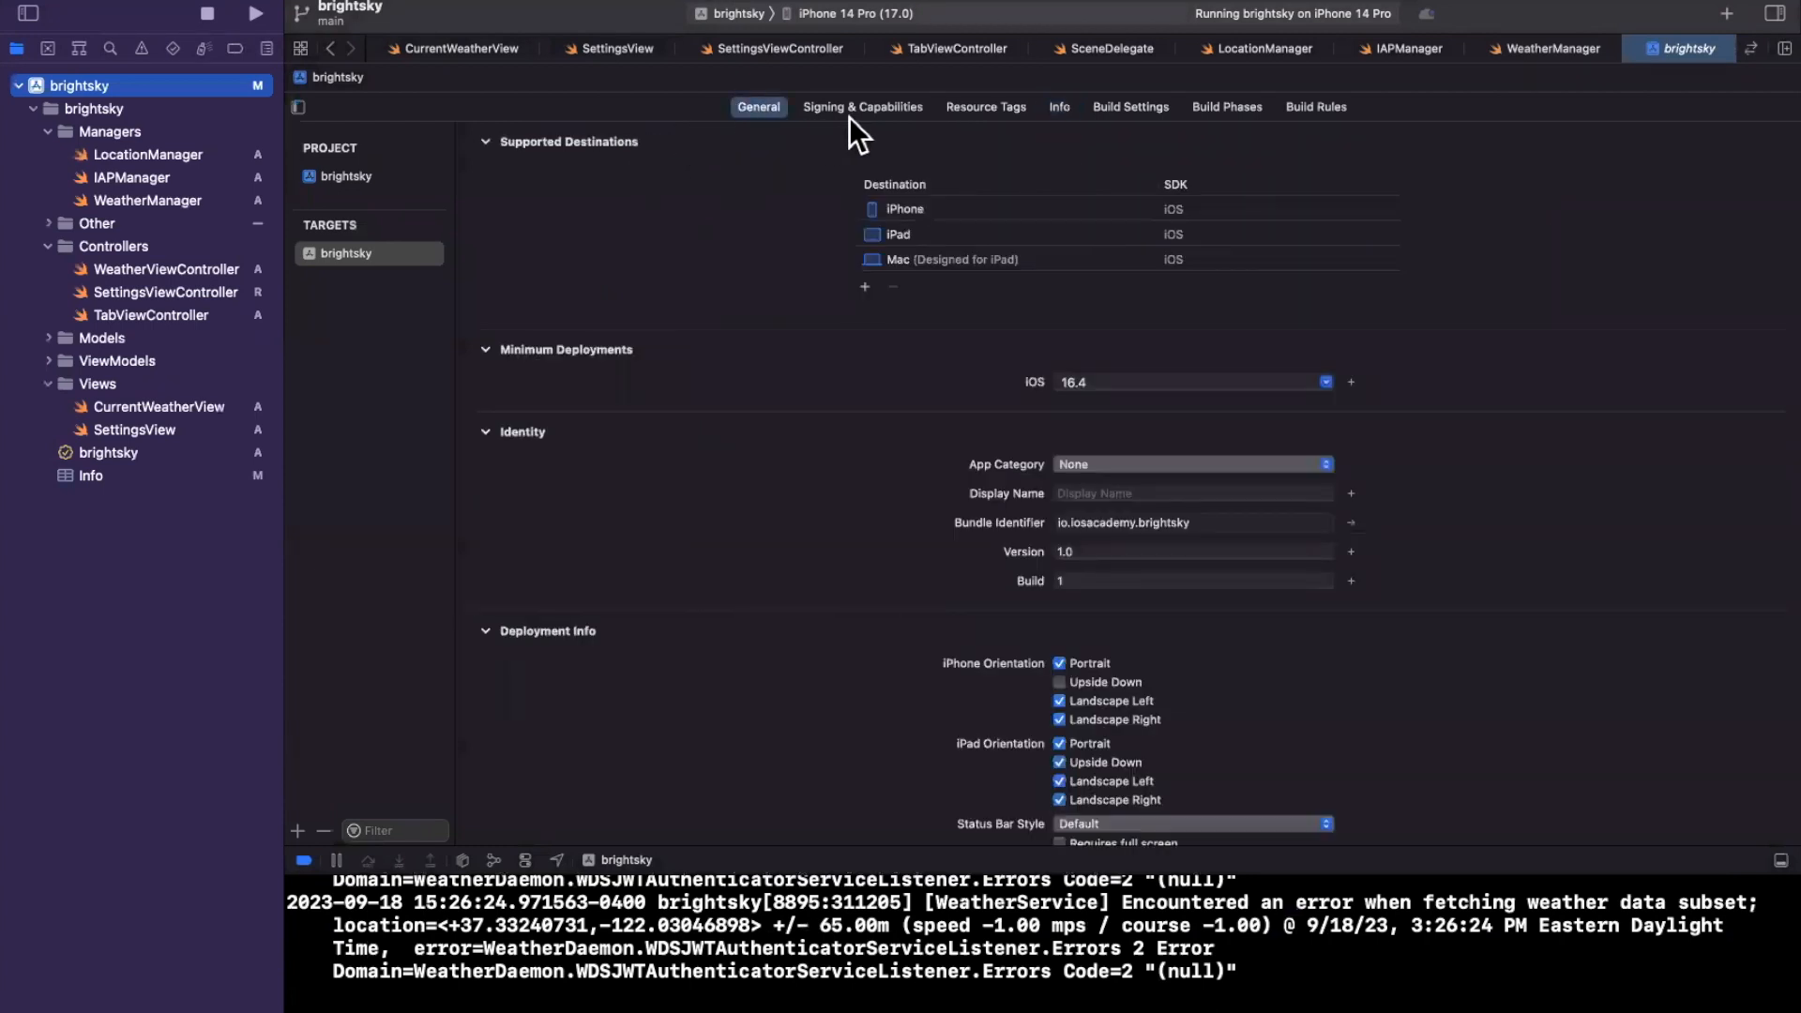
{"action": "left_click", "coordinate": [863, 107]}
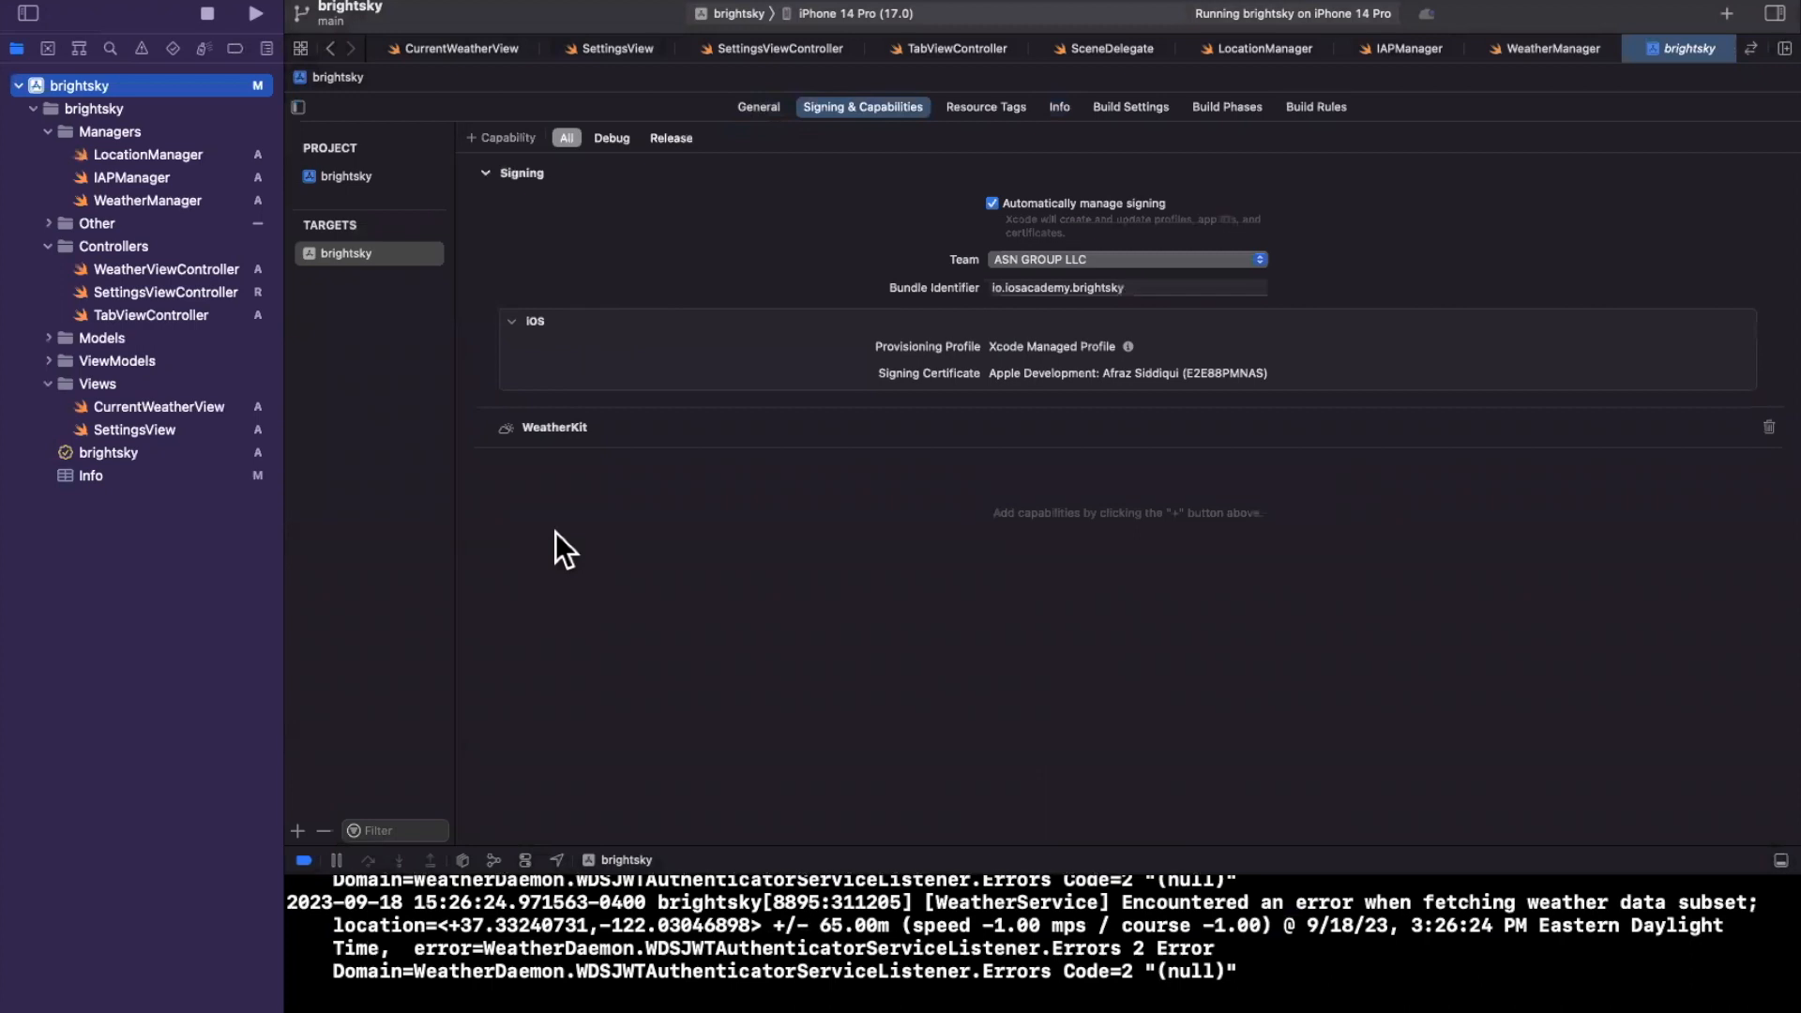
{"action": "mouse_move", "coordinate": [1051, 316]}
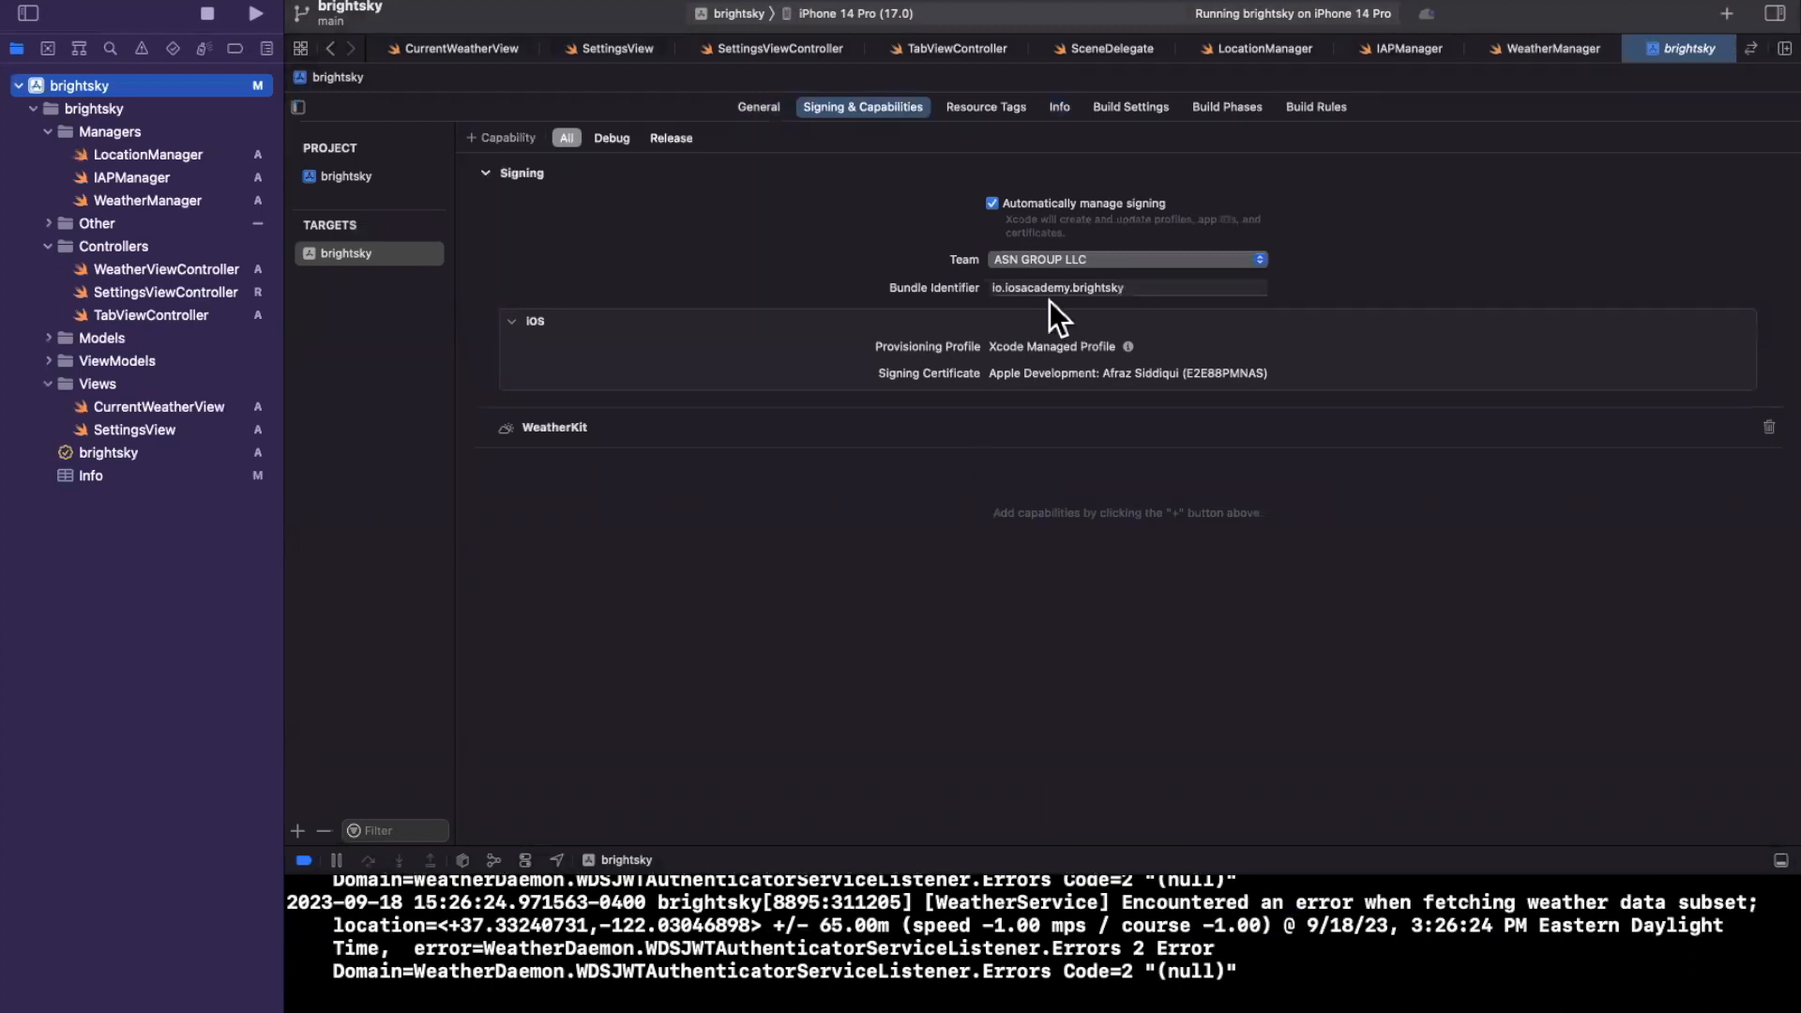
{"action": "mouse_move", "coordinate": [1096, 311]}
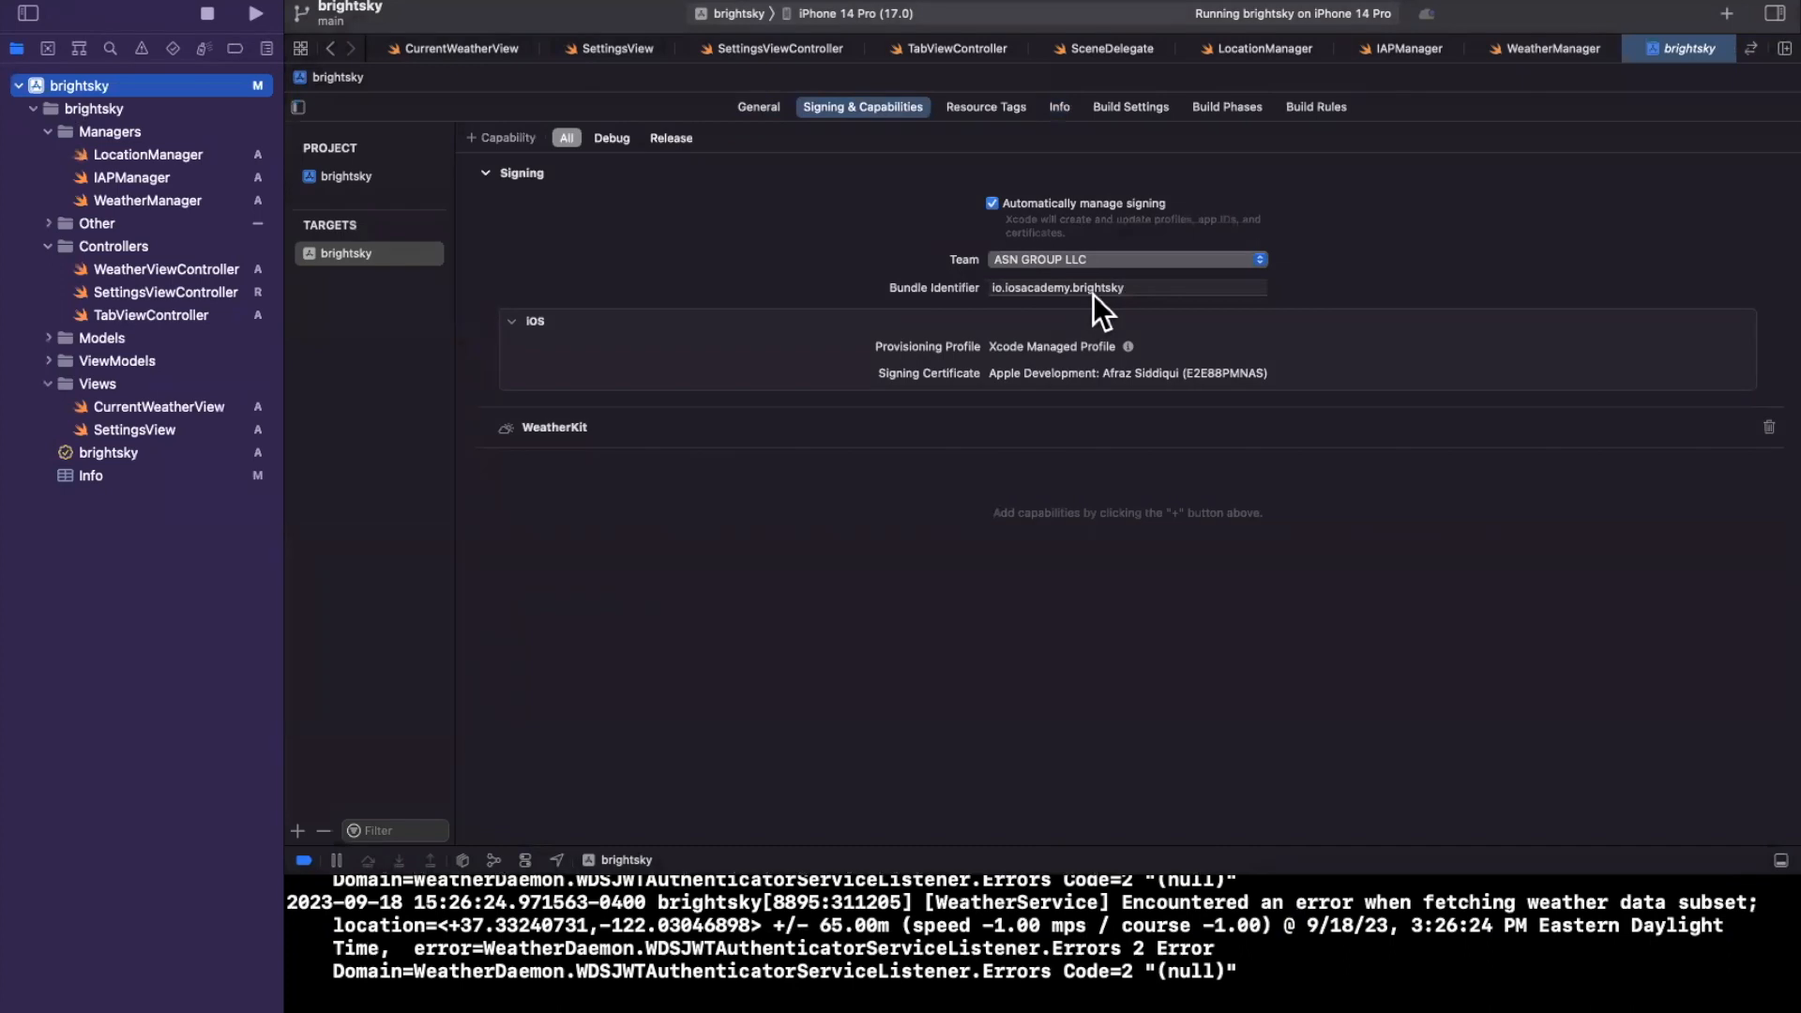
{"action": "left_click", "coordinate": [1096, 287]}
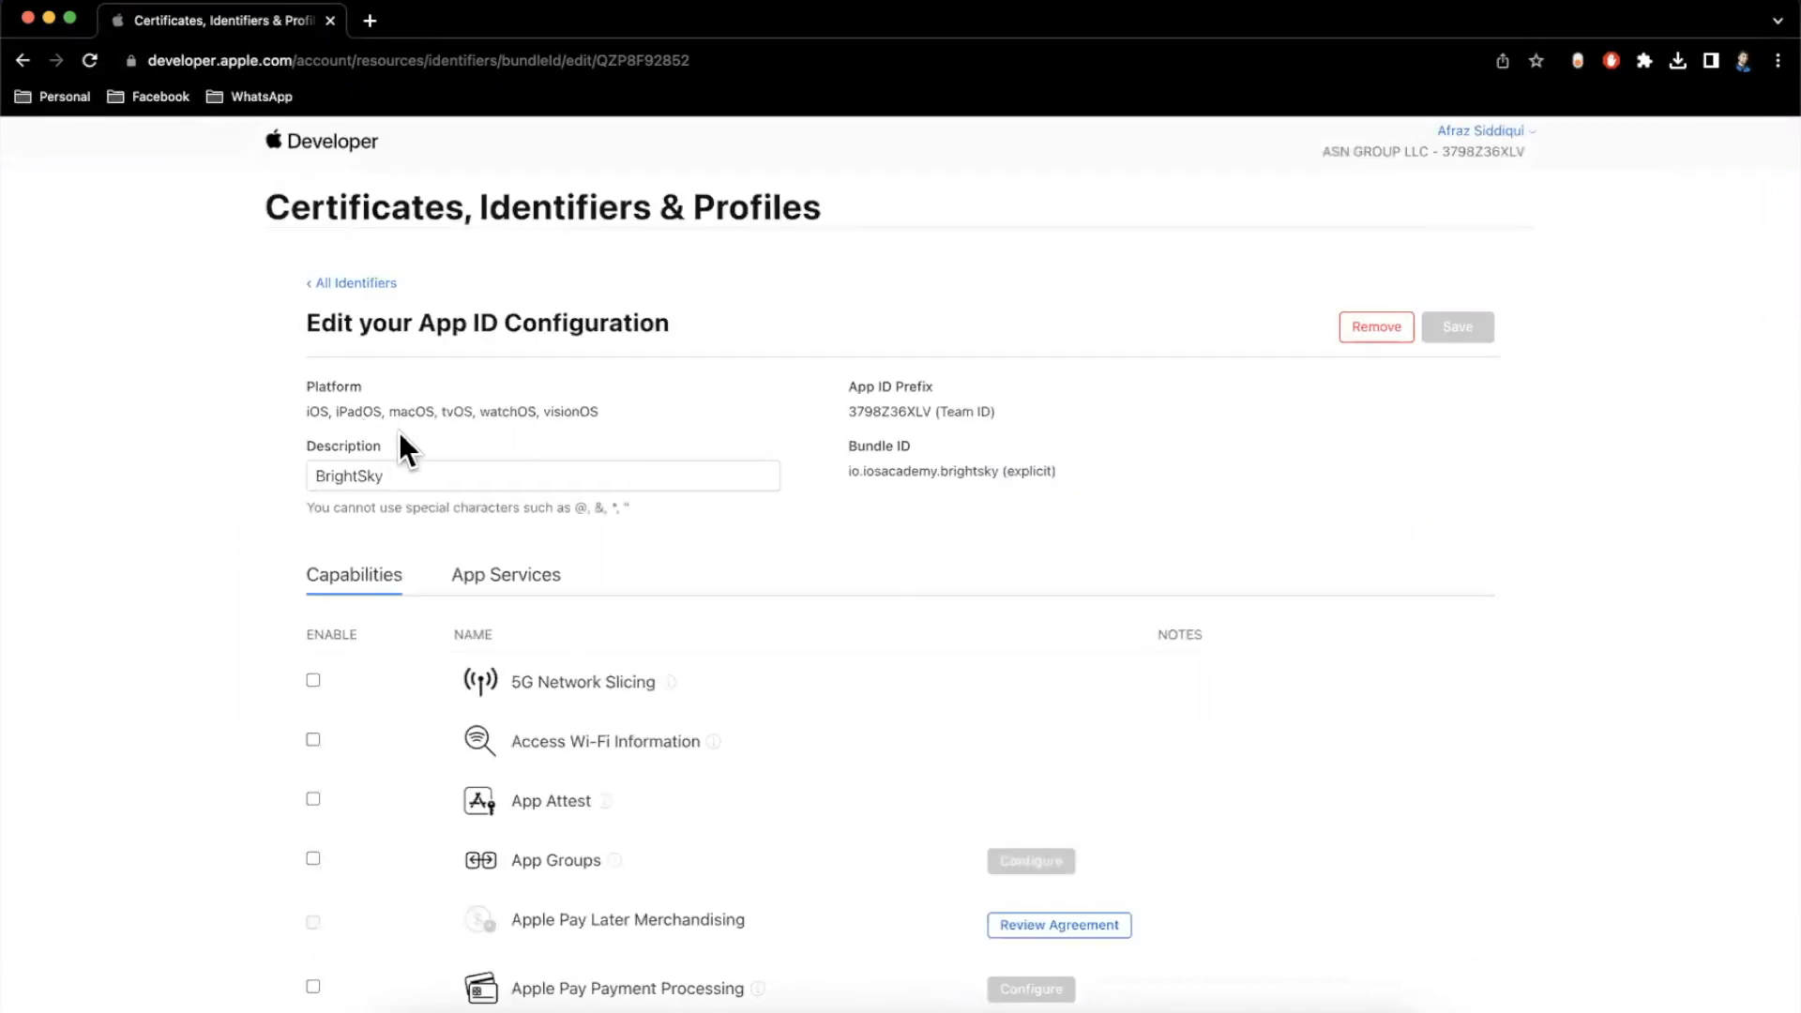
Step: Save the WeatherKit capability for the BrightSky App ID and confirm the change
{"action": "scroll", "scroll_direction": "down", "scroll_amount": 3}
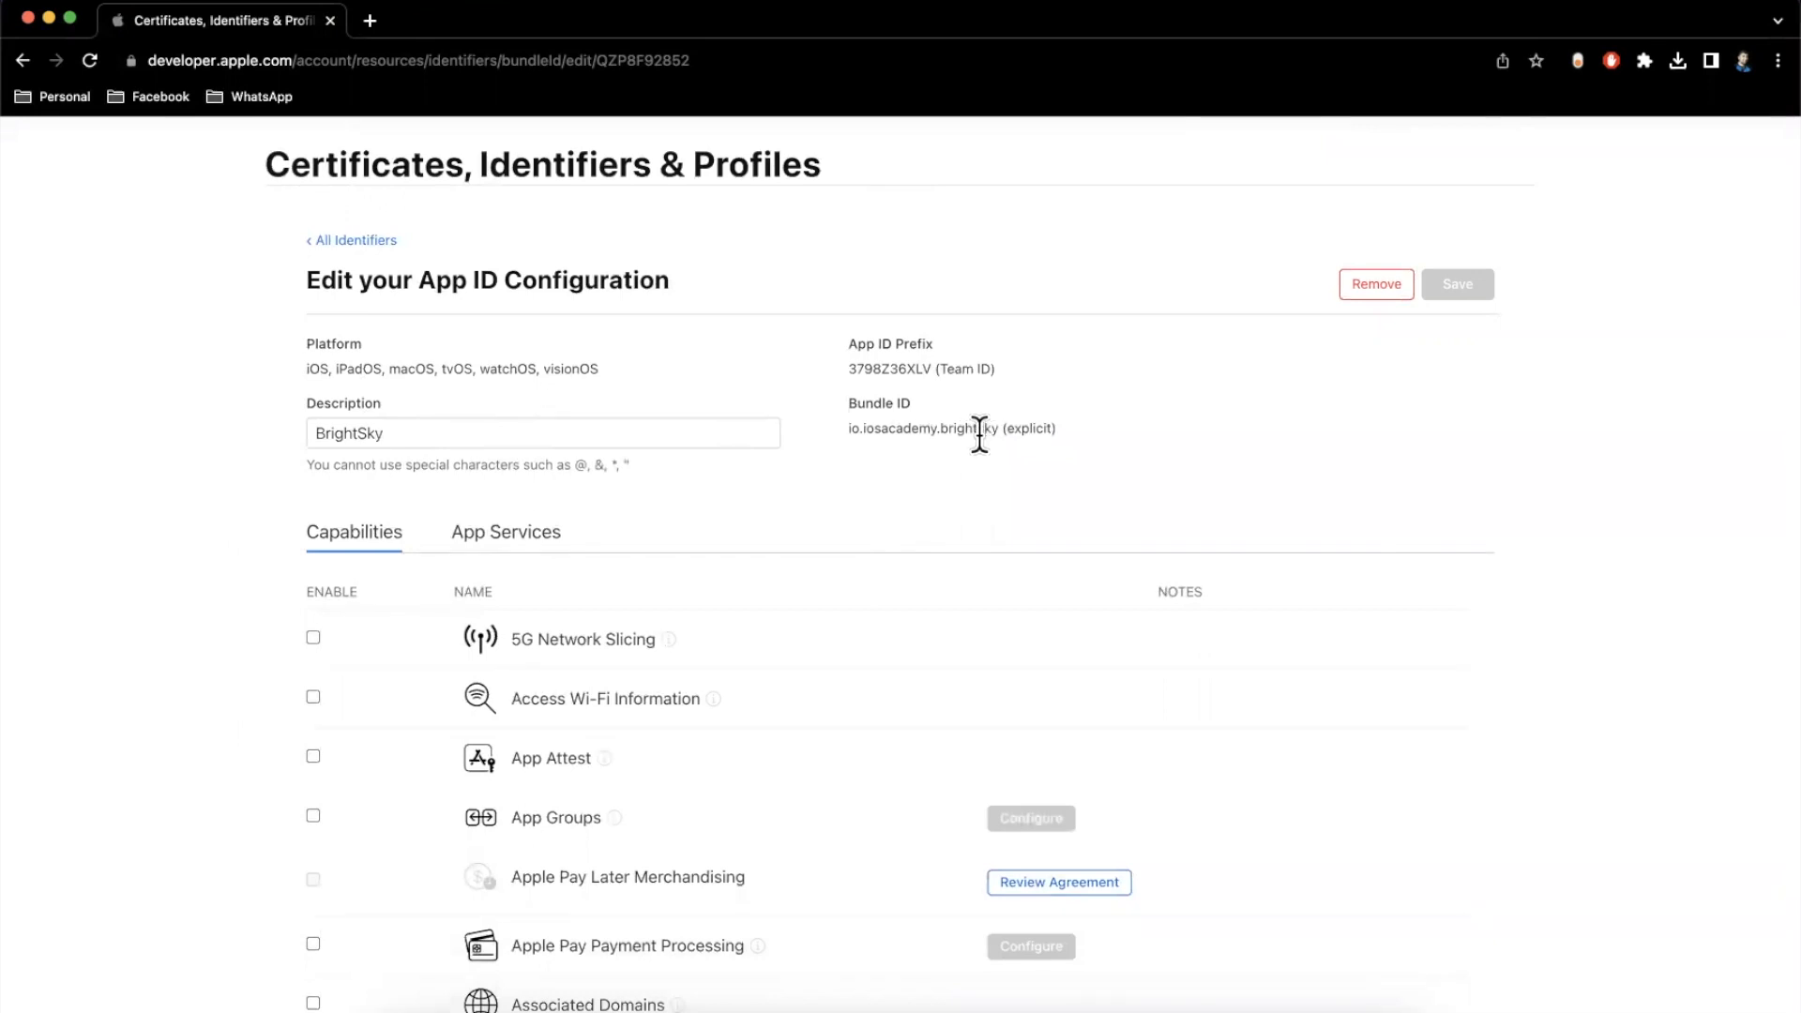
{"action": "mouse_move", "coordinate": [1103, 449]}
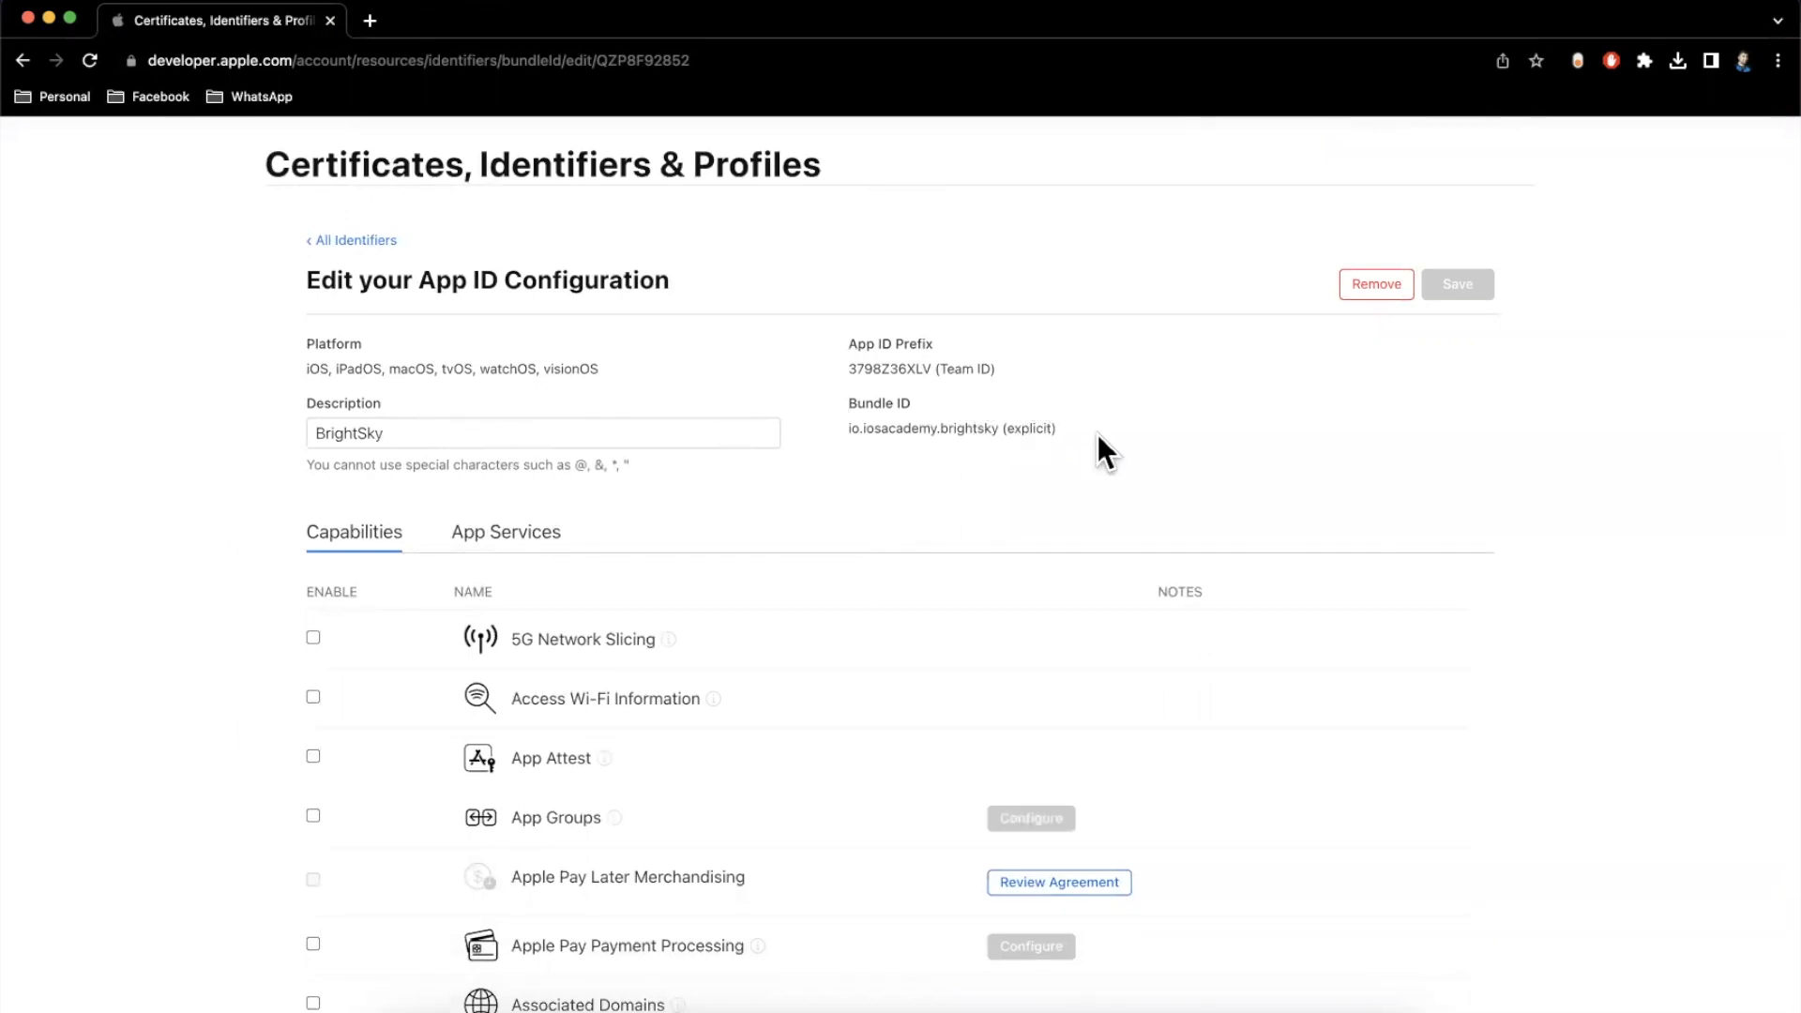
{"action": "scroll", "scroll_direction": "down", "scroll_amount": 3}
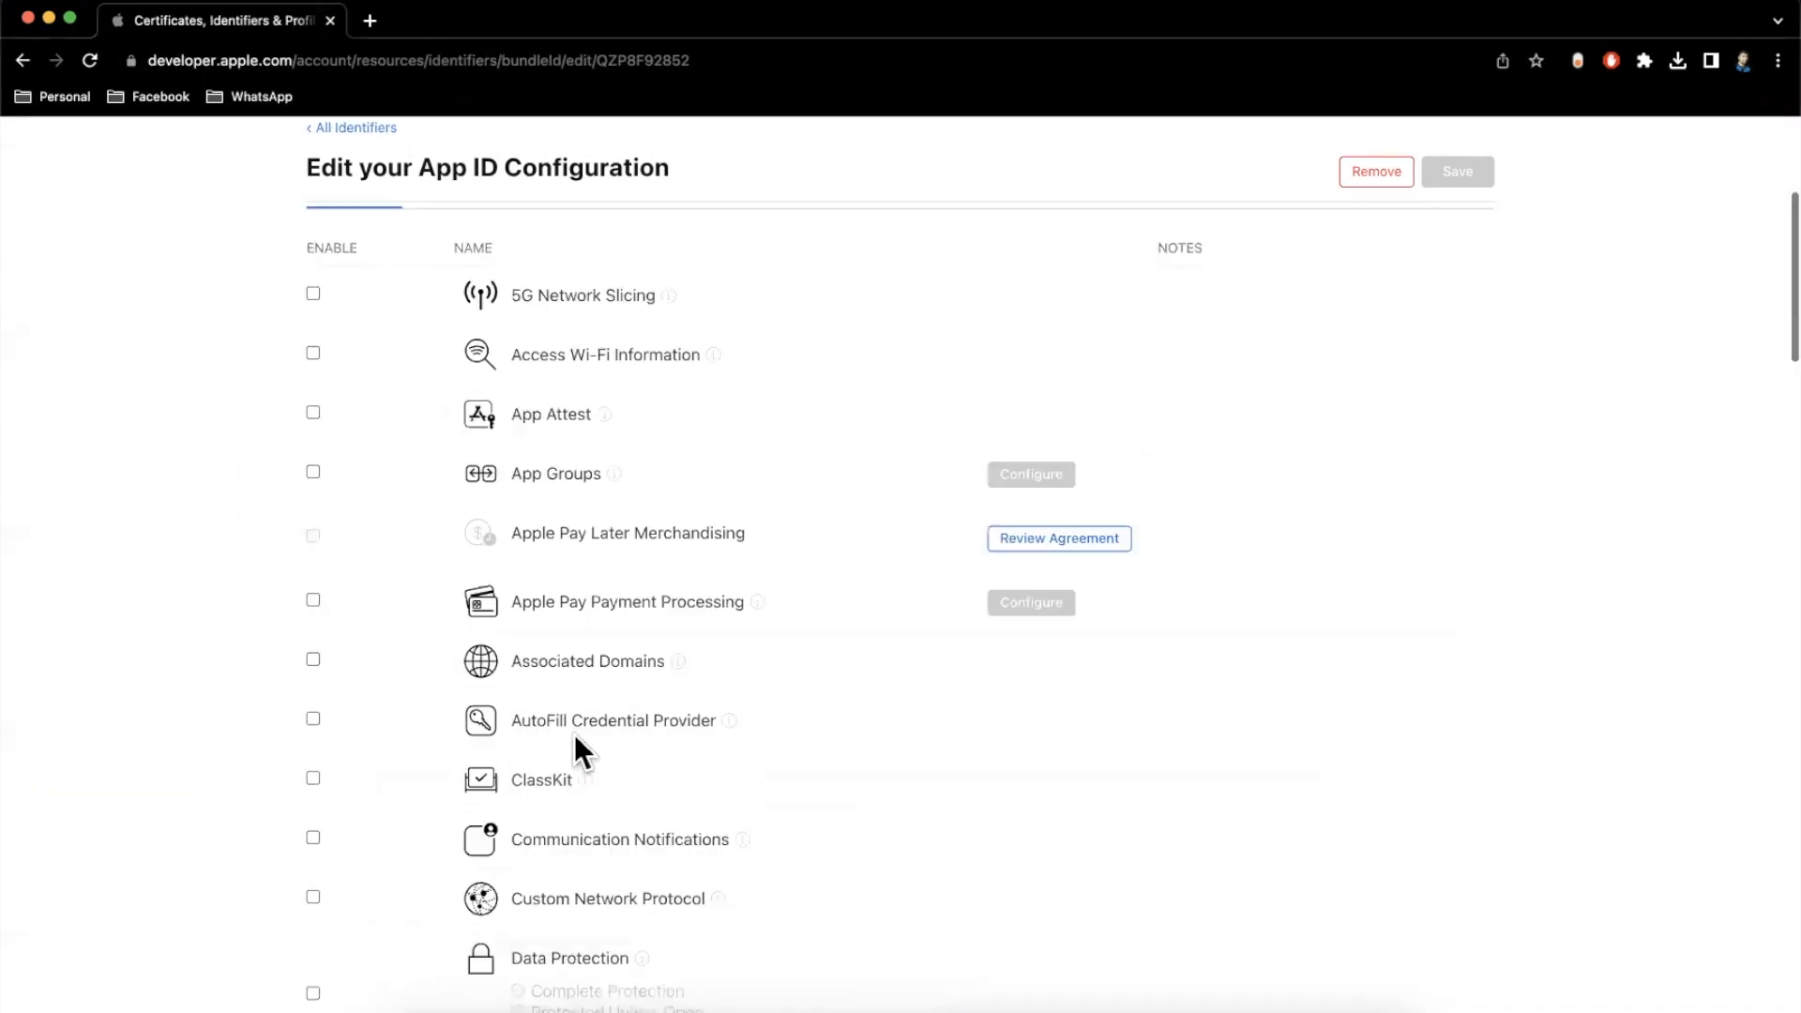
{"action": "scroll", "scroll_direction": "down", "scroll_amount": 3}
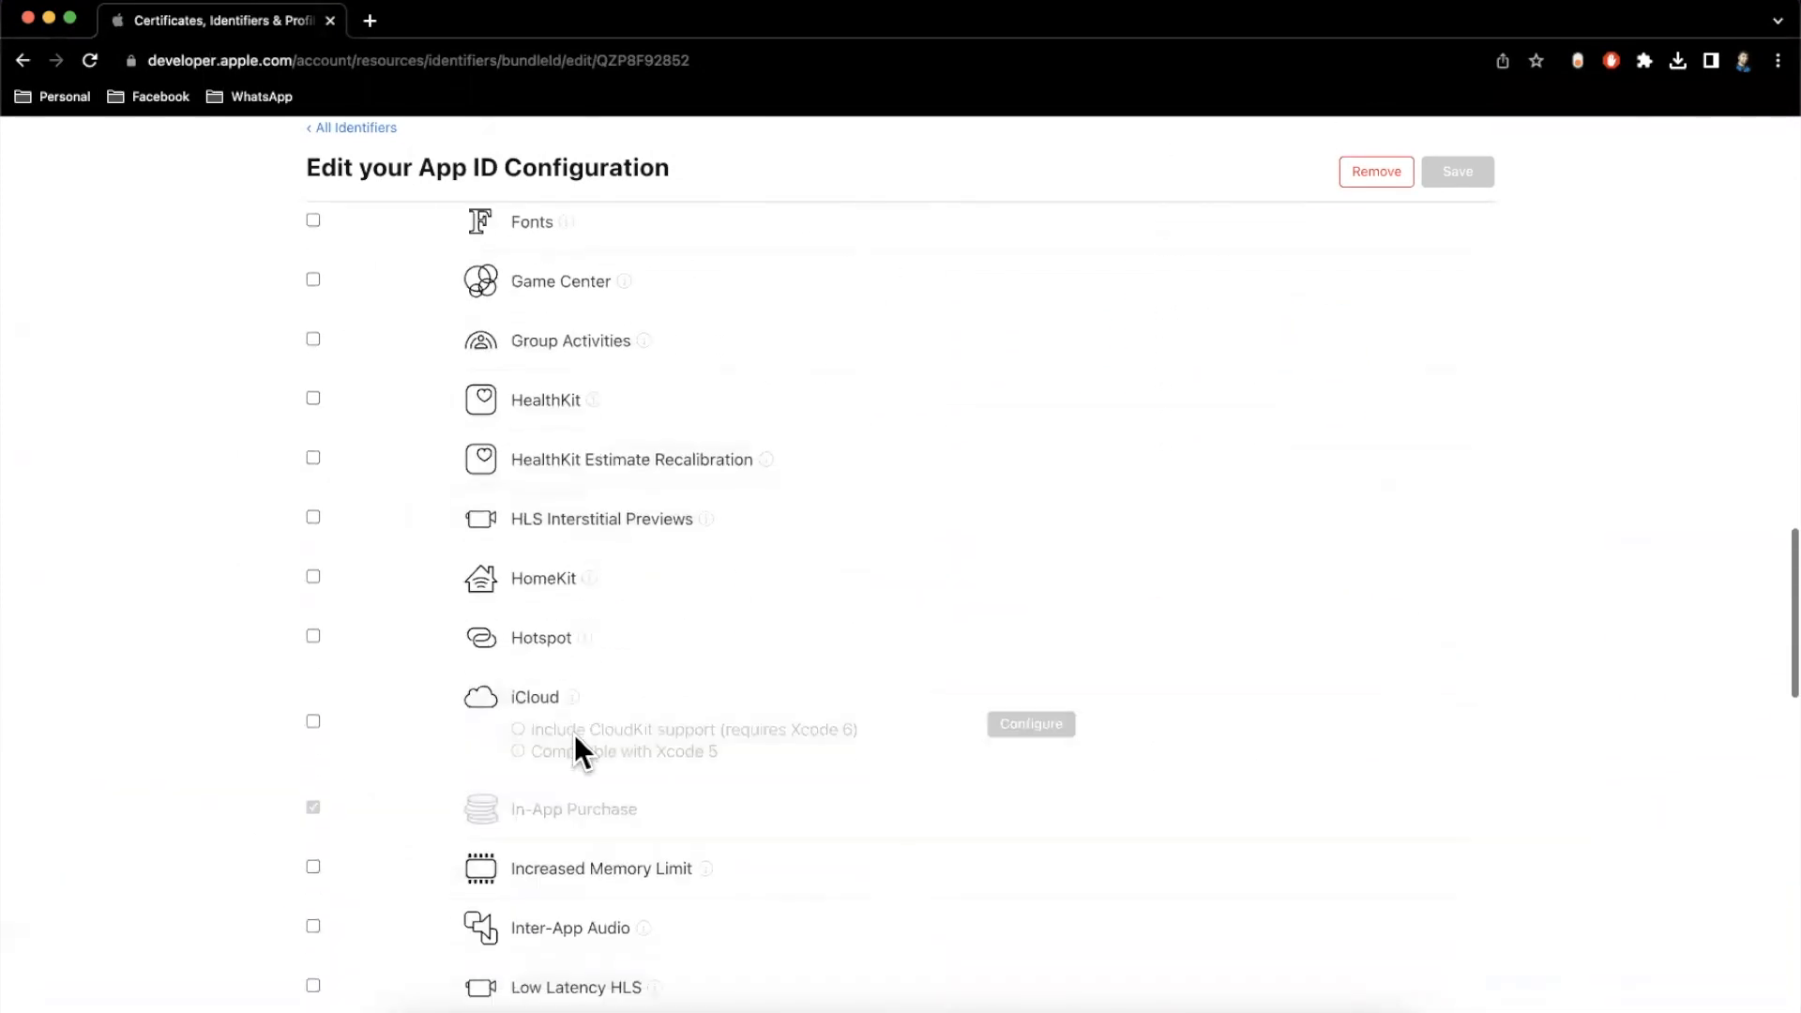
{"action": "scroll", "scroll_direction": "down", "scroll_amount": 3}
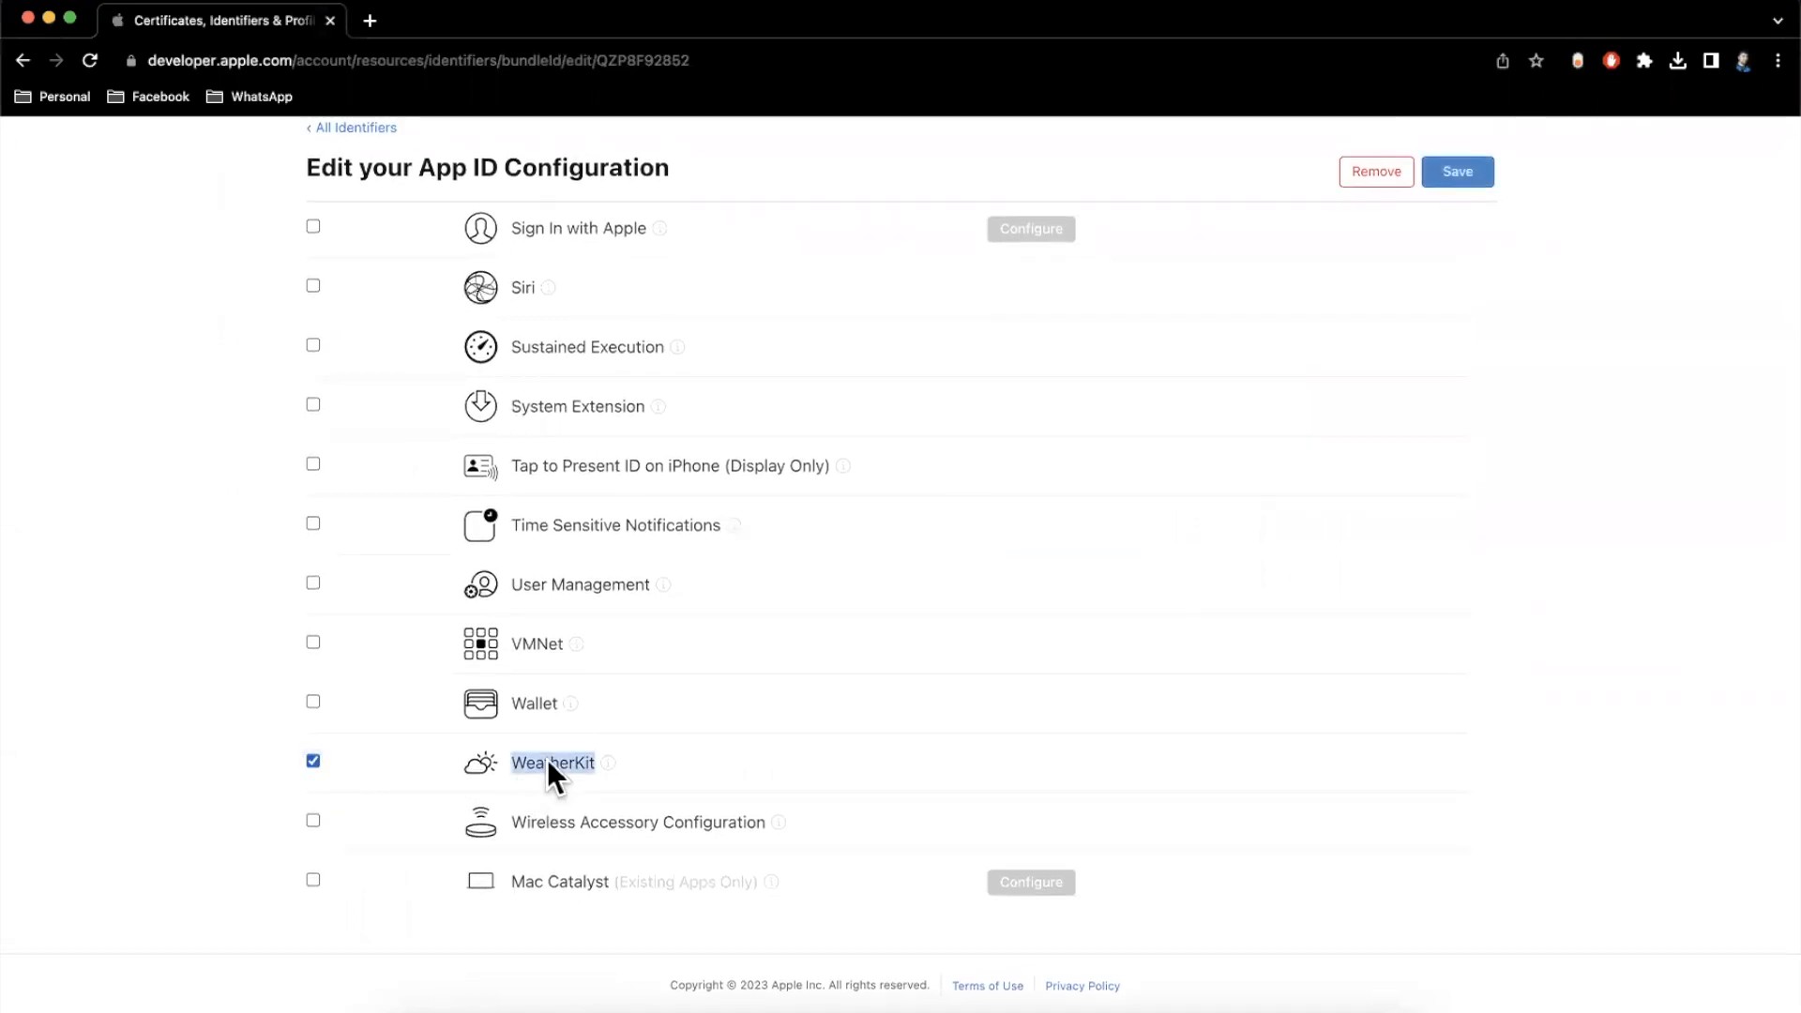
{"action": "mouse_move", "coordinate": [312, 701]}
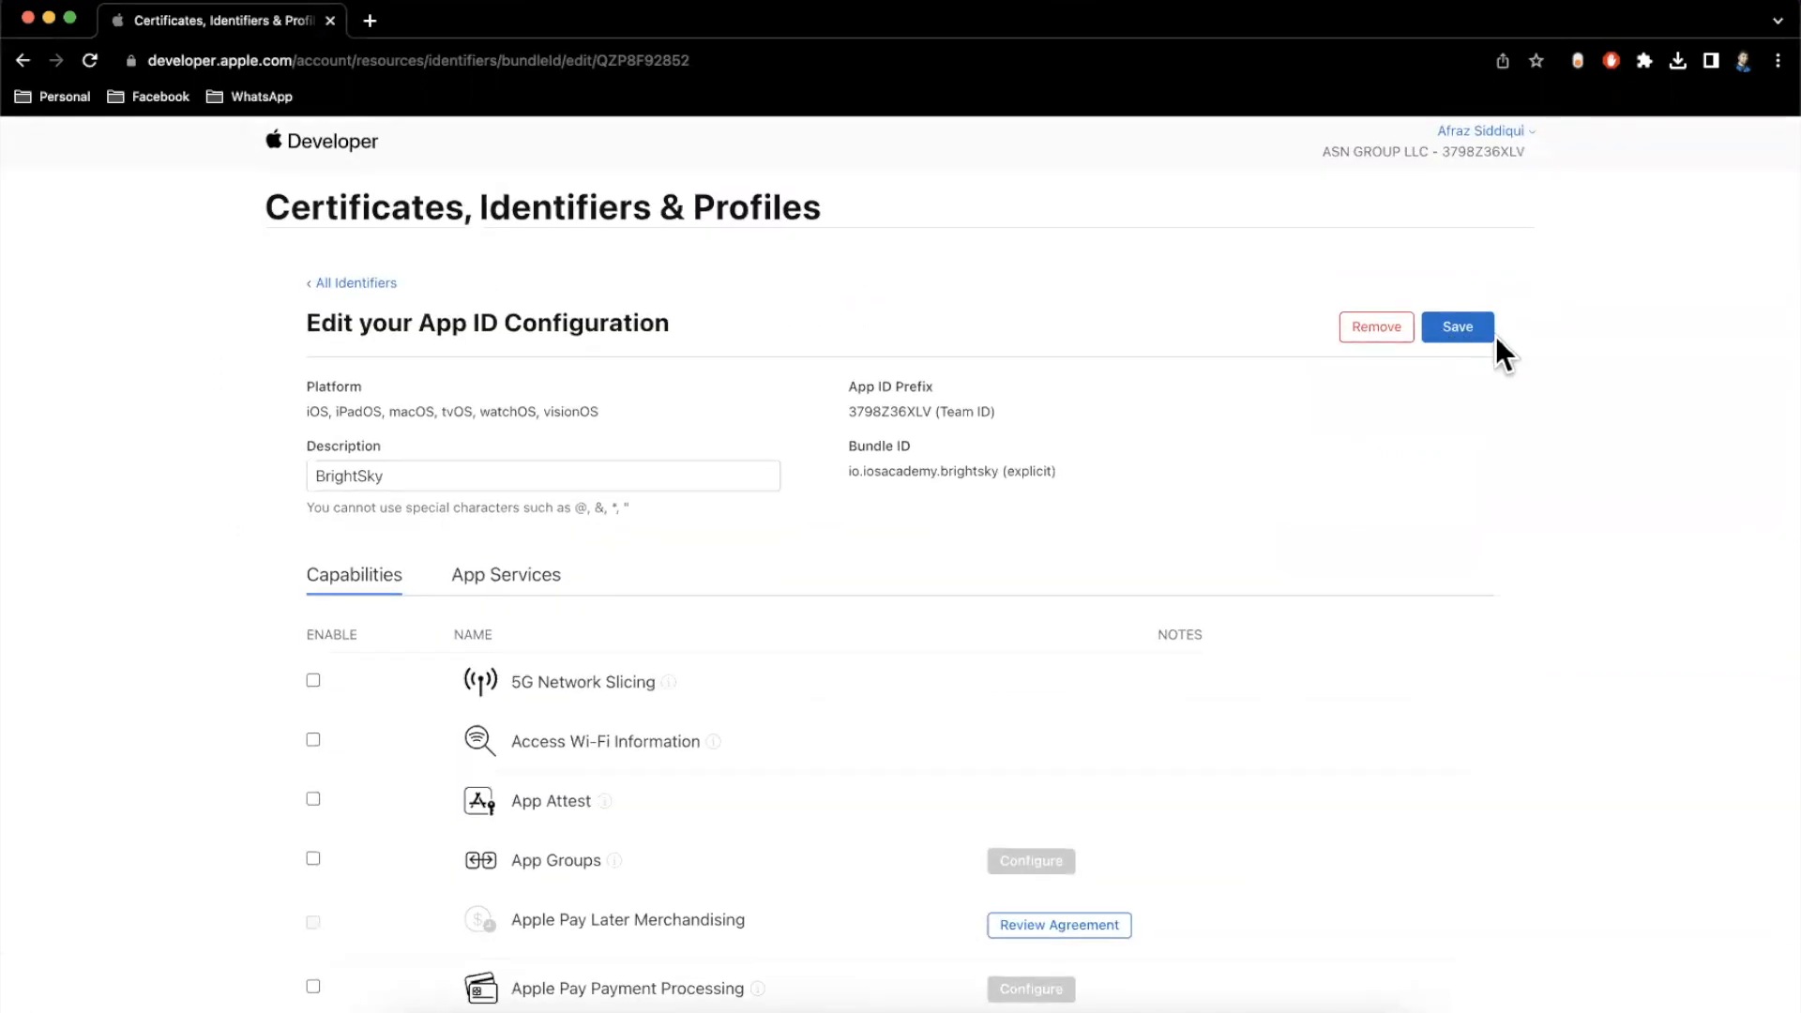
{"action": "mouse_move", "coordinate": [1475, 350]}
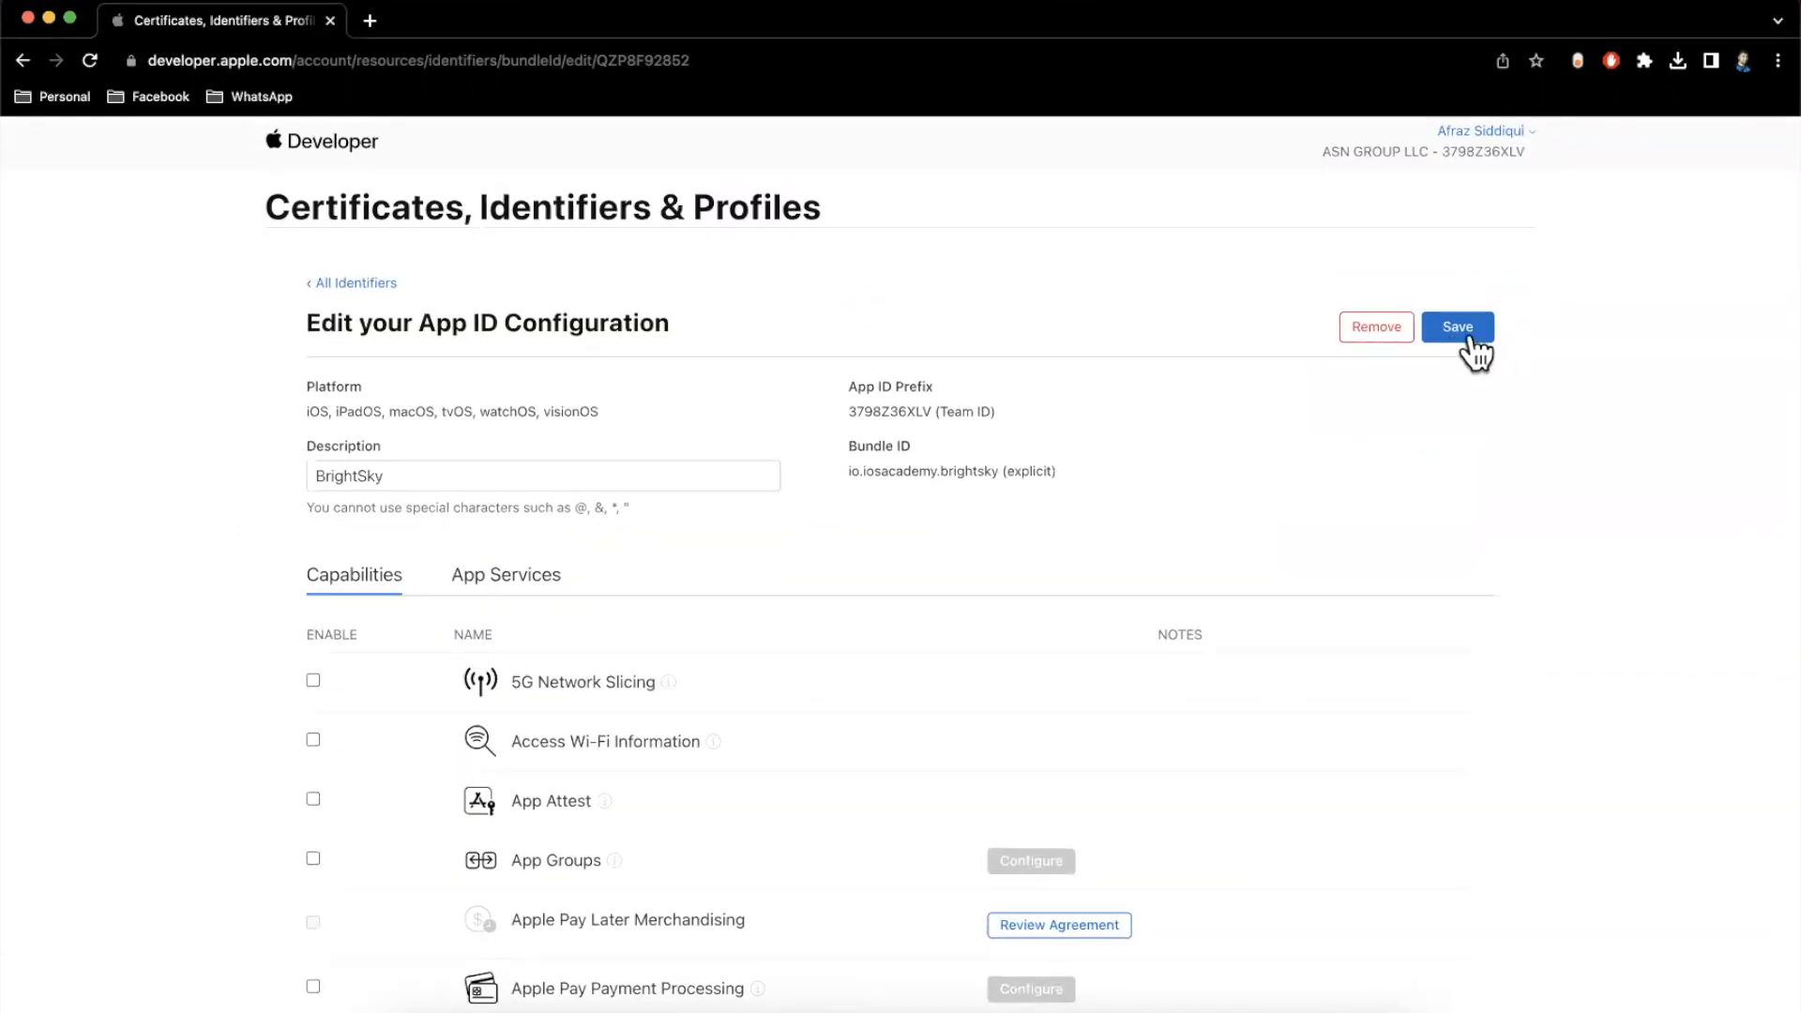
{"action": "left_click", "coordinate": [1457, 326]}
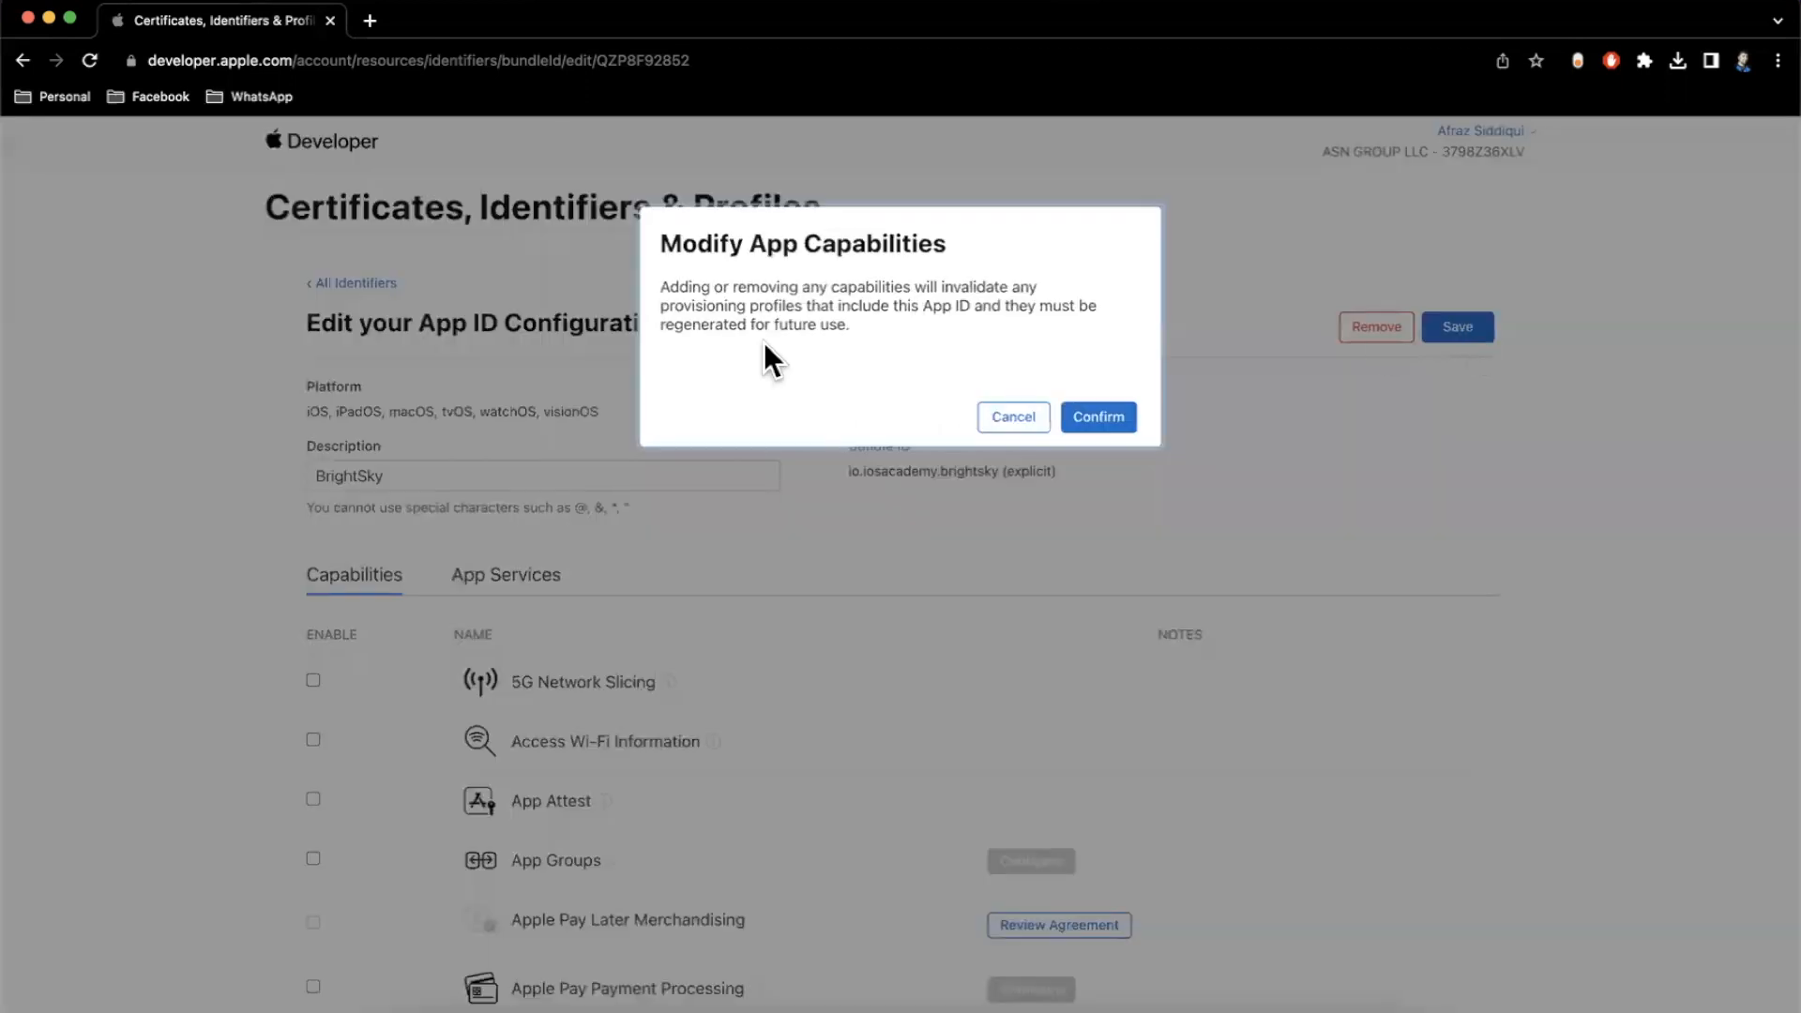
{"action": "mouse_move", "coordinate": [1096, 416]}
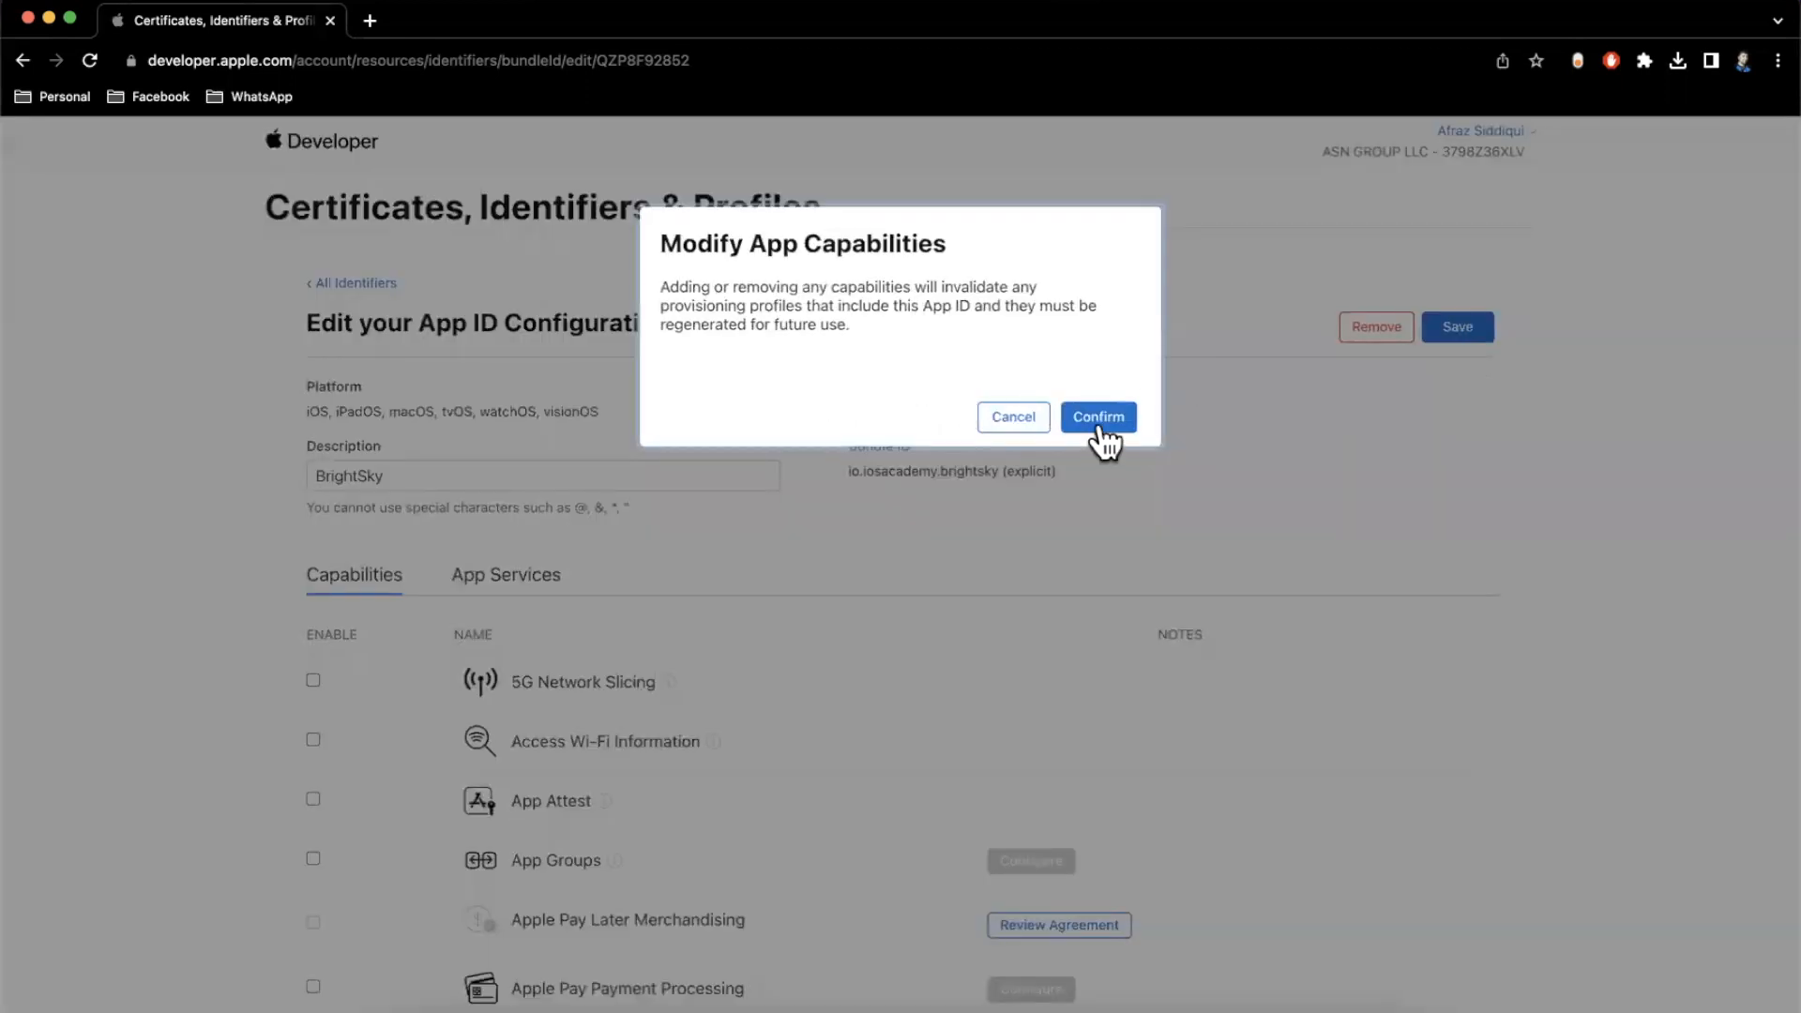
{"action": "left_click", "coordinate": [1097, 417]}
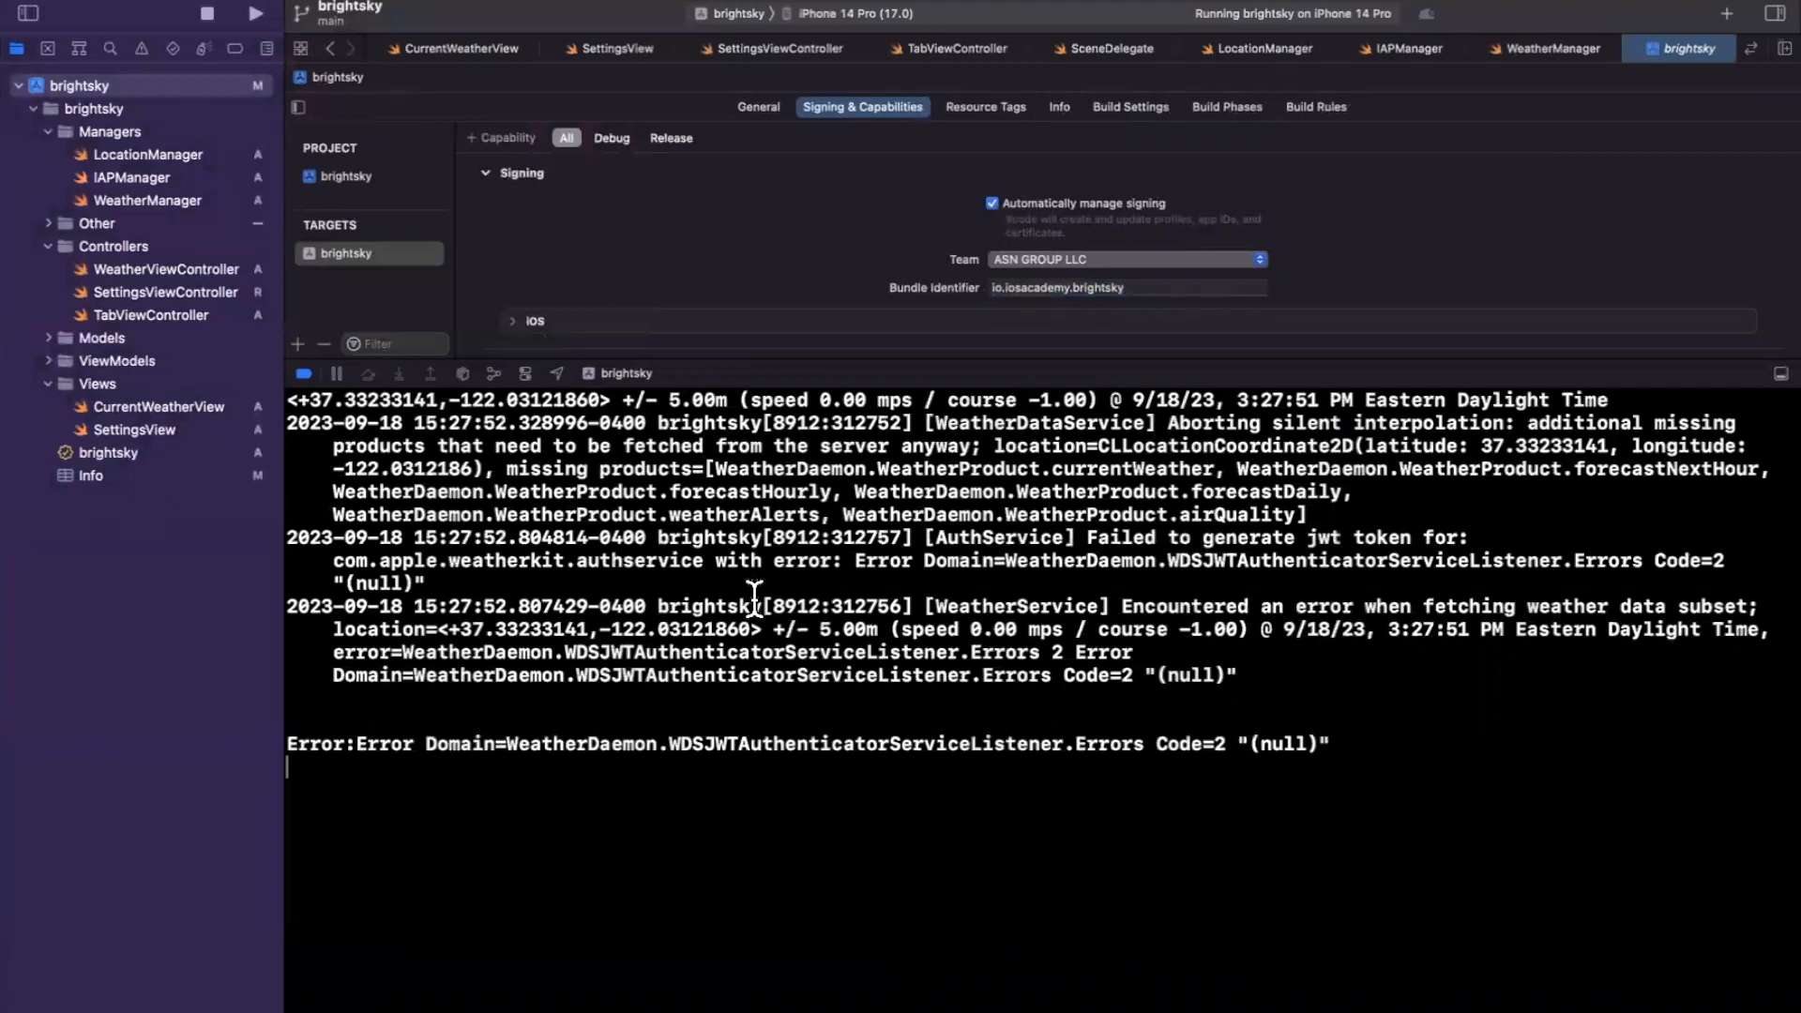
Step: Clear the console, add the WeatherKit capability, collapse Managers, and open SettingsView
{"action": "left_click", "coordinate": [209, 12]}
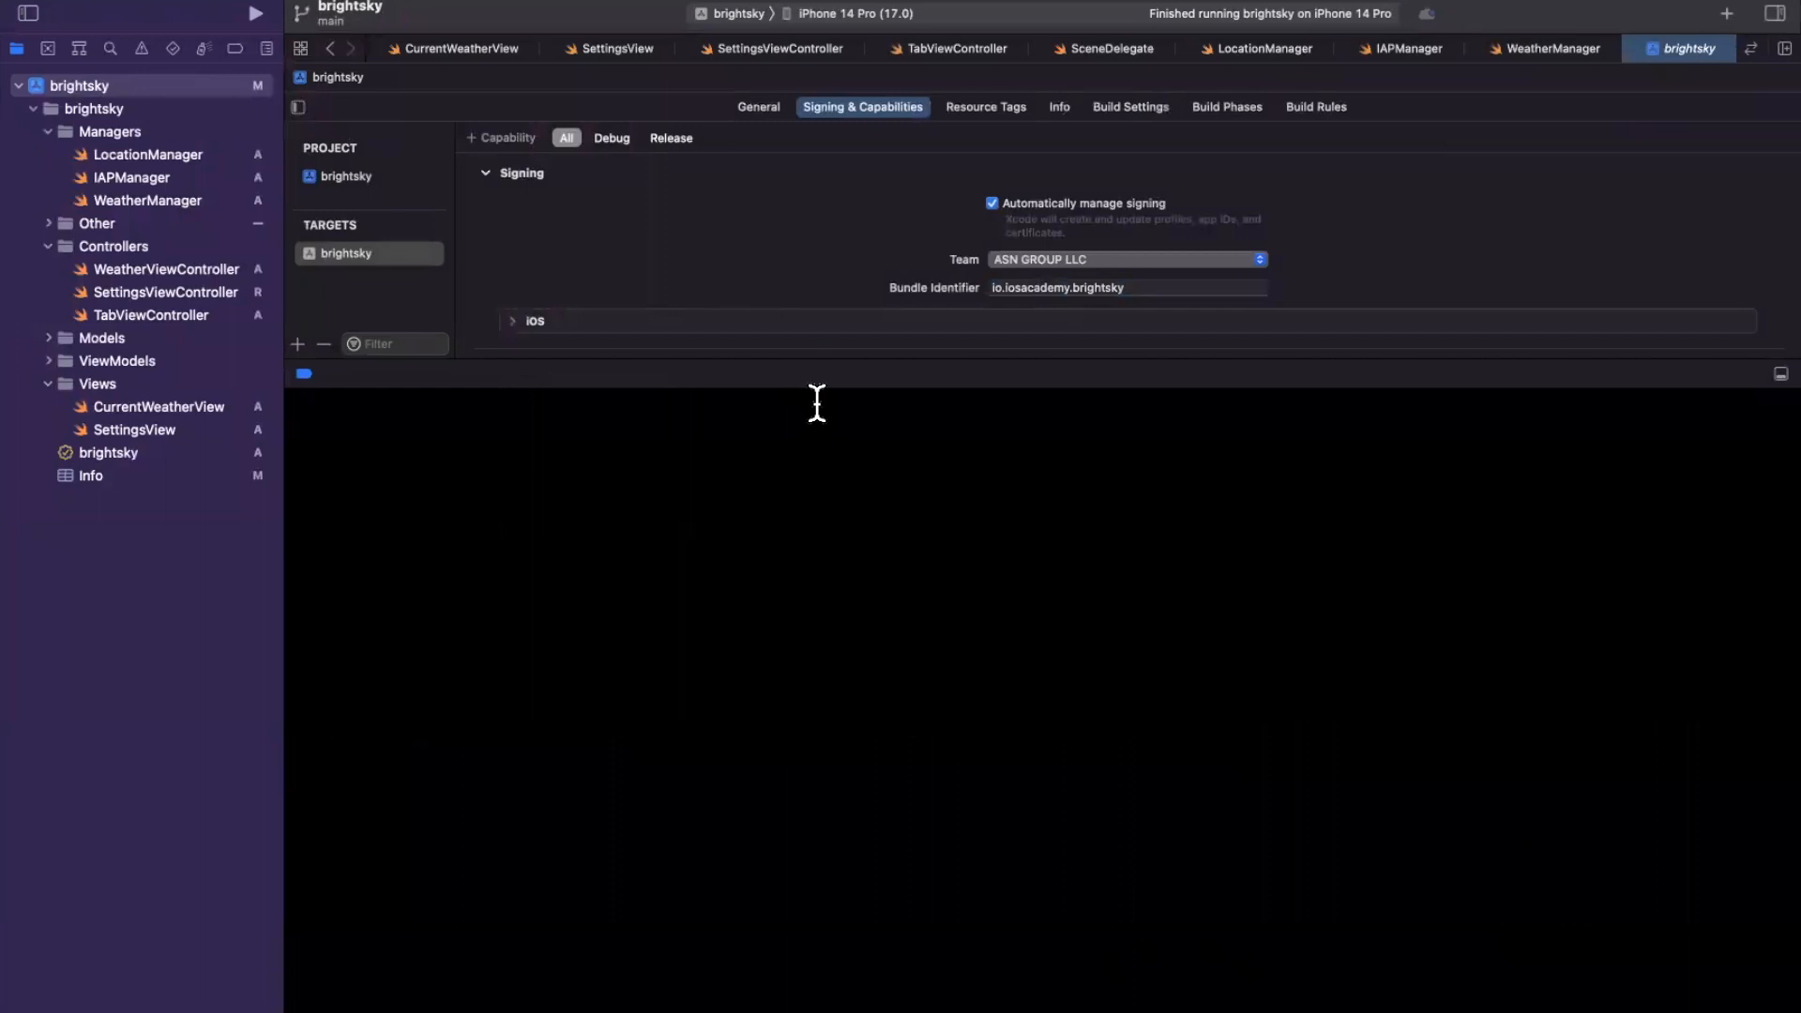
{"action": "left_click", "coordinate": [500, 137]}
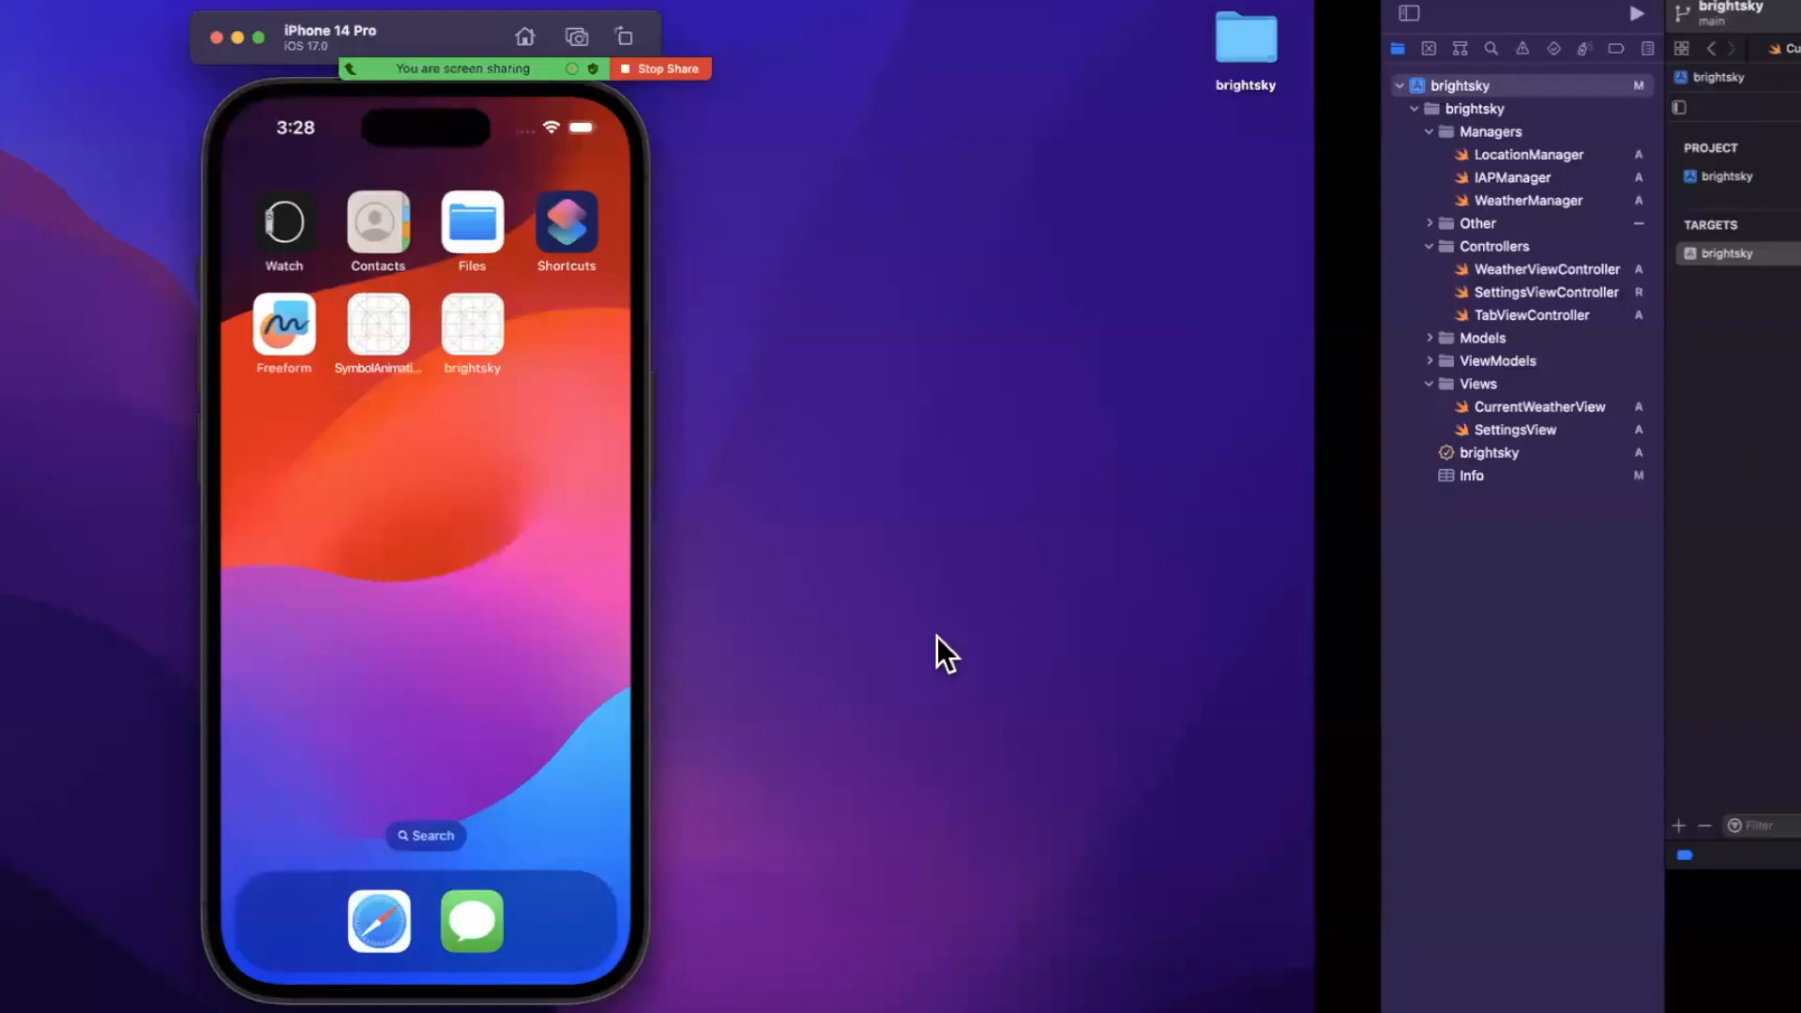
{"action": "left_click", "coordinate": [1610, 13]}
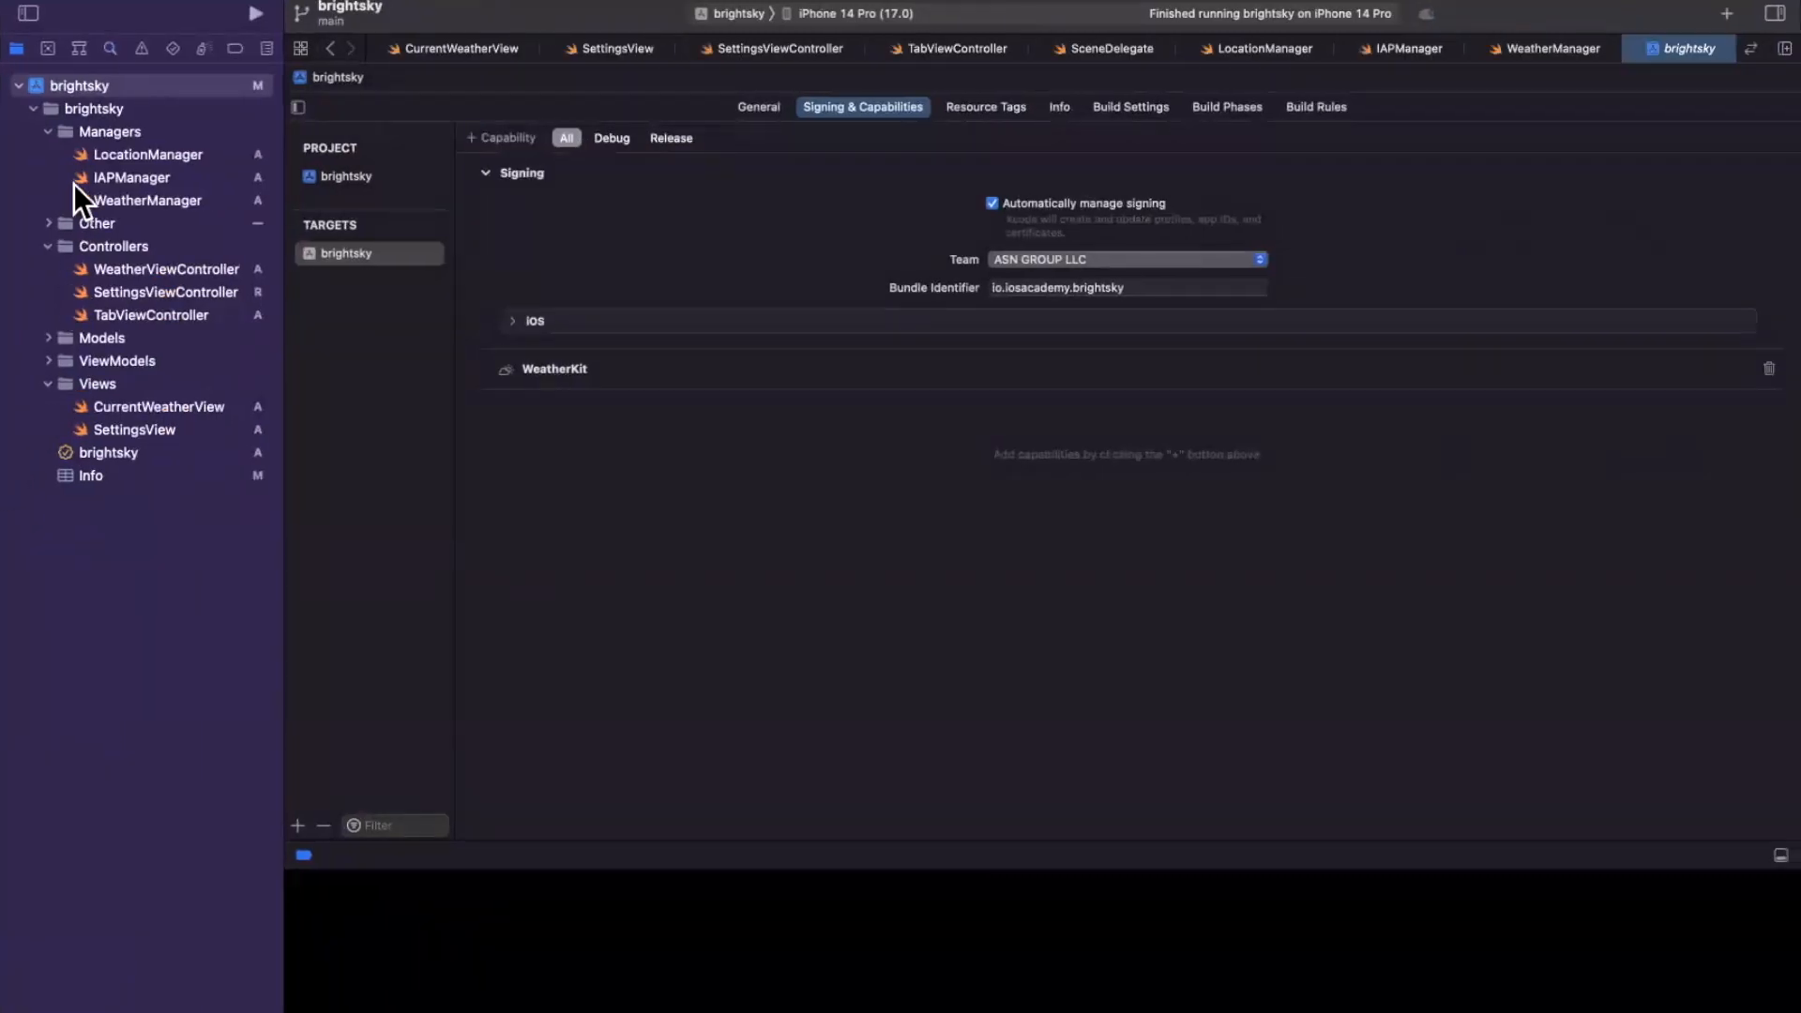
{"action": "mouse_move", "coordinate": [104, 135]}
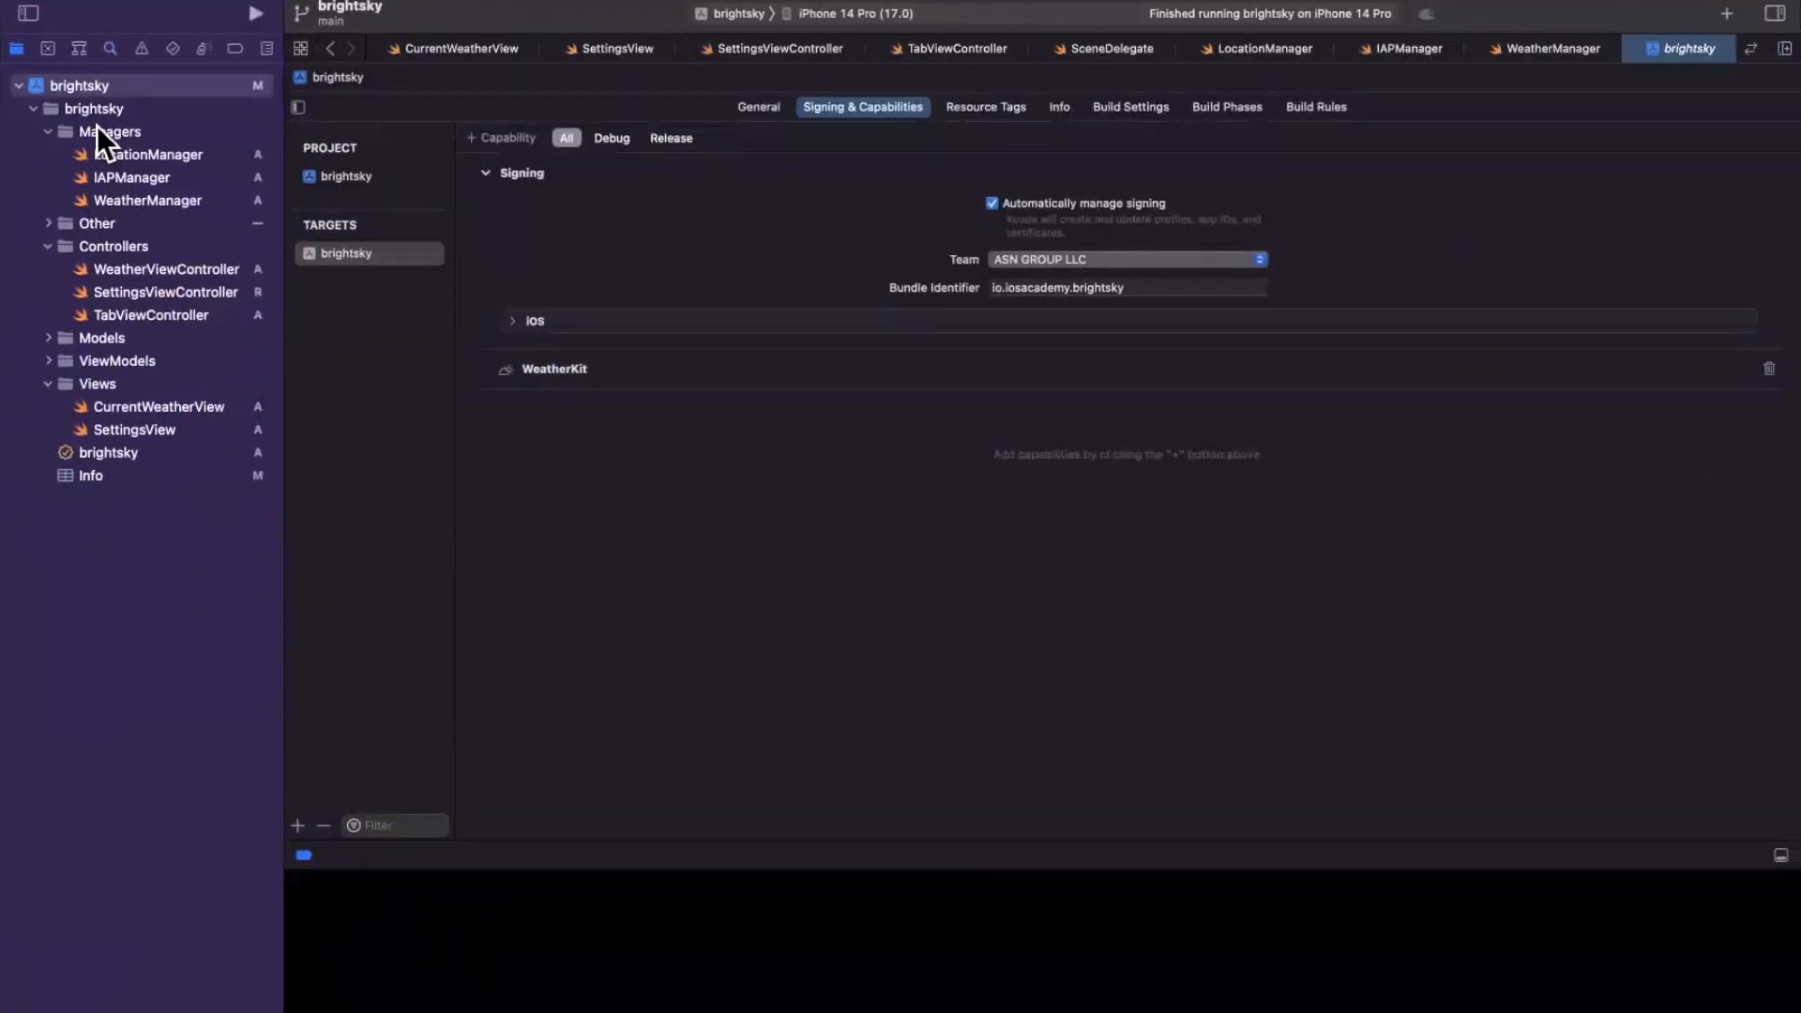
{"action": "left_click", "coordinate": [108, 131]}
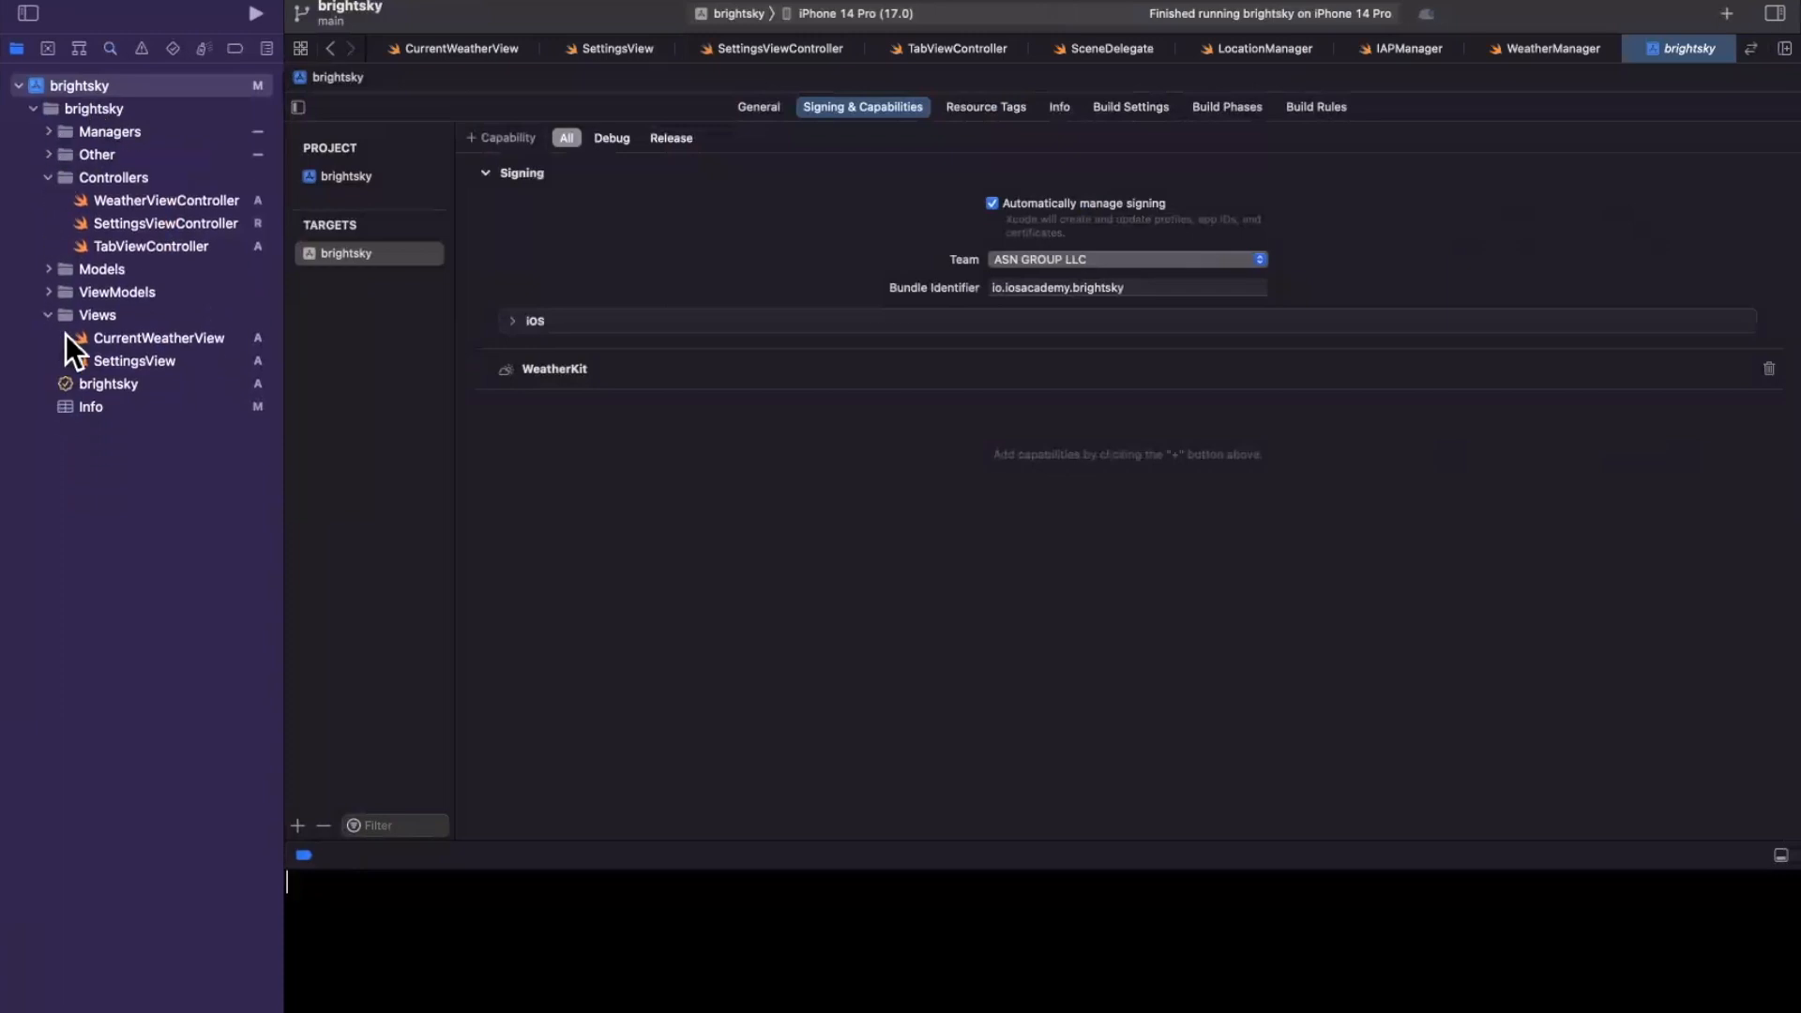
{"action": "left_click", "coordinate": [134, 361]}
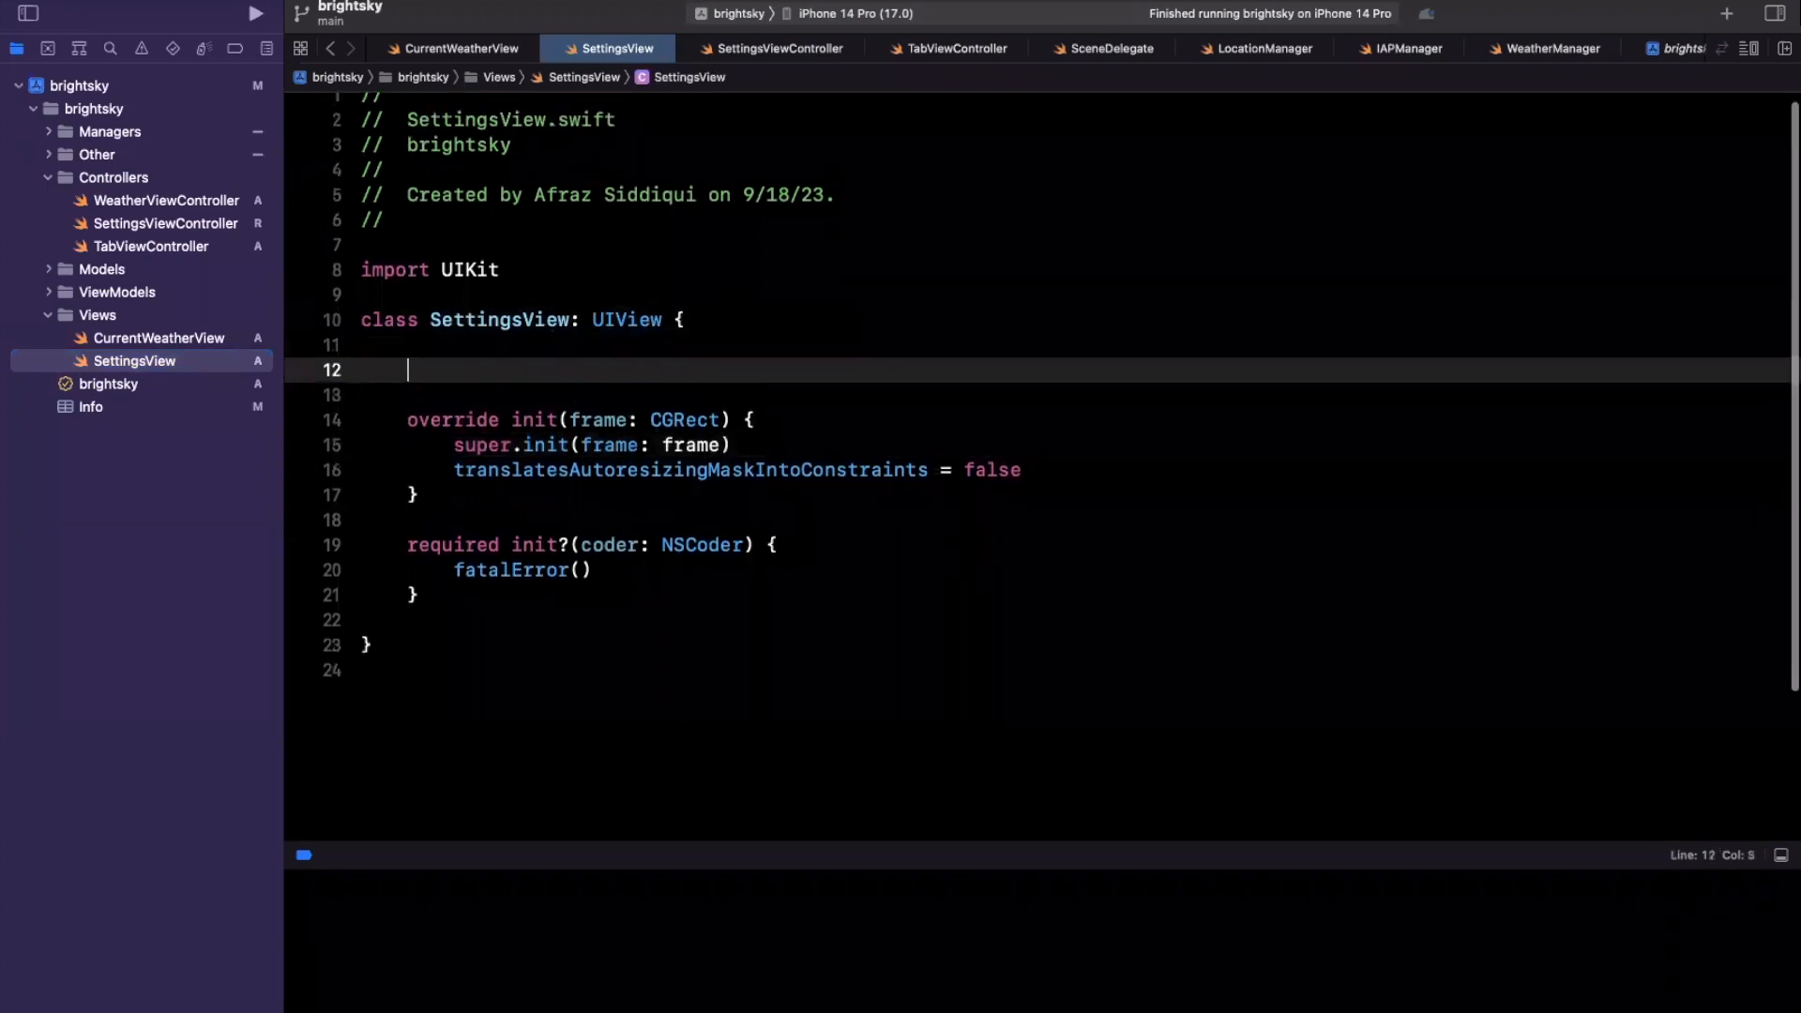
Step: Declare a private table view closure that registers UITableViewCell with identifier "cell"
{"action": "type", "text": "private let tableView: UITableView = {}("}
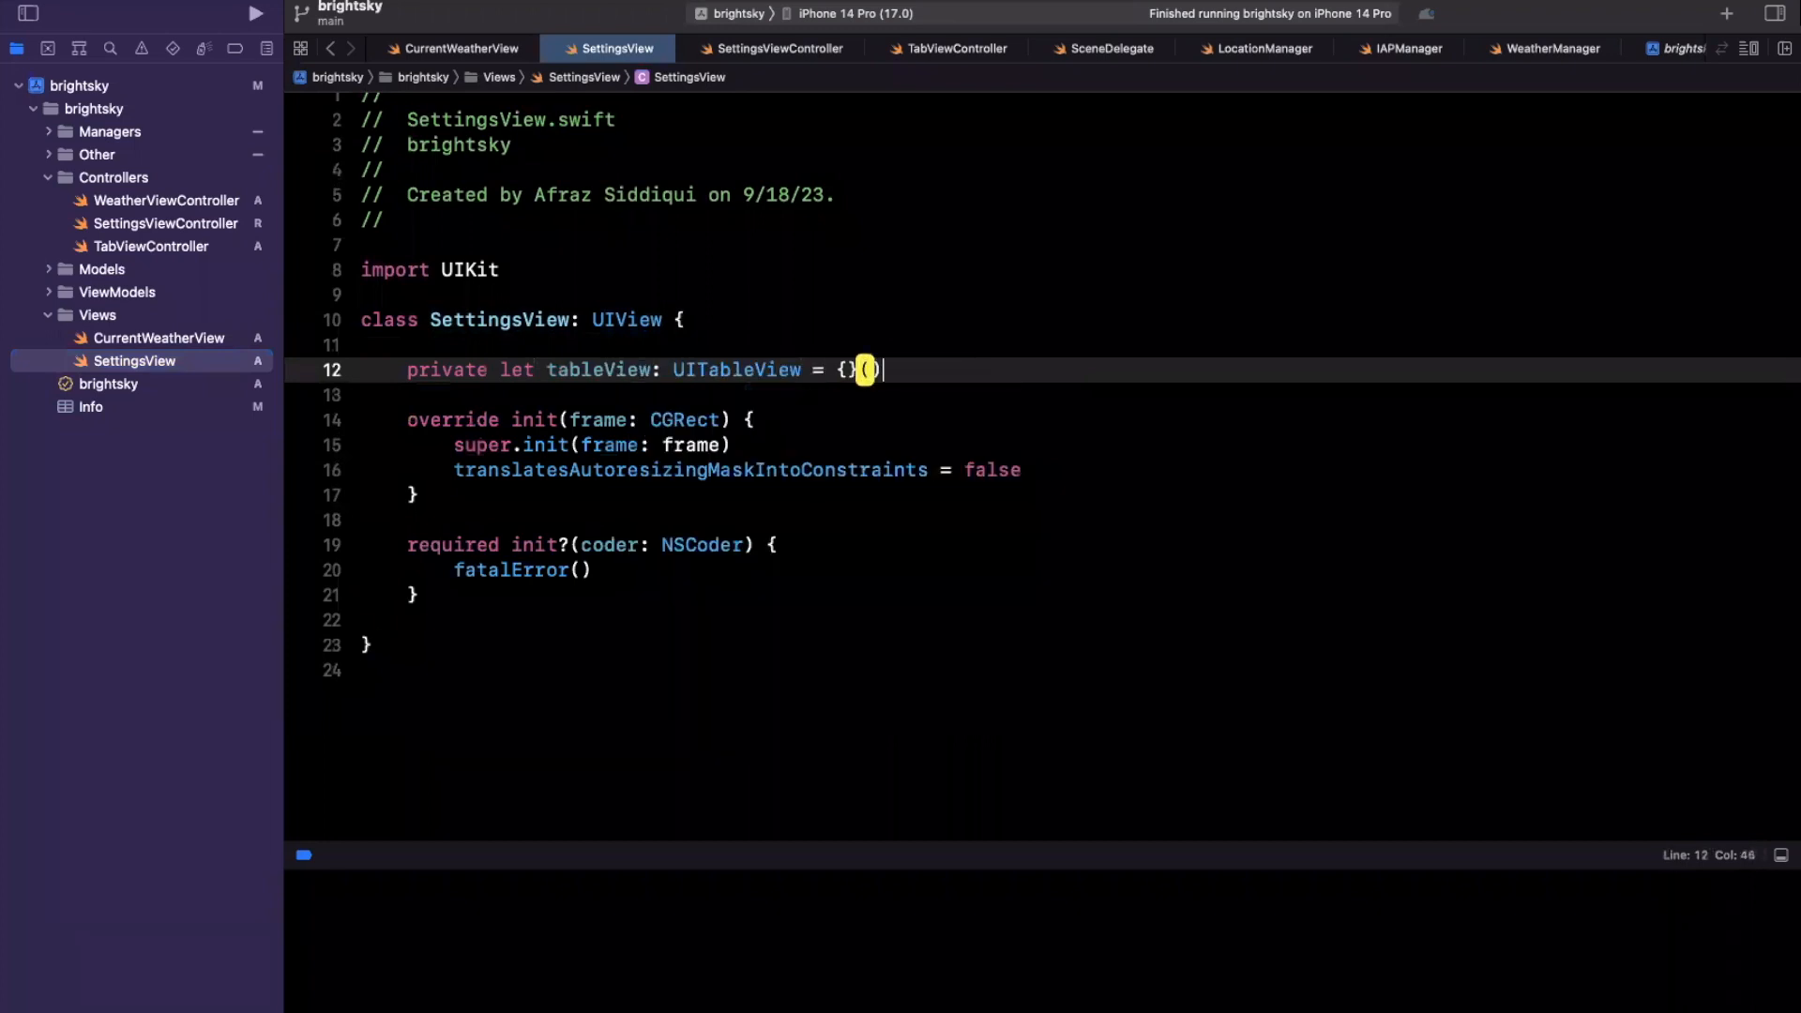
{"action": "key", "text": "Enter"}
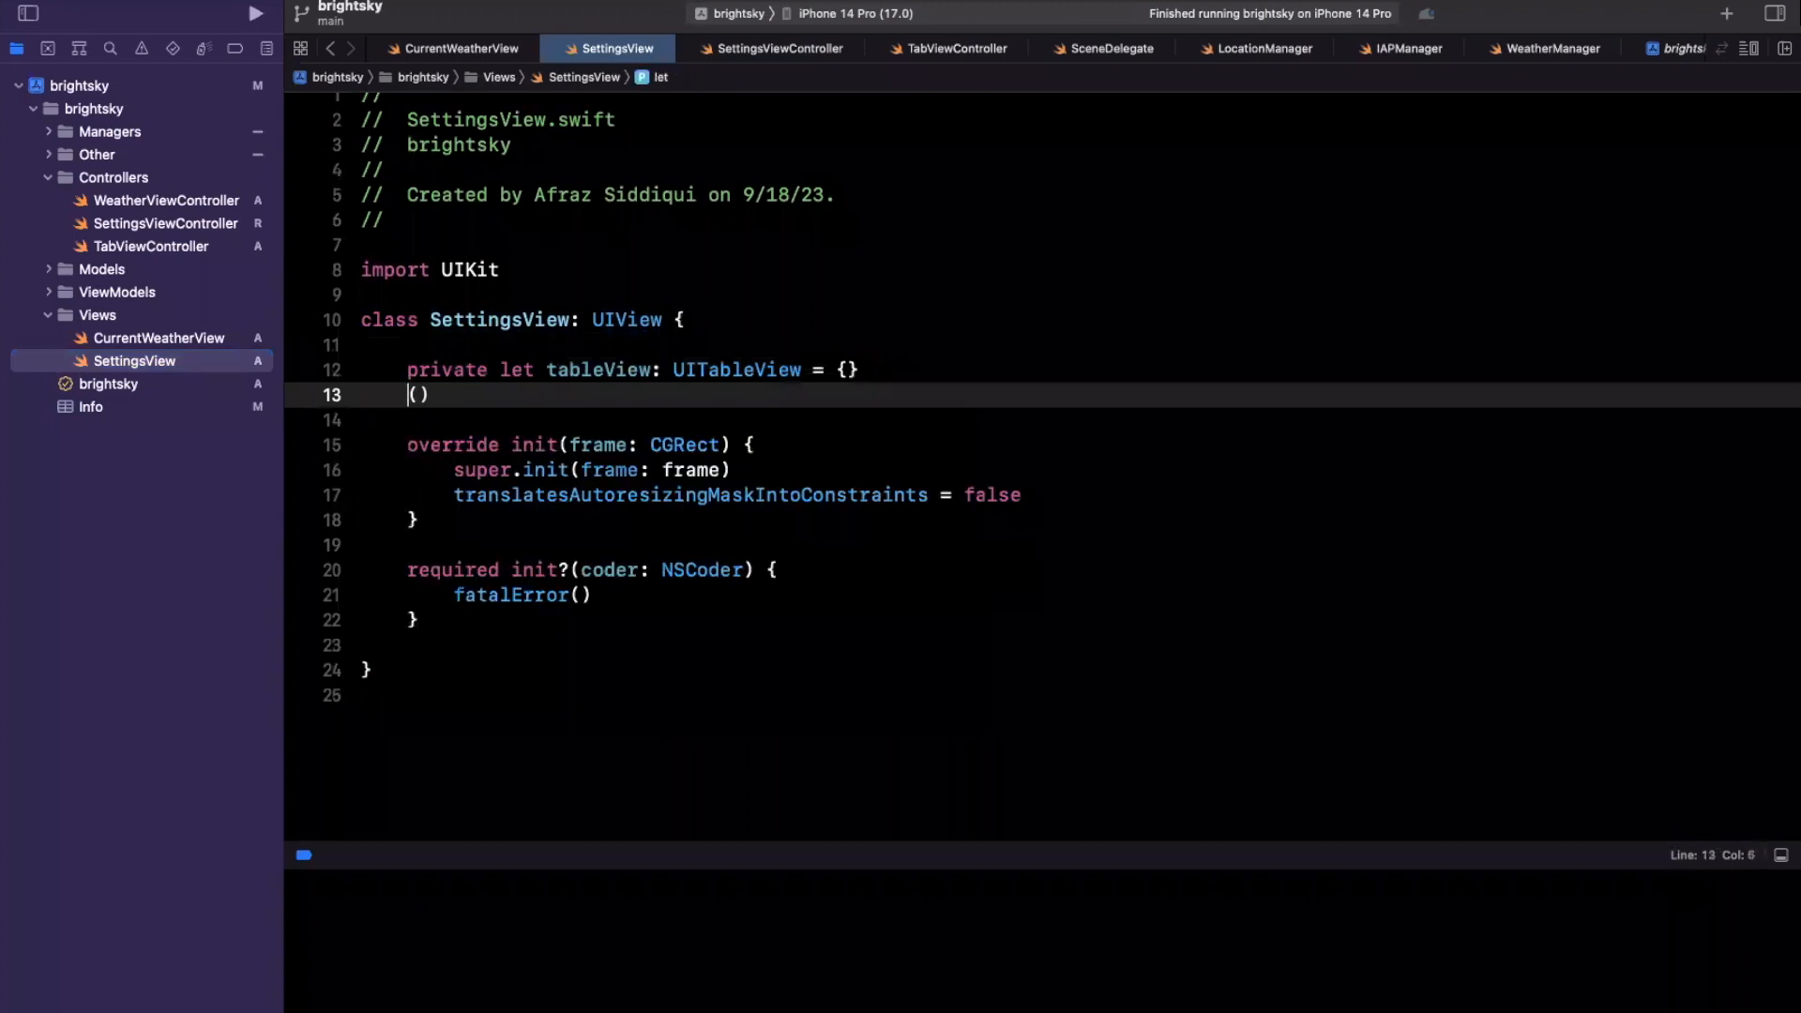
{"action": "type", "text": "let"}
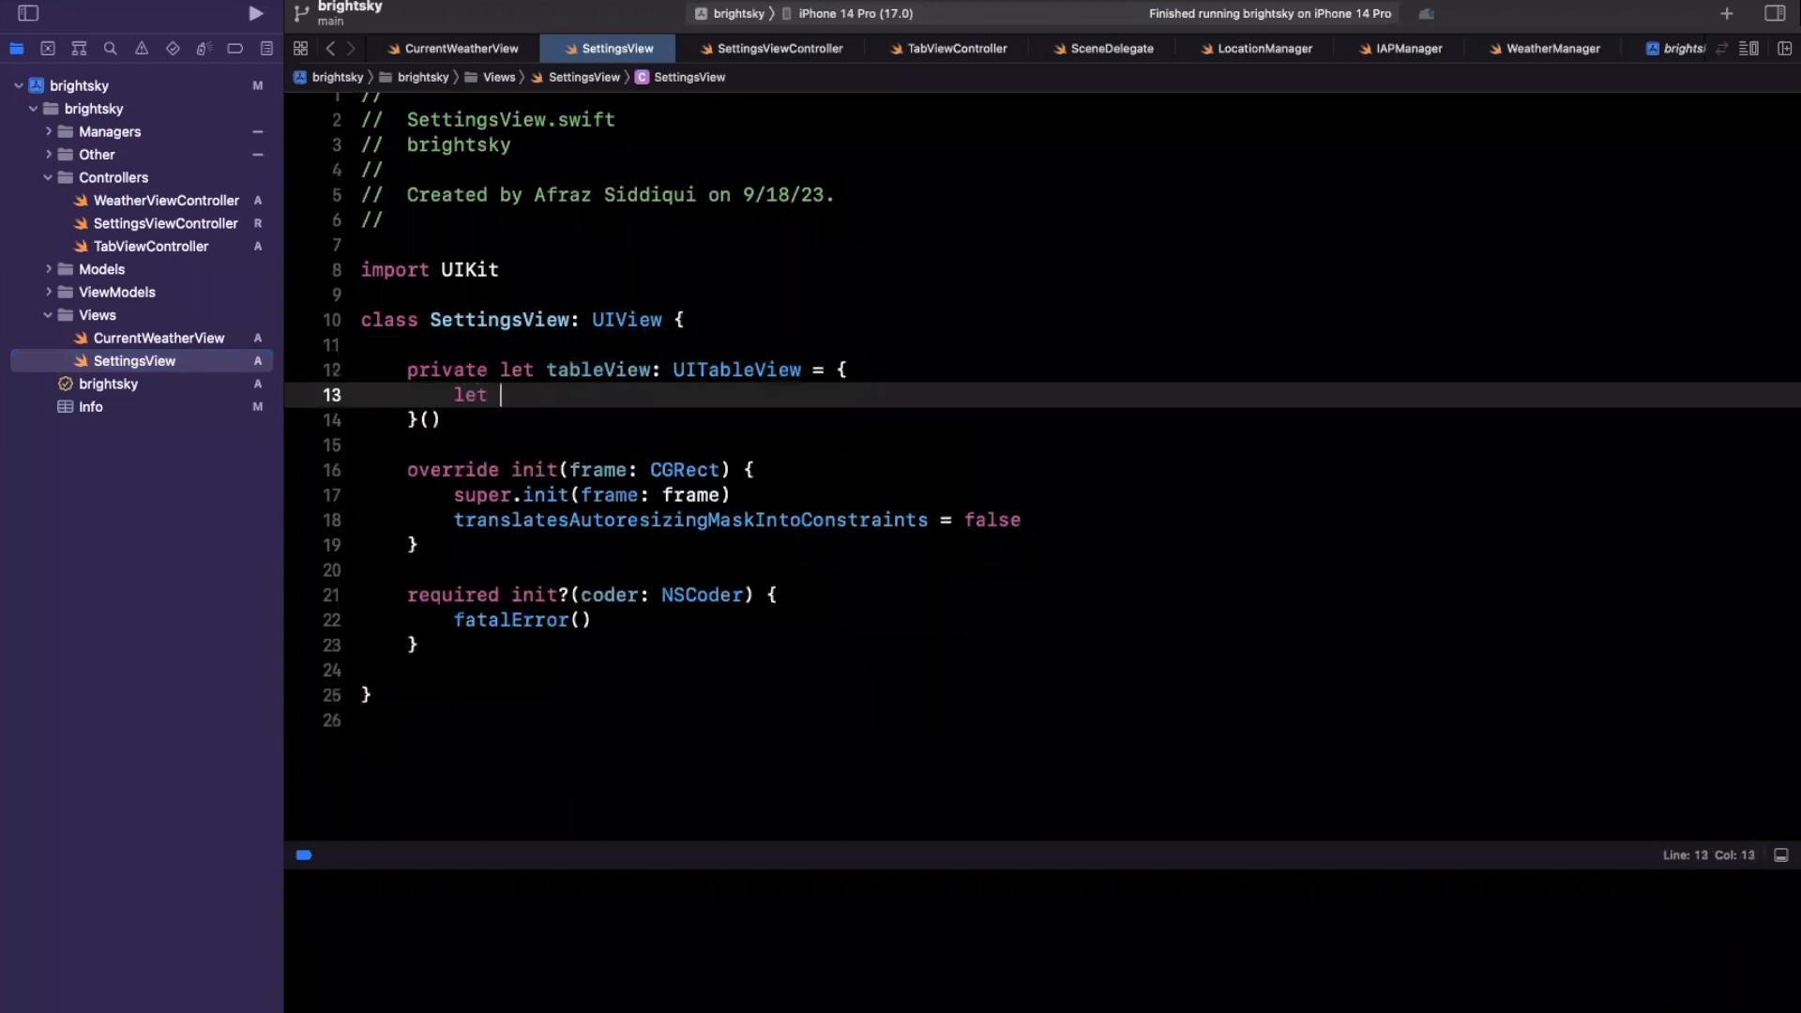
{"action": "type", "text": "table = uita"}
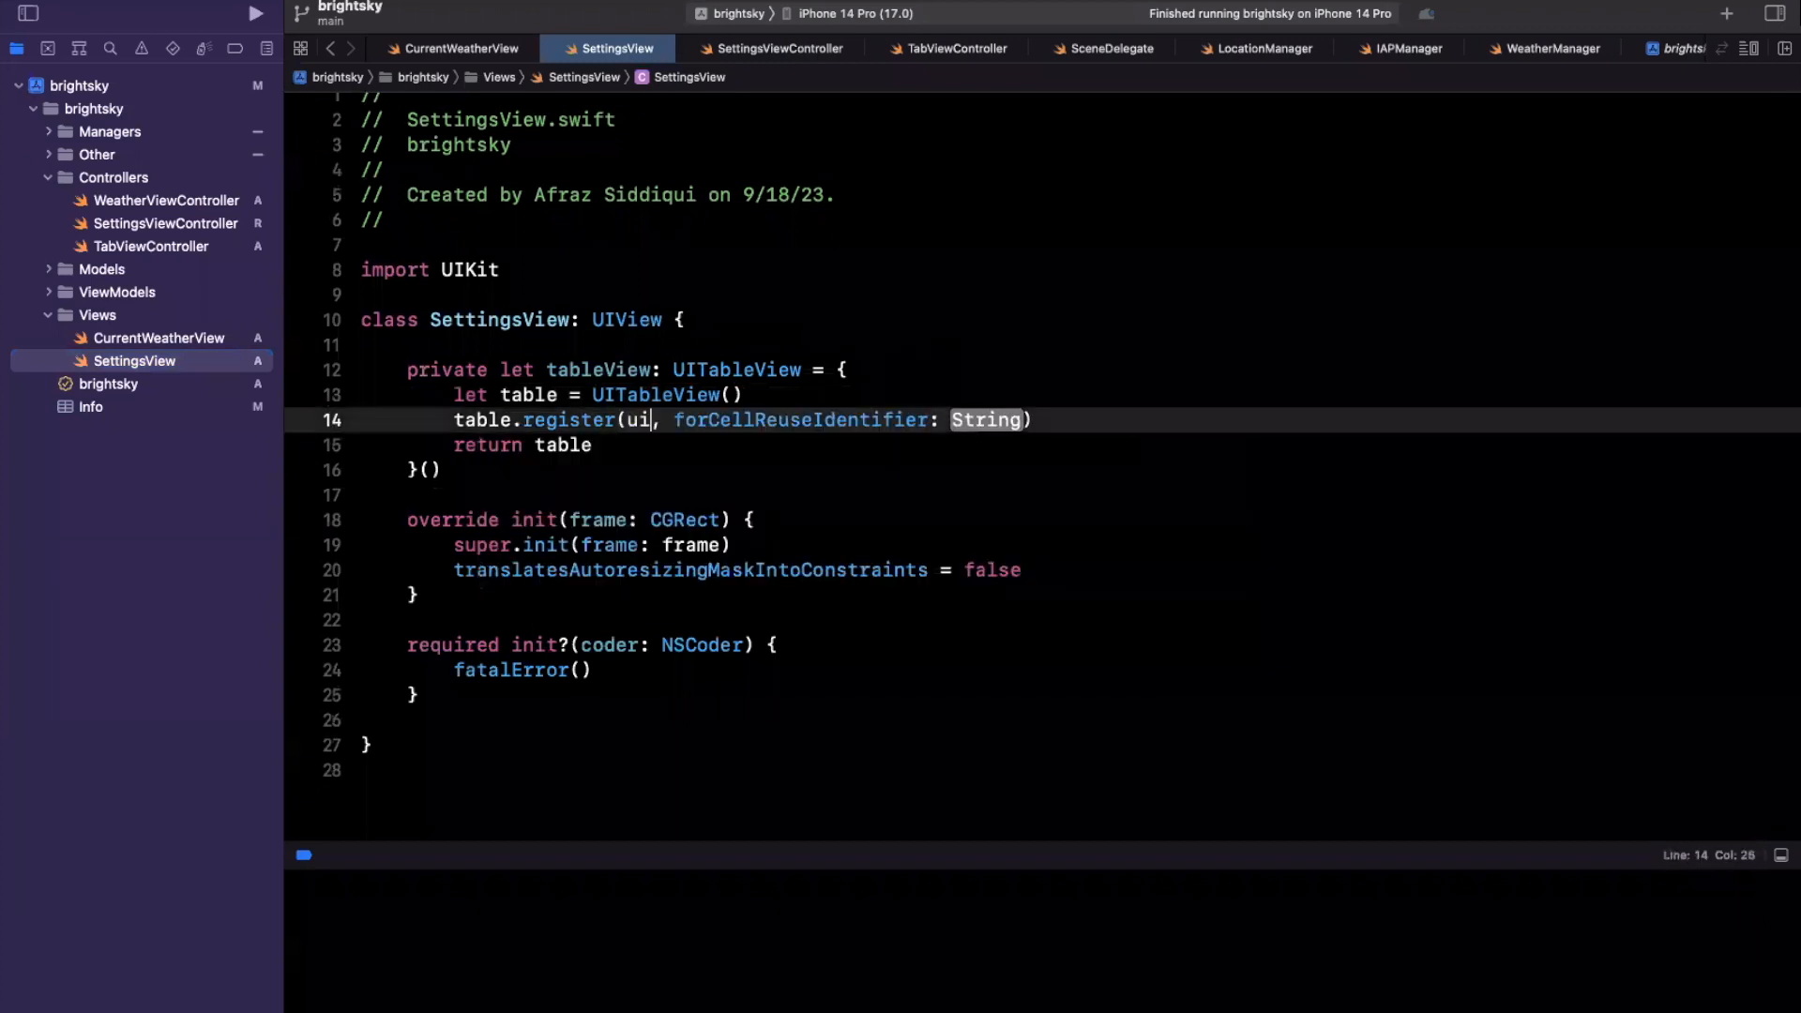
{"action": "type", "text": "UITableViewCell.self"}
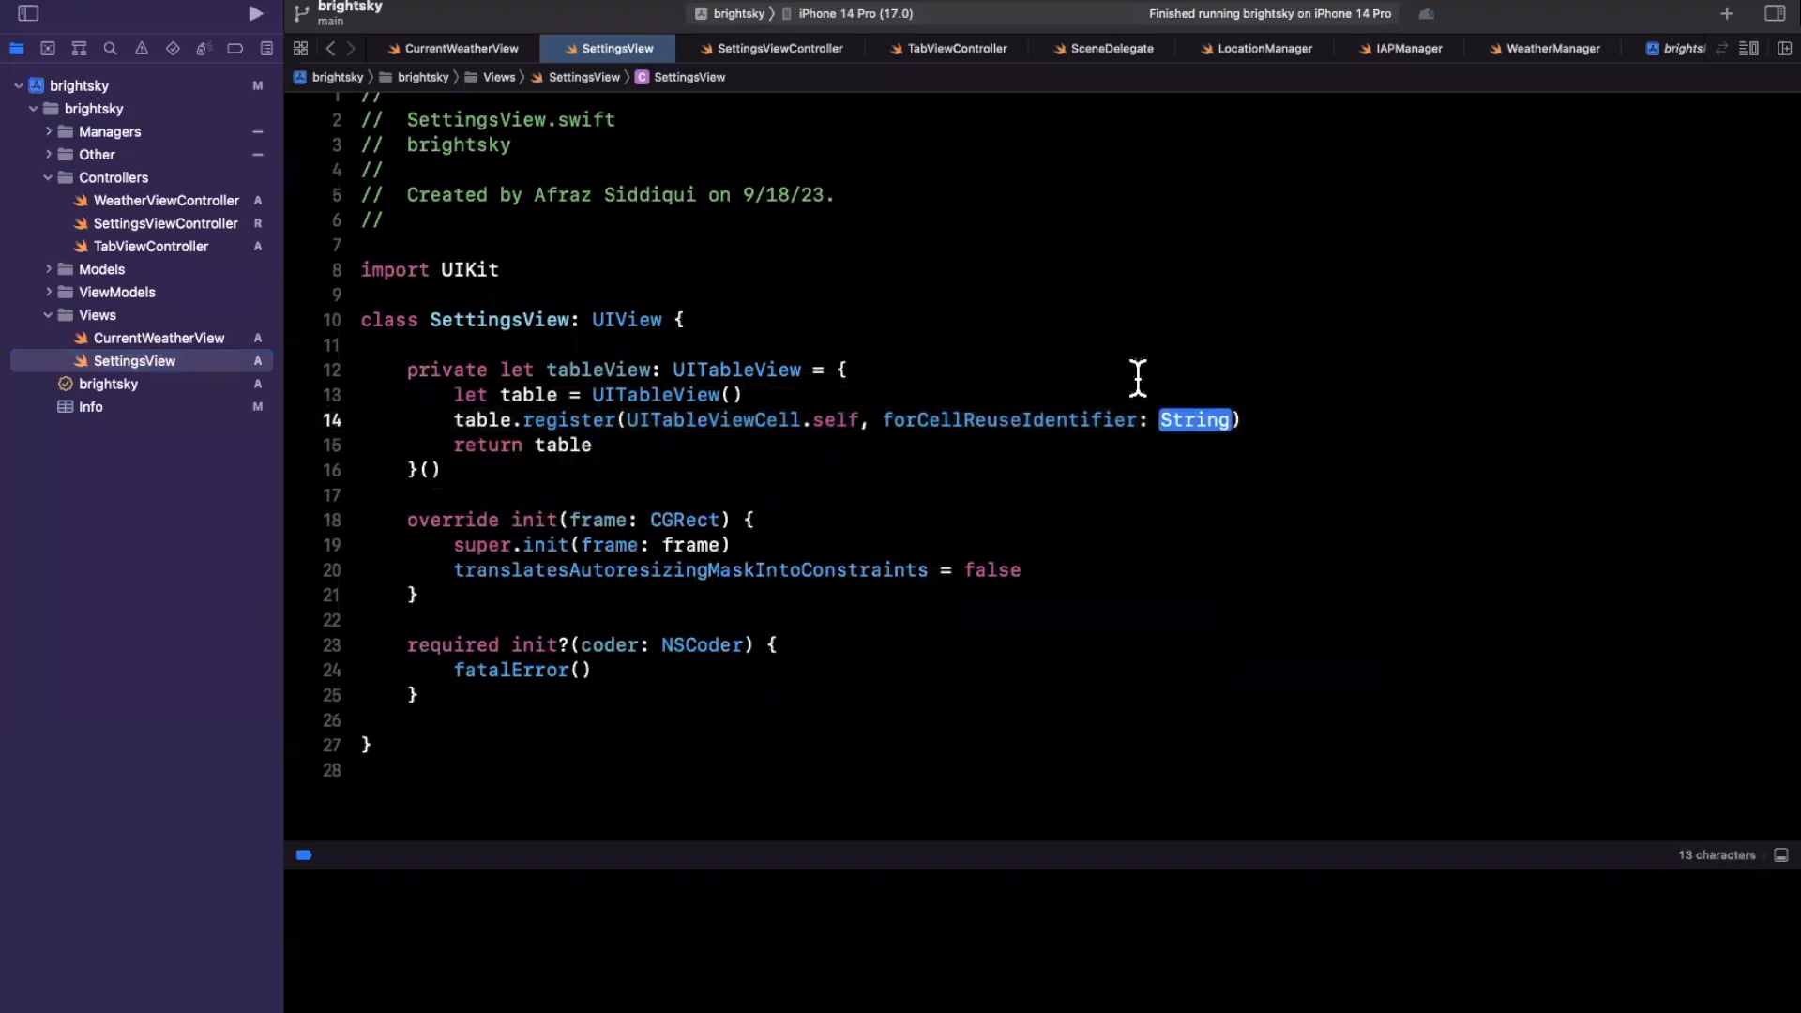
{"action": "type", "text": "\"cell\""}
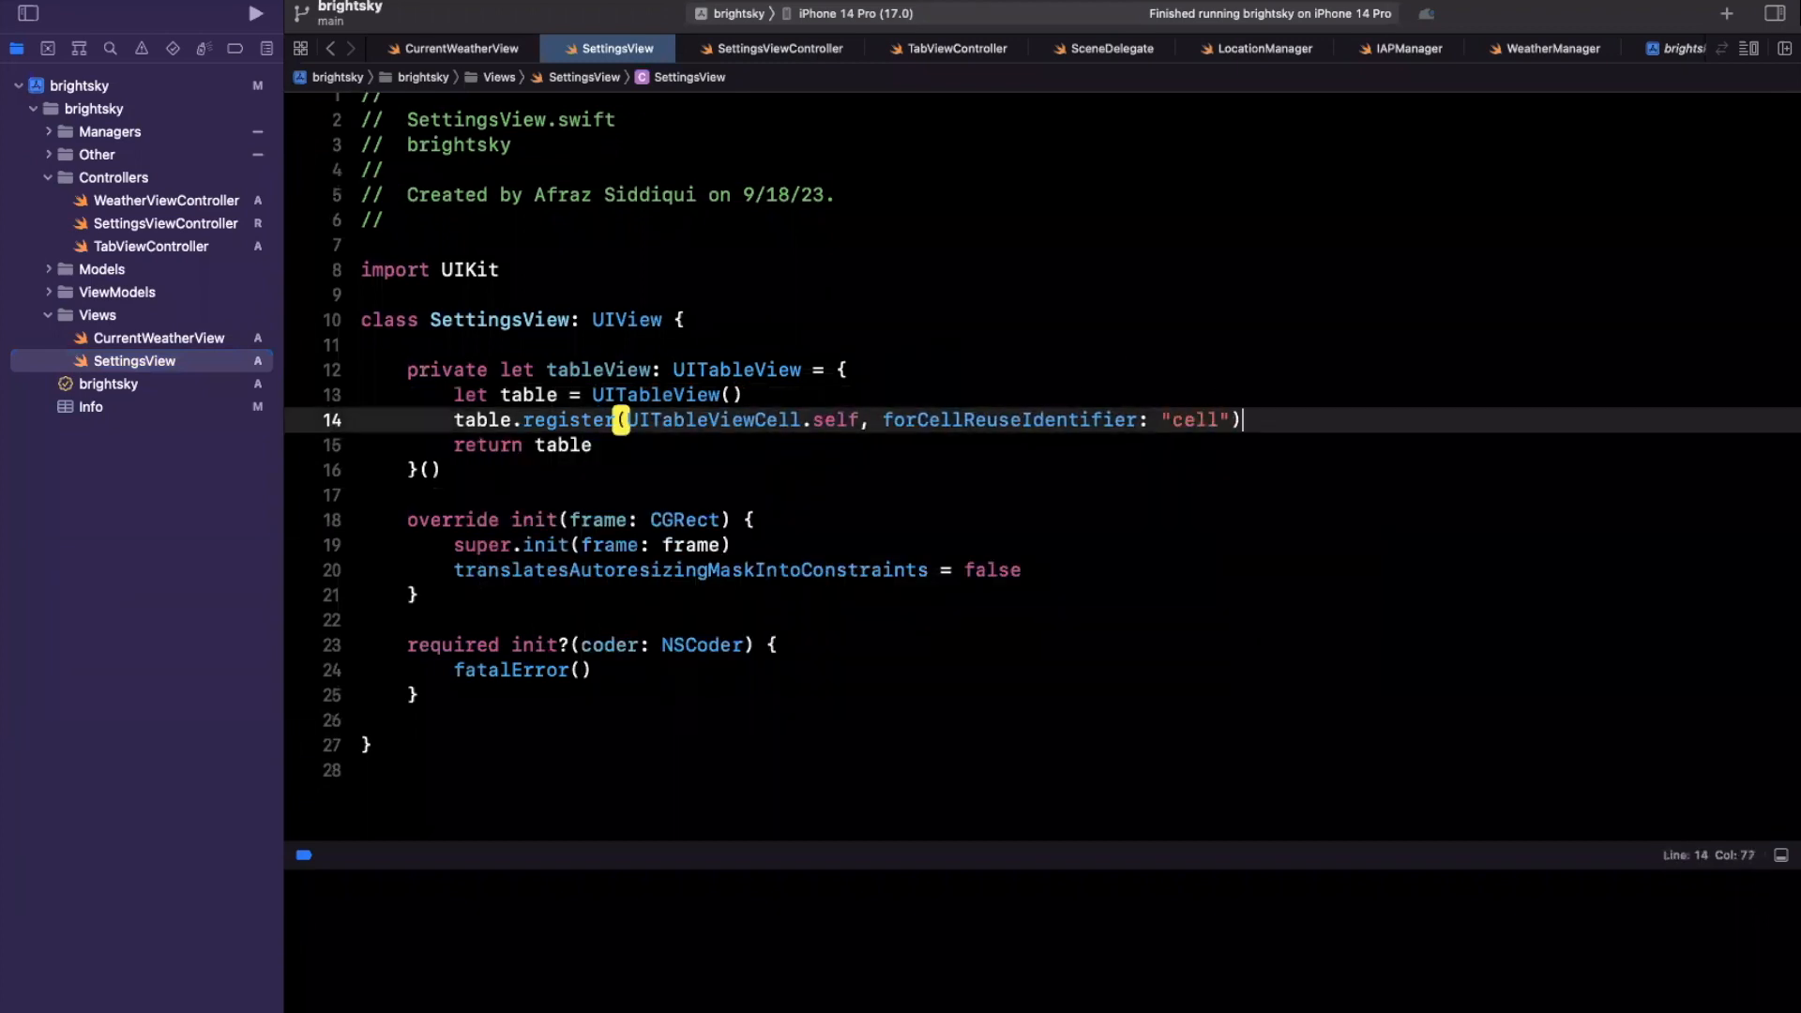
{"action": "key", "text": "enter"}
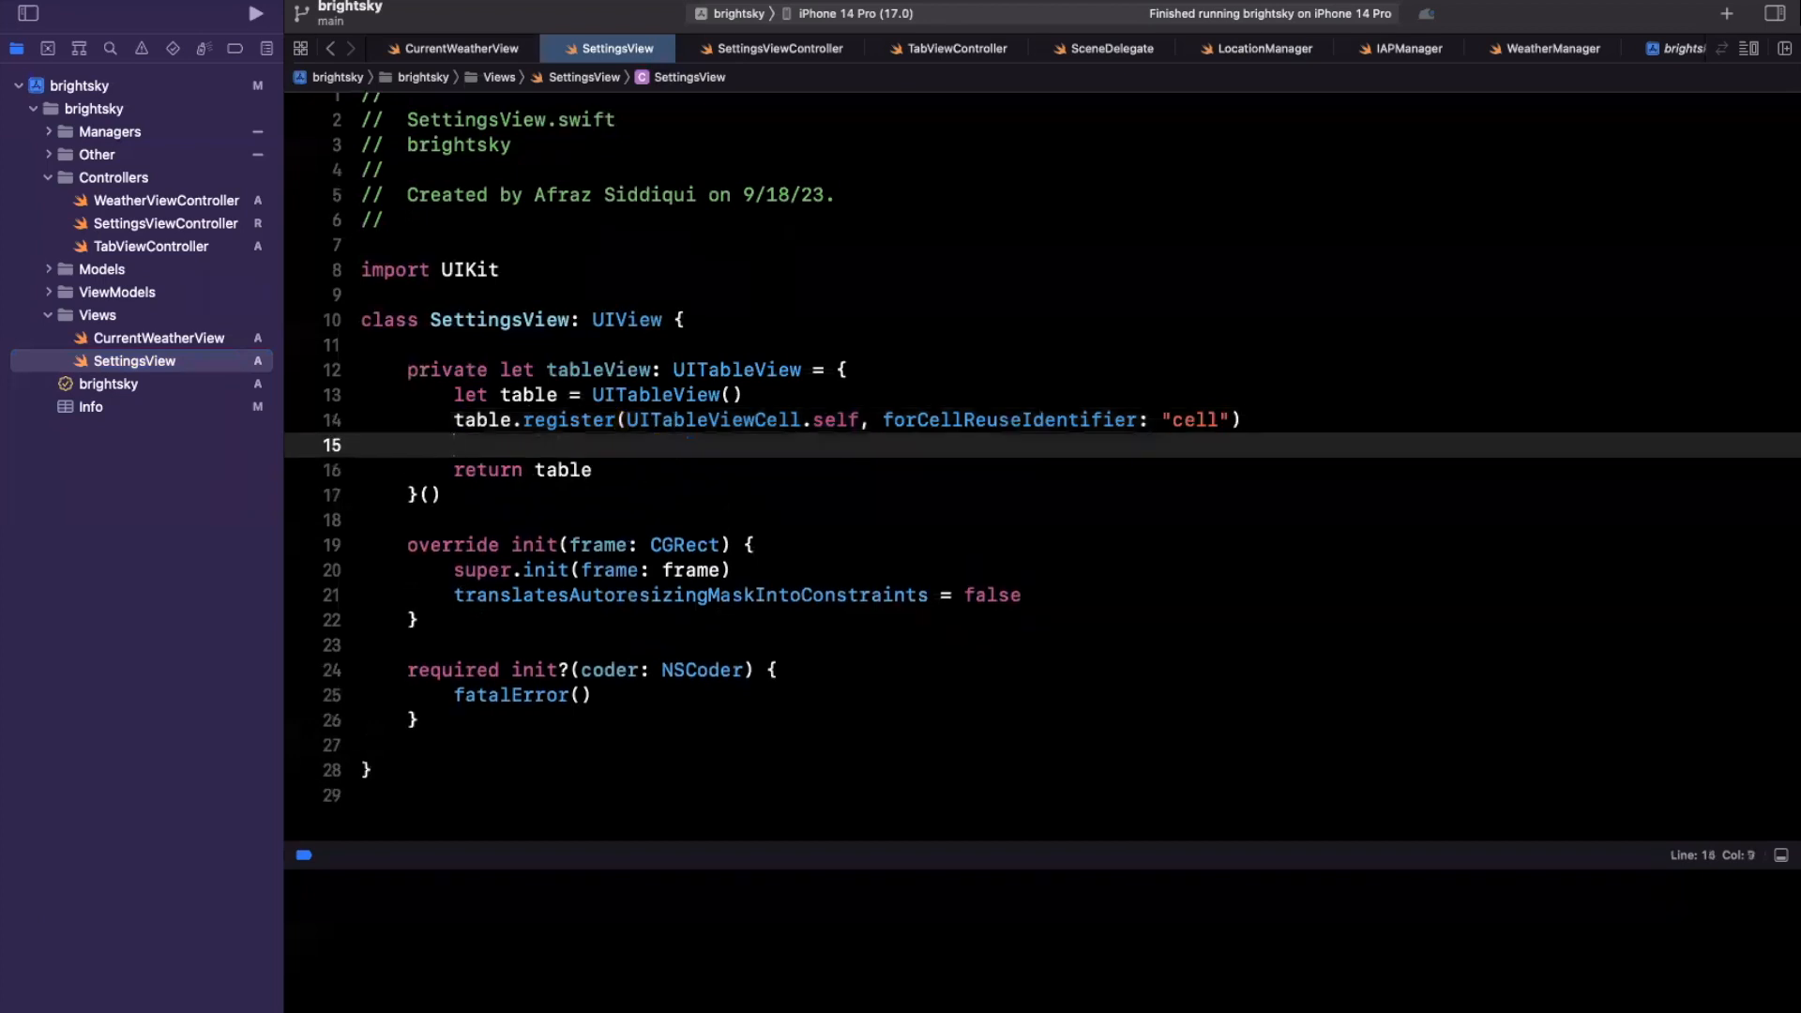
Step: Disable autoresizing constraints, add the table as a subview, and set its delegate to self
{"action": "type", "text": "table.translatesAutoresizingMaskIntoConstraints = false"}
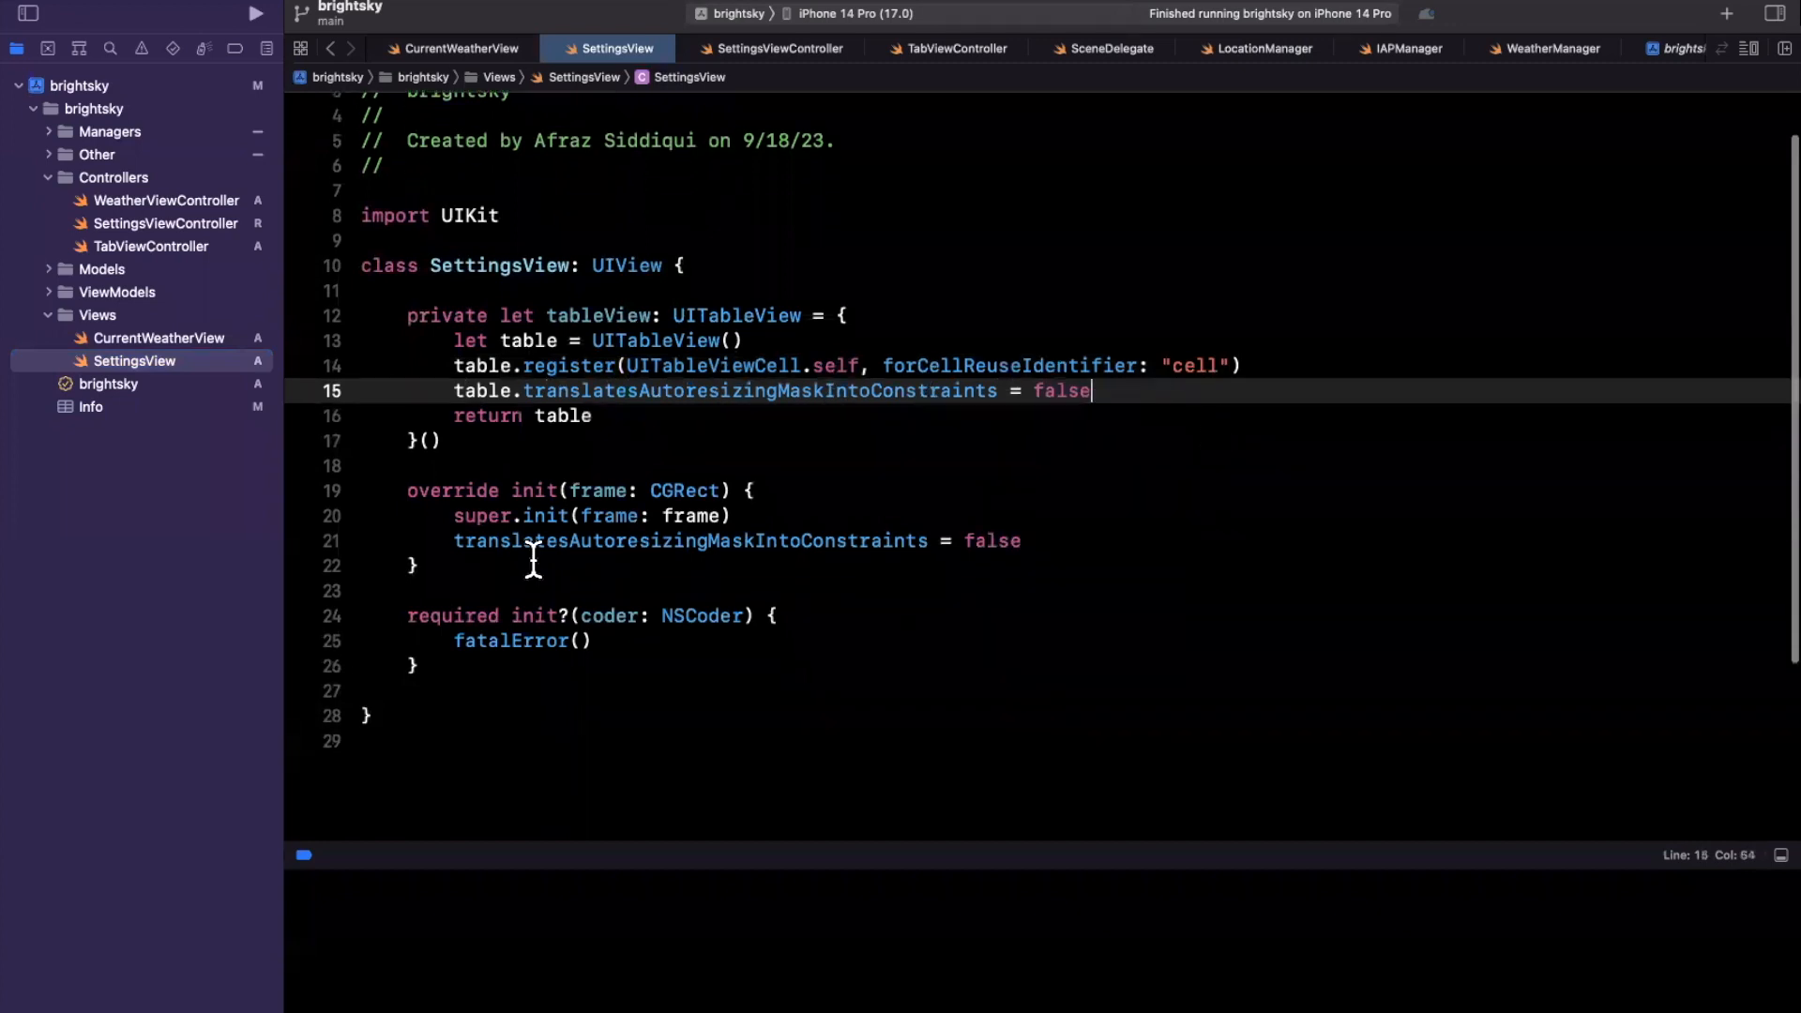
{"action": "type", "text": "addSubview(tableView"}
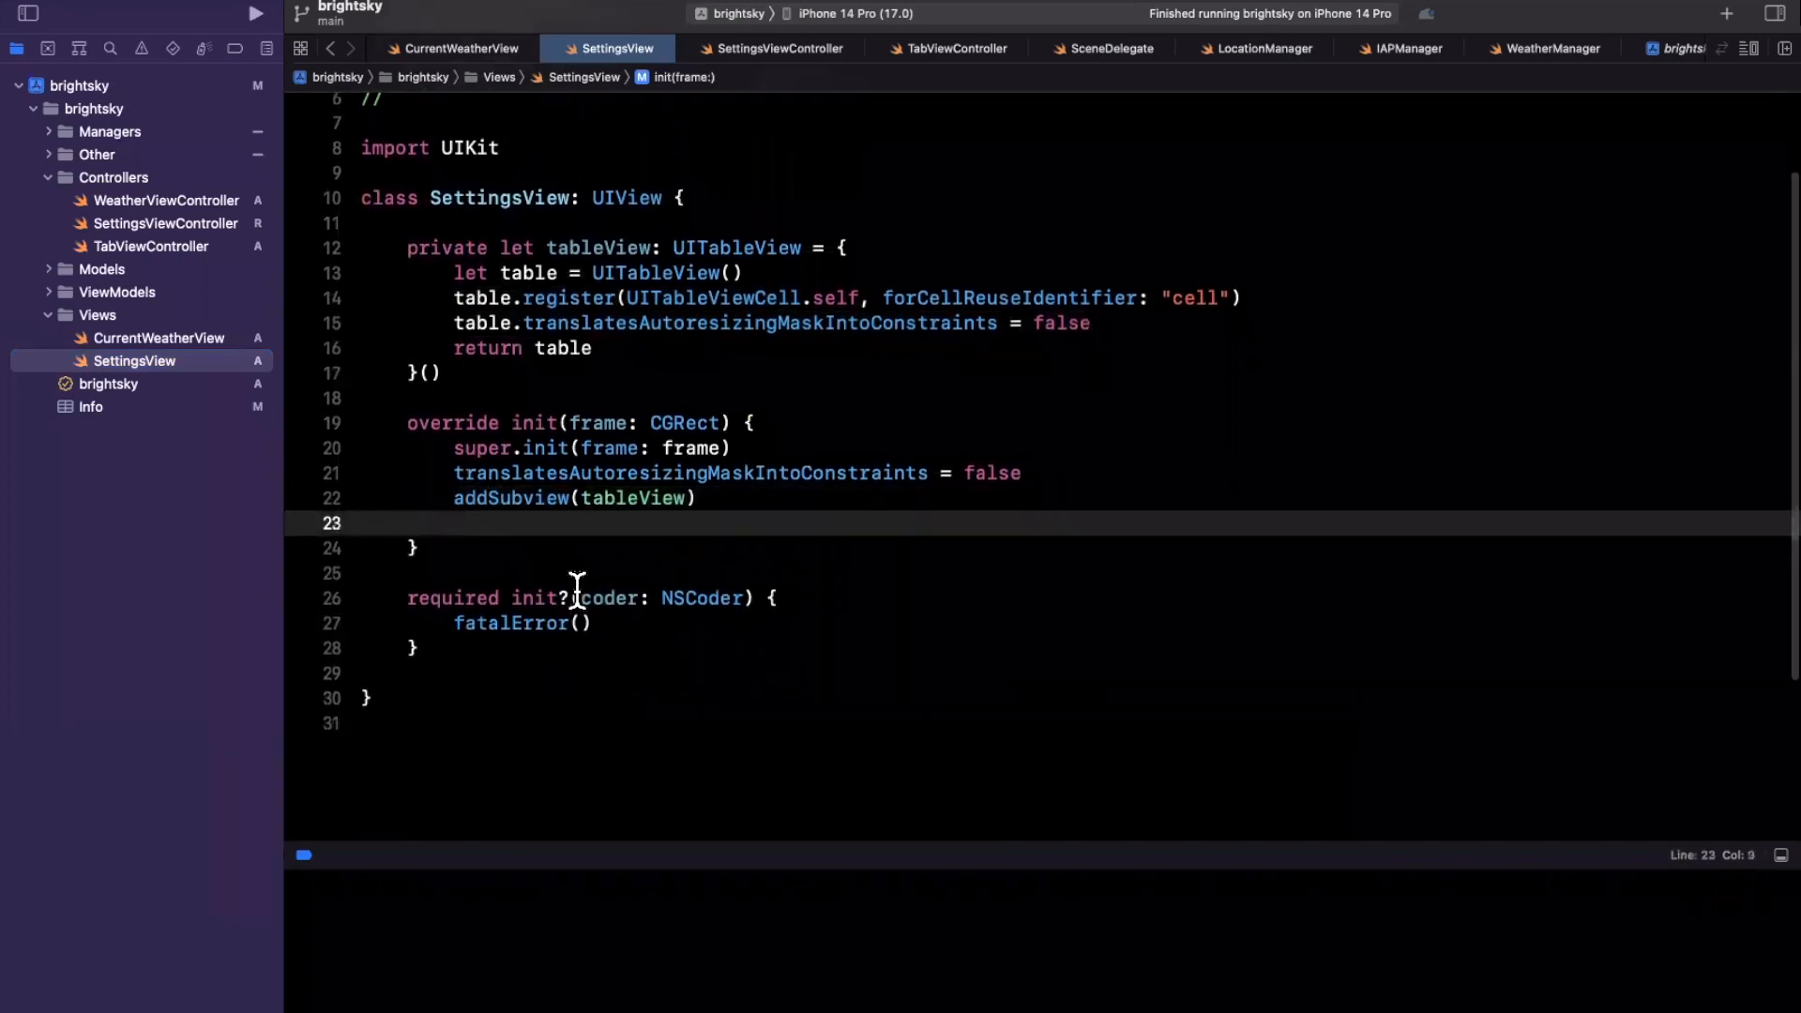
{"action": "type", "text": "tableView.delegate = self"}
{"action": "type", "text": "tableView.dataSource = self"}
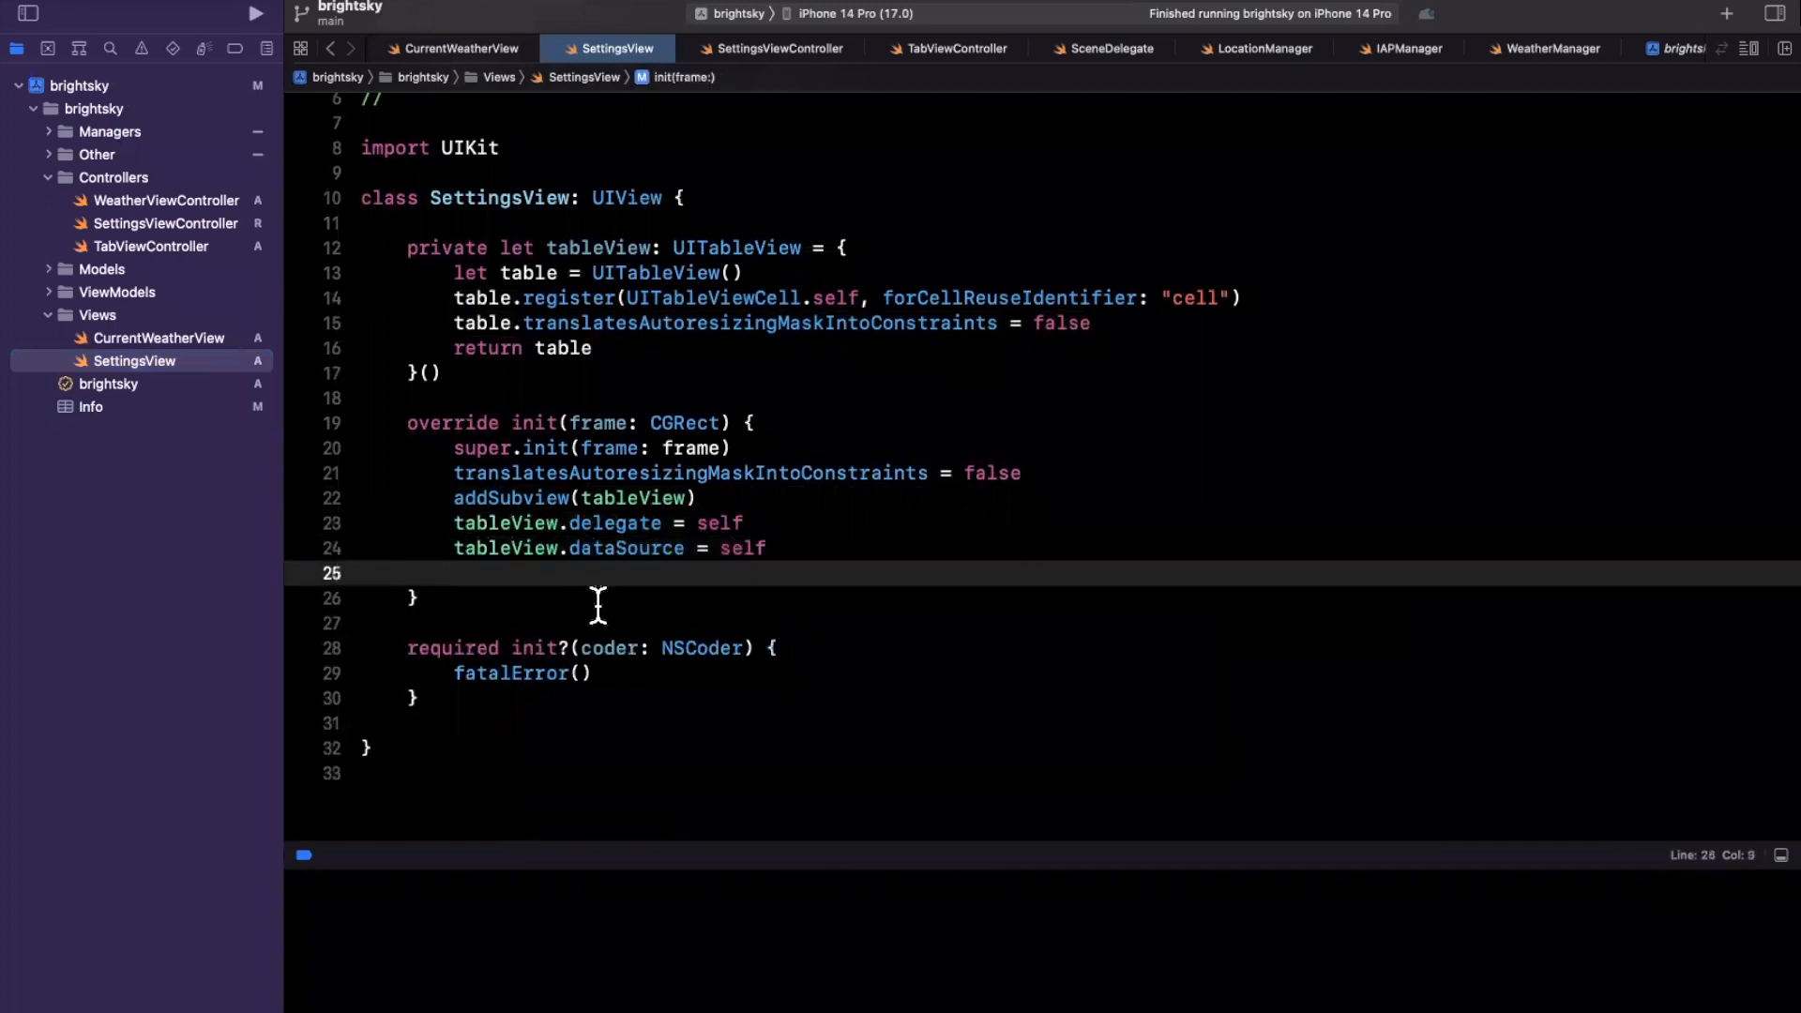
Step: Activate NSLayoutConstraints pinning the table's top, bottom, left and right anchors to the view
{"action": "type", "text": "nslayout"}
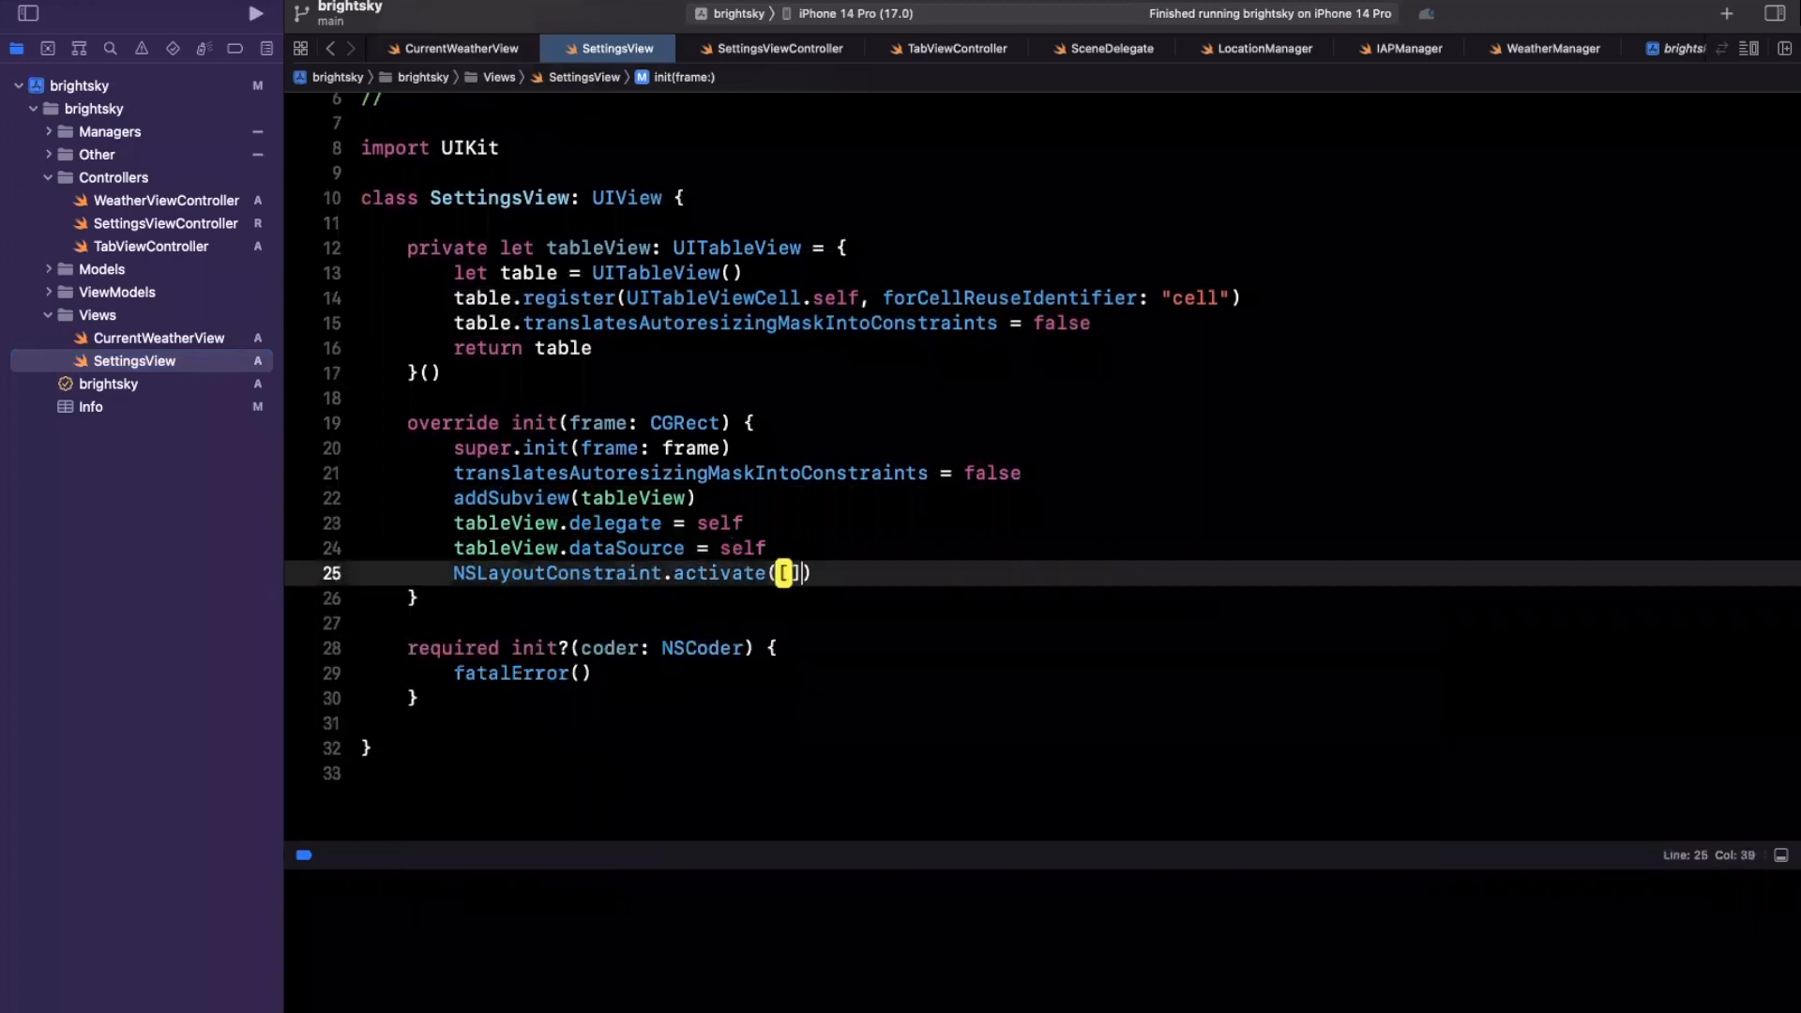
{"action": "type", "text": "tableView."}
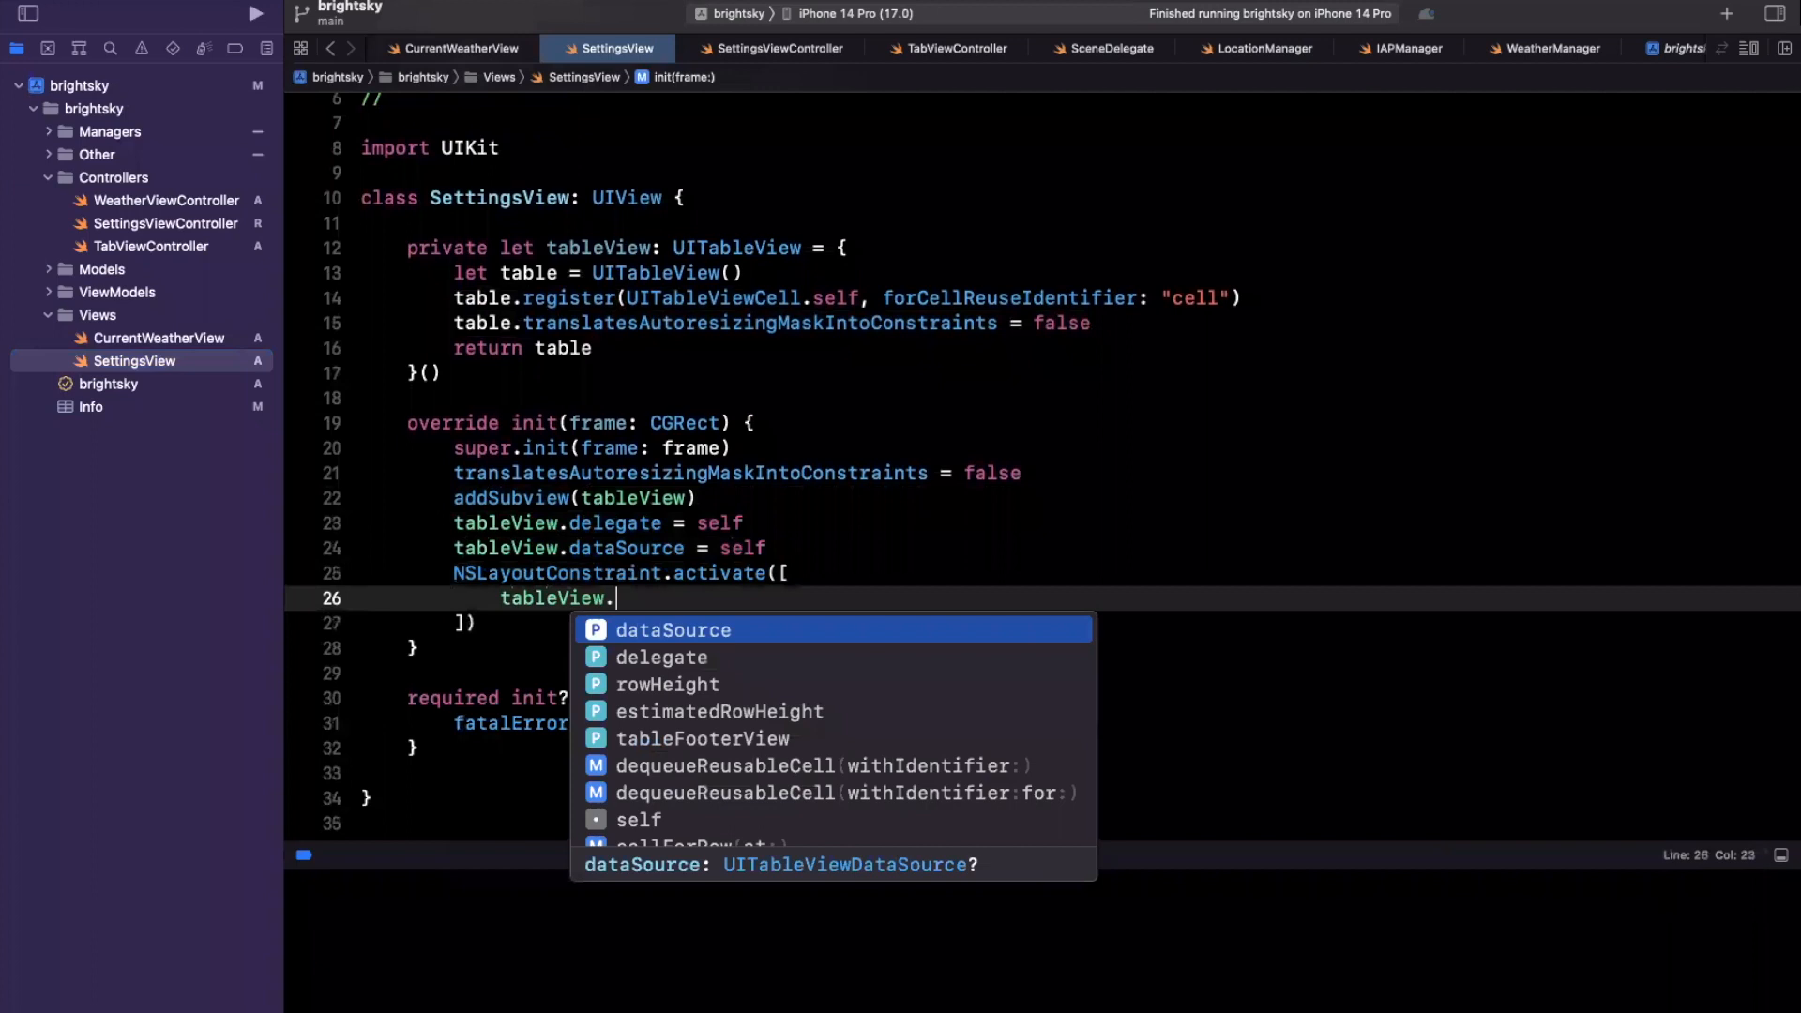
{"action": "type", "text": "topa"}
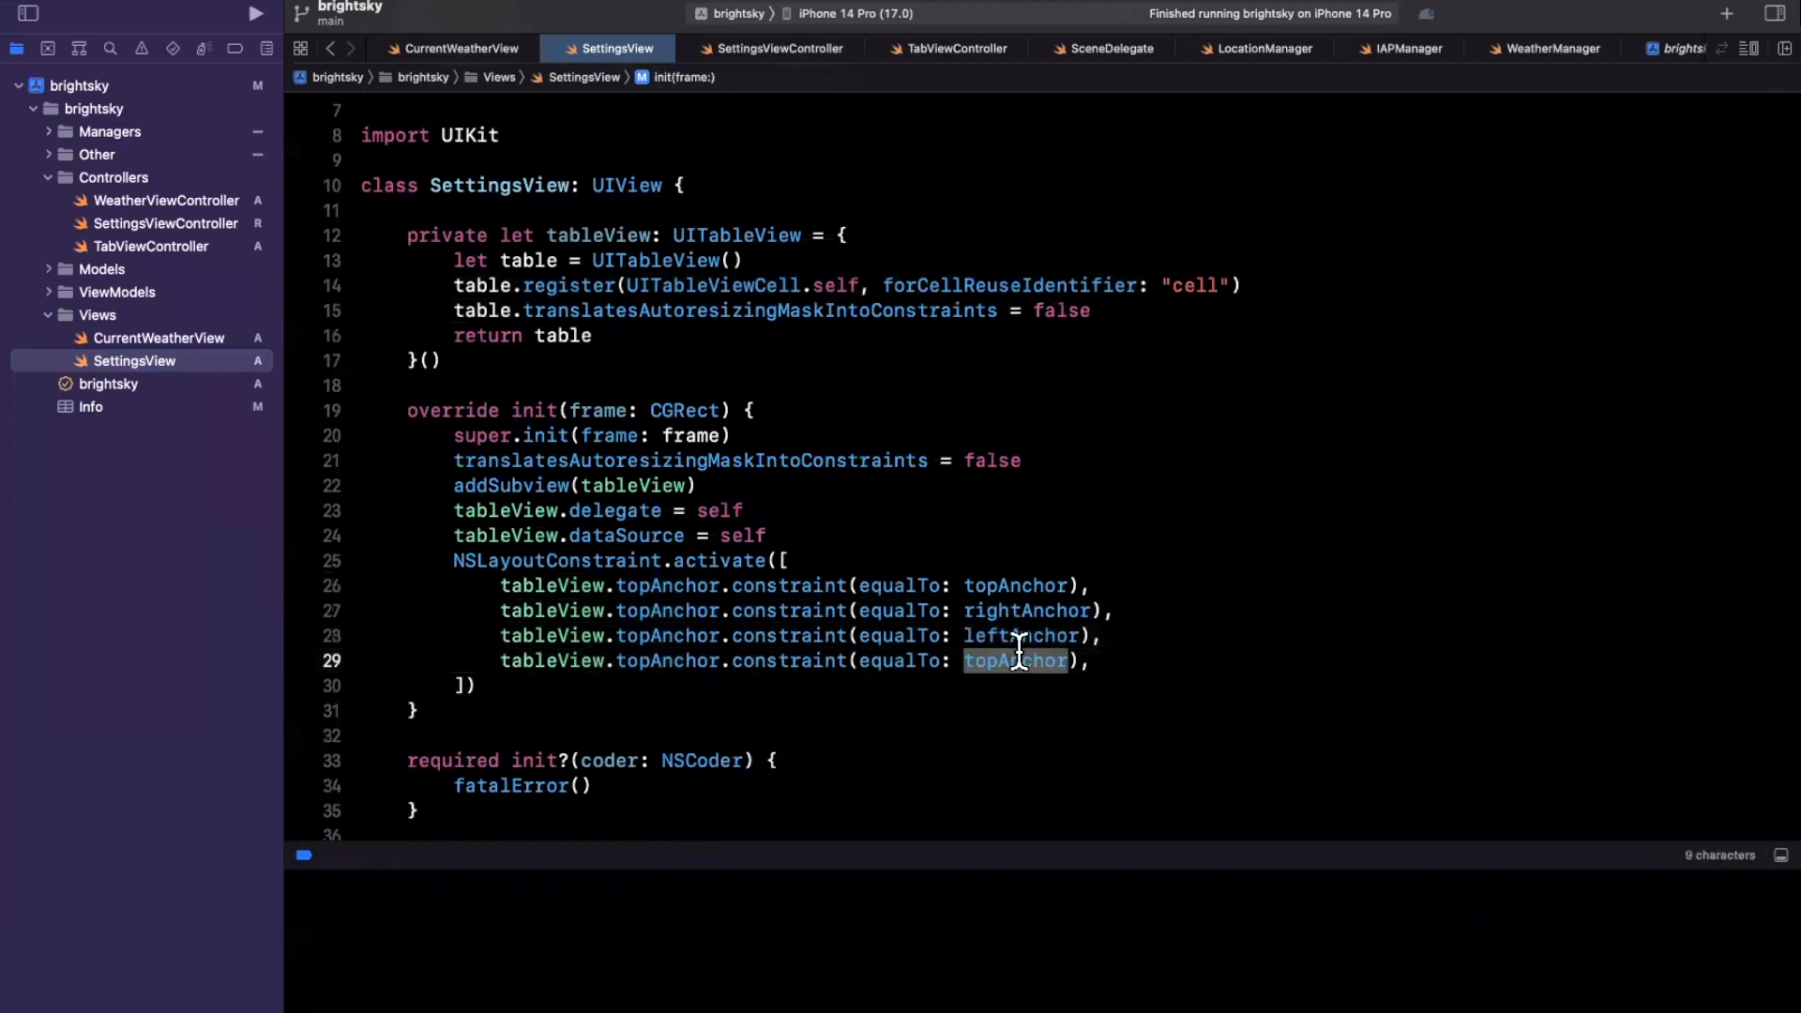
{"action": "type", "text": "bottomAnchor"}
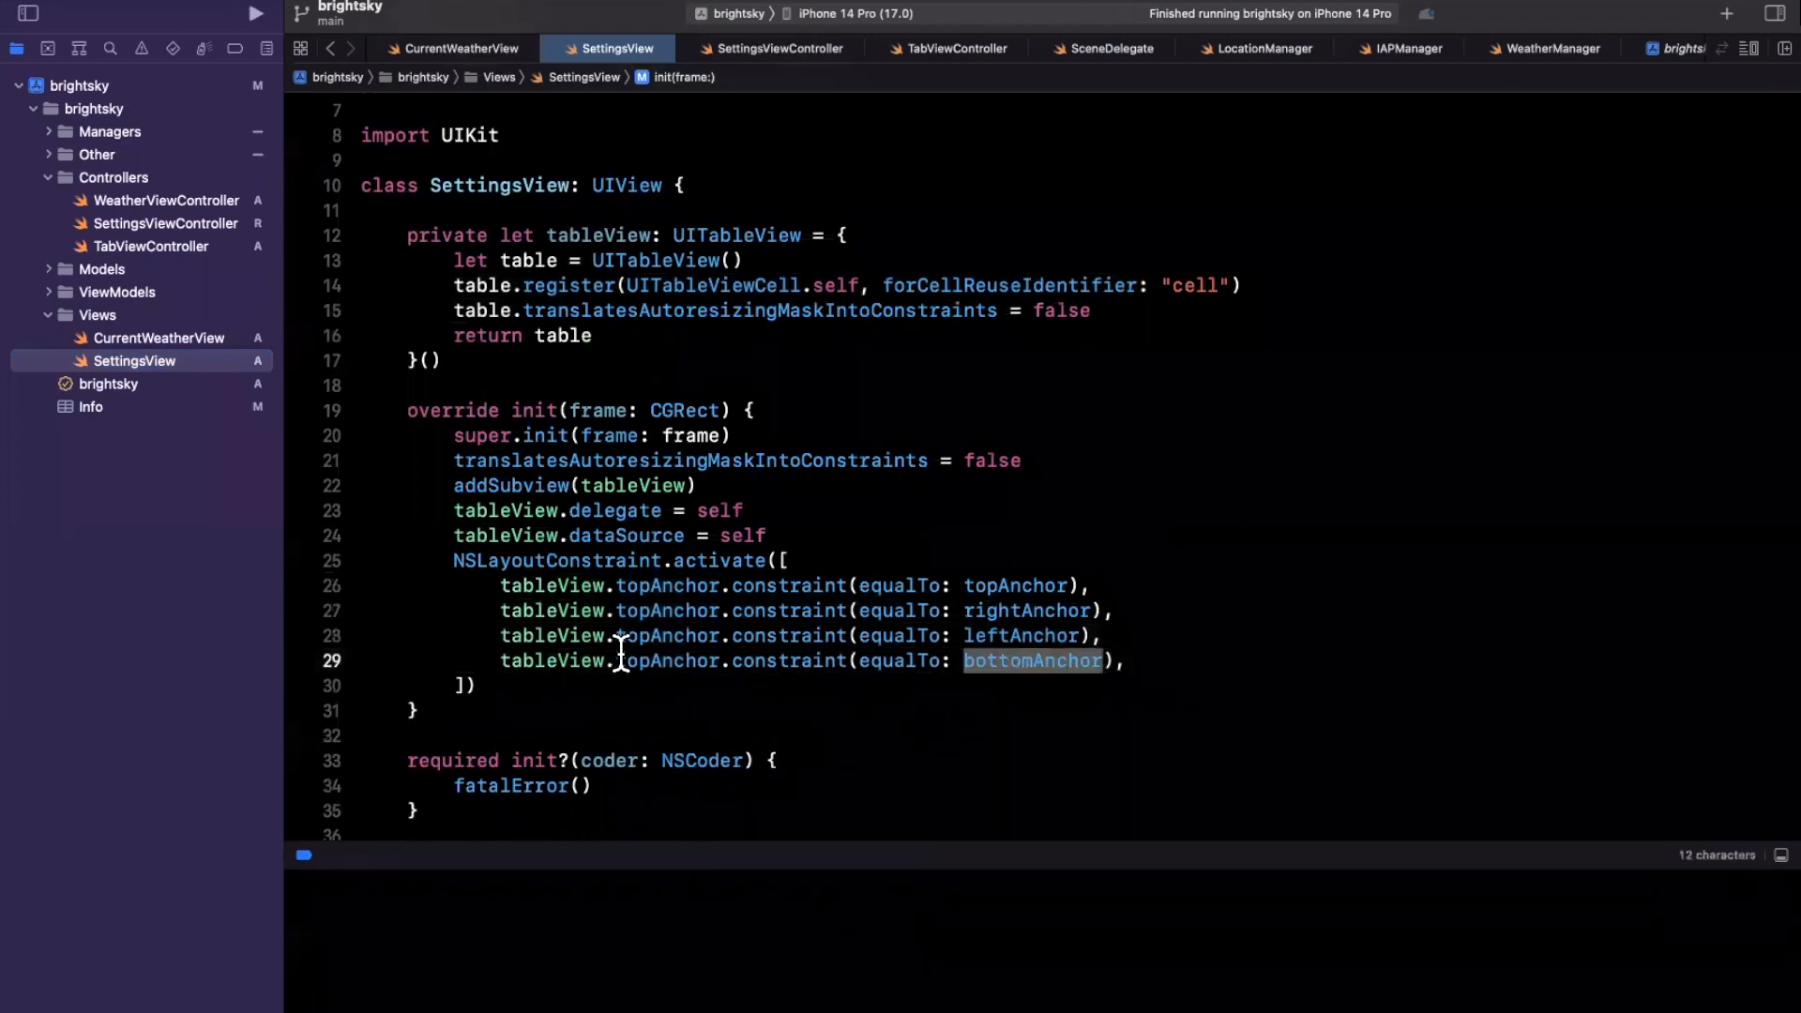
{"action": "type", "text": "left"}
{"action": "type", "text": "bottom"}
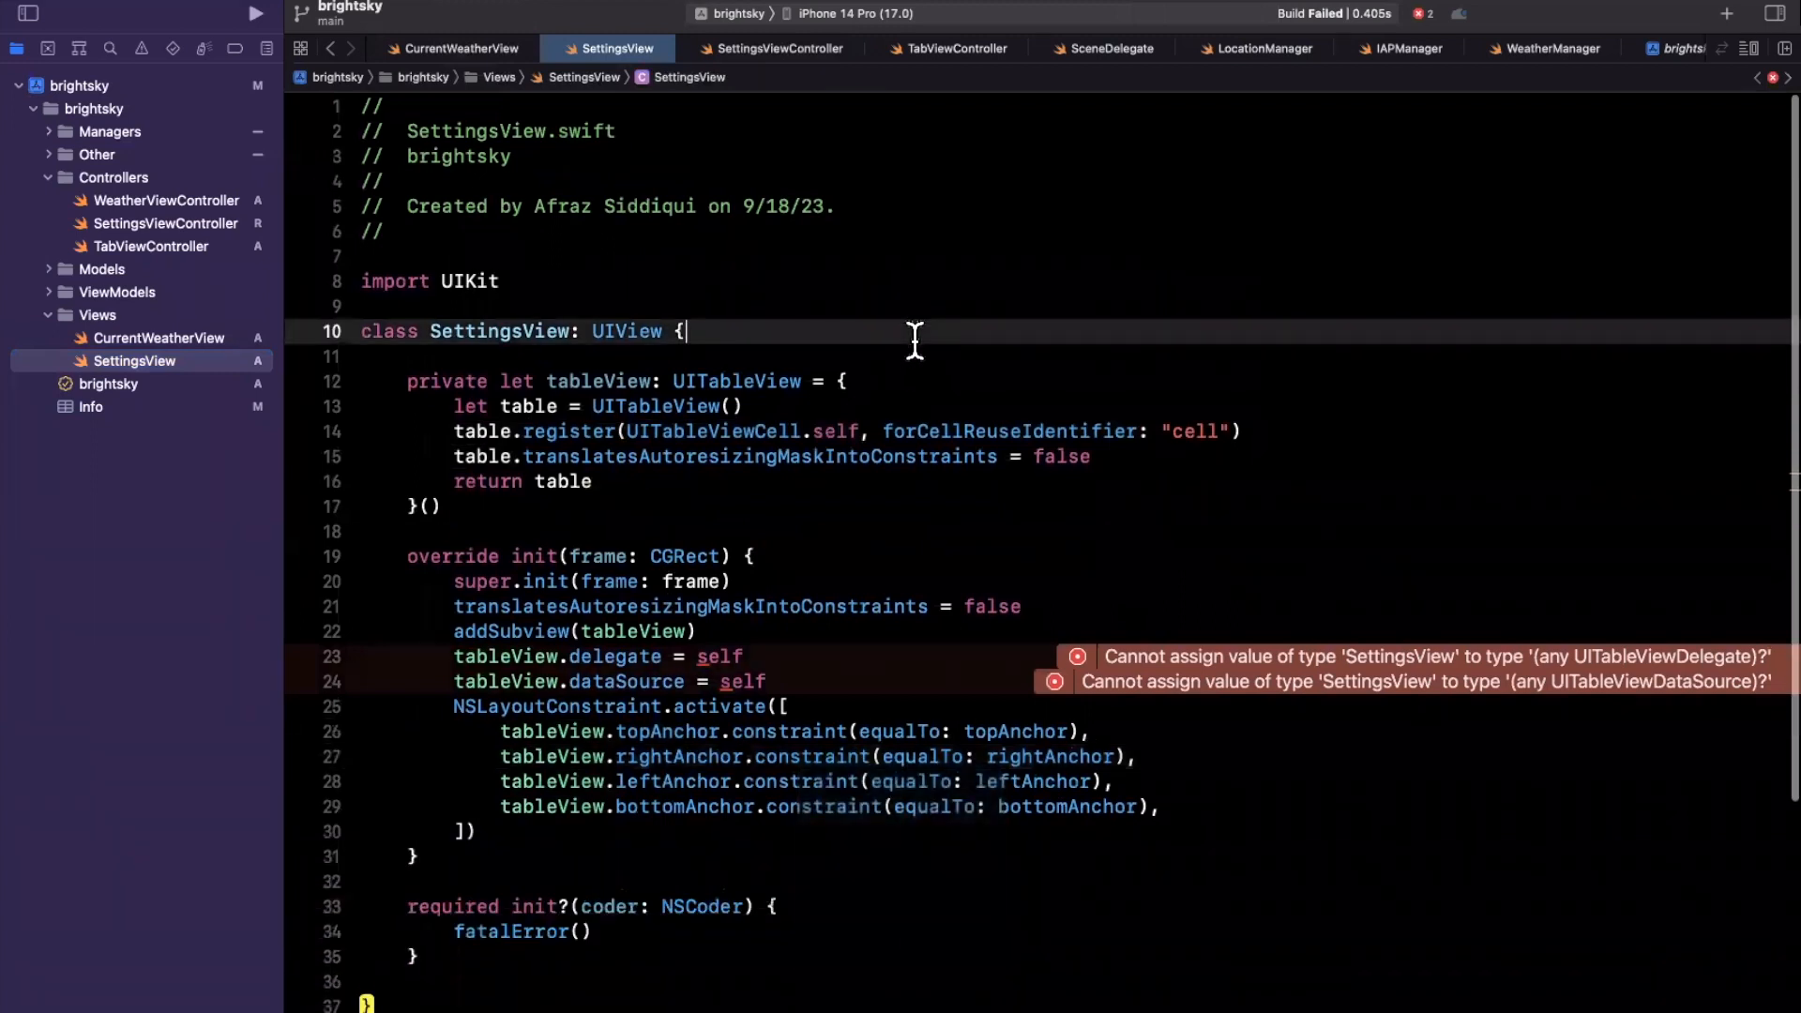
Step: Conform SettingsView to UITableViewDelegate and UITableViewDataSource and add numberOfRowsInSection
{"action": "type", "text": ","}
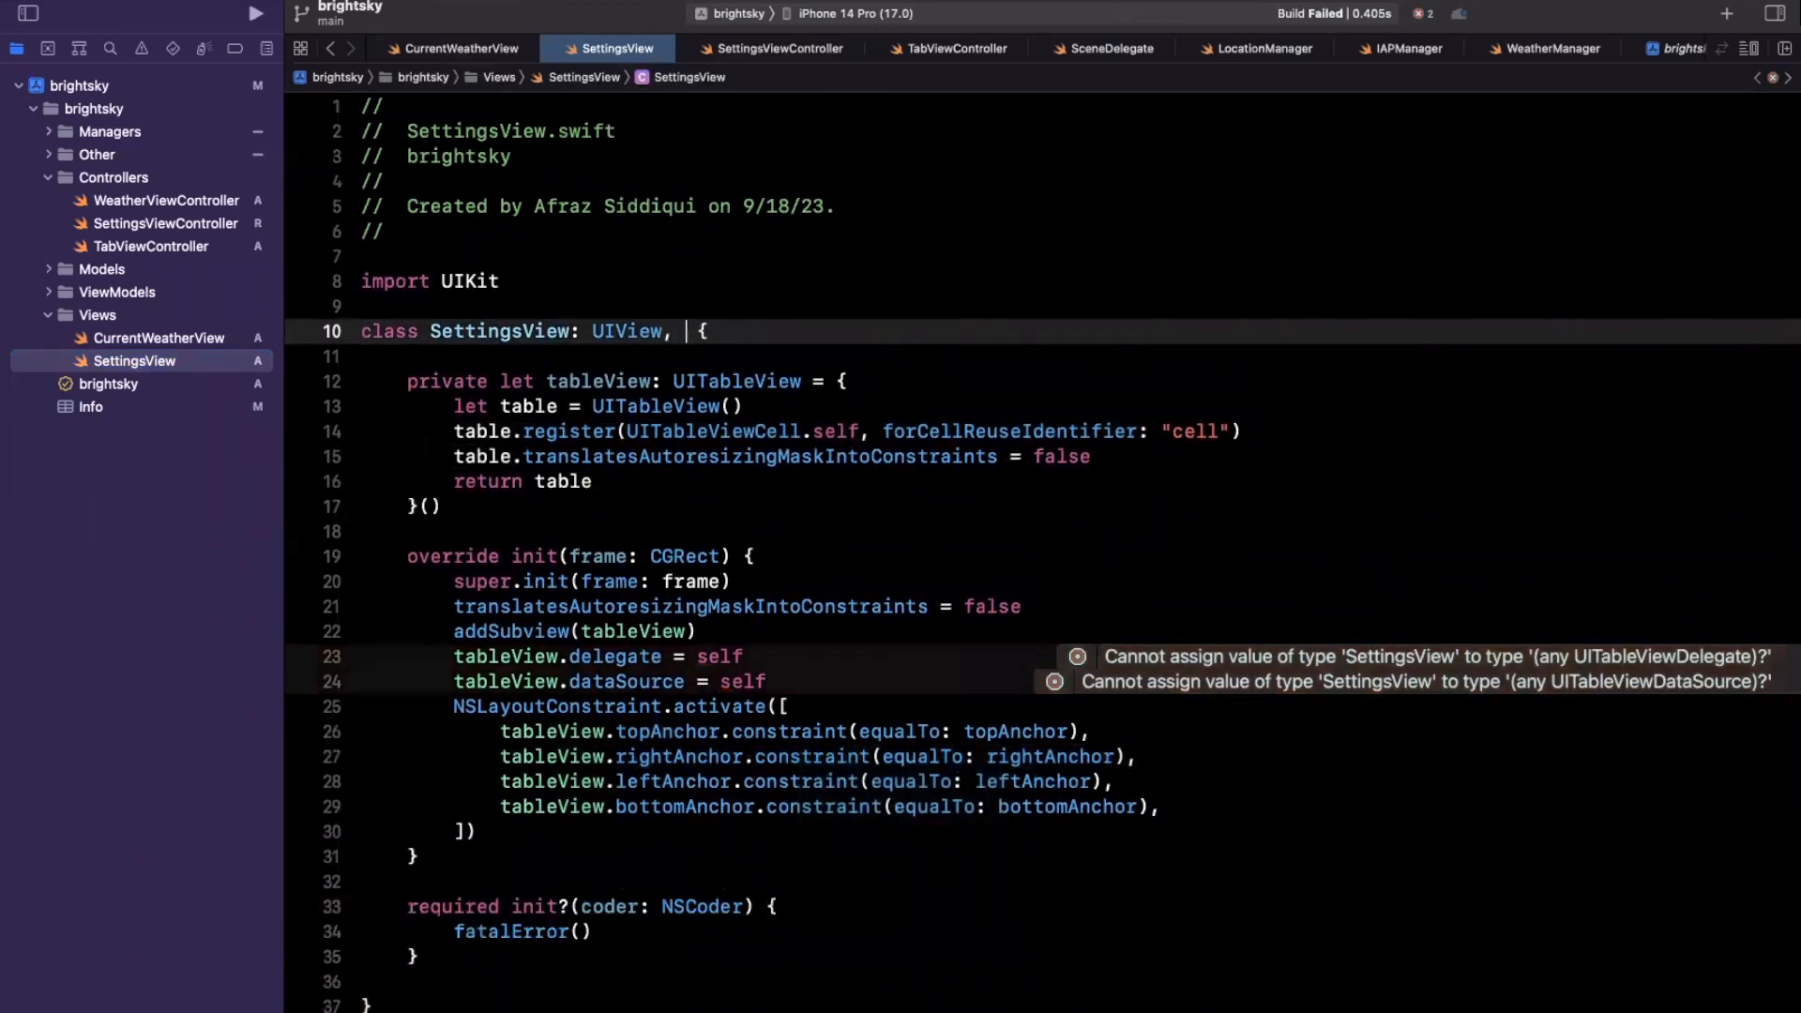
{"action": "type", "text": "uitableviewd"}
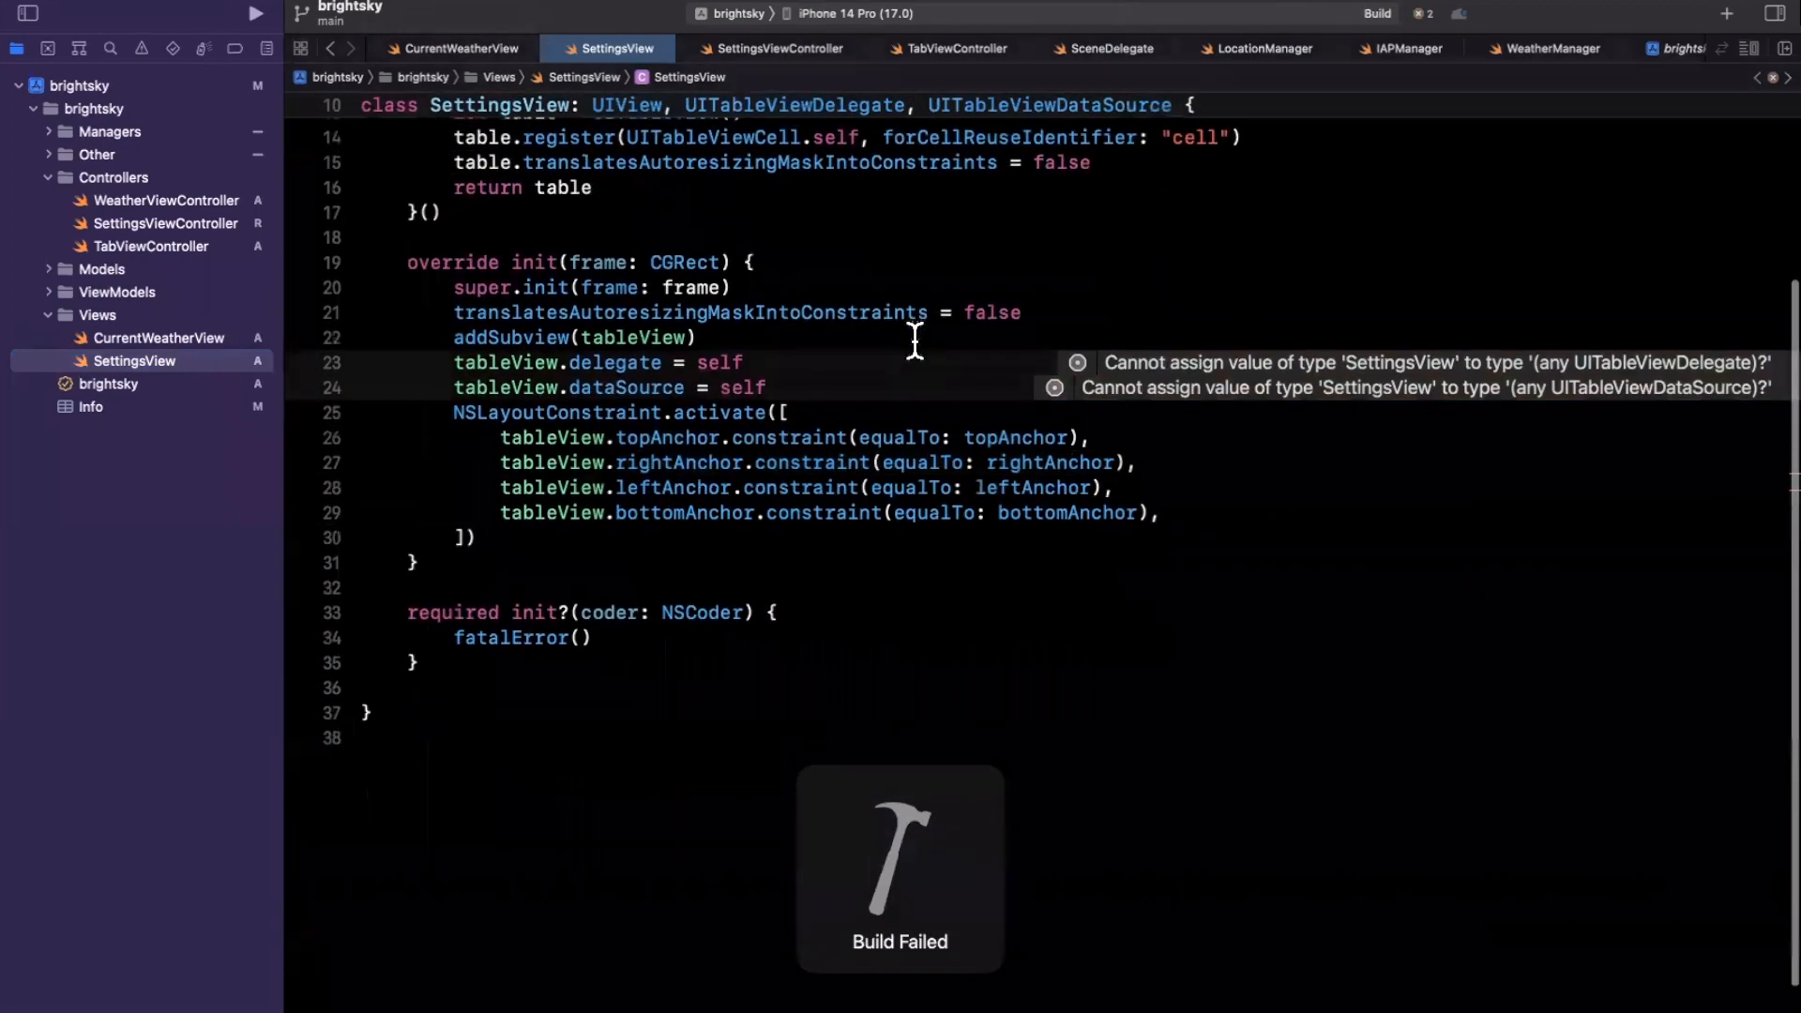
{"action": "type", "text": "// MARK: - Table"}
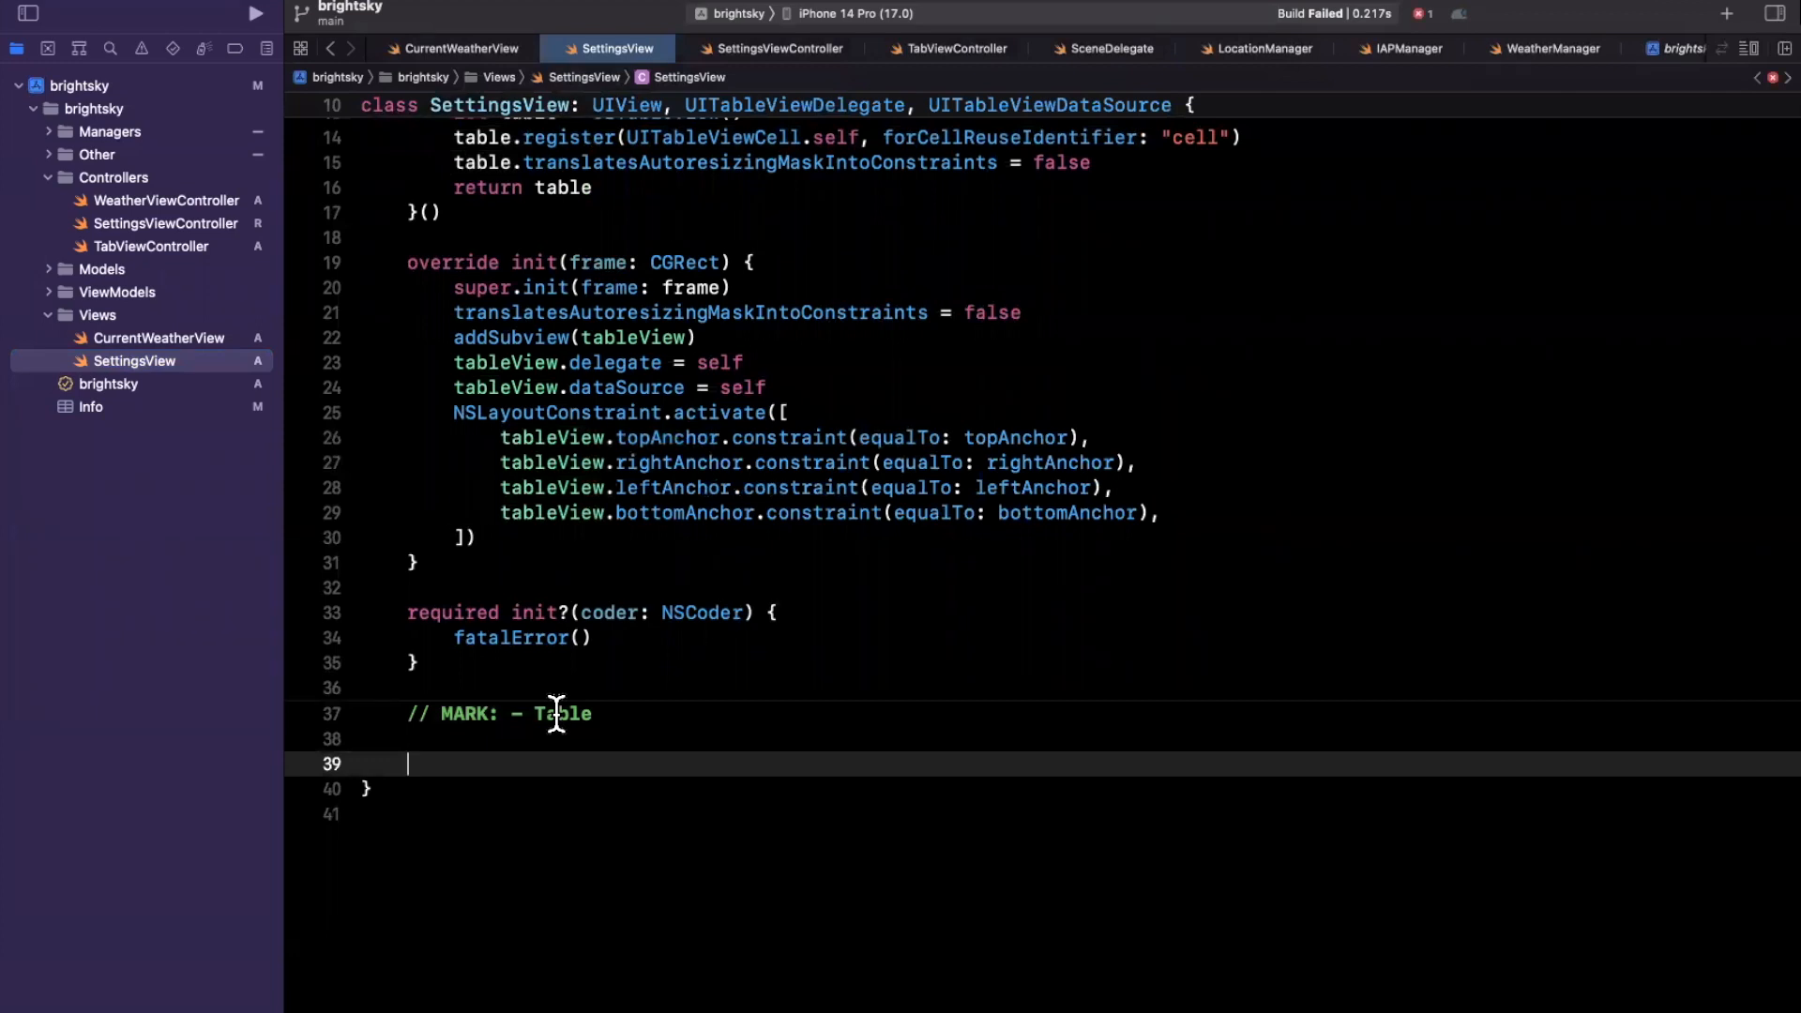
{"action": "type", "text": "numberof"}
{"action": "type", "text": "func tableView(_ tableView: UITableView, cellForRowAt indexPath: IndexPath) -> UITableViewCell {"}
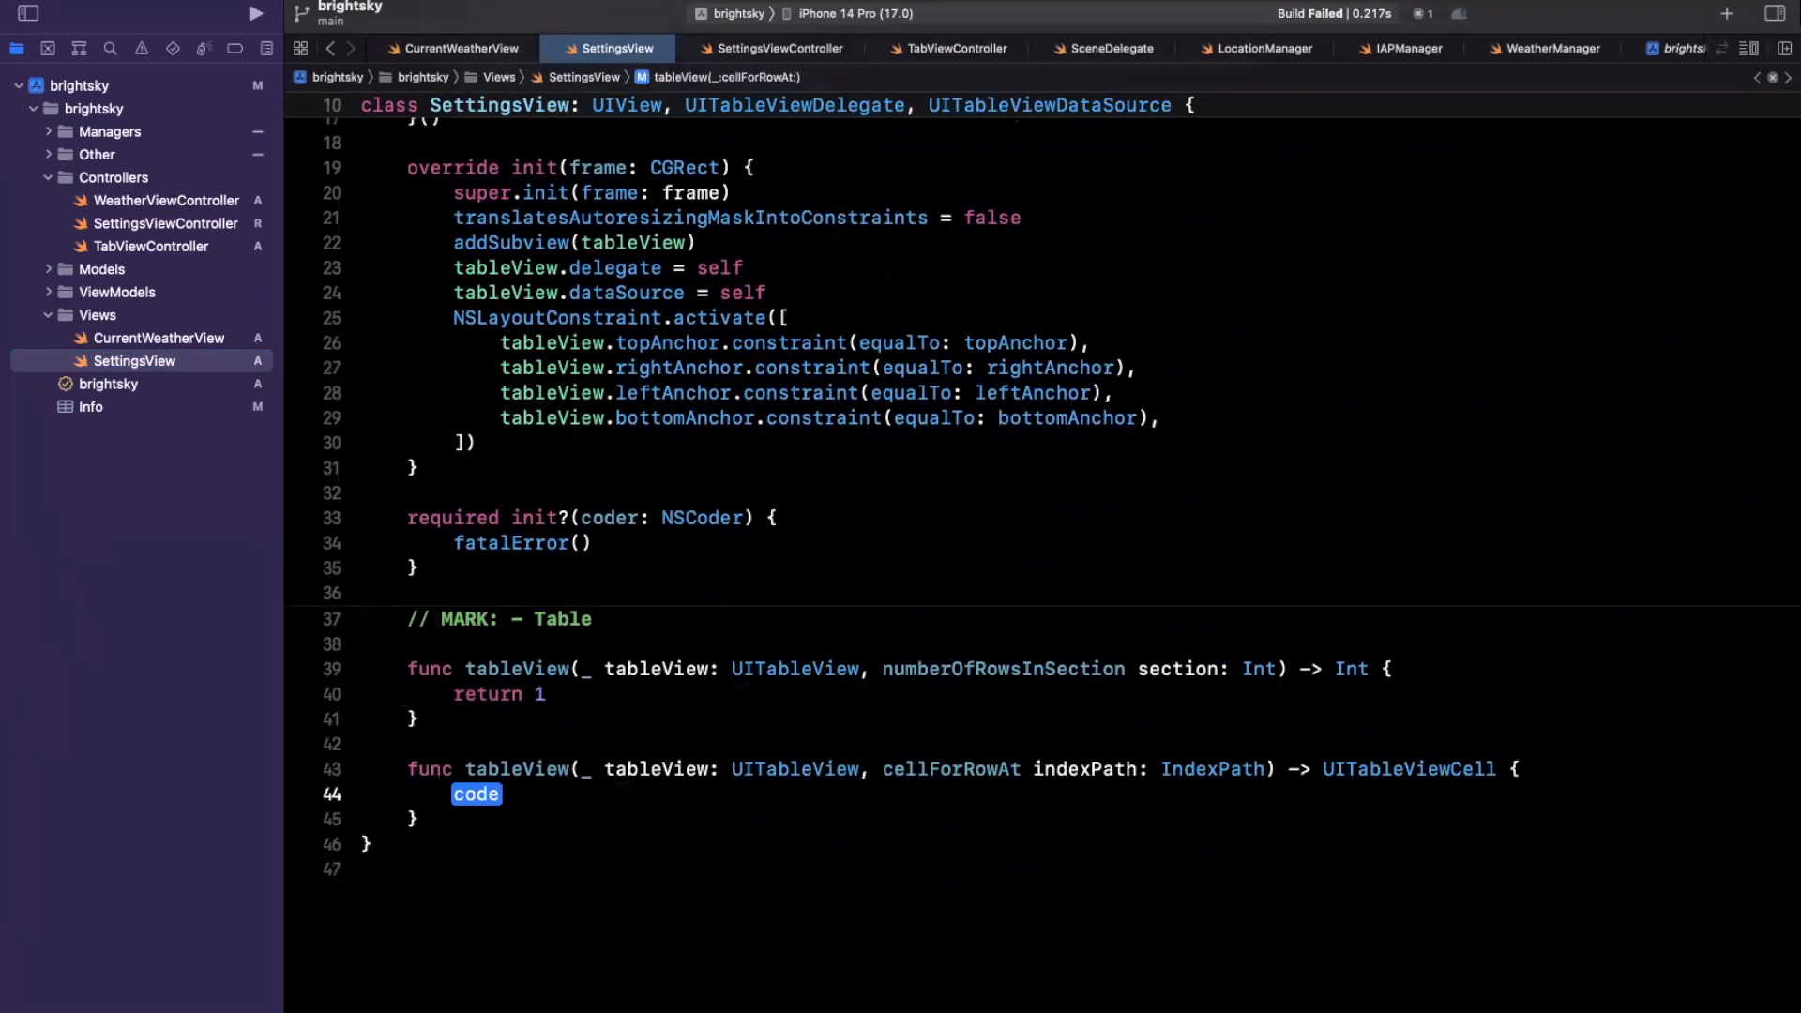
Step: In cellForRowAt, dequeue the "cell" cell and set its textLabel text to "Test"
{"action": "type", "text": "let cell ="}
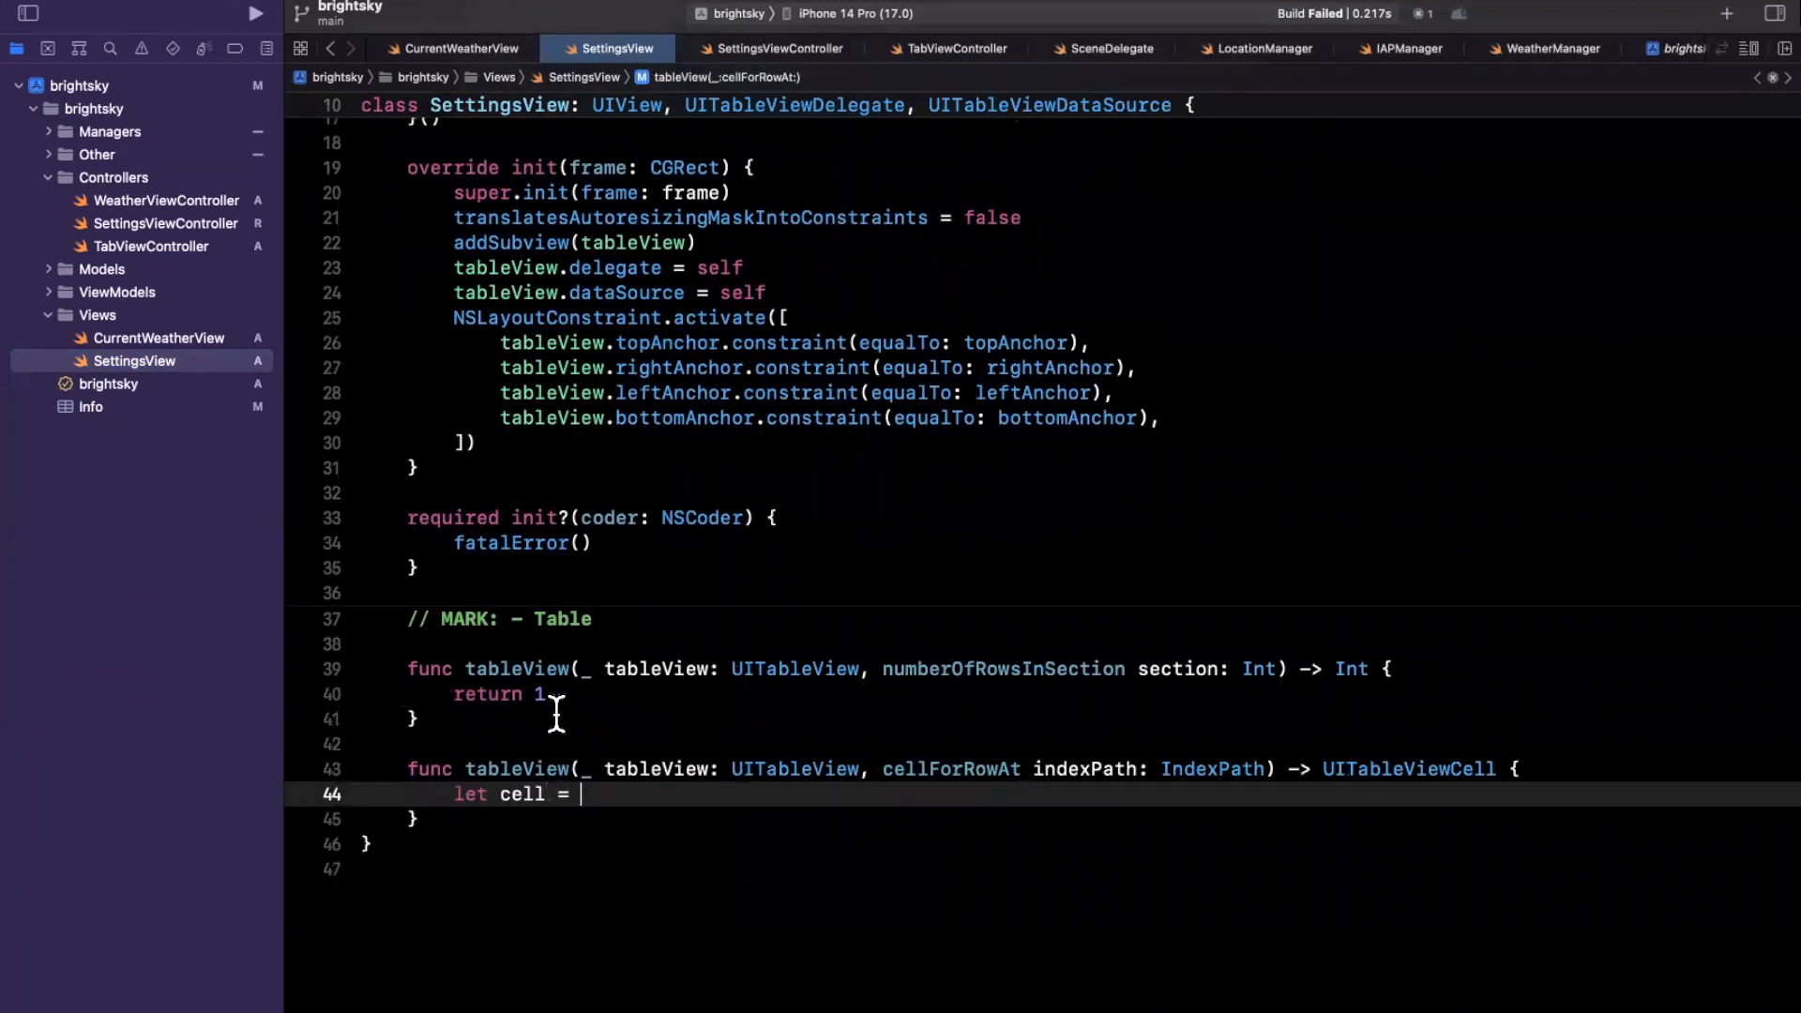
{"action": "type", "text": "tableView.dequ"}
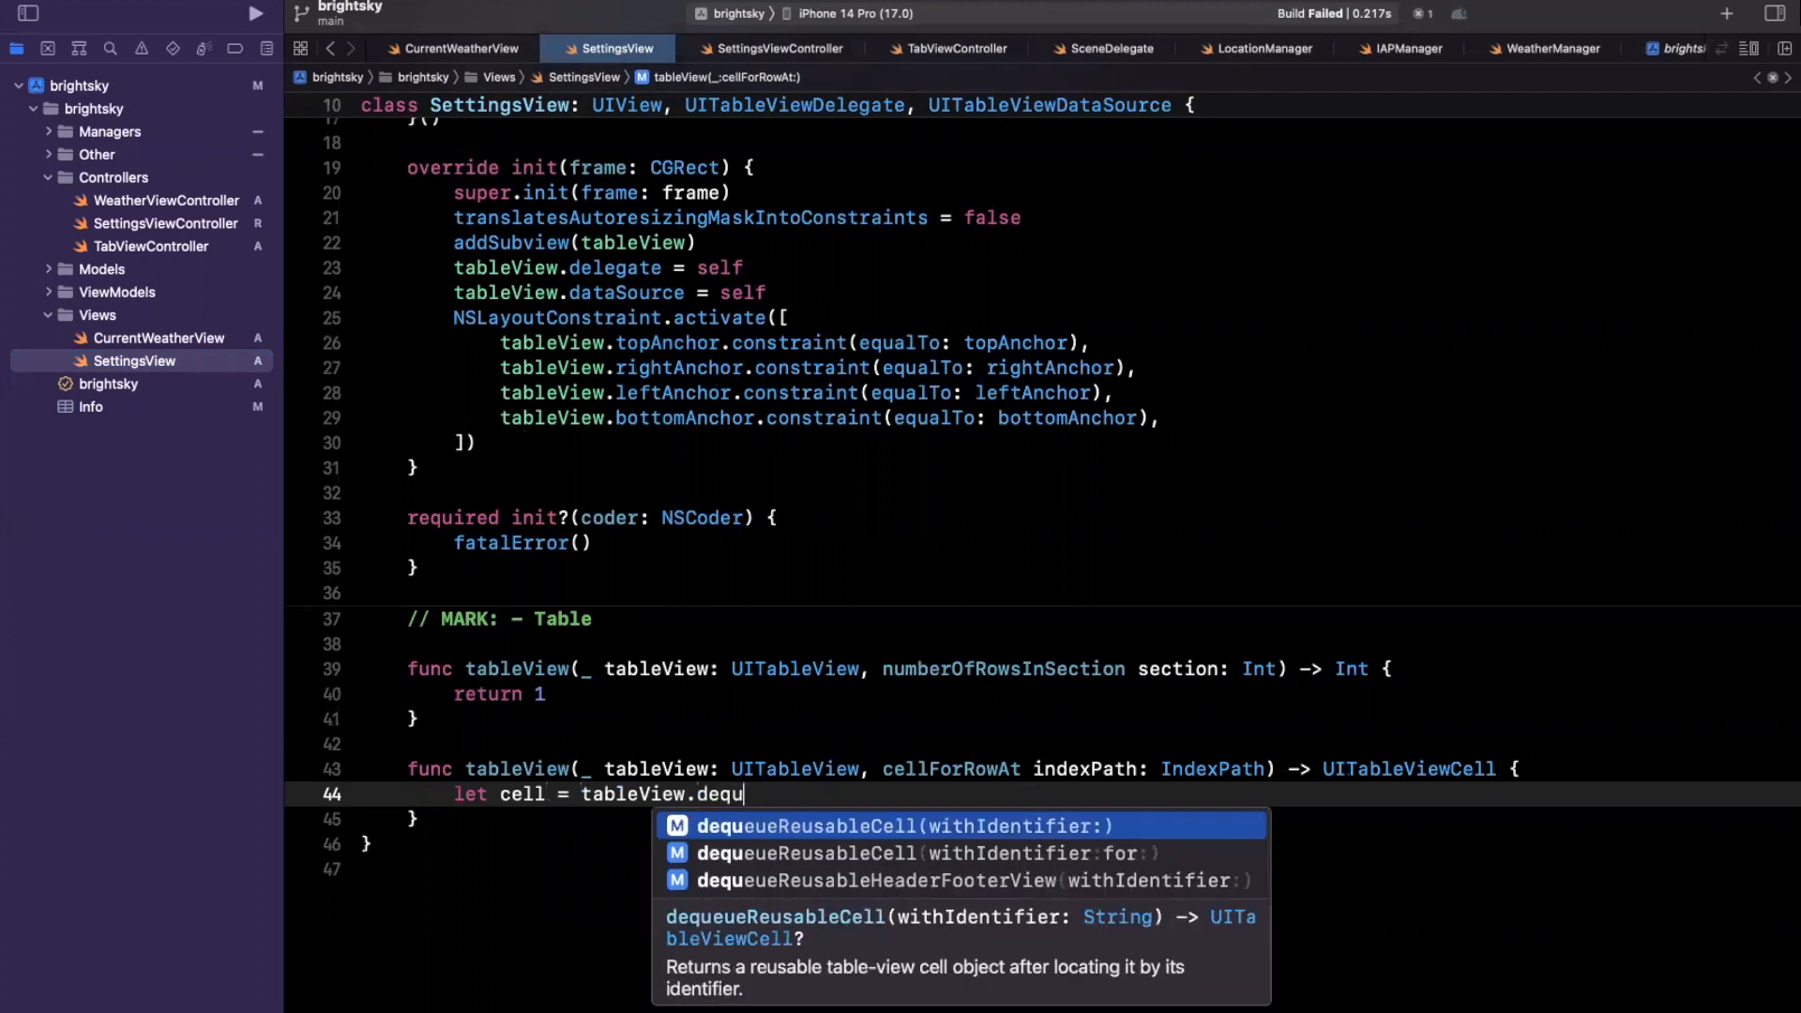
{"action": "type", "text": "e"}
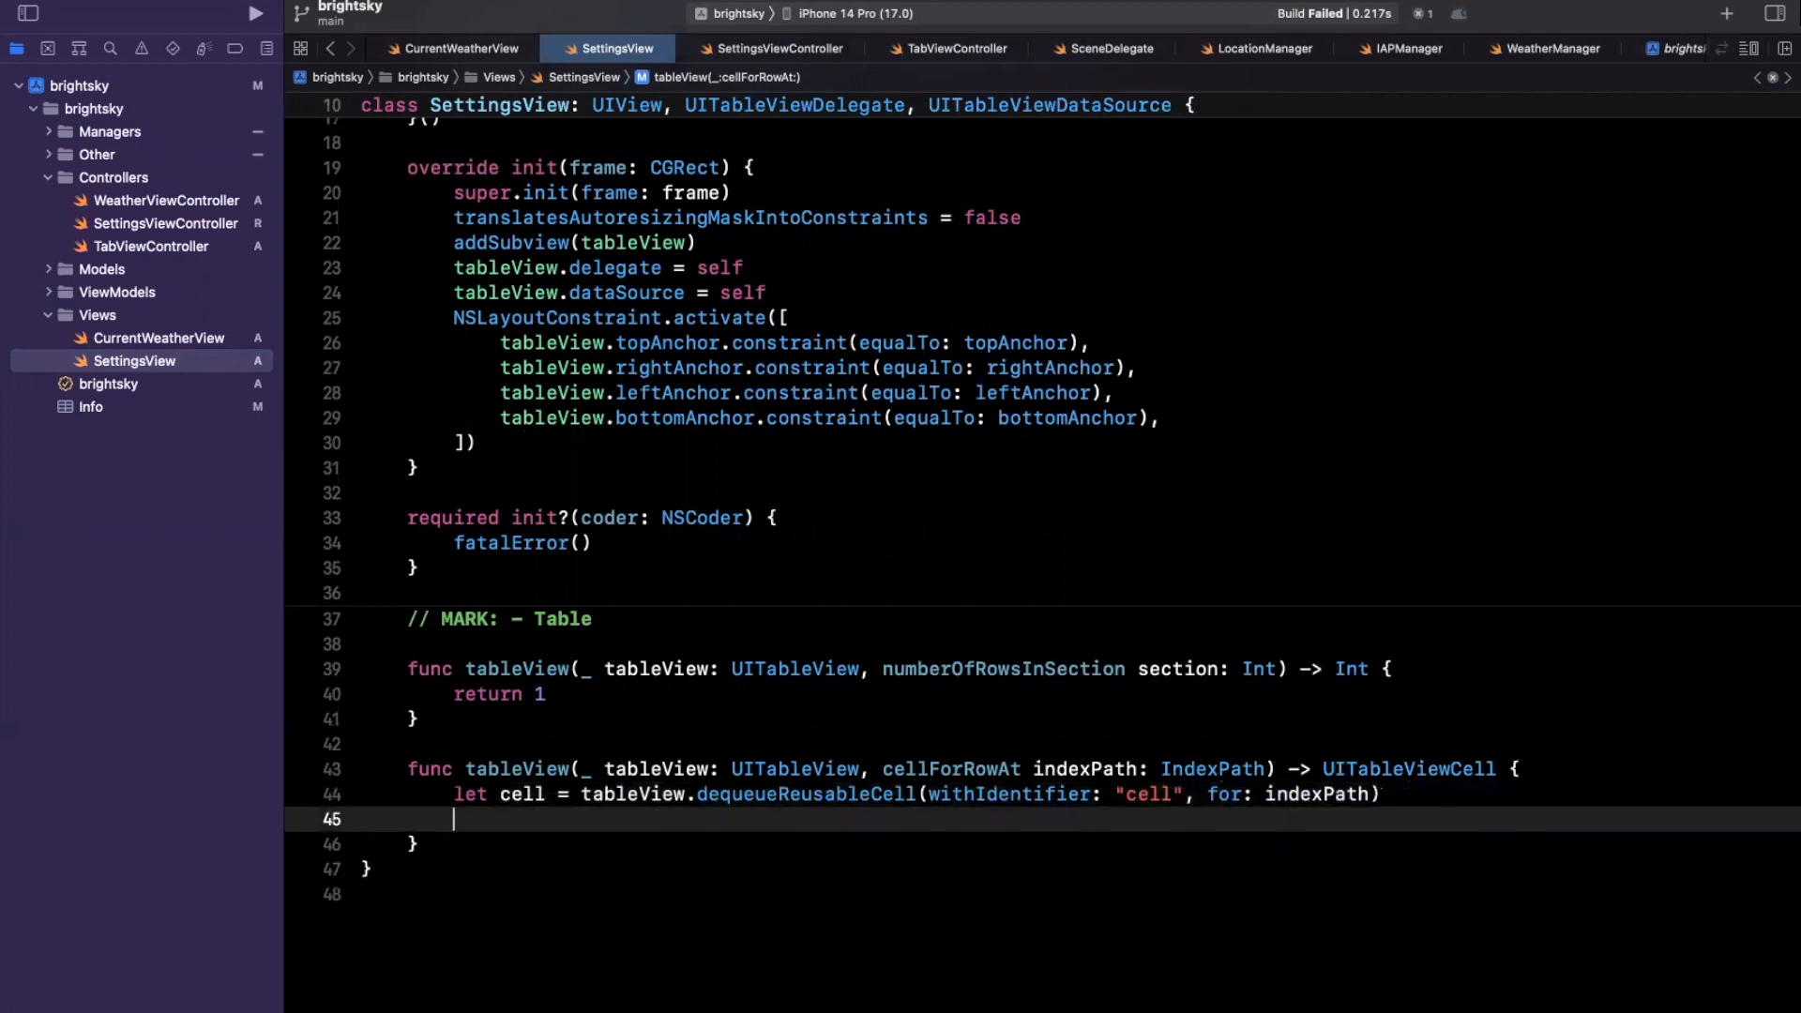
{"action": "type", "text": "cell.tex"}
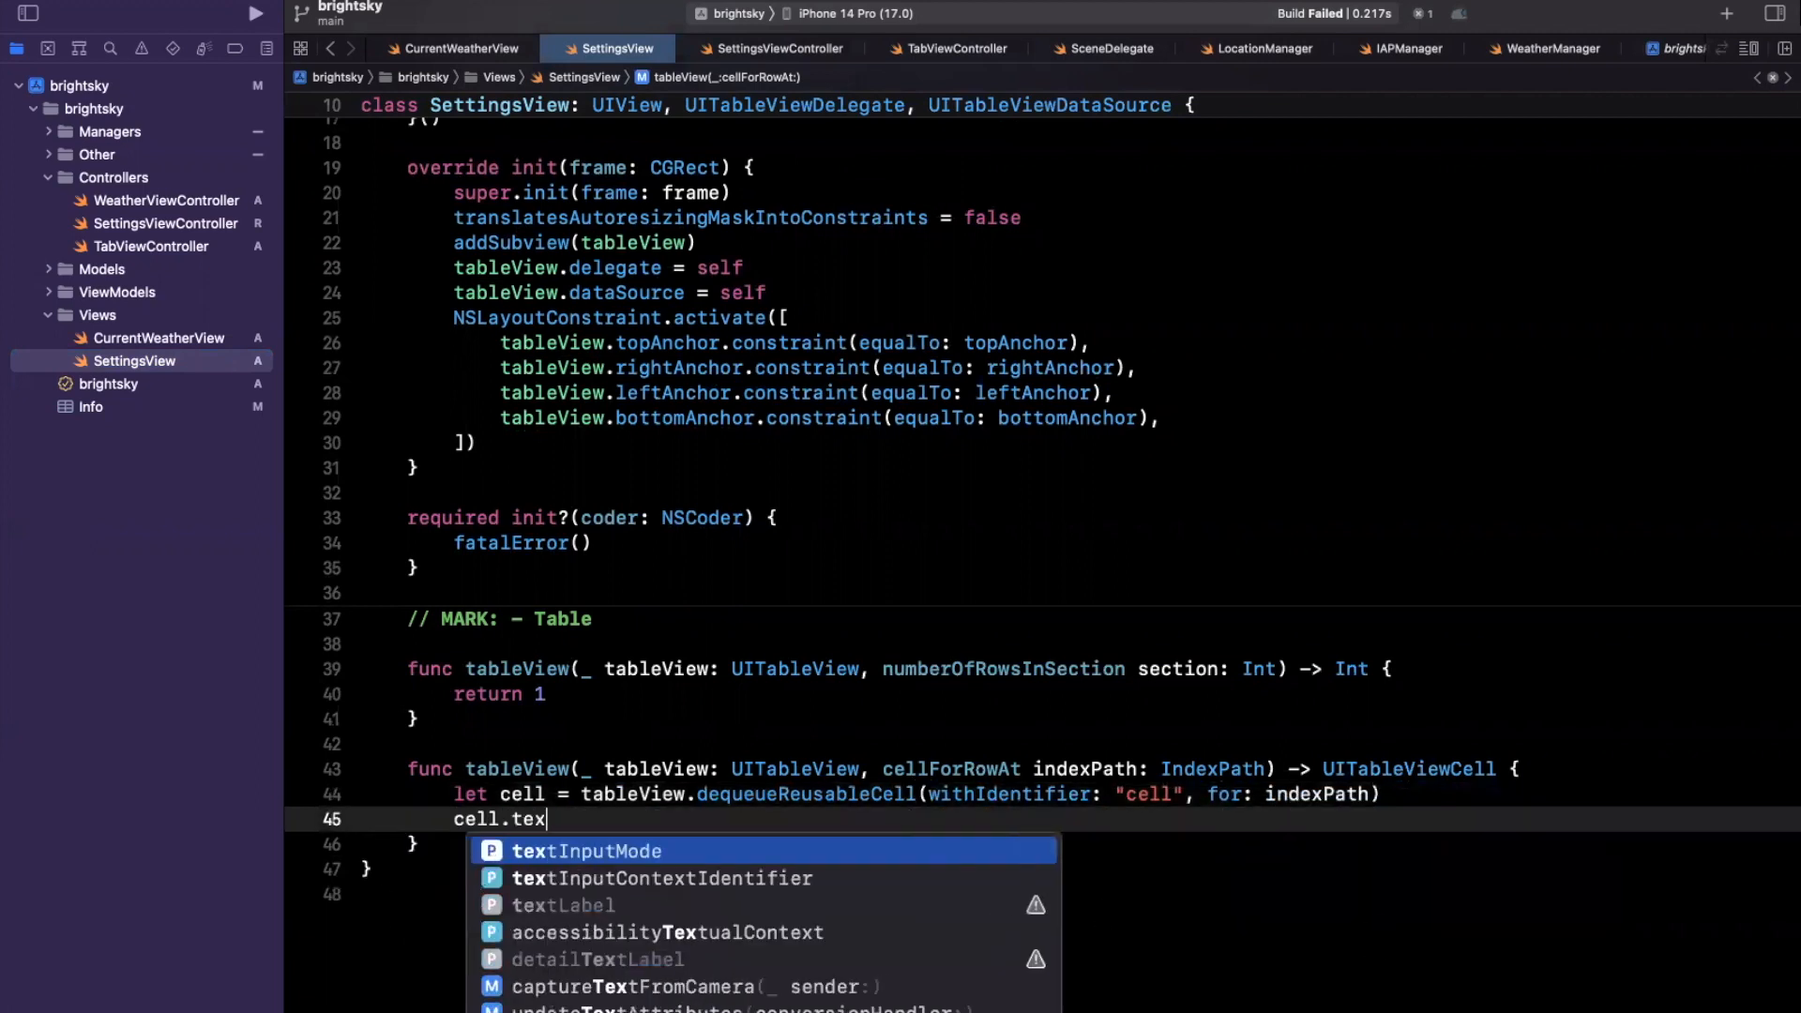
{"action": "type", "text": "t"}
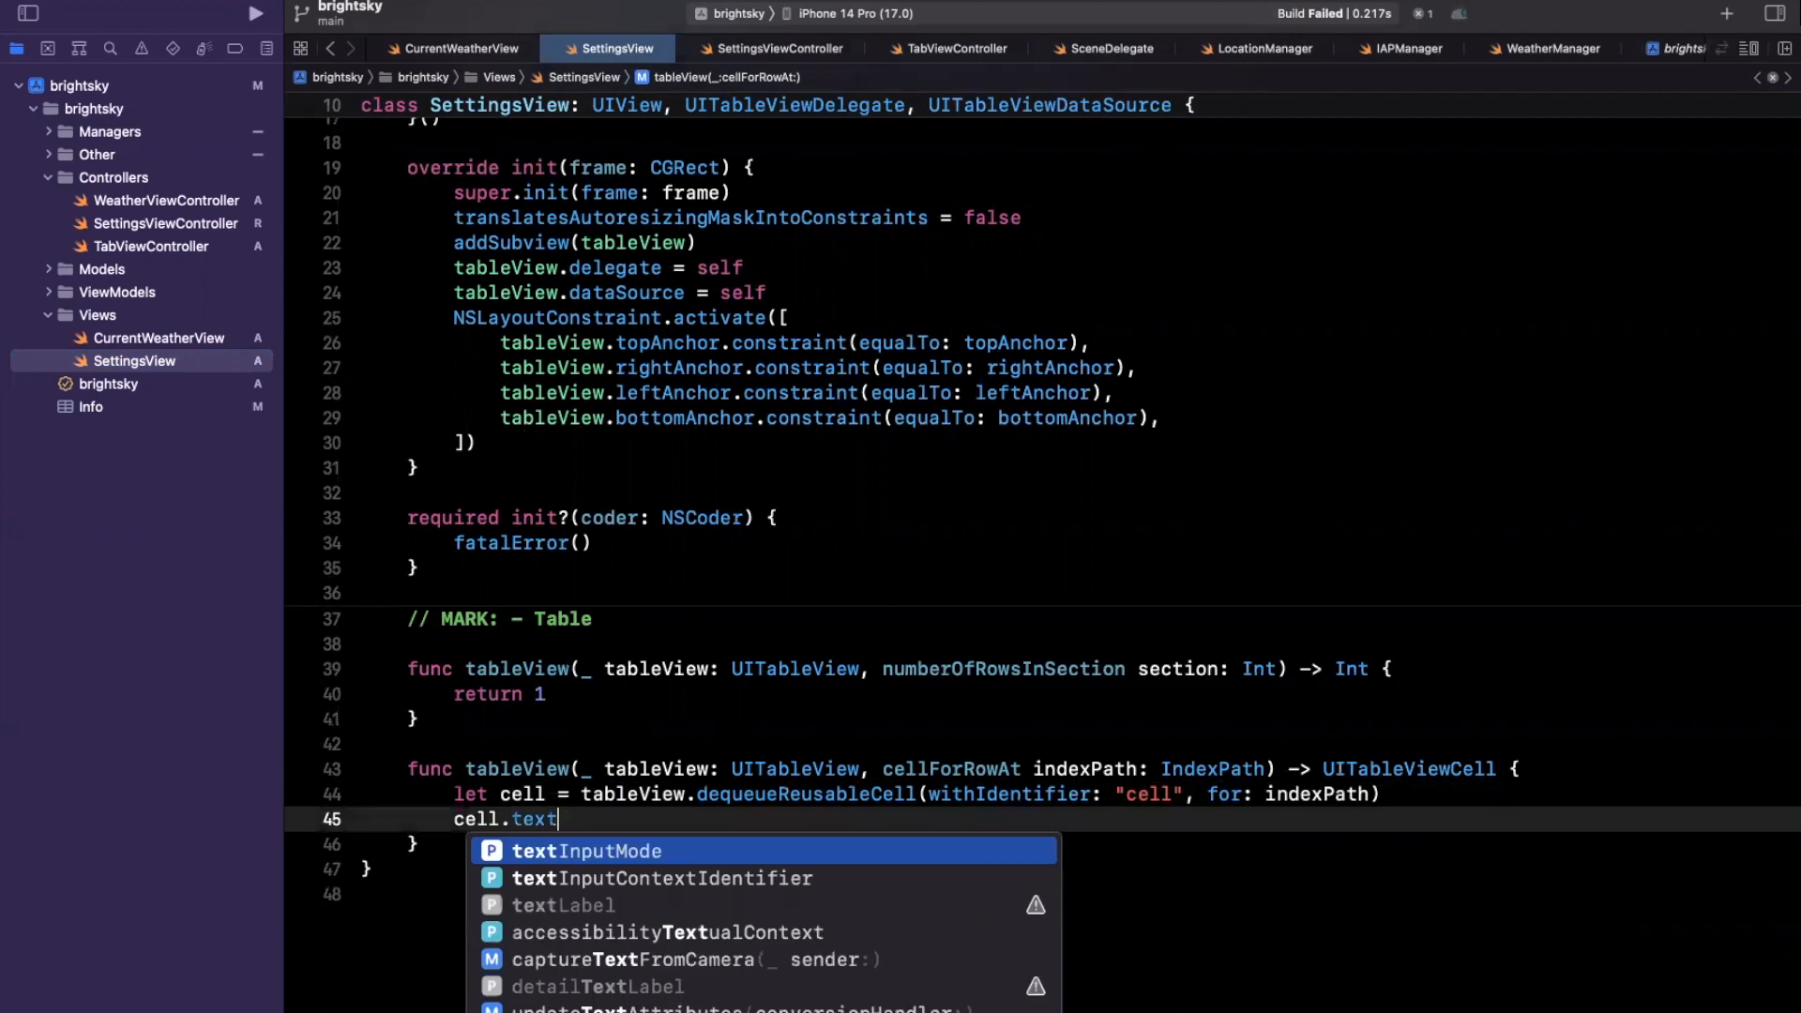
{"action": "type", "text": "l?.text = \""}
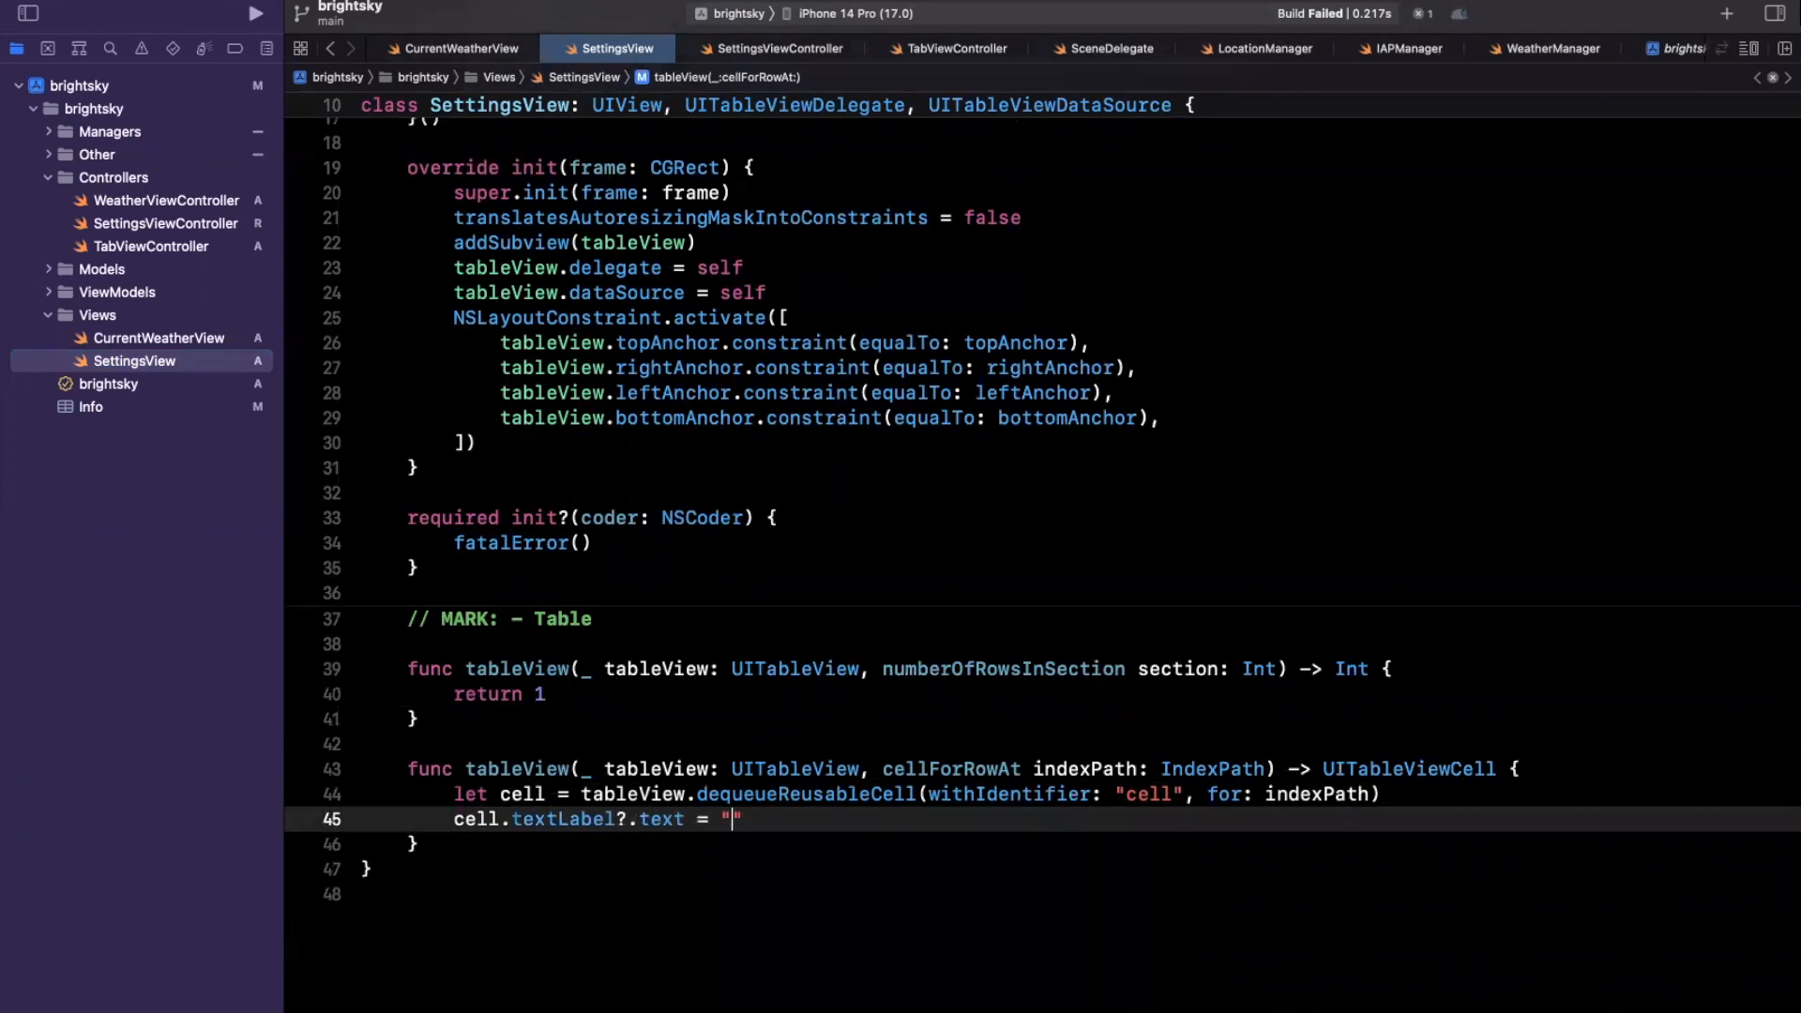
{"action": "type", "text": "Test"}
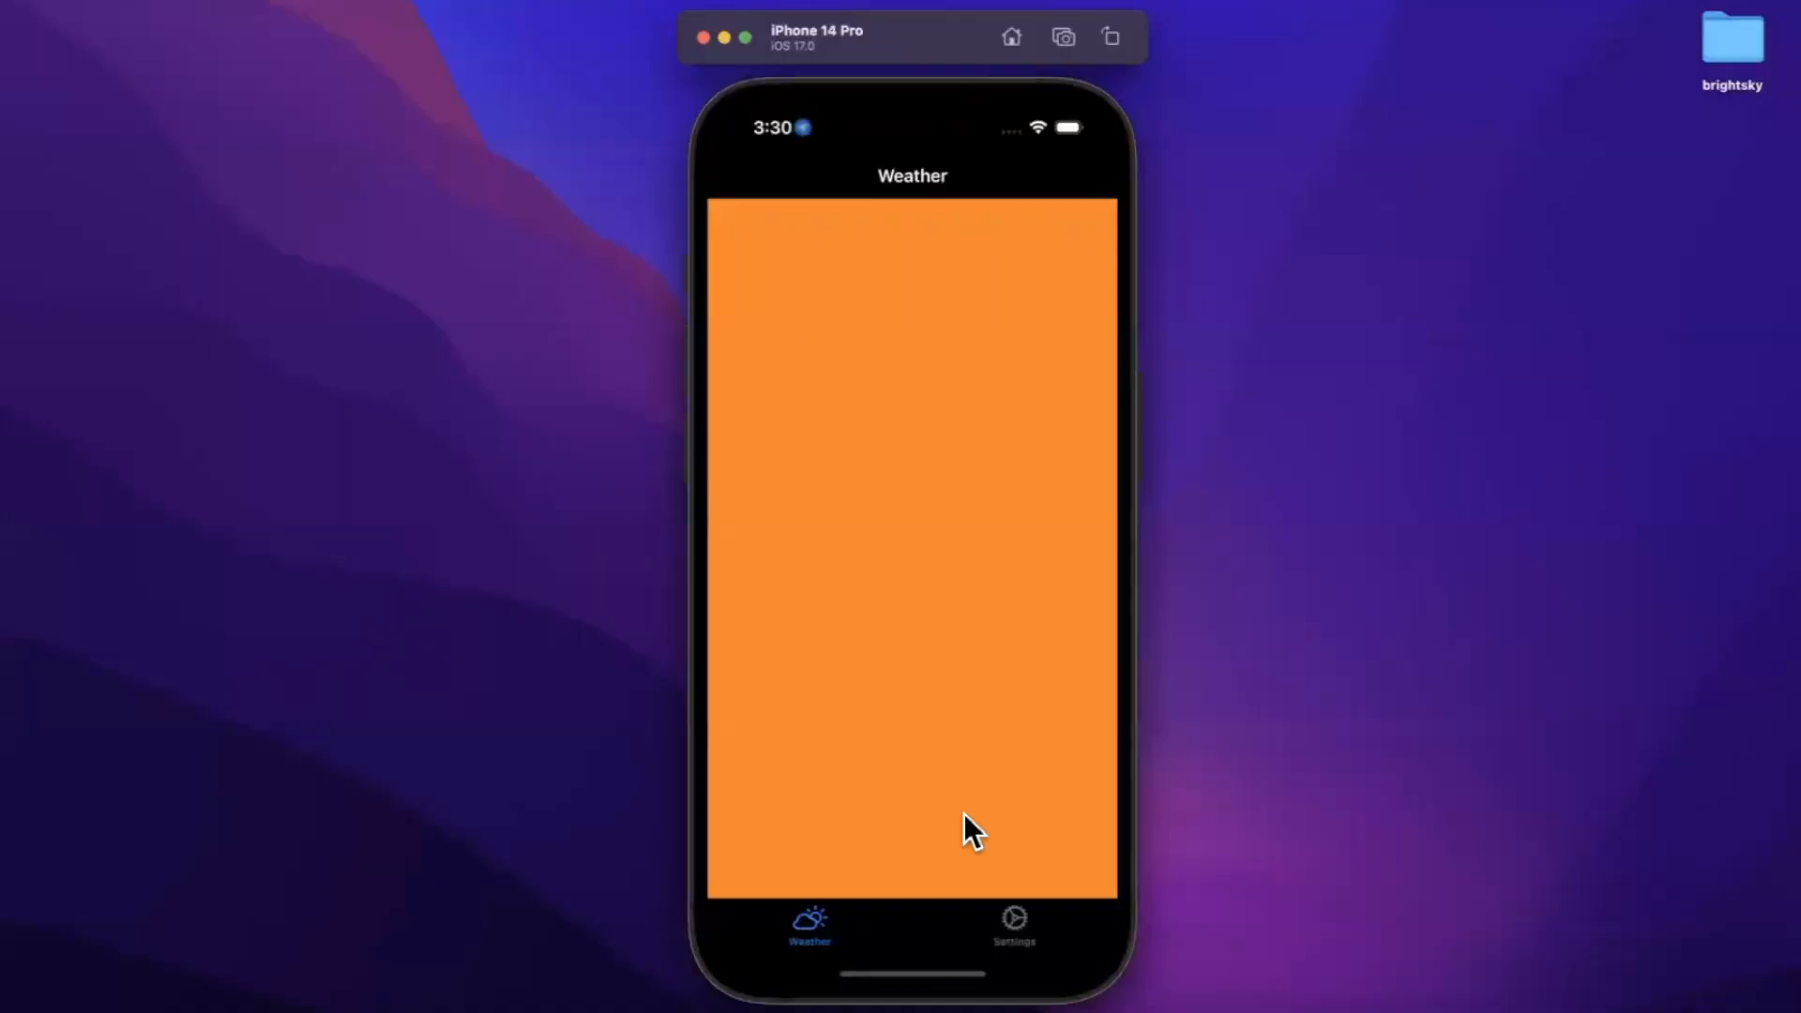
Step: Switch back to Xcode from the simulator and finish cellForRowAt with "return cell"
{"action": "left_click", "coordinate": [1013, 925]}
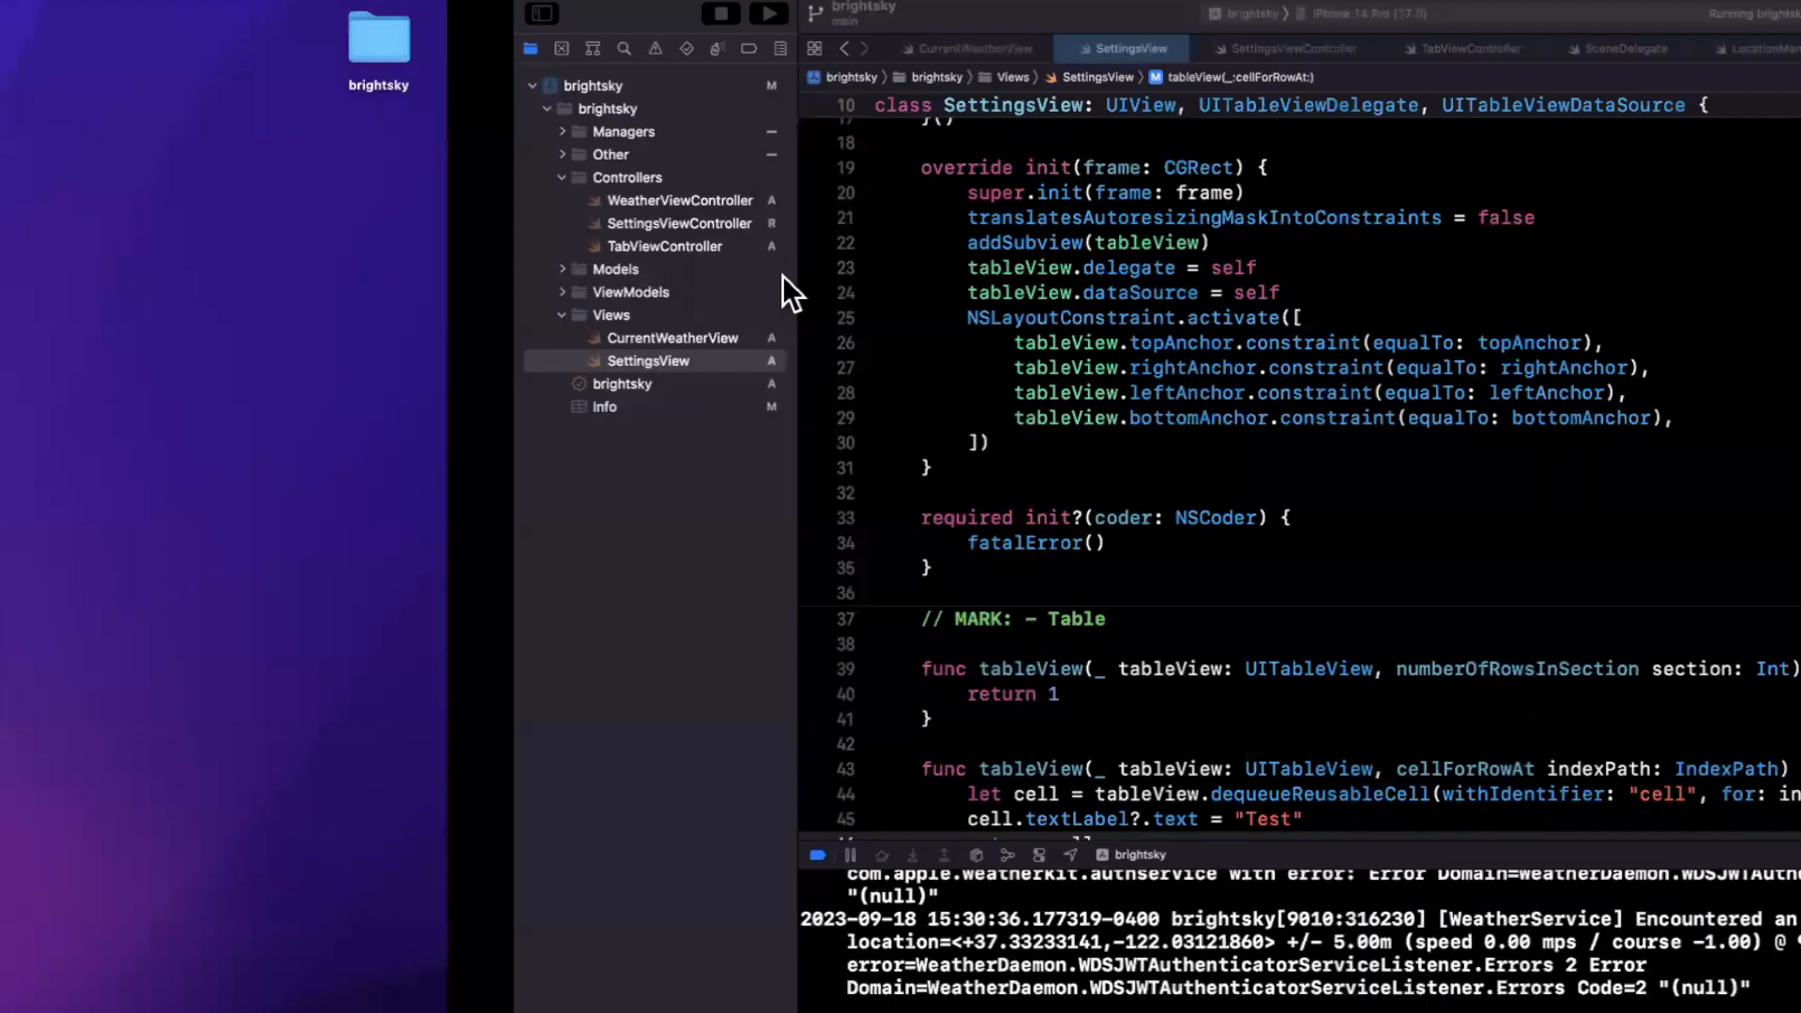
{"action": "type", "text": "return cell"}
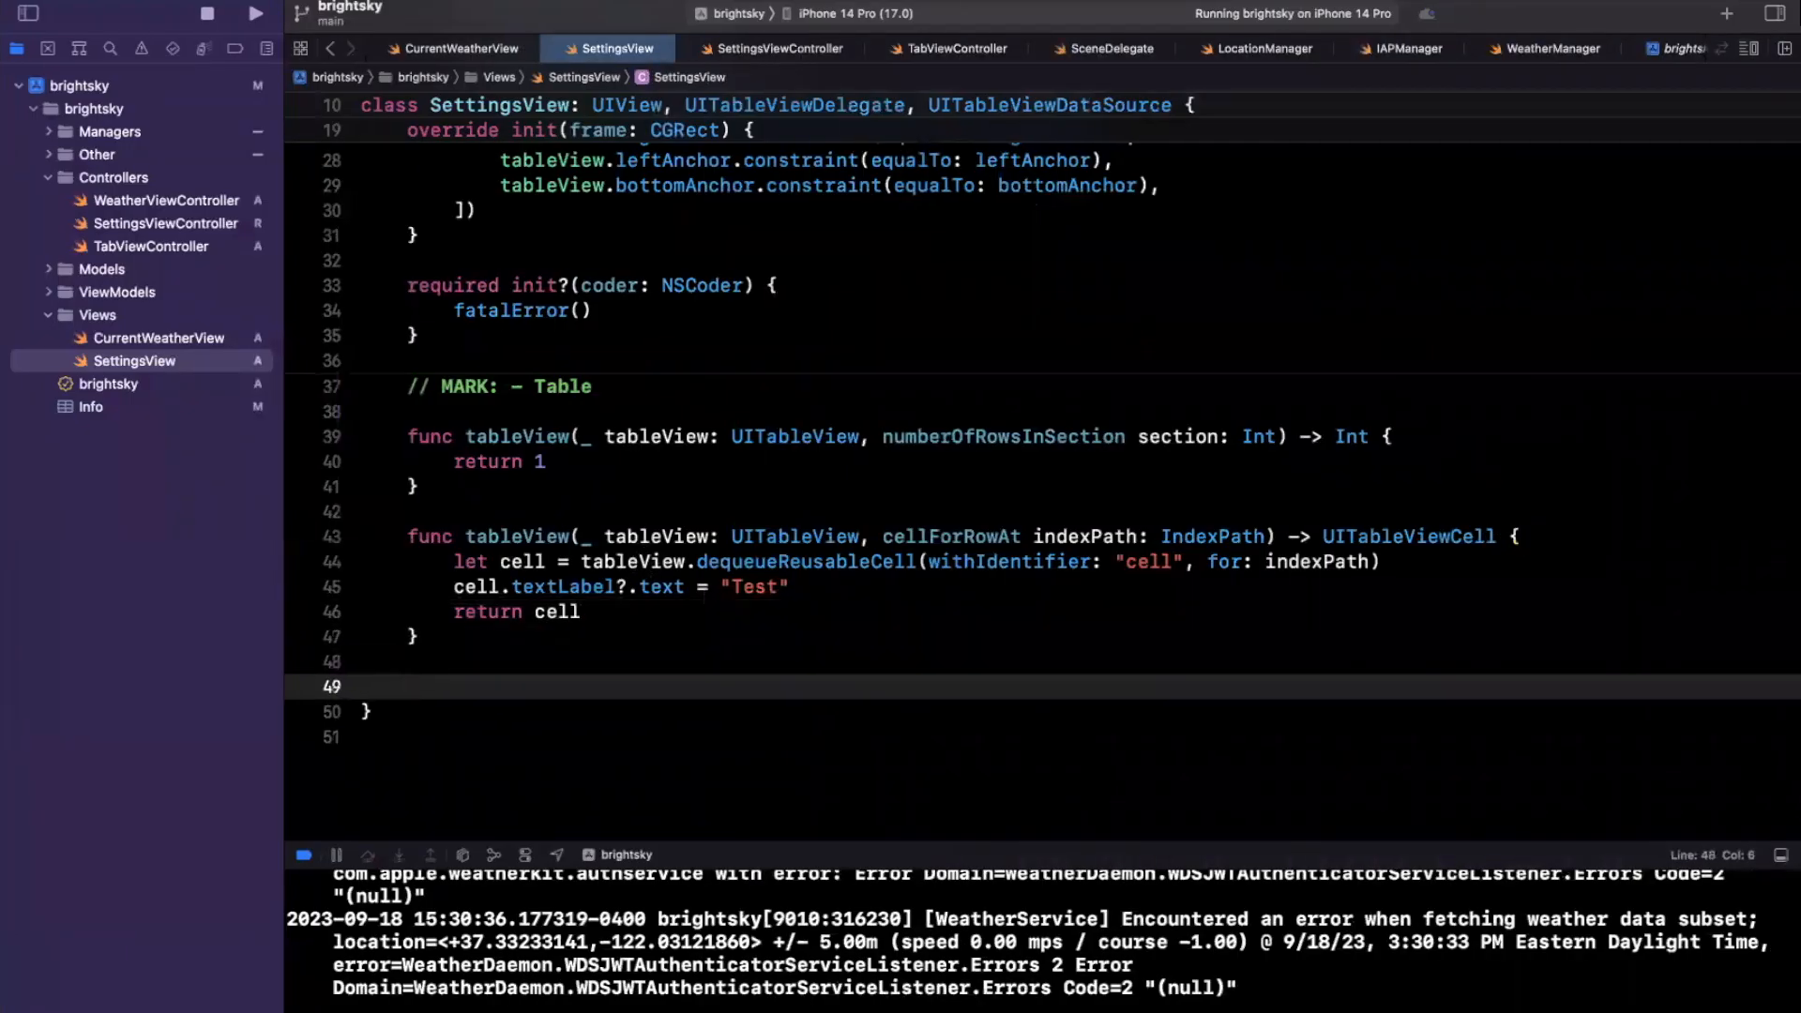
Step: Add tableView(_:didSelectRowAt:) calling deselectRow(at: indexPath, animated: true)
{"action": "left_click", "coordinate": [408, 686]}
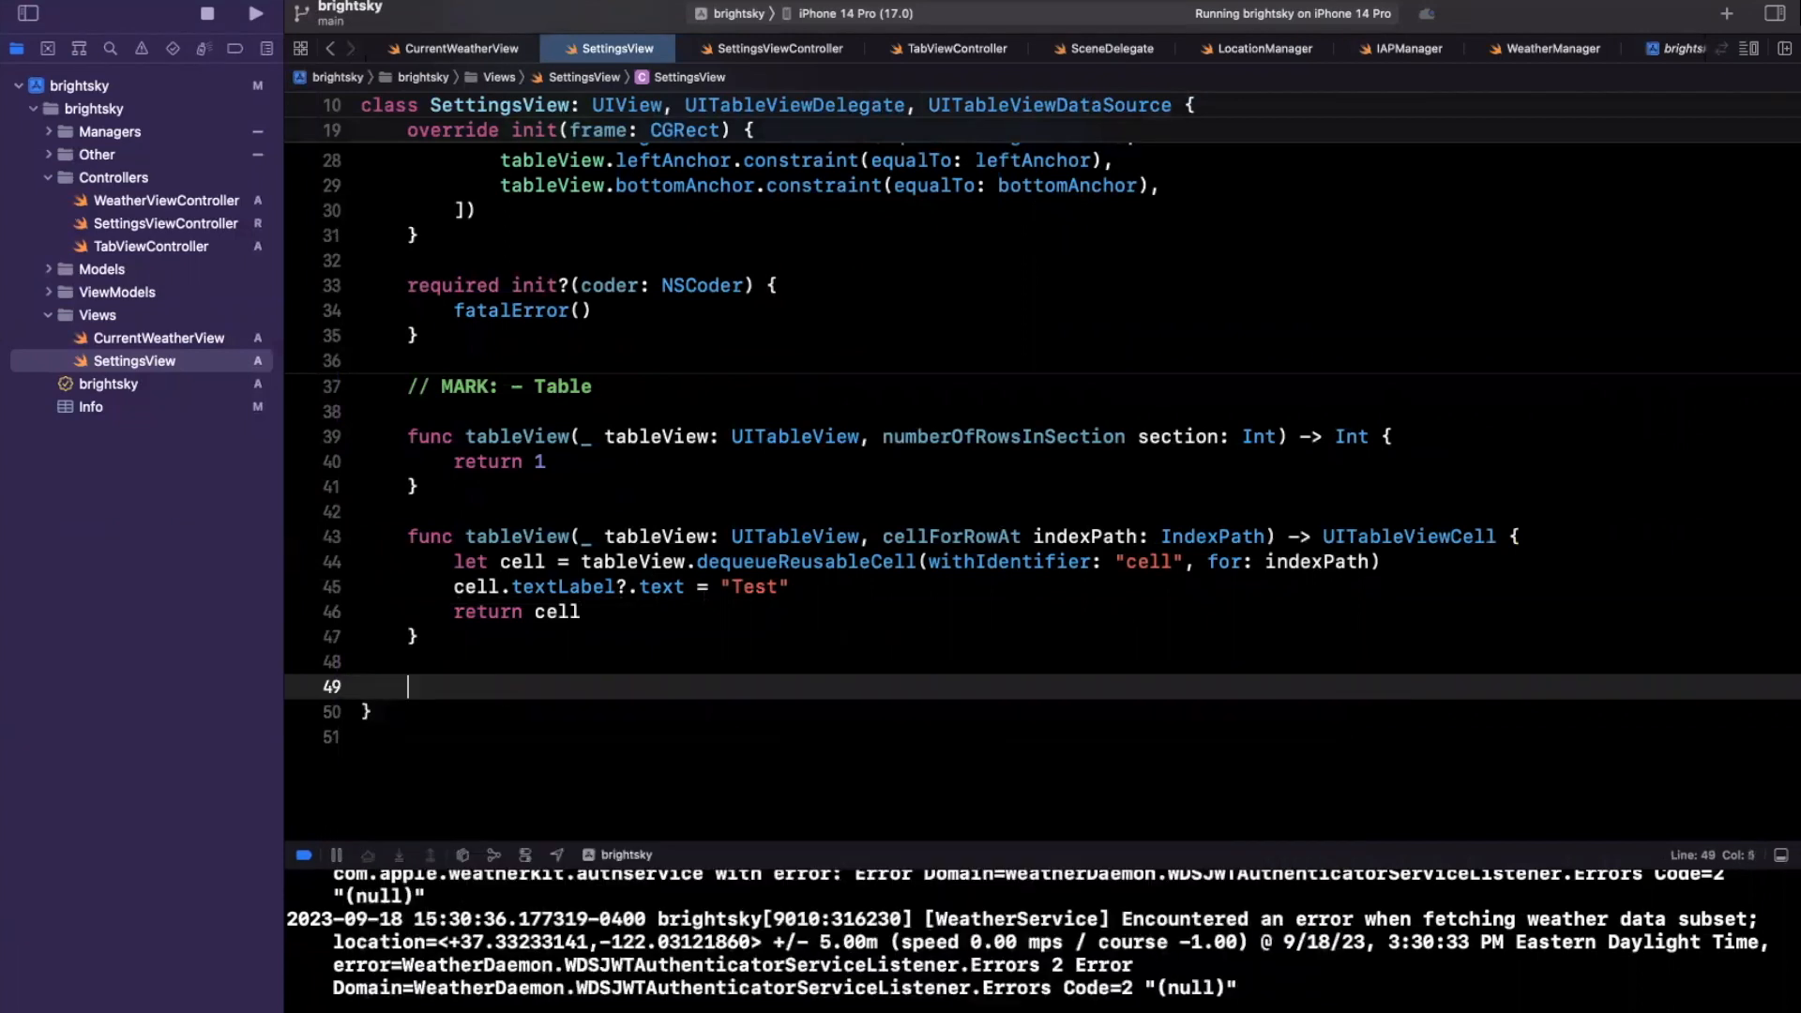
{"action": "type", "text": "didselect"}
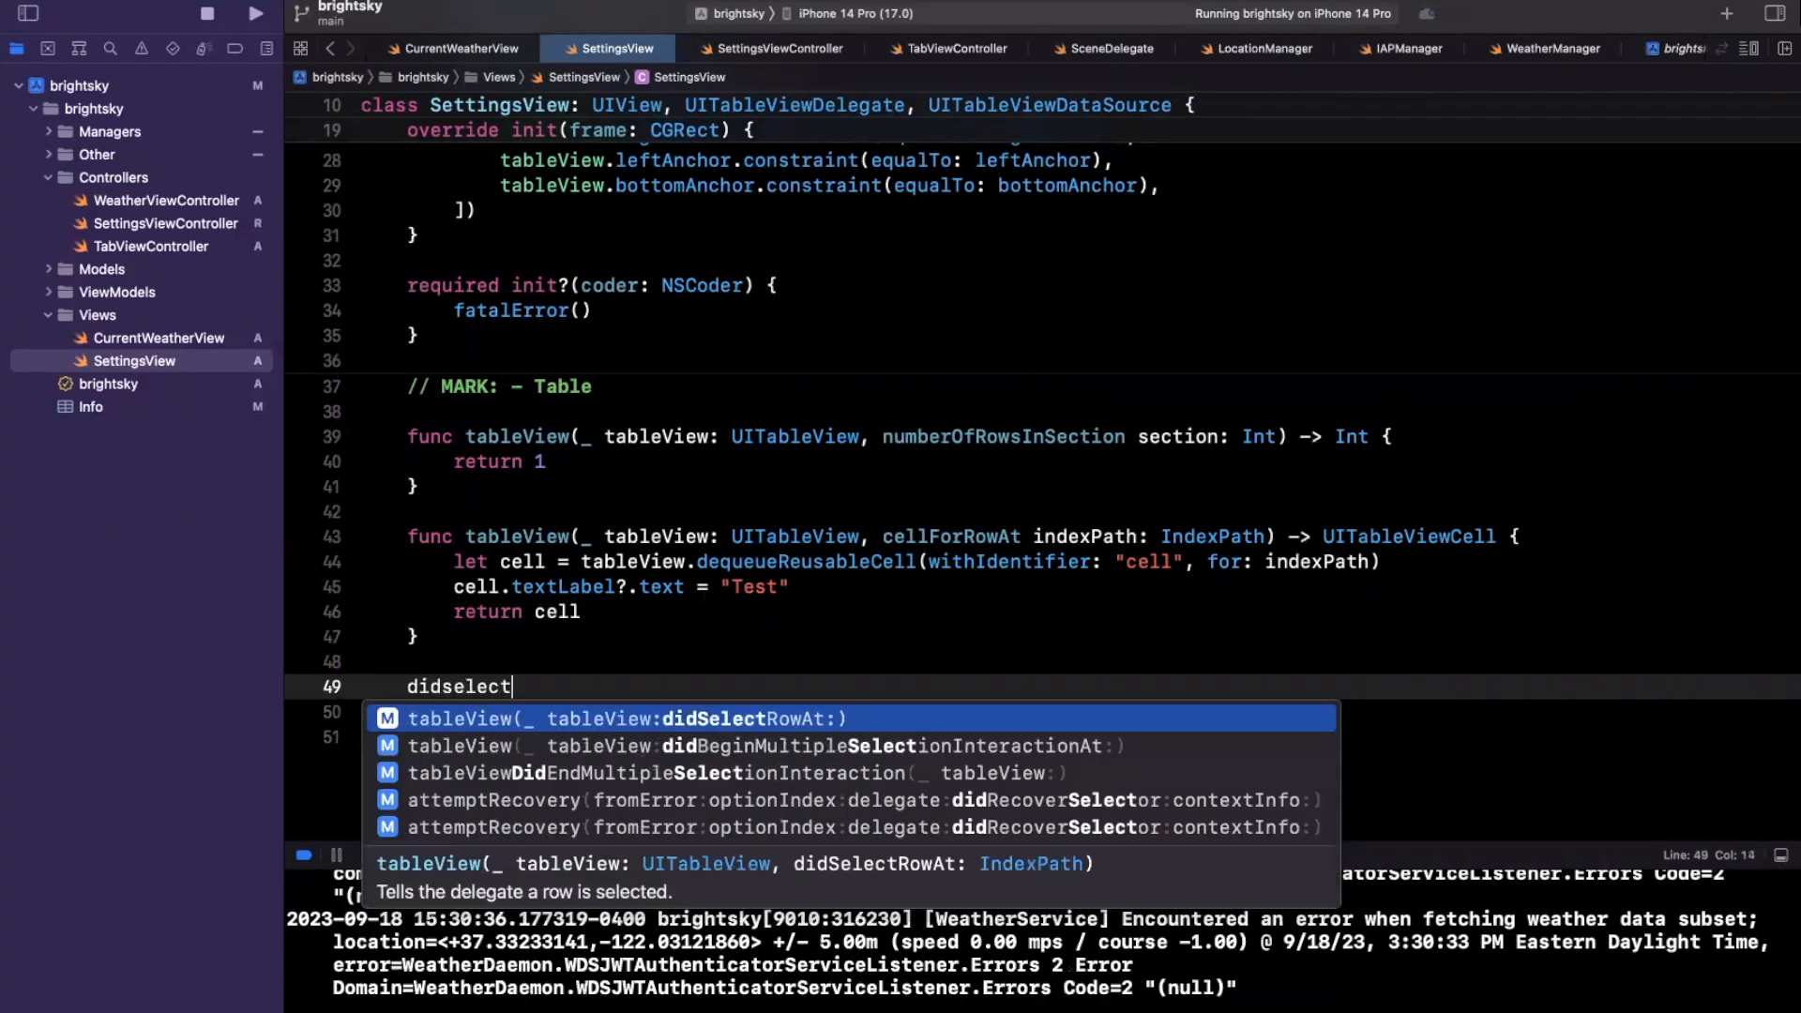
{"action": "key", "text": "down"}
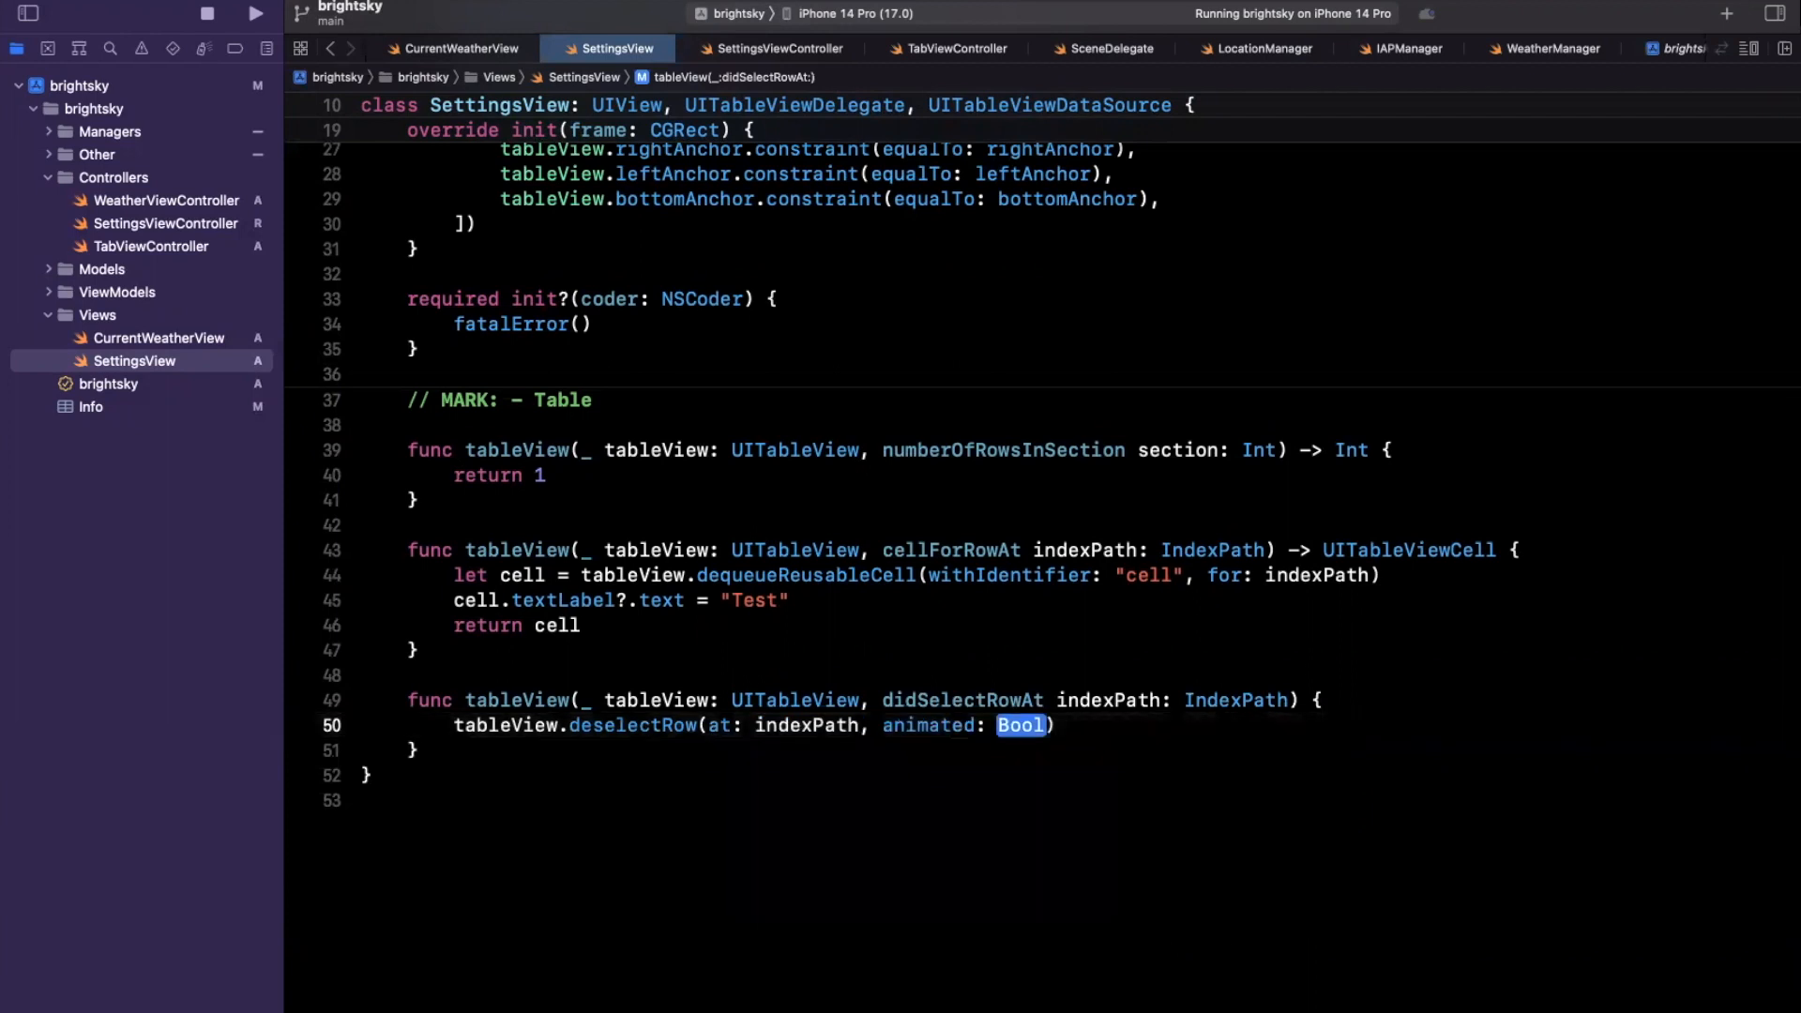
{"action": "type", "text": "true"}
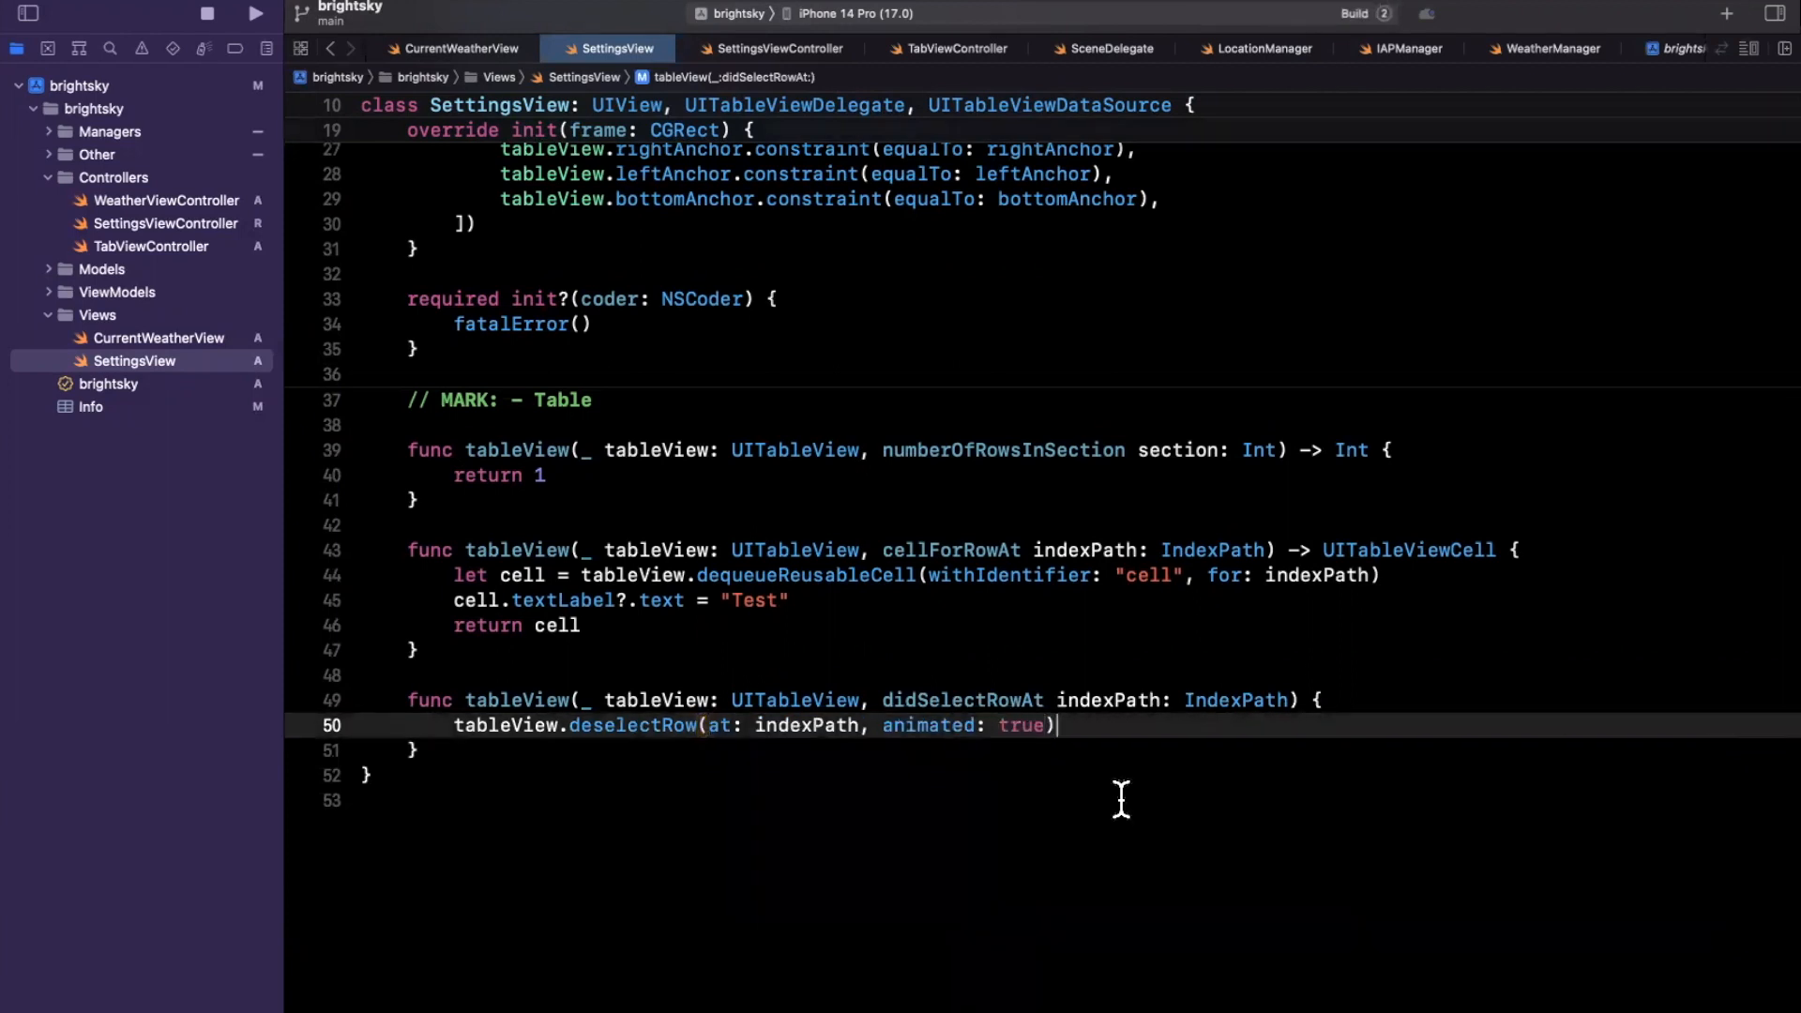
{"action": "left_click", "coordinate": [257, 12]}
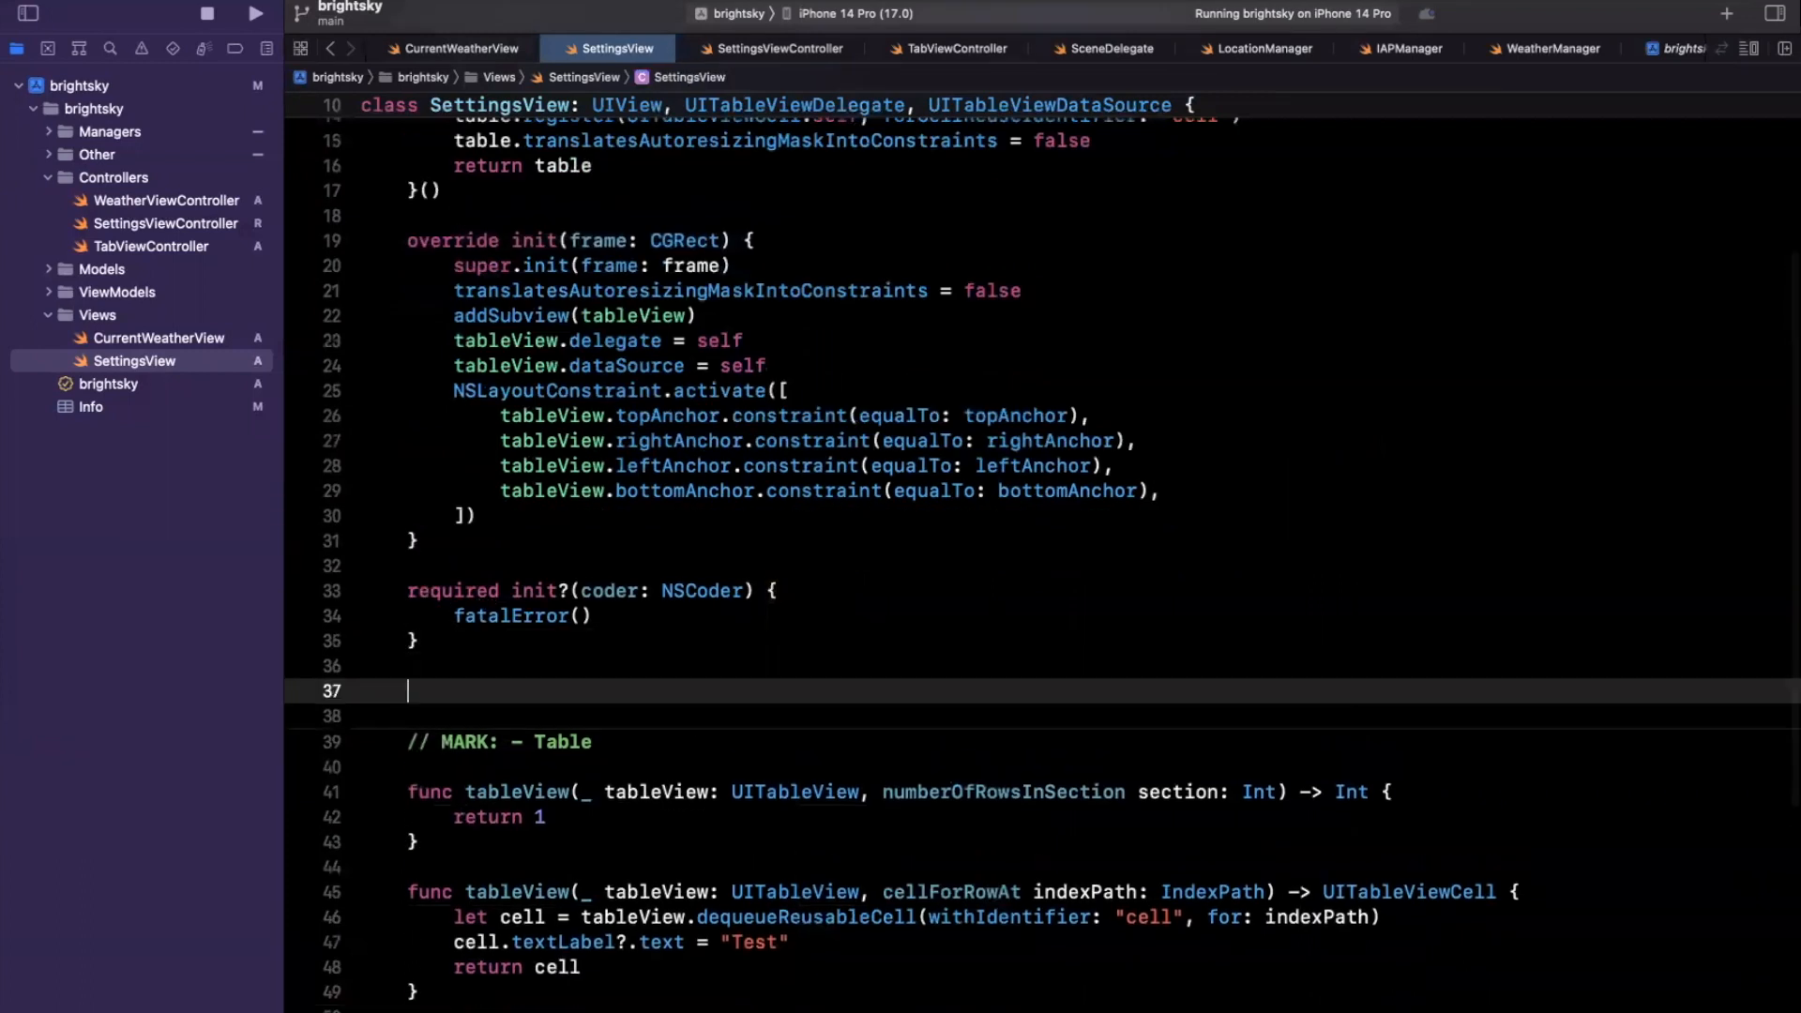
Step: Add public func configure(with viewModel: SettingsViewViewModel) that assigns self.viewModel
{"action": "type", "text": "public func configure(with"}
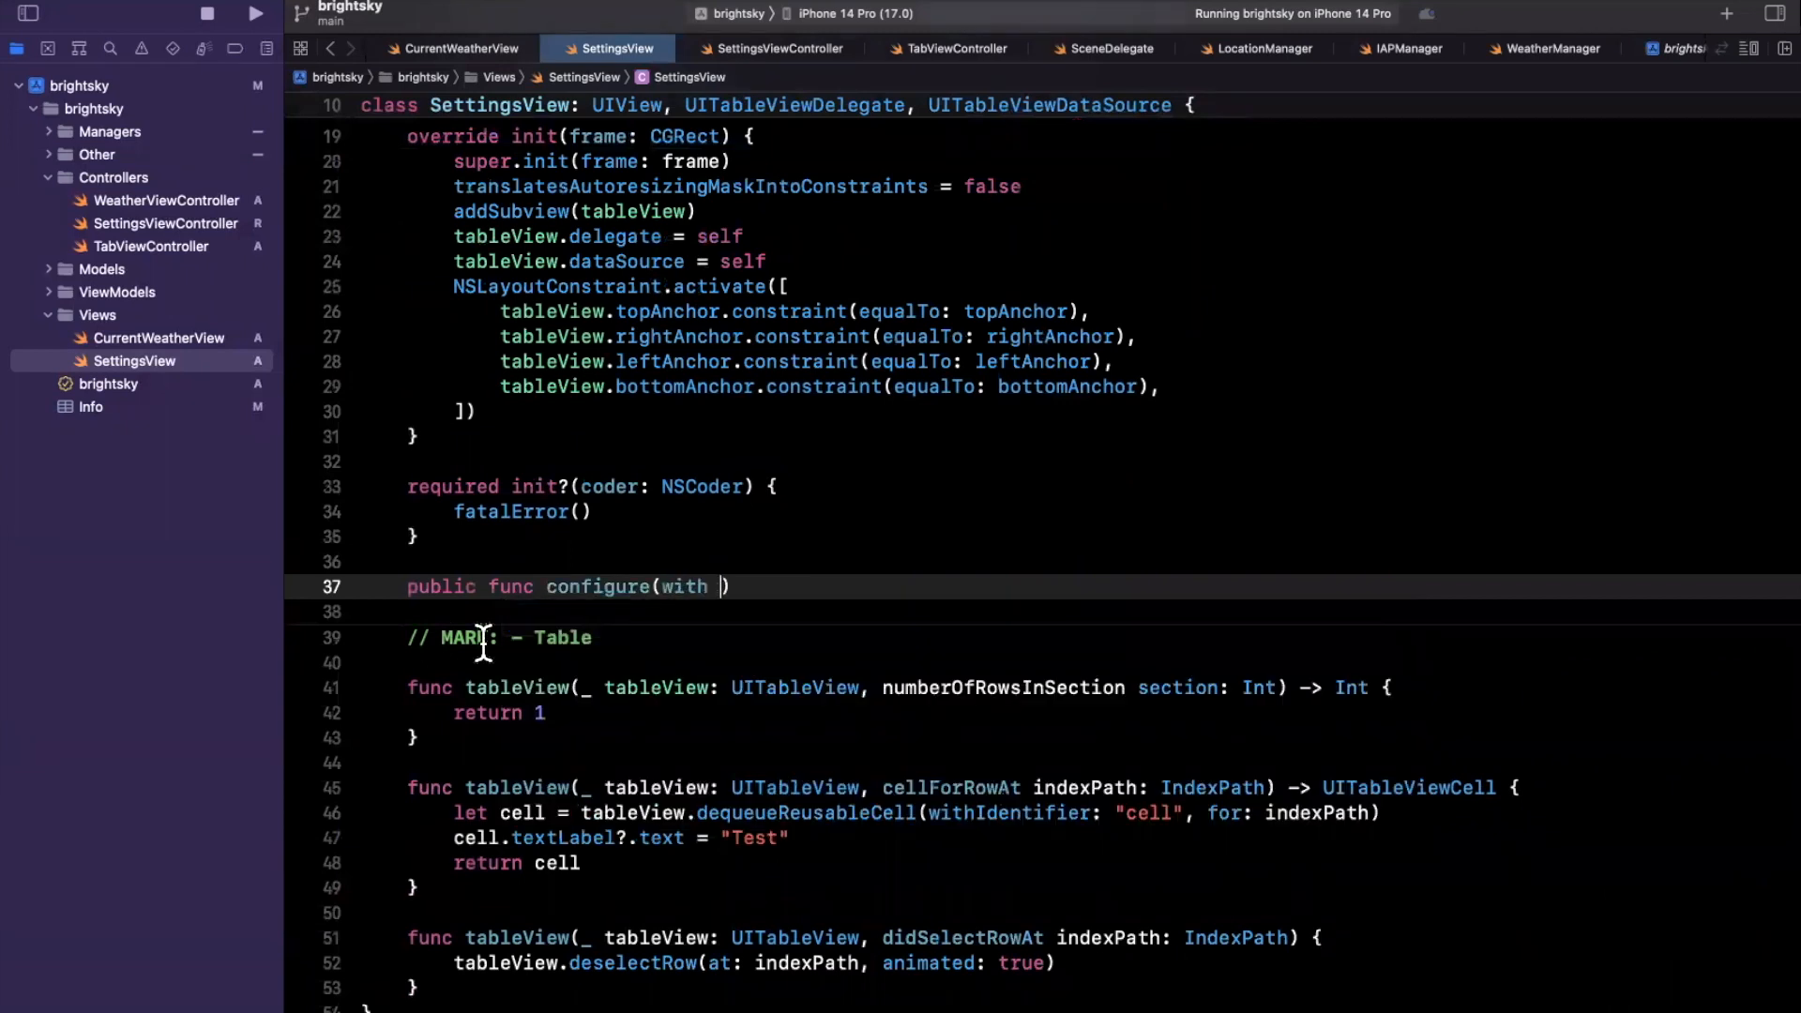
{"action": "type", "text": "viewModel:"}
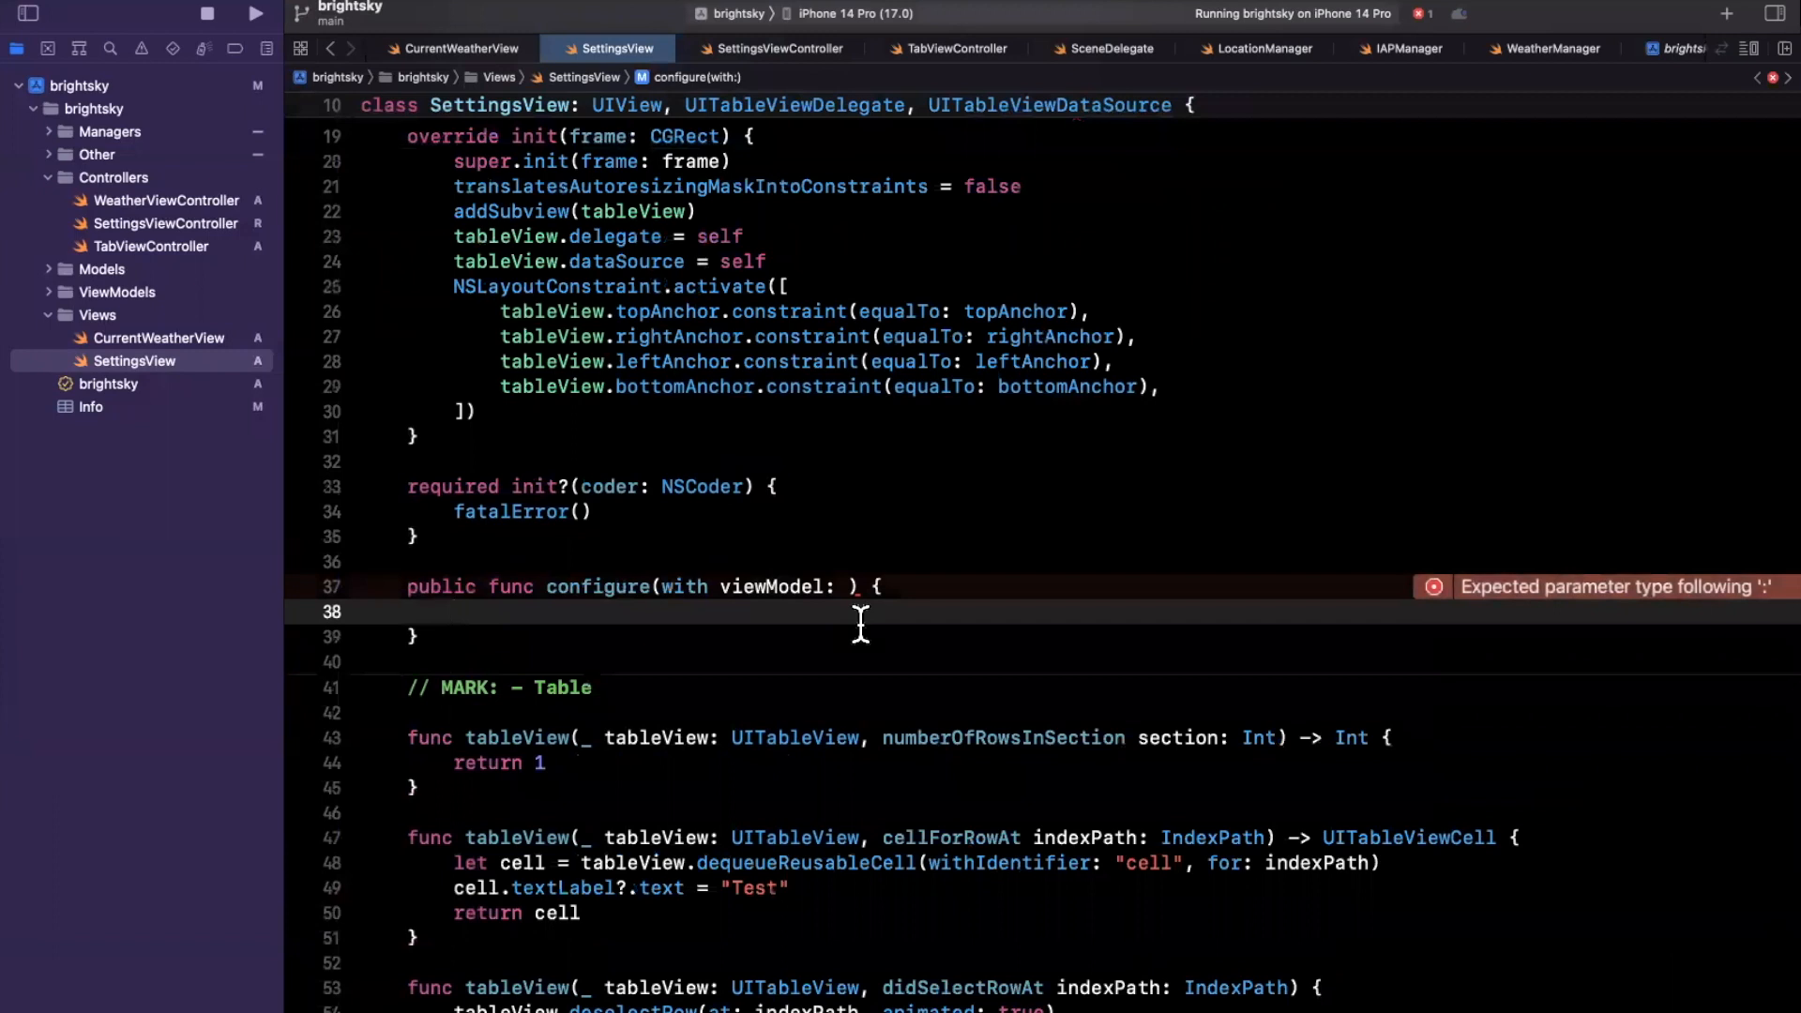
{"action": "type", "text": "SettingsViewViewModel"}
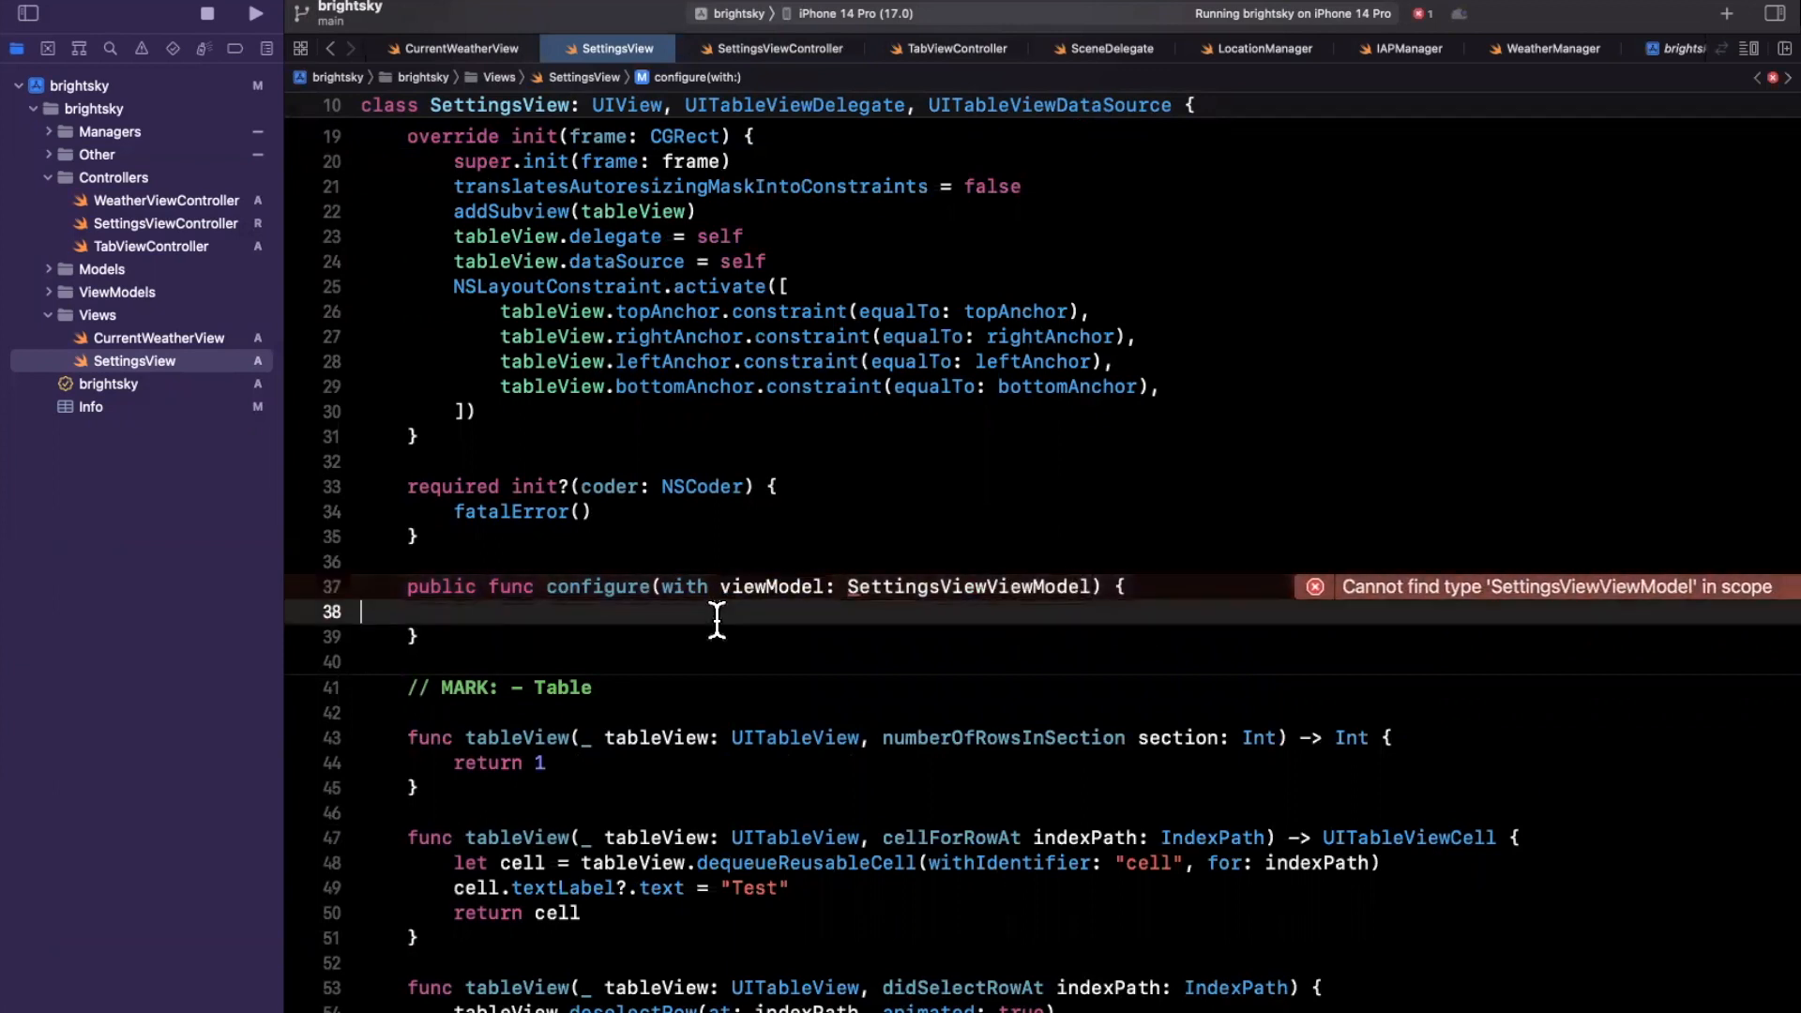
{"action": "type", "text": "self.viewModel = viewModel"}
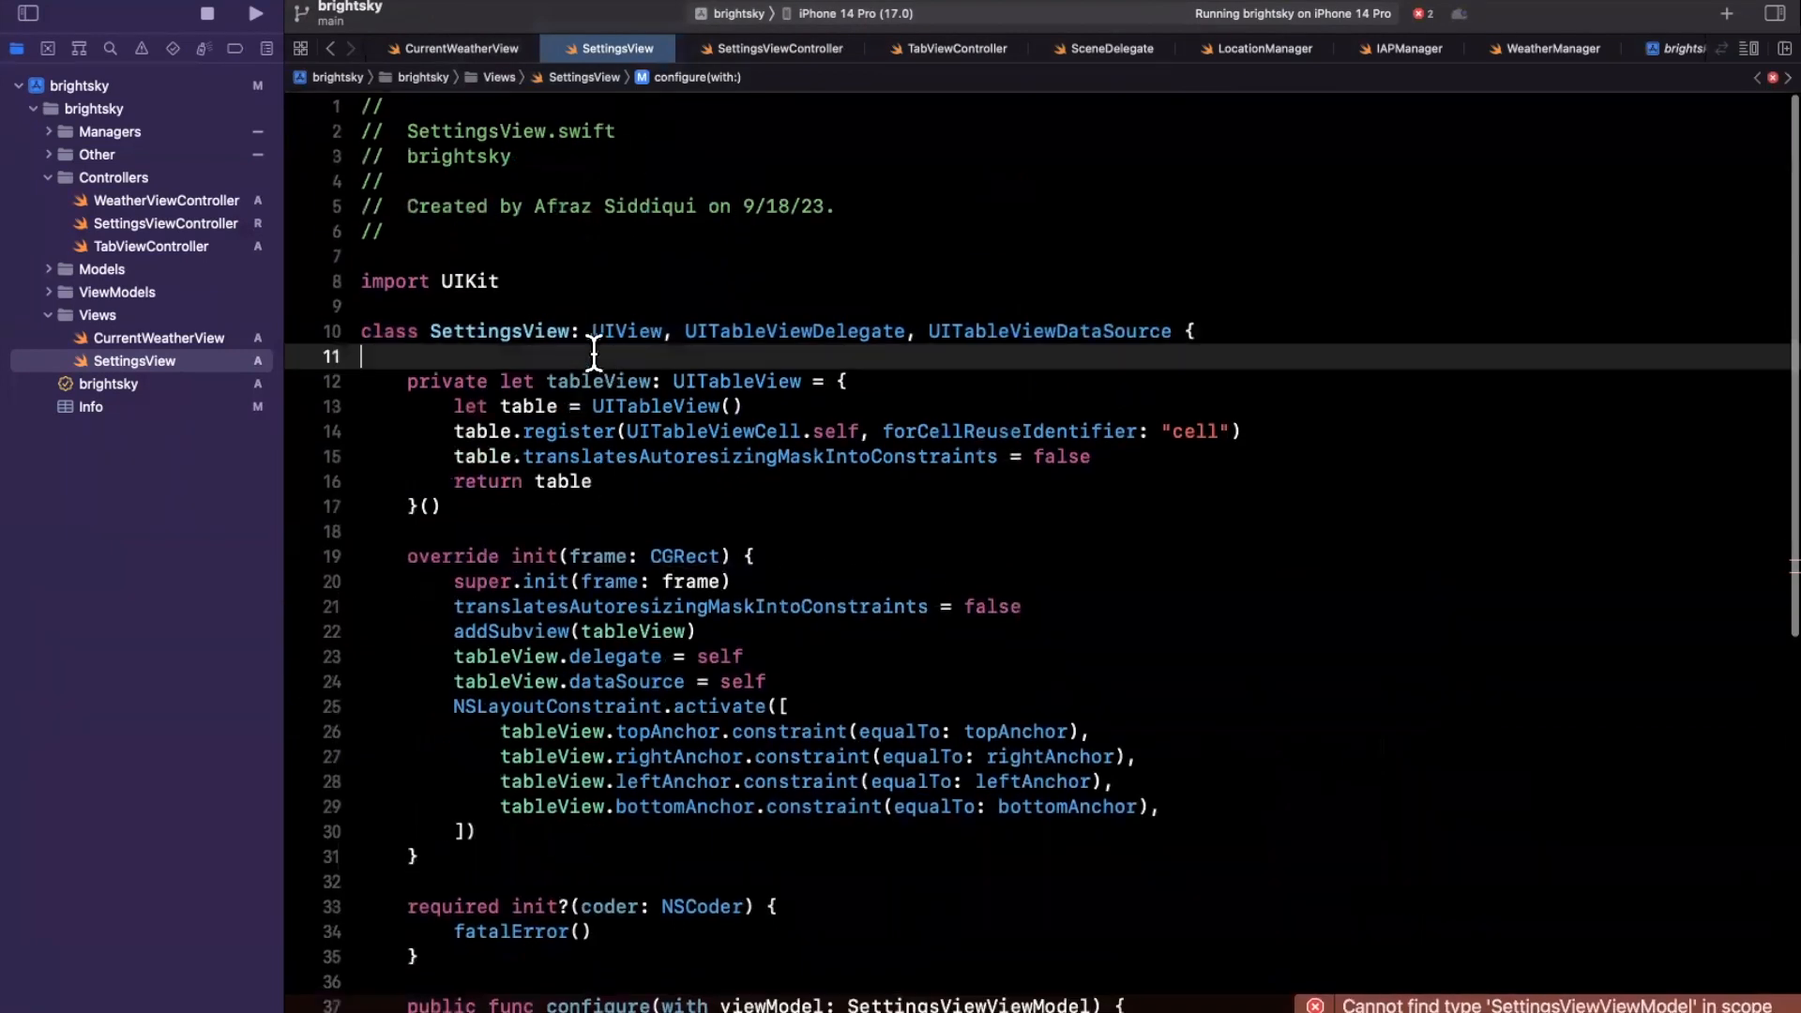
Step: Declare private let viewModel: SettingsViewViewModel, mark the class final, and create SettingsViewViewModel.swift
{"action": "type", "text": "private"}
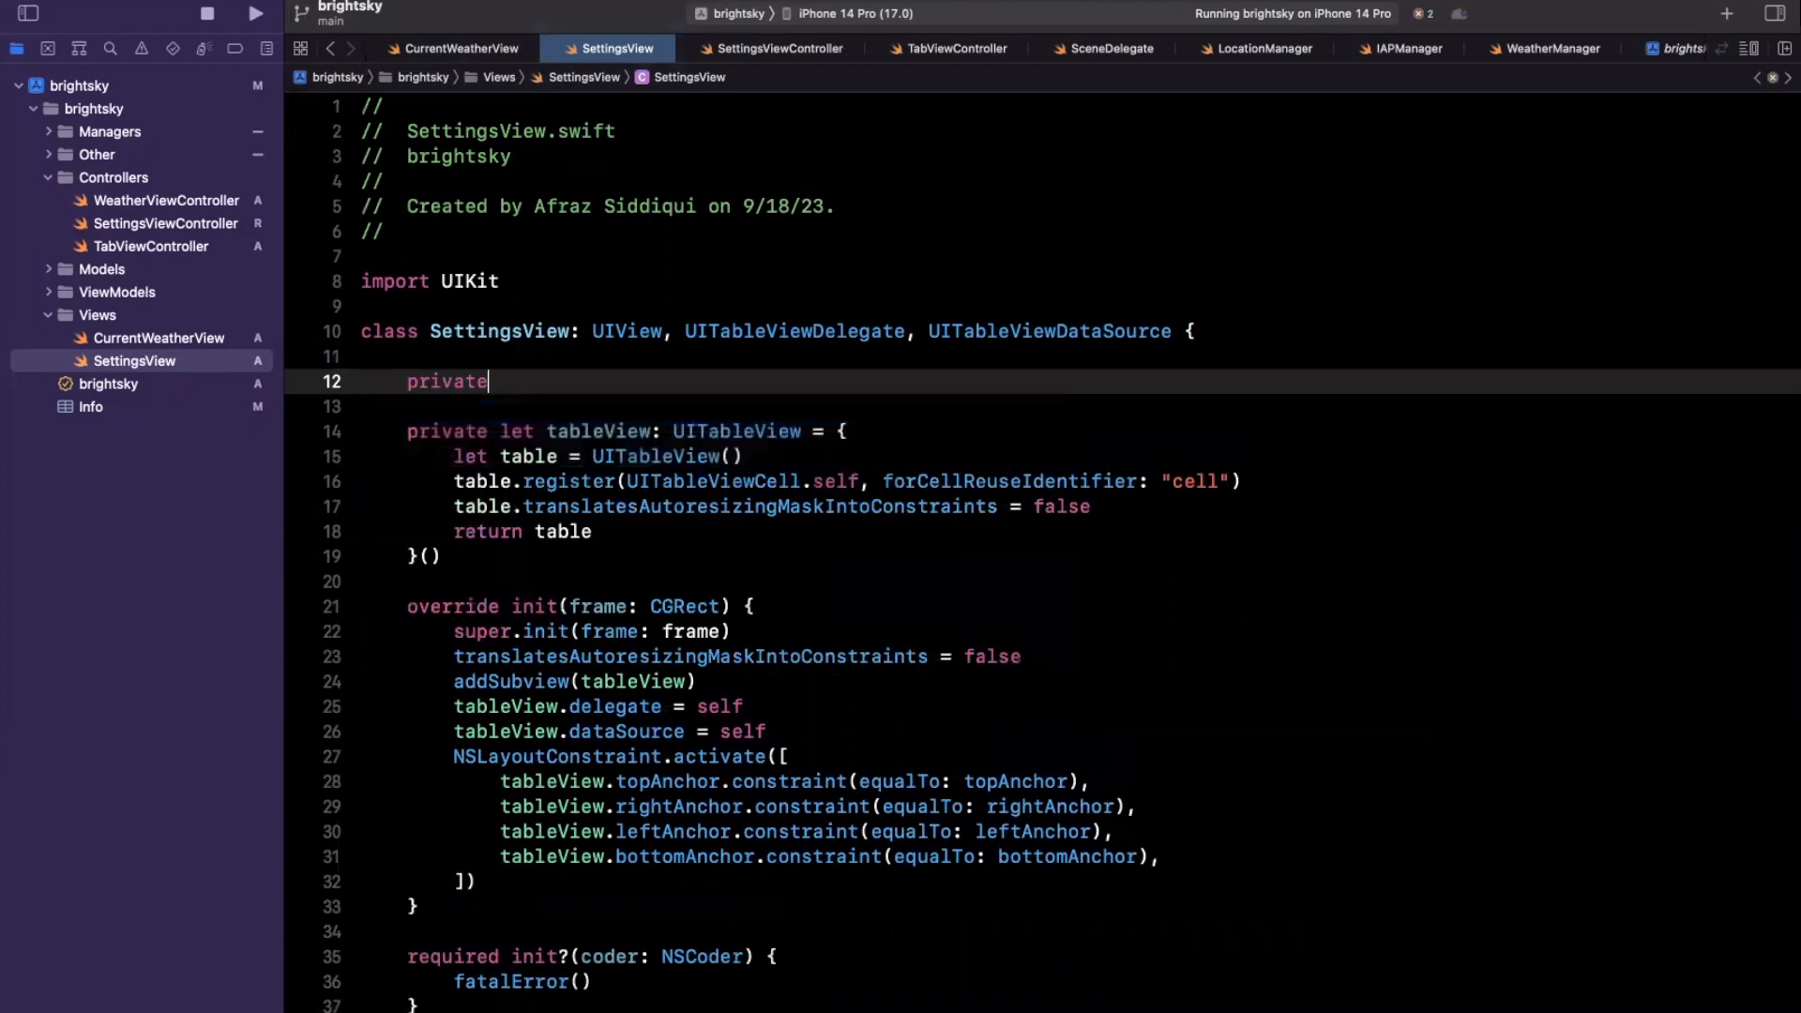
{"action": "type", "text": "let viewModel: SettingsViewViewModel"}
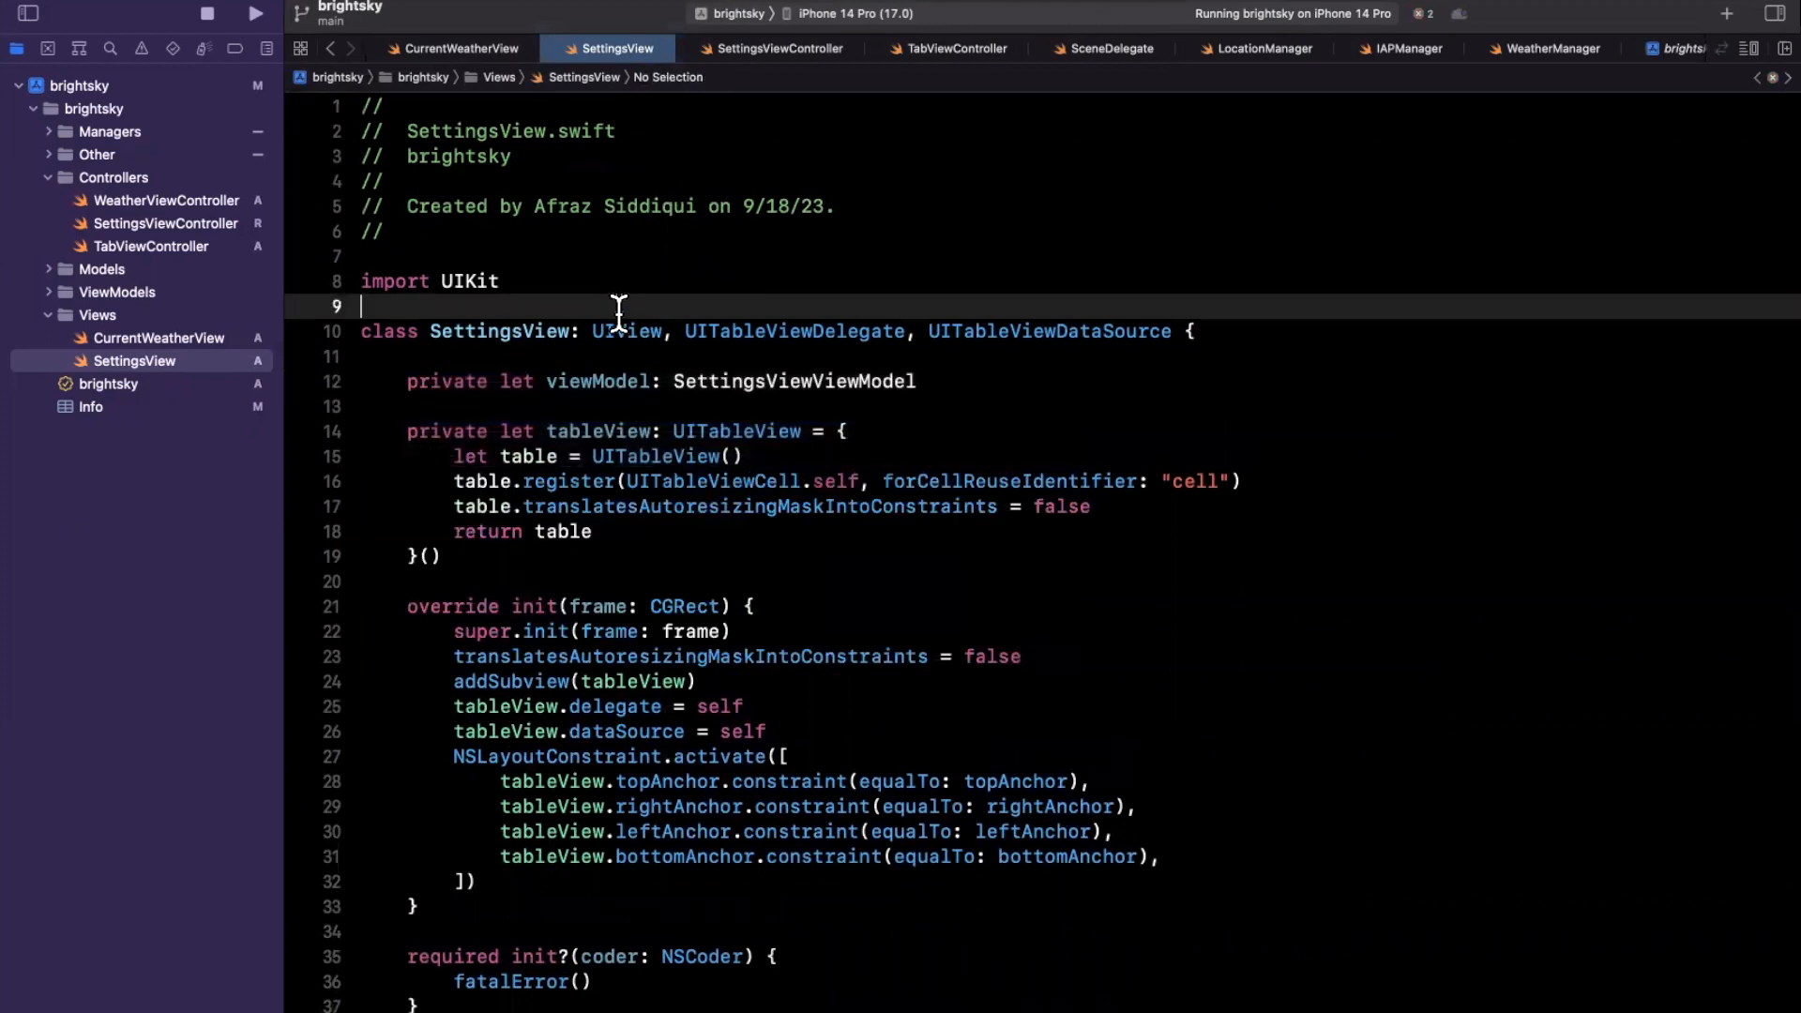
{"action": "type", "text": "final class Se"}
{"action": "type", "text": "SettingsViewViewModel"}
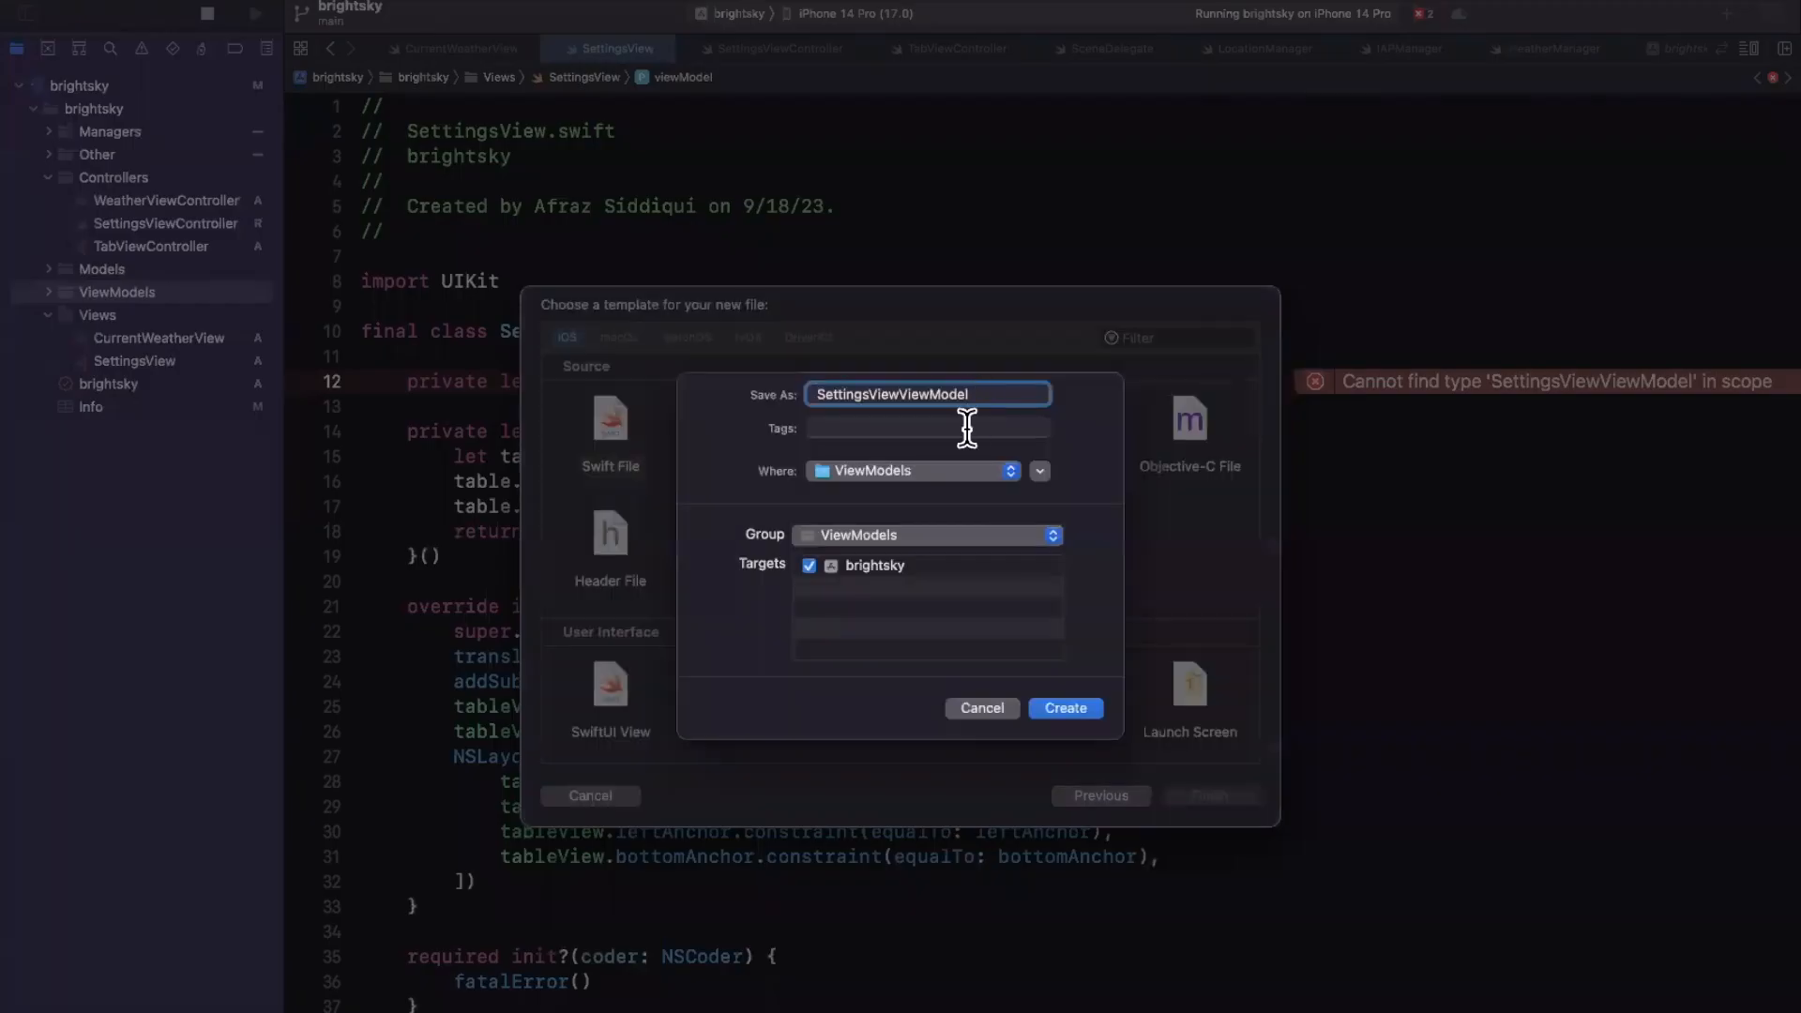
{"action": "left_click", "coordinate": [1063, 707]}
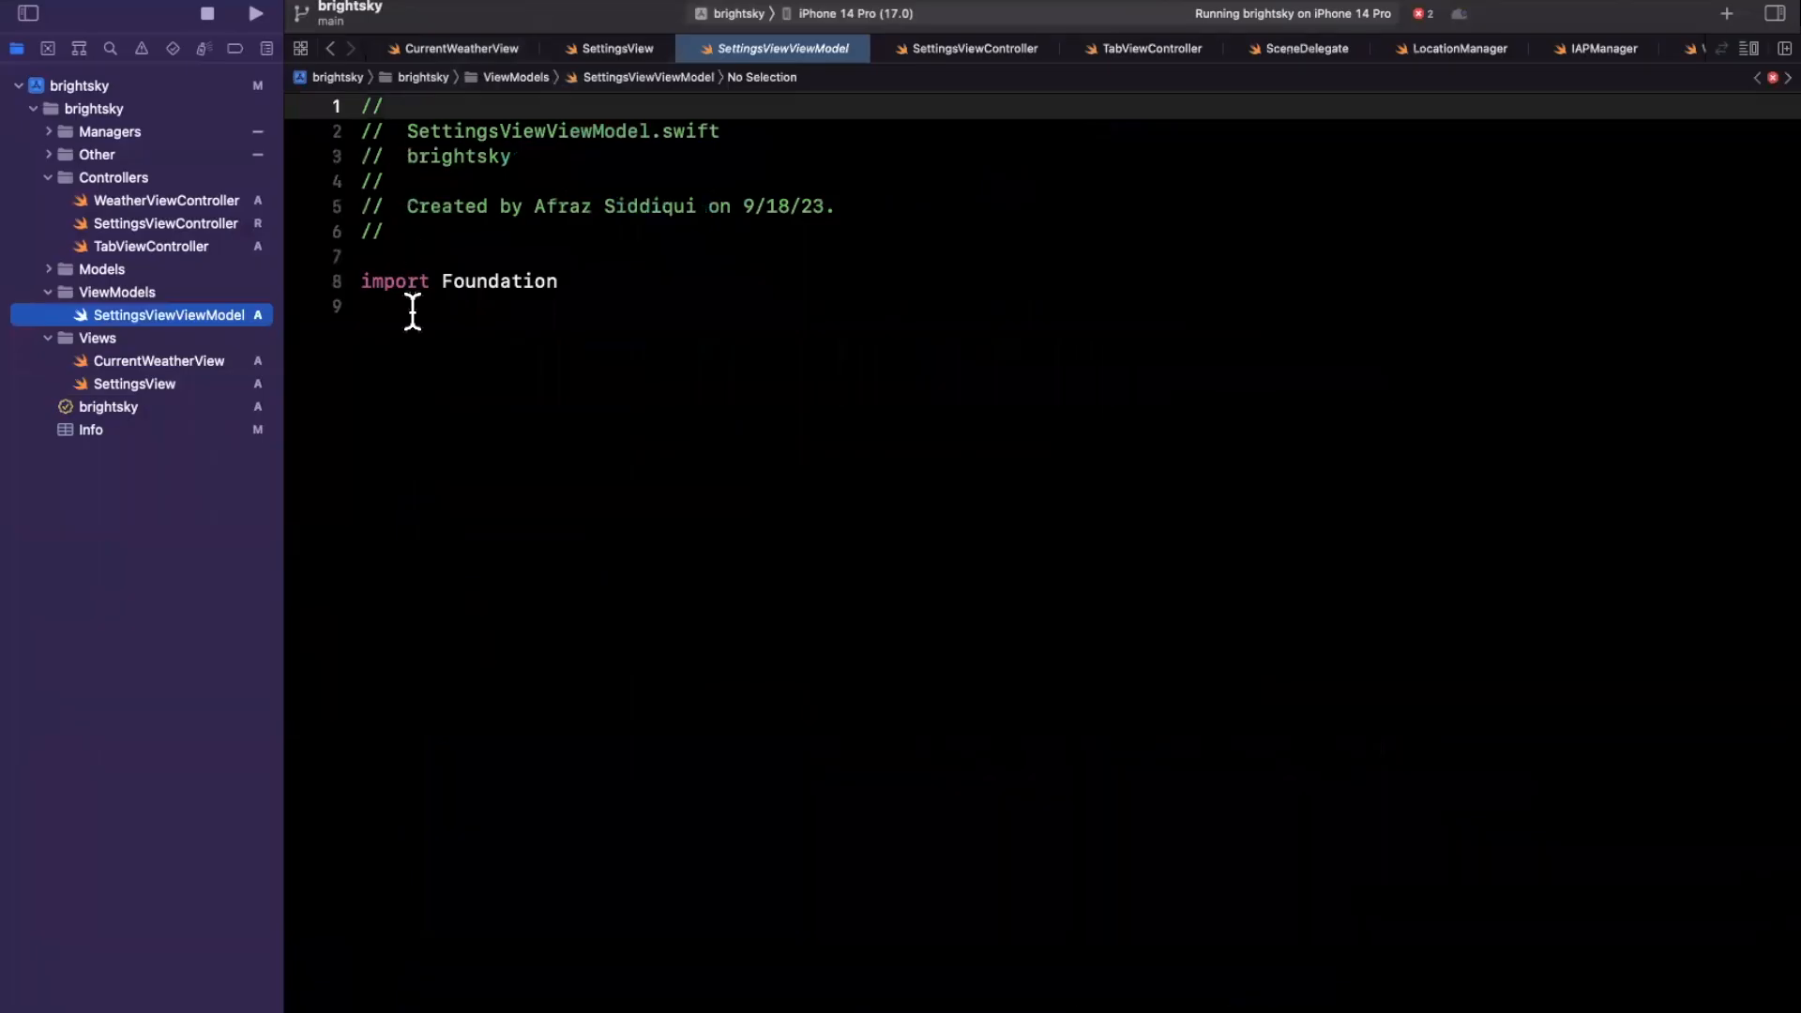
Step: Define struct SettingsViewViewModel with a let option: SettingOption property
{"action": "type", "text": "struct SettingsViewViewModel {"}
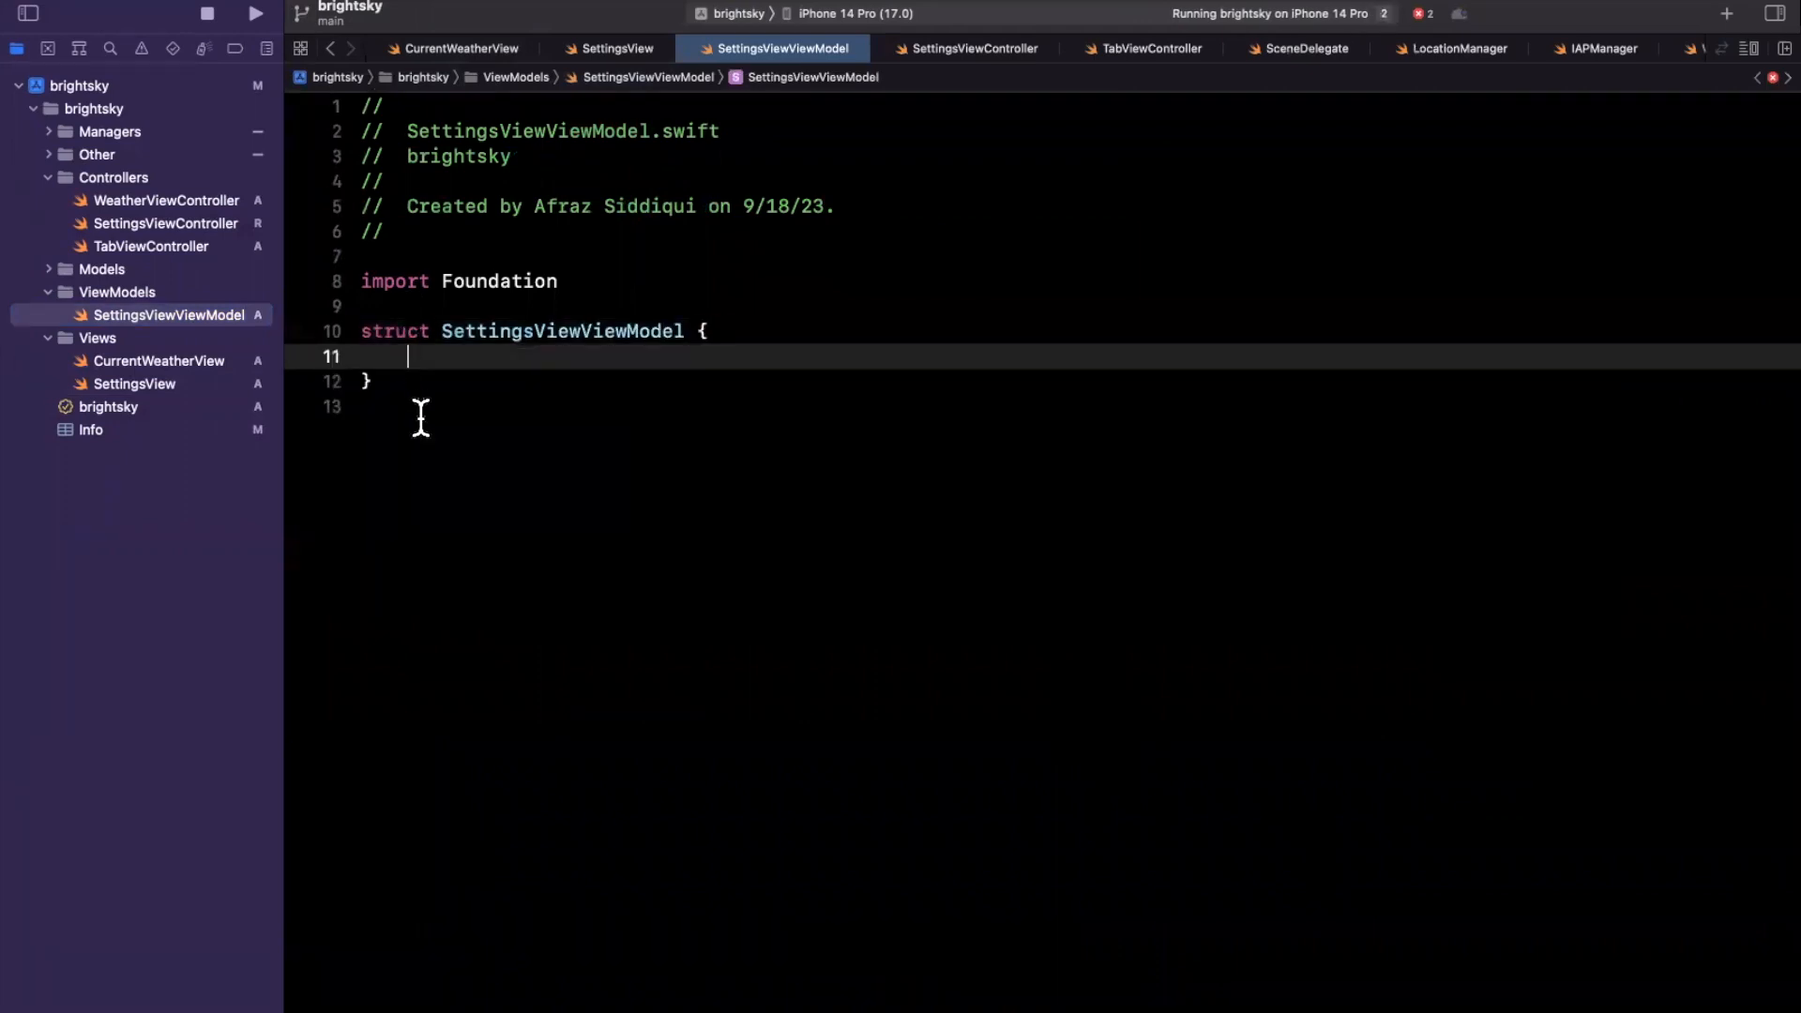
{"action": "type", "text": "let option"}
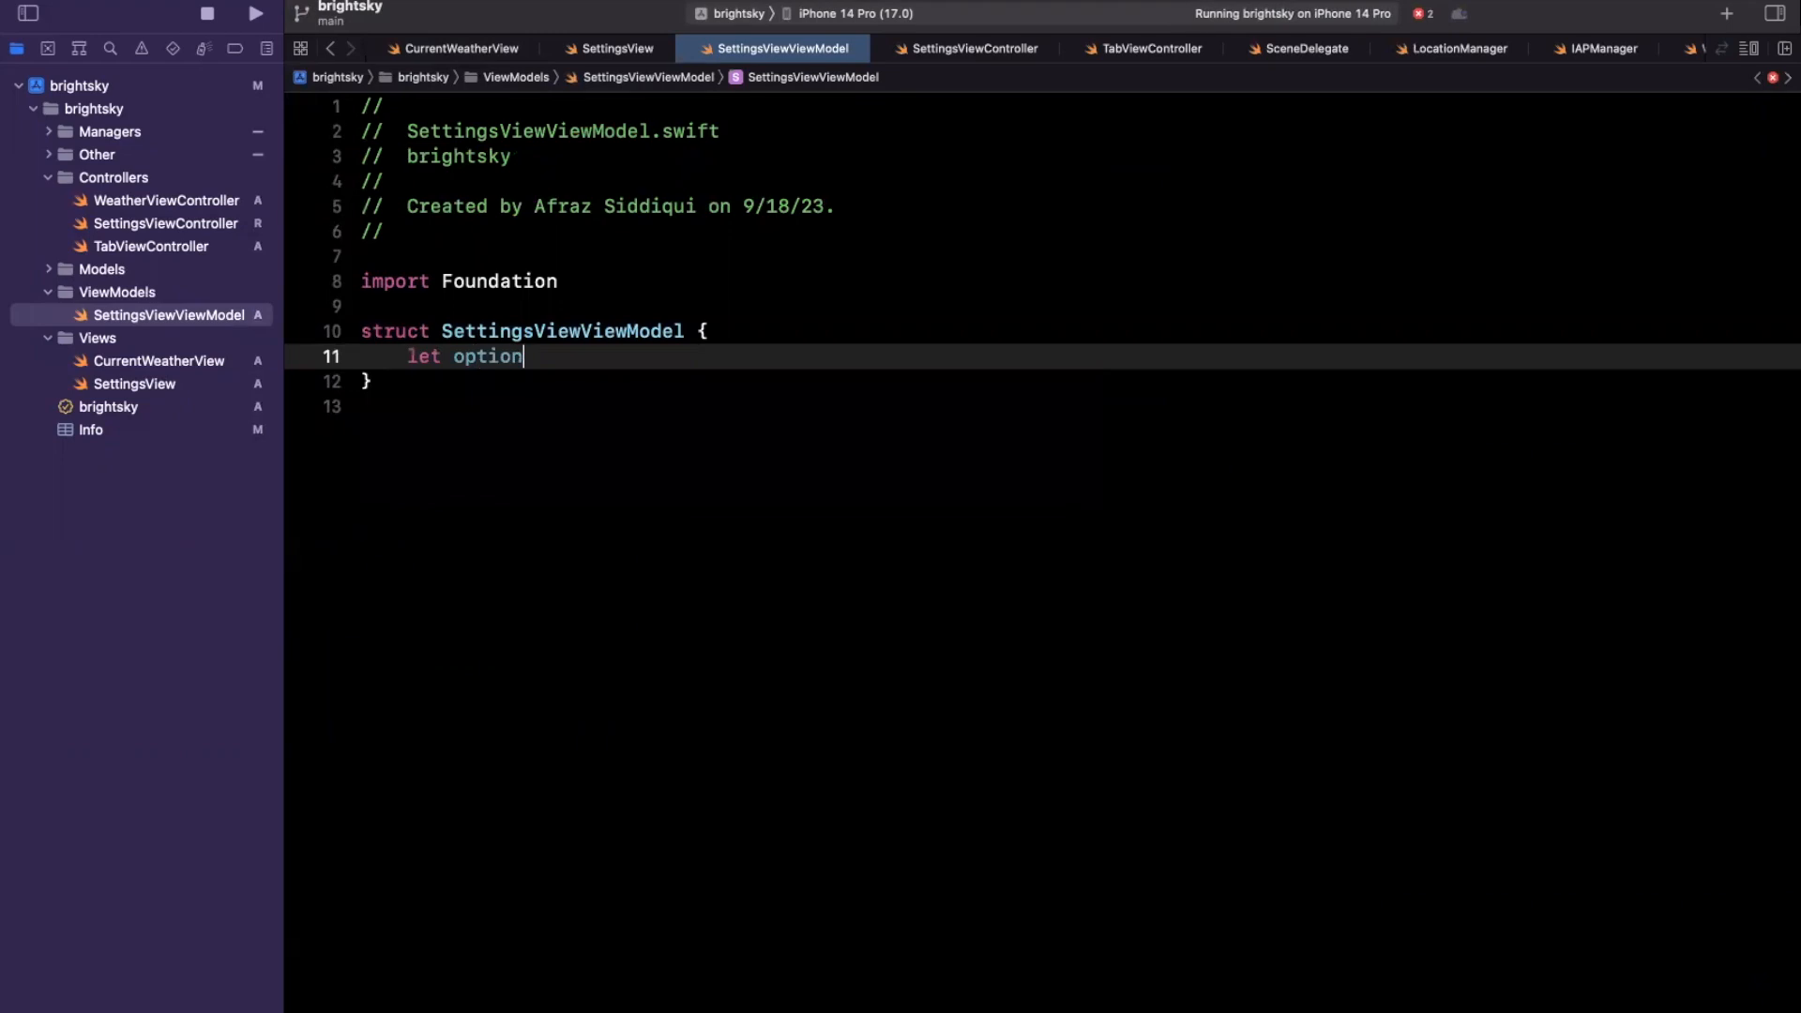
{"action": "type", "text": ": SettingOp"}
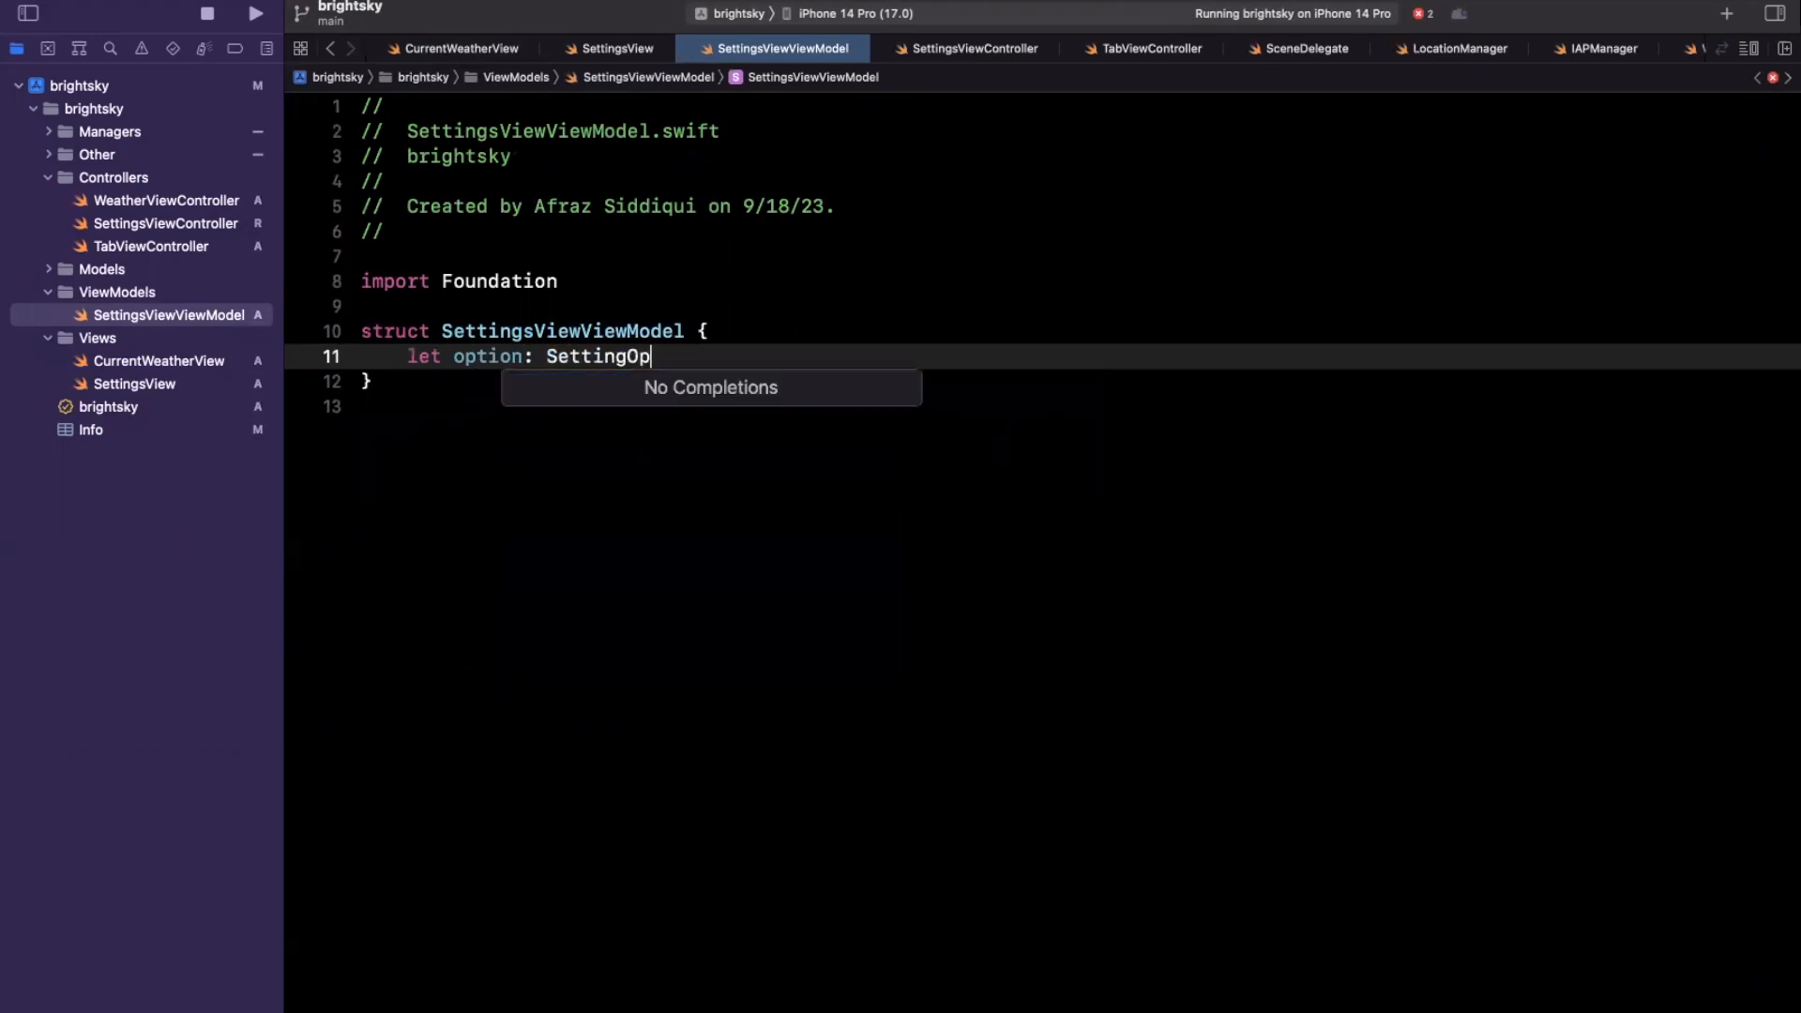
{"action": "type", "text": "tion"}
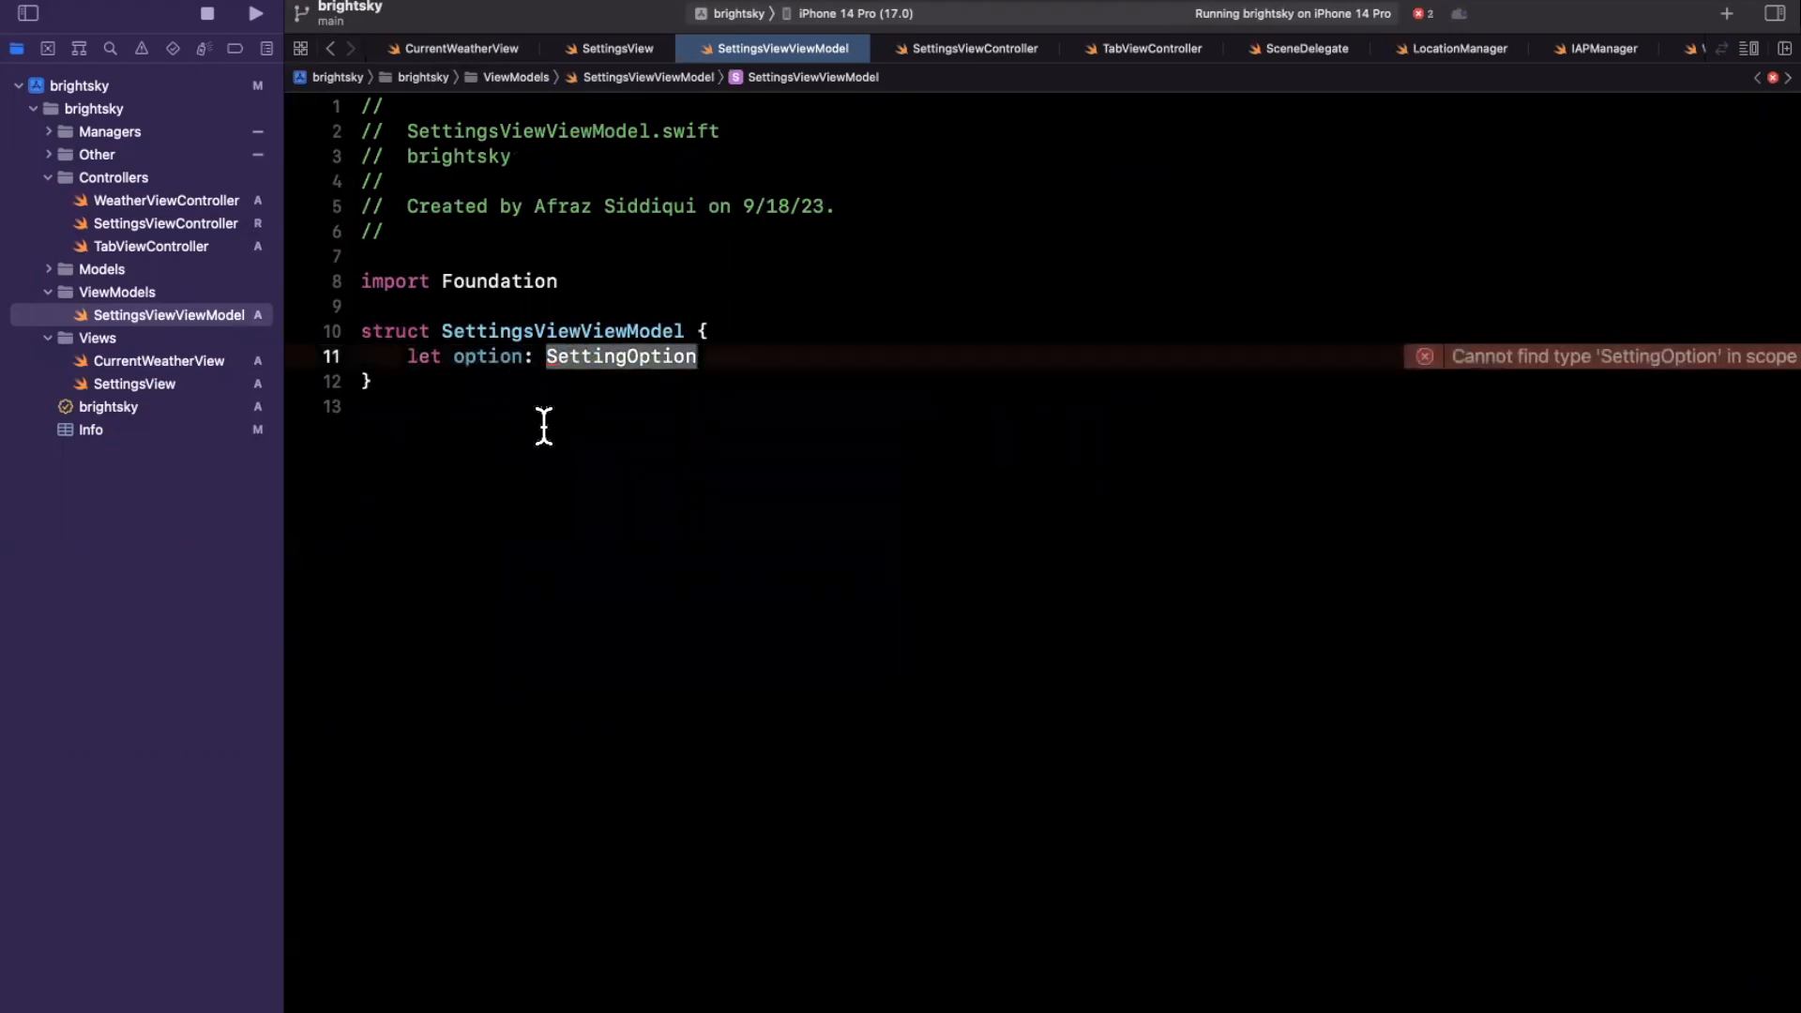
Step: Declare enum SettingOption with cases upgrade, privacyPolicy, terms, contact, getHelp and rateApp
{"action": "type", "text": "enum SettingOption"}
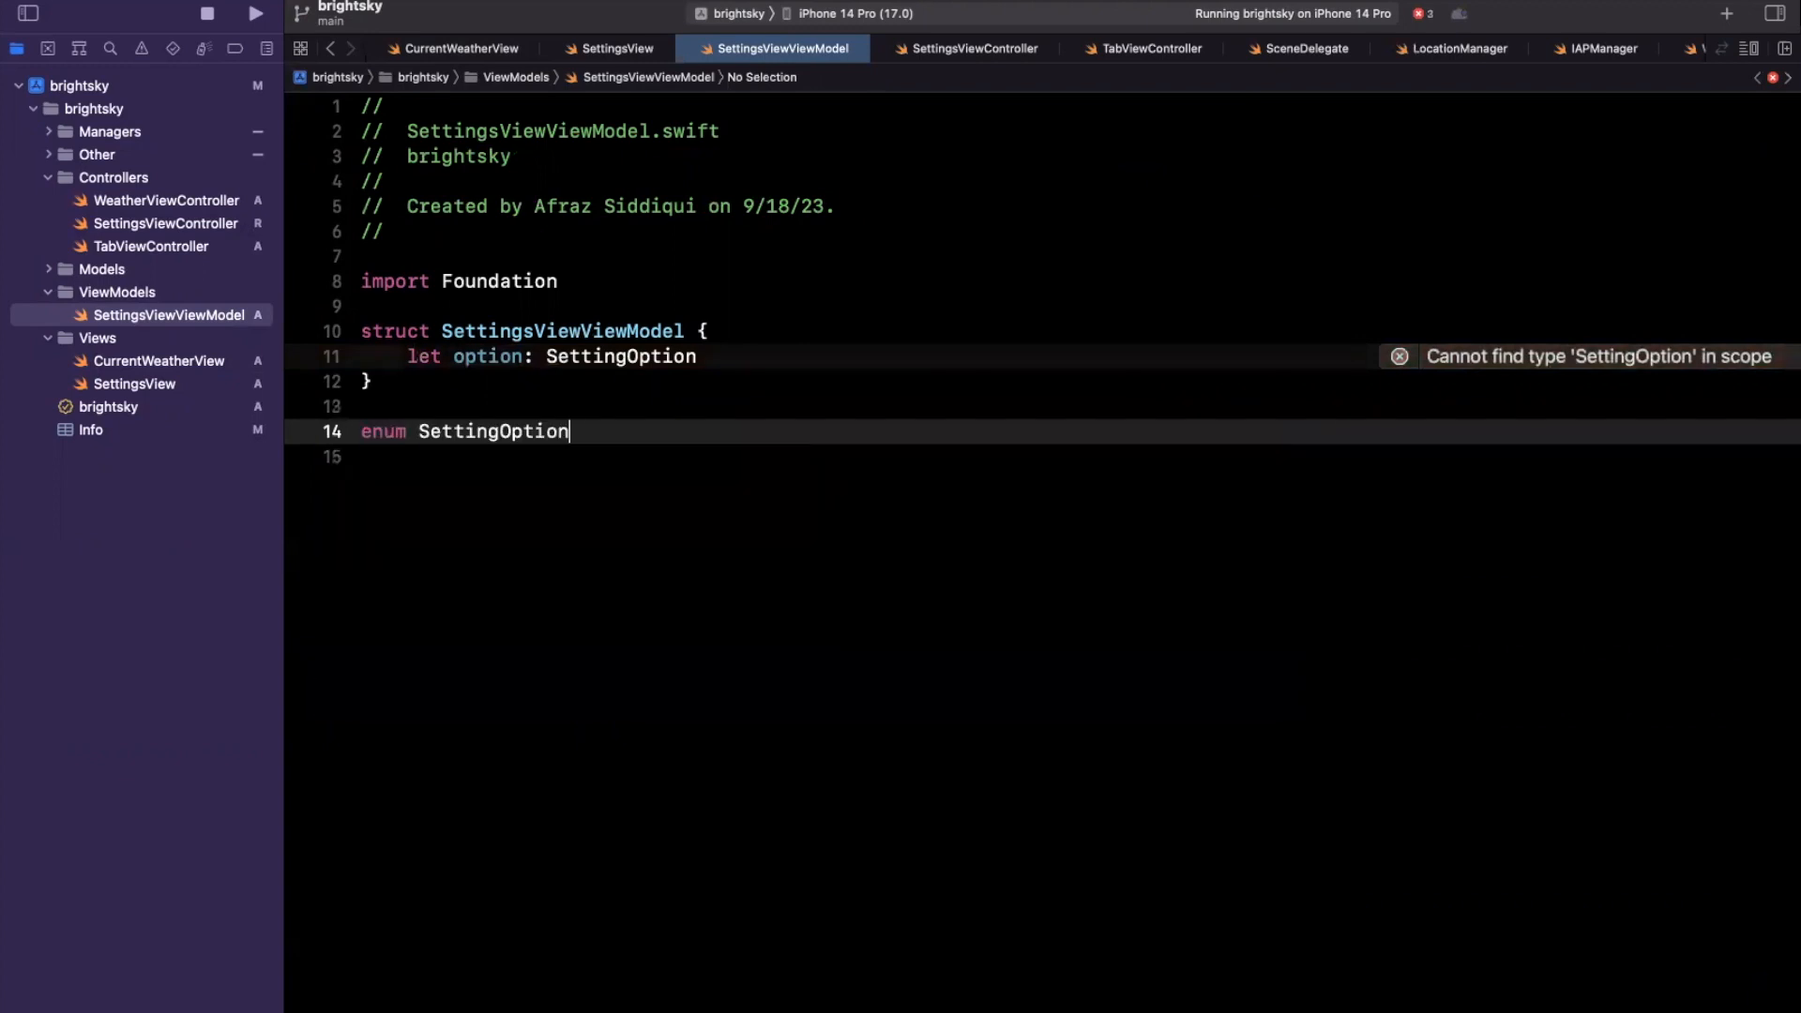
{"action": "type", "text": "{"}
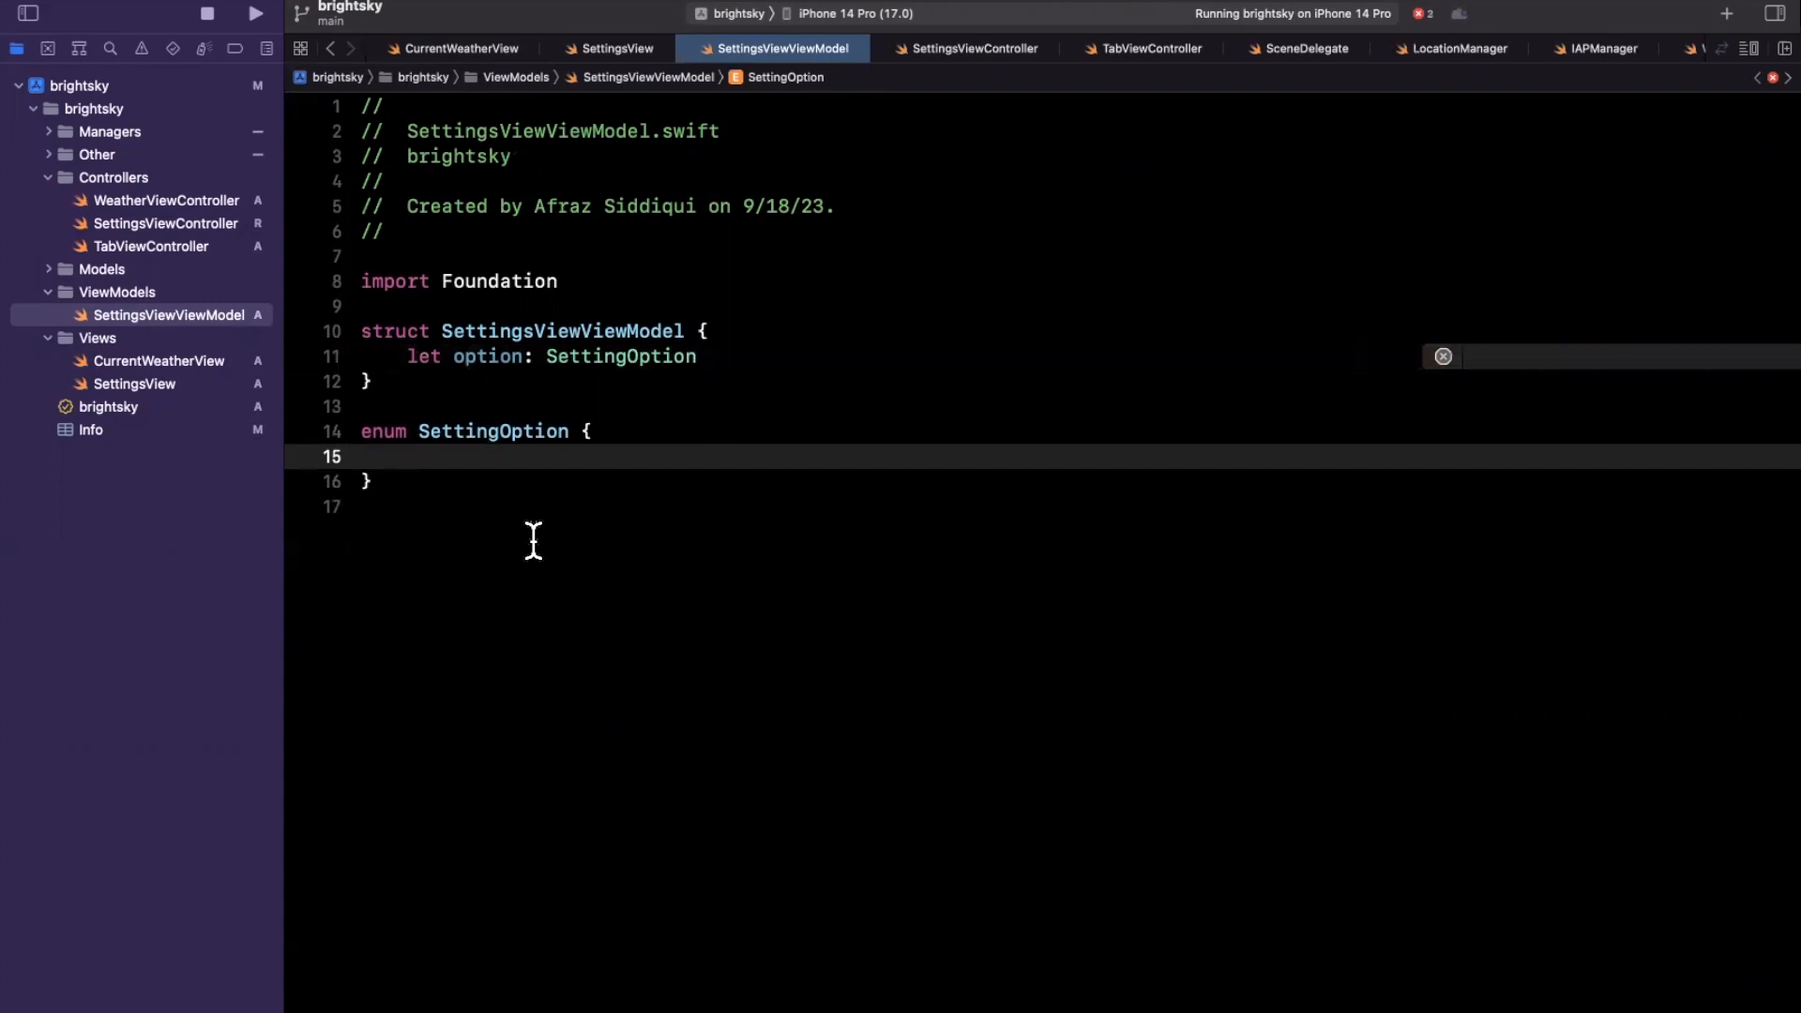
{"action": "mouse_move", "coordinate": [531, 587]}
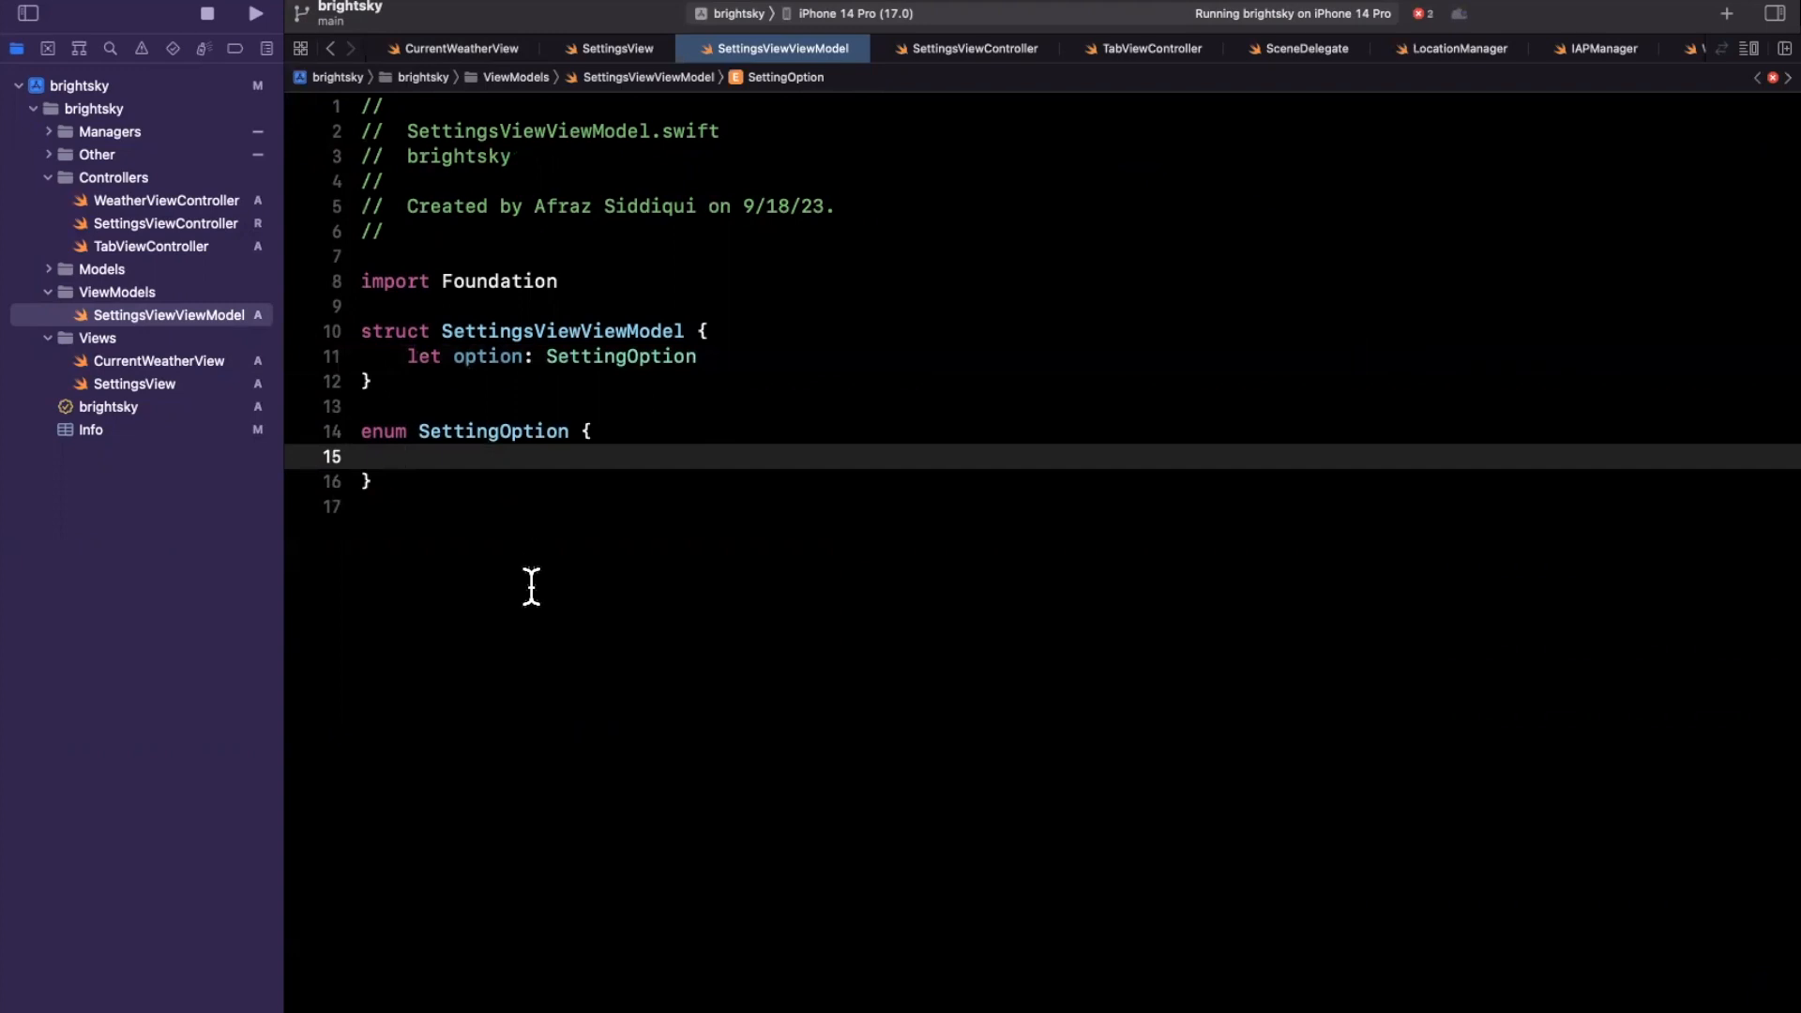
{"action": "type", "text": "case"}
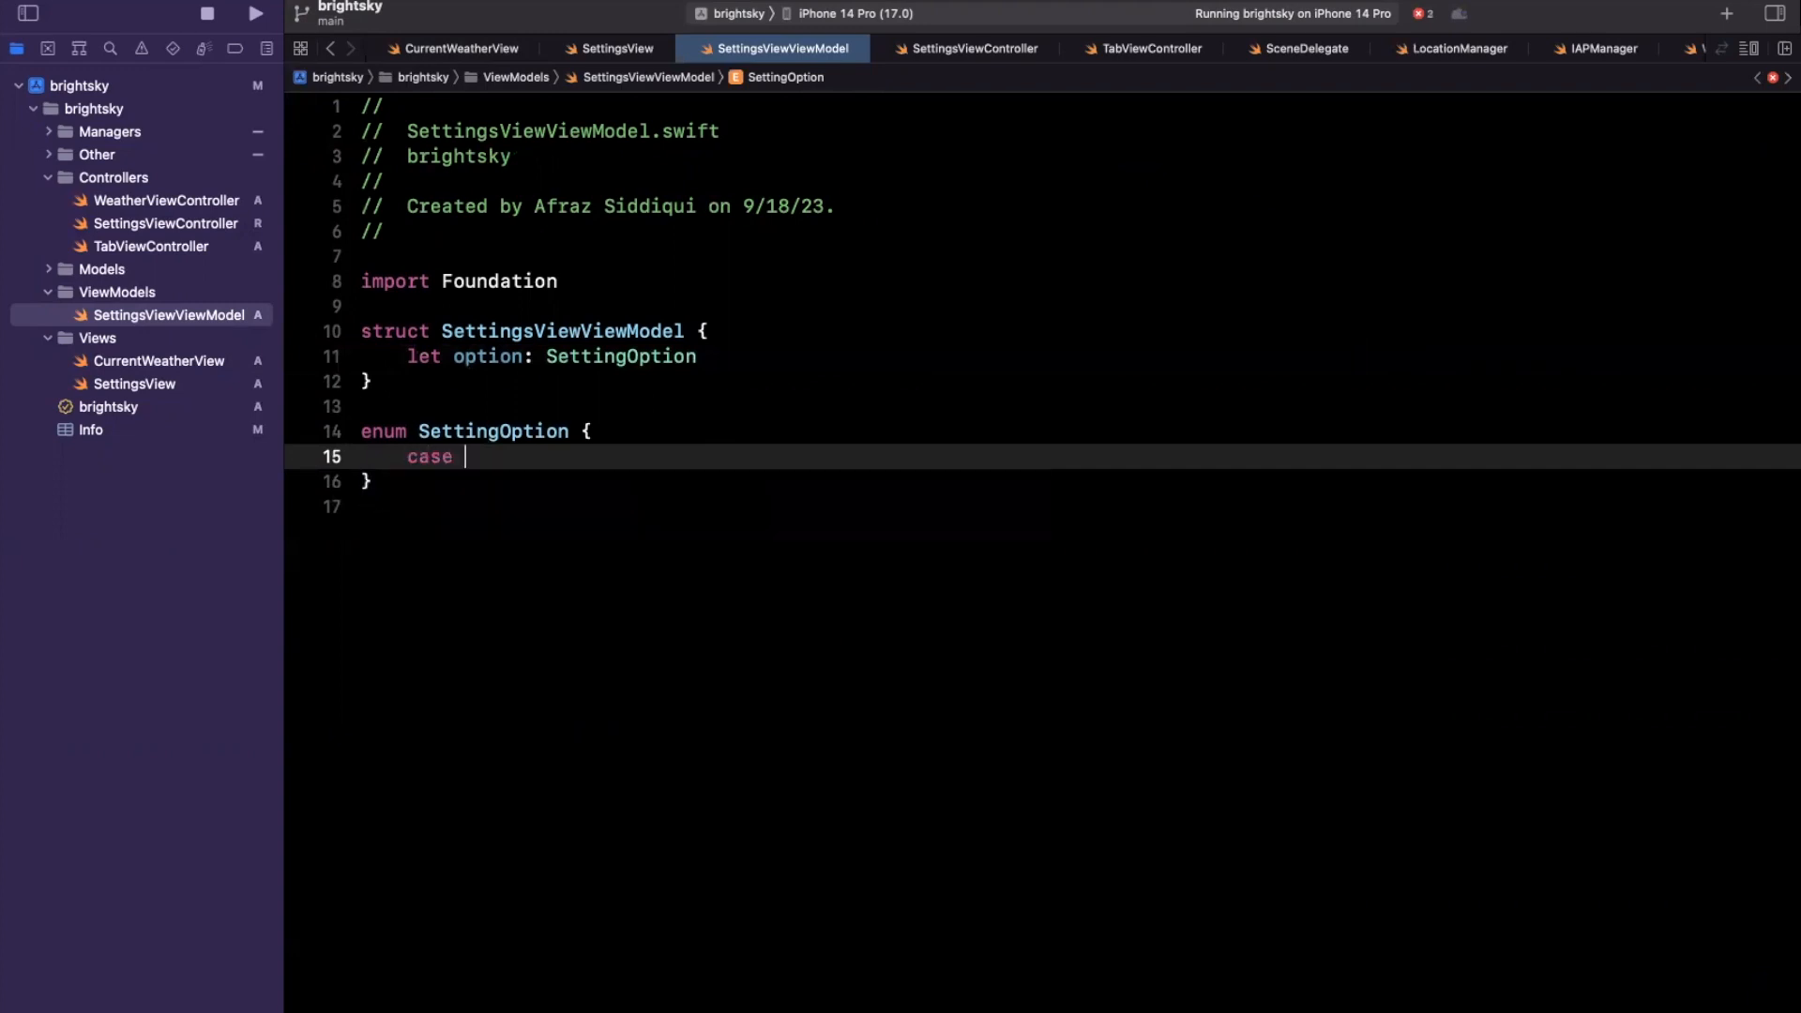
{"action": "type", "text": "upgrade"}
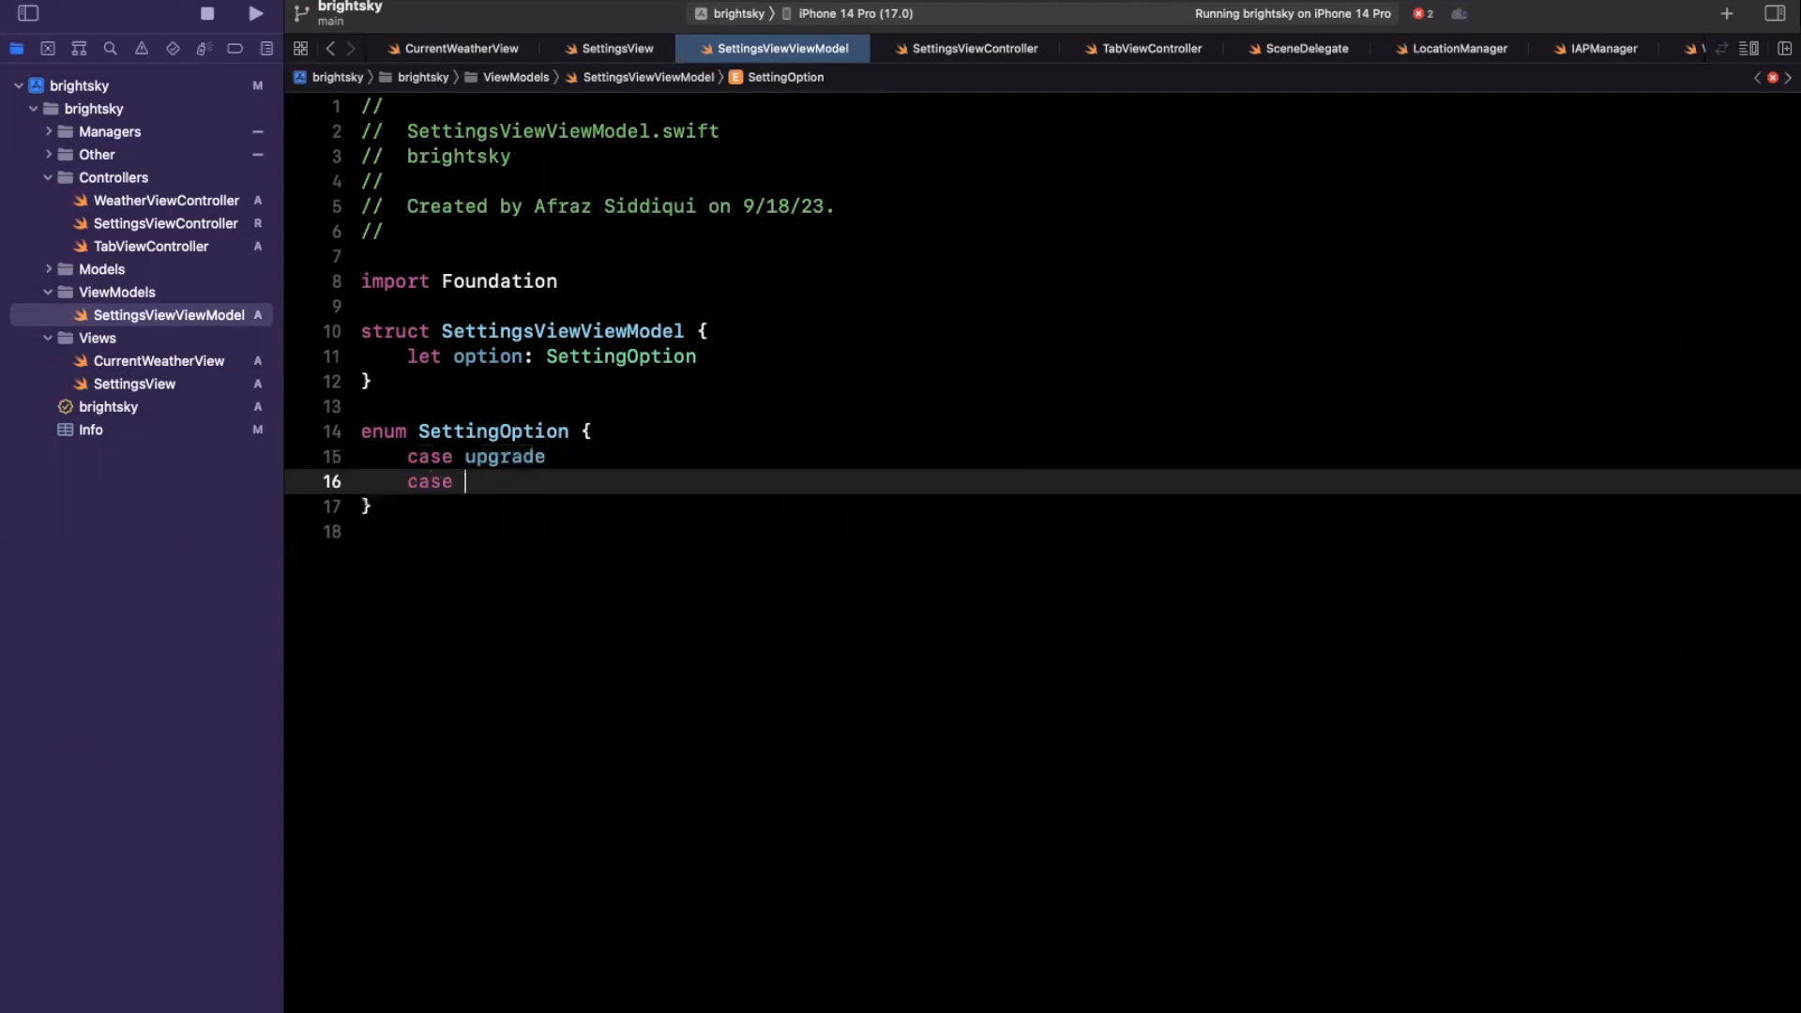
{"action": "type", "text": "privacyPolicy"}
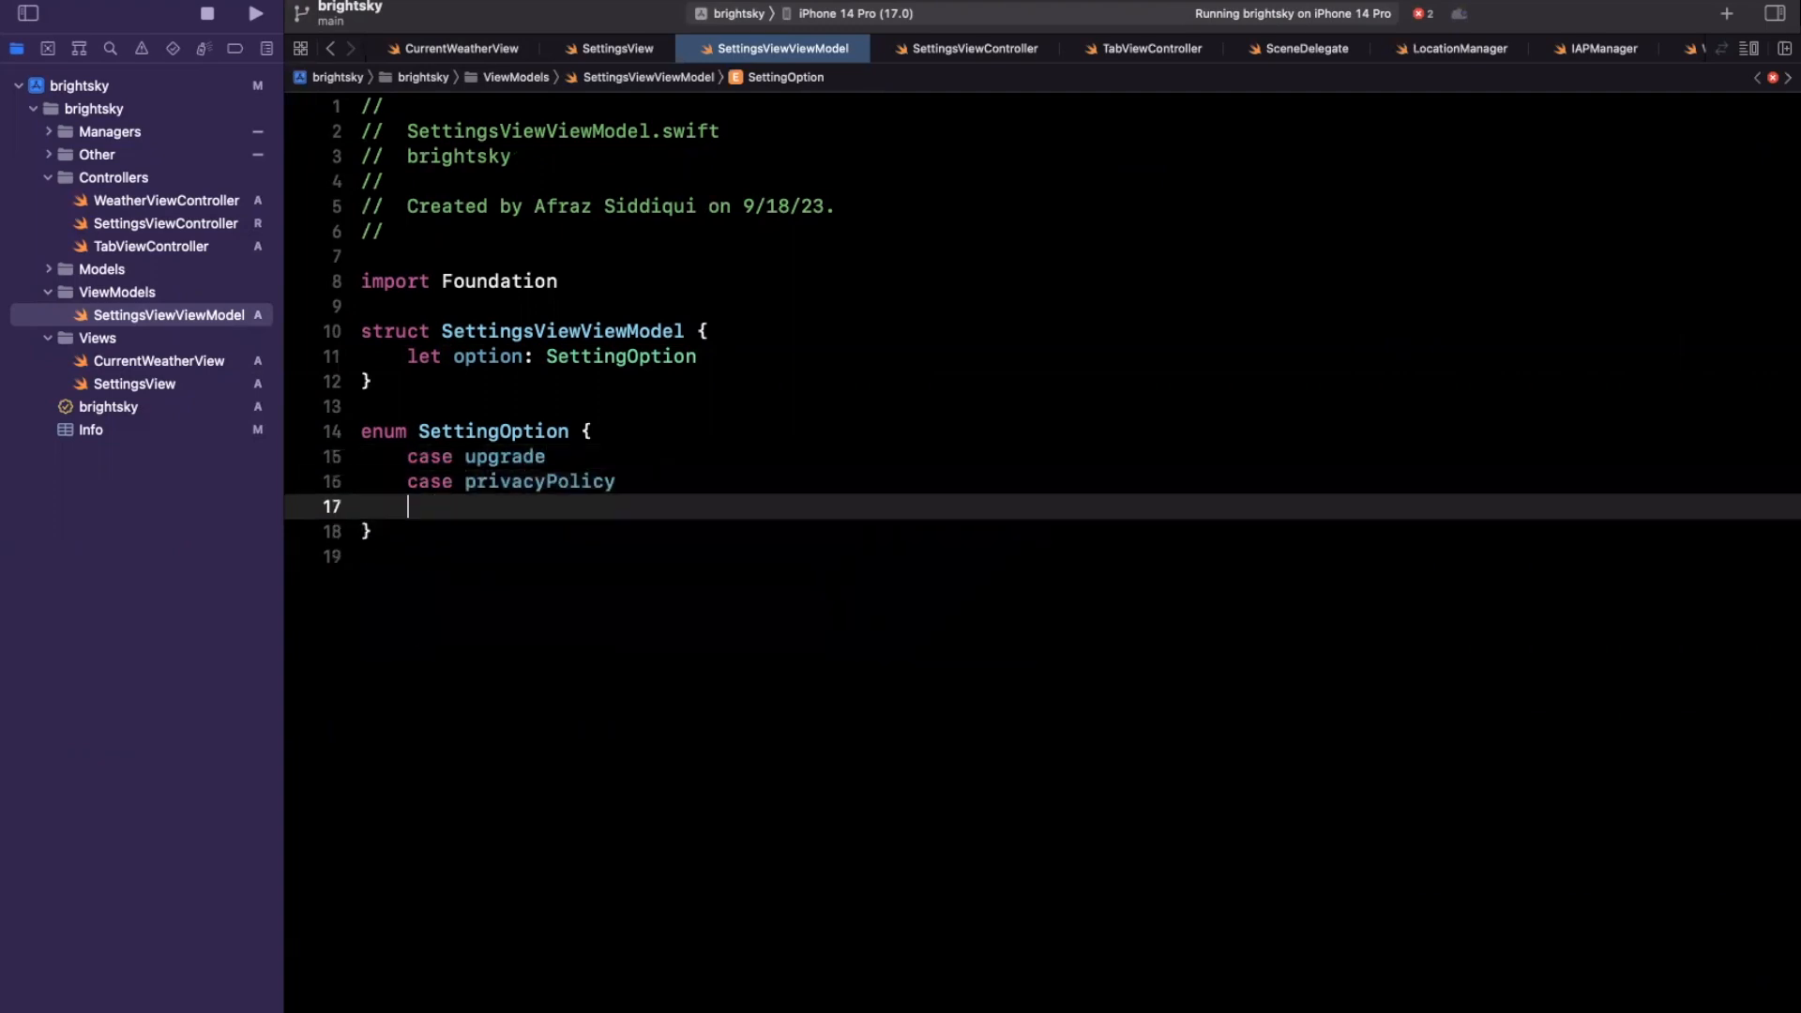
{"action": "type", "text": "case terms"}
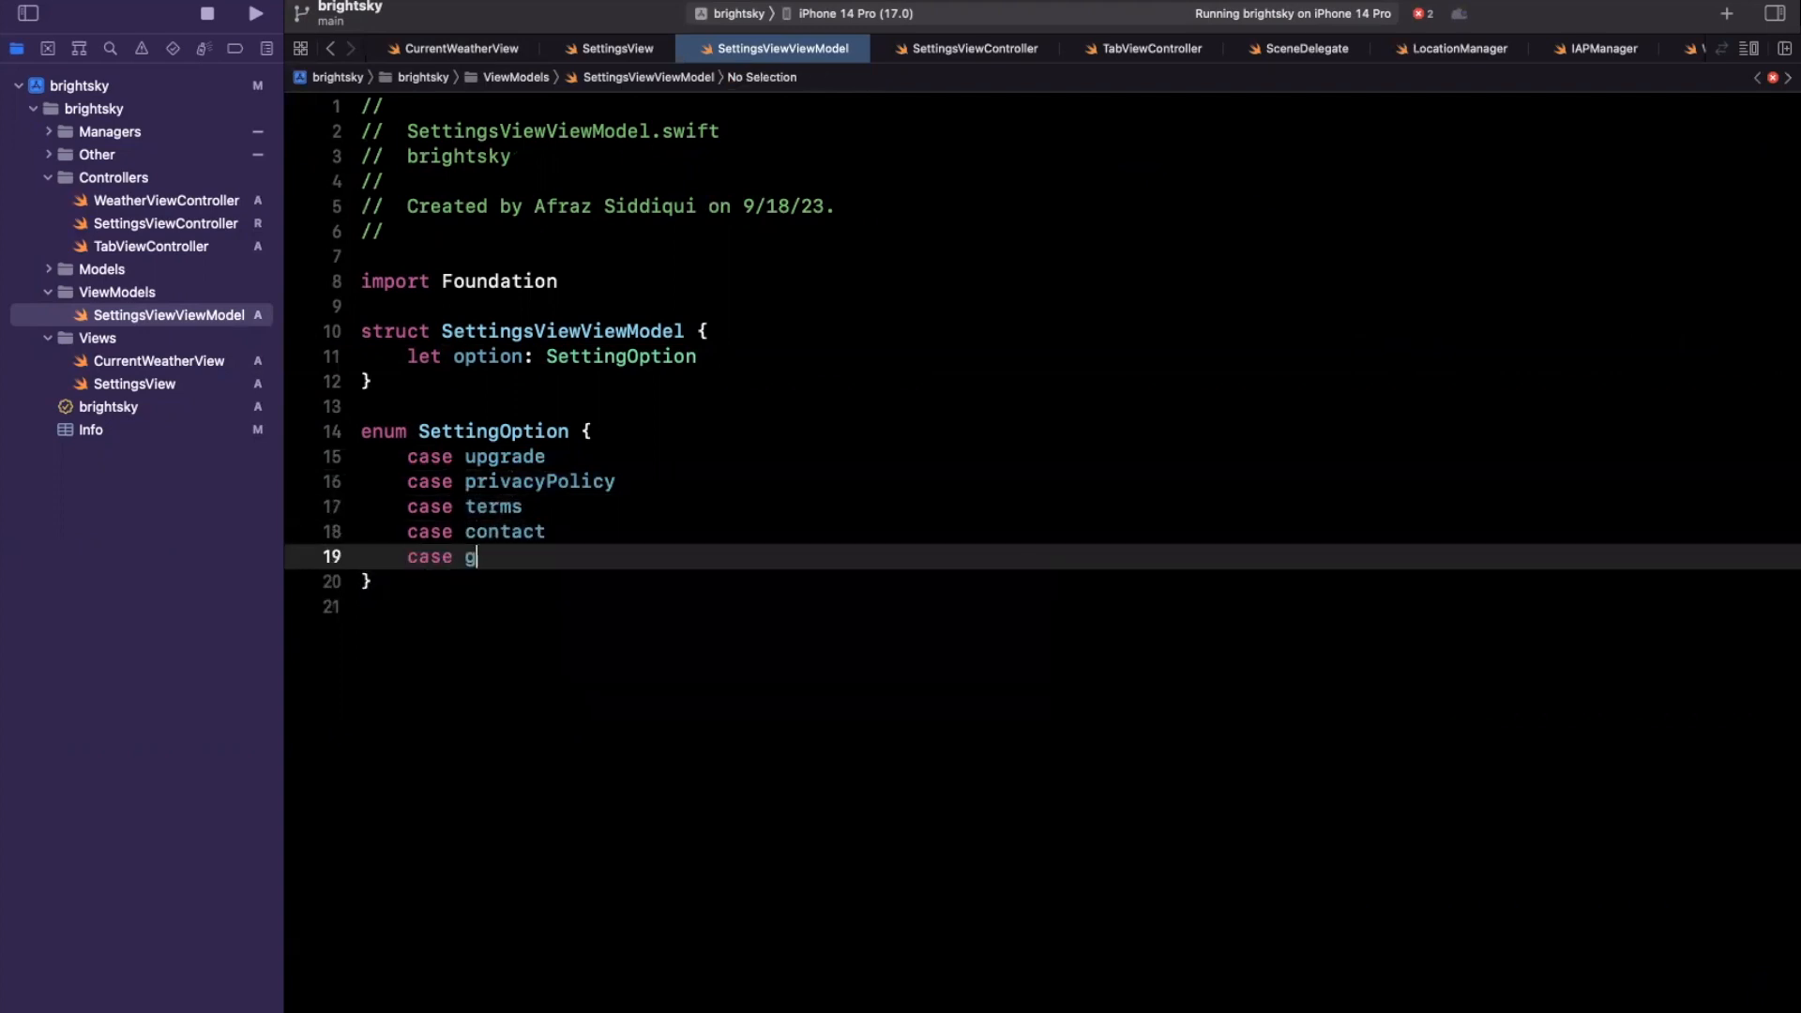
{"action": "type", "text": "etHelp"}
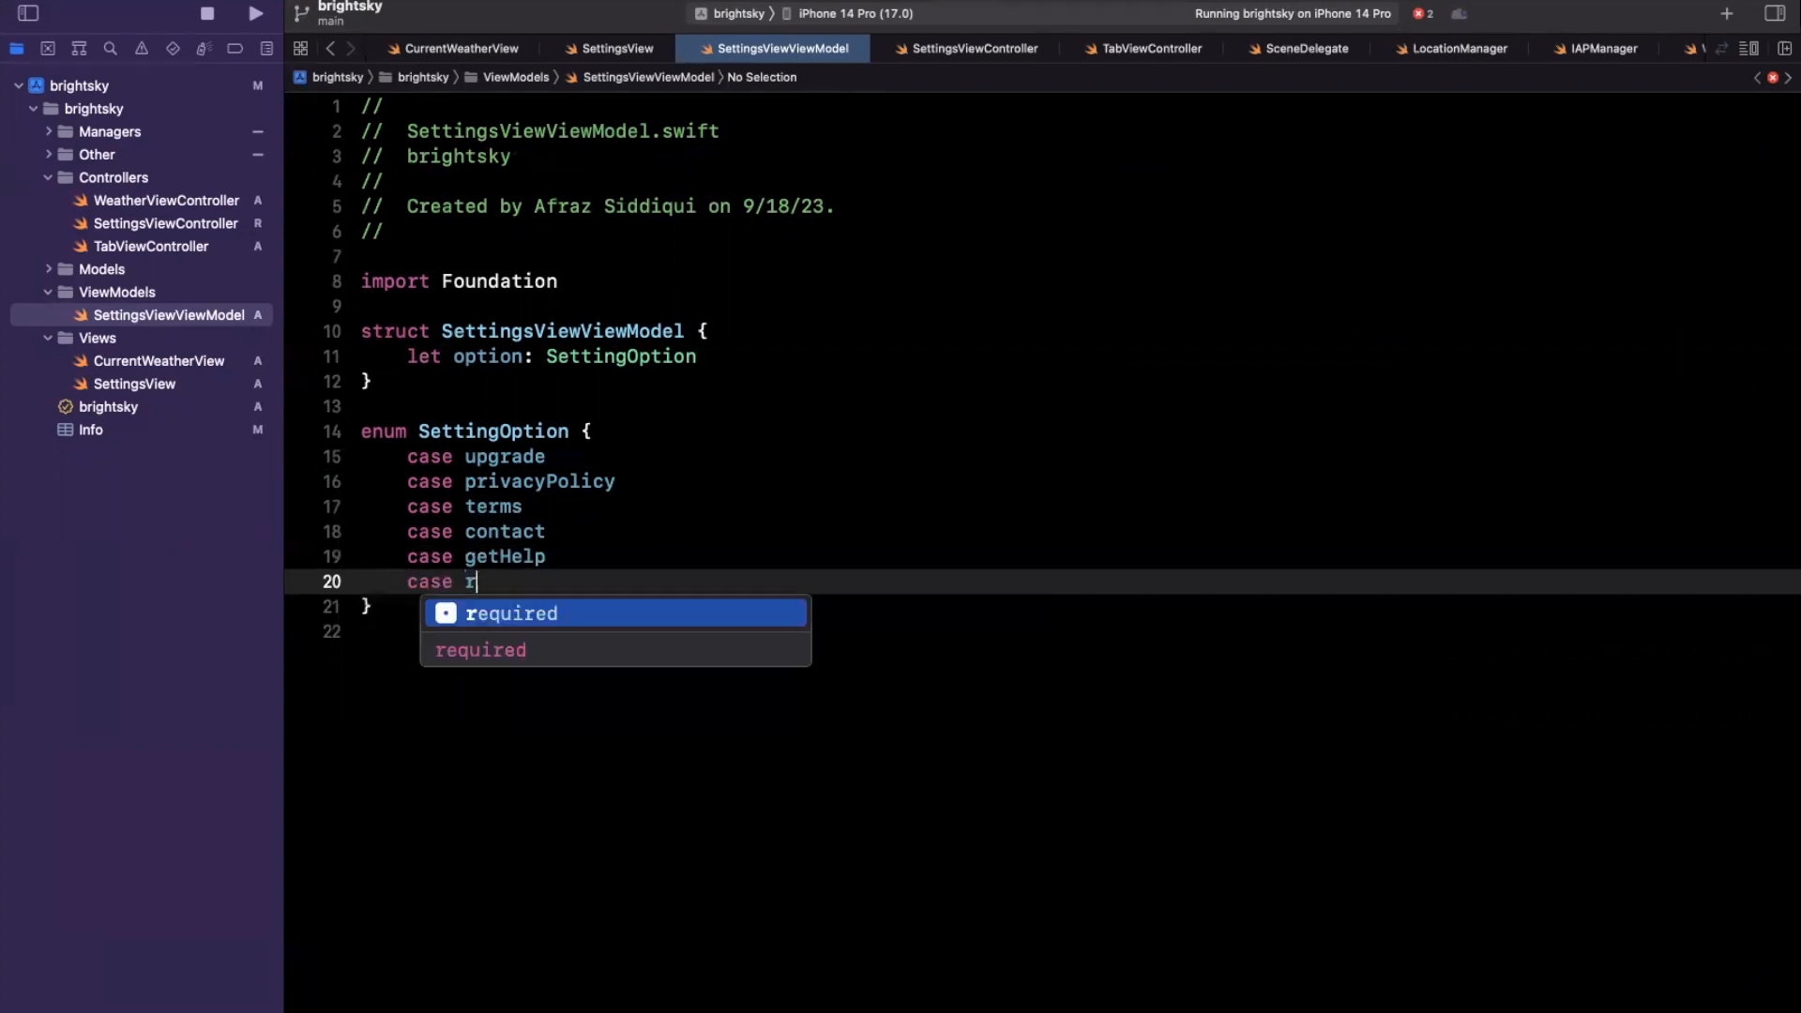
{"action": "type", "text": "ateApp"}
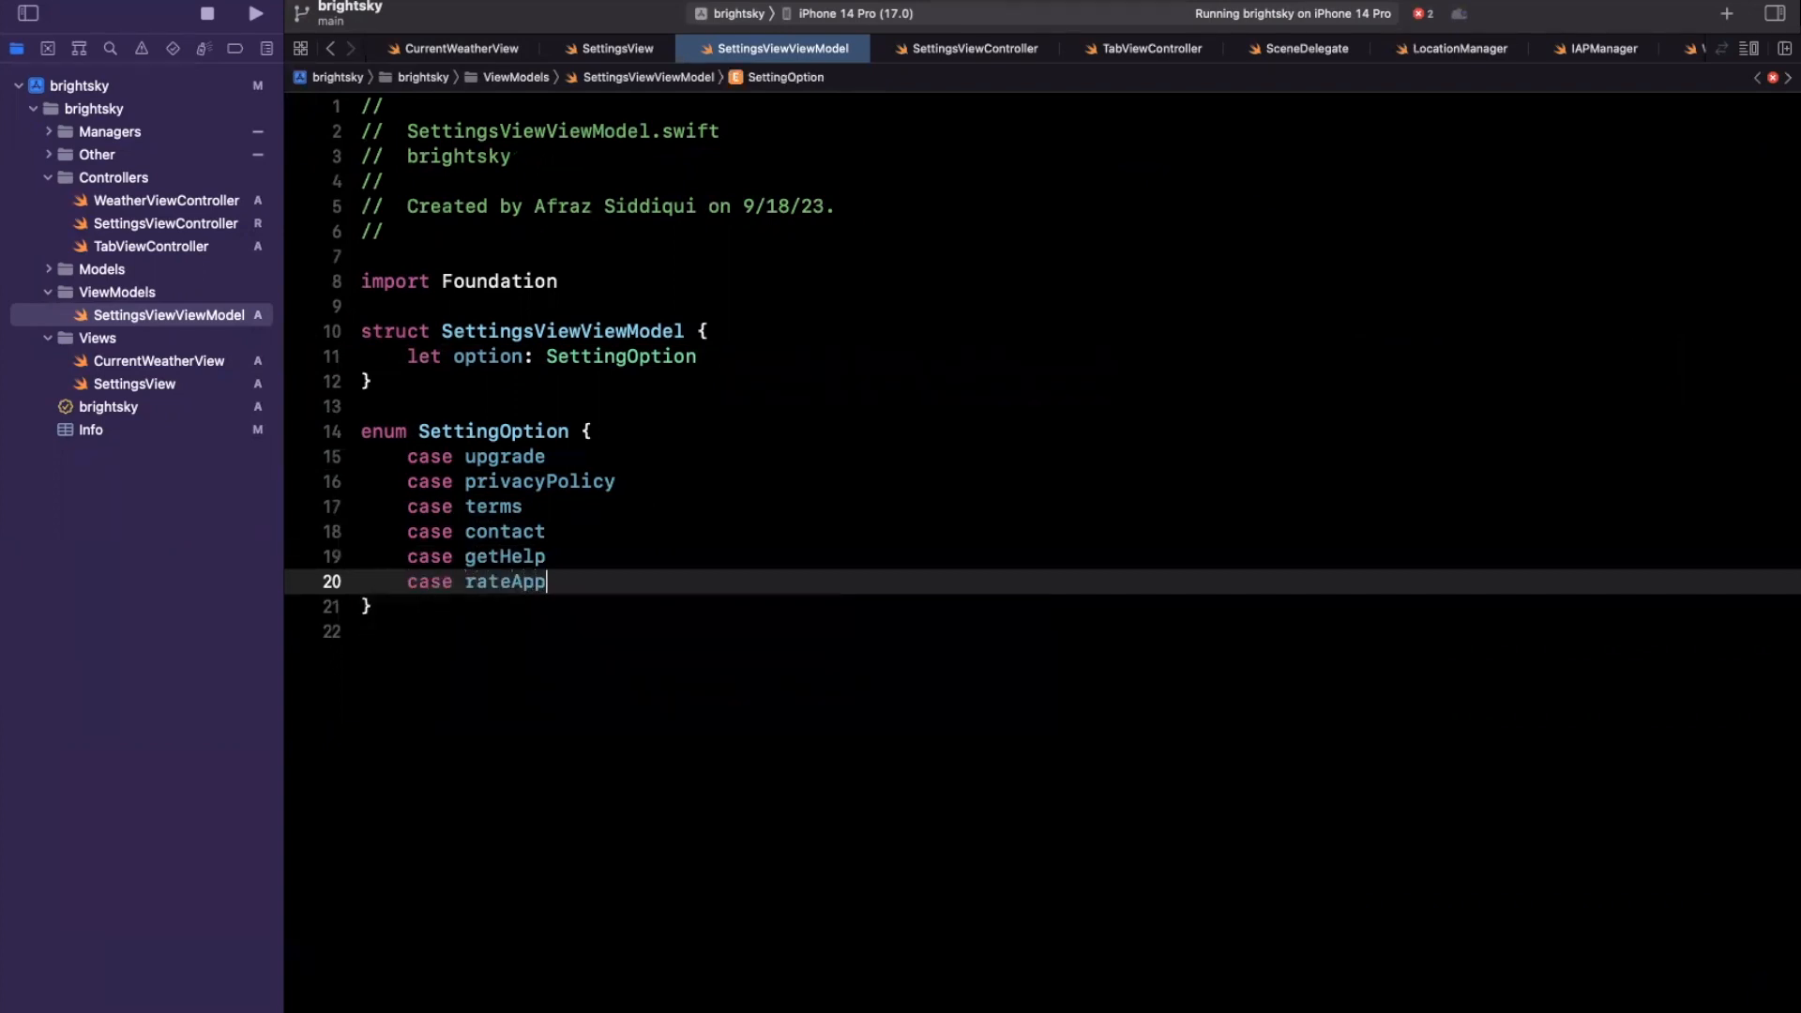
{"action": "mouse_move", "coordinate": [529, 666]}
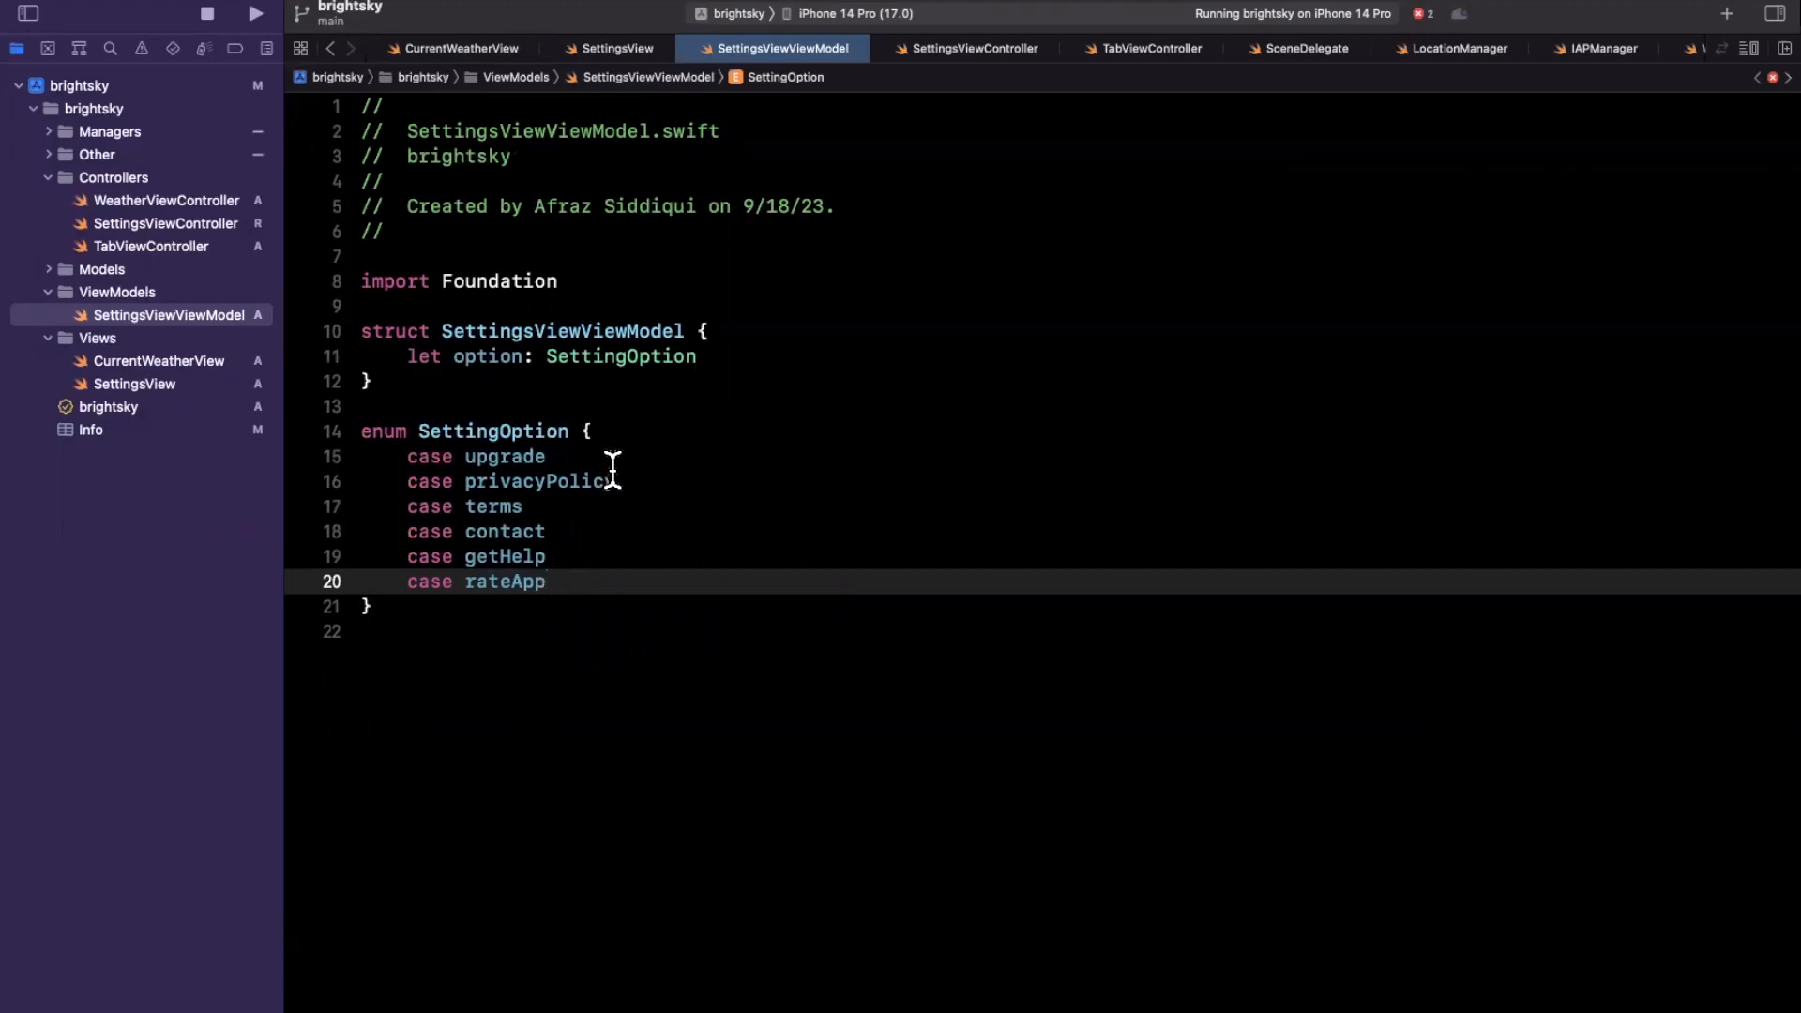
Step: Add var title: String returning "Upgrade to Pro", "Privacy Policy", "Terms of Use", "Get Help", "Rate App!"
{"action": "type", "text": "vat"}
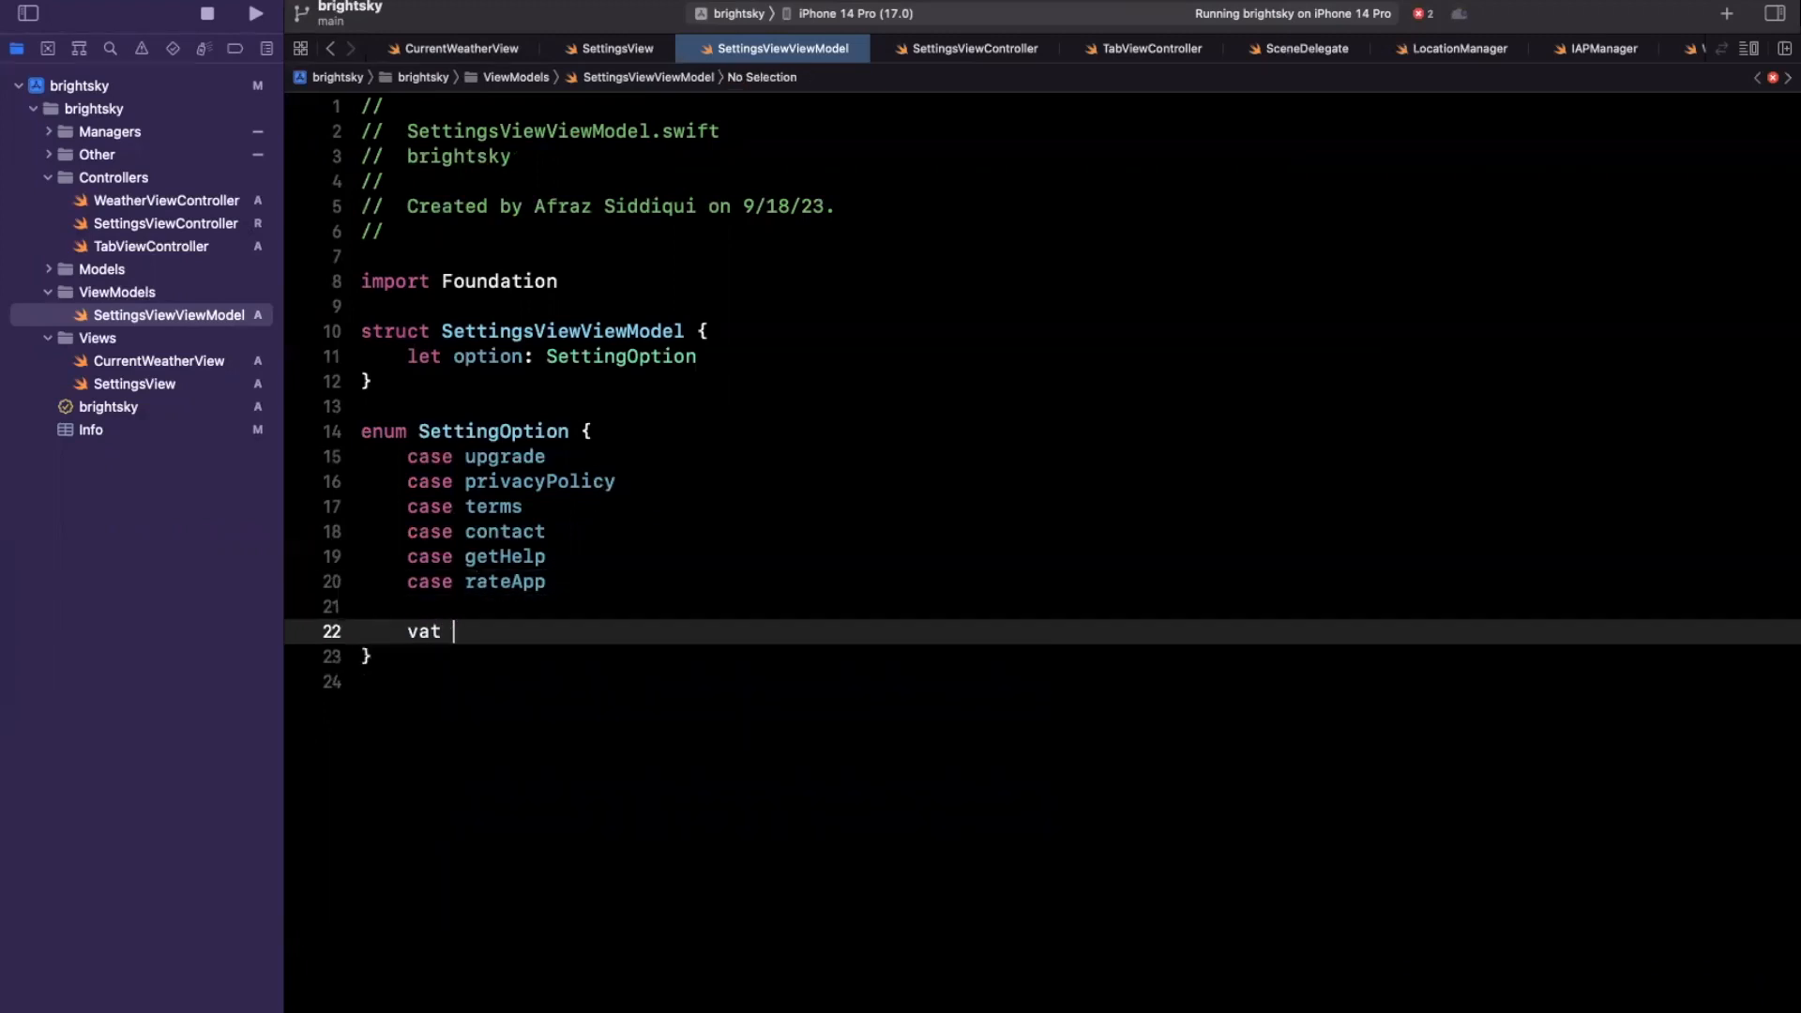
{"action": "type", "text": "title: s"}
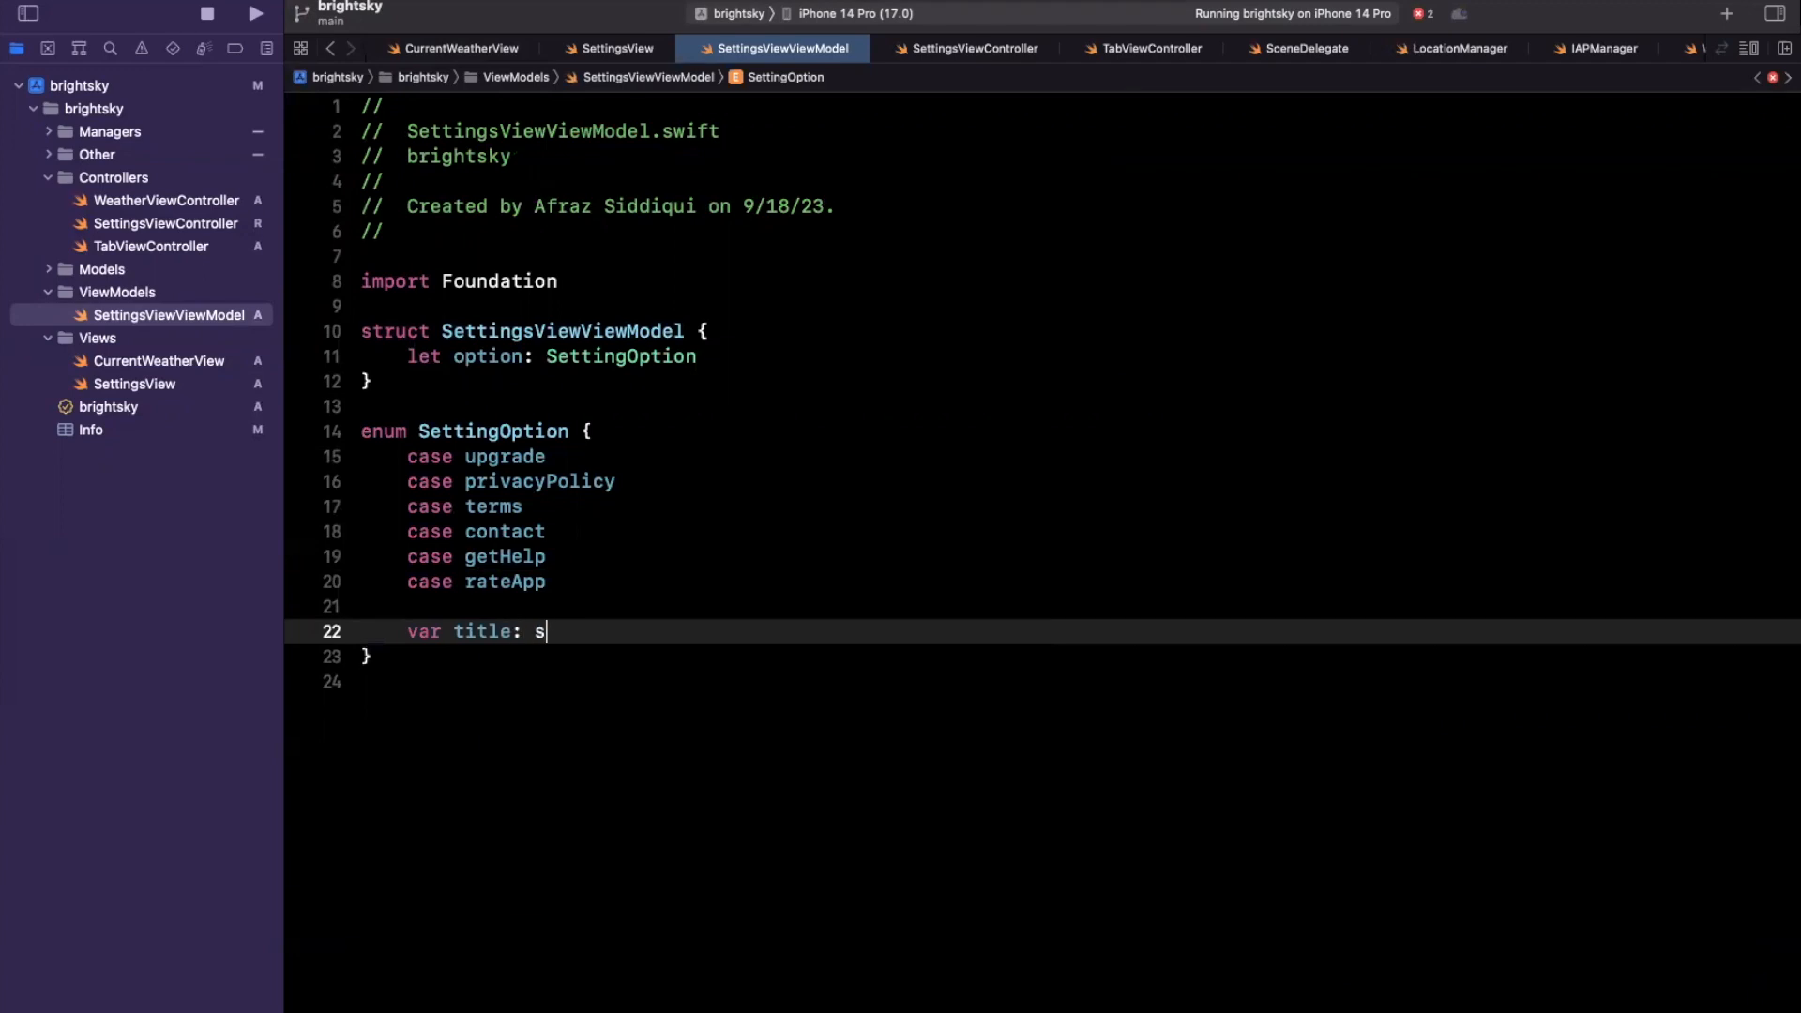
{"action": "type", "text": "tring {"}
{"action": "type", "text": "switch self {"}
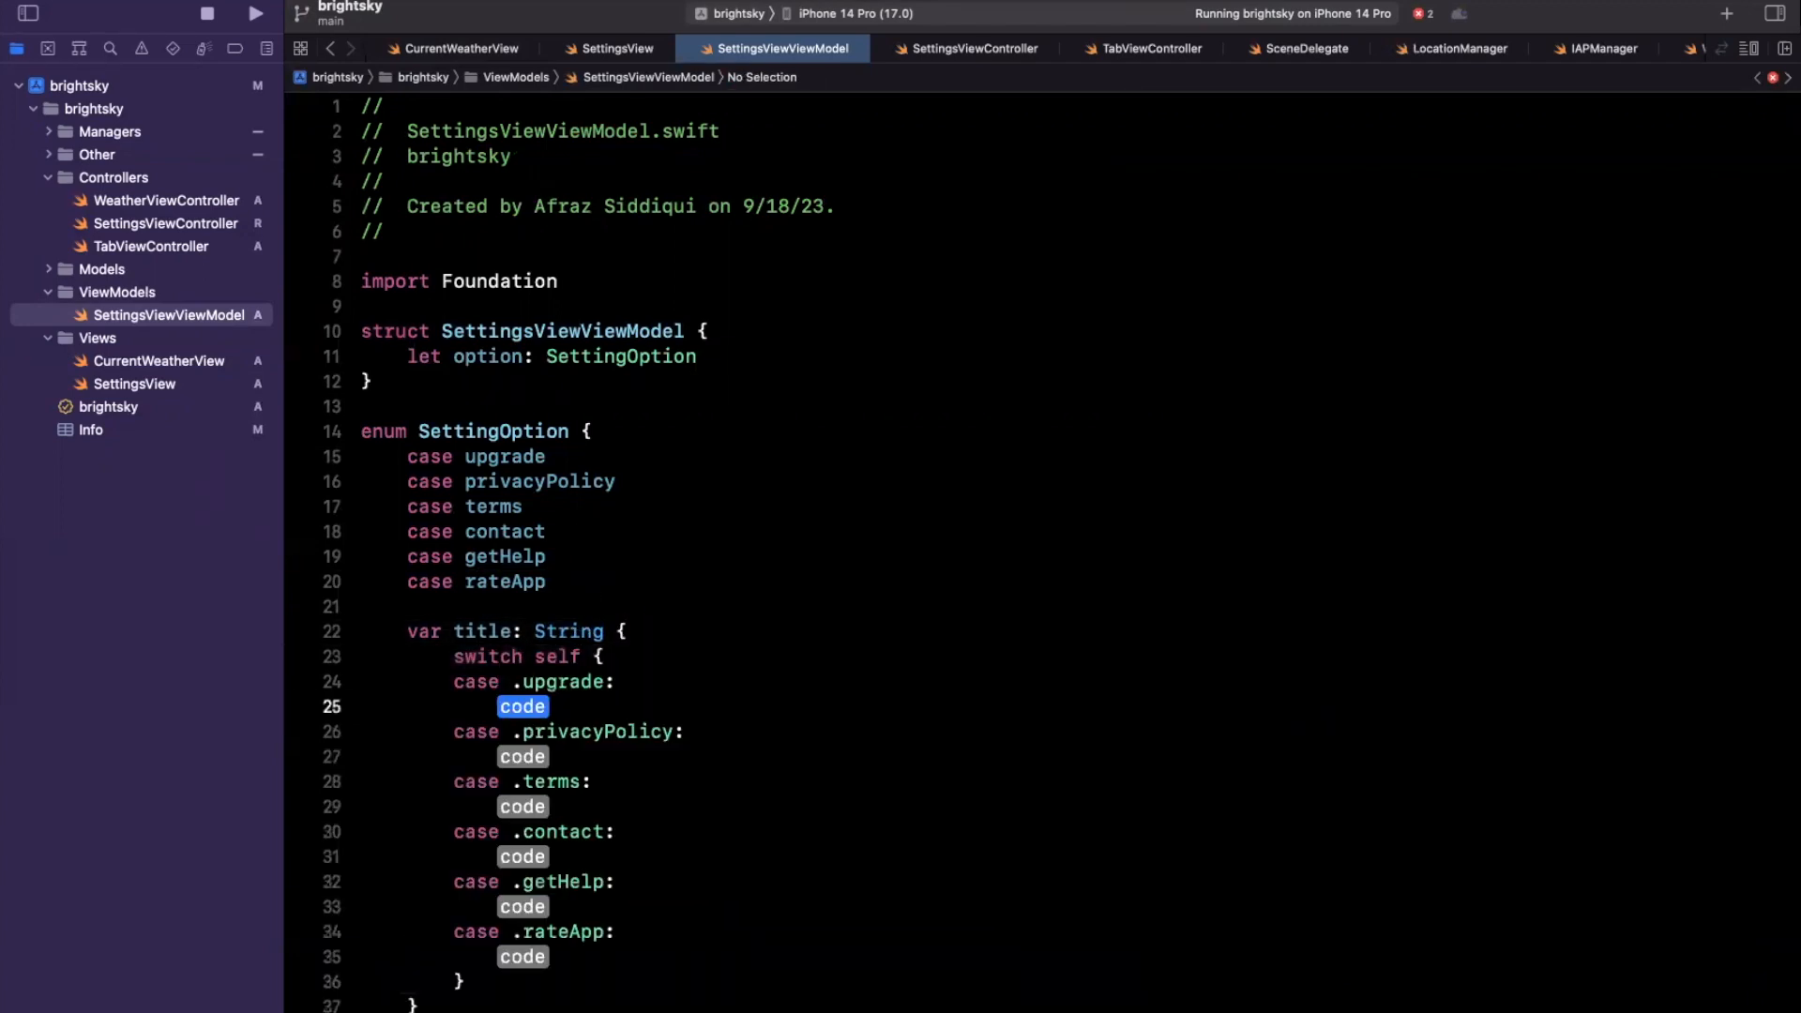
{"action": "type", "text": "return \"Upgra"}
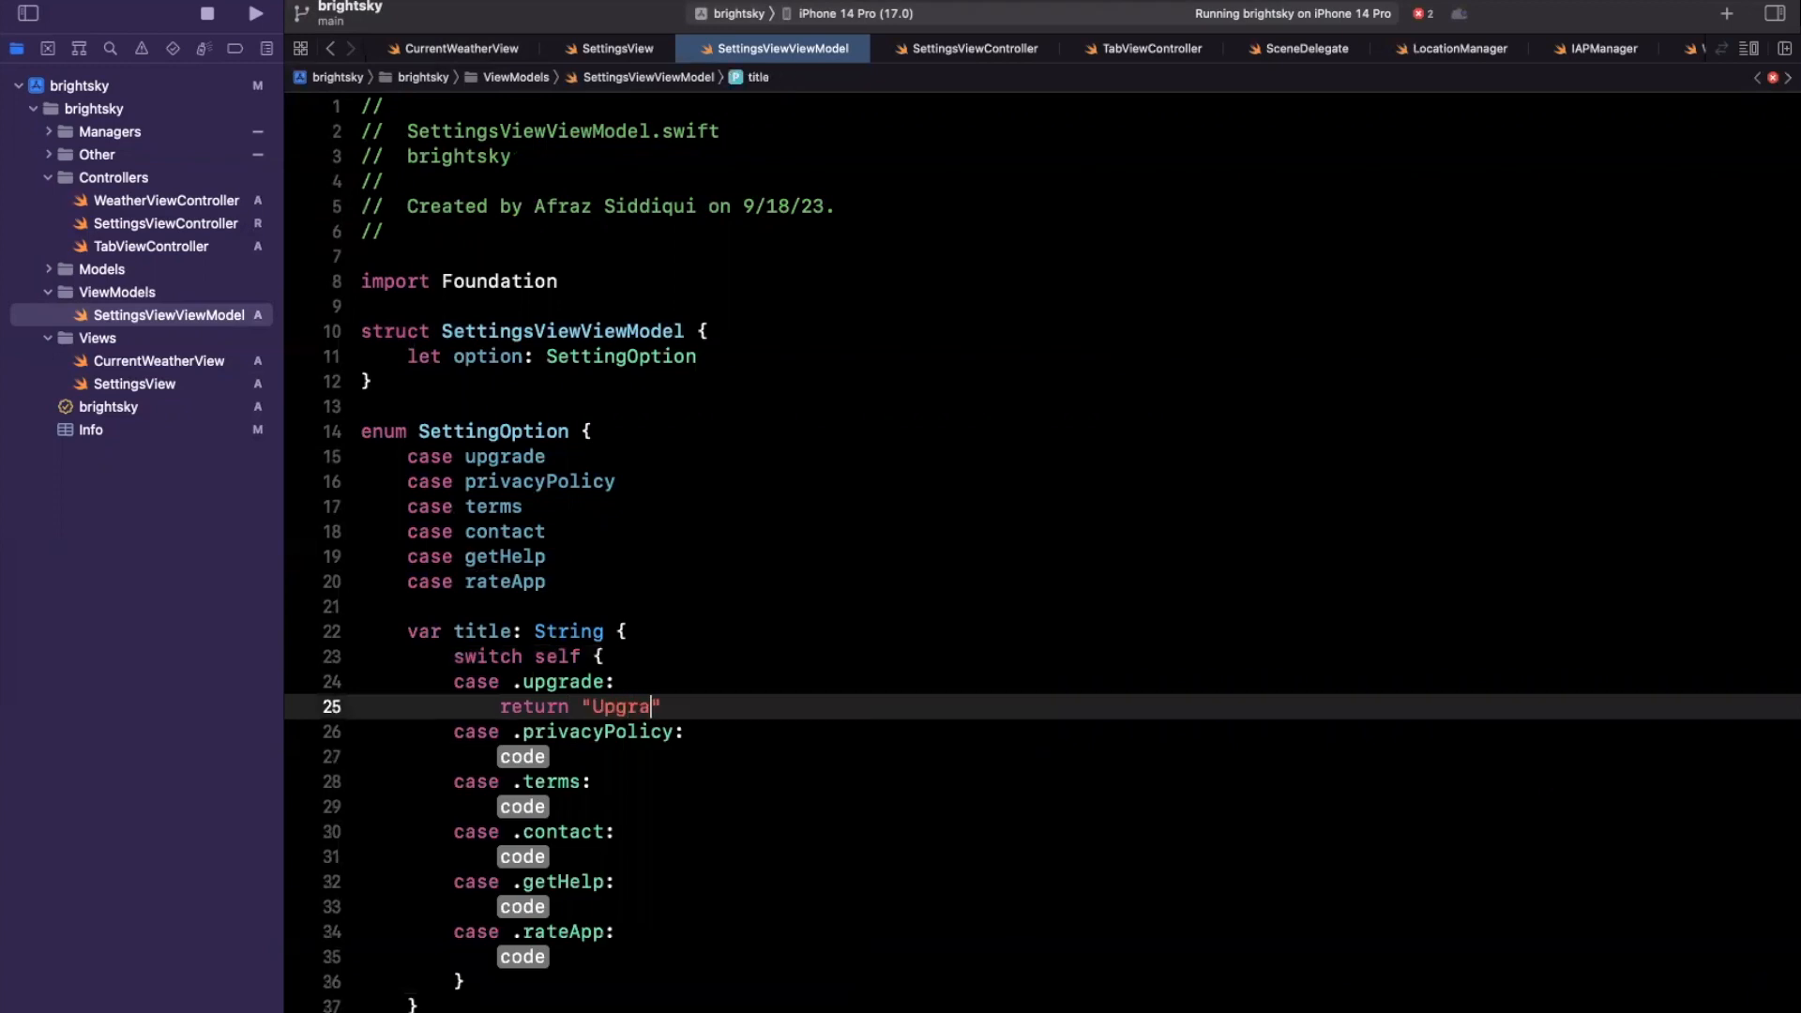
{"action": "type", "text": "de to Pro"}
{"action": "left_click", "coordinate": [1079, 756]}
{"action": "type", "text": "return"}
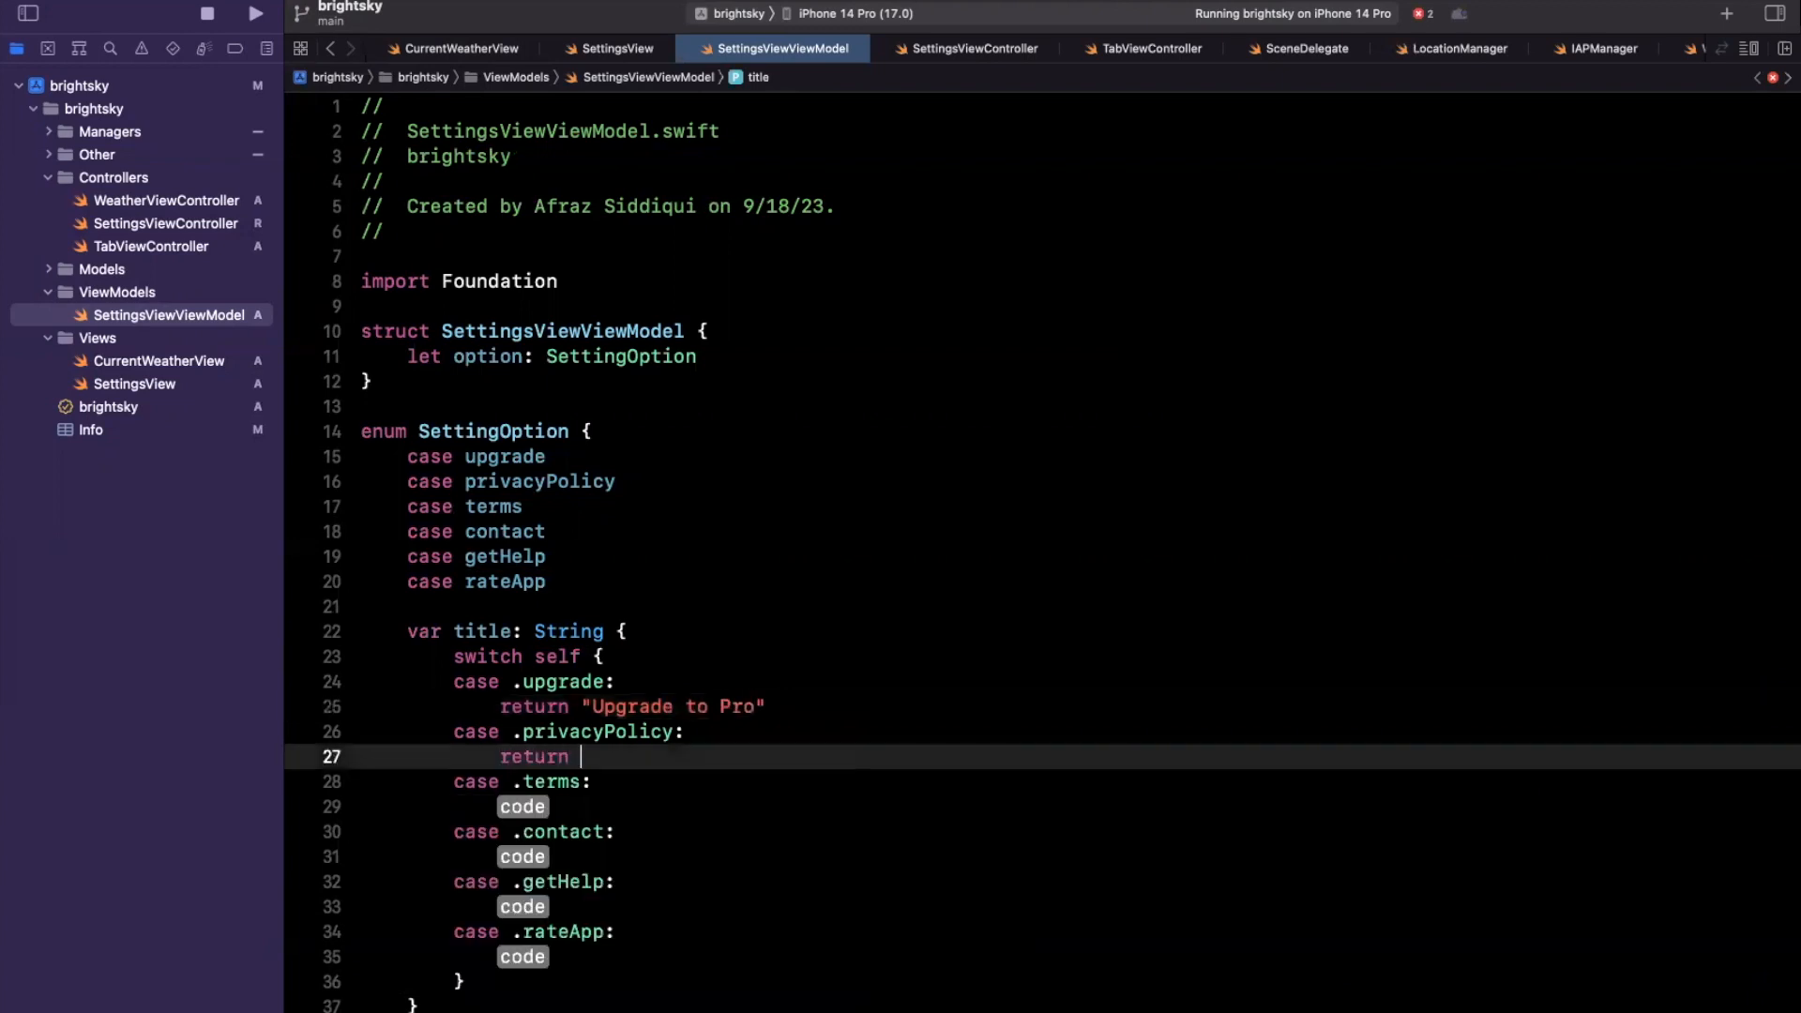
{"action": "type", "text": "\"Privacy Pol\""}
{"action": "left_click", "coordinate": [1147, 806]}
{"action": "type", "text": "return \"T"}
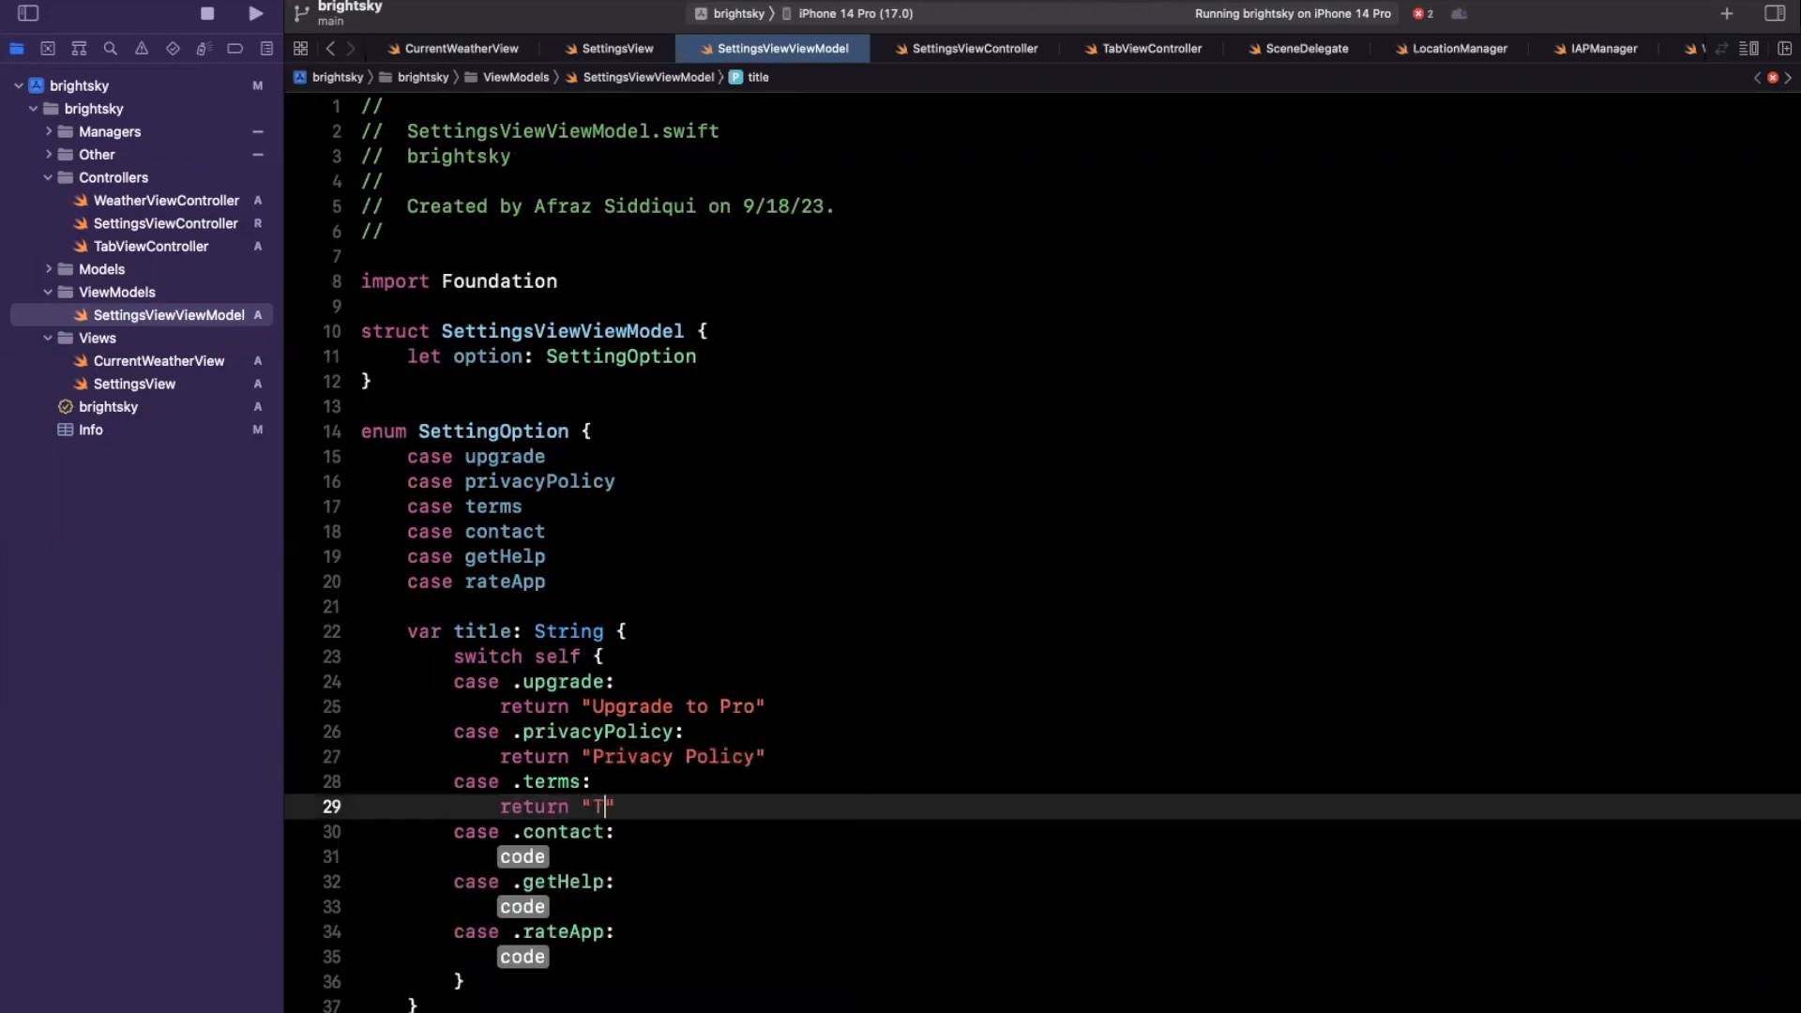
{"action": "type", "text": "erms of Use"}
{"action": "left_click", "coordinate": [1104, 856]}
{"action": "type", "text": "return \"Contact Us"}
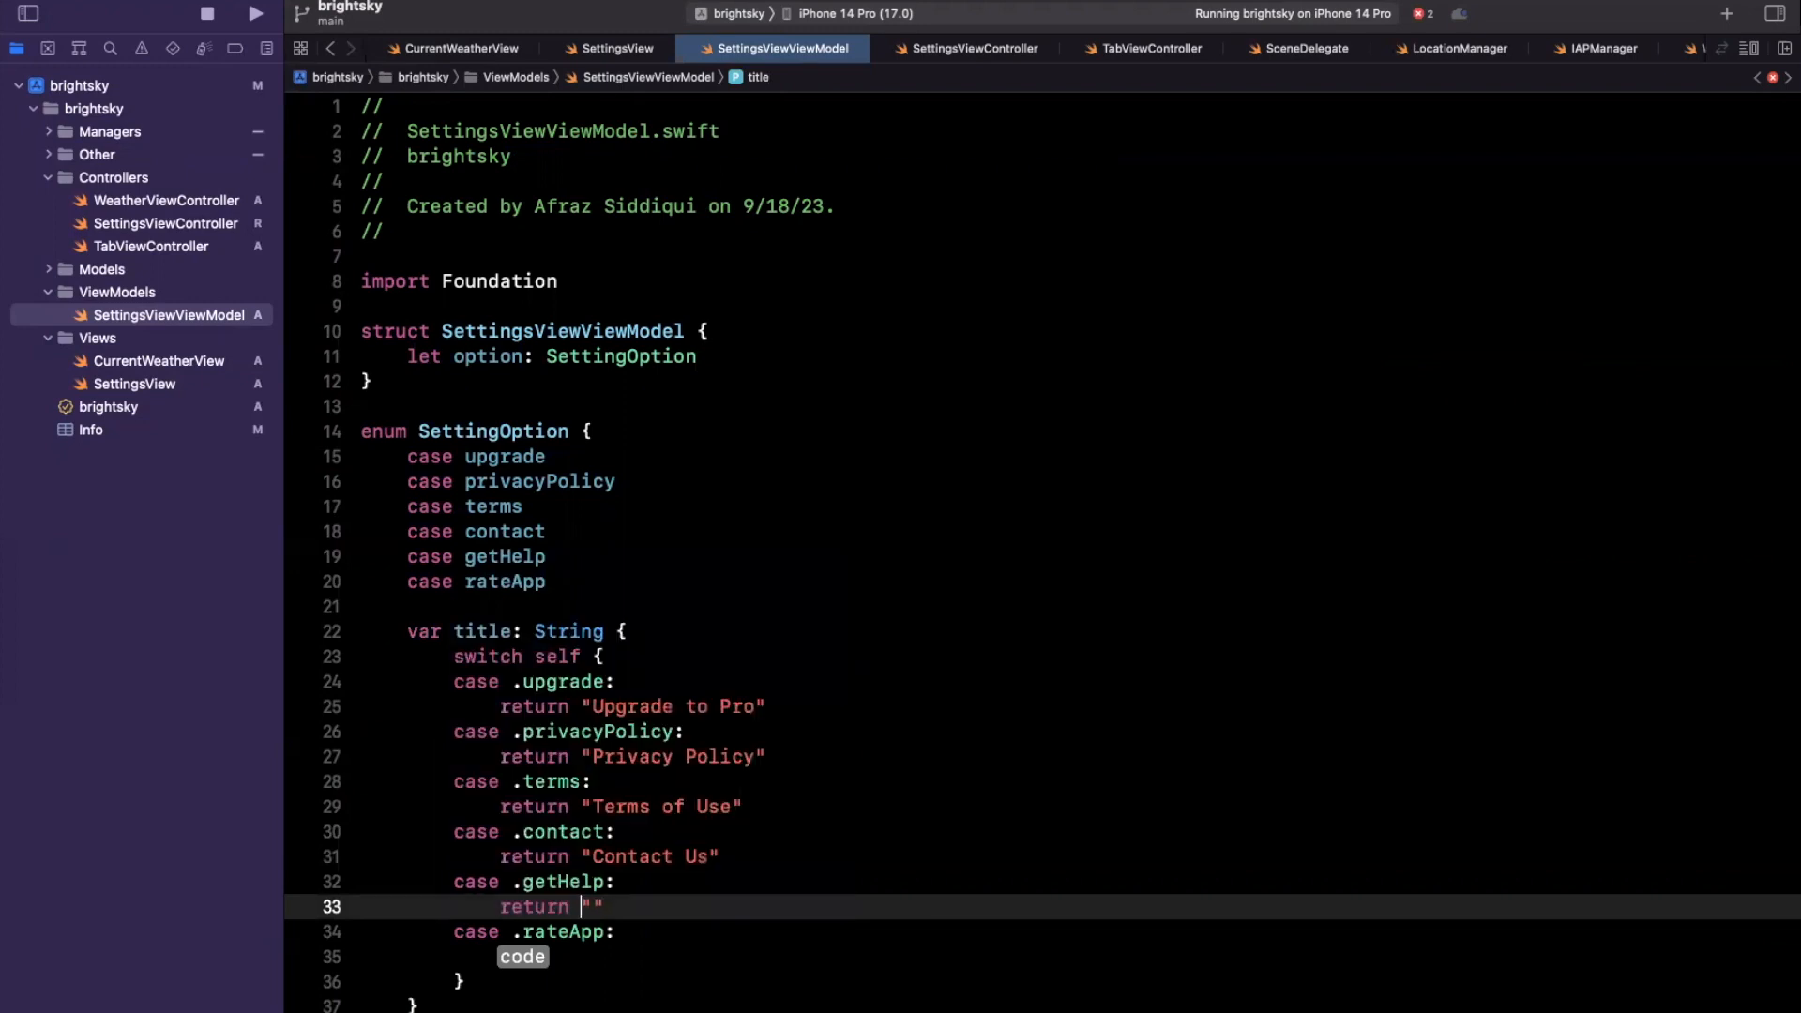
{"action": "type", "text": "Get Help"}
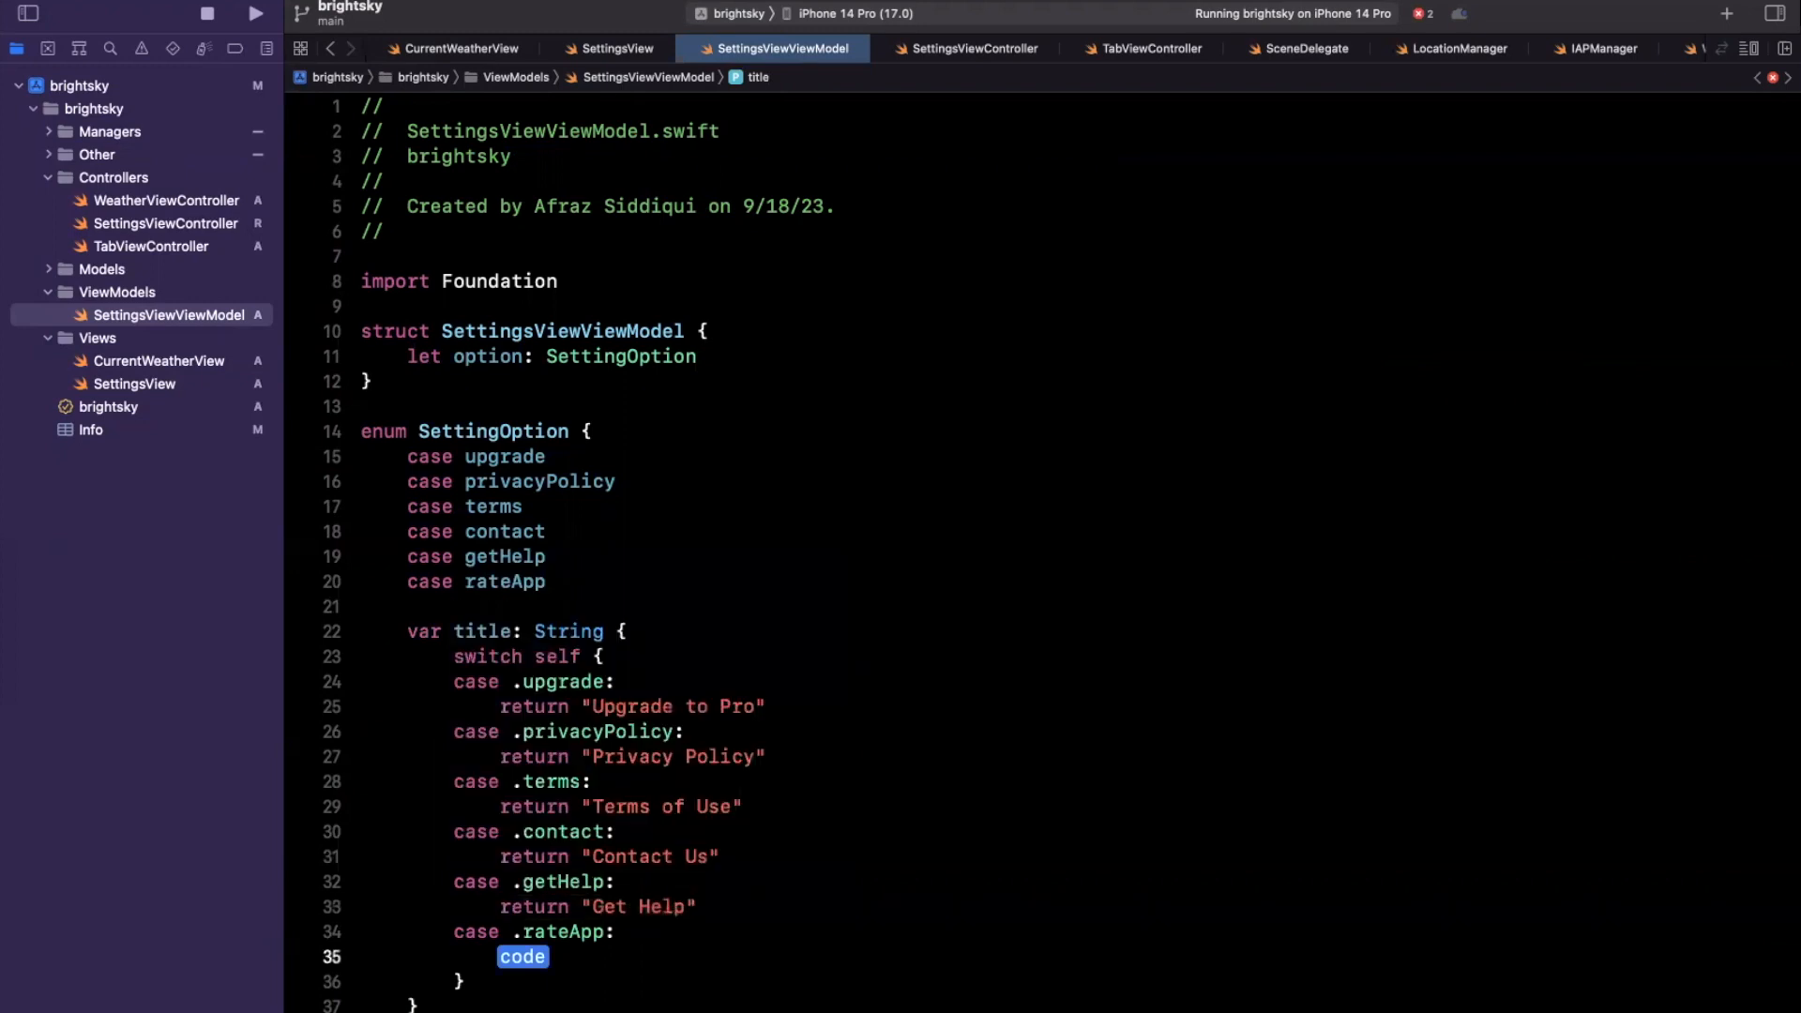
{"action": "type", "text": "return \"Rate \""}
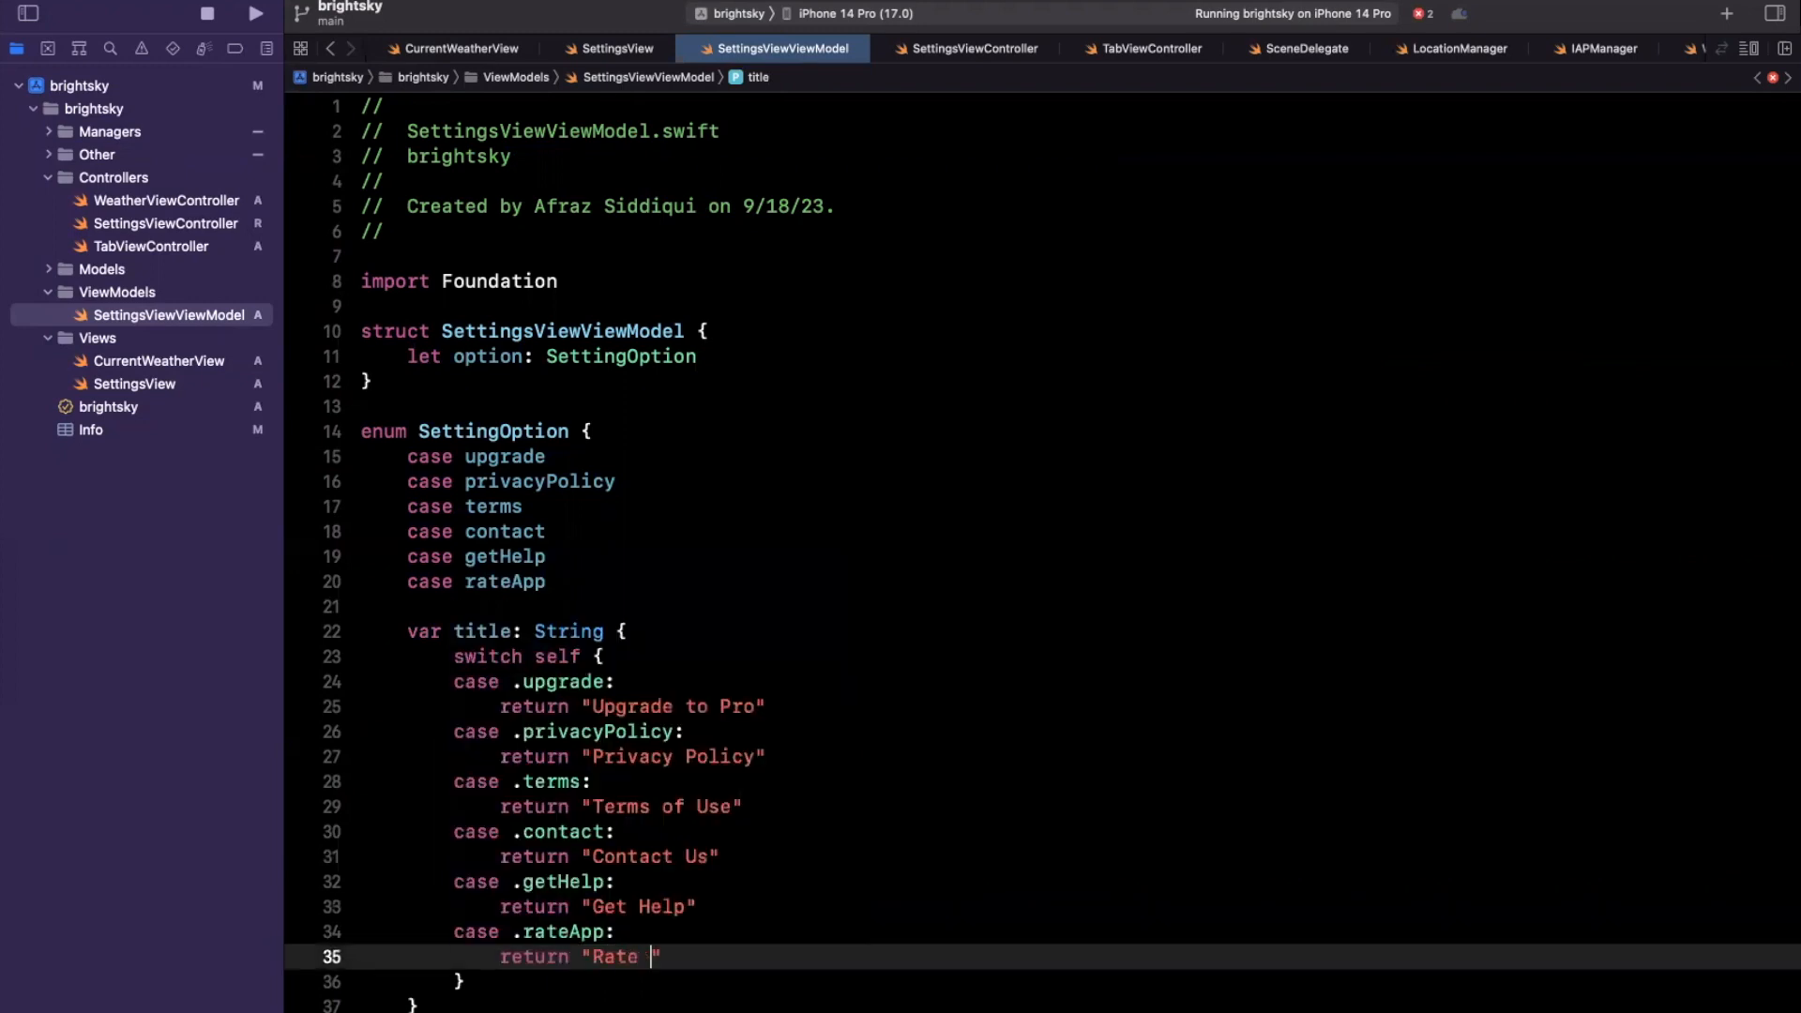
{"action": "type", "text": "App!"}
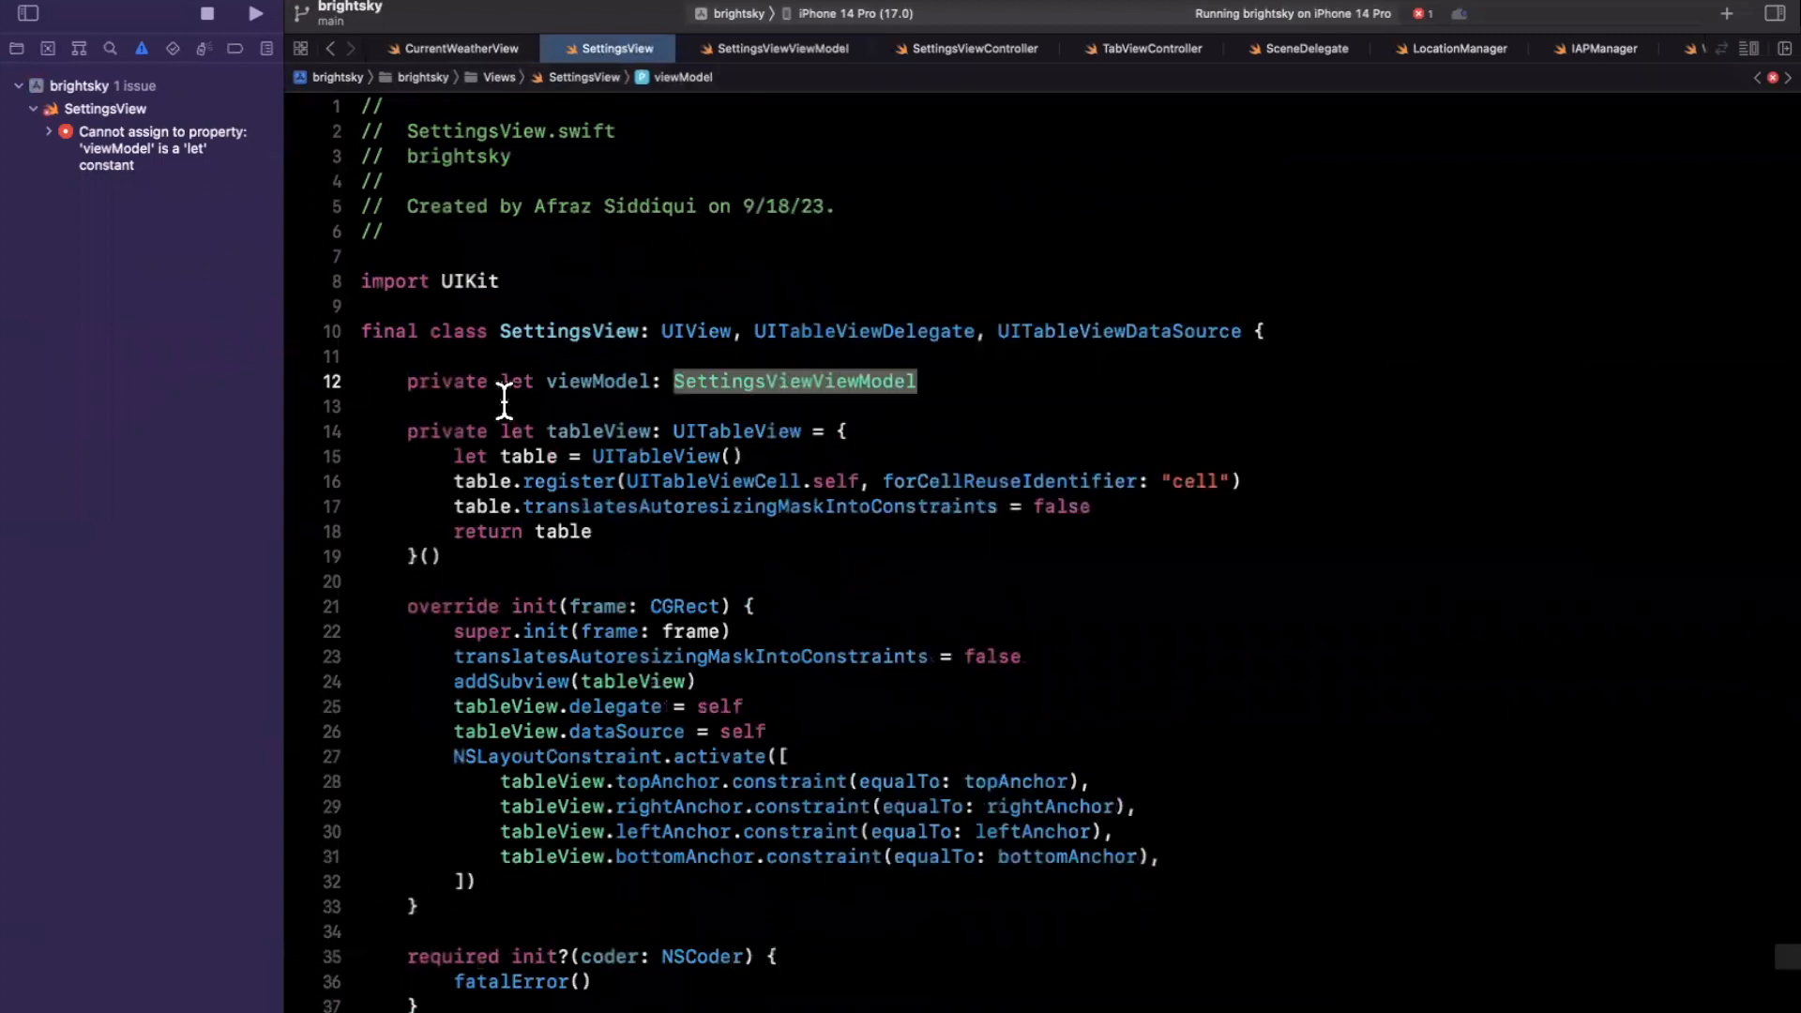
Step: Make viewModel an optional var and return viewModel?.options.count ?? 0 rows
{"action": "type", "text": "?"}
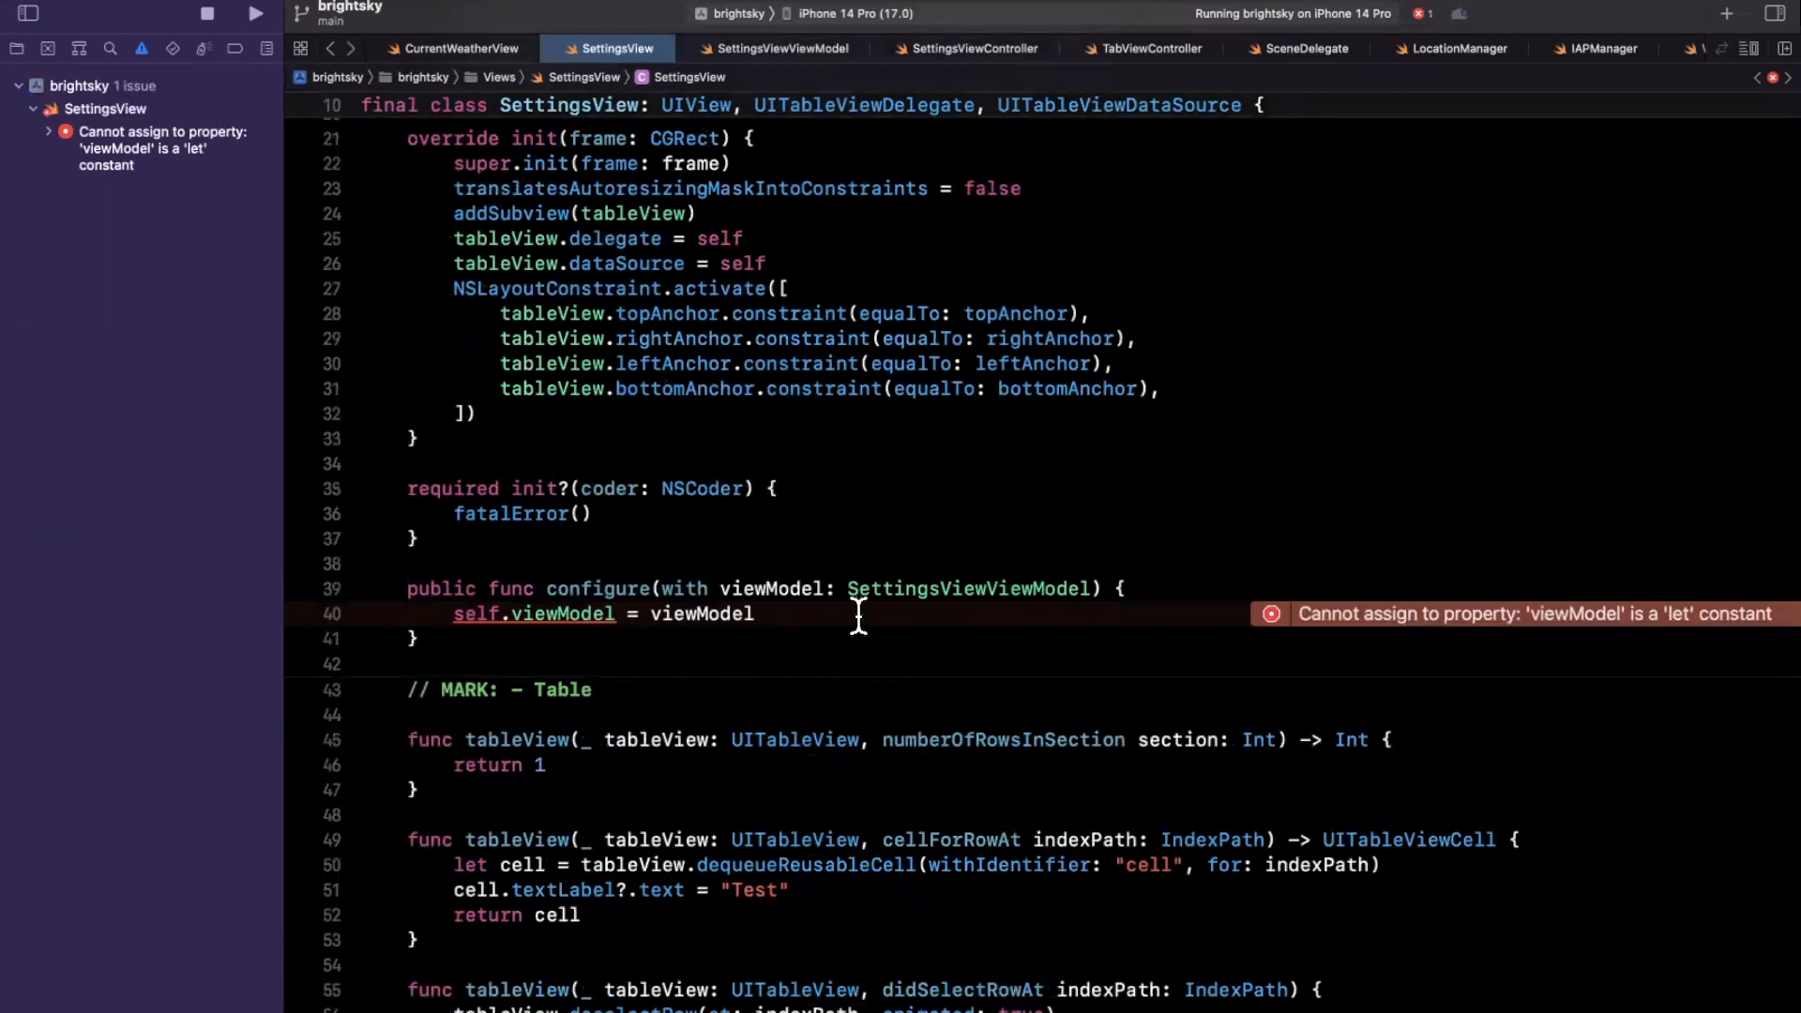
{"action": "mouse_move", "coordinate": [1476, 603]}
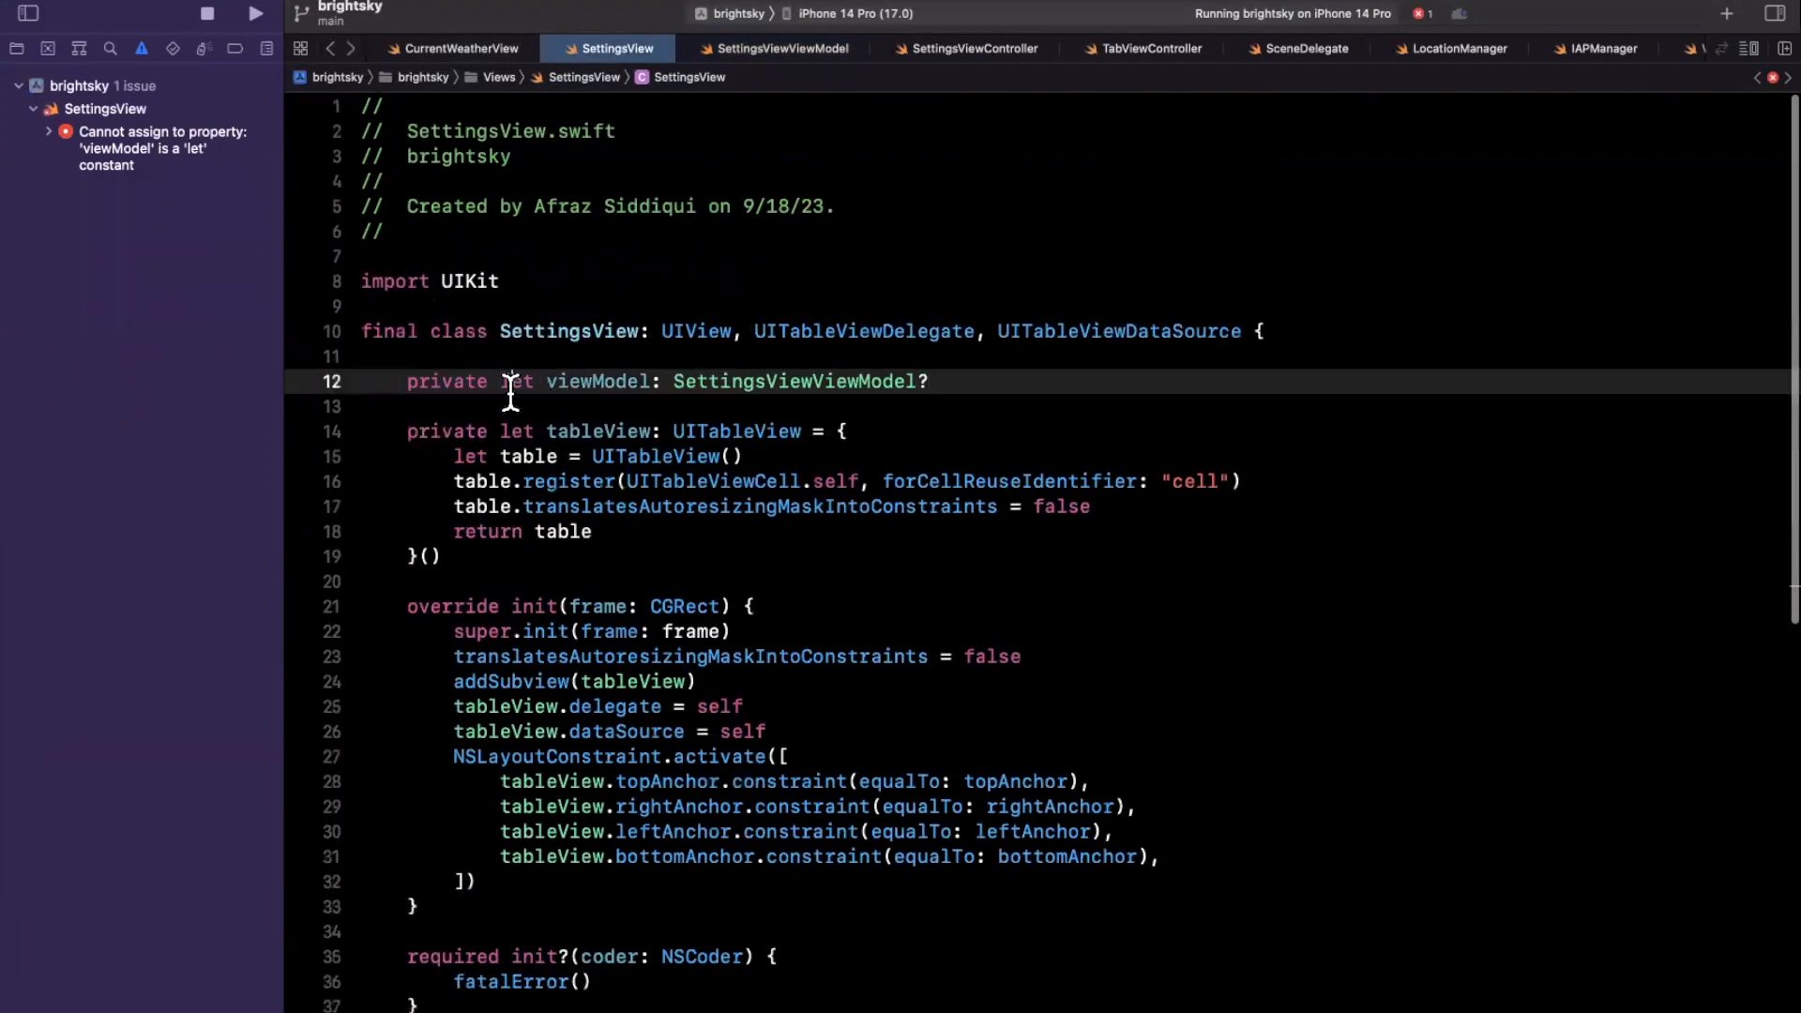
{"action": "type", "text": "var"}
{"action": "left_click", "coordinate": [1072, 407]}
{"action": "type", "text": "dids"}
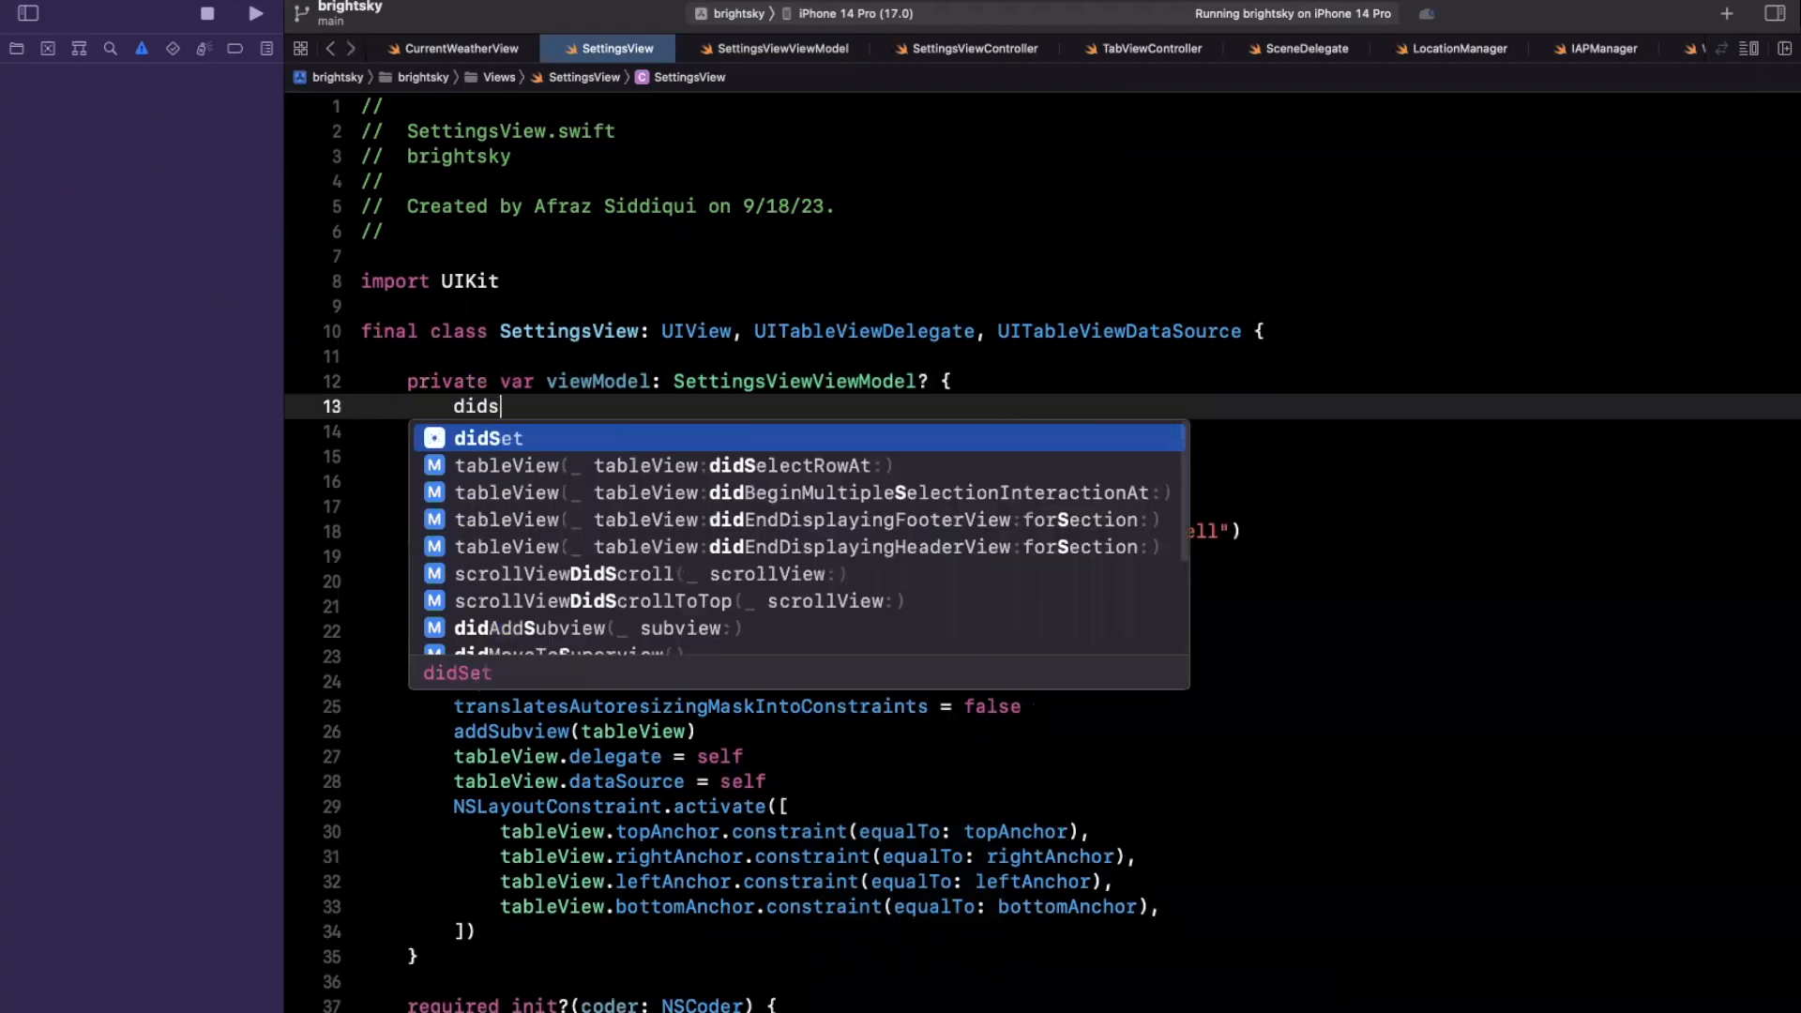
{"action": "type", "text": "S"}
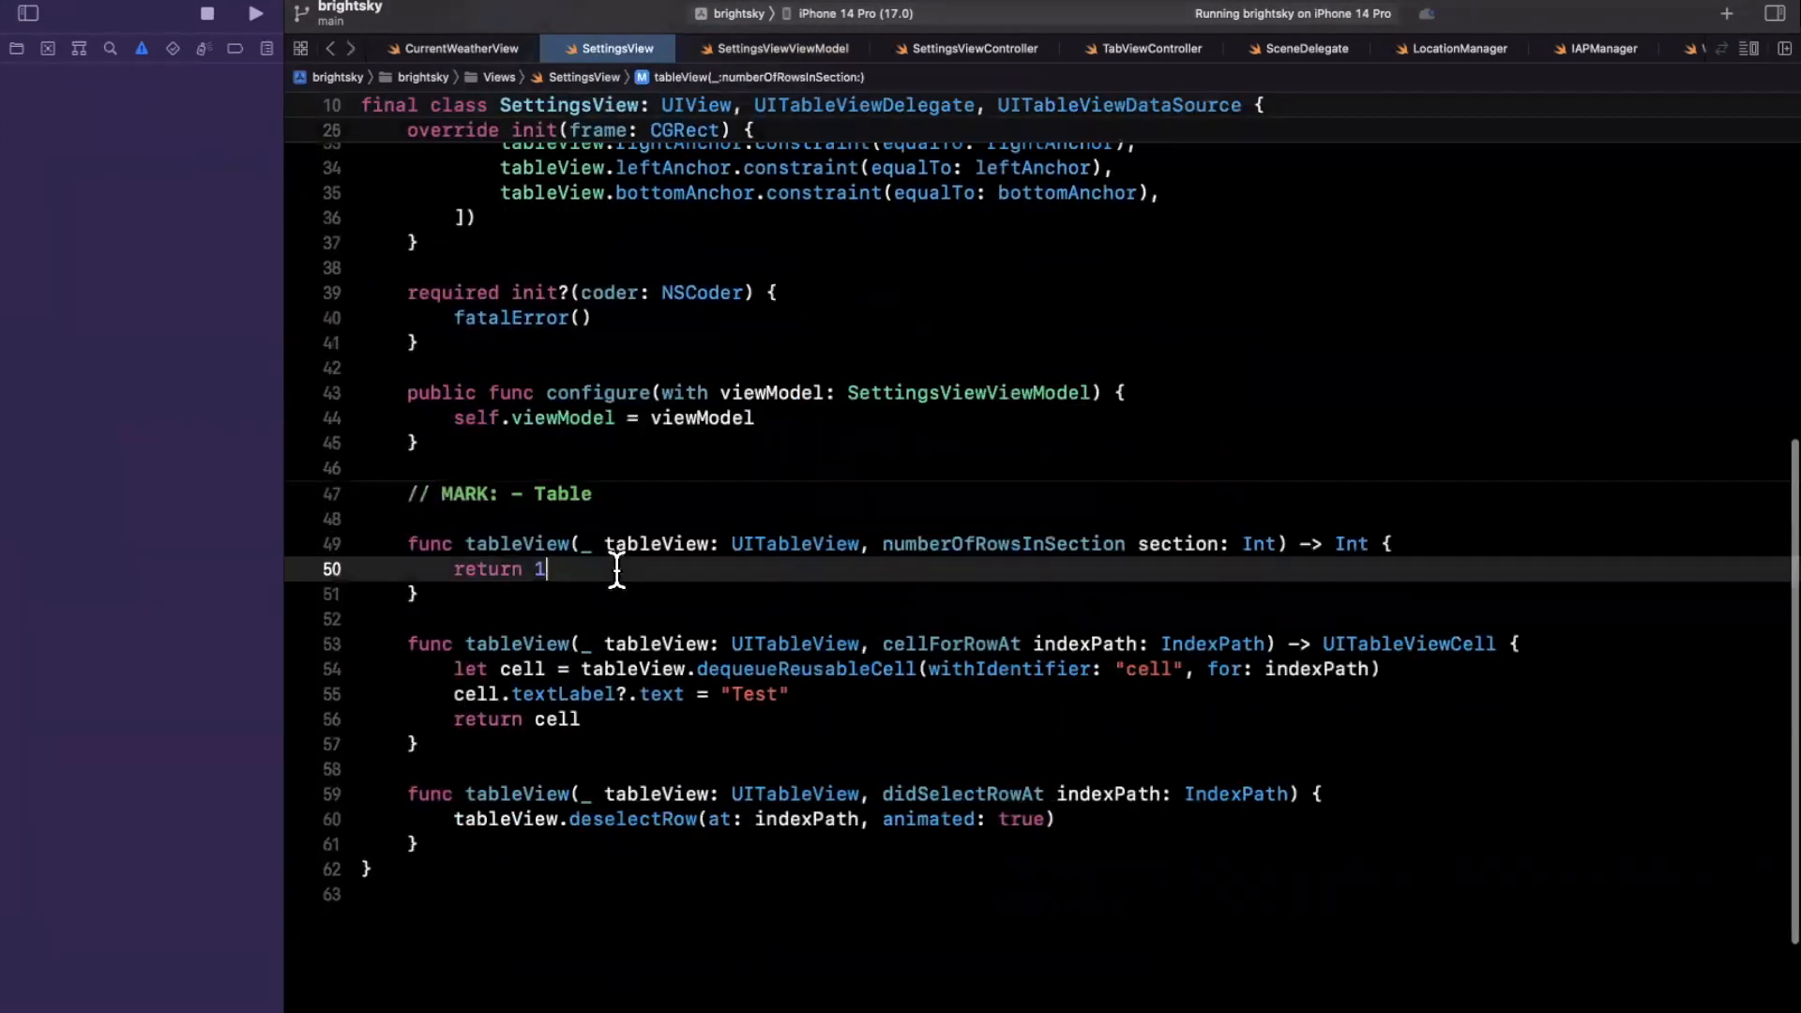
{"action": "type", "text": "viewModel."}
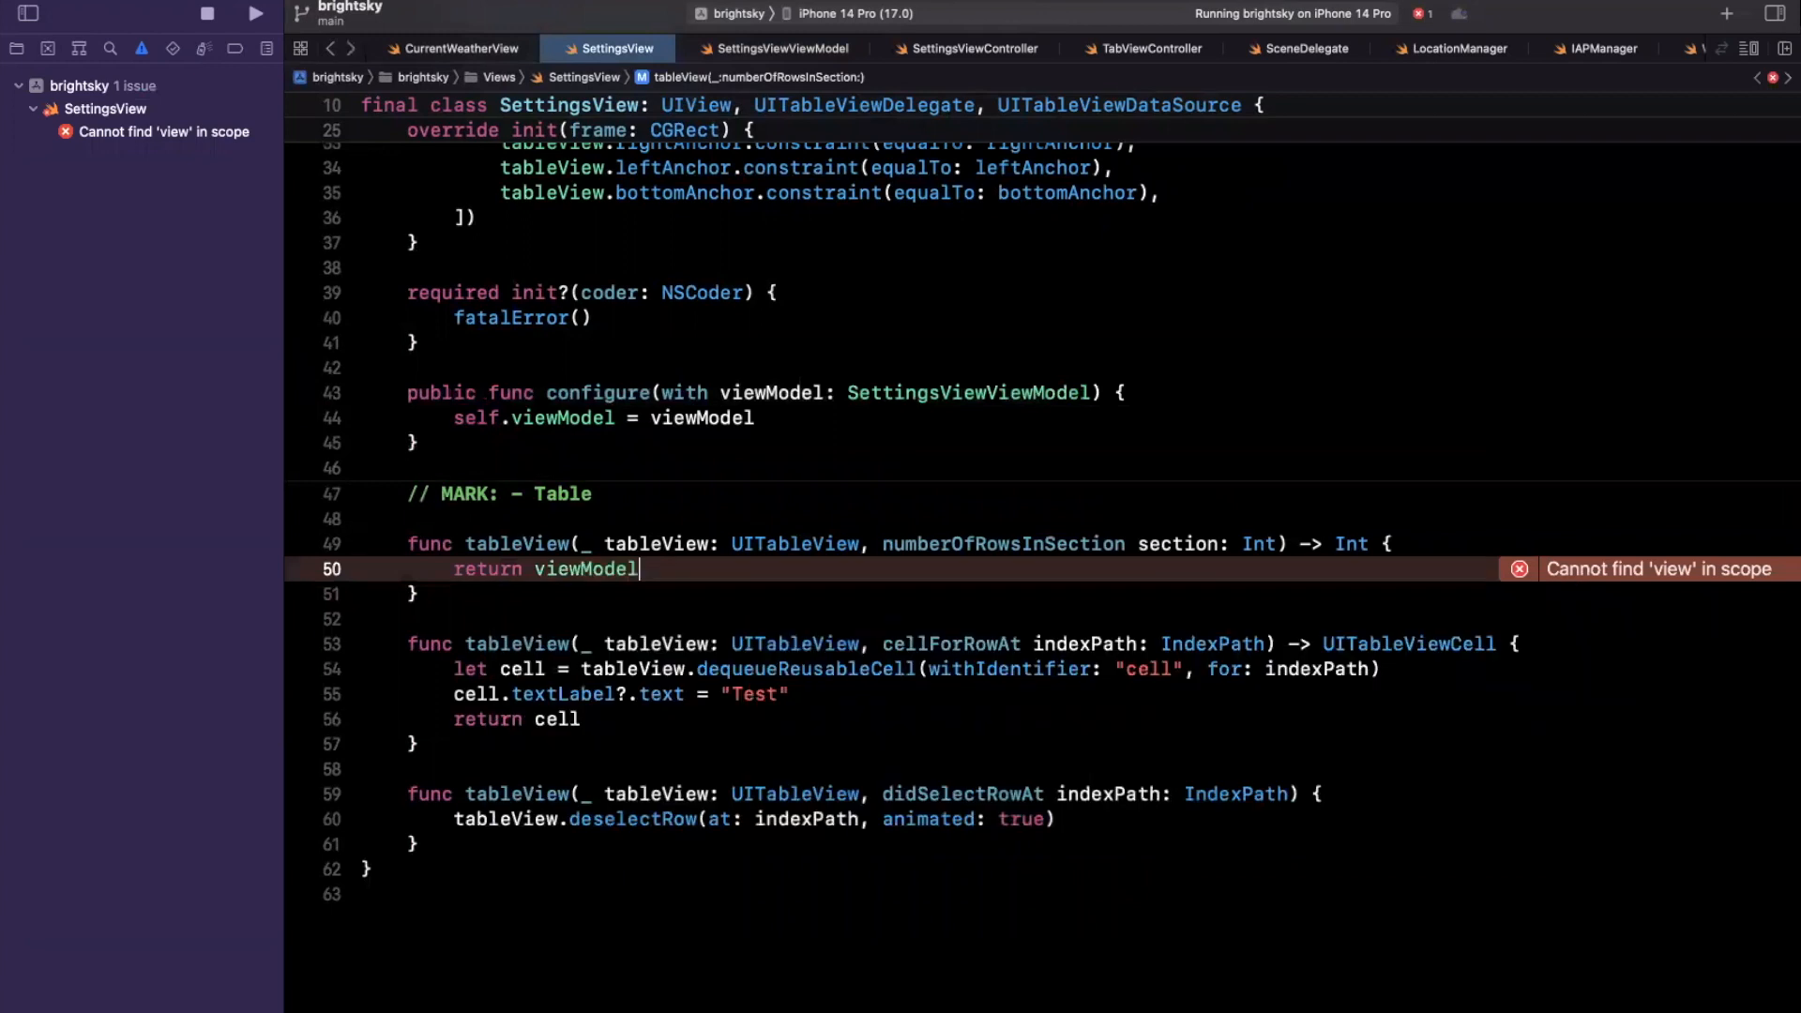
{"action": "type", "text": "?.options.count"}
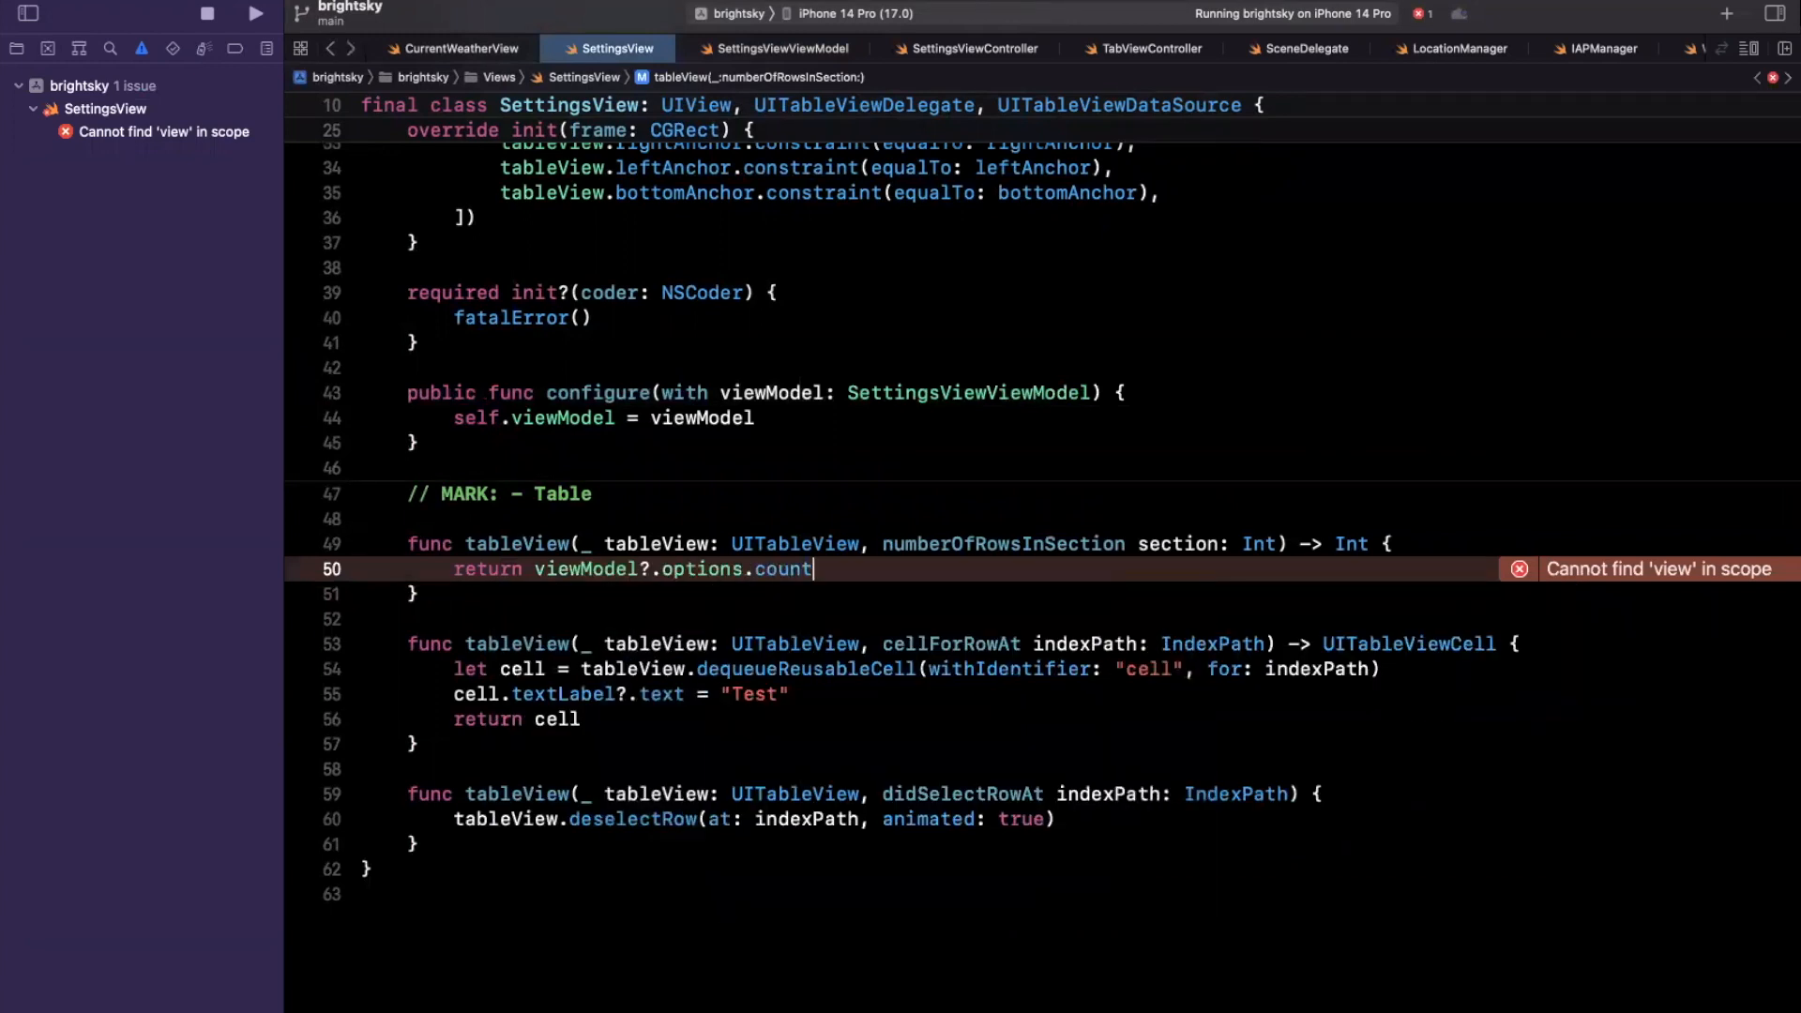
{"action": "type", "text": "?? 0"}
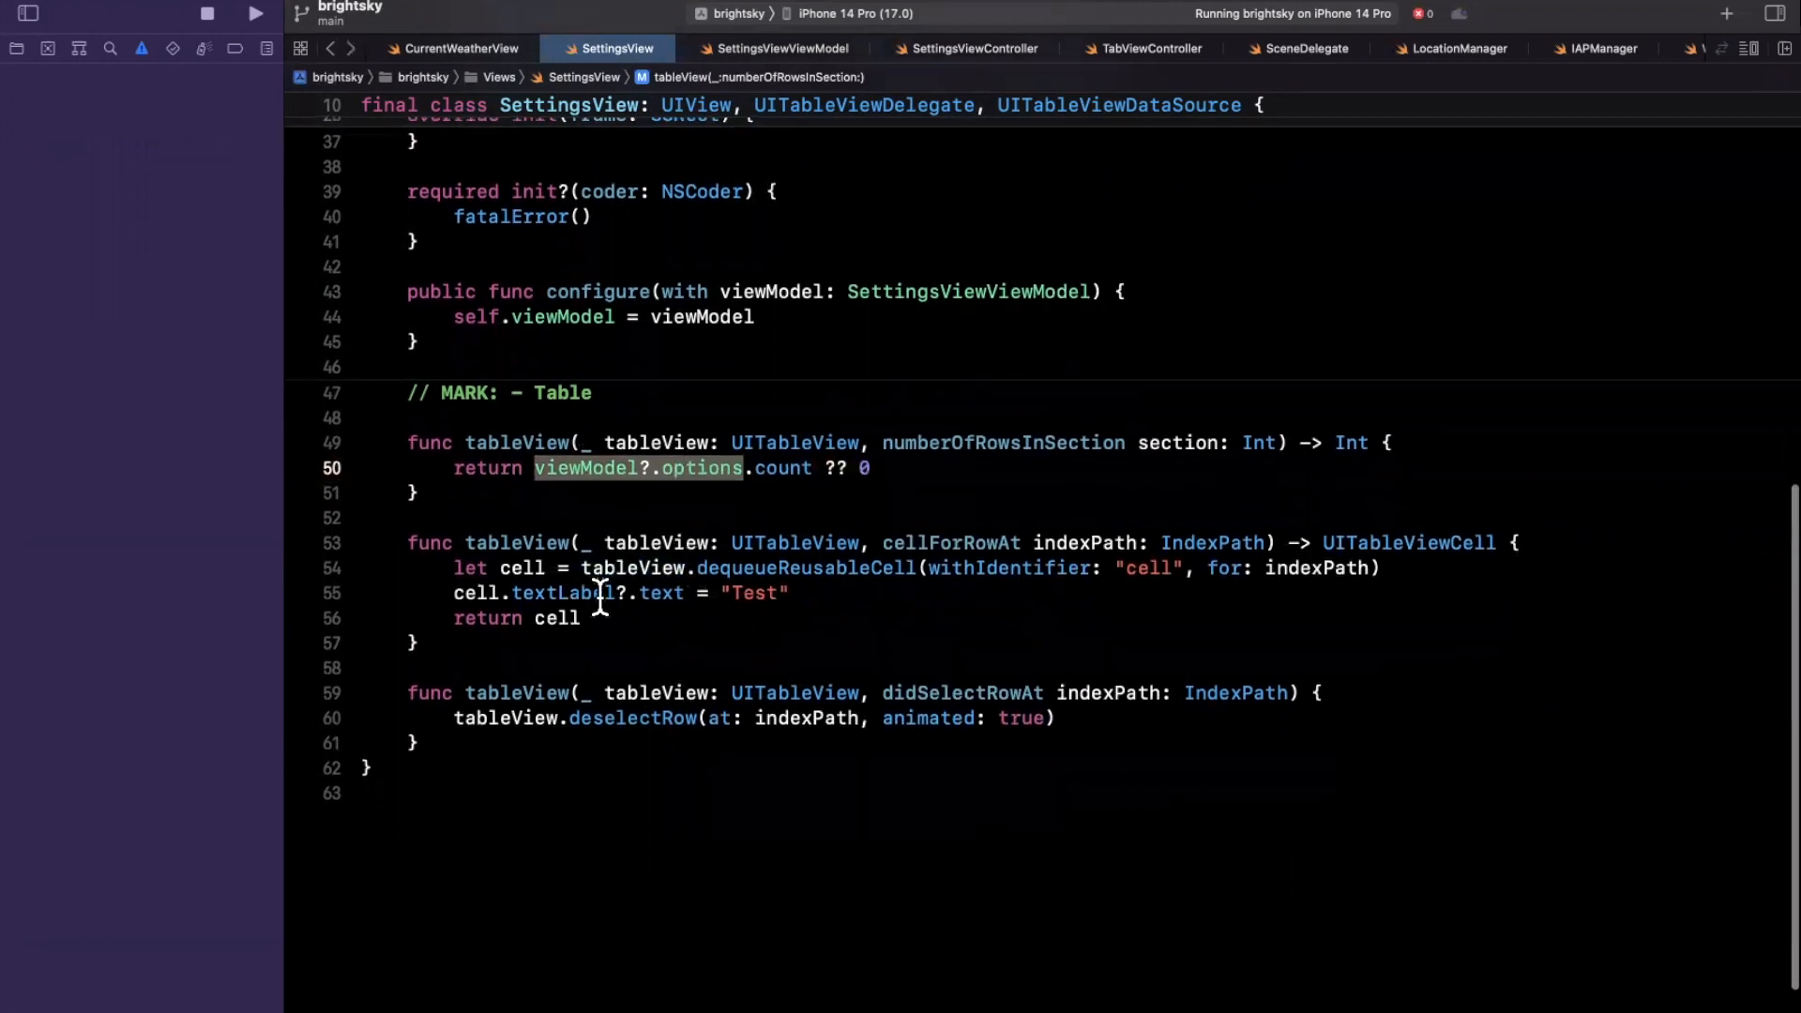
{"action": "mouse_move", "coordinate": [436, 605]}
{"action": "type", "text": "if let"}
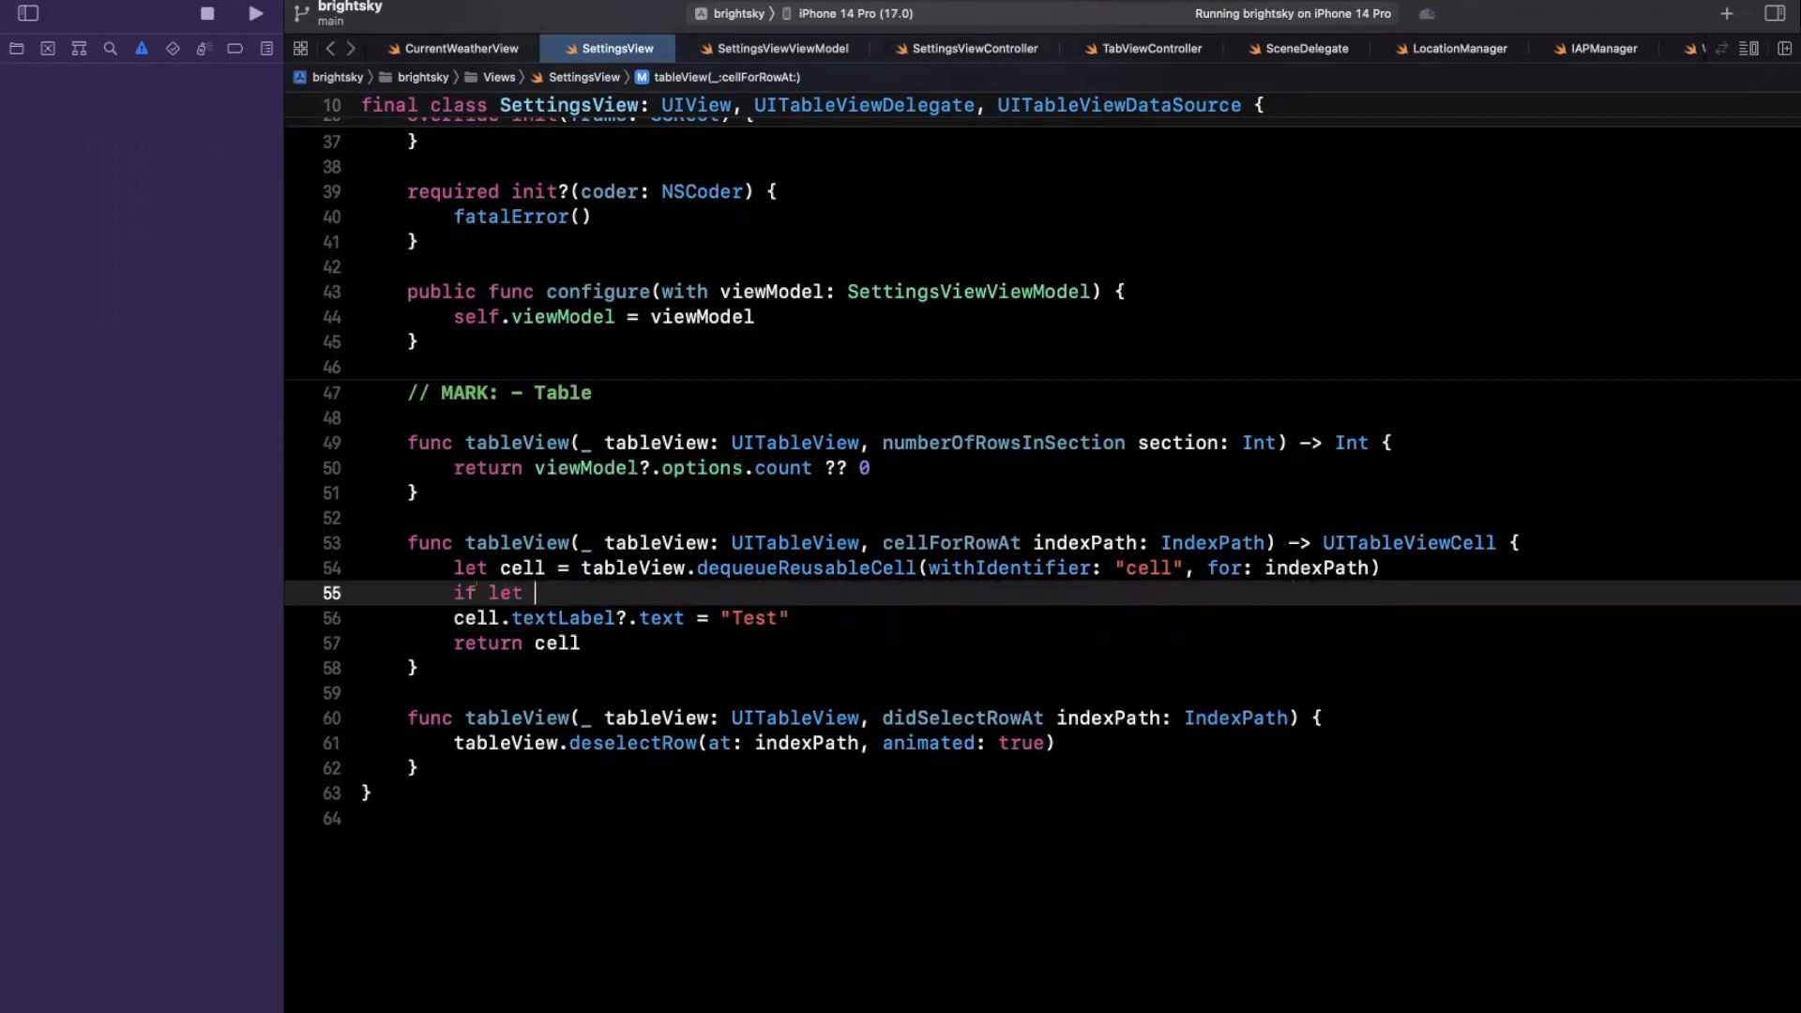
Step: Label each cell with viewModel.options[indexPath.row].title
{"action": "type", "text": "viewModel {"}
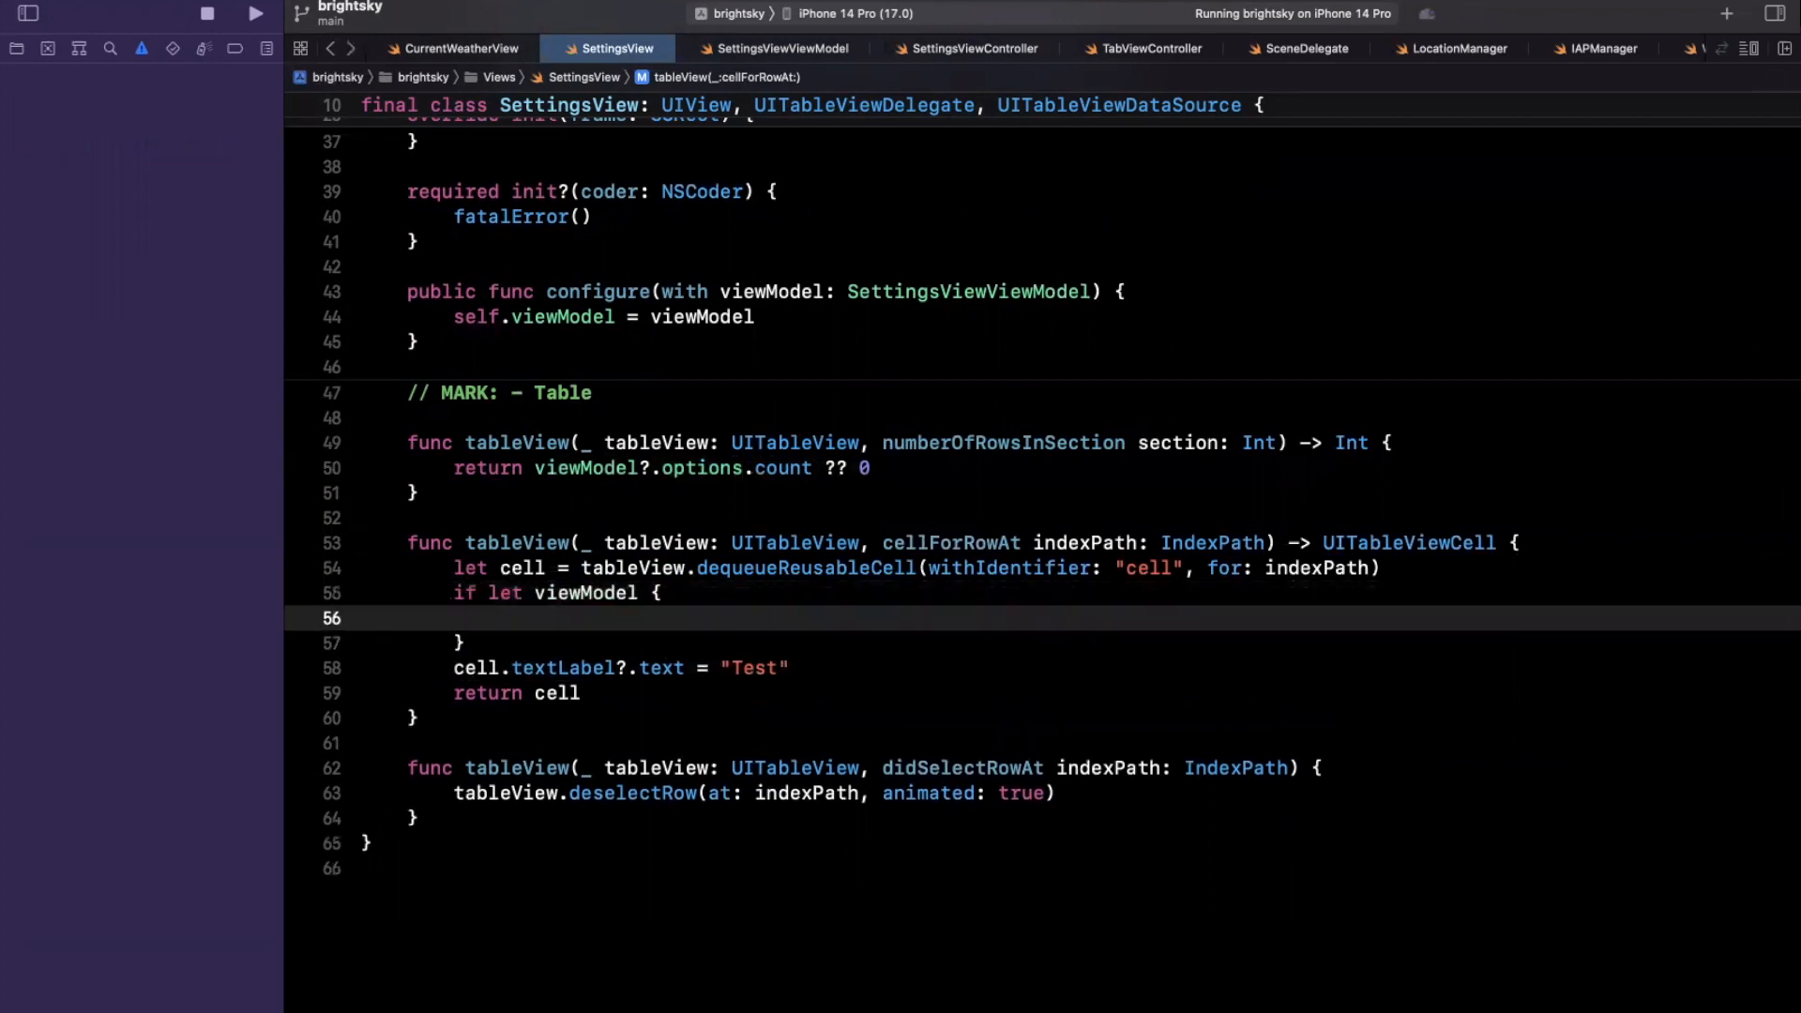
{"action": "type", "text": "ce"}
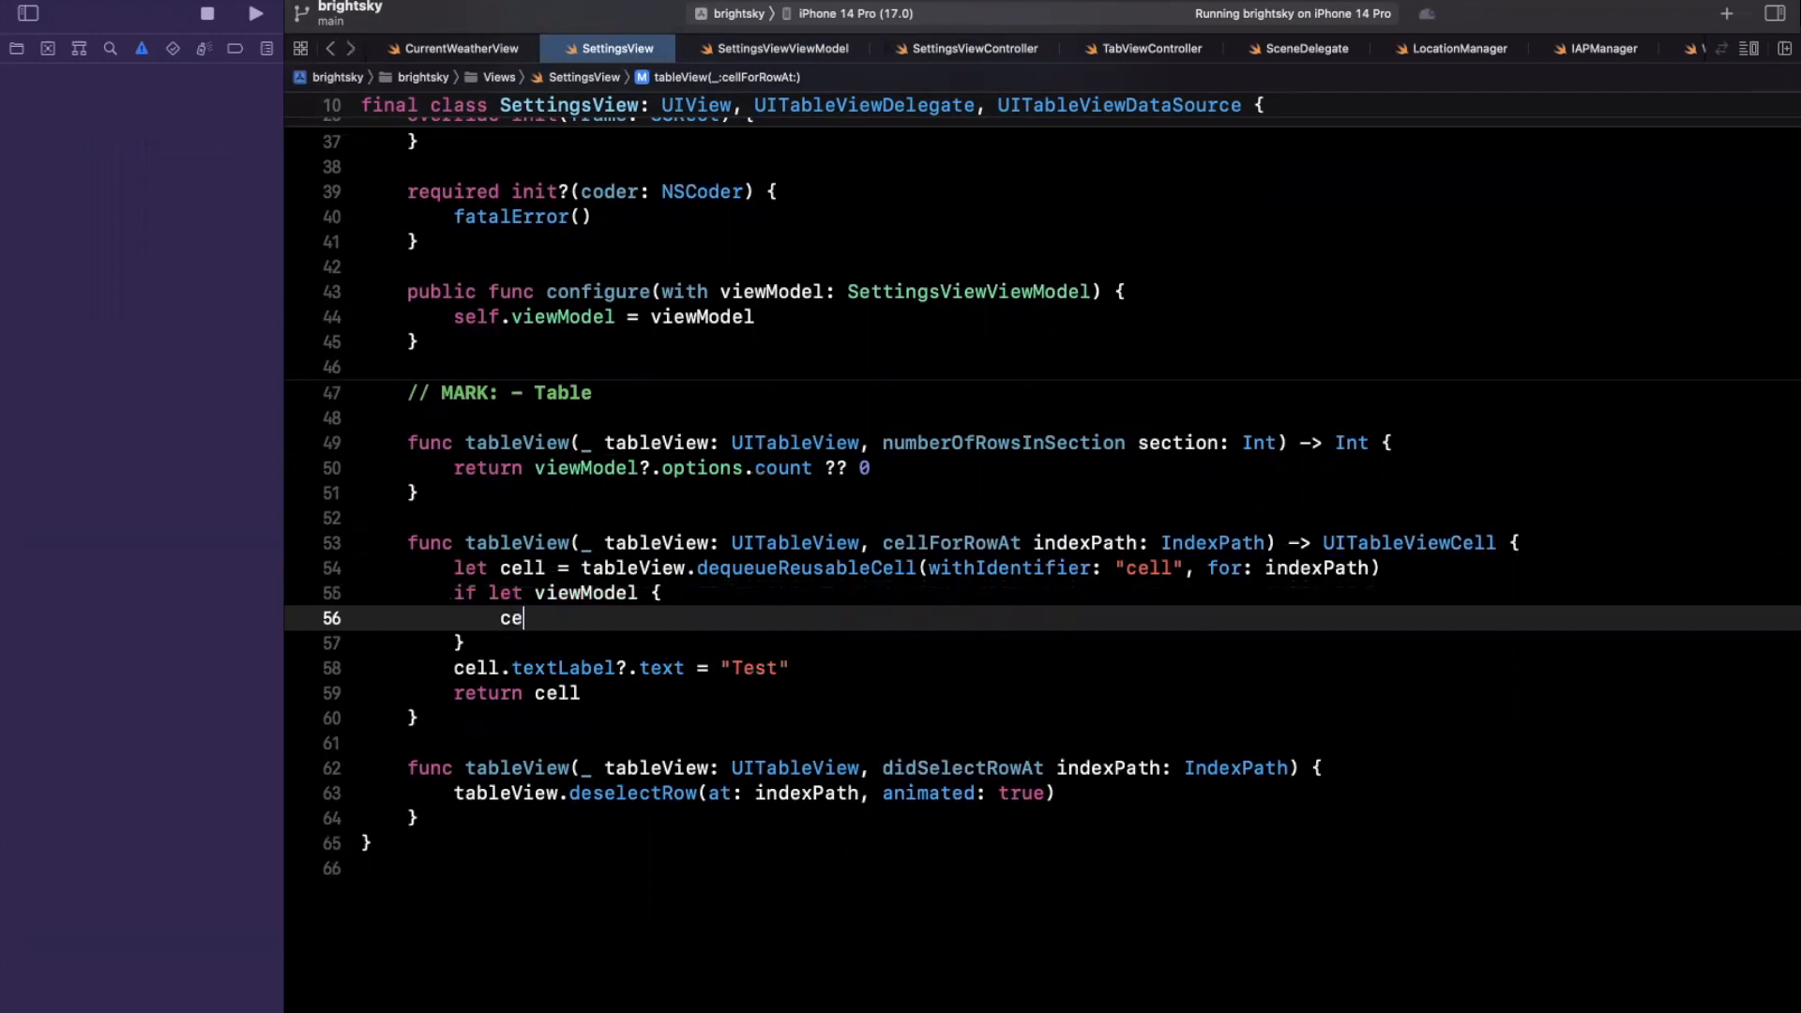
{"action": "type", "text": "ll.textLabel"}
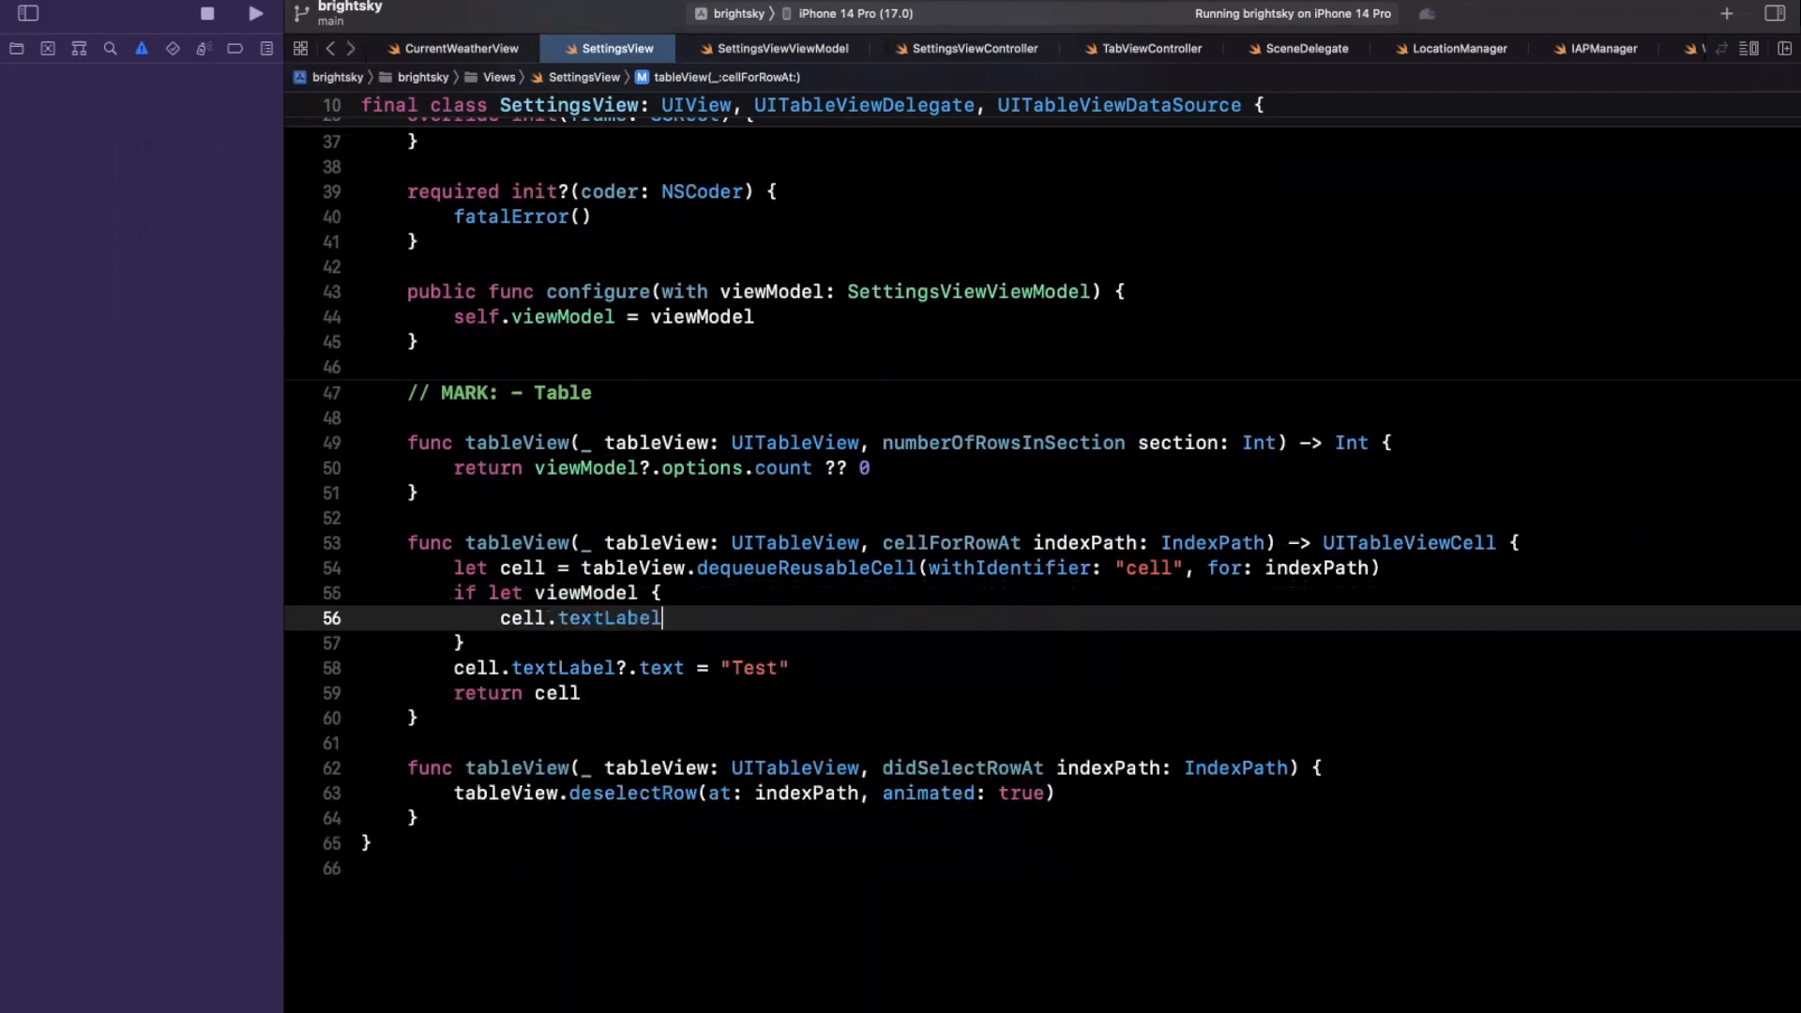
{"action": "type", "text": "?.text = viewModel"}
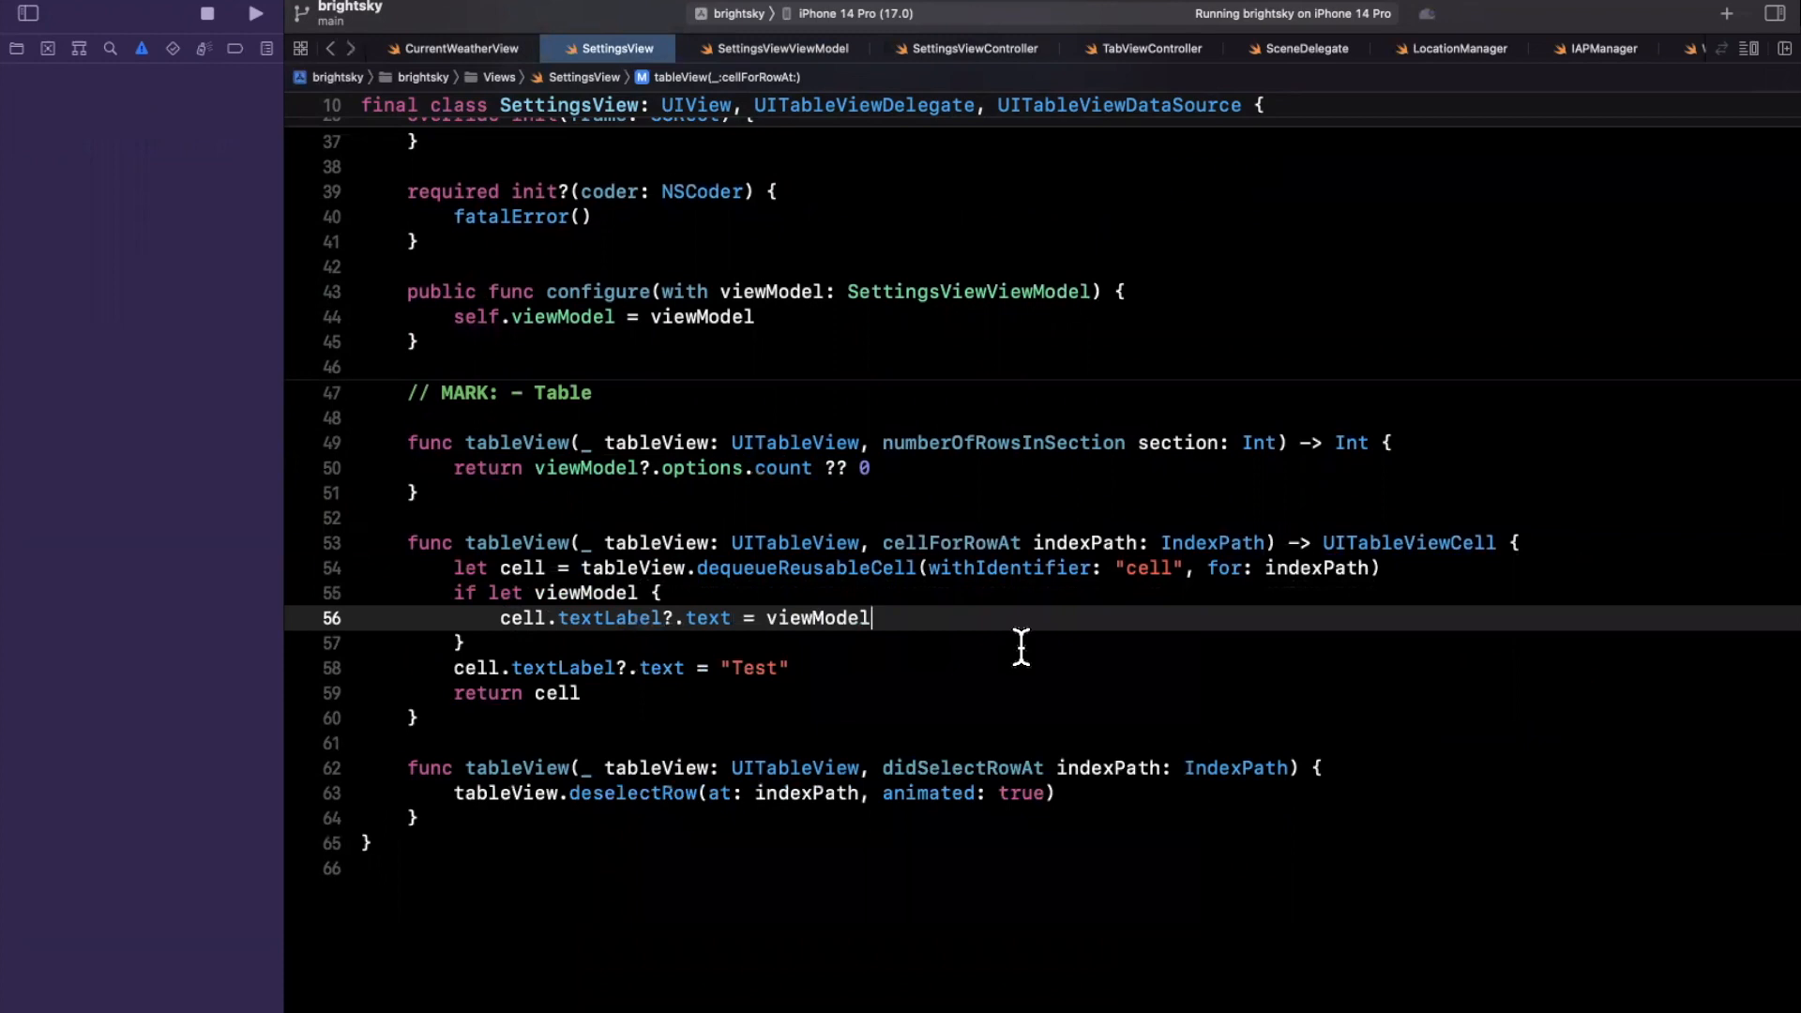
{"action": "type", "text": ".options[i]"}
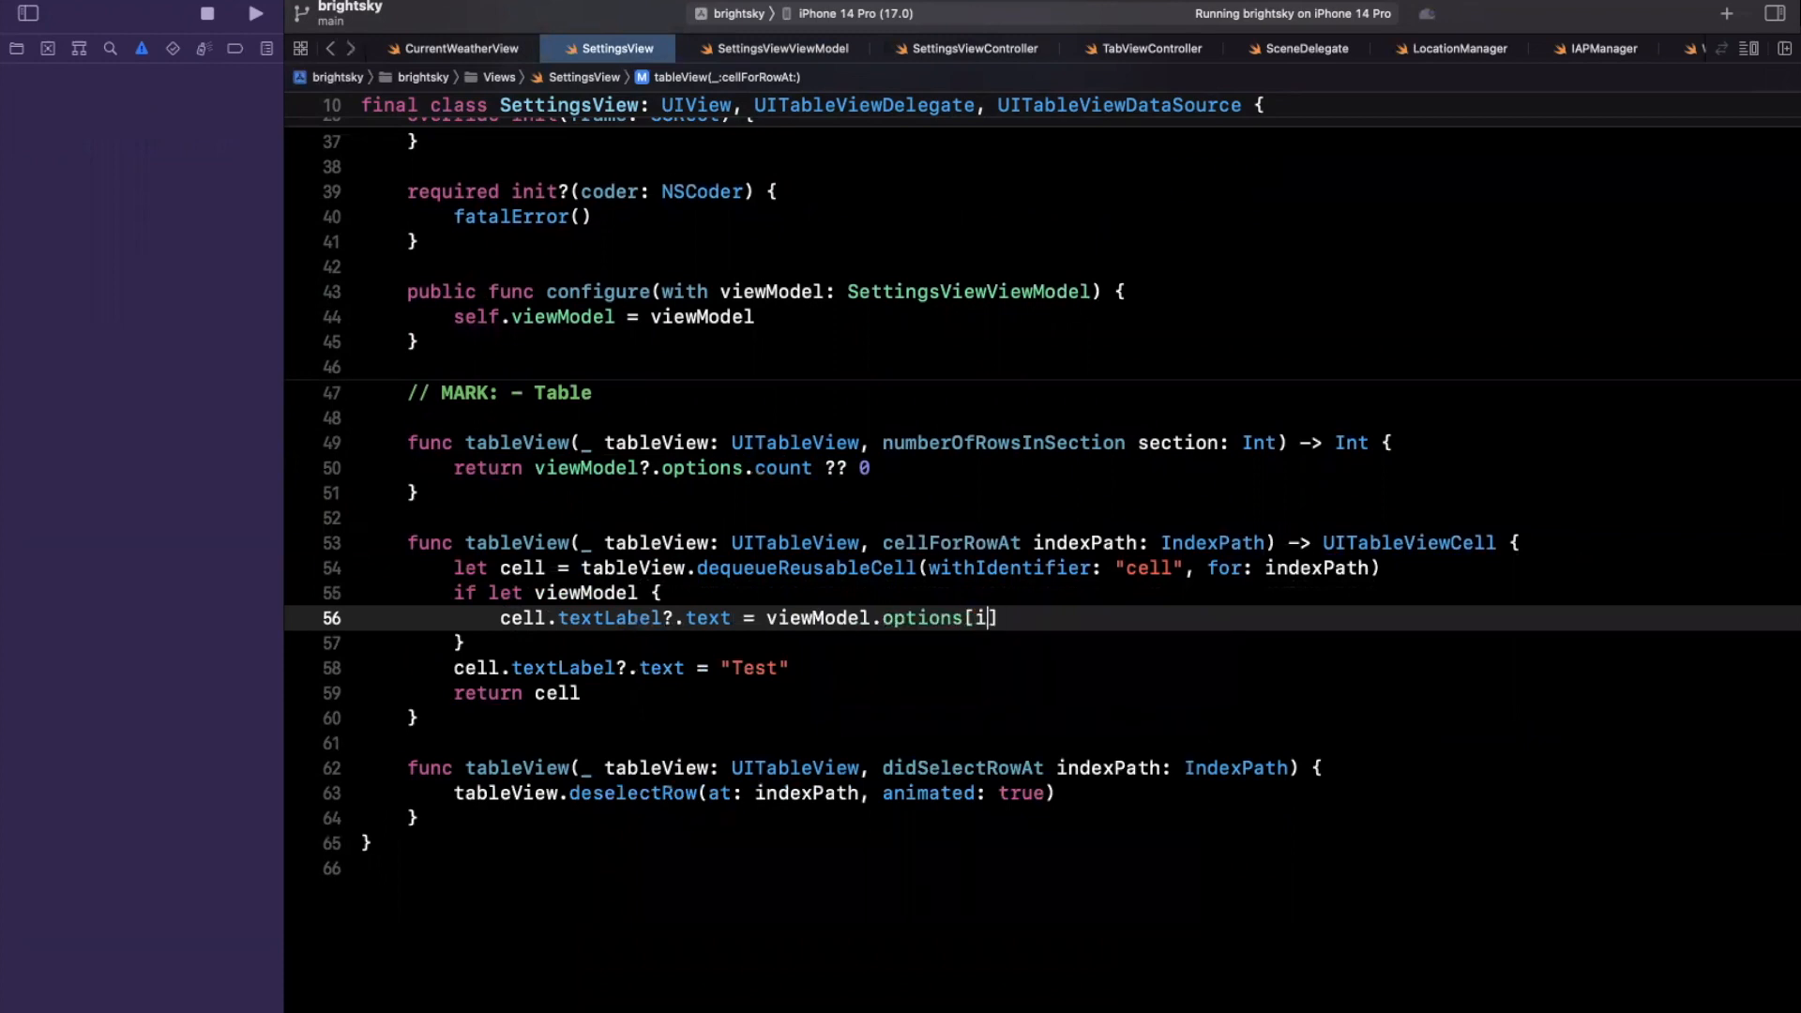
{"action": "type", "text": "UVIndex.row"}
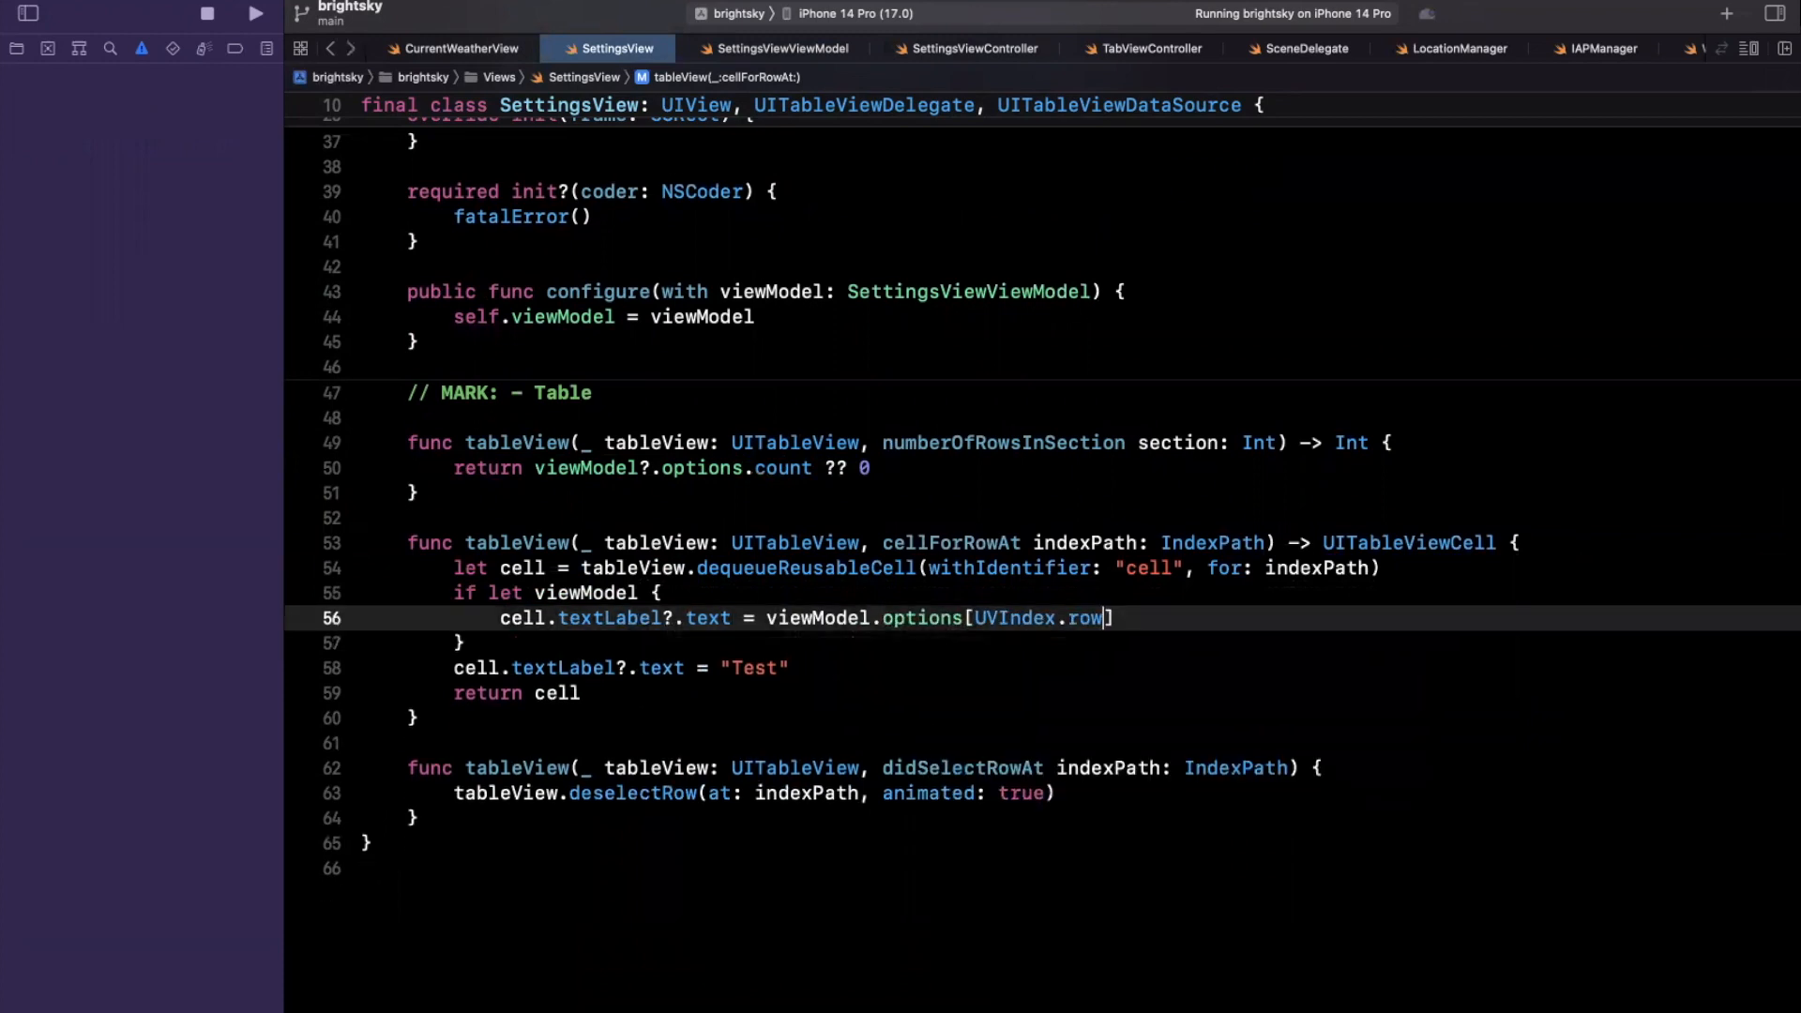
{"action": "type", "text": "indexp"}
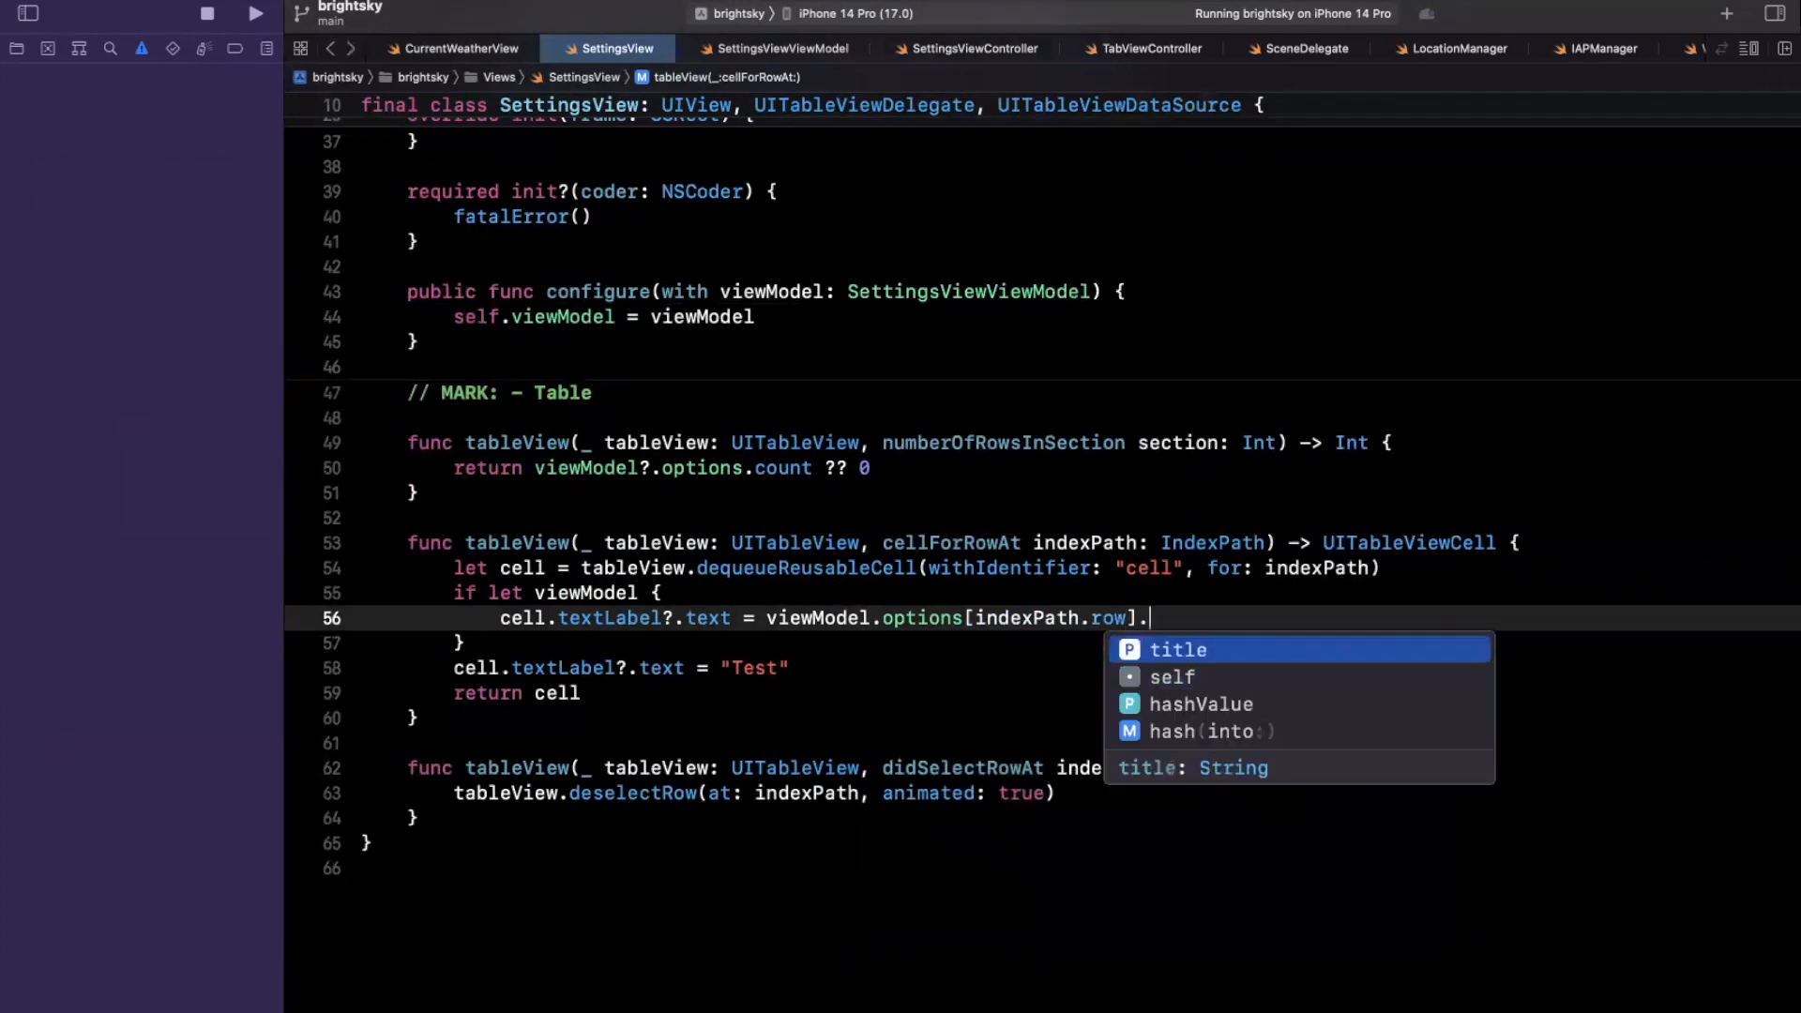
{"action": "key", "text": "Return"}
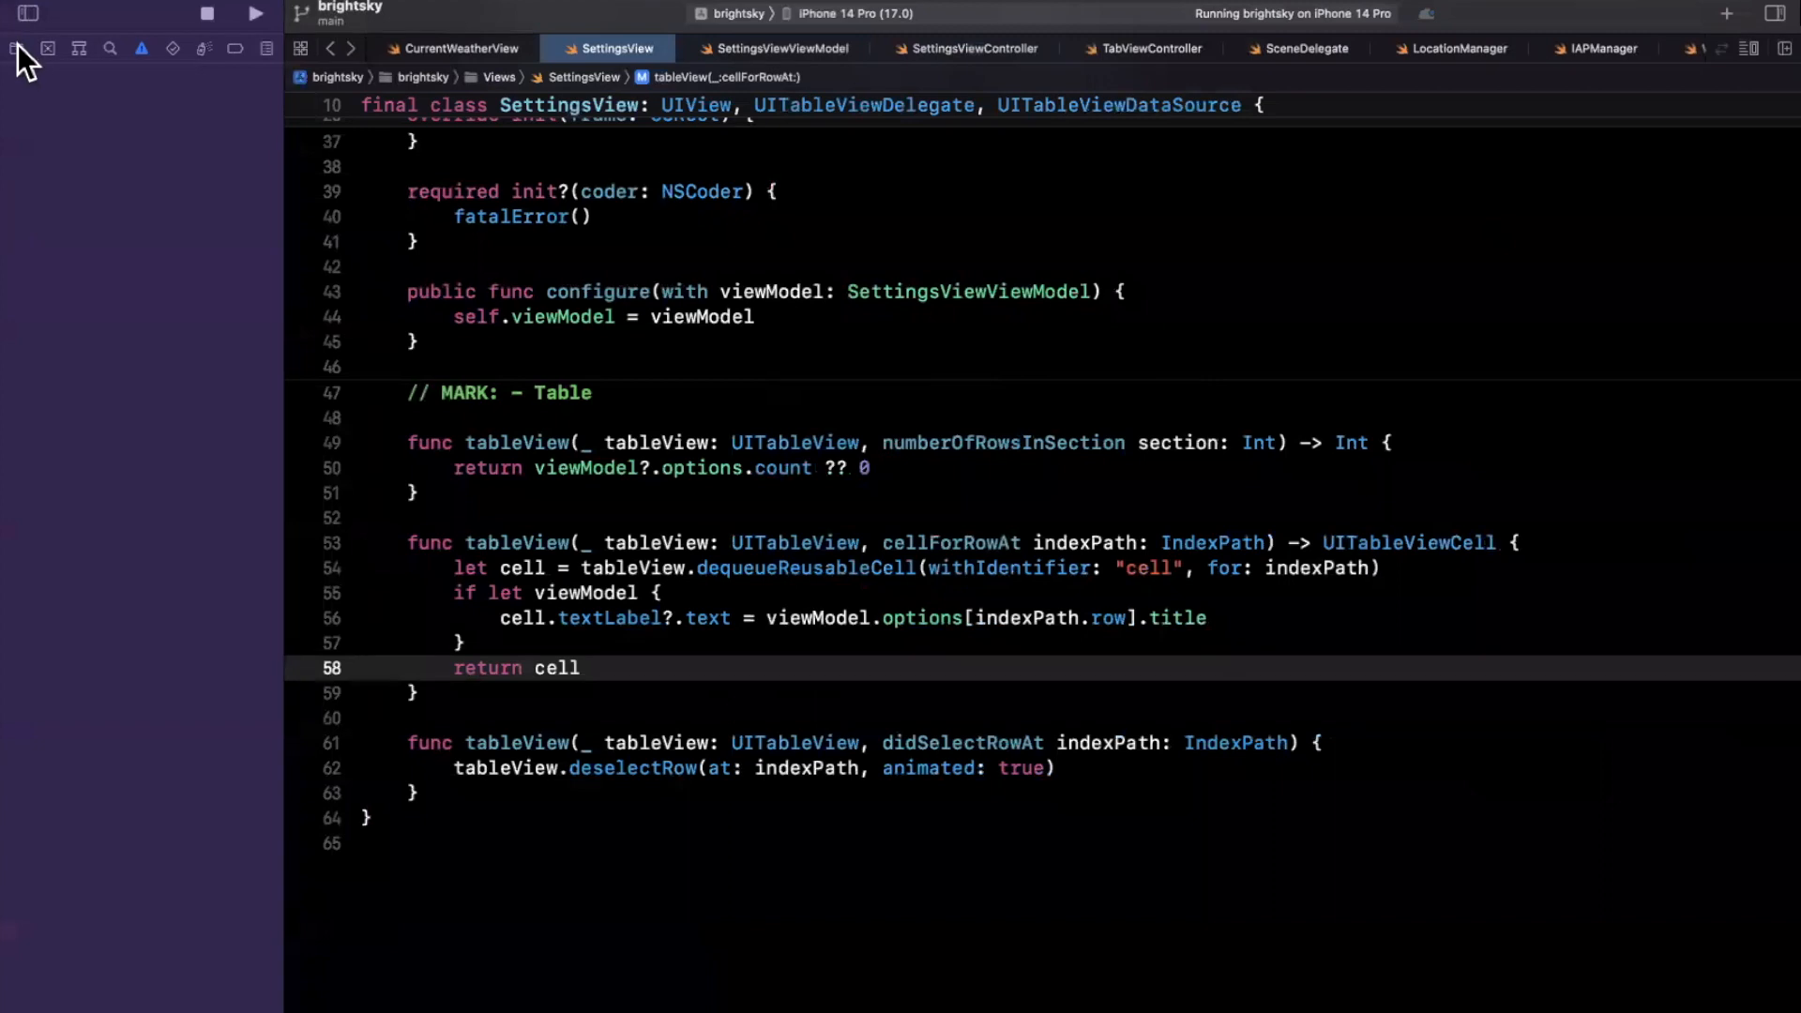
Step: Open SettingsViewController and add a private setUpView() function
{"action": "left_click", "coordinate": [17, 50]}
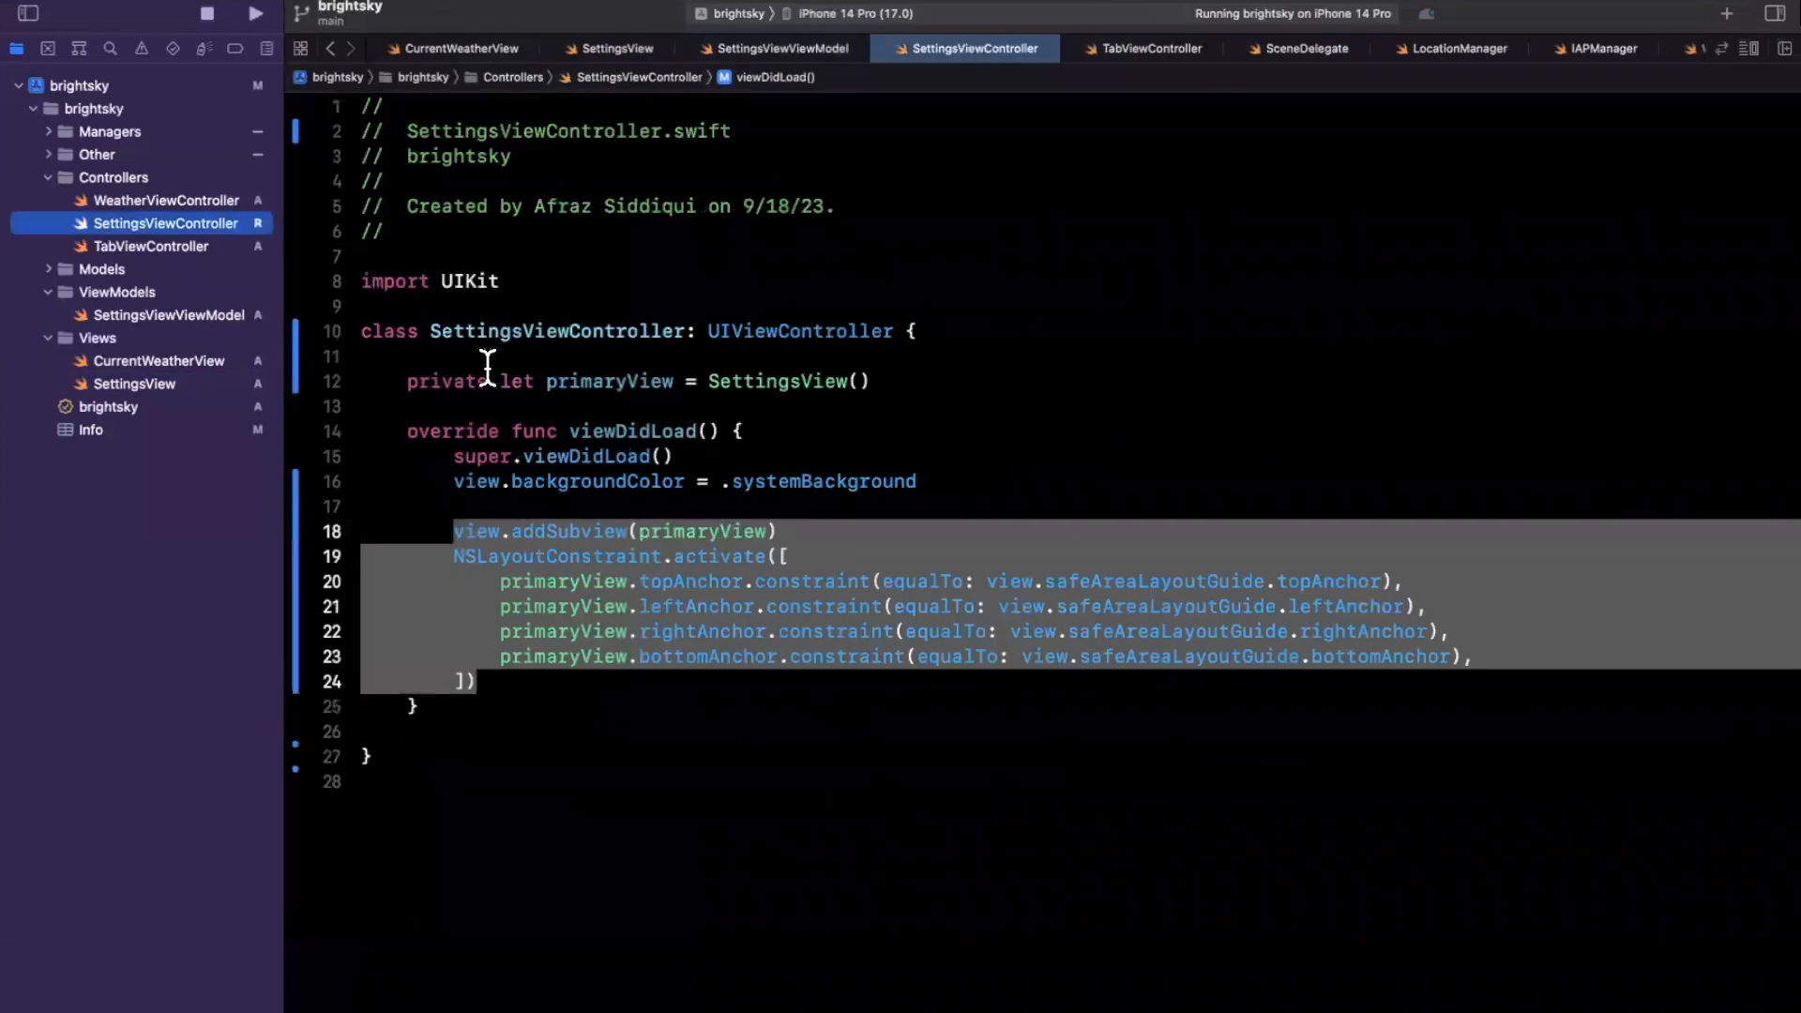
{"action": "left_click", "coordinate": [502, 630]}
{"action": "type", "text": "se"}
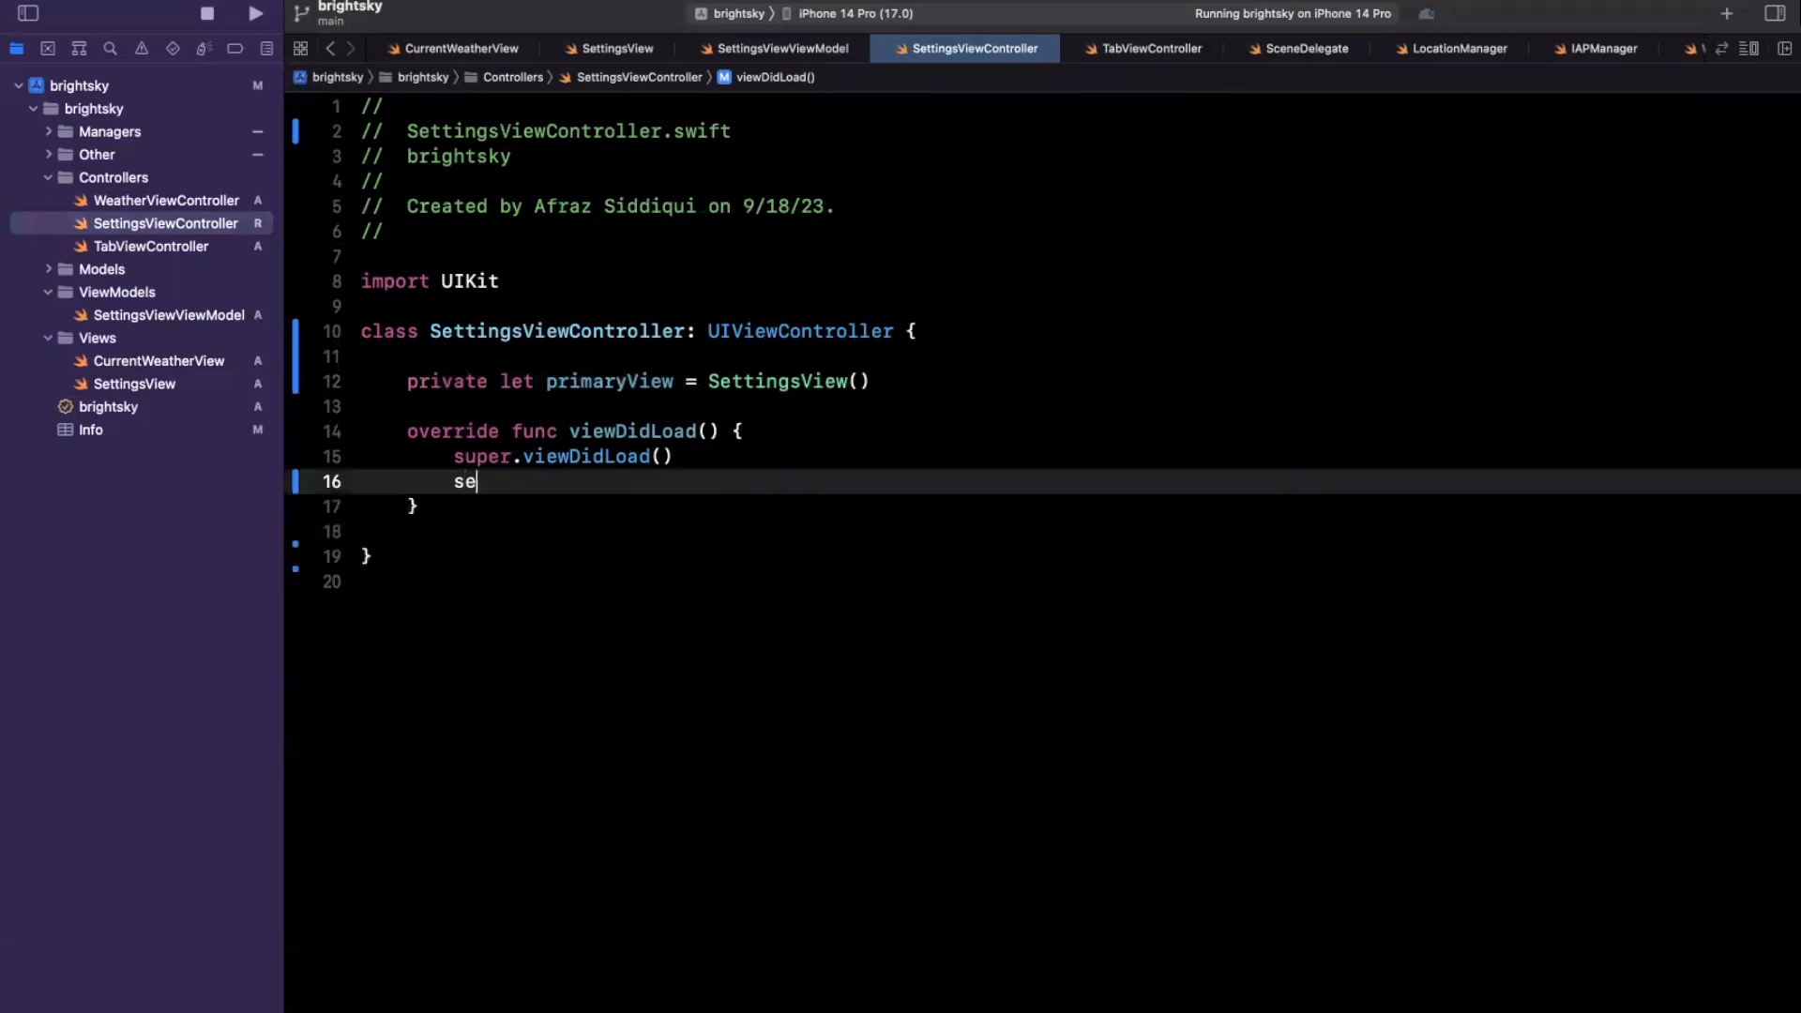
{"action": "type", "text": "tUpView()"}
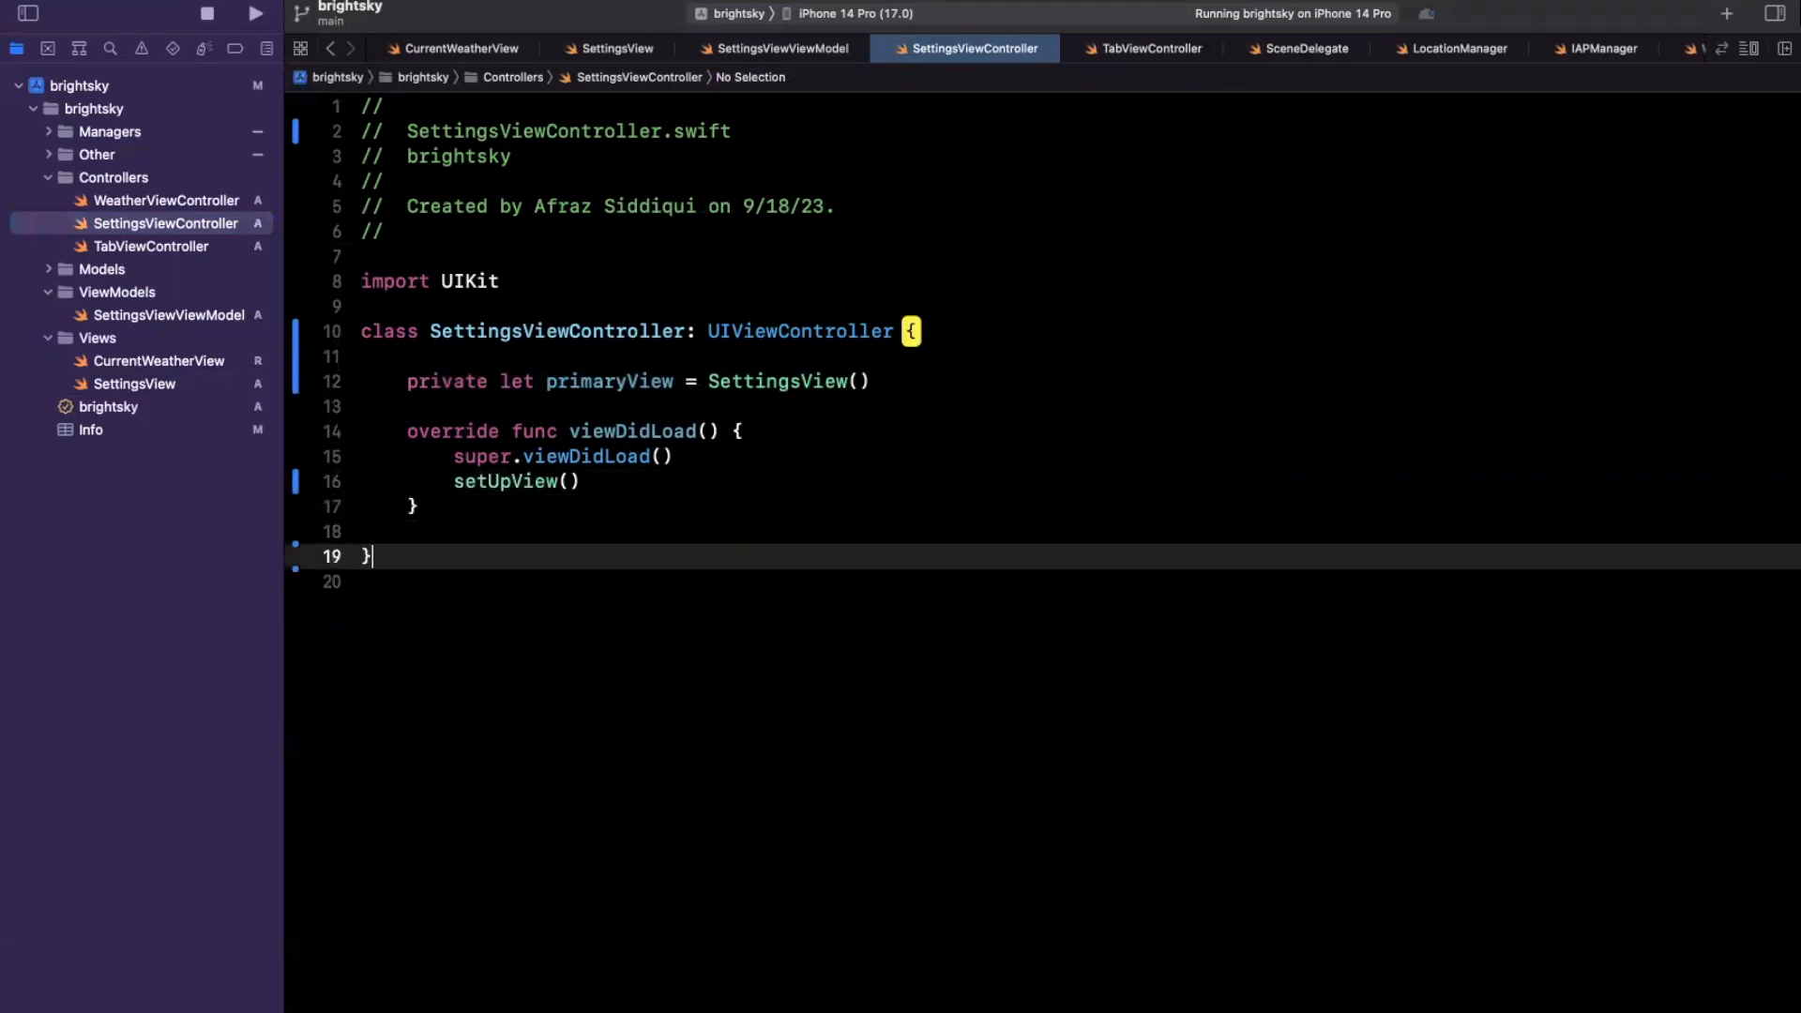
{"action": "type", "text": "private func setUpView() {"}
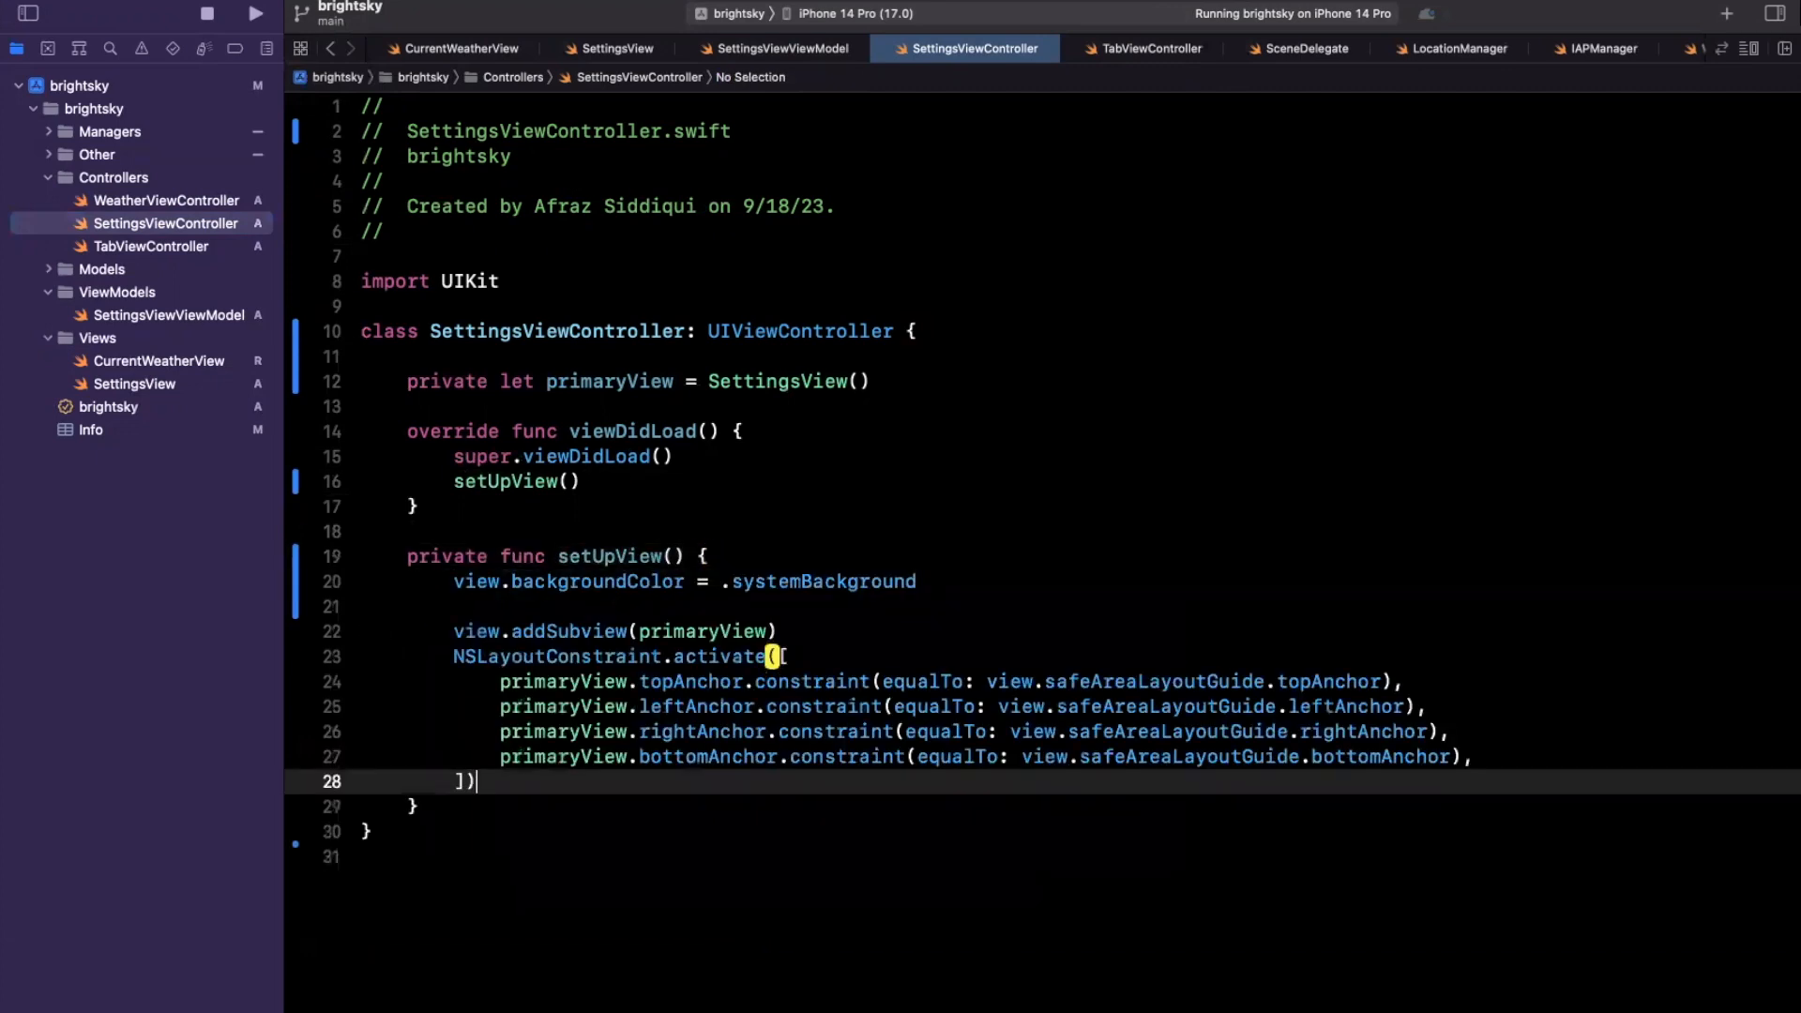
Step: Build SettingsView in a closure and configure it with a SettingsViewViewModel using its options initializer
{"action": "double_click", "coordinate": [609, 380]}
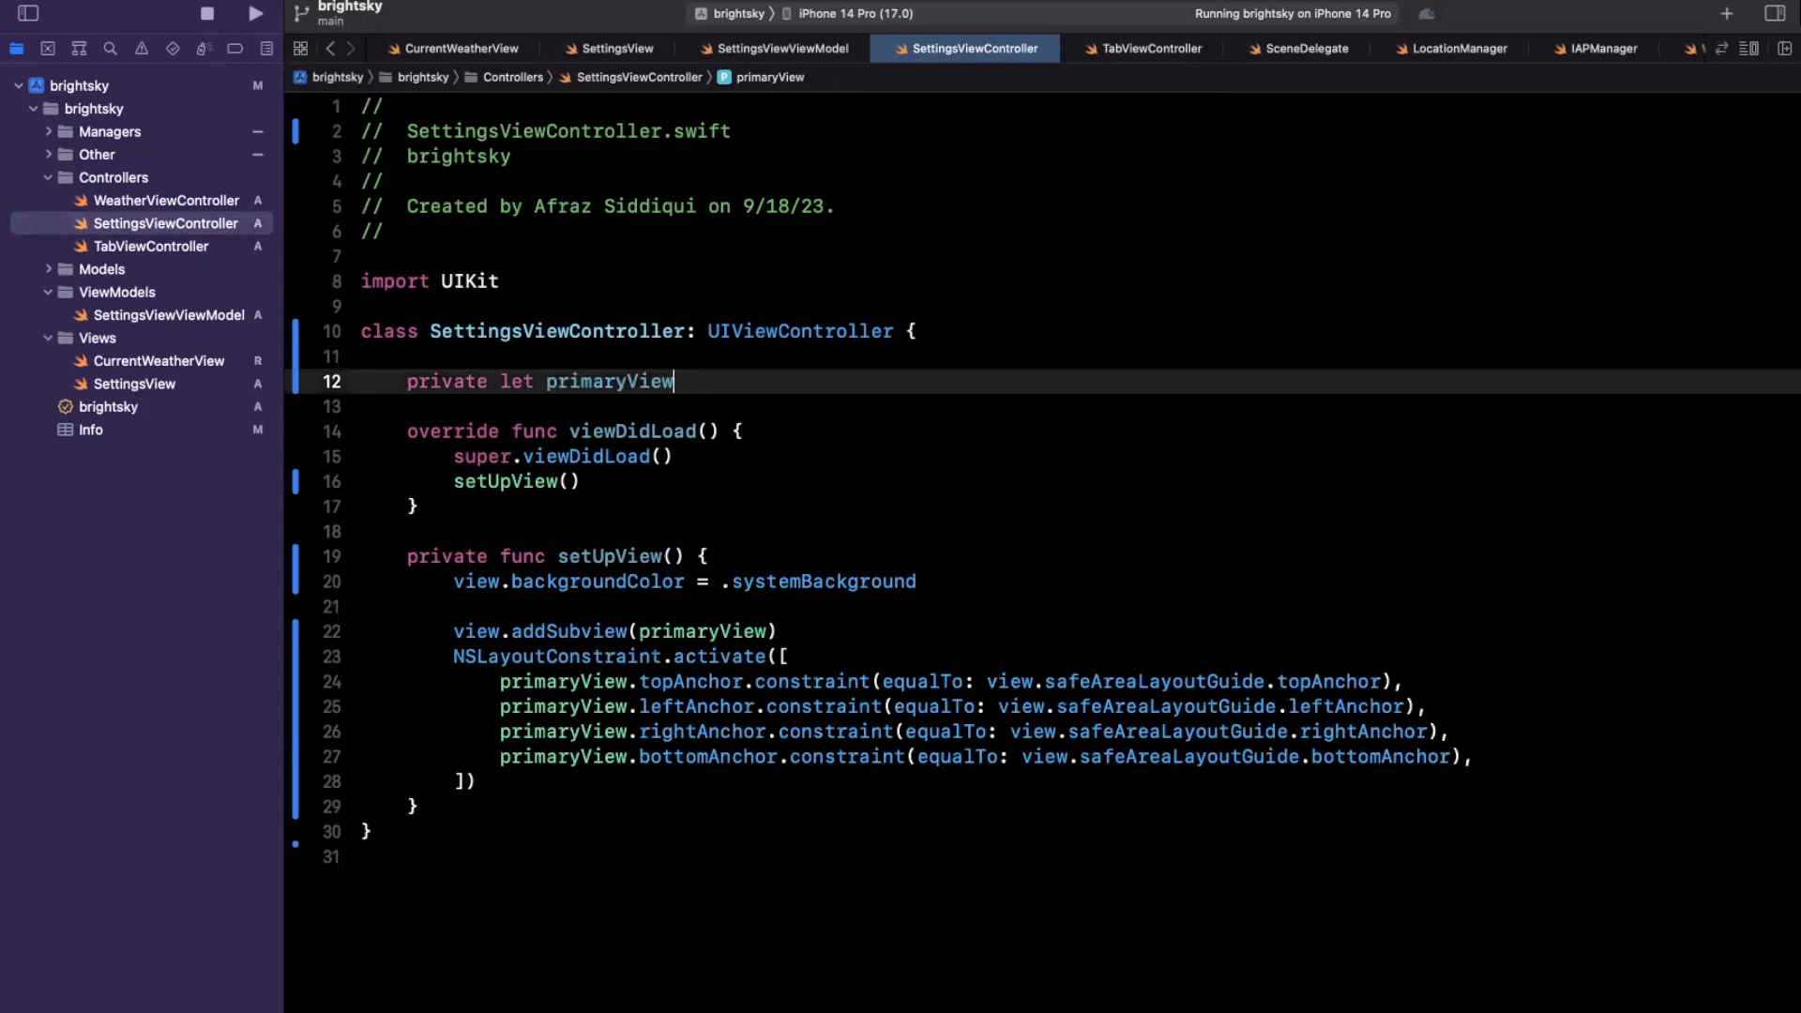
{"action": "type", "text": ": SettingsView = {}()"}
{"action": "type", "text": "let view = SettingsView("}
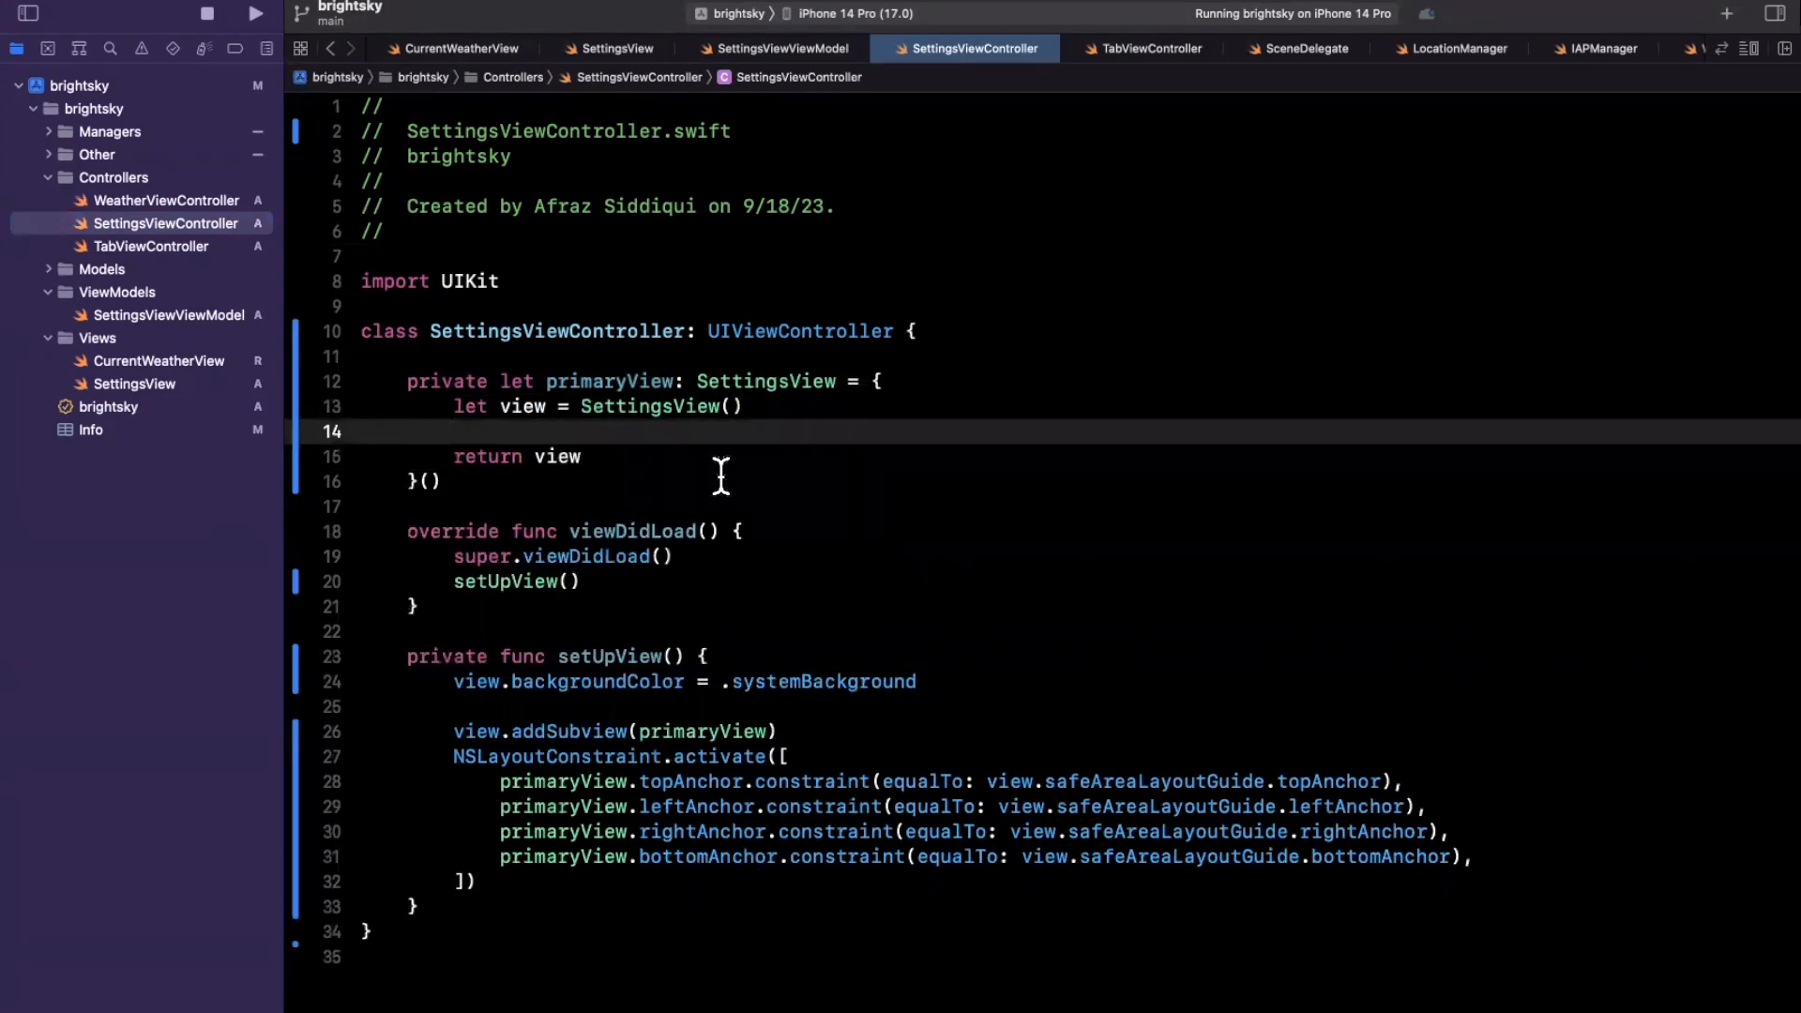
{"action": "type", "text": "view.configure(with: SettingsViewViewModel)"}
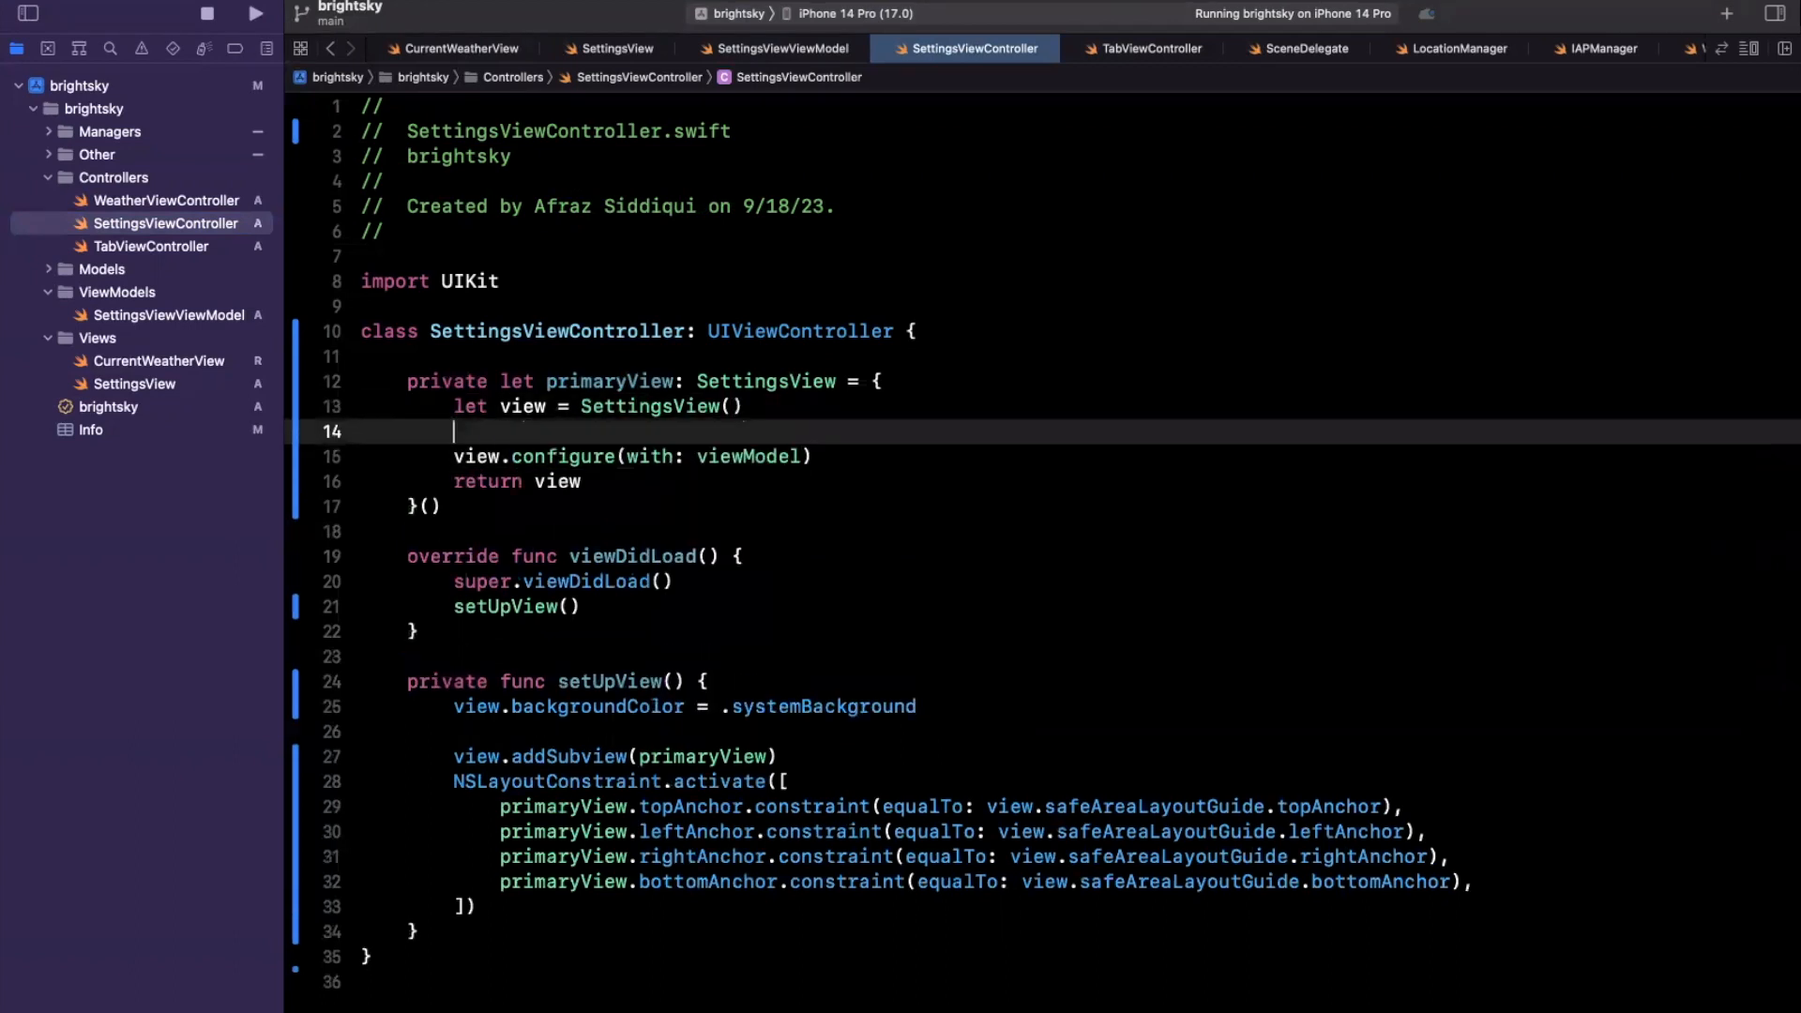
{"action": "type", "text": "let viewModel = S"}
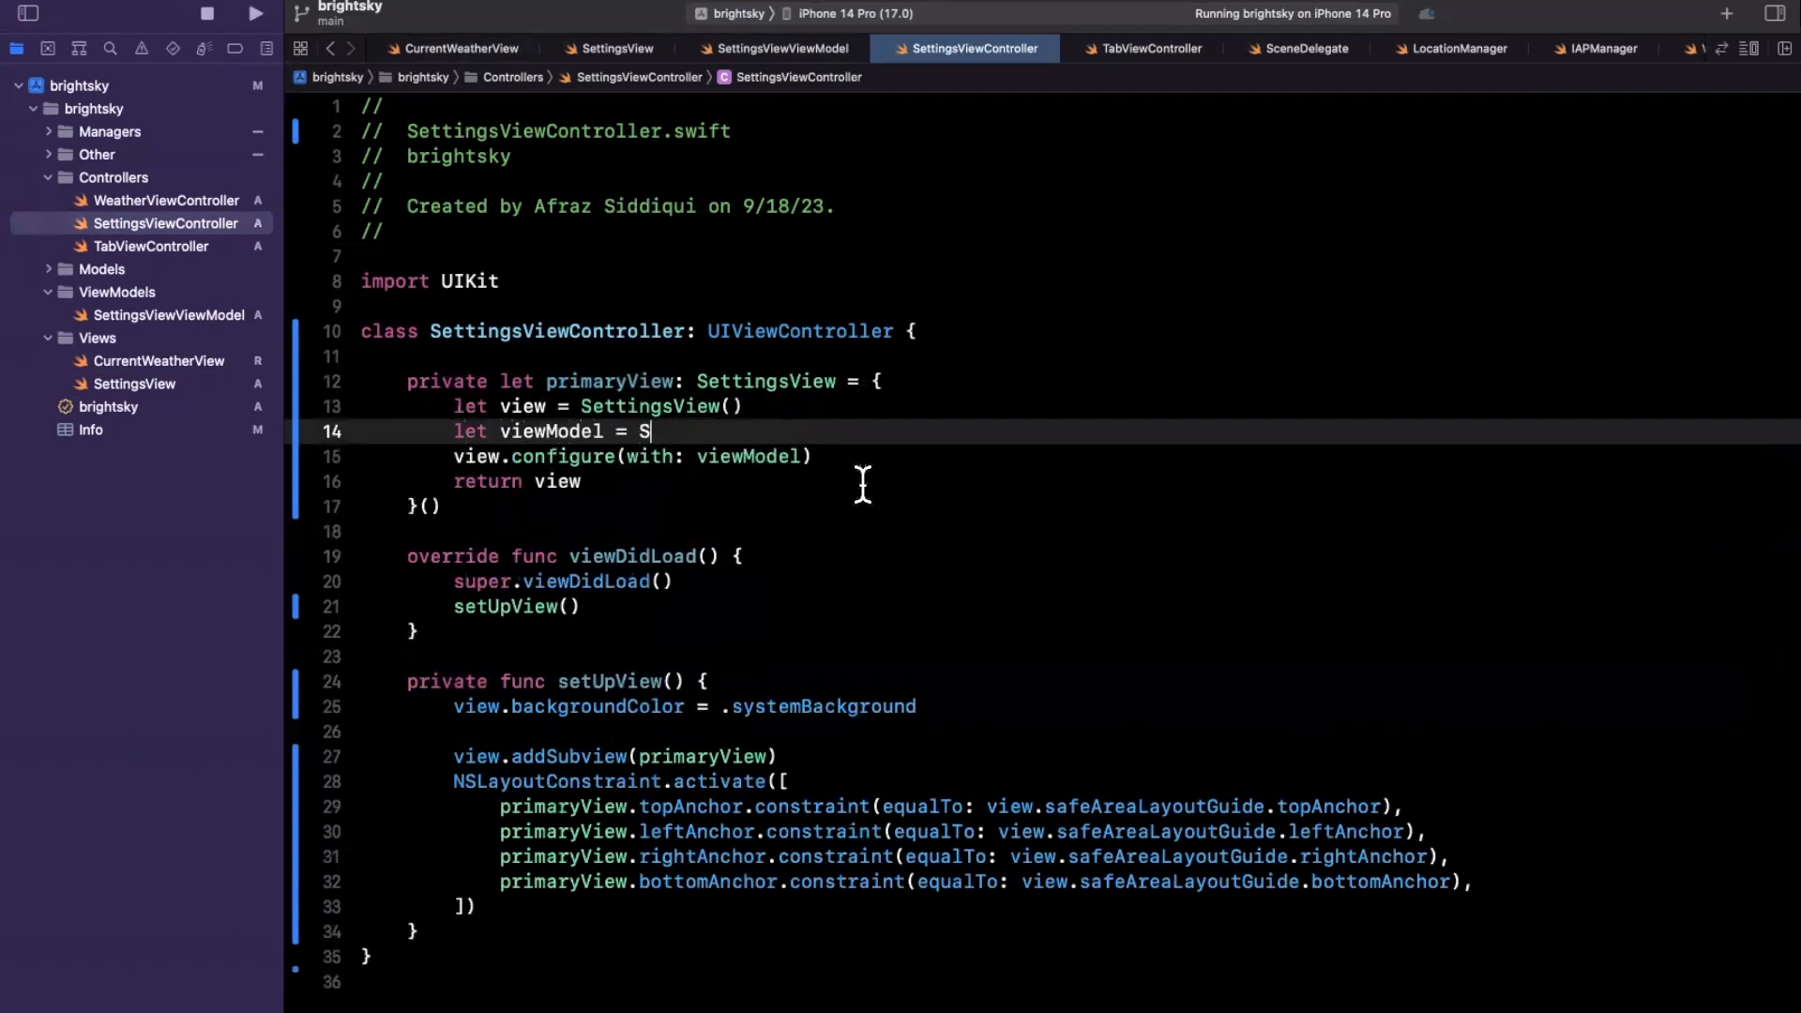
{"action": "type", "text": "ettingsViewViewm"}
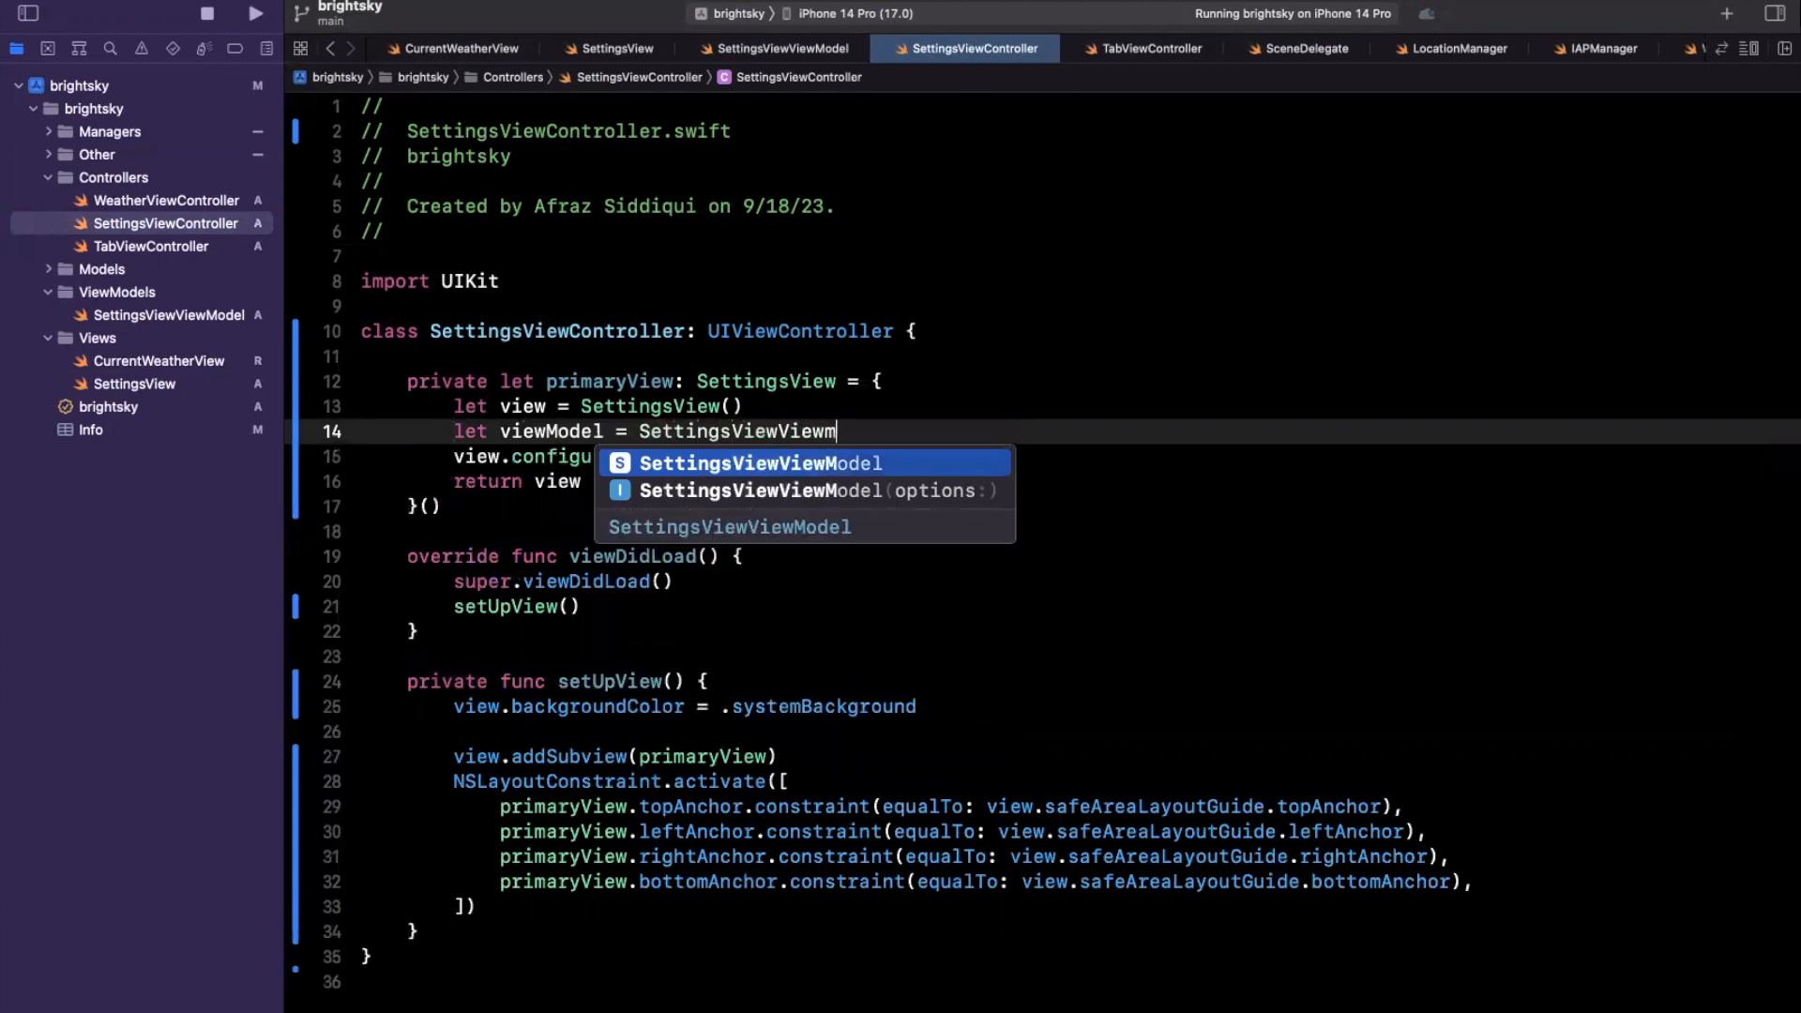
{"action": "left_click", "coordinate": [815, 490]}
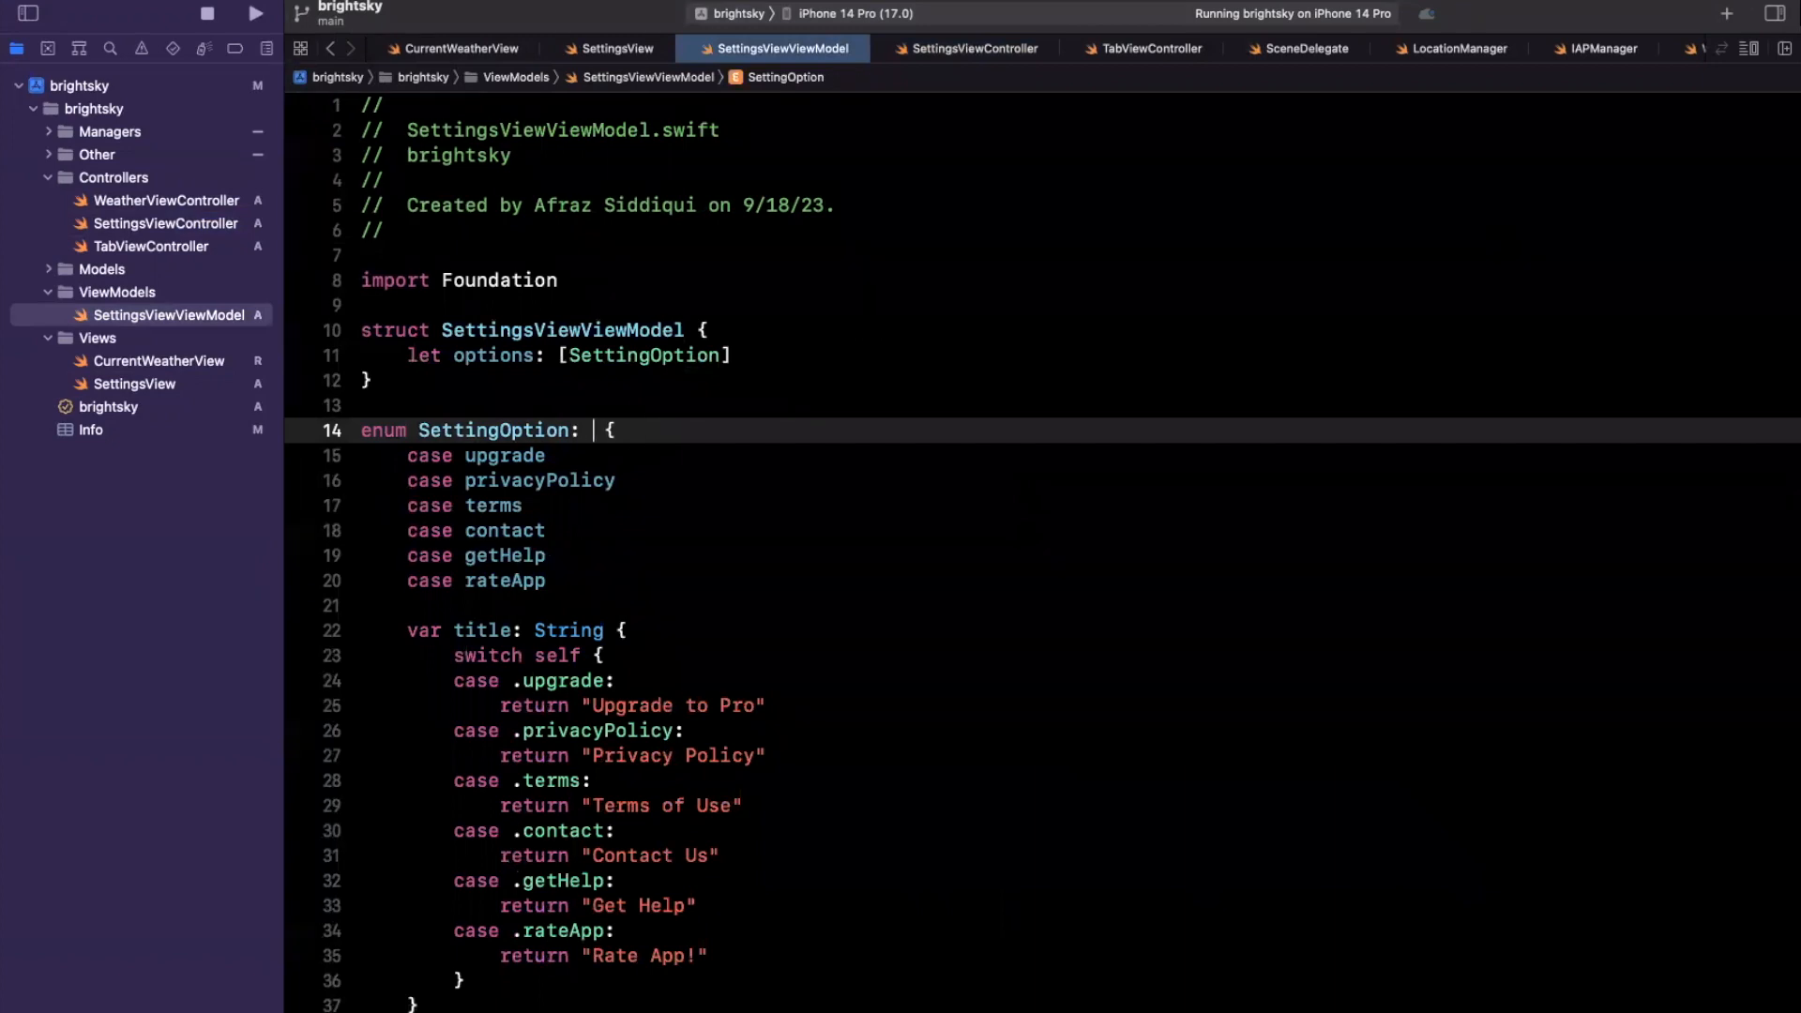
Step: Make SettingOption CaseIterable and pass SettingOption.allCases as the view model's options
{"action": "type", "text": "CaseIterable"}
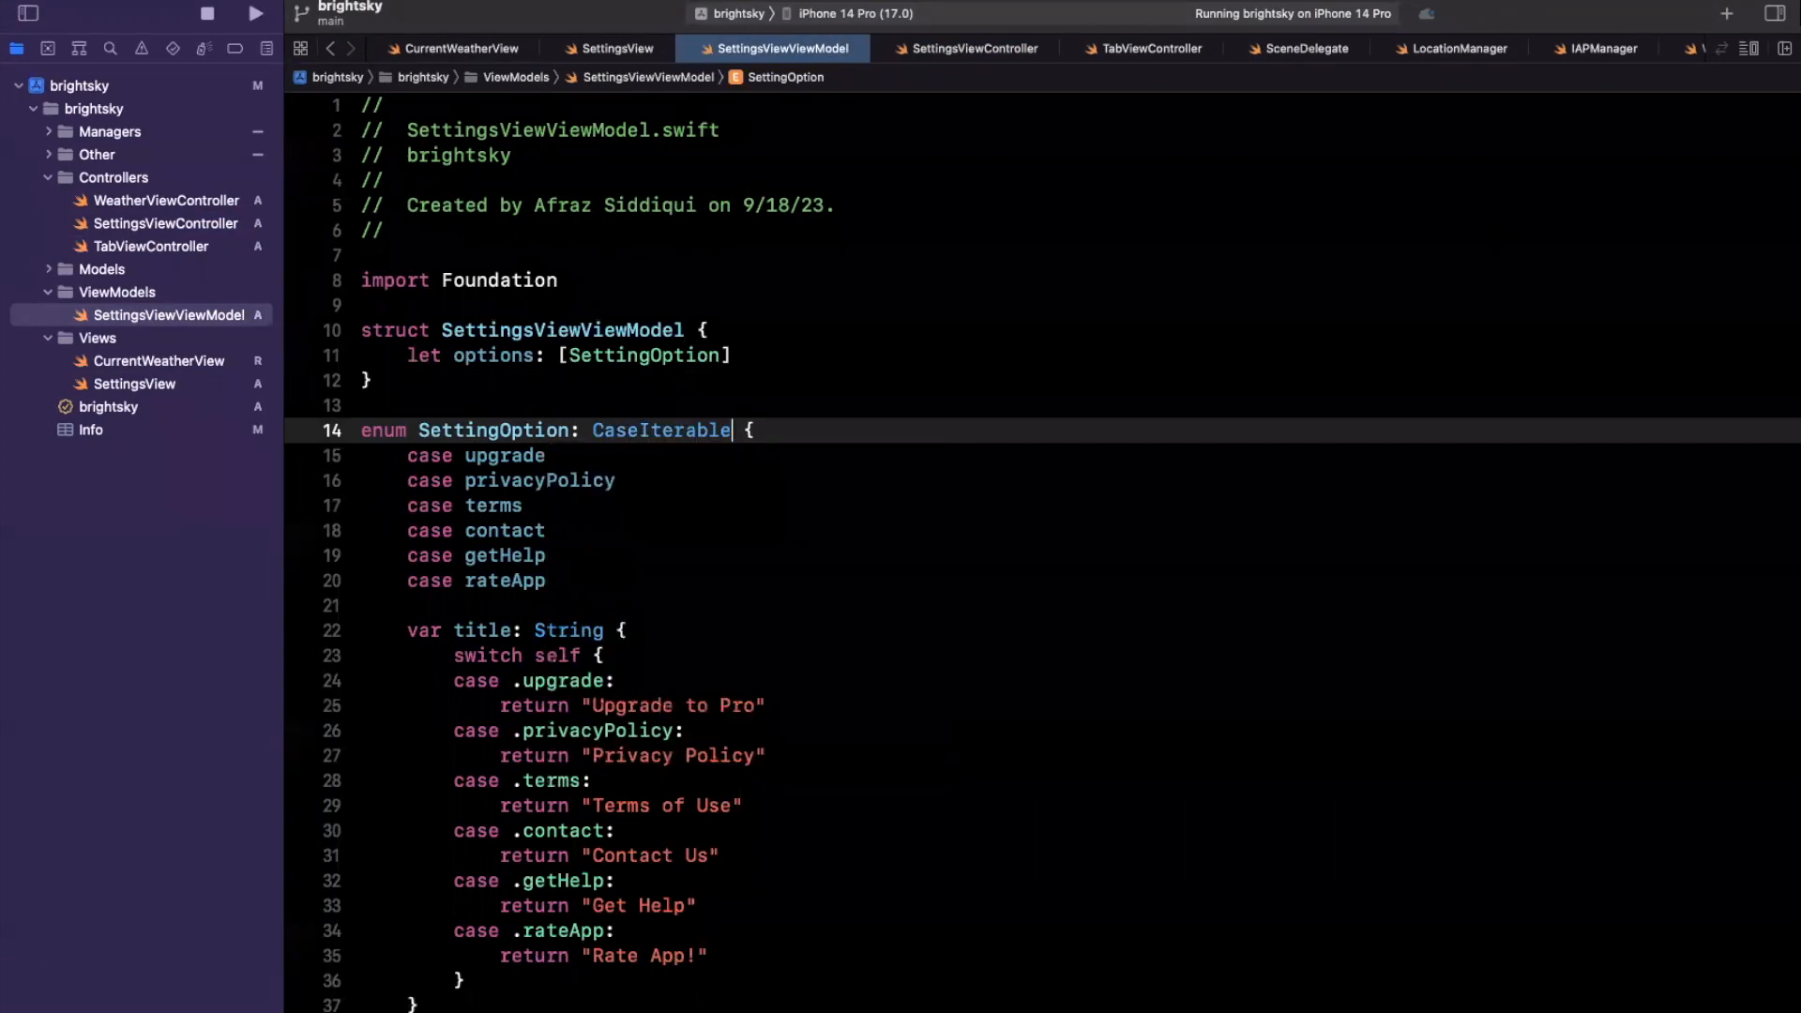
{"action": "left_click", "coordinate": [548, 580]}
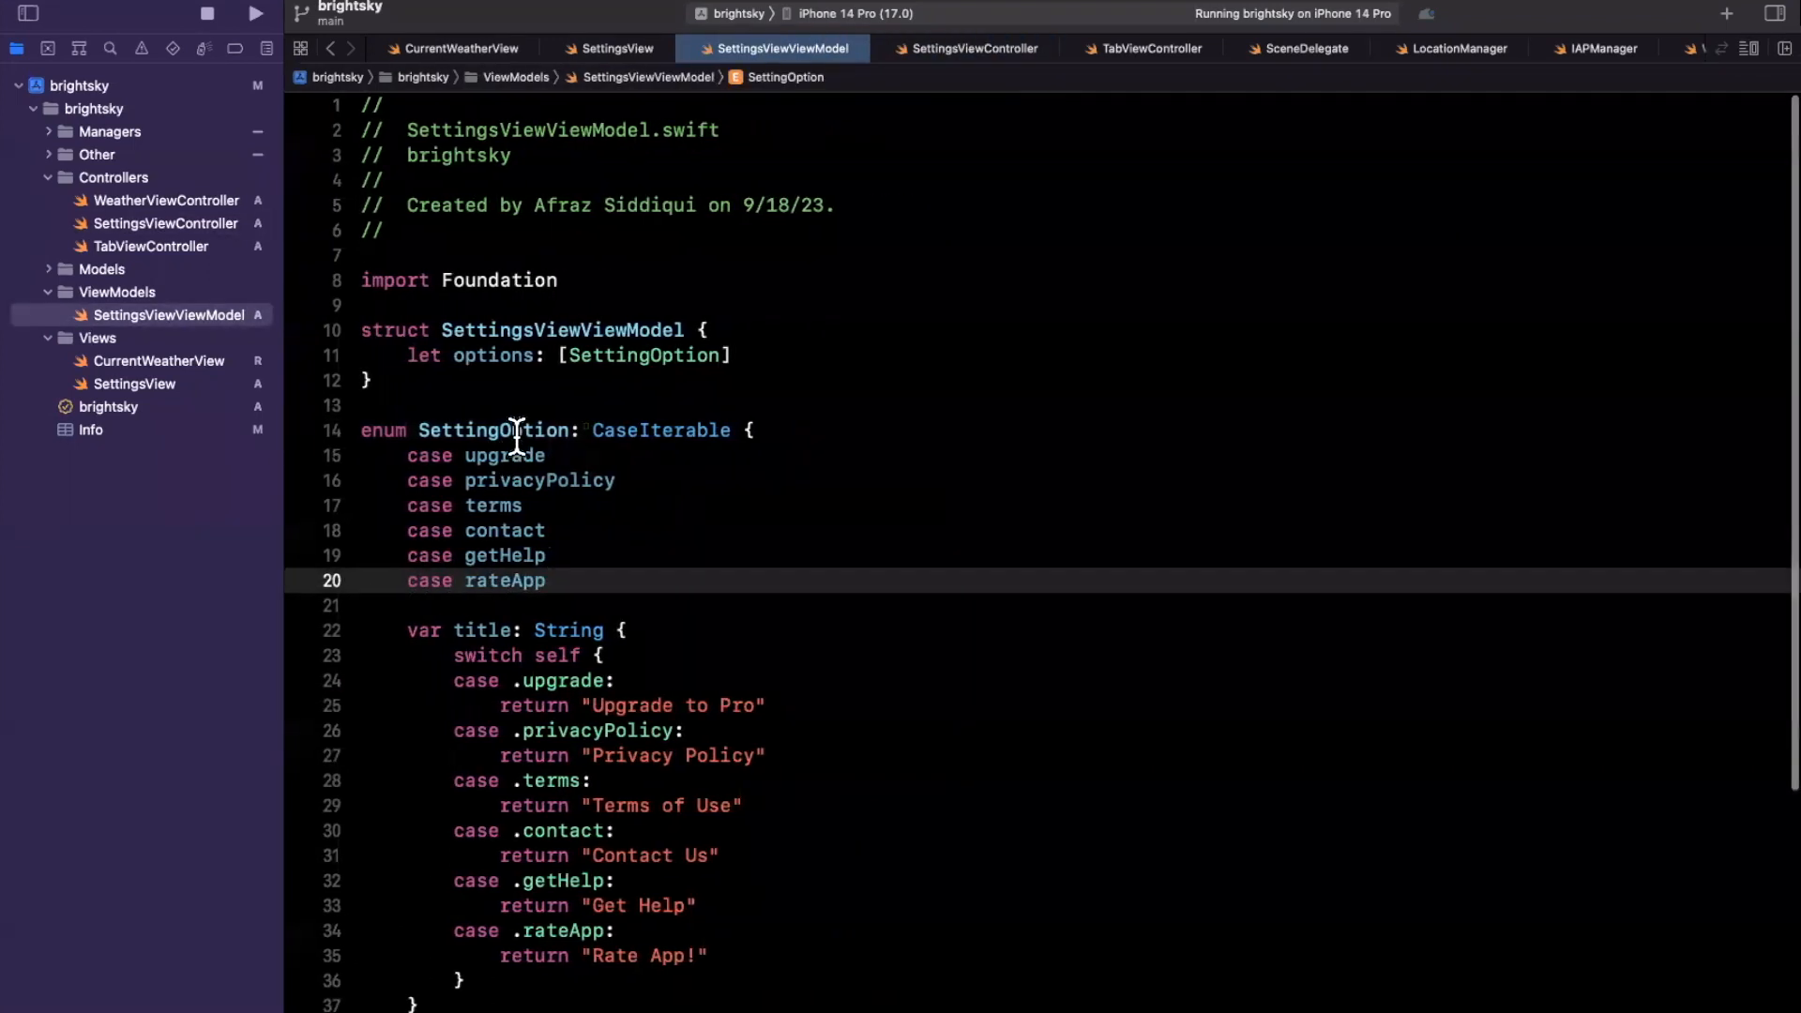
{"action": "left_click", "coordinate": [972, 48]}
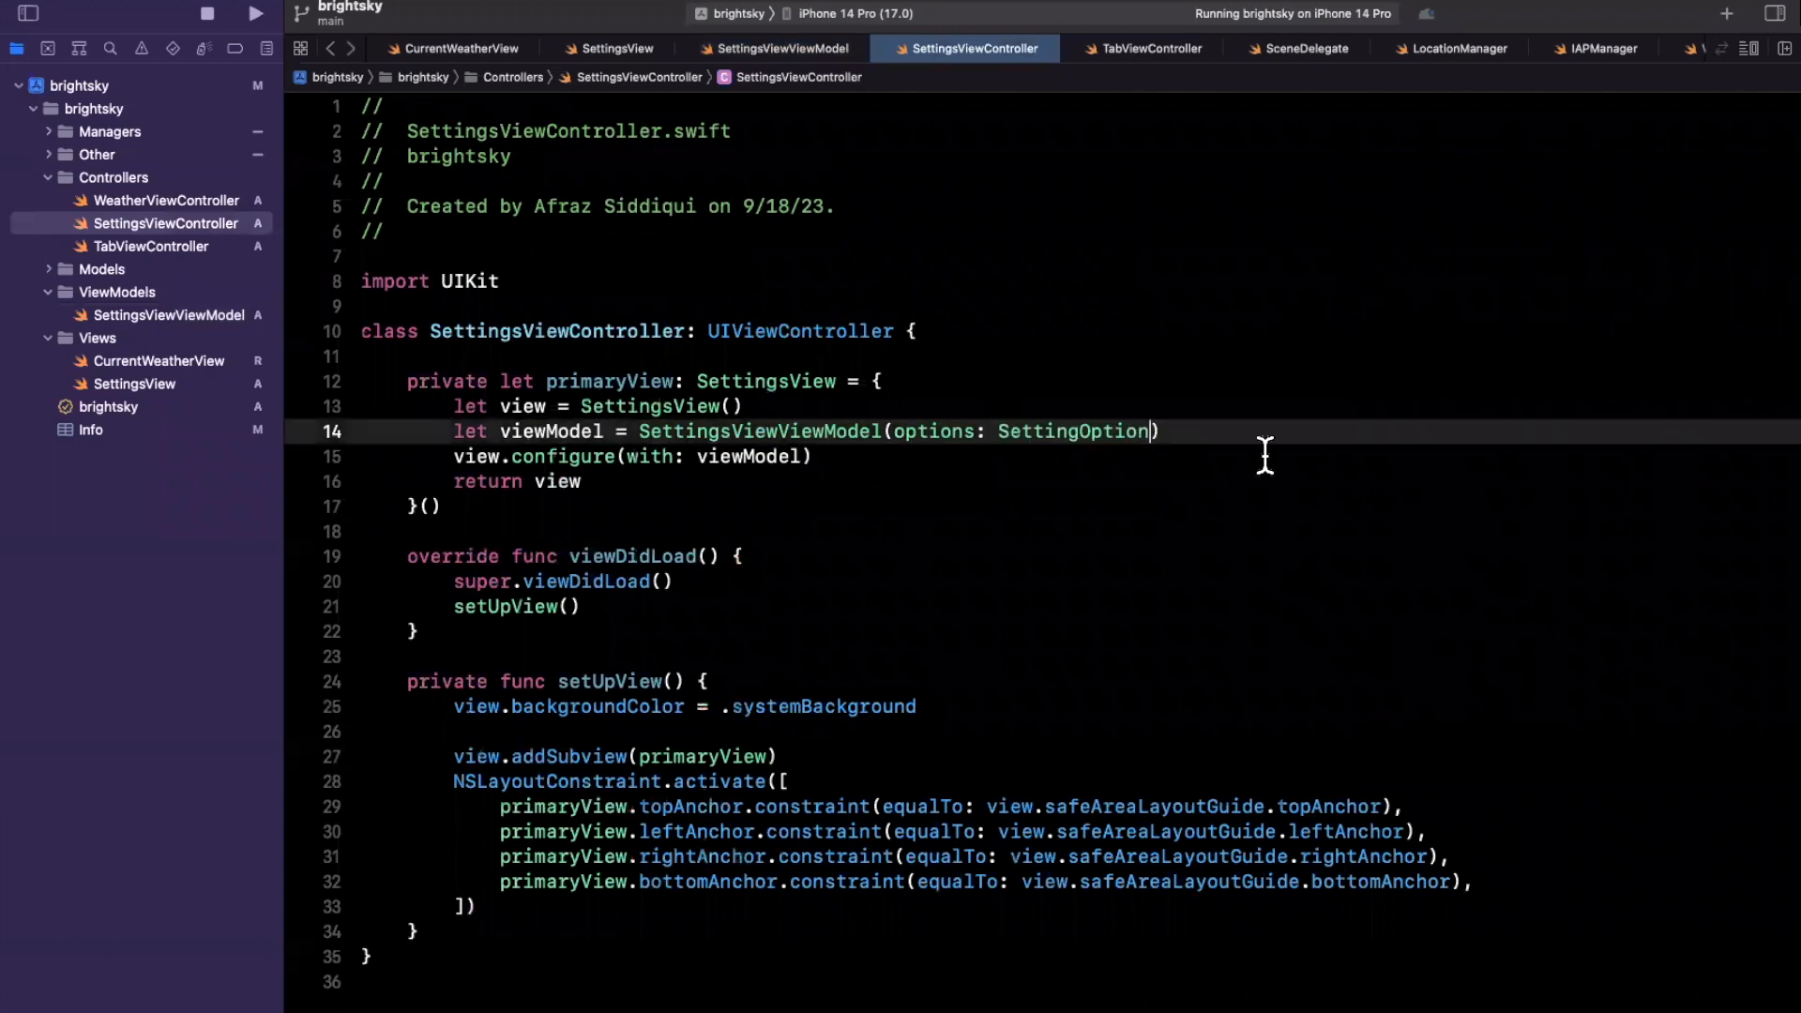
{"action": "type", "text": ".allCases"}
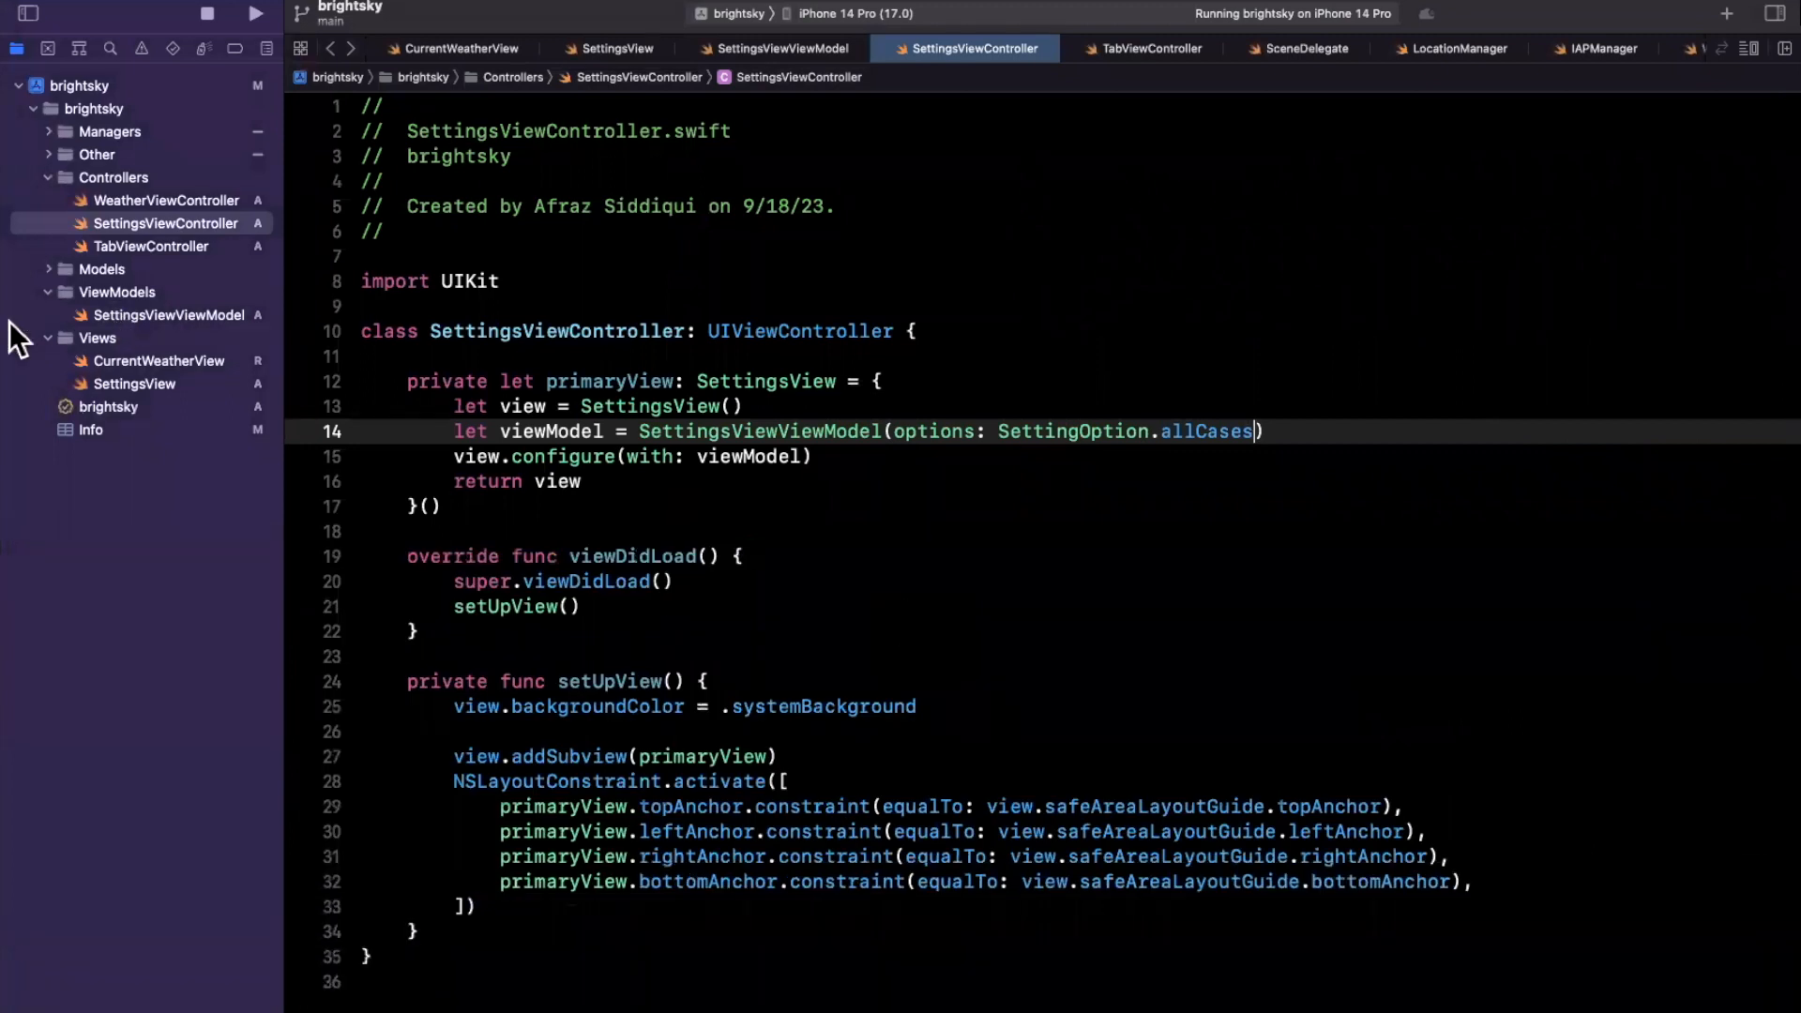
{"action": "mouse_move", "coordinate": [86, 384]}
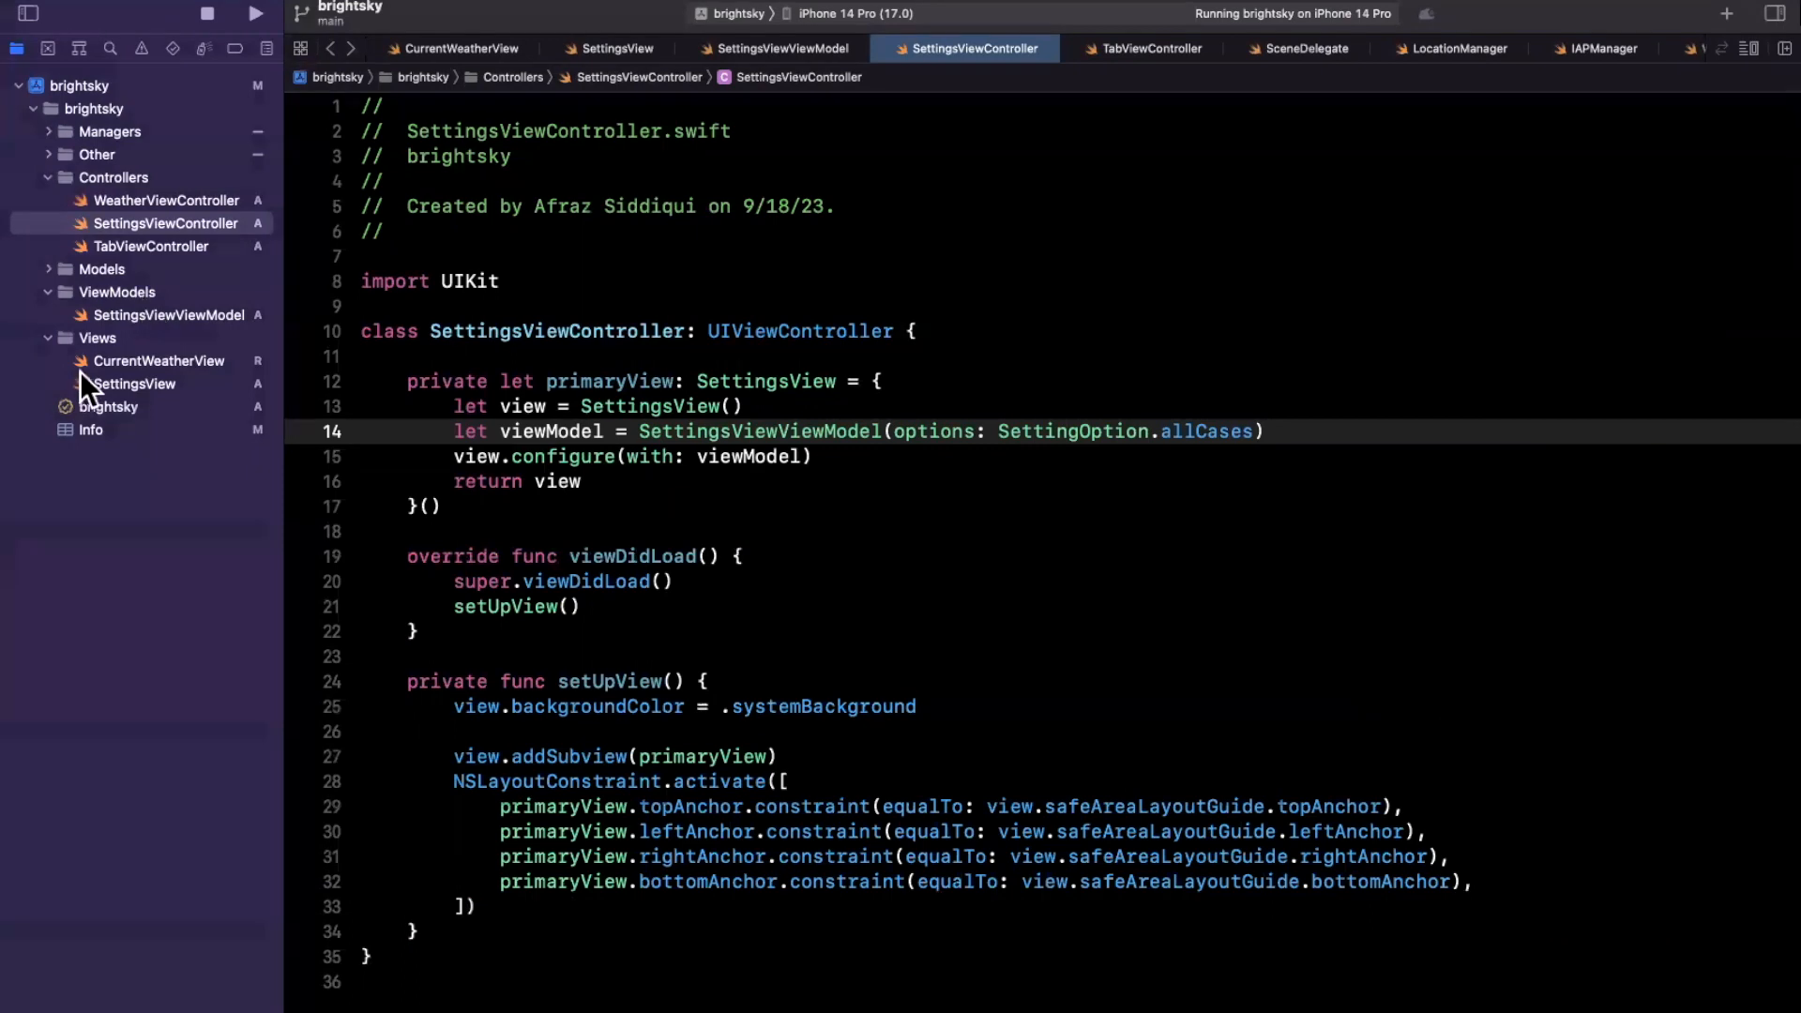
{"action": "left_click", "coordinate": [134, 384]}
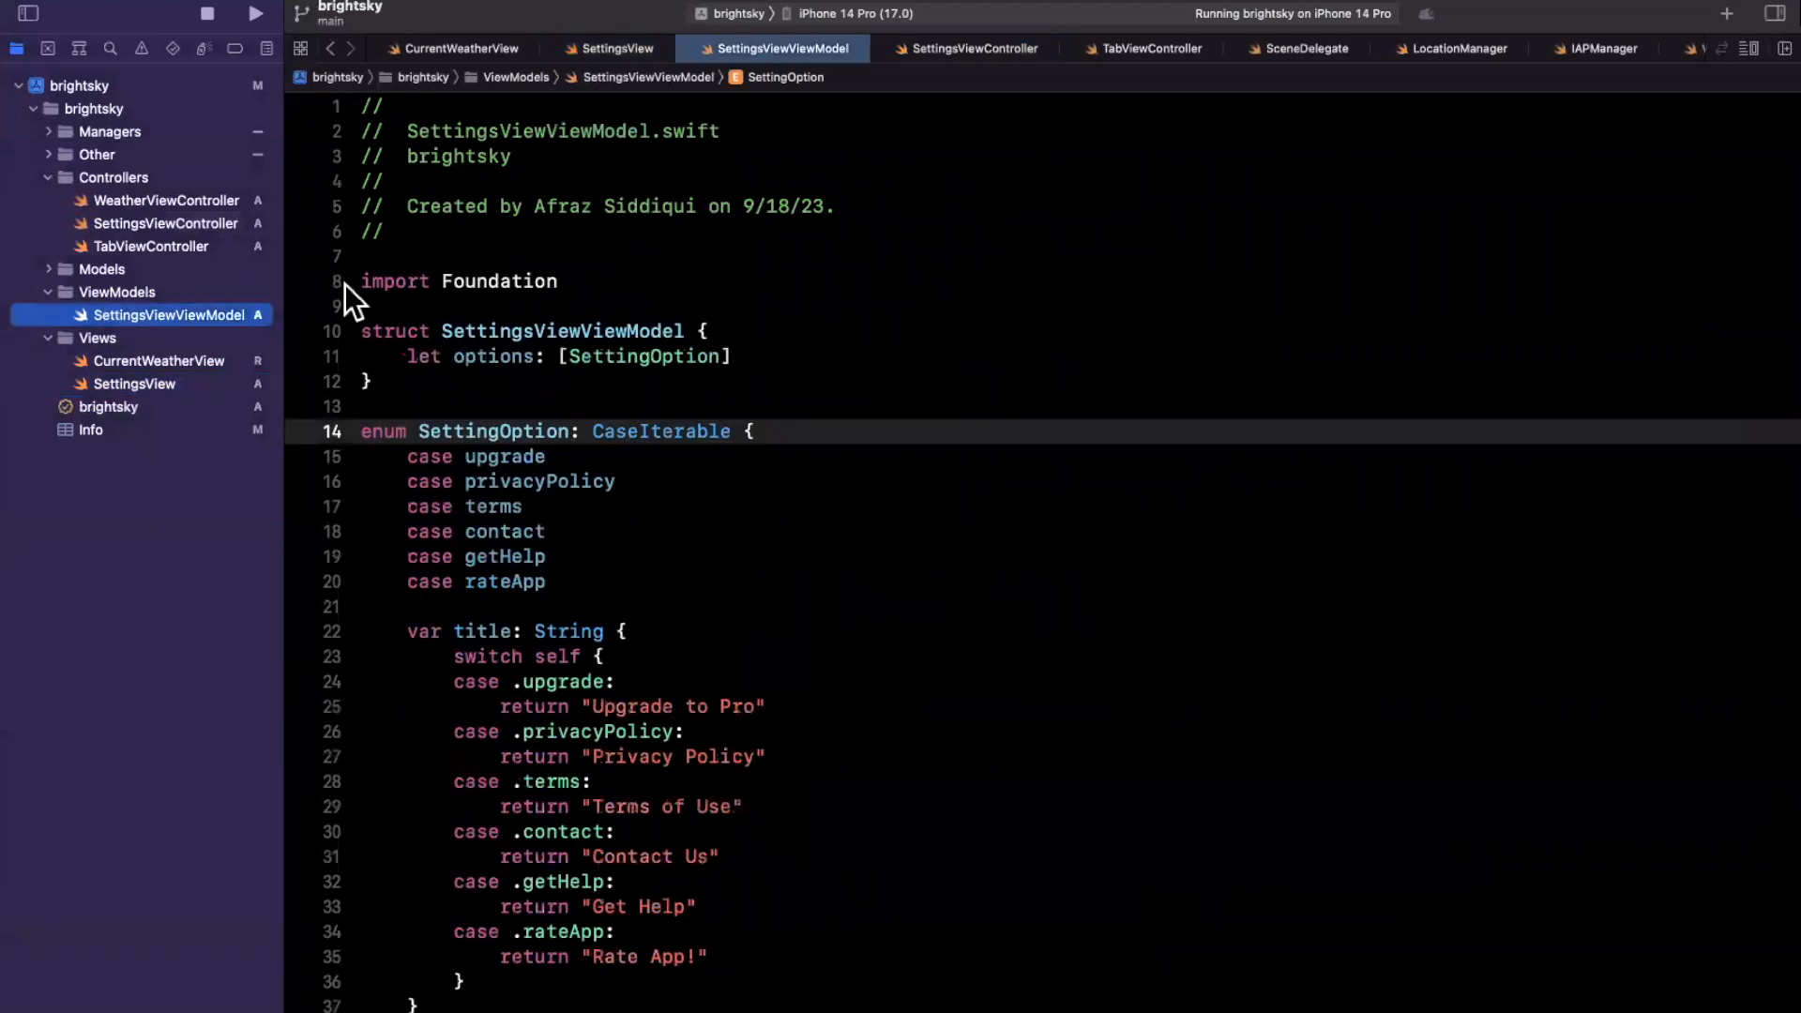
{"action": "mouse_move", "coordinate": [454, 339]}
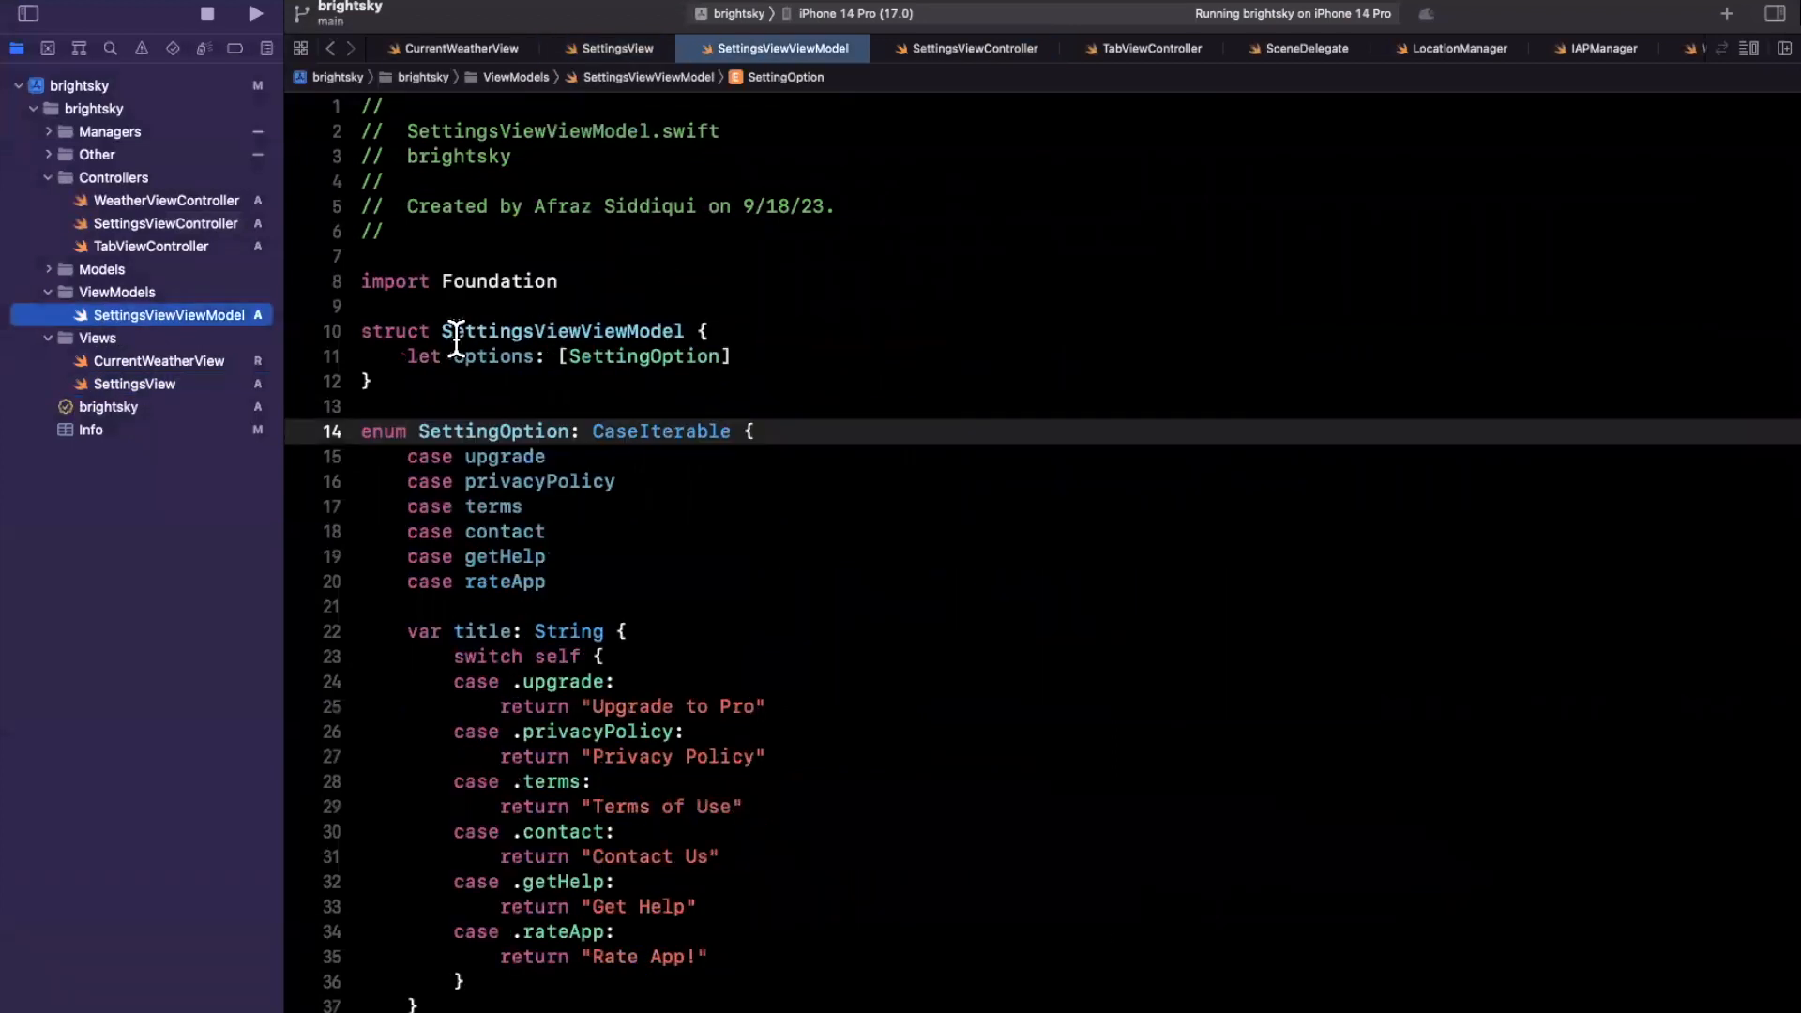
Step: Inspect the title switch block and scroll SettingsView.swift's table code, then return to SettingsViewController
{"action": "double_click", "coordinate": [643, 356]}
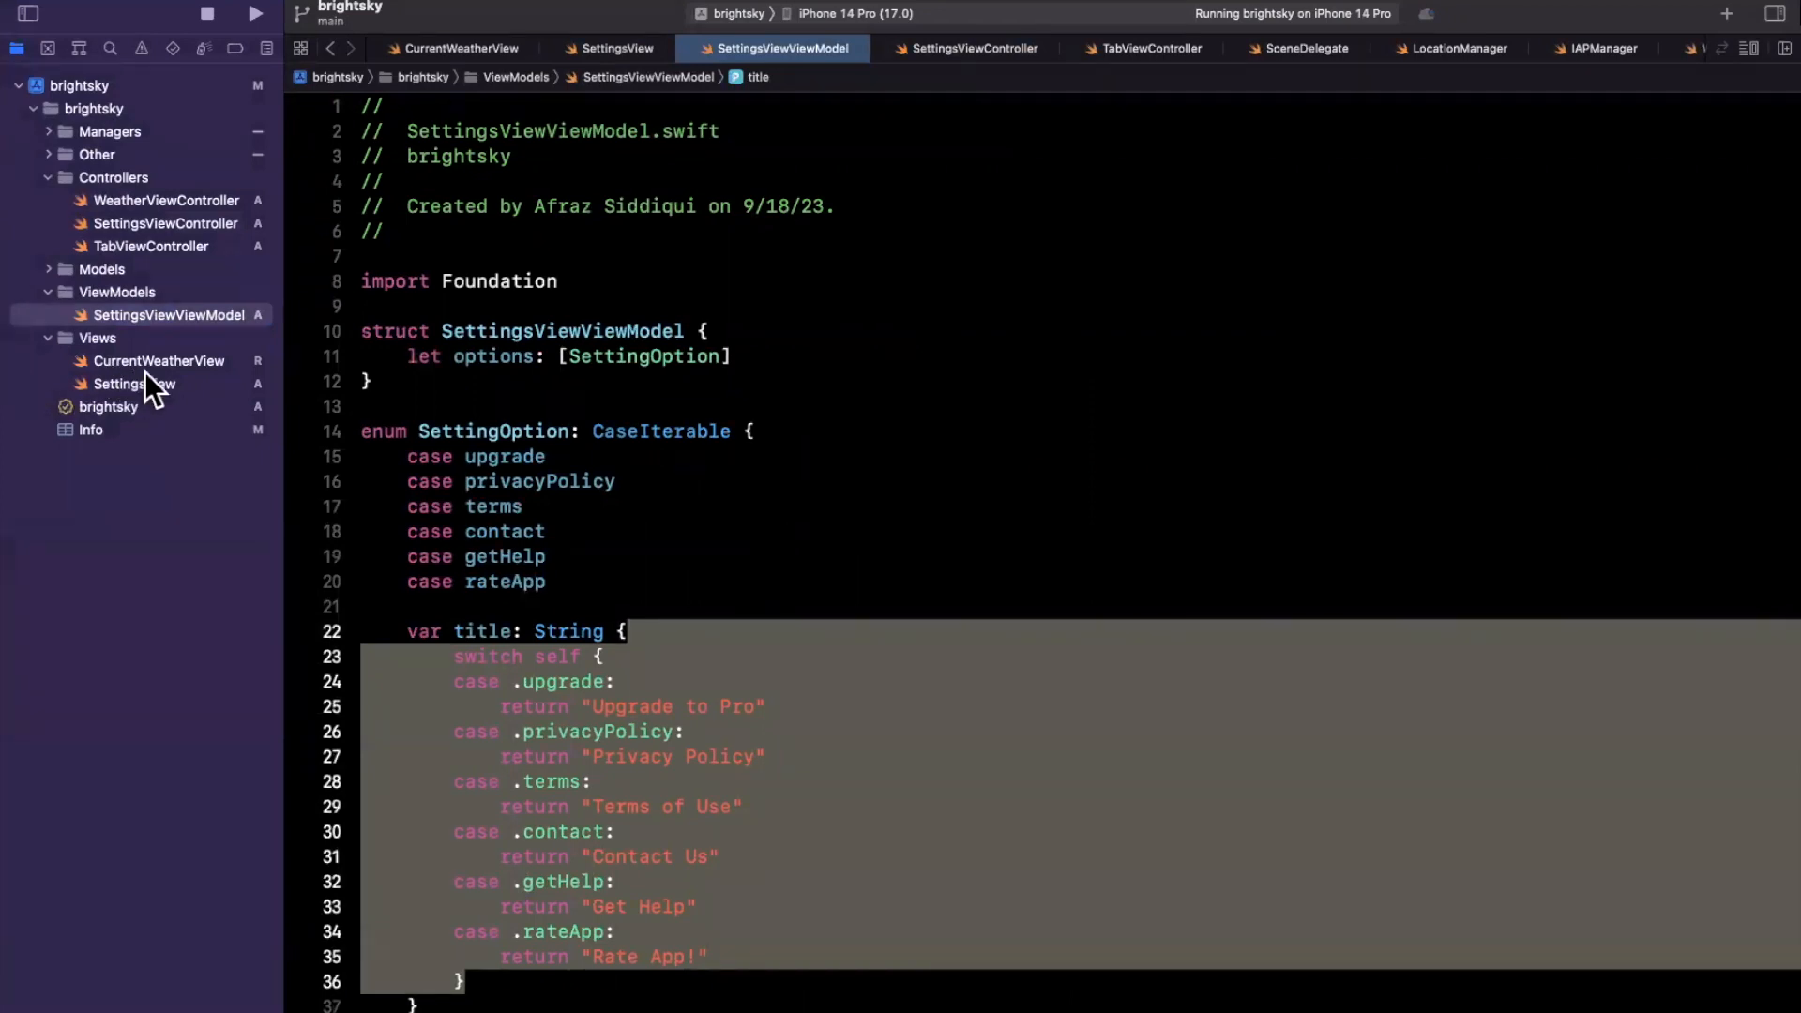
{"action": "mouse_move", "coordinate": [147, 406]}
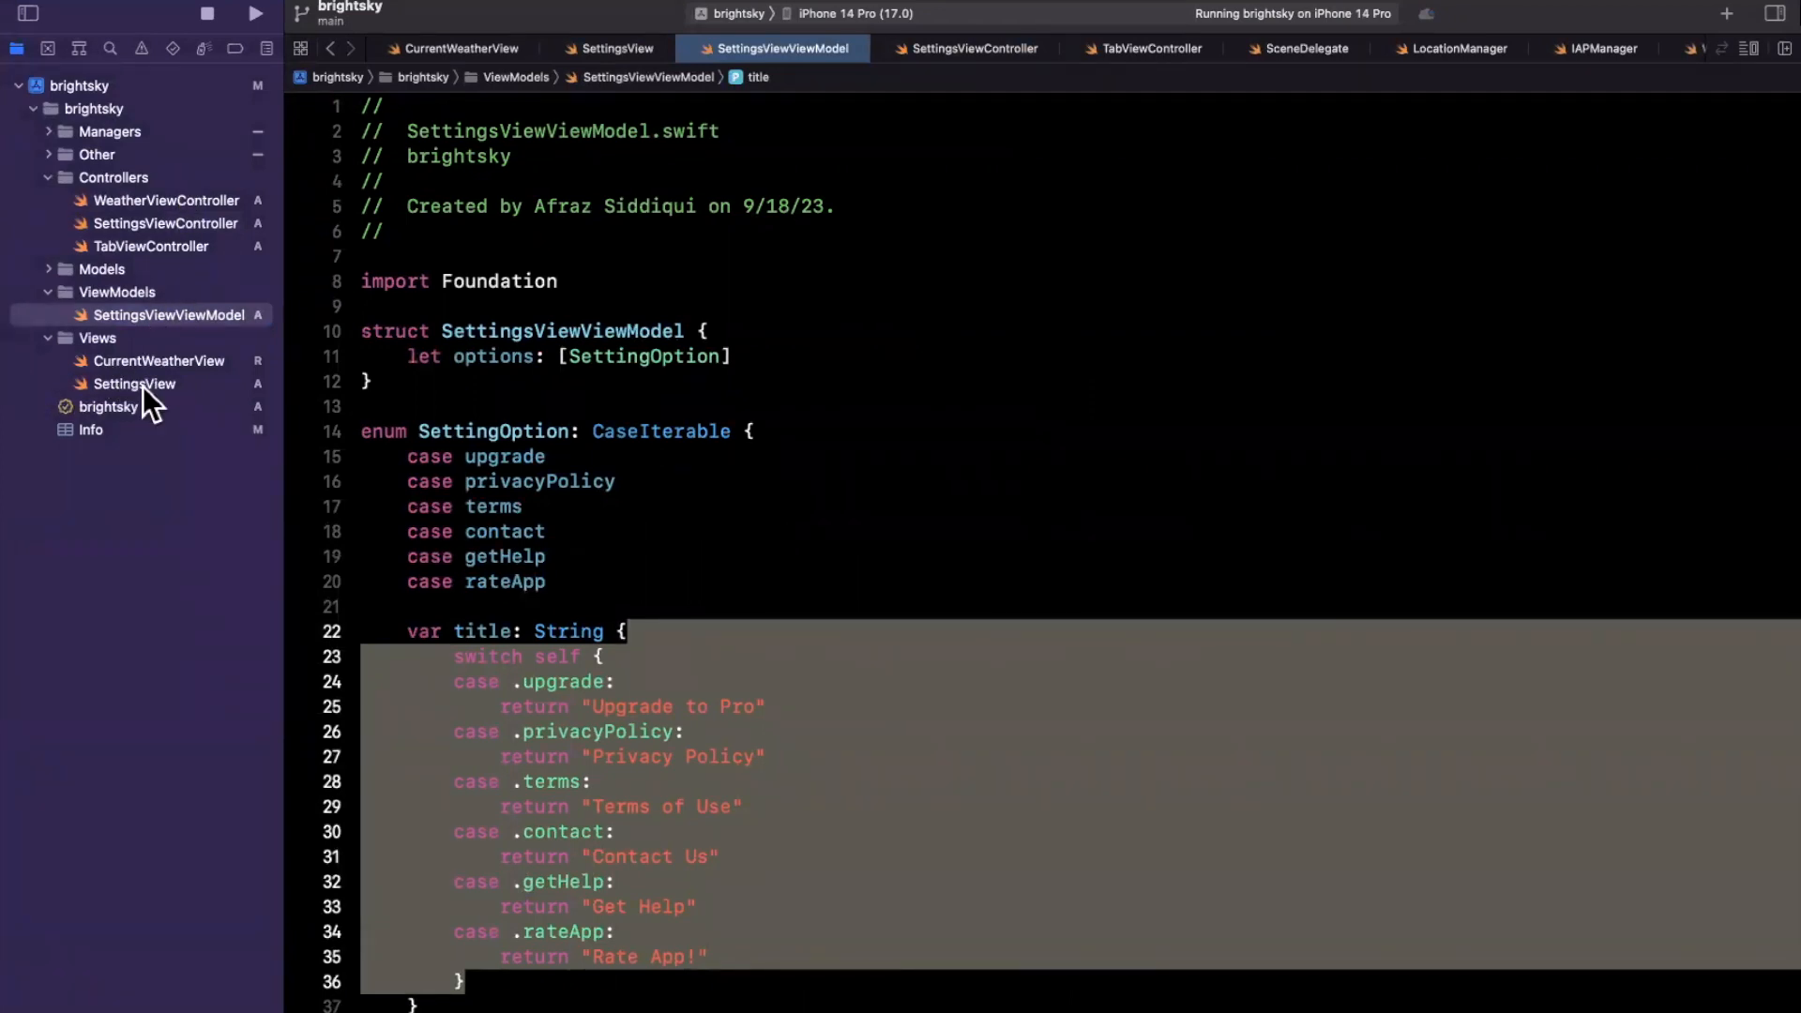
{"action": "left_click", "coordinate": [135, 384]}
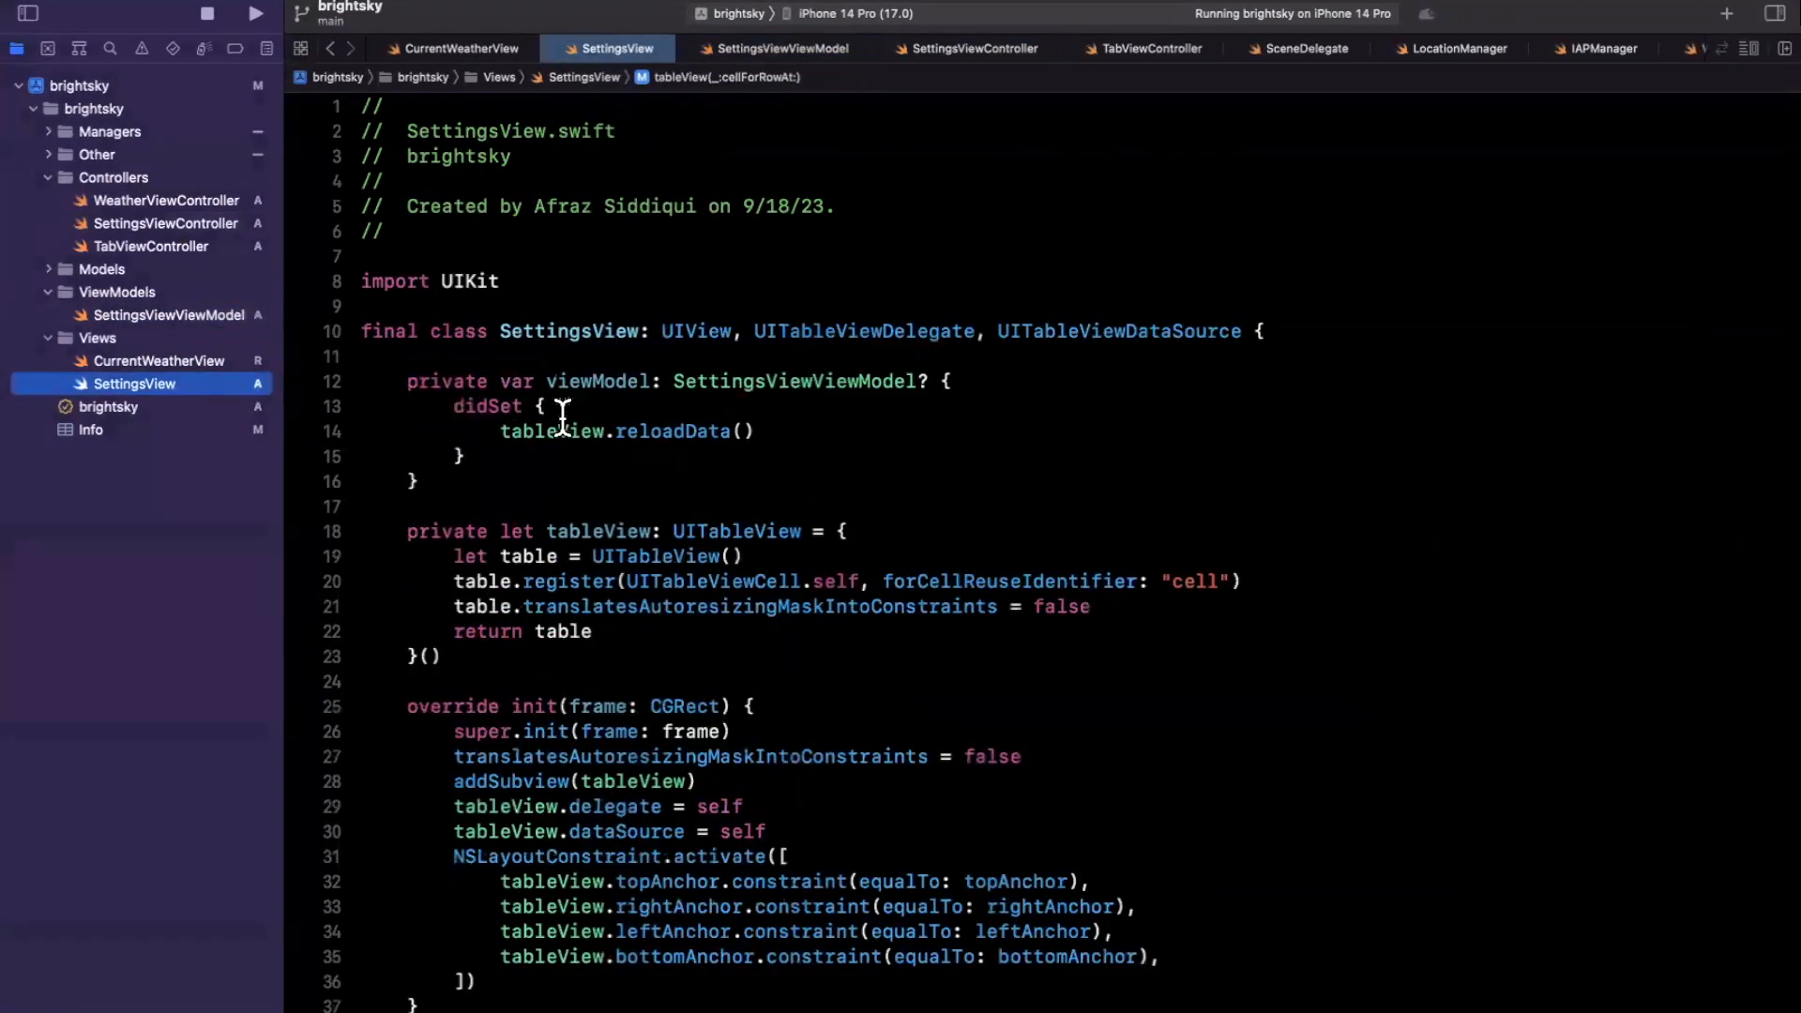
{"action": "scroll", "scroll_direction": "down", "scroll_amount": 3}
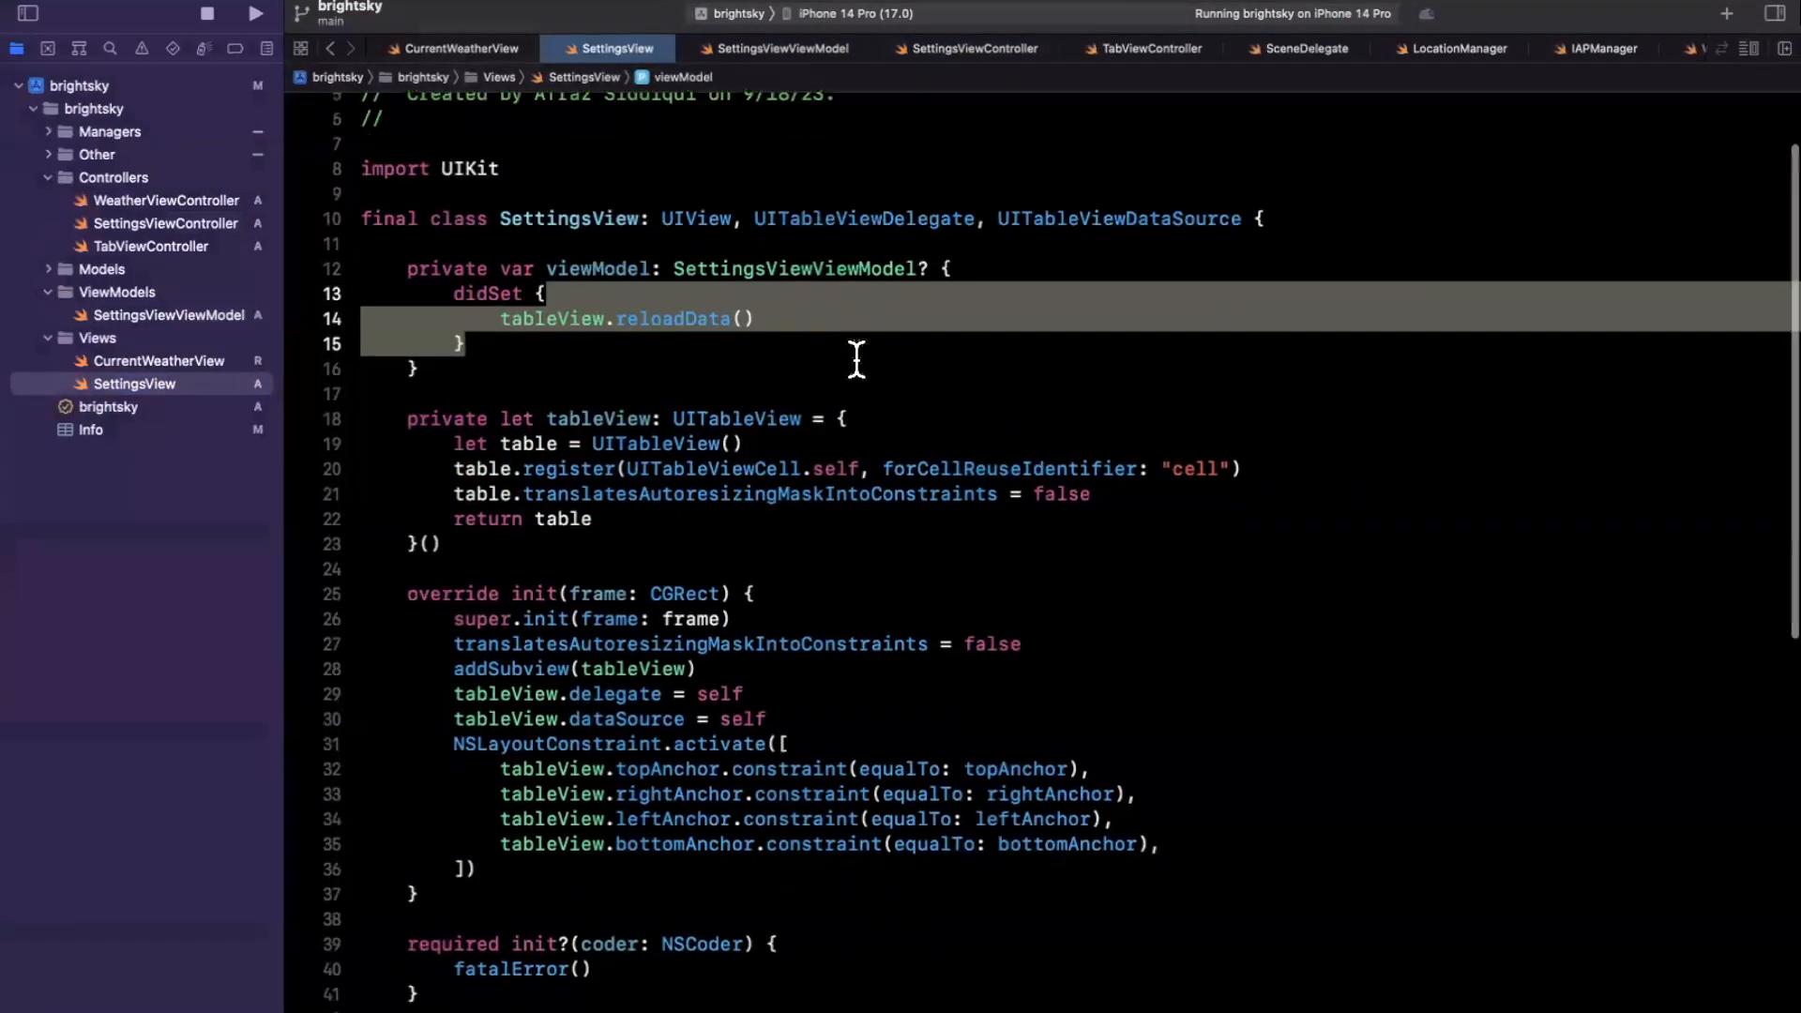
{"action": "scroll", "scroll_direction": "down", "scroll_amount": 3}
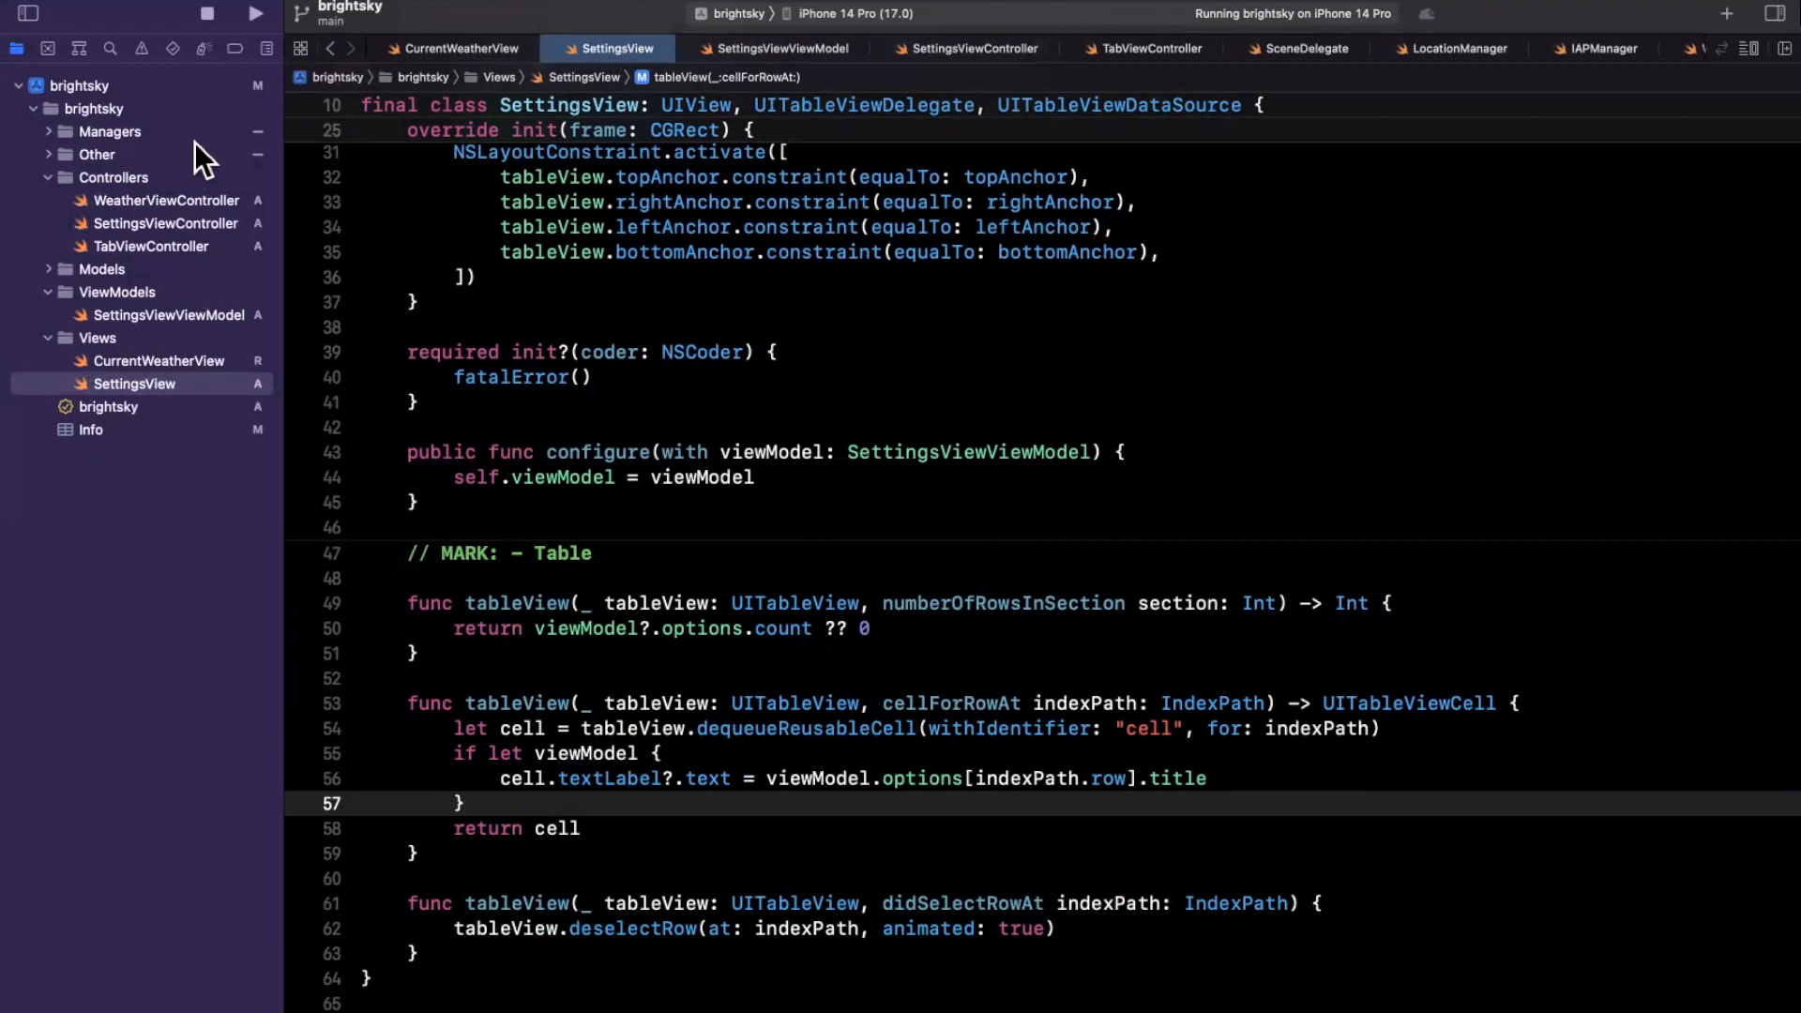
{"action": "left_click", "coordinate": [971, 48]}
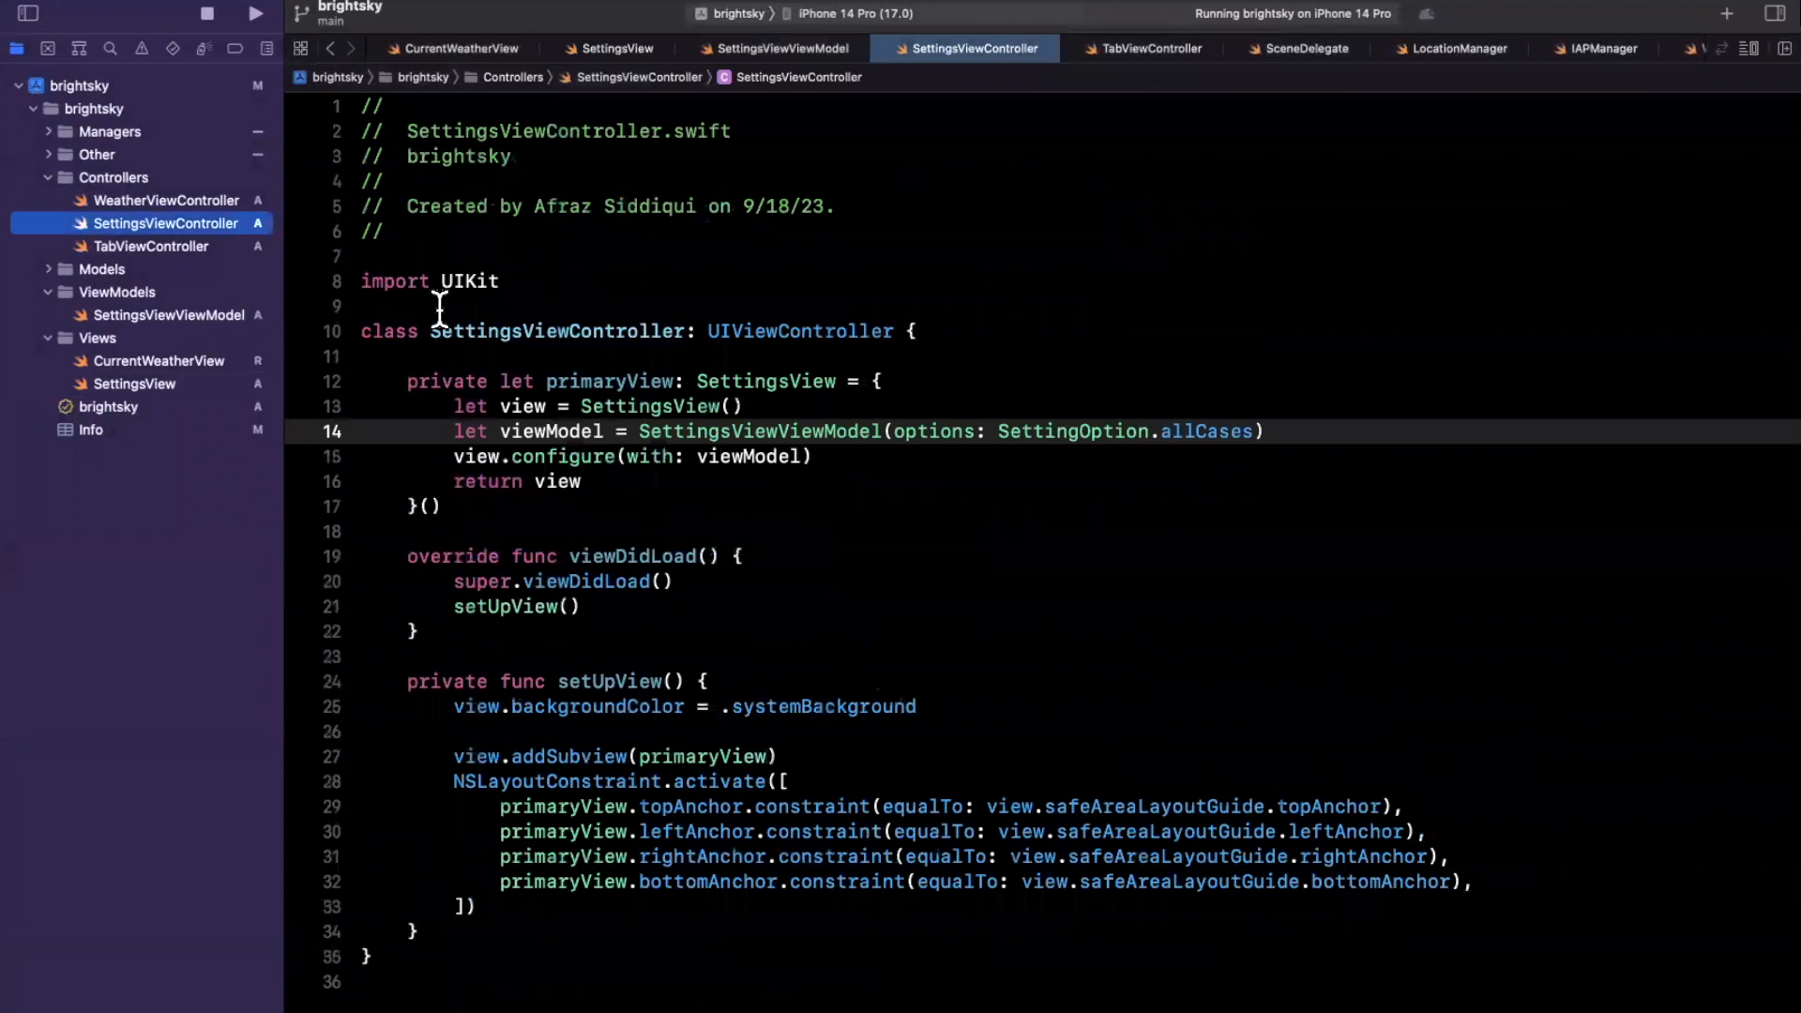
{"action": "mouse_move", "coordinate": [481, 469]}
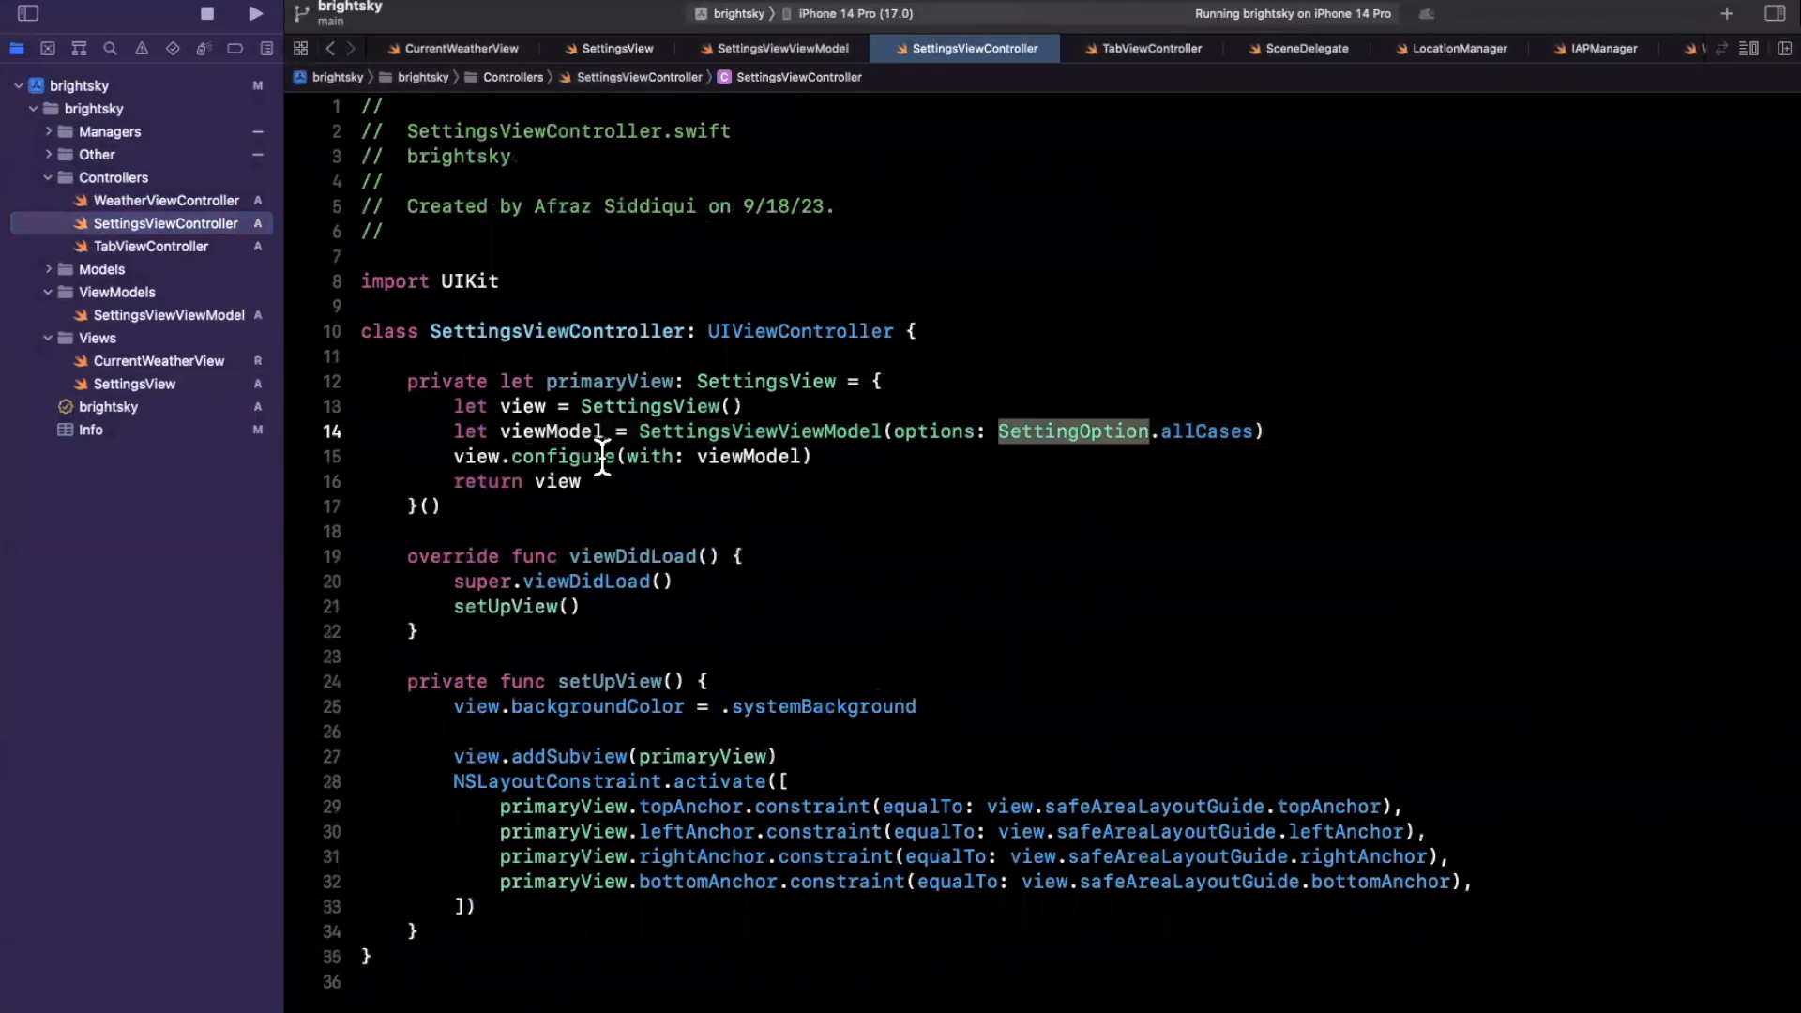
{"action": "mouse_move", "coordinate": [838, 456]}
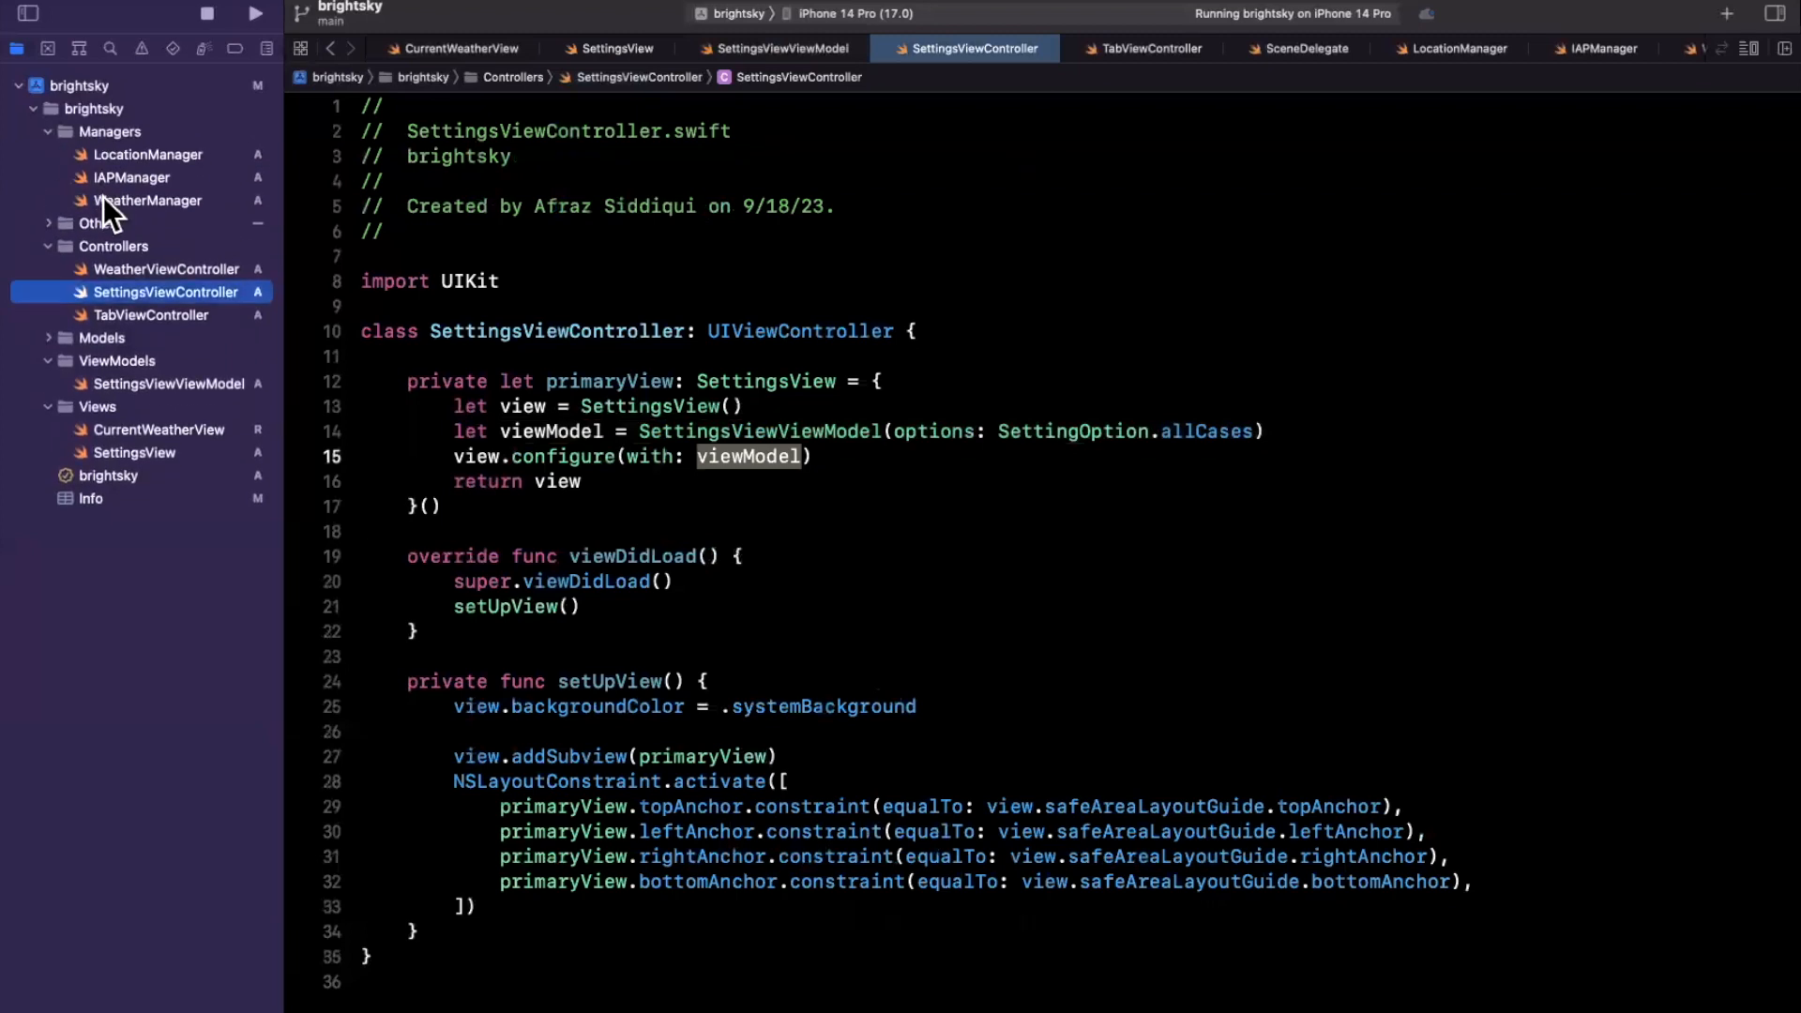
Step: Inspect WeatherManager's getWeather(for:completion:), selecting CLLocation and the weather request line
{"action": "left_click", "coordinate": [147, 199]}
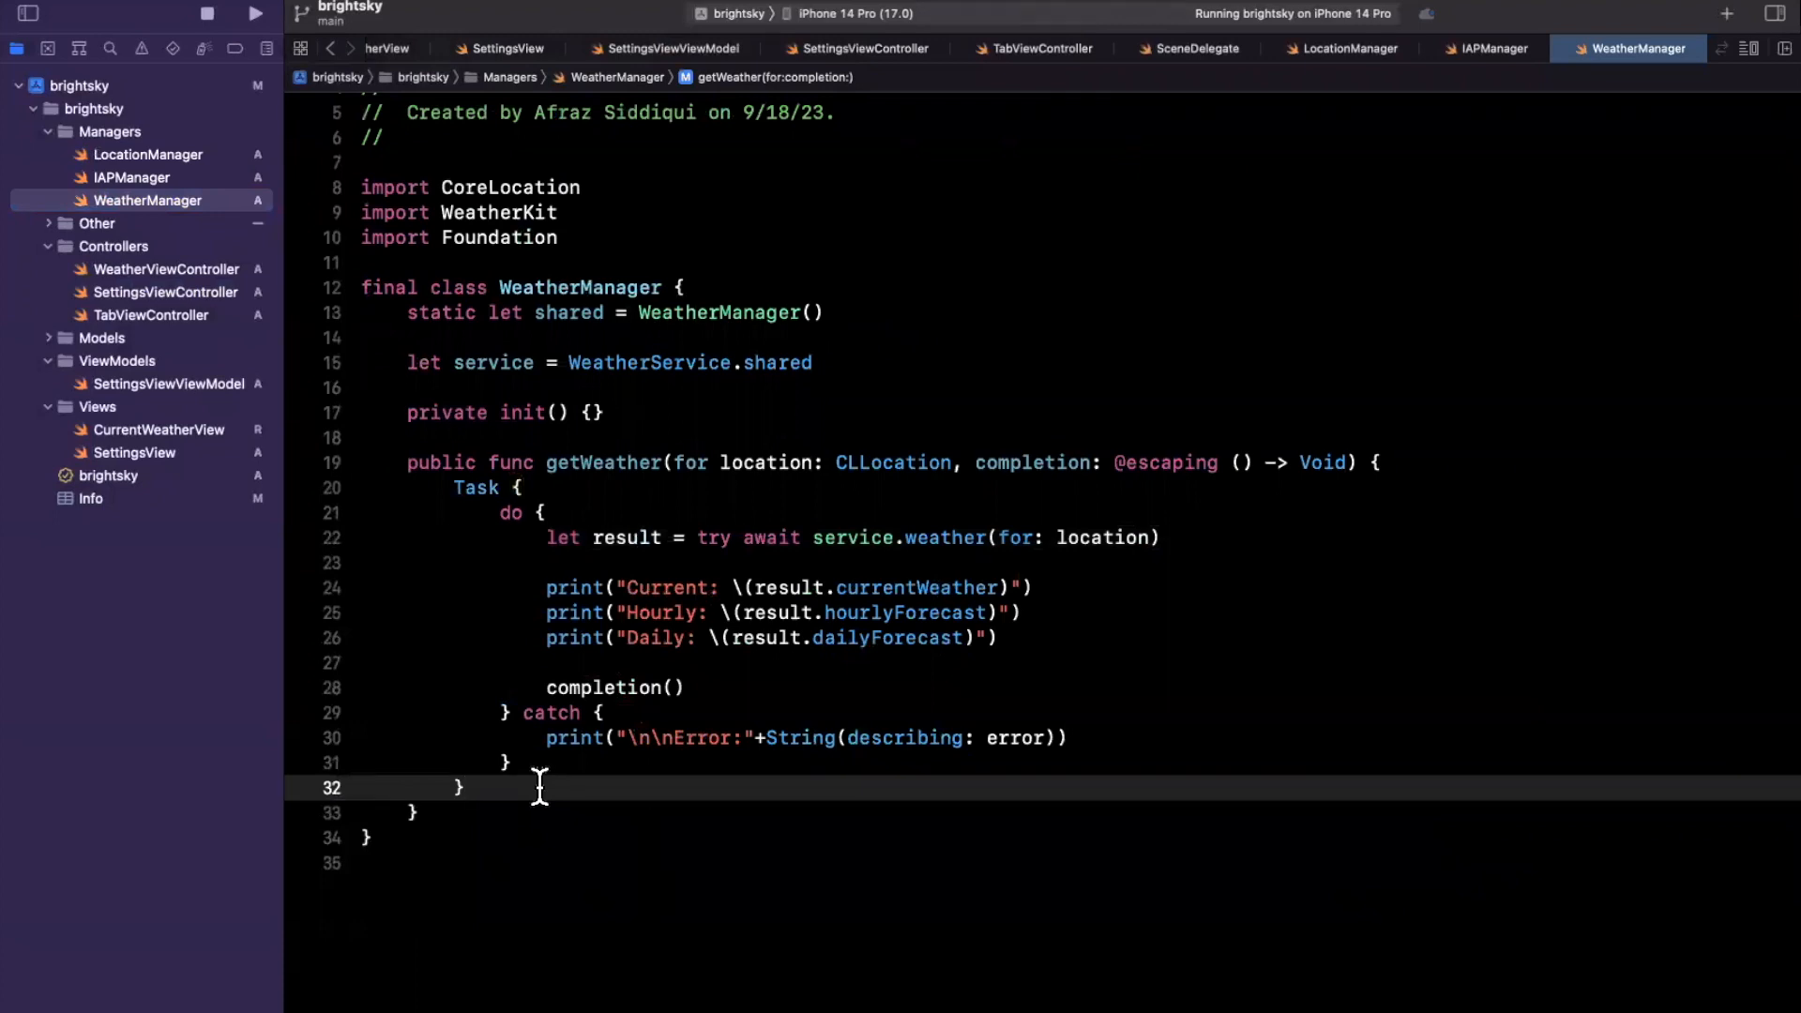
{"action": "left_click", "coordinate": [850, 462]}
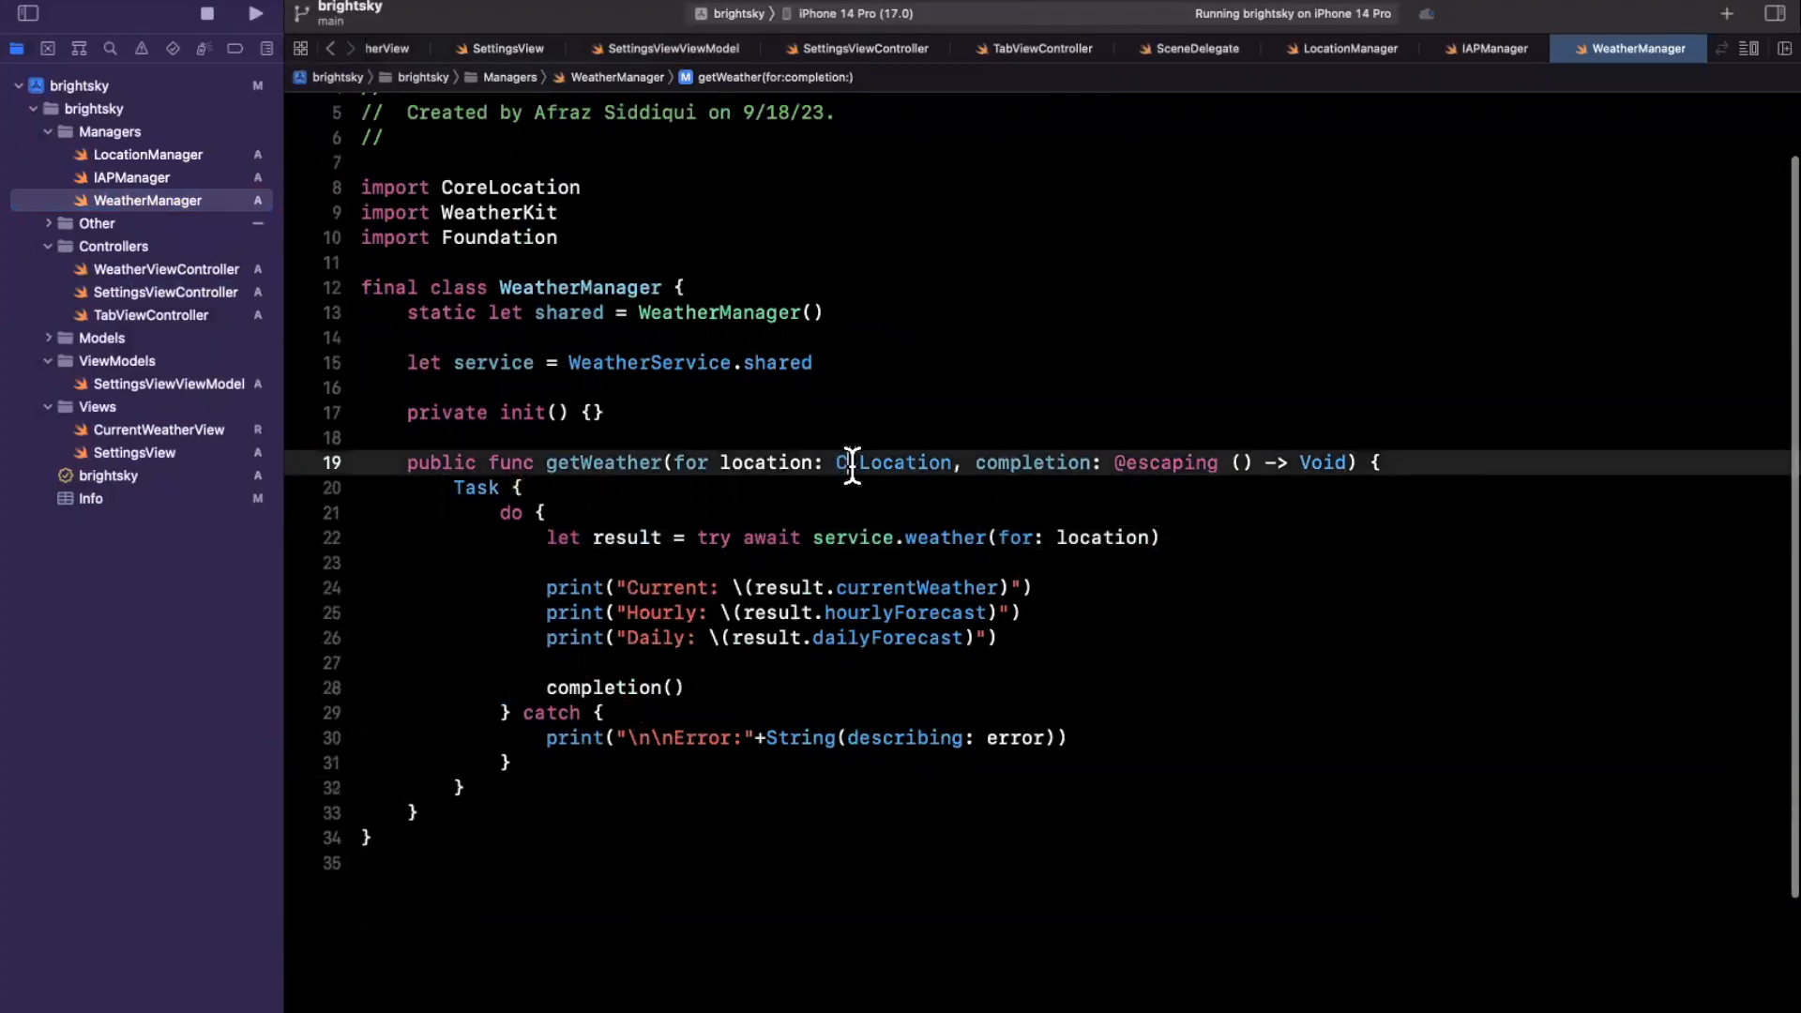
{"action": "double_click", "coordinate": [907, 461]}
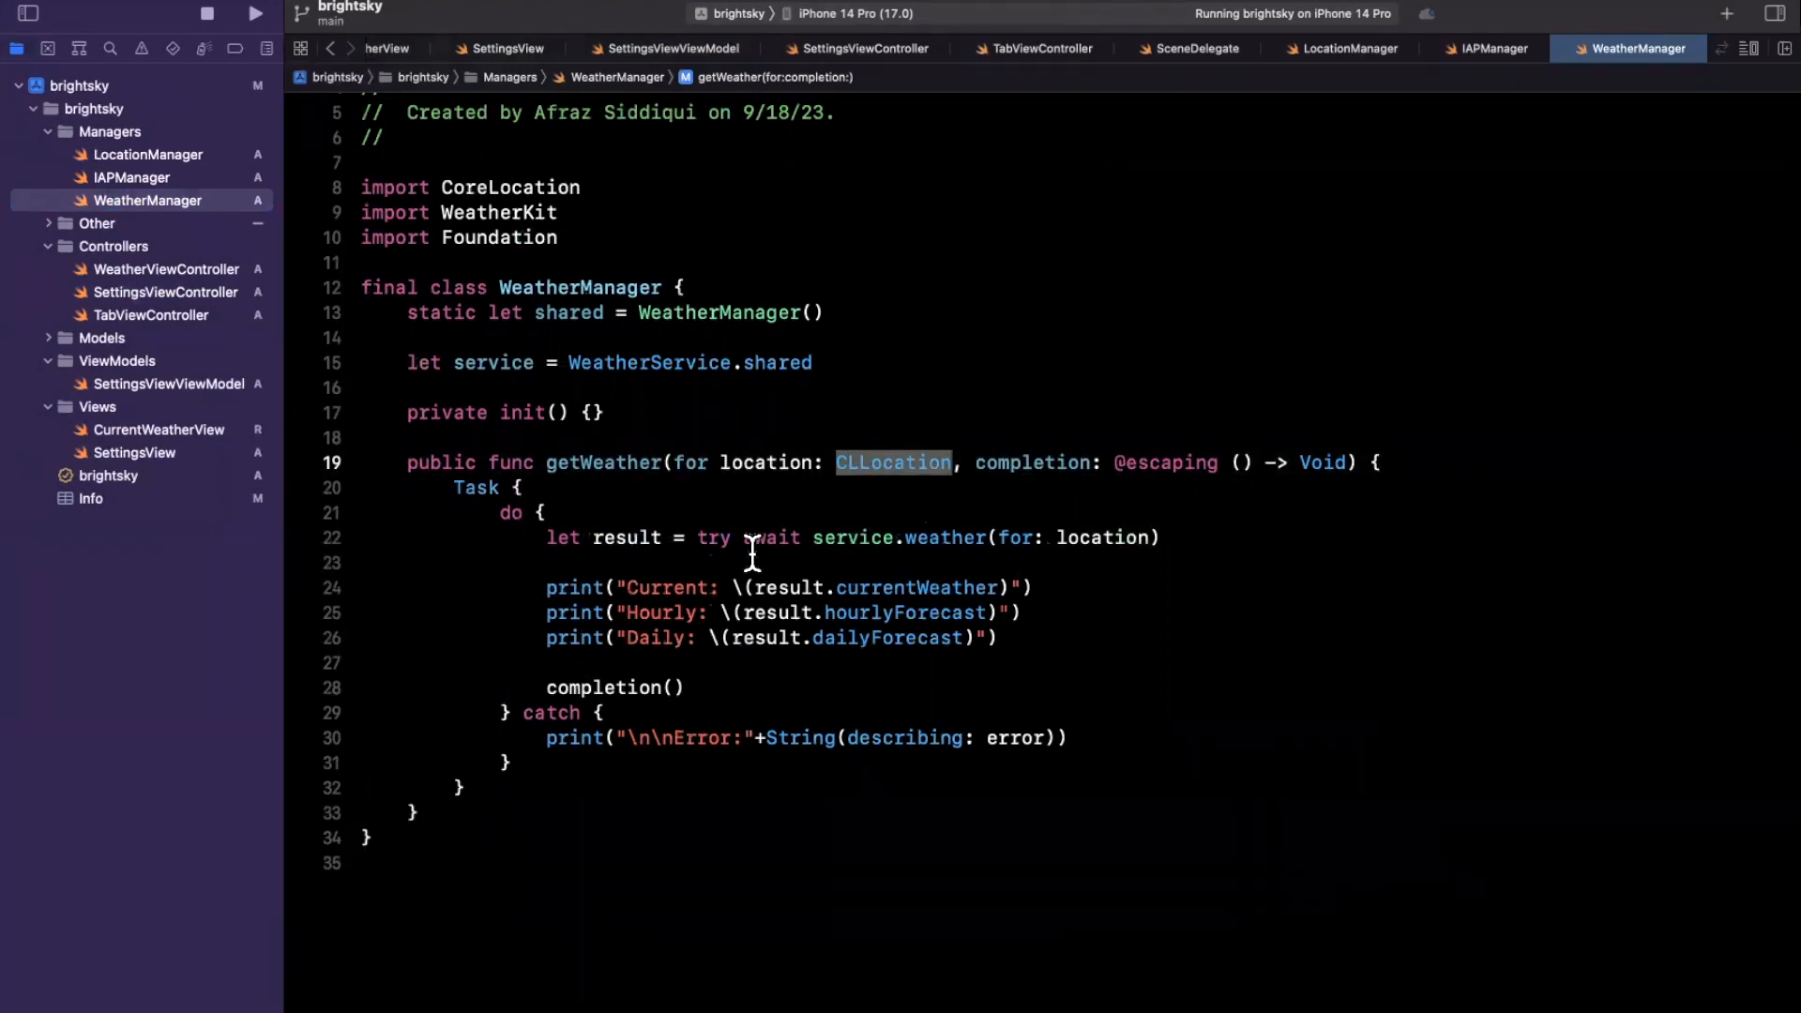
{"action": "mouse_move", "coordinate": [763, 536]}
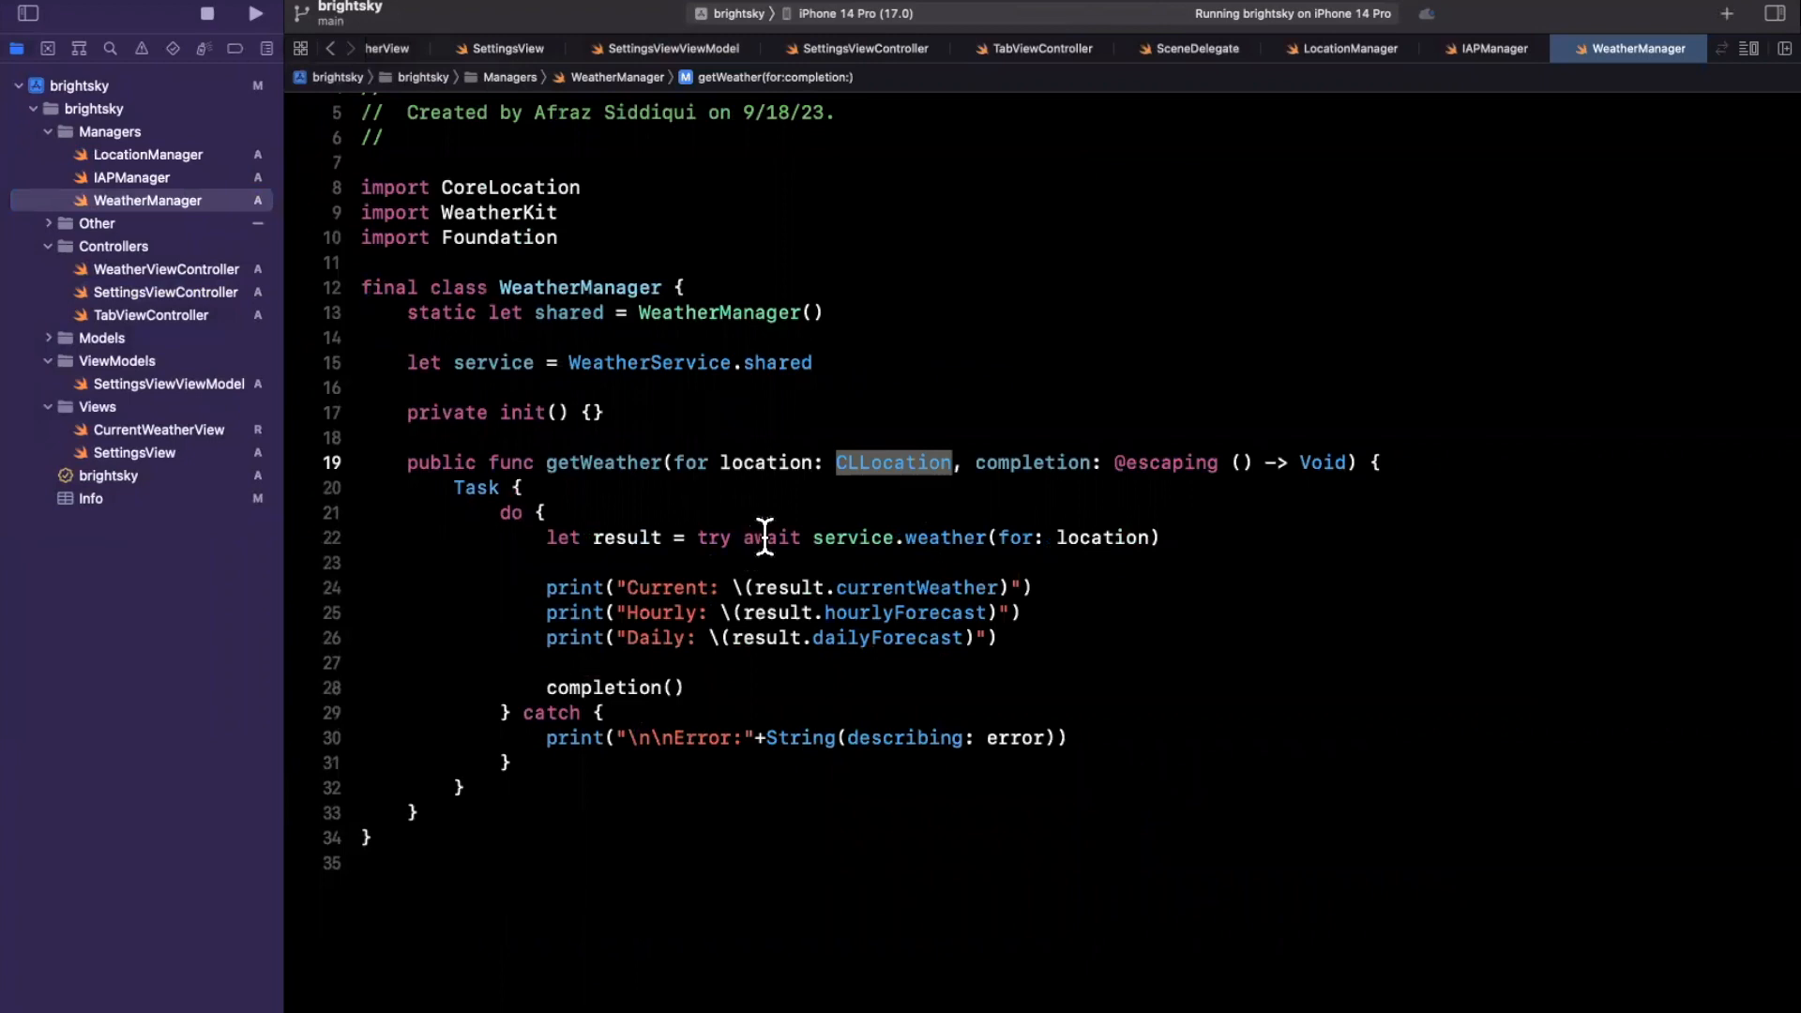
{"action": "double_click", "coordinate": [769, 537]}
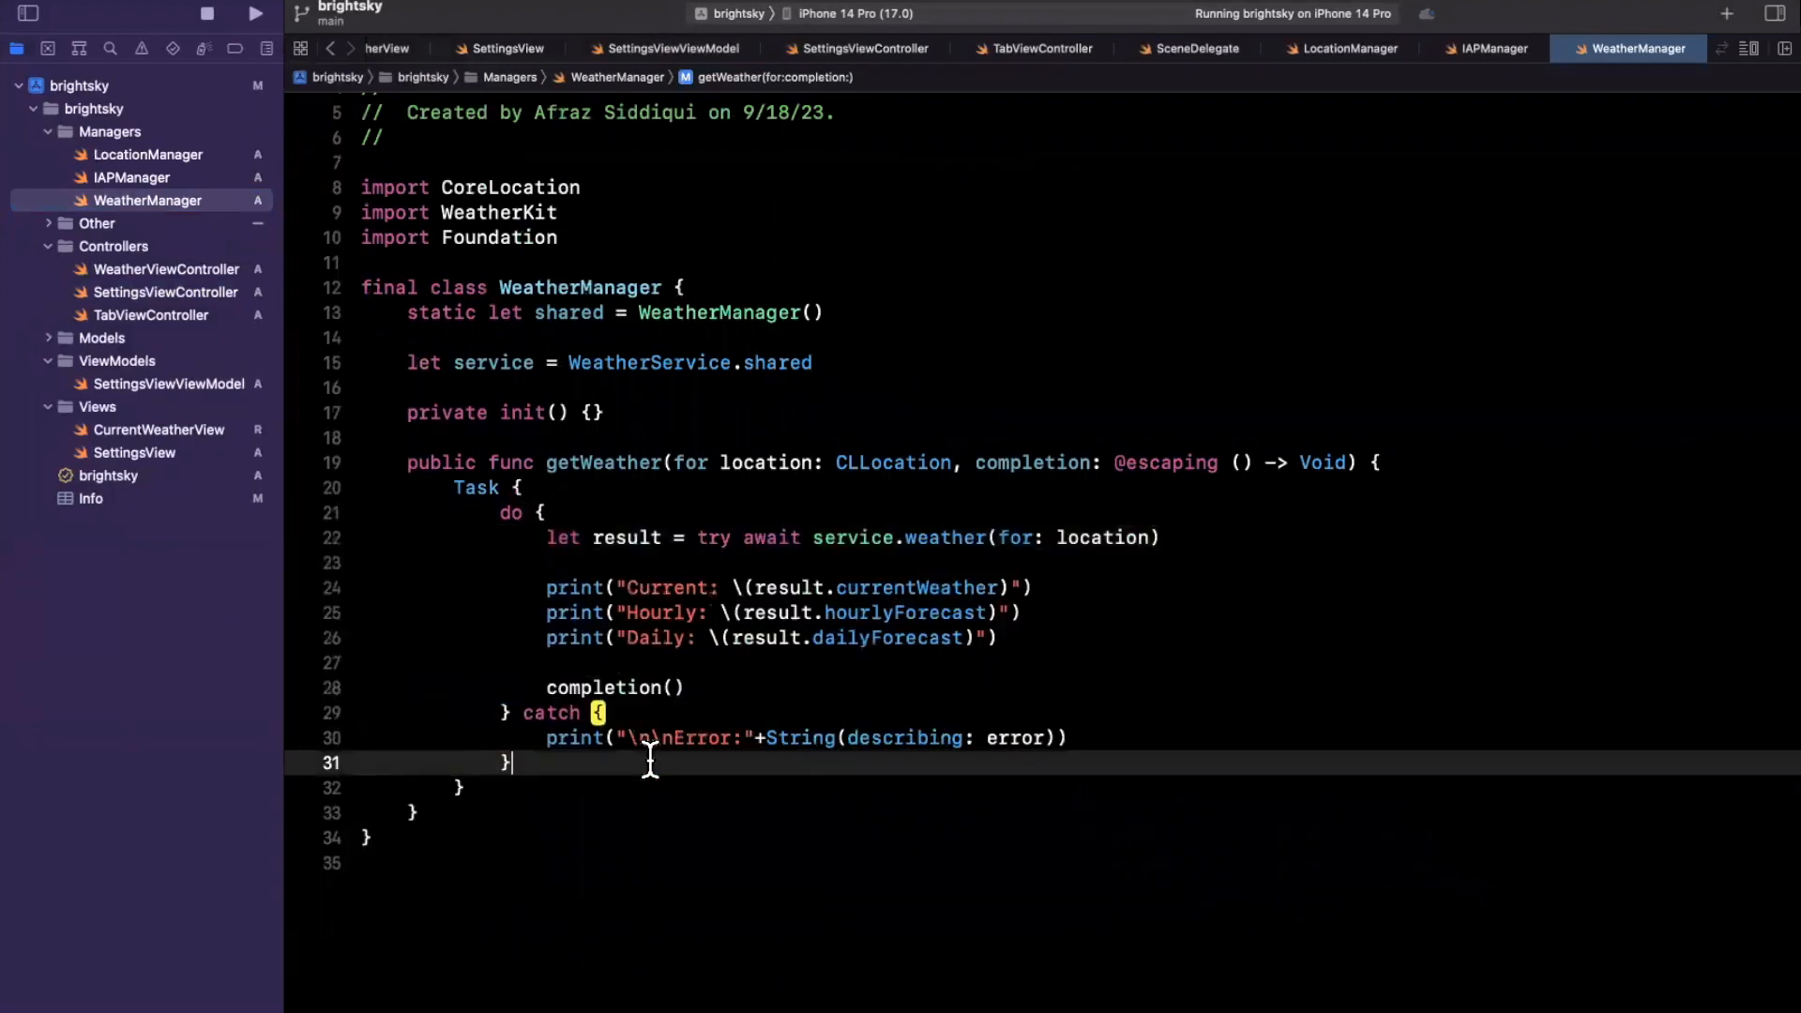
{"action": "left_click", "coordinate": [709, 536]}
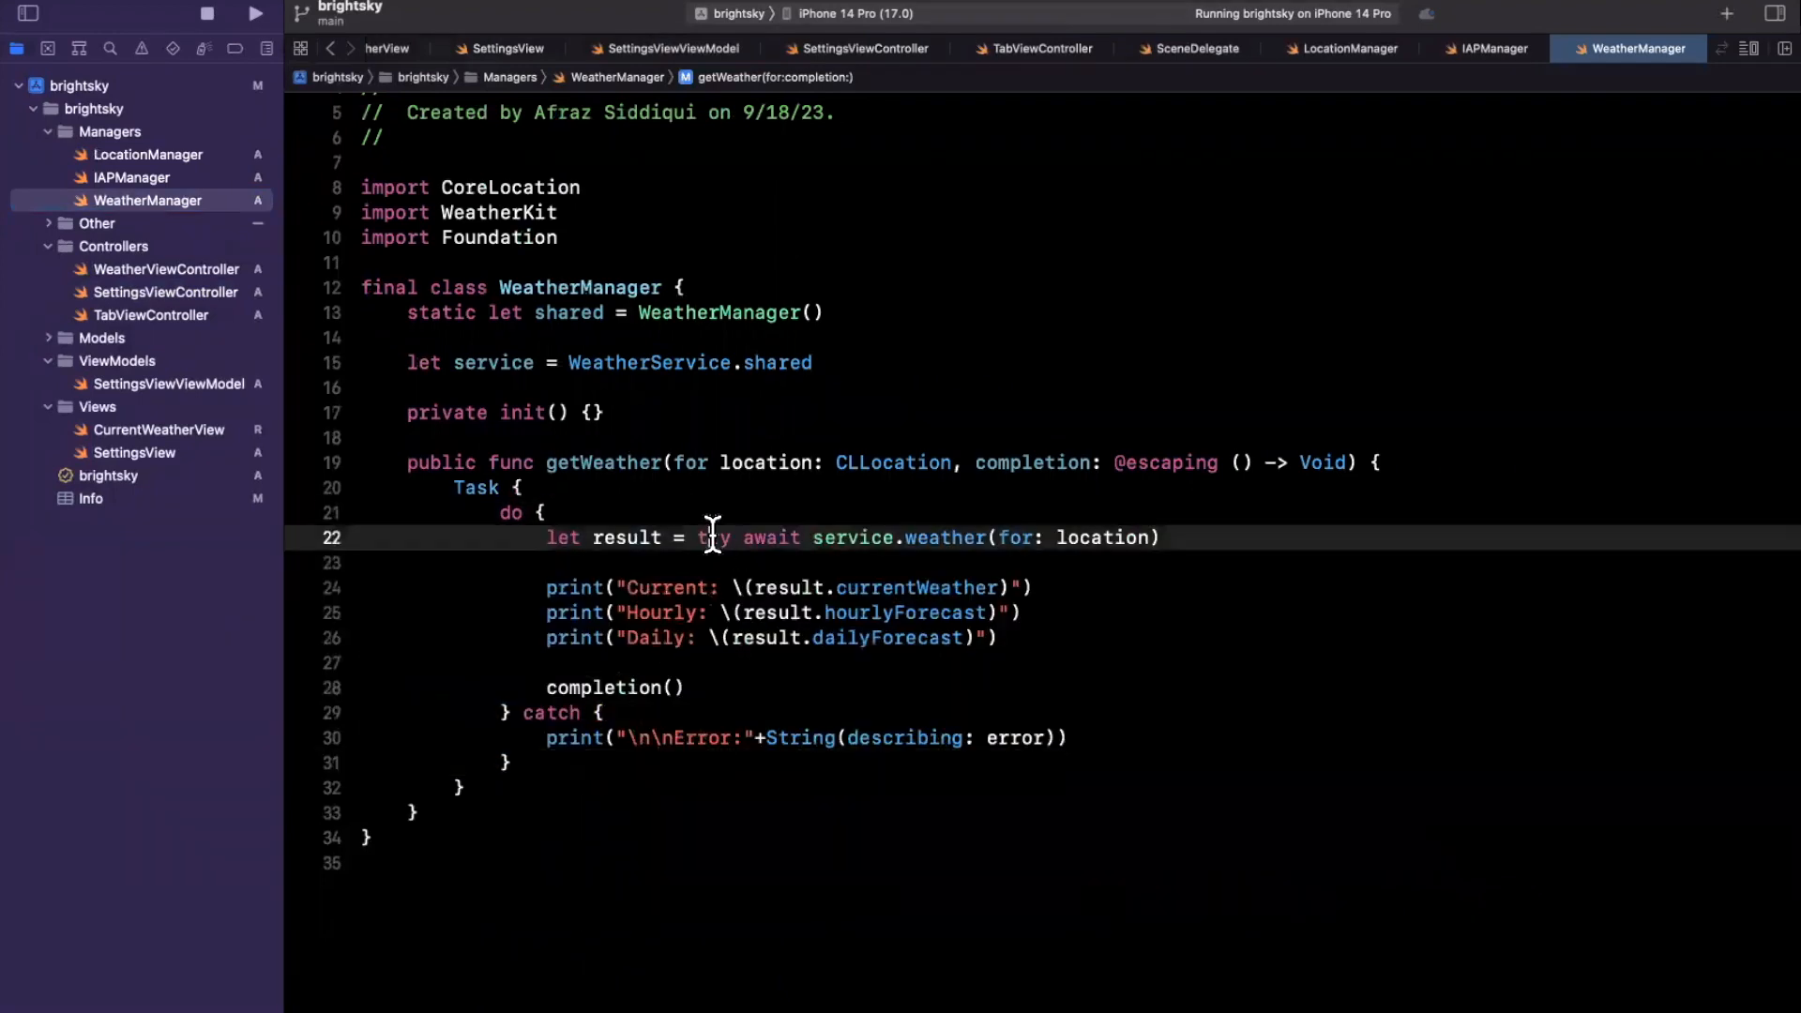
{"action": "double_click", "coordinate": [712, 537]}
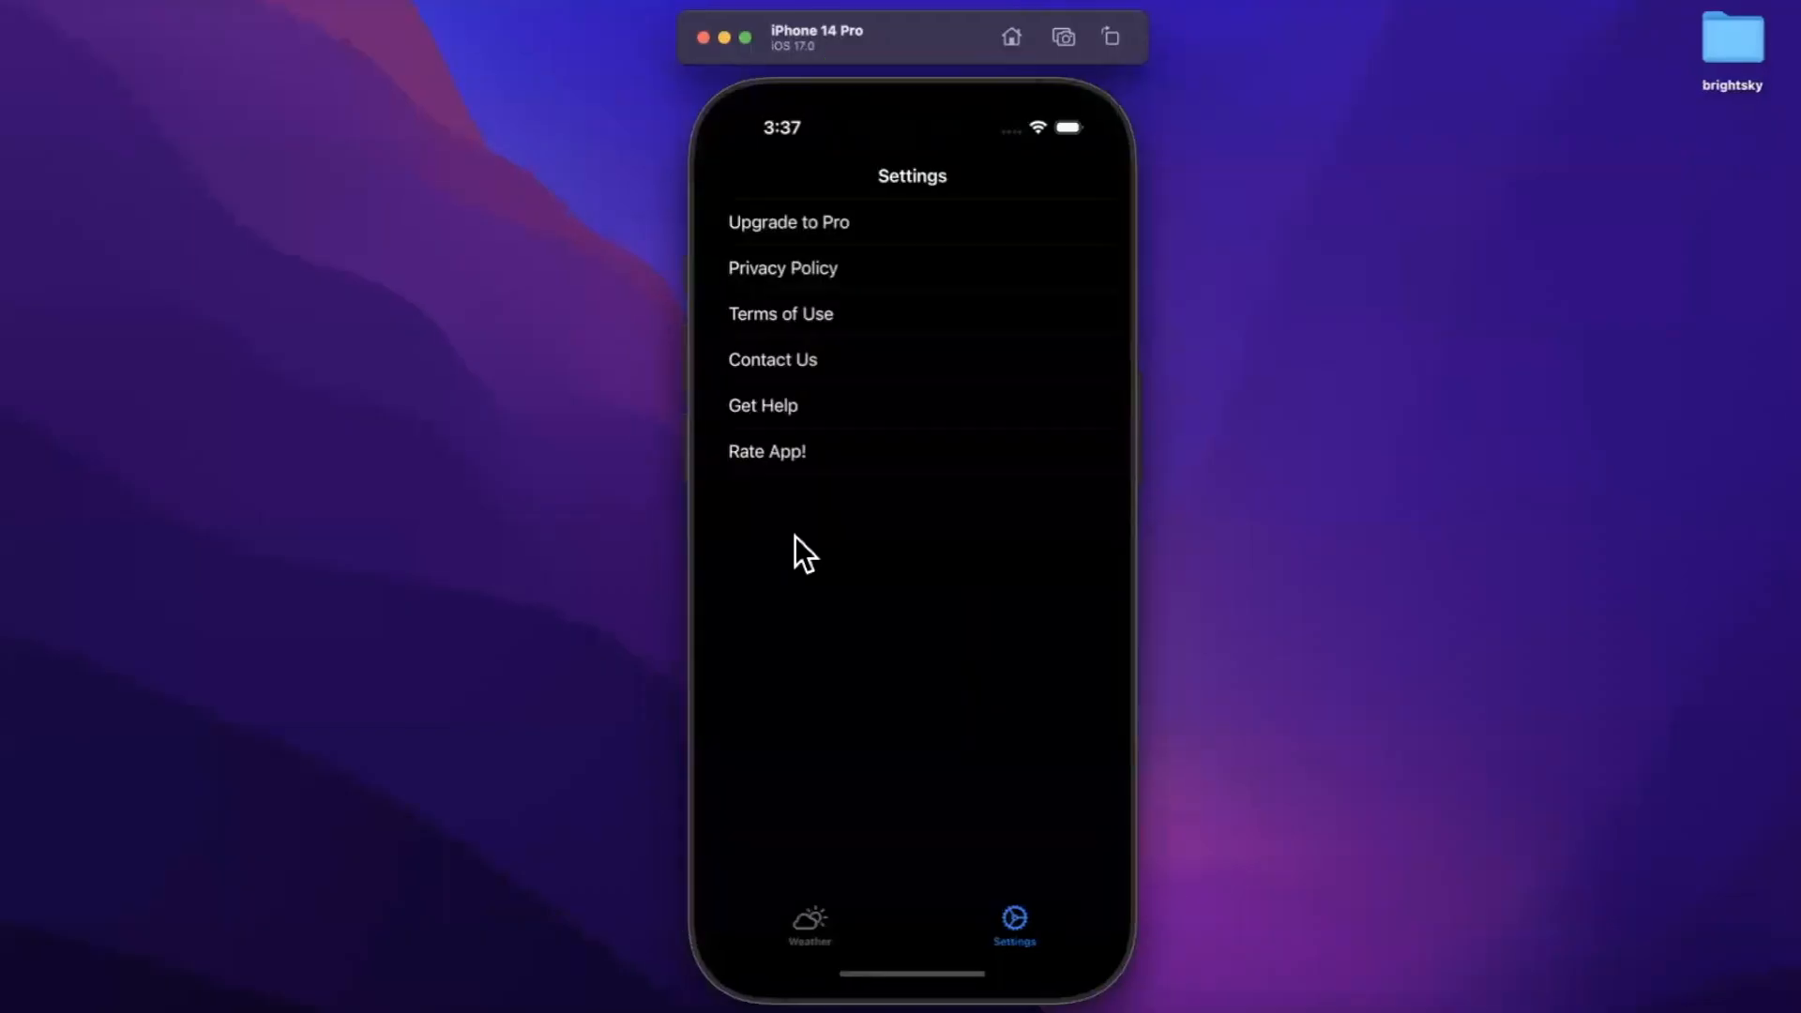
{"action": "mouse_move", "coordinate": [861, 649]}
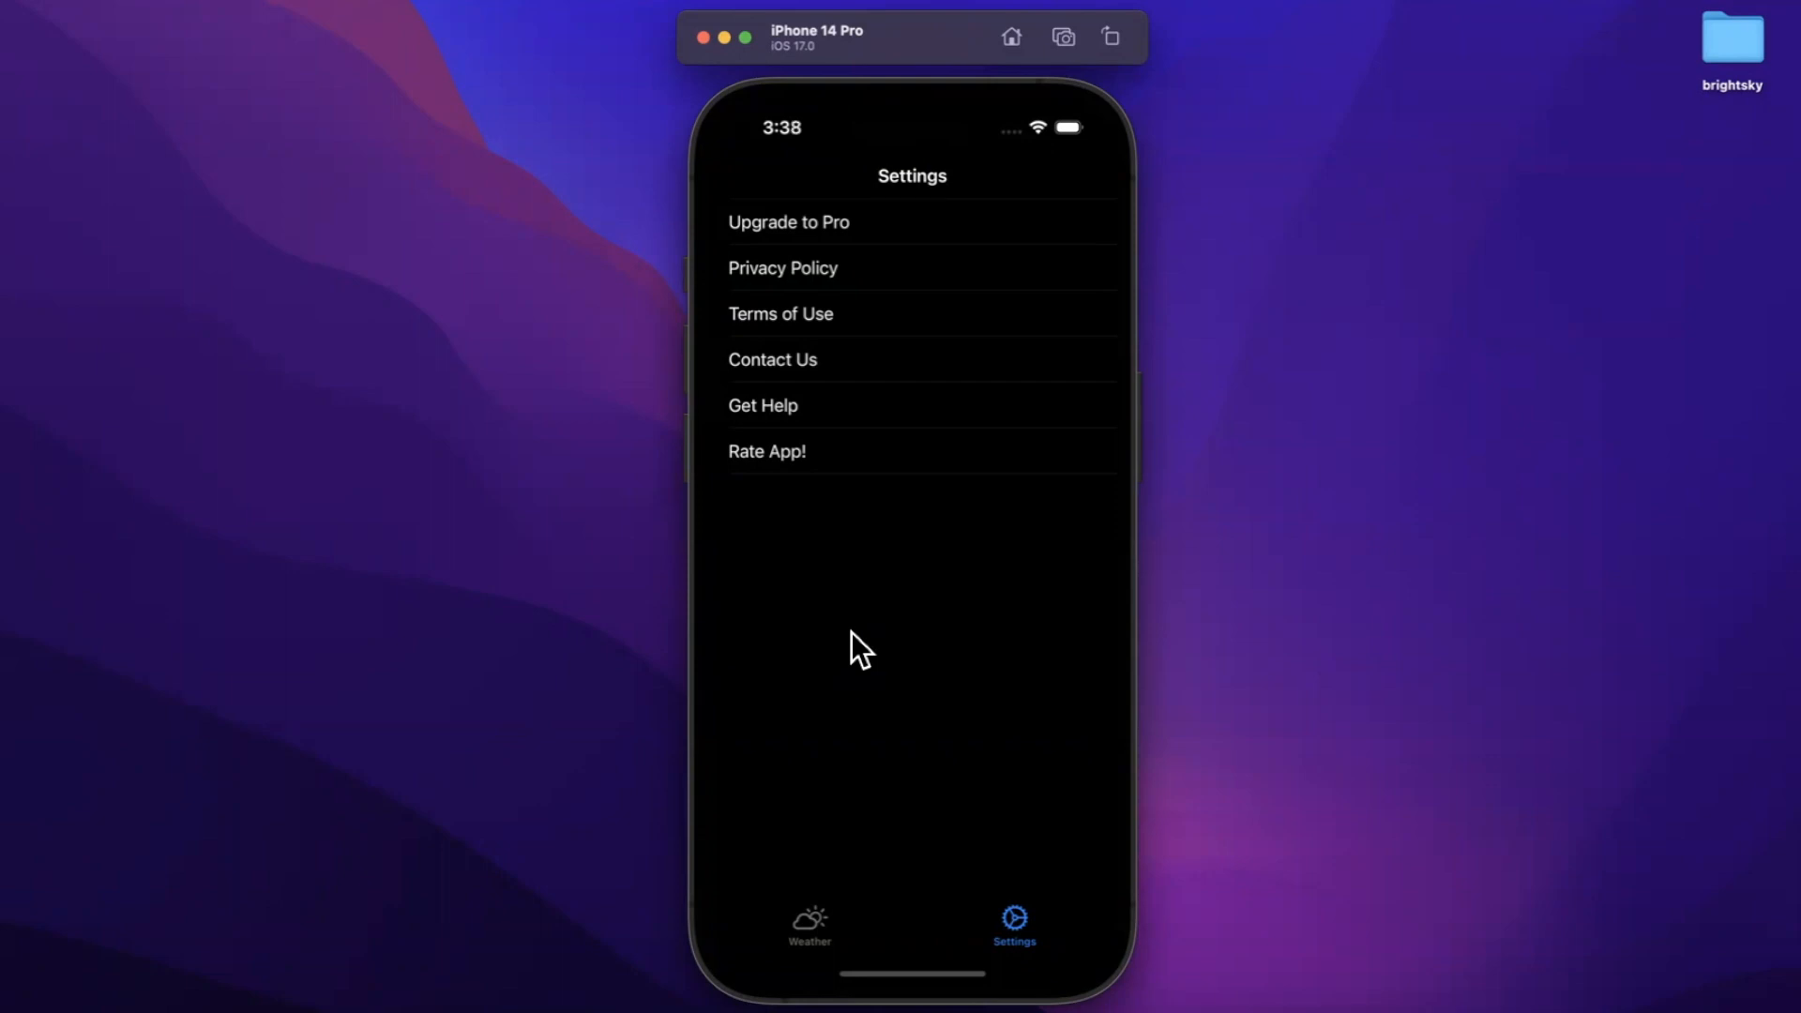
{"action": "mouse_move", "coordinate": [1105, 370]}
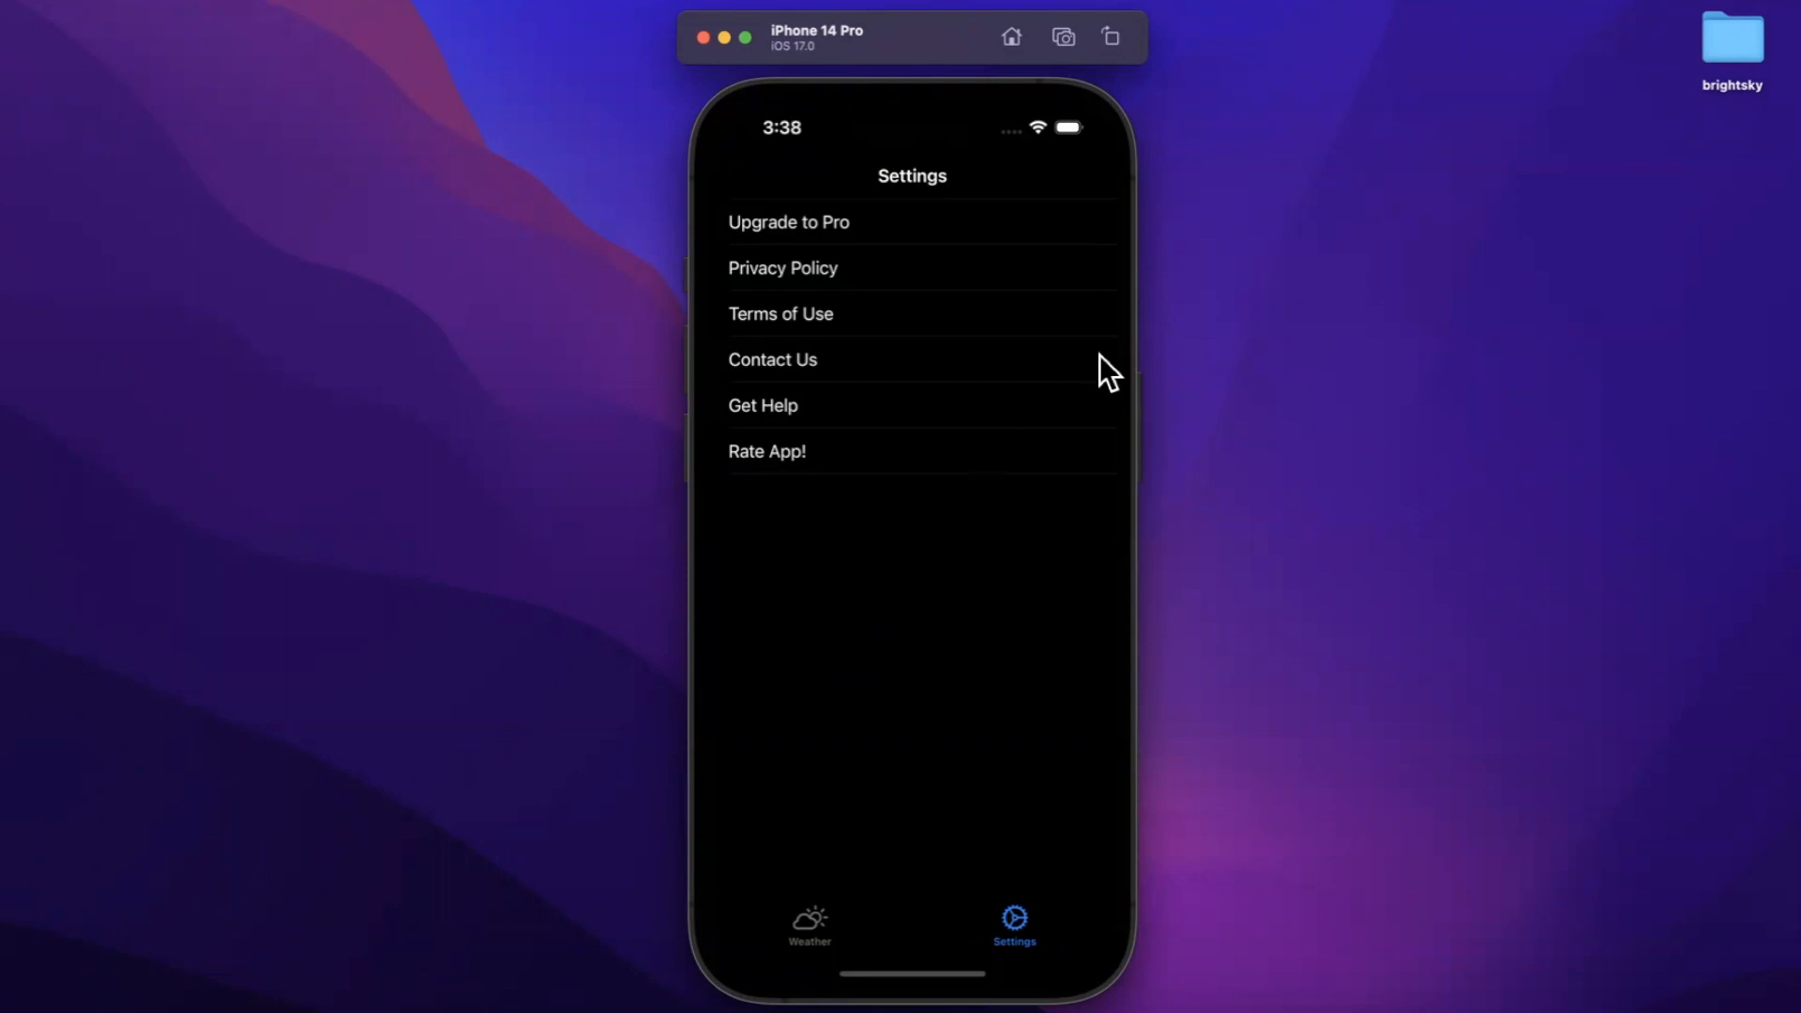